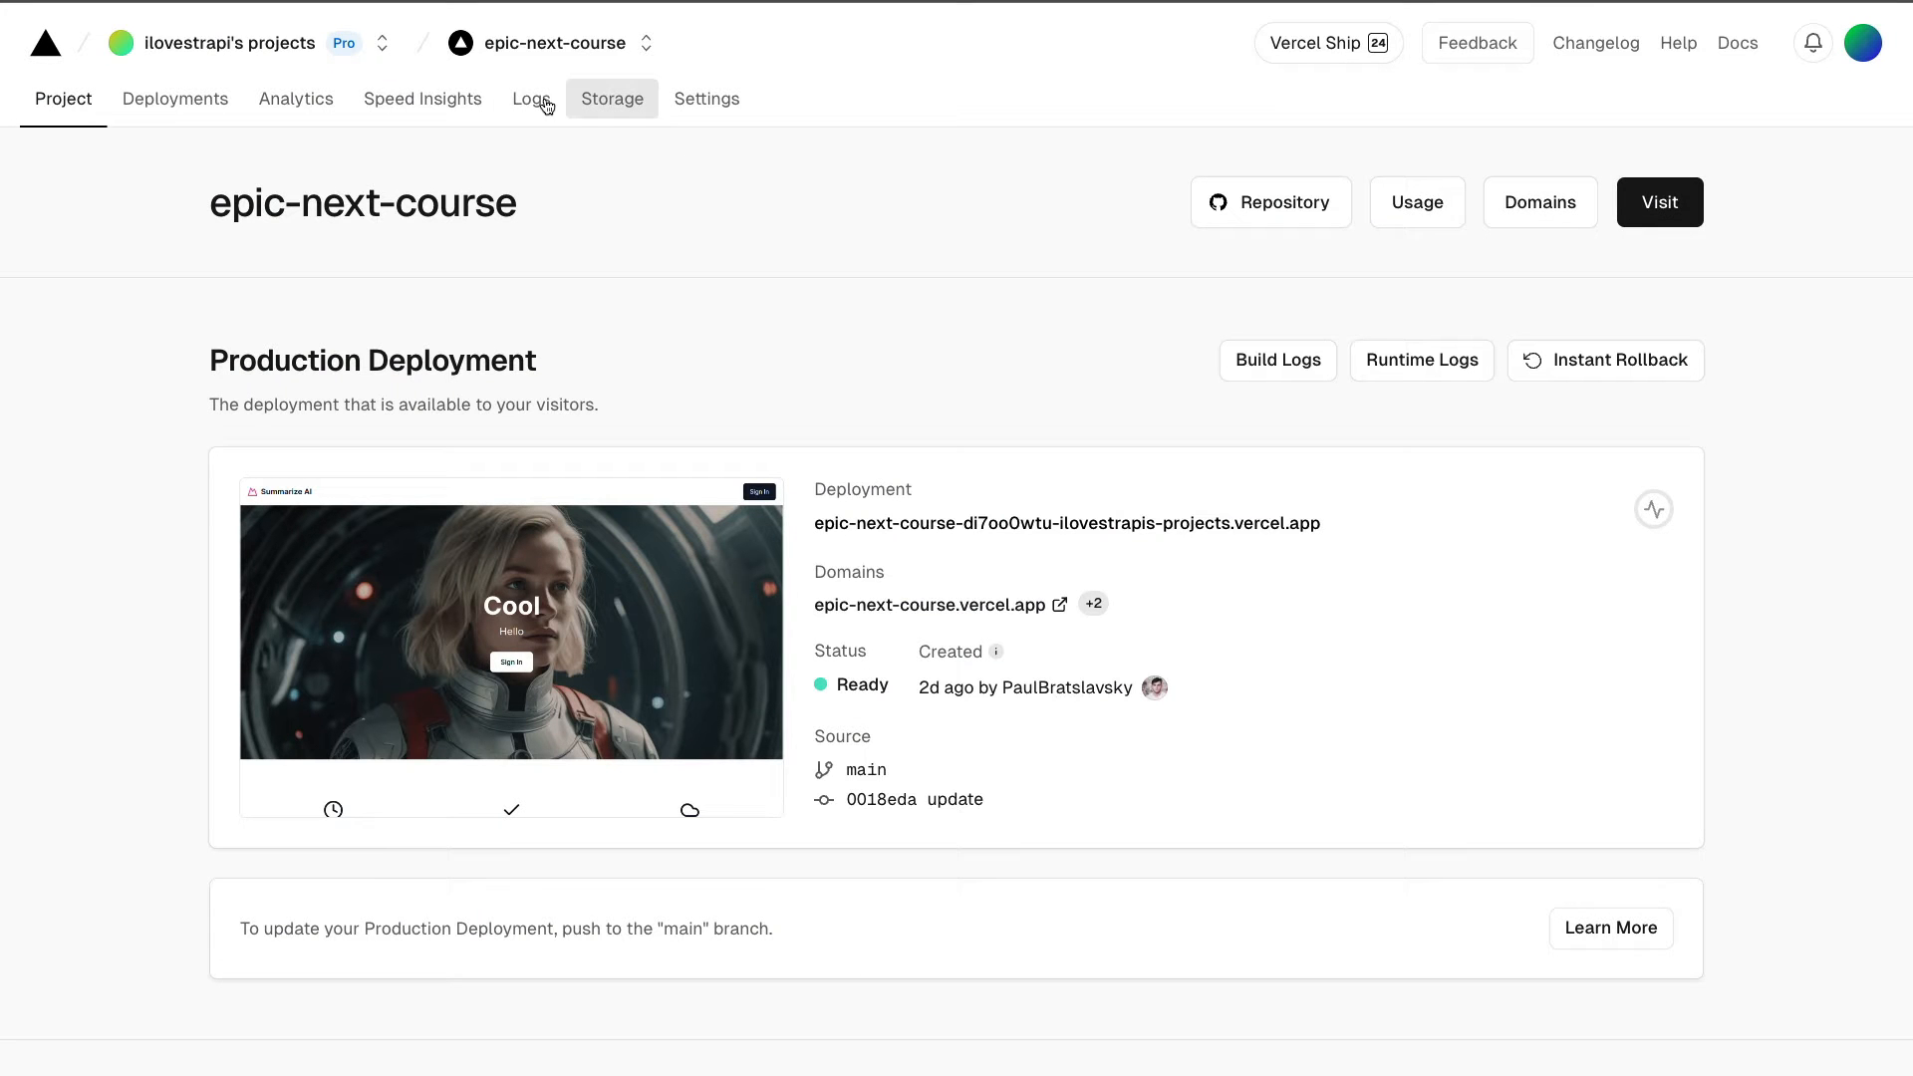
pyautogui.moveTo(321, 52)
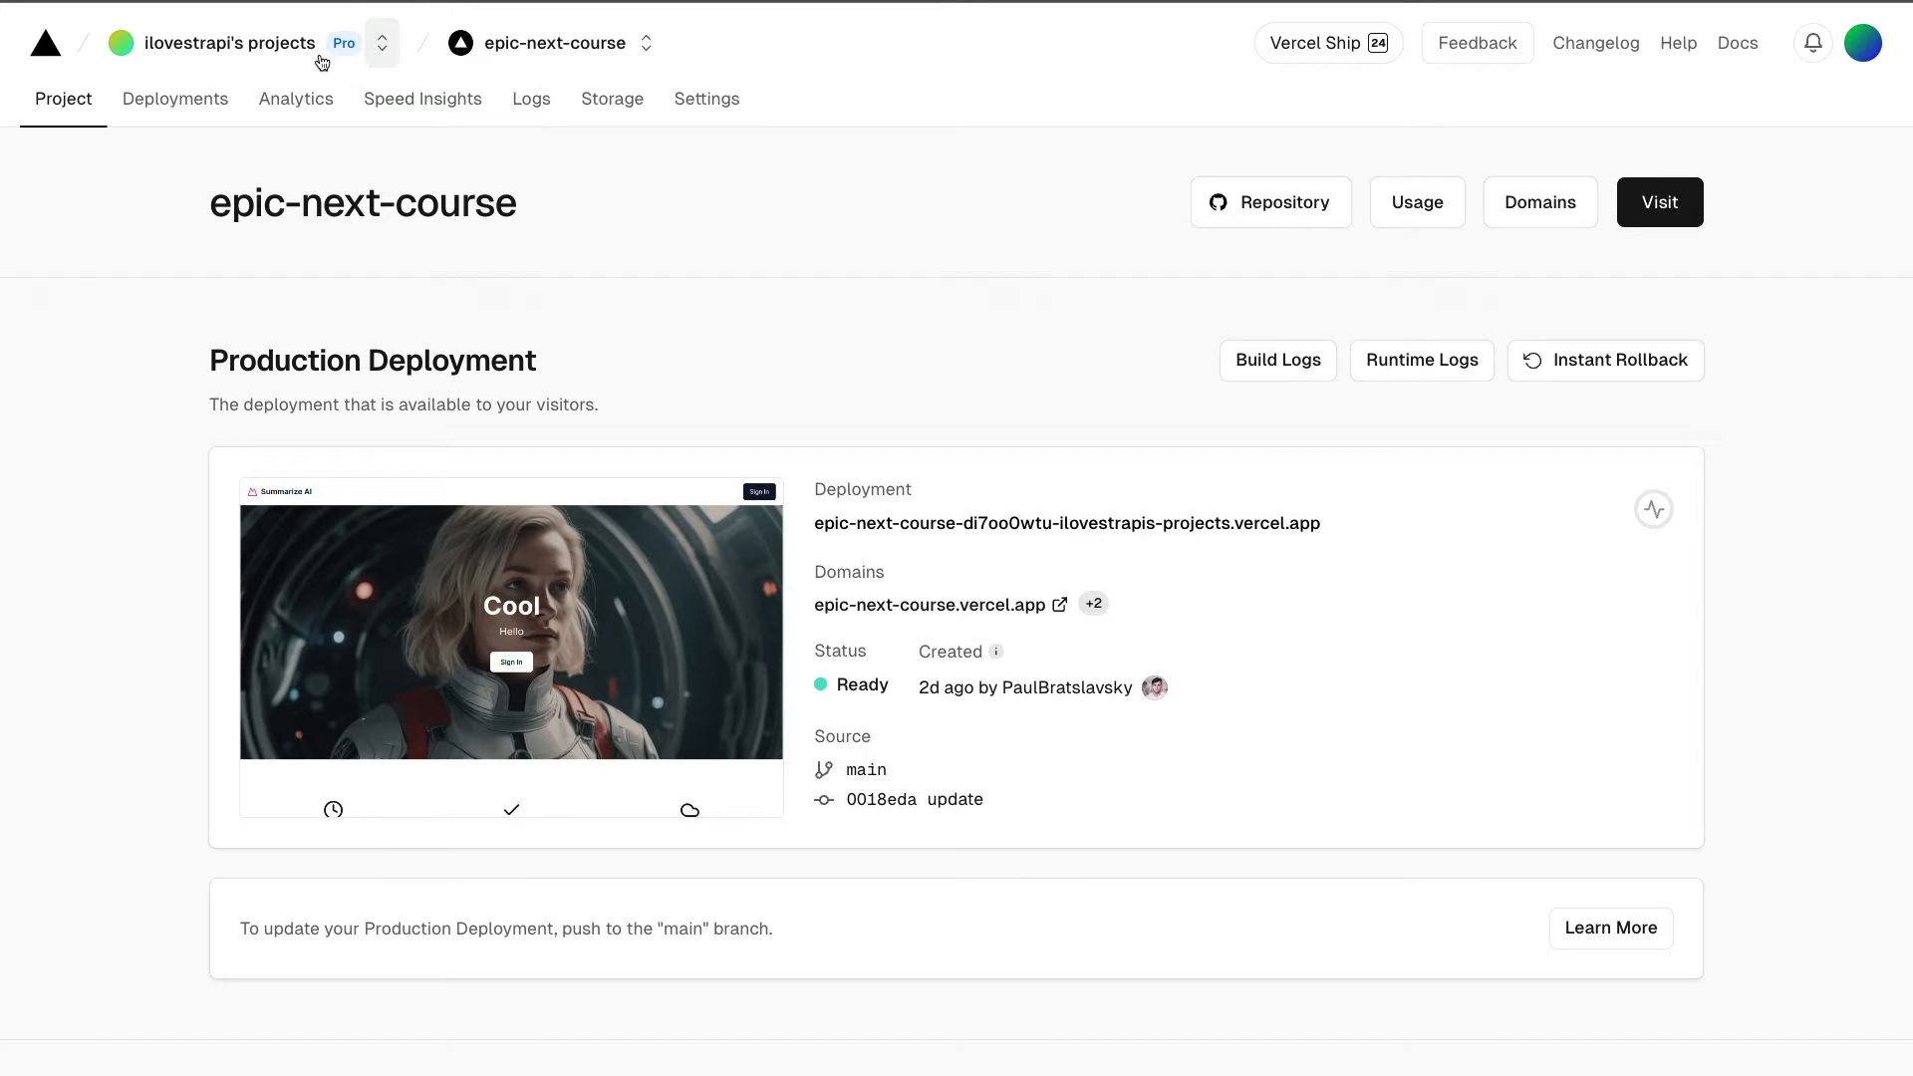
pyautogui.moveTo(594, 372)
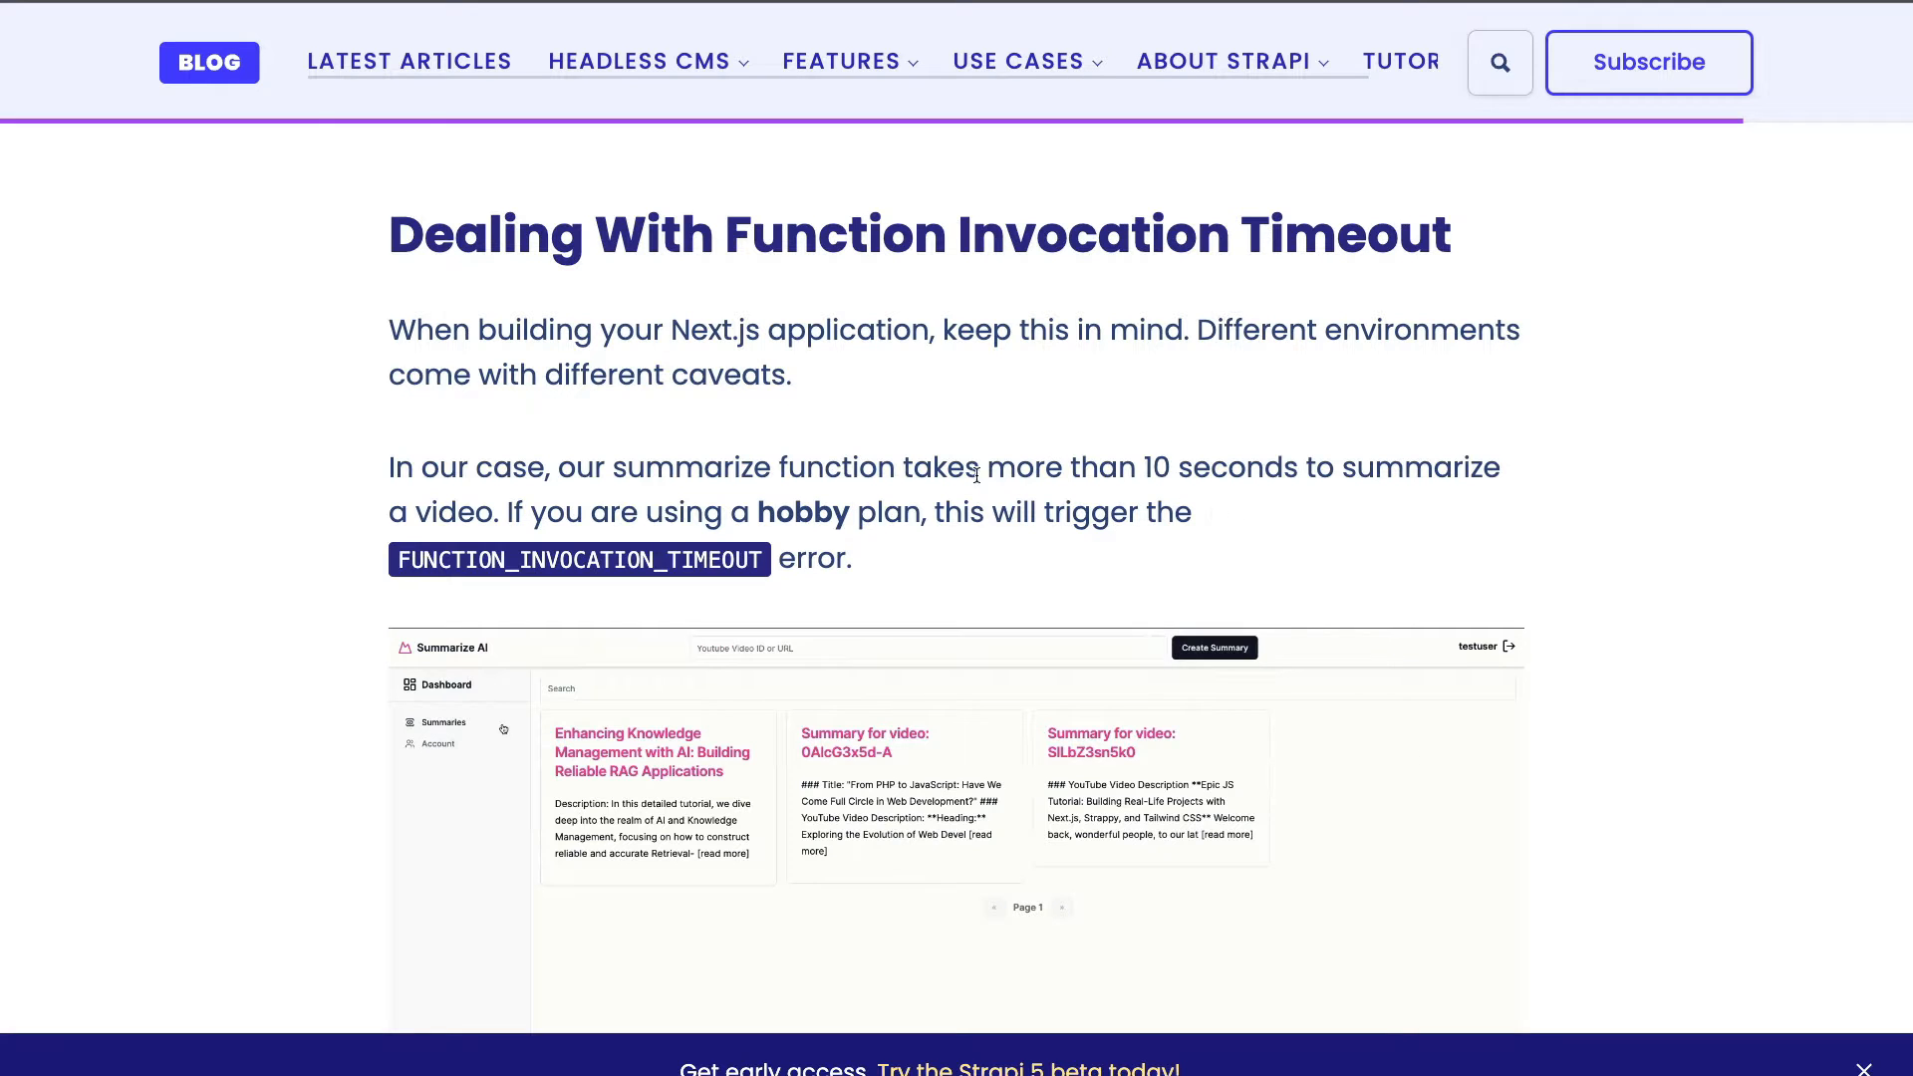
# Step: Navigate Vercel Docs to the Vercel Functions Choosing a Runtime page
pyautogui.click(1213, 645)
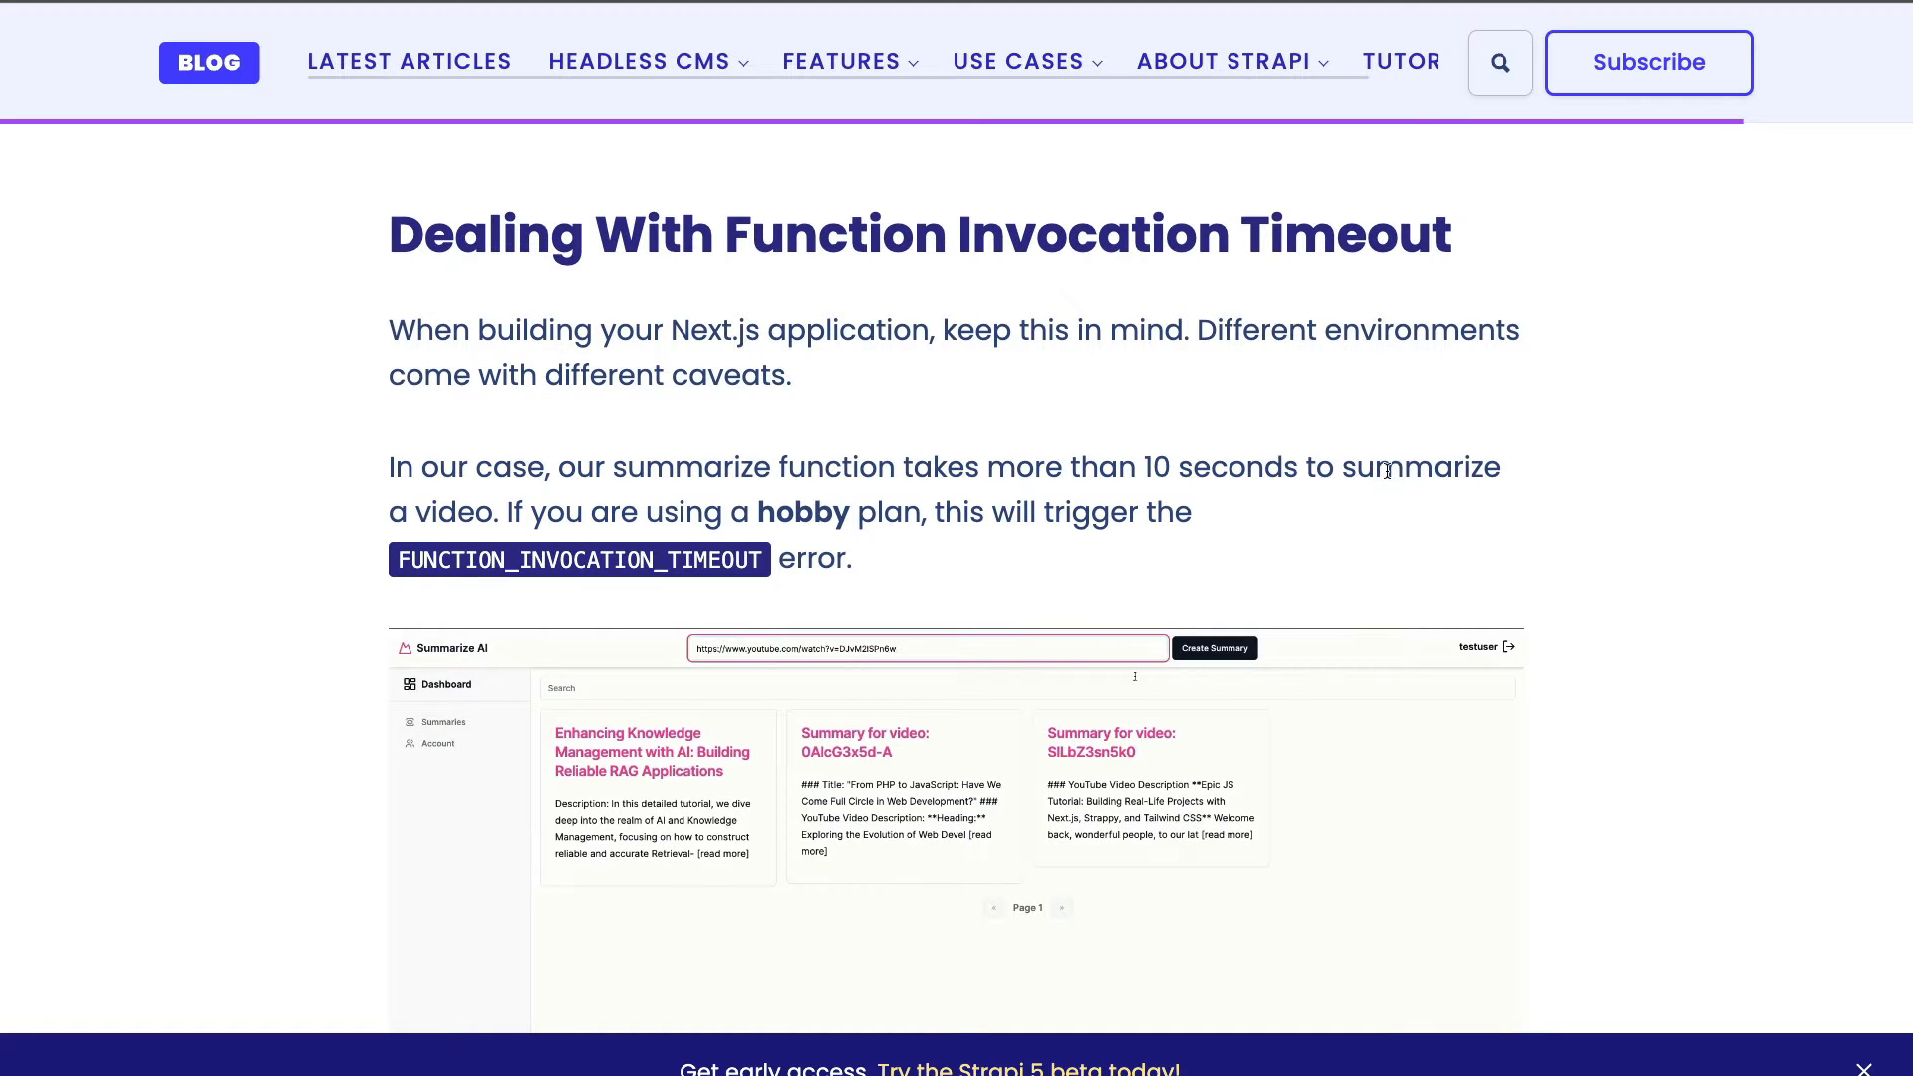
pyautogui.click(1213, 645)
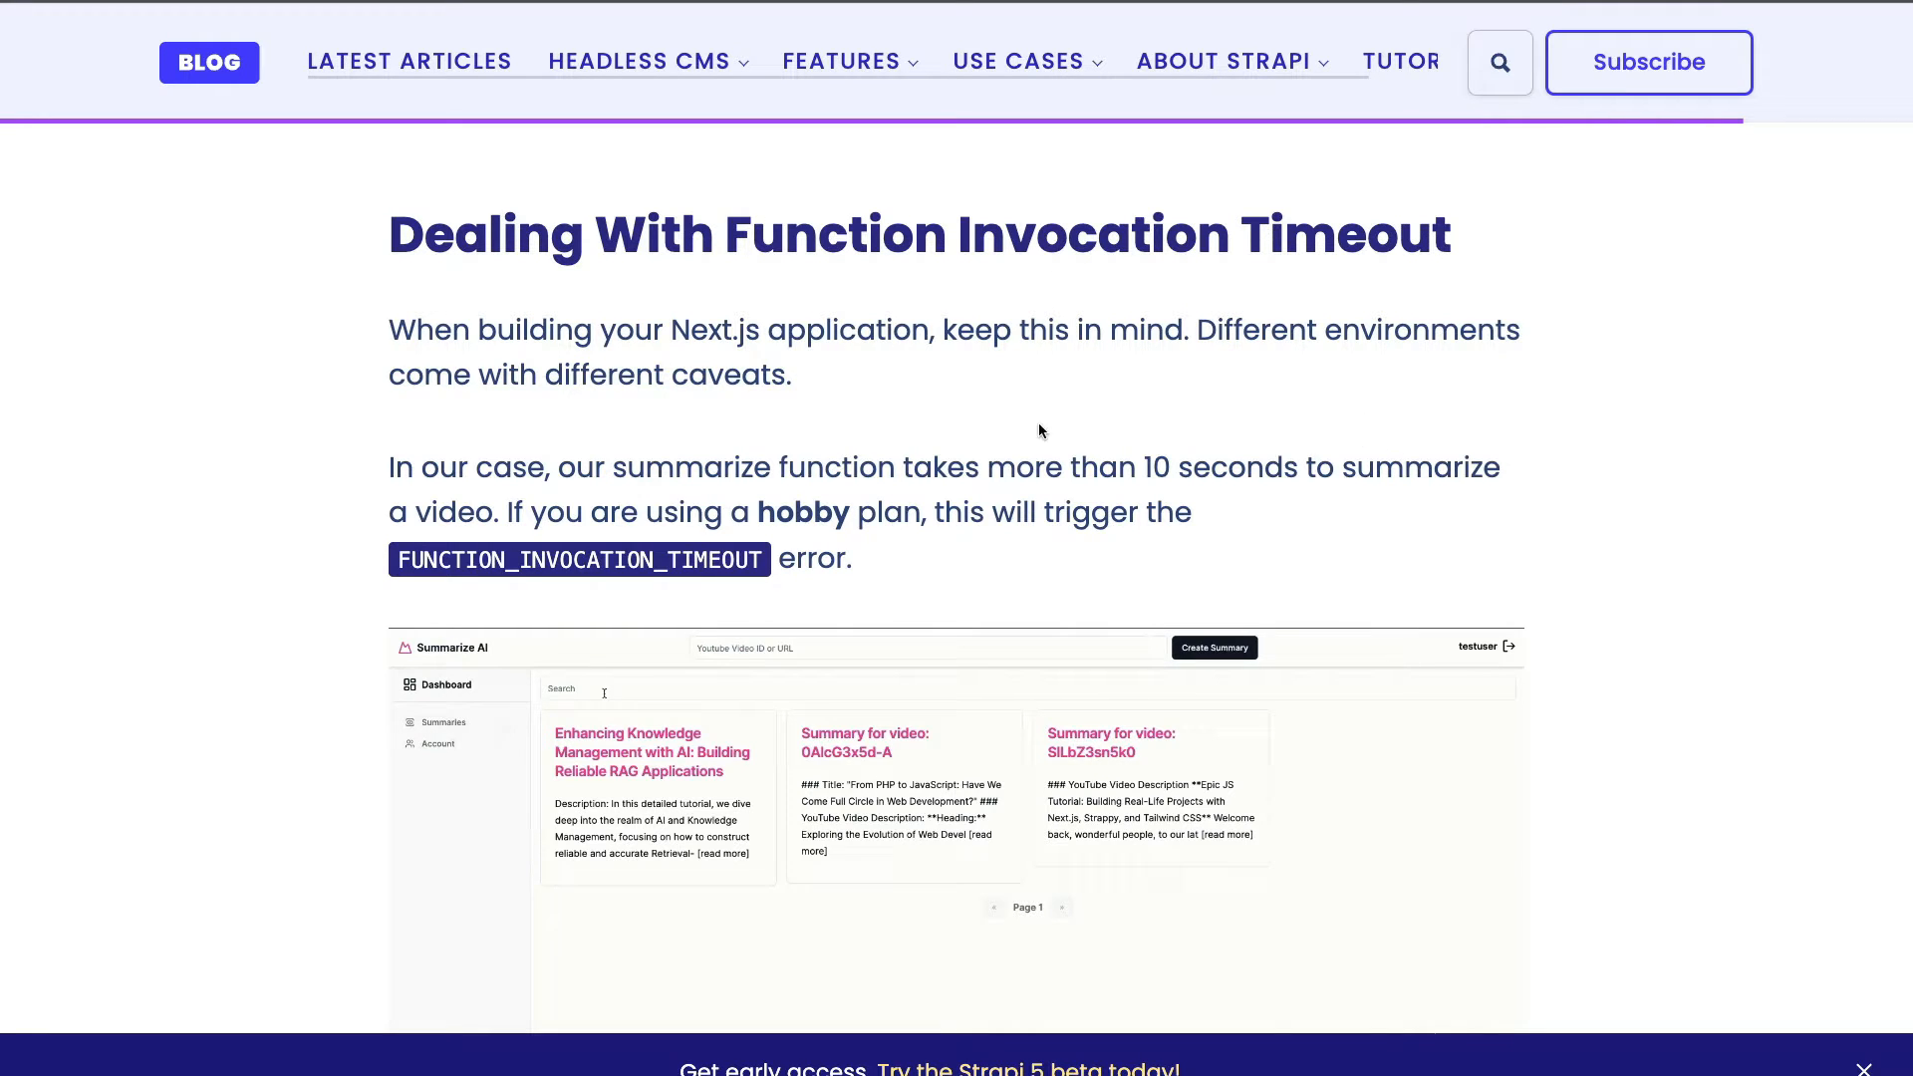
pyautogui.click(1213, 645)
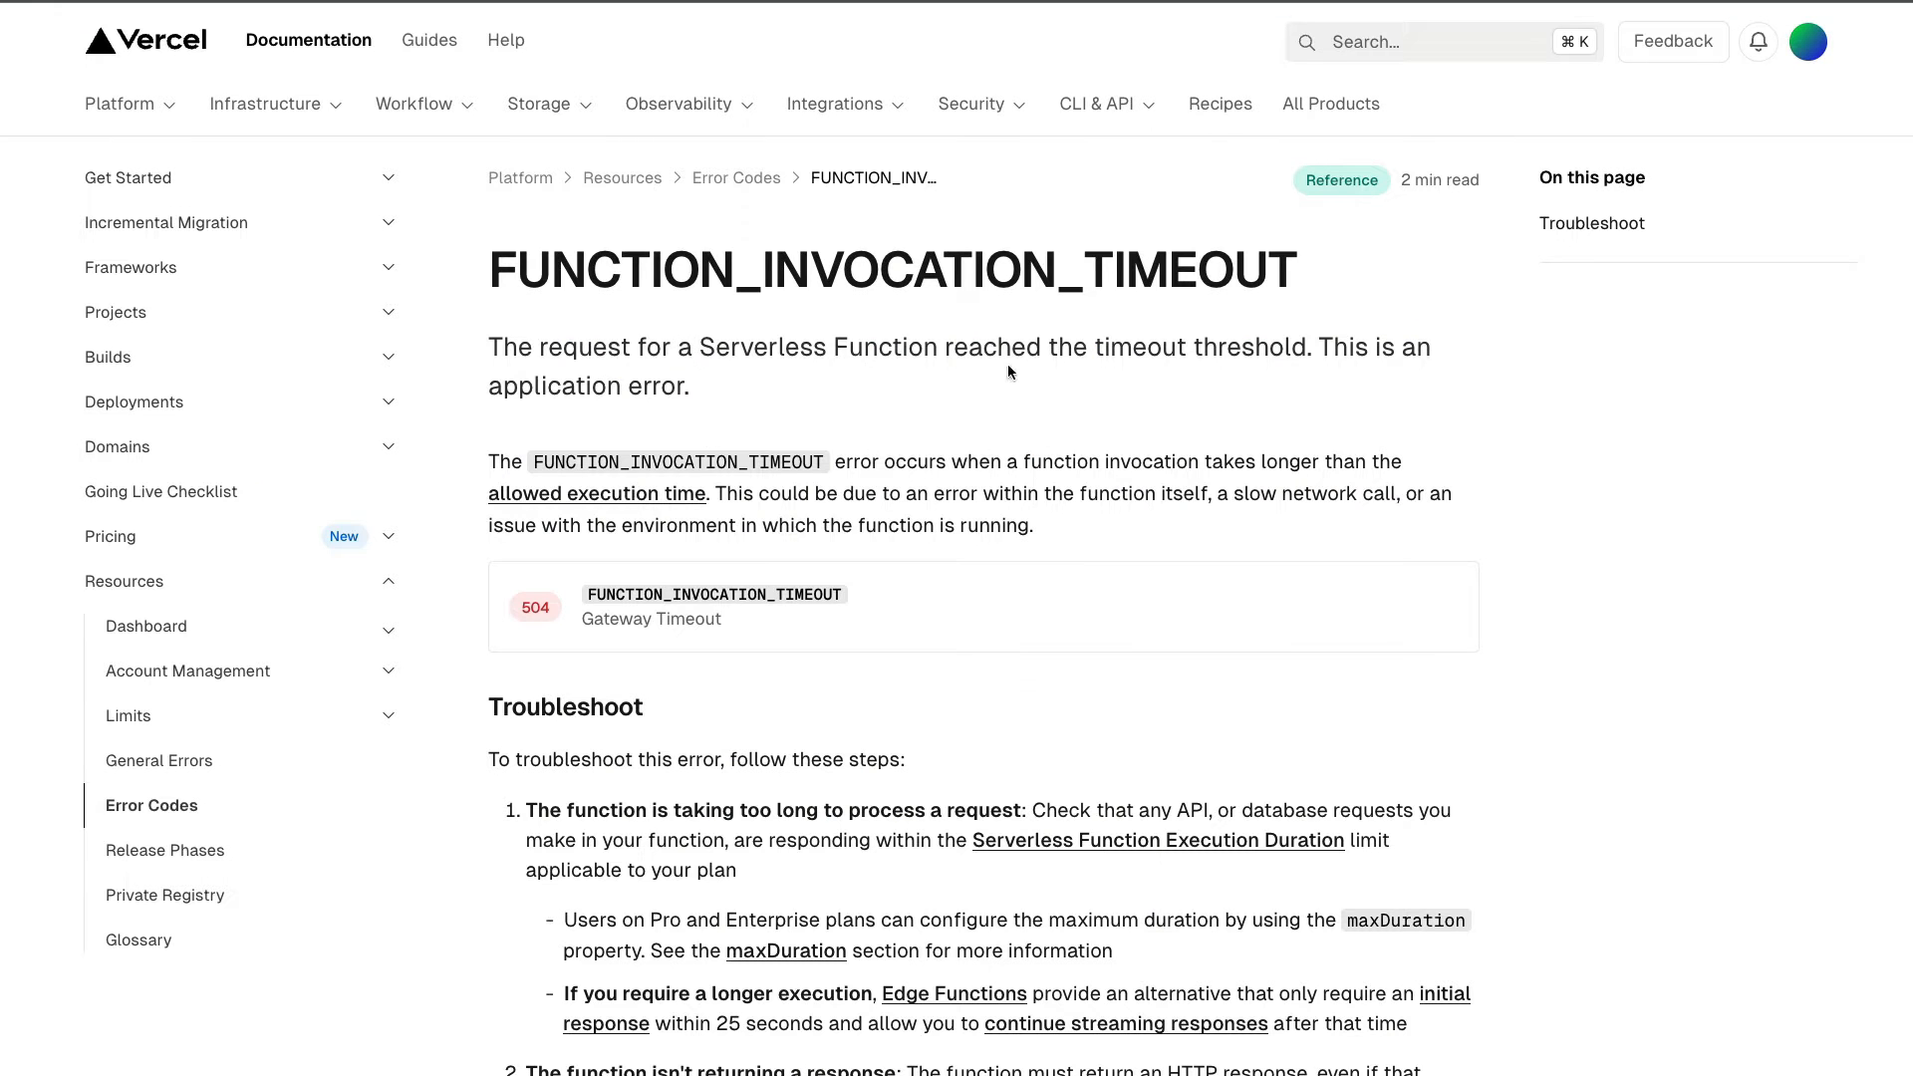
pyautogui.moveTo(1056, 564)
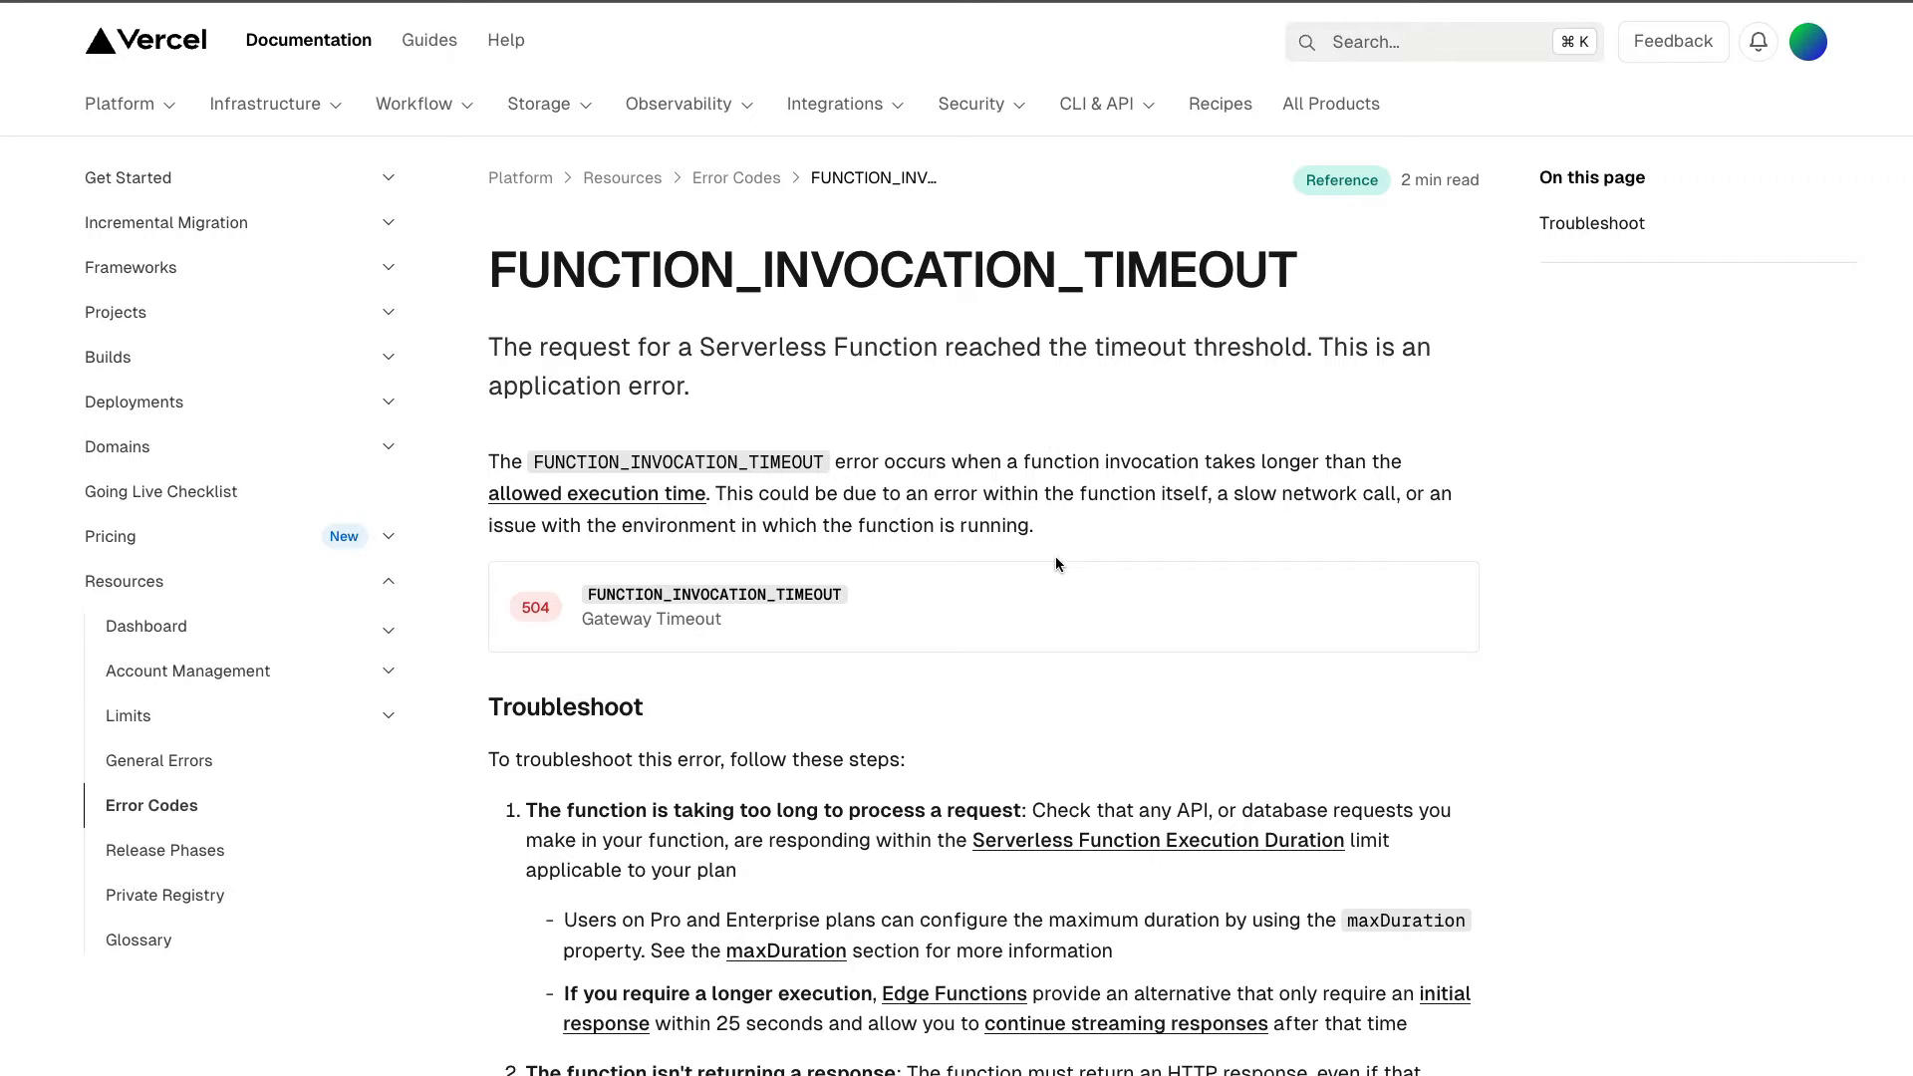
pyautogui.moveTo(1018, 512)
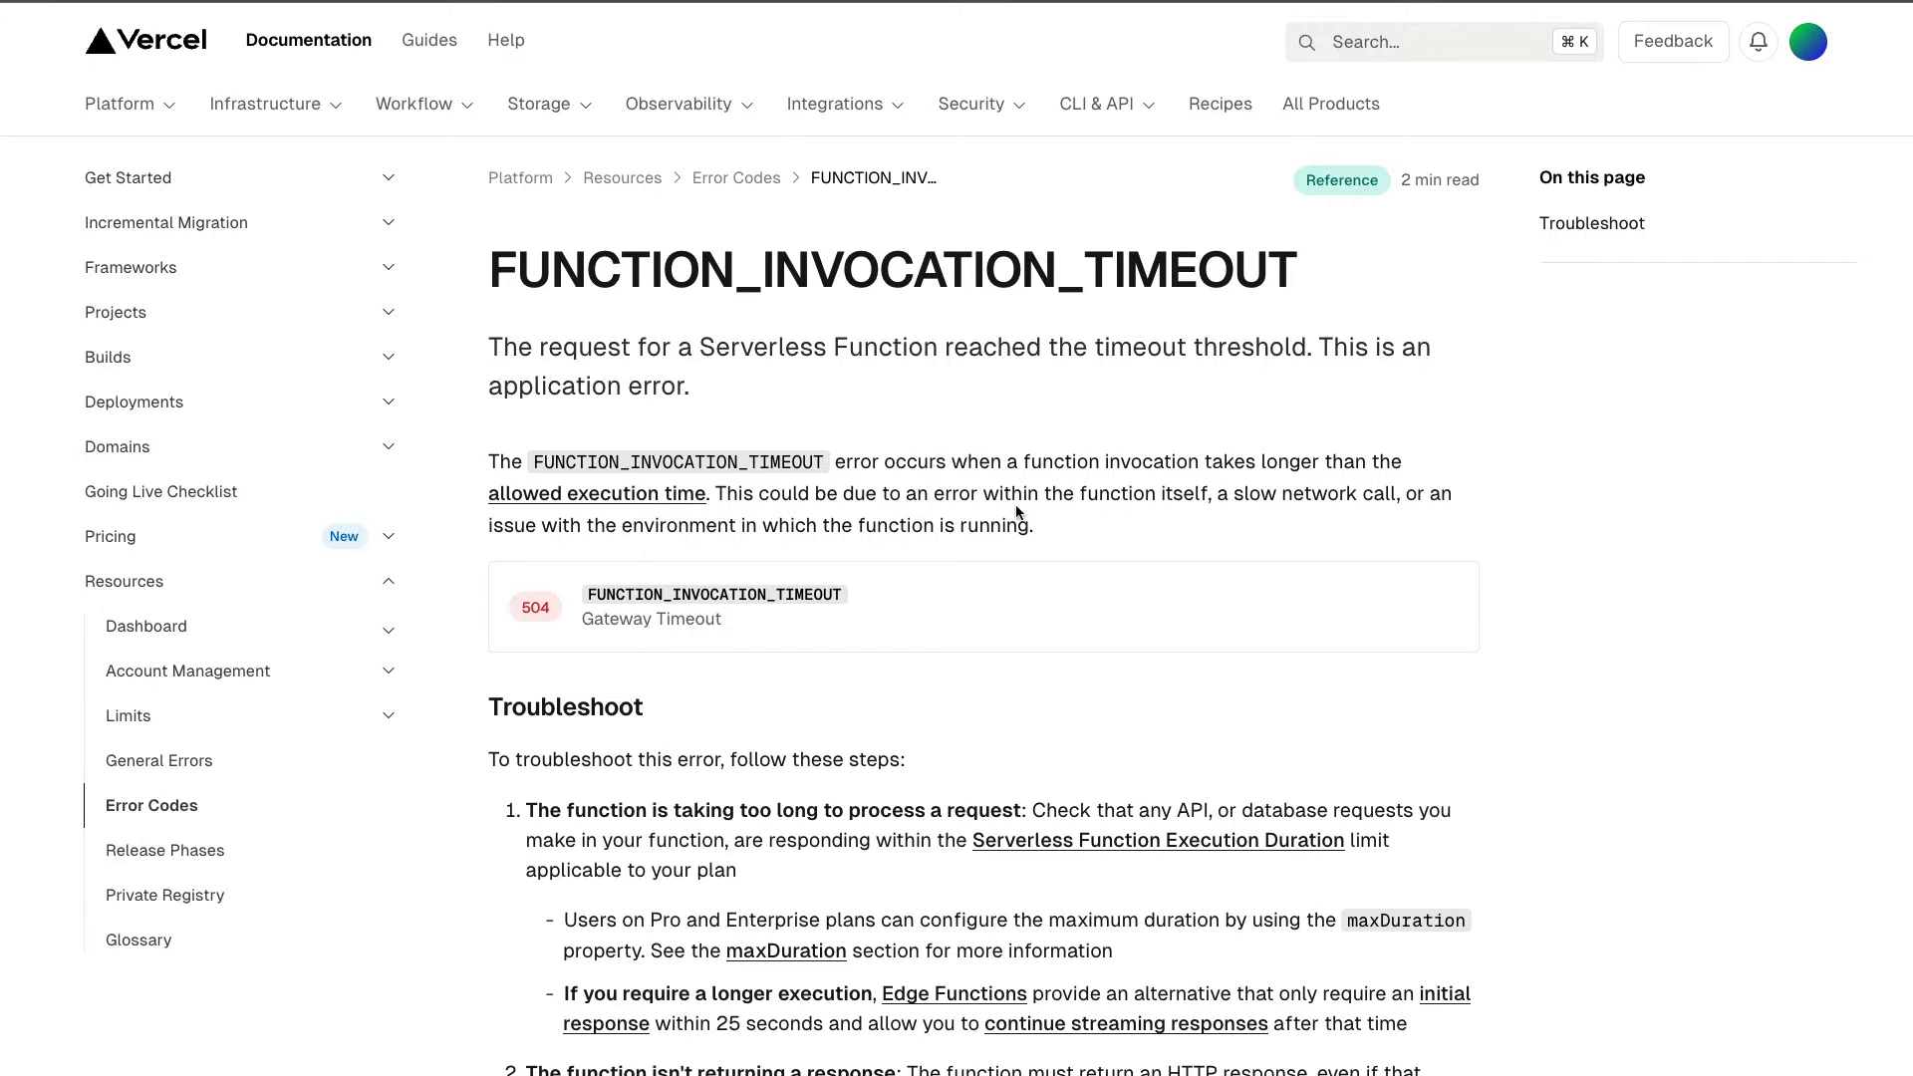
pyautogui.moveTo(1367, 725)
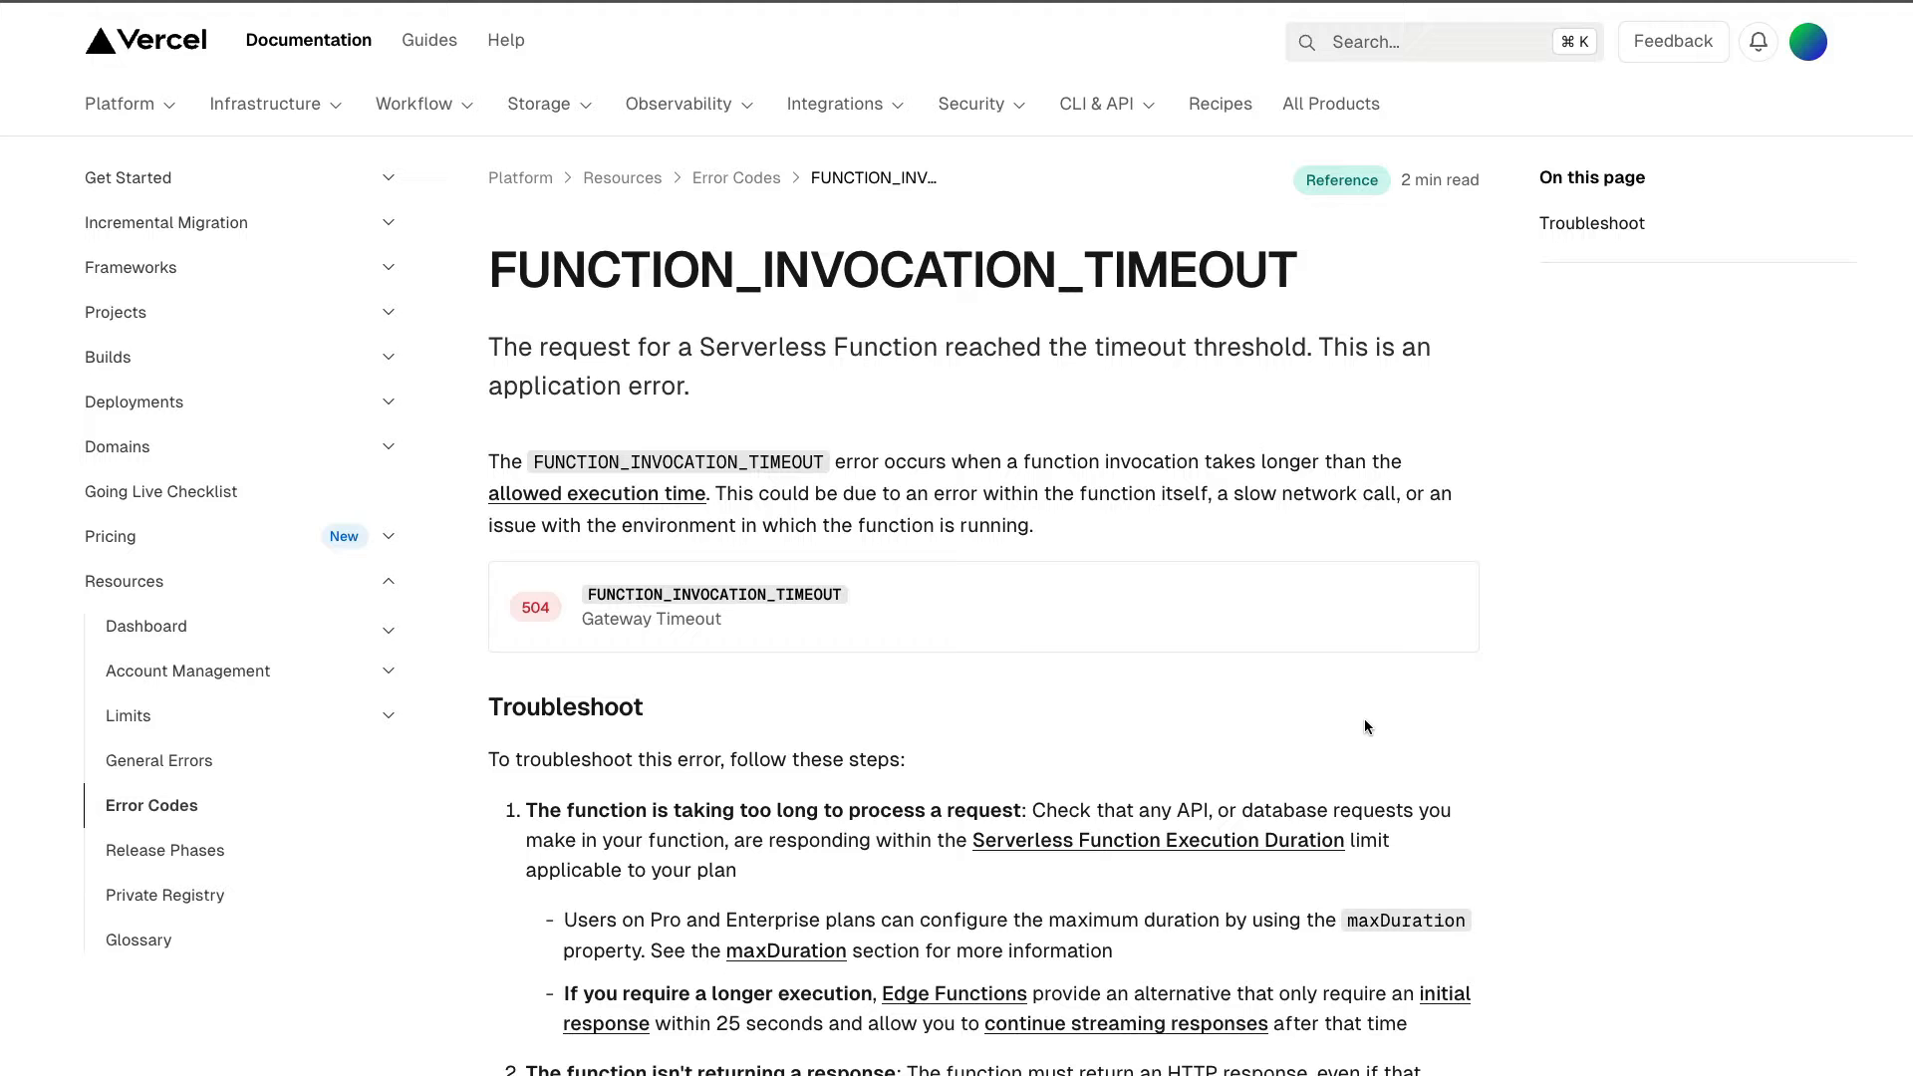
# Step: Scroll to the Max duration table: Hobby 10s, Pro 300s, Enterprise 900s
pyautogui.scroll(-3)
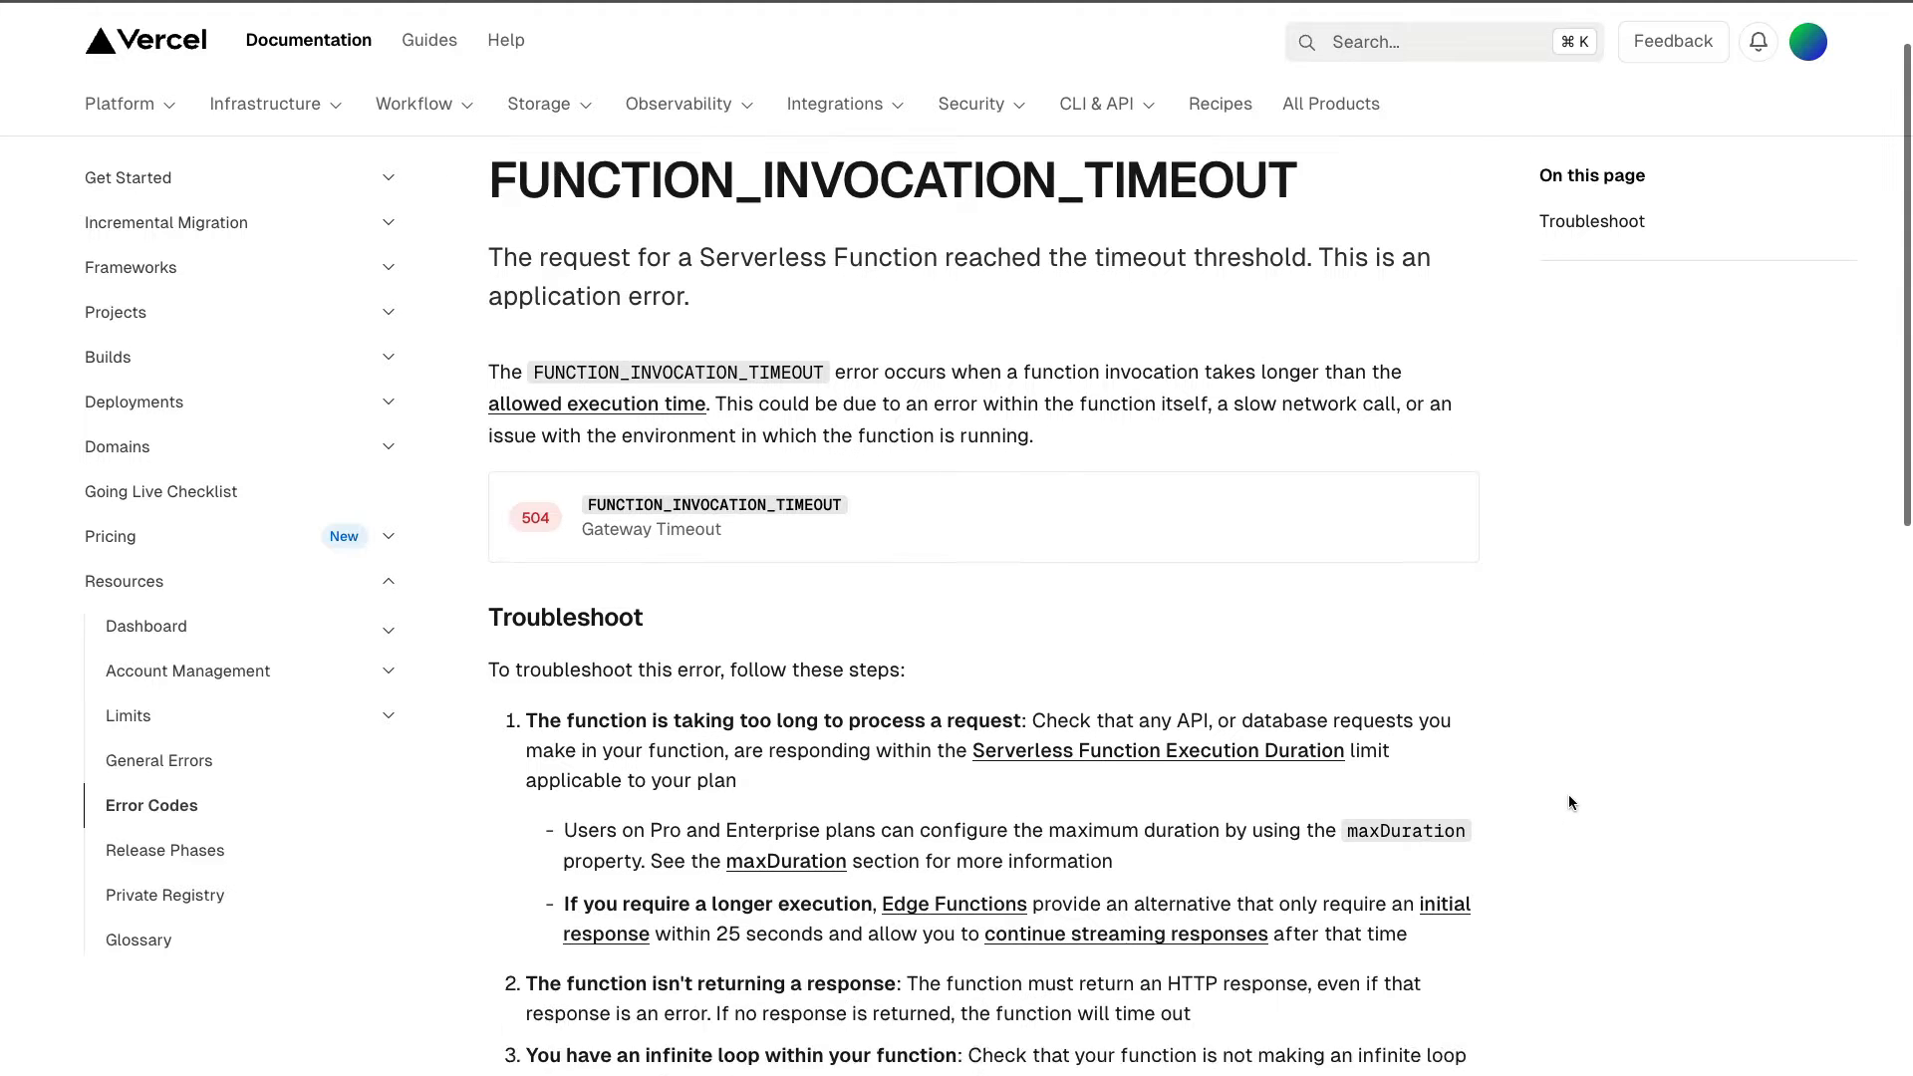
pyautogui.scroll(-3)
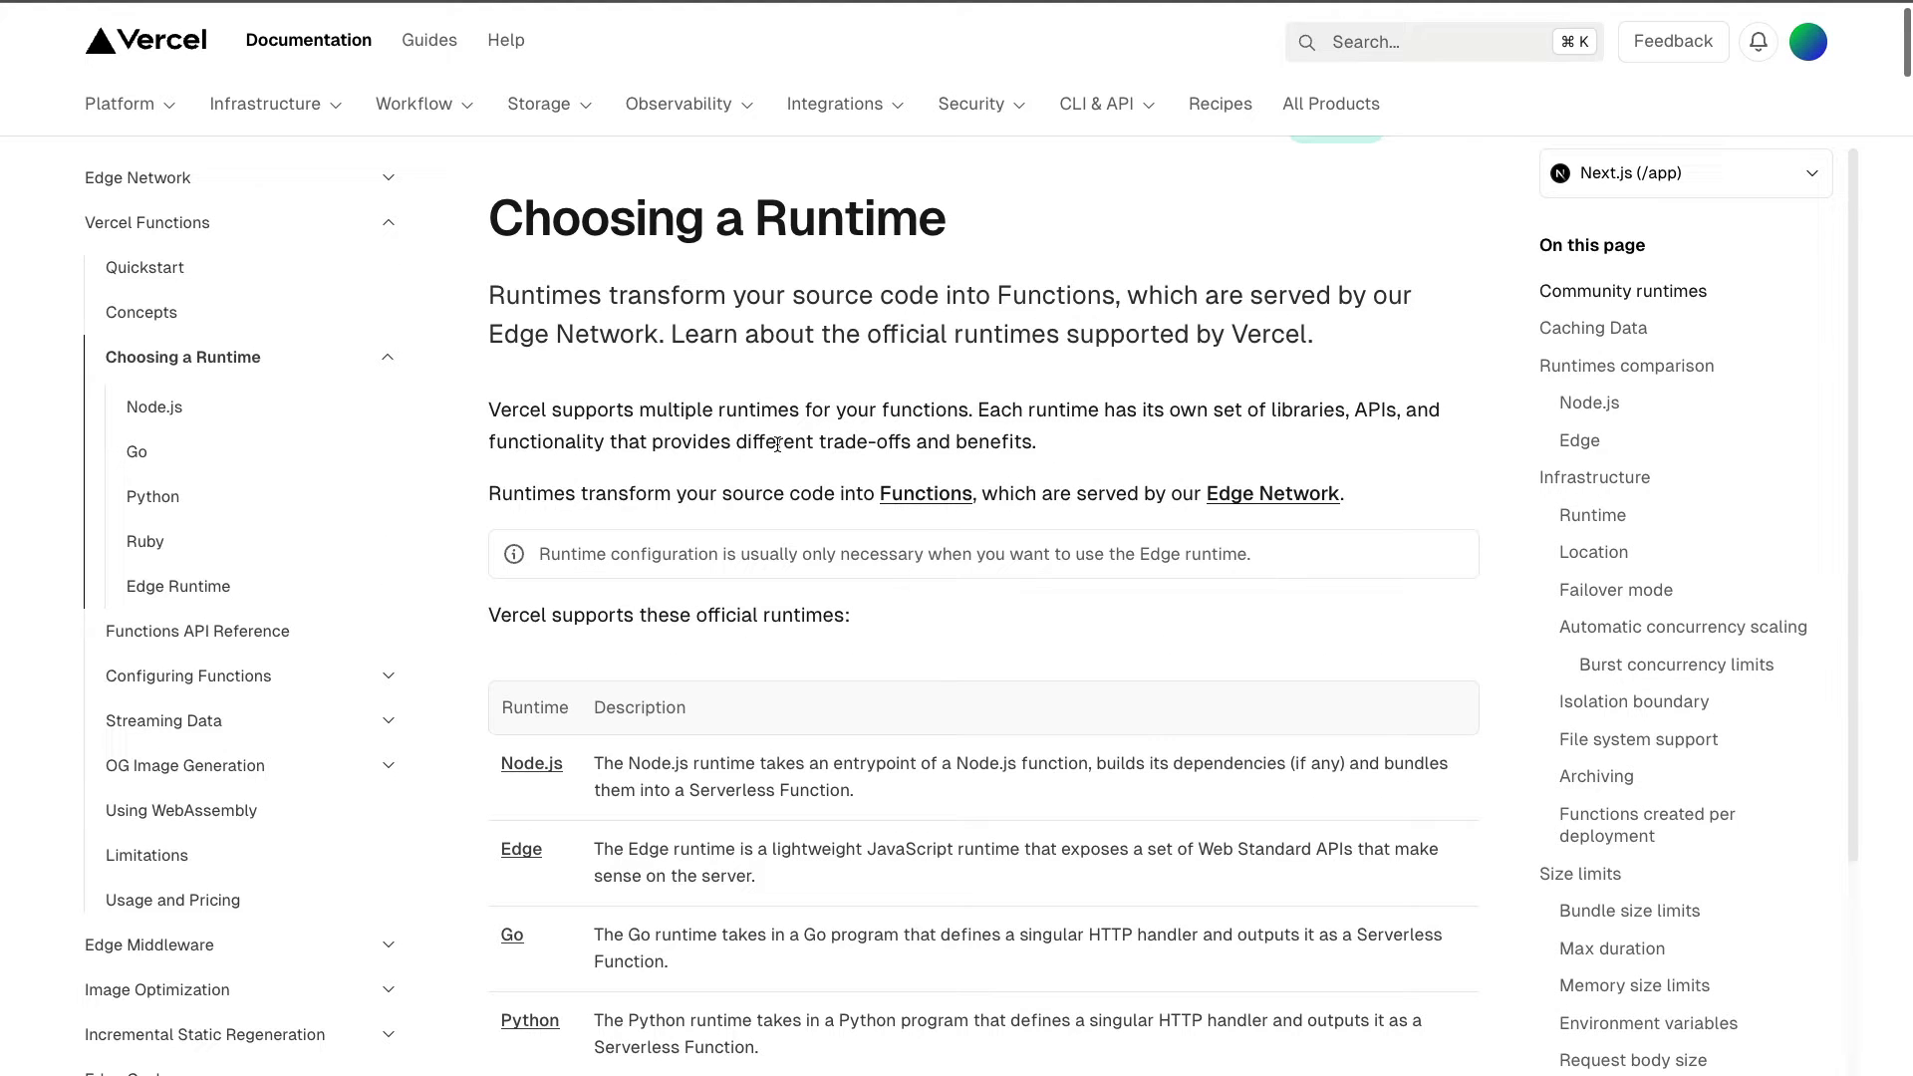
pyautogui.scroll(-3)
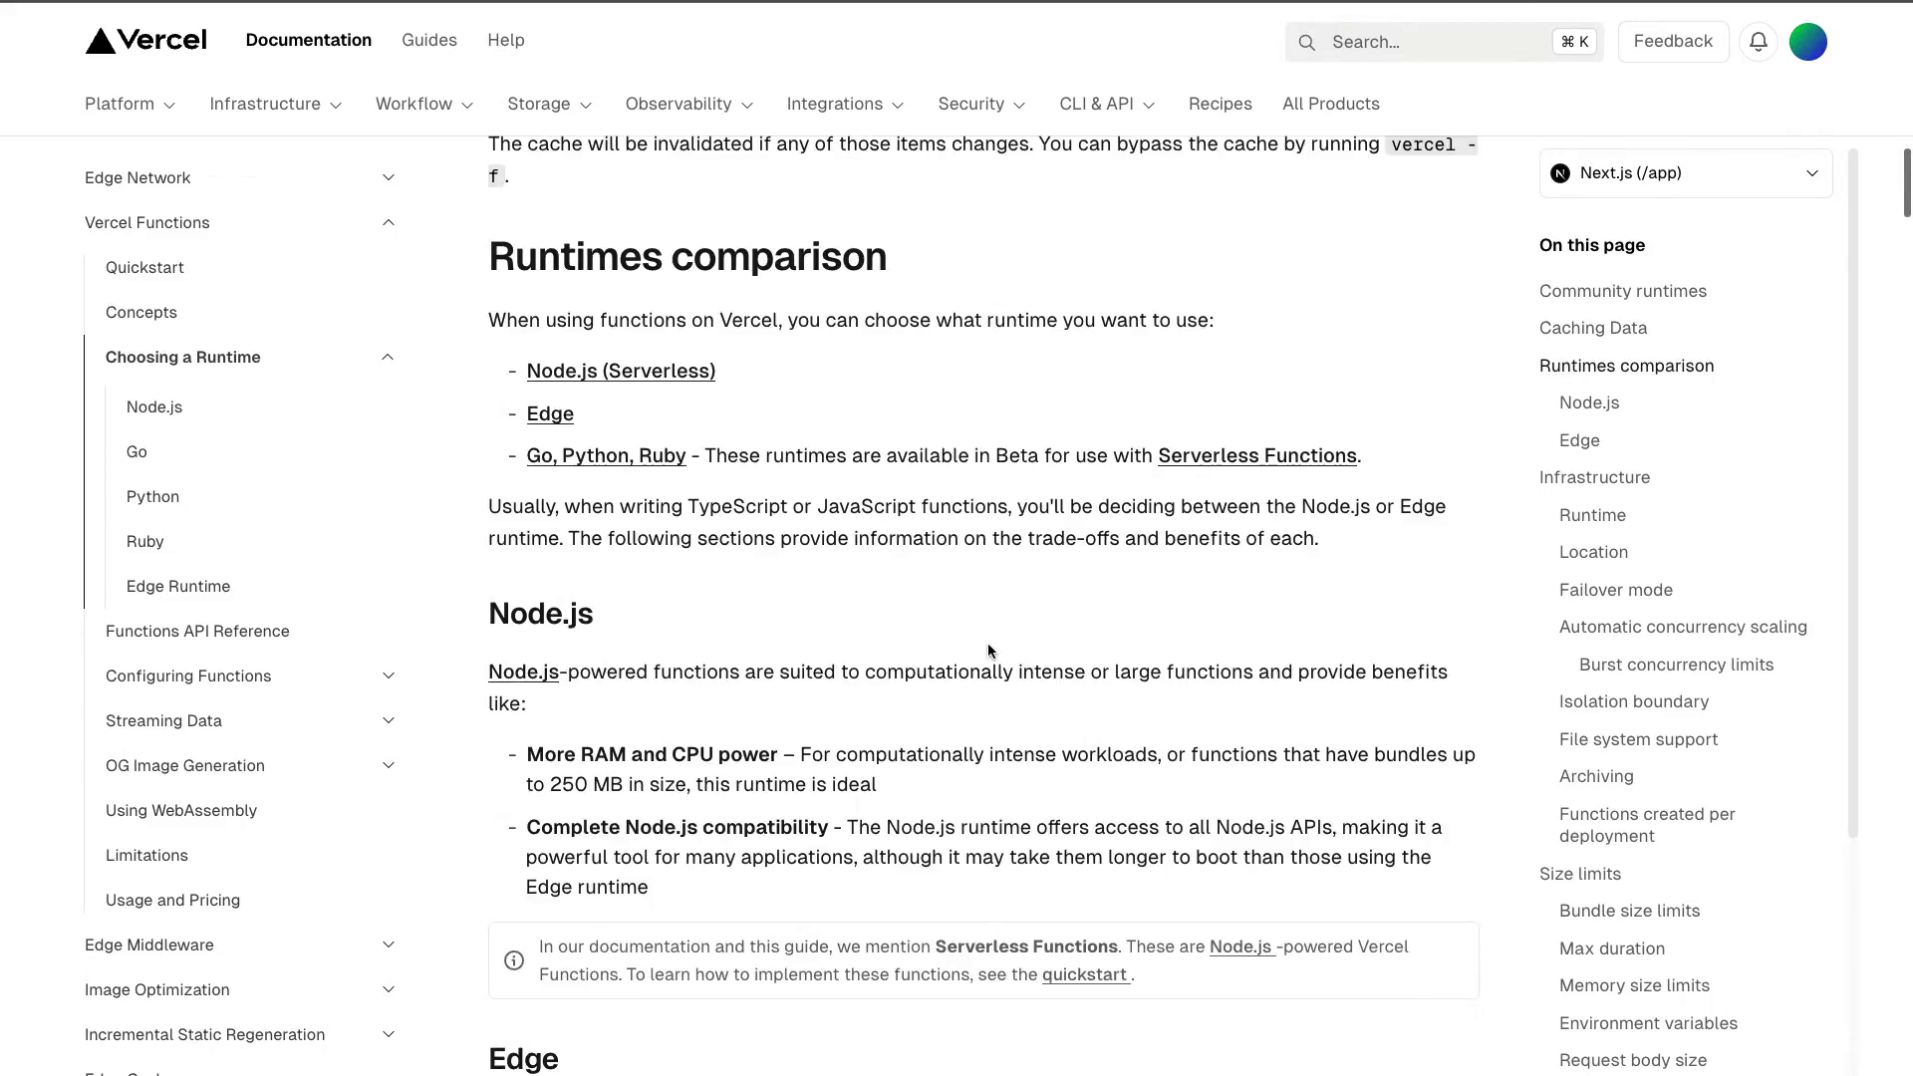
pyautogui.scroll(-3)
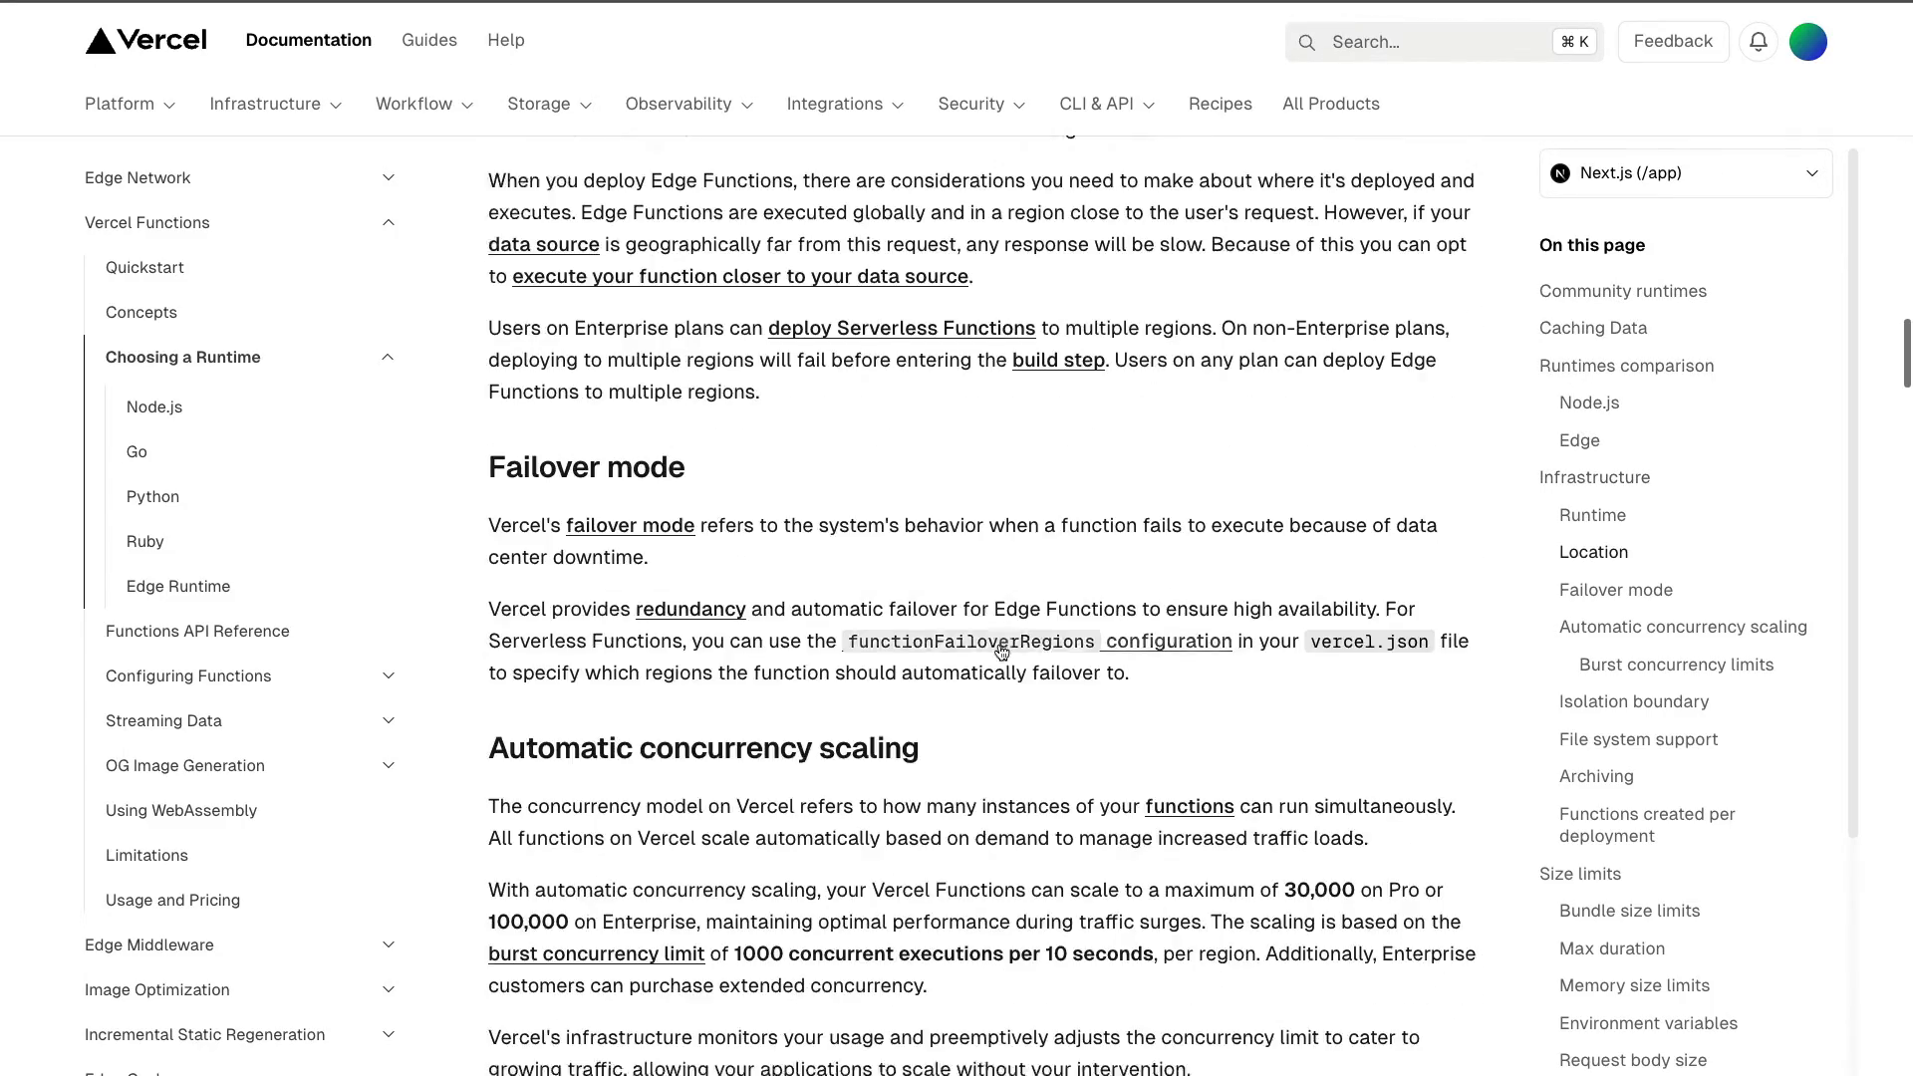
pyautogui.scroll(-3)
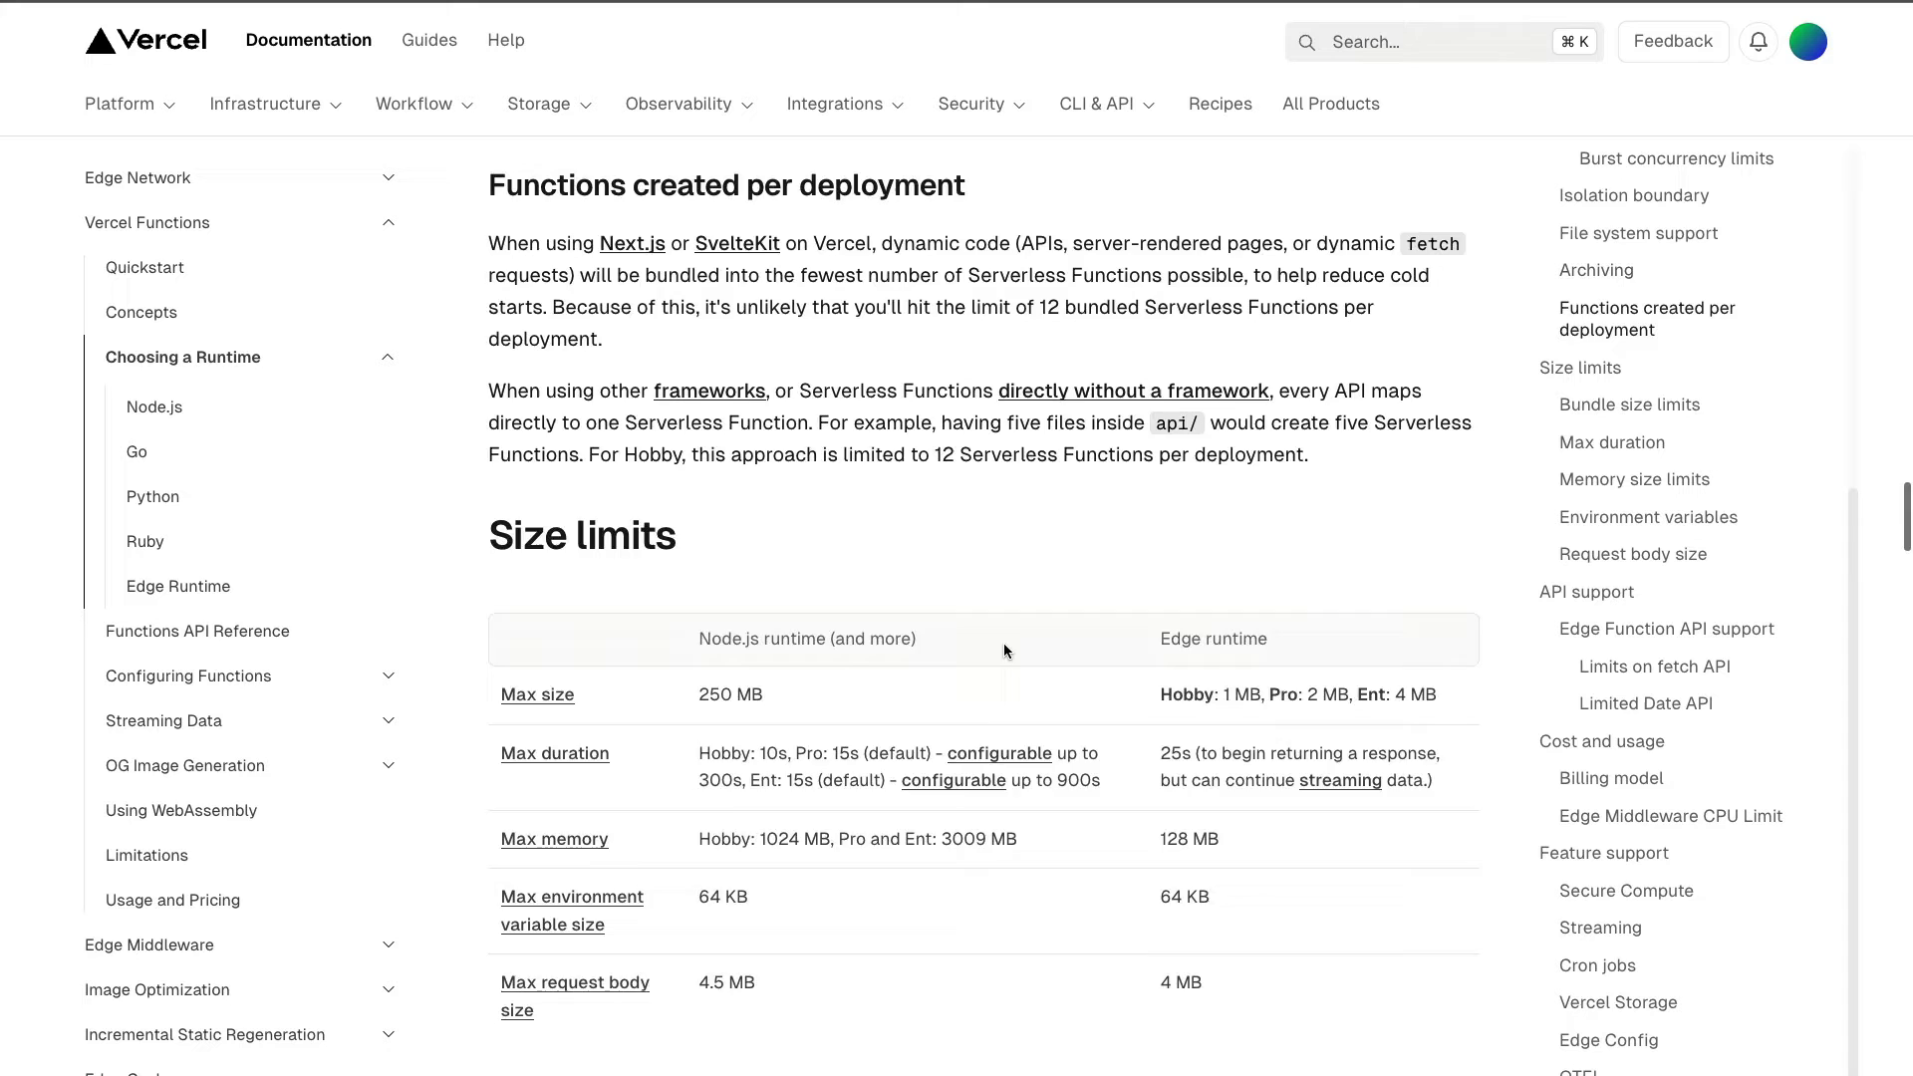
pyautogui.scroll(-3)
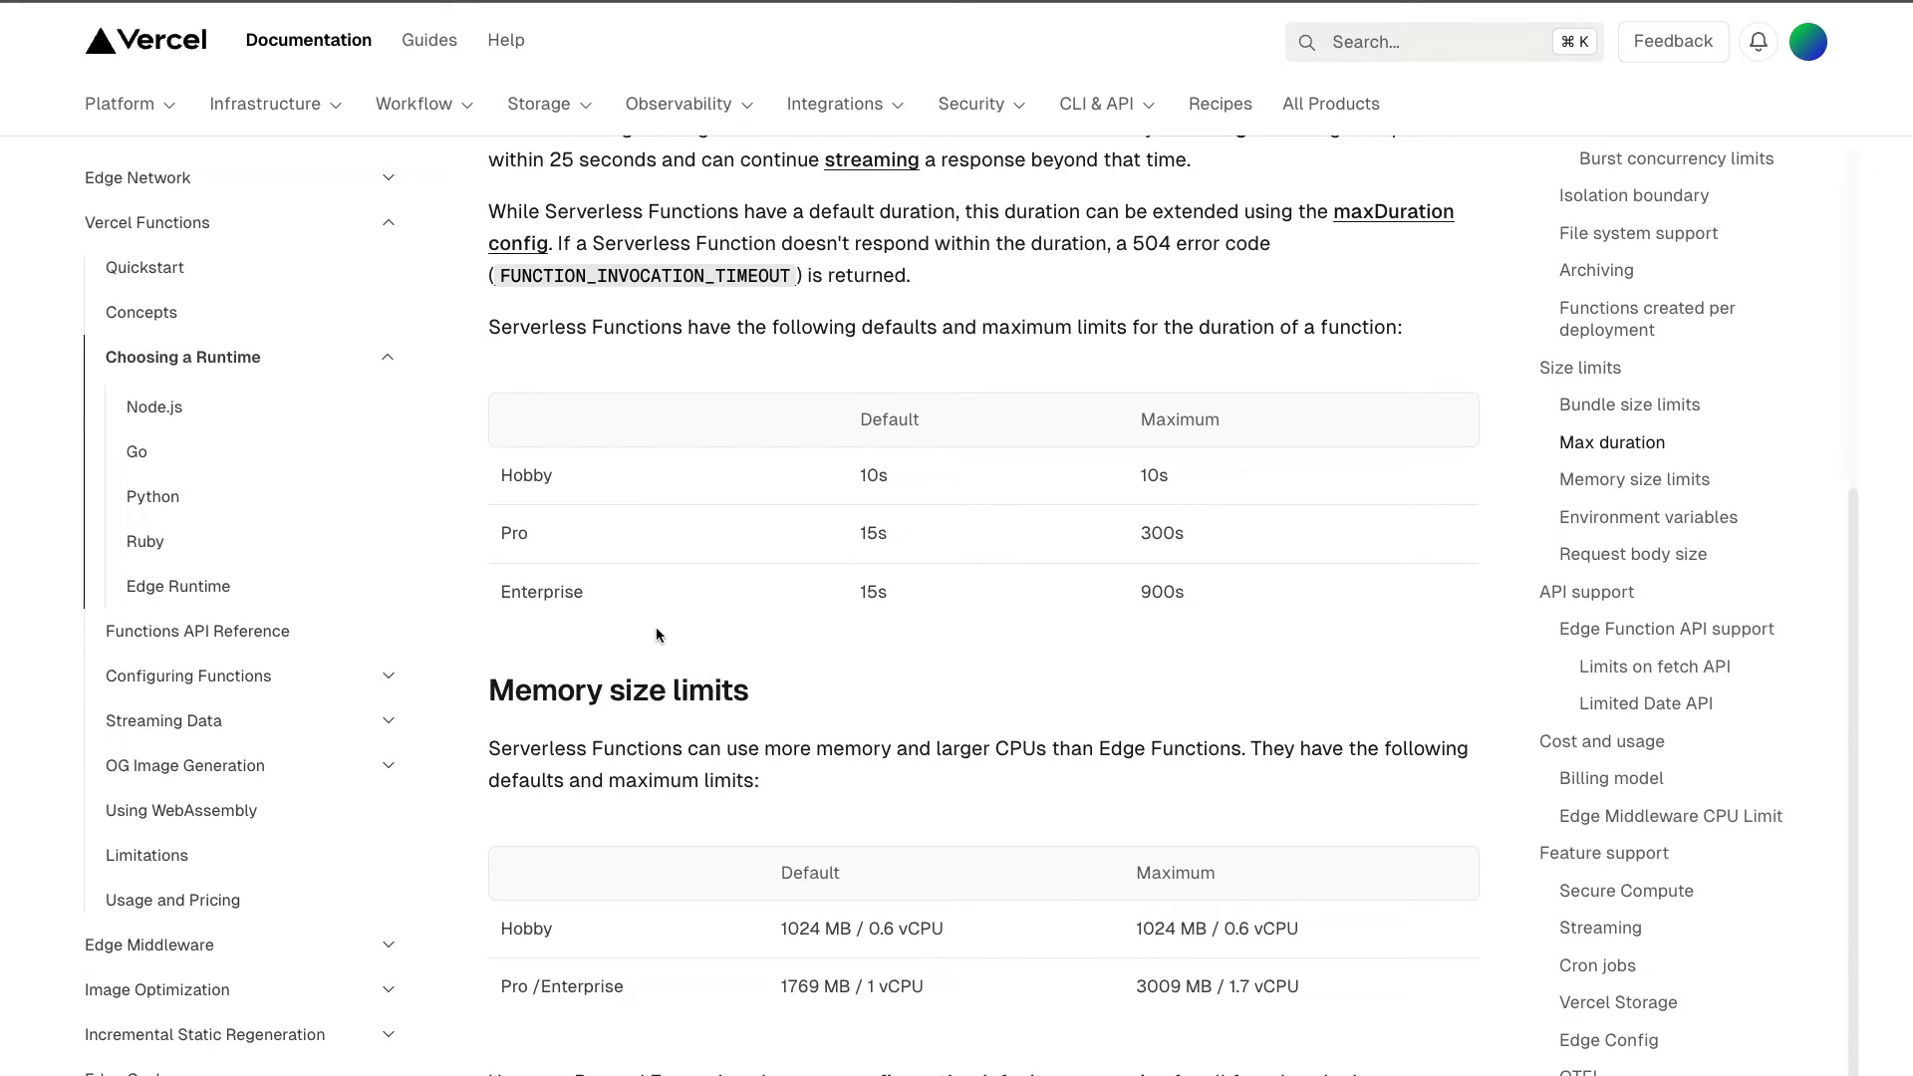
pyautogui.moveTo(608, 488)
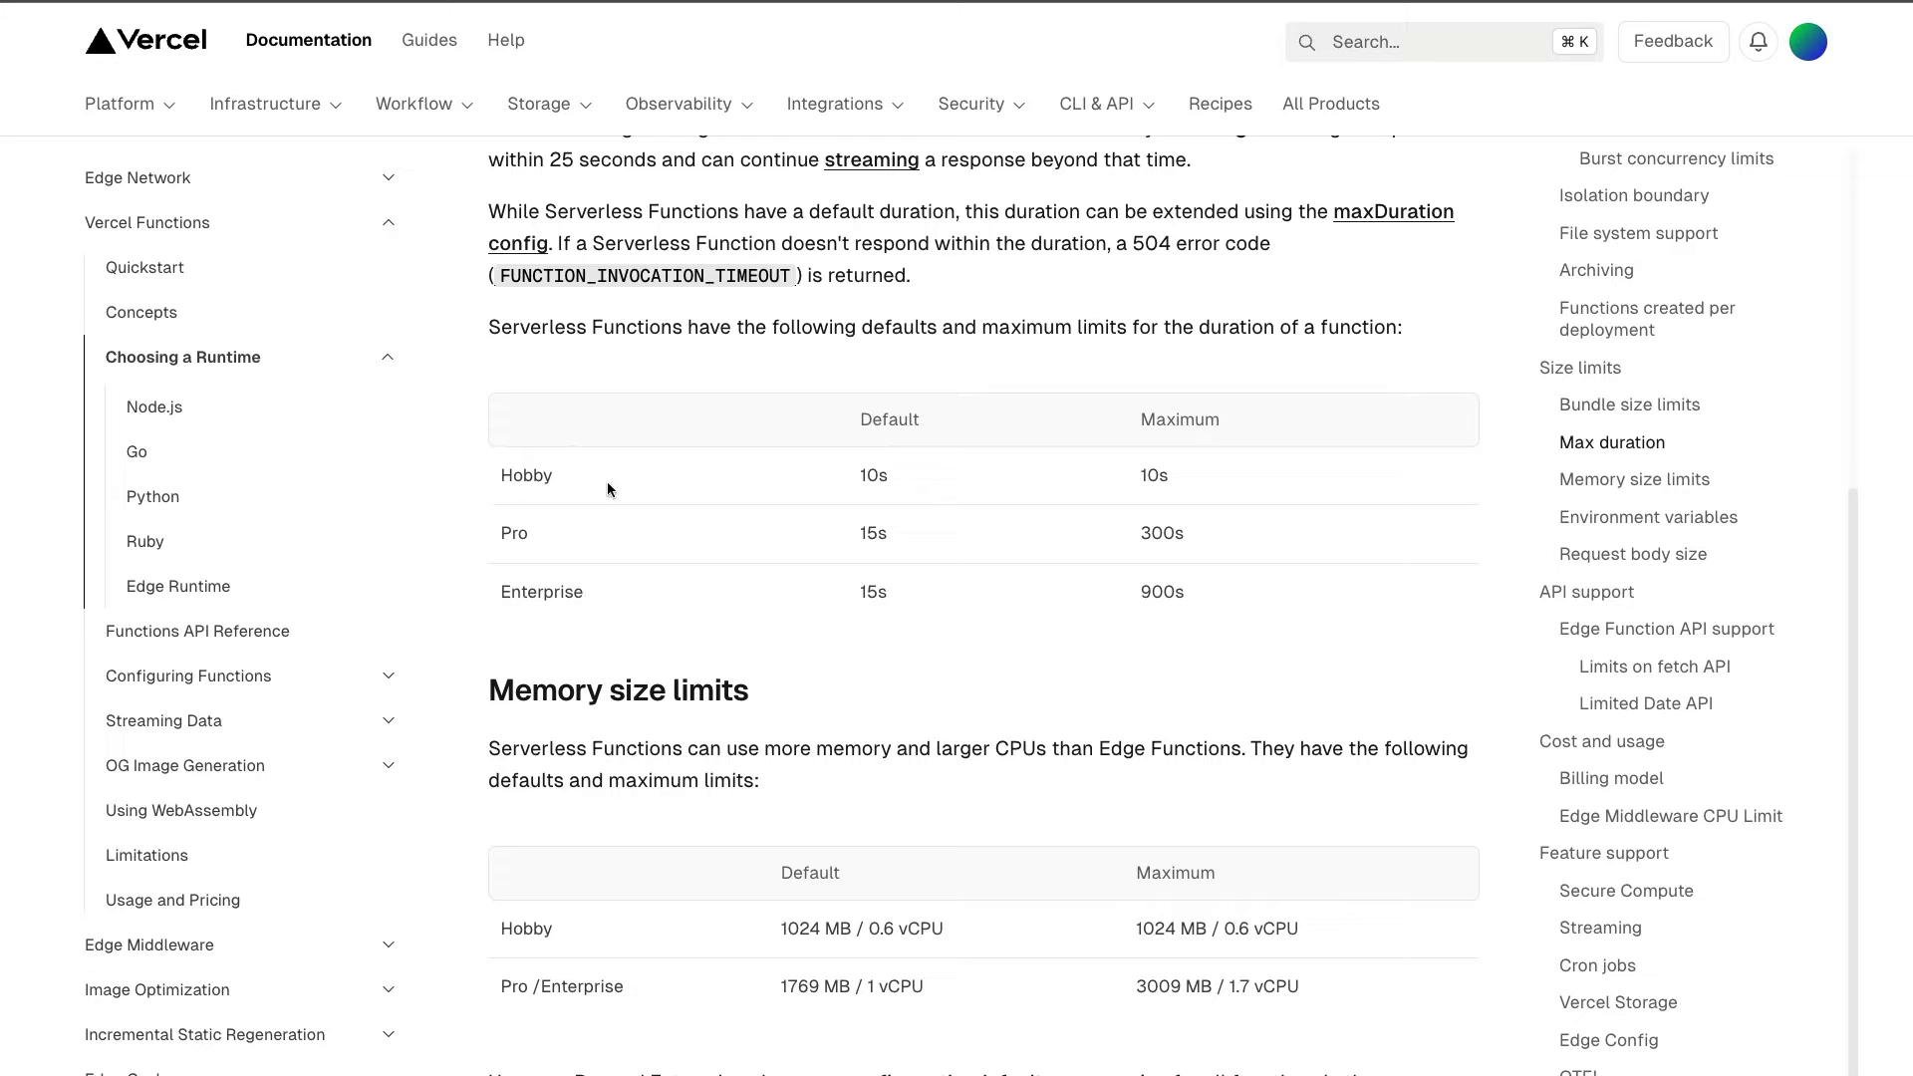
pyautogui.moveTo(913, 488)
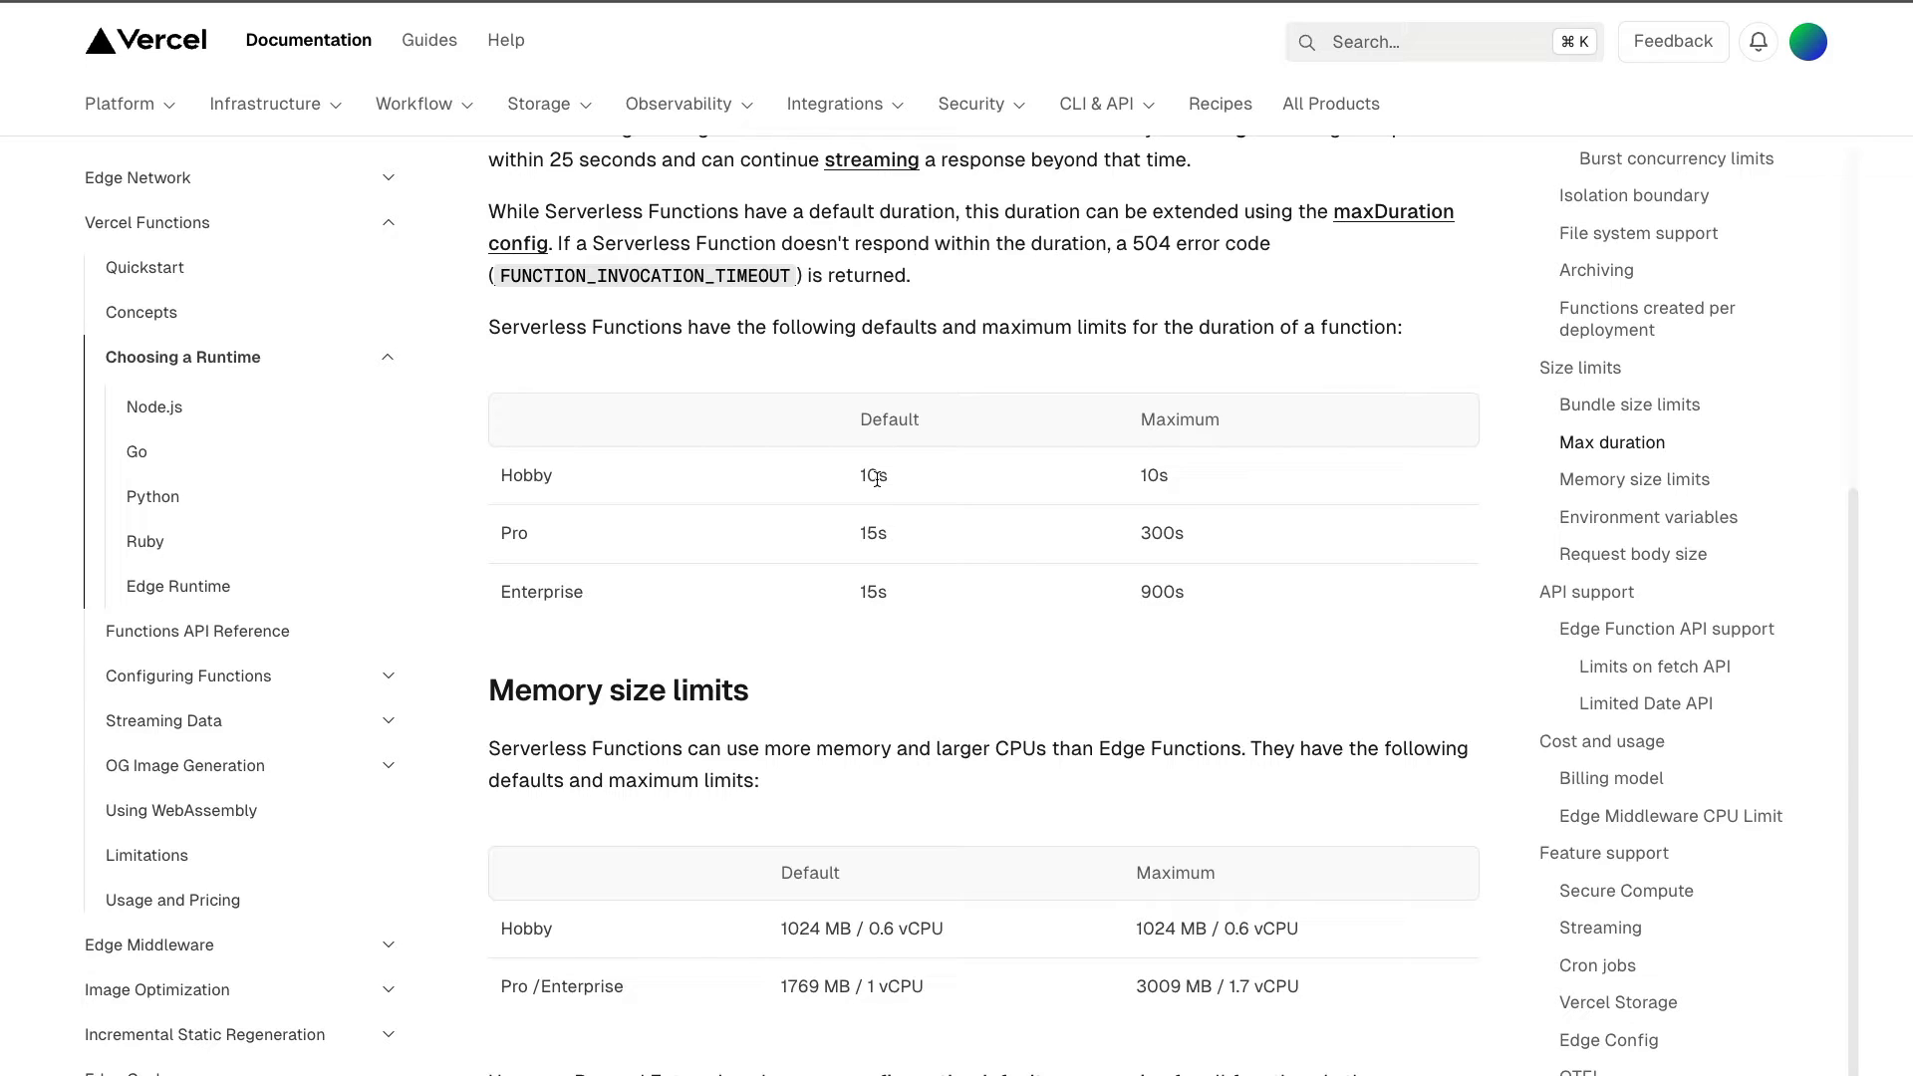
pyautogui.moveTo(871, 476)
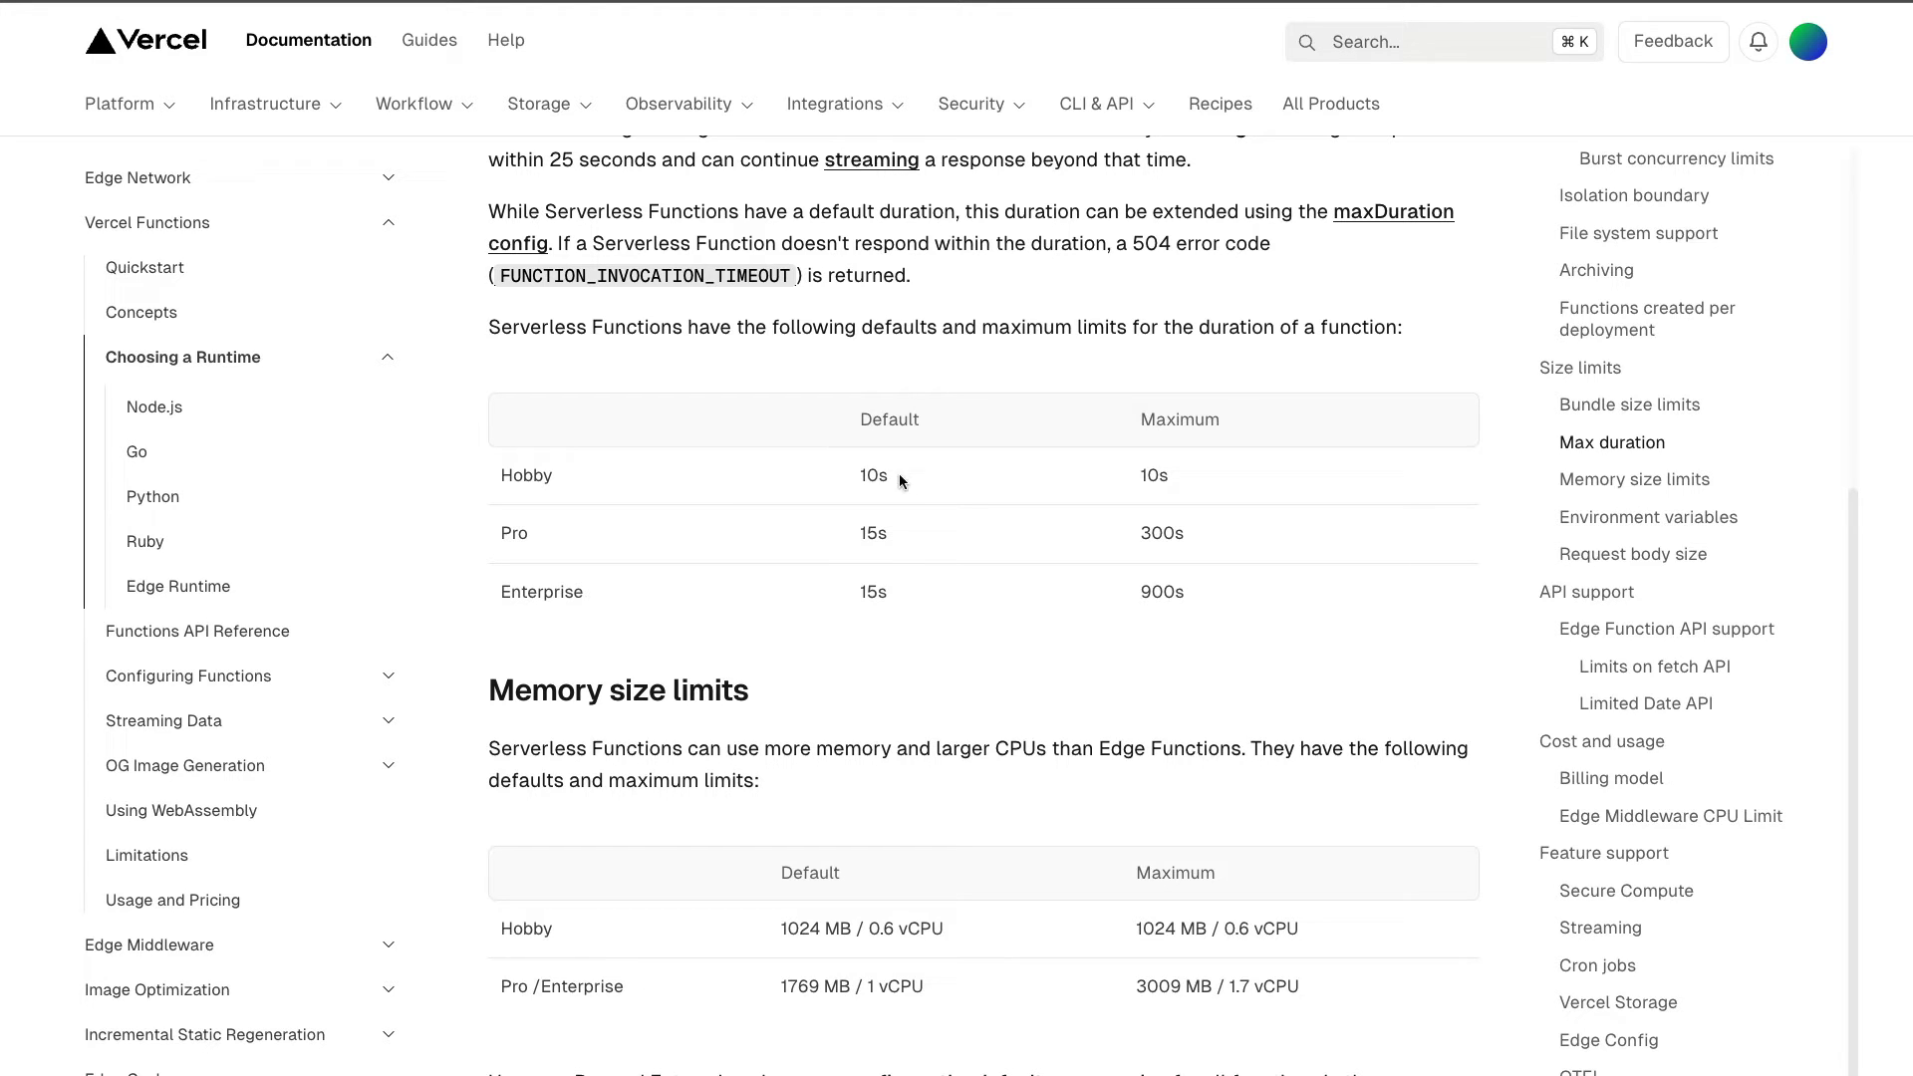
pyautogui.moveTo(941, 476)
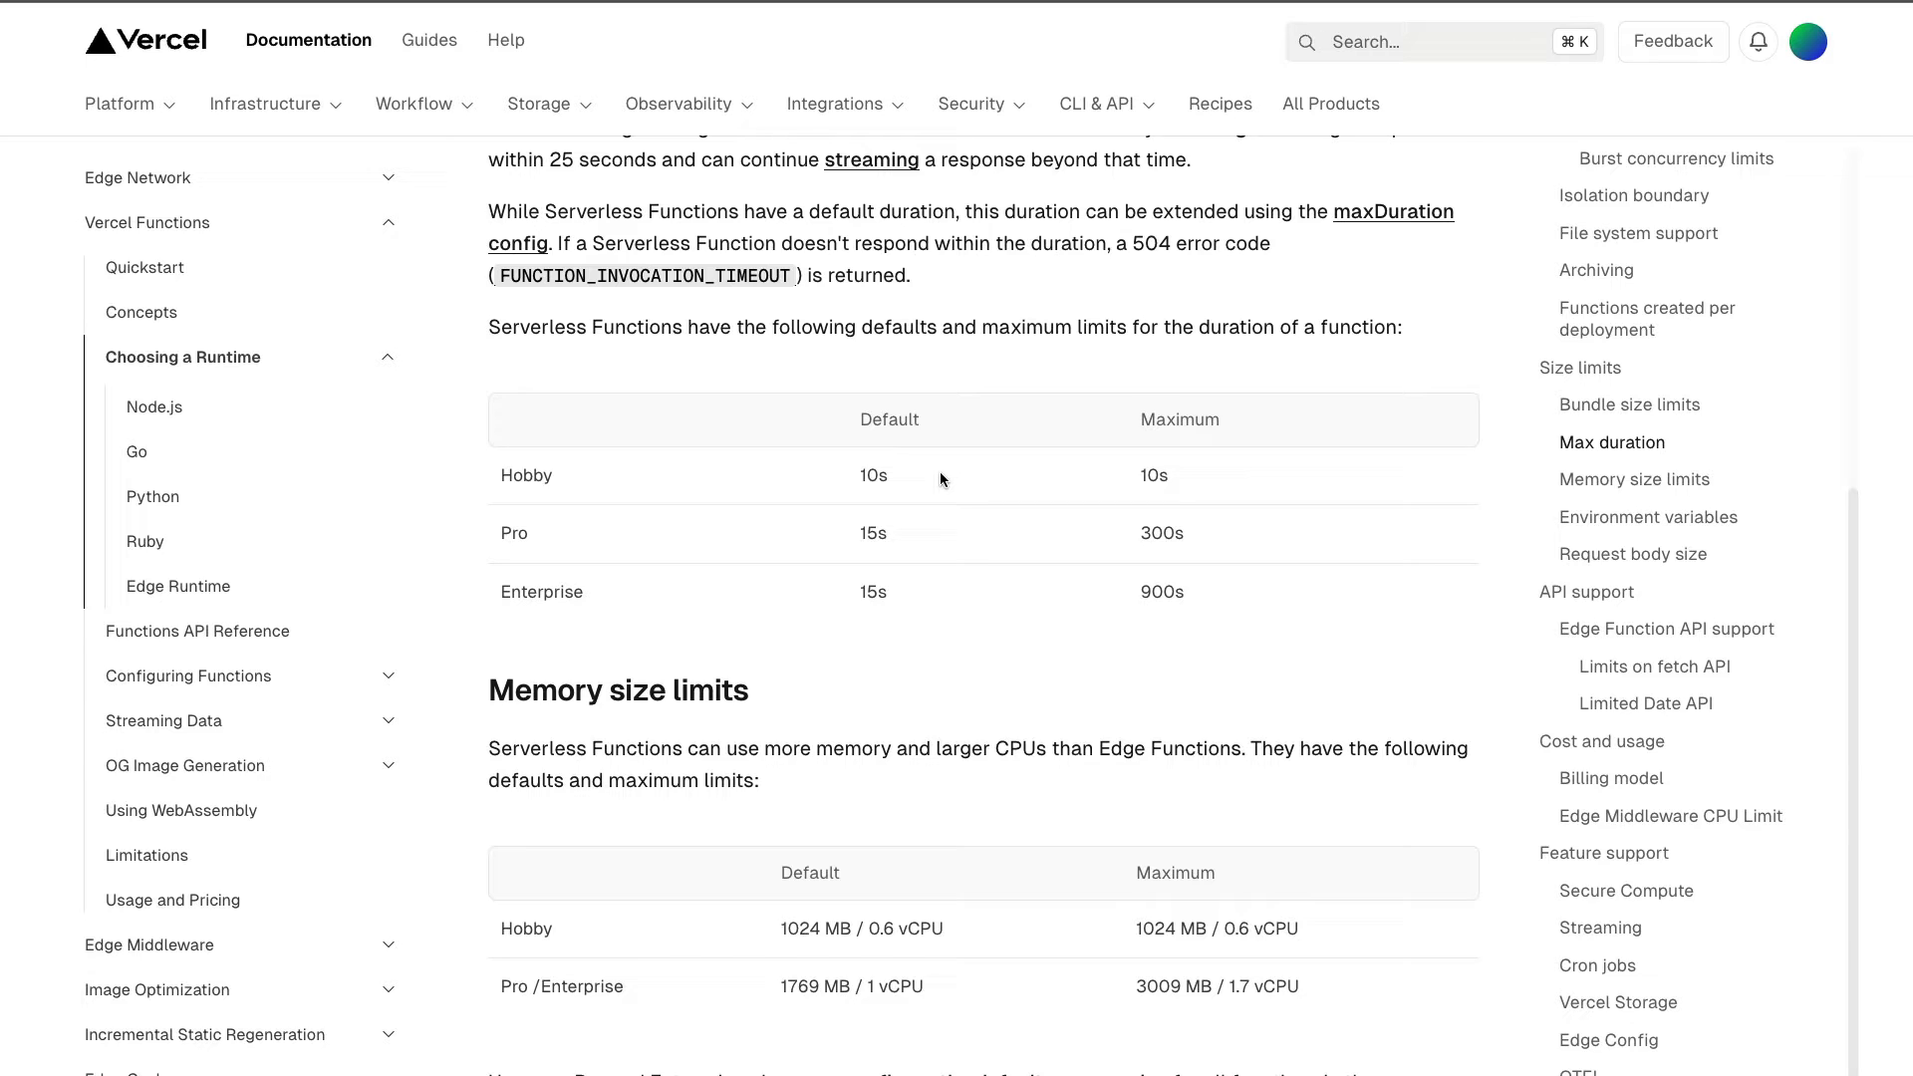
pyautogui.moveTo(933, 486)
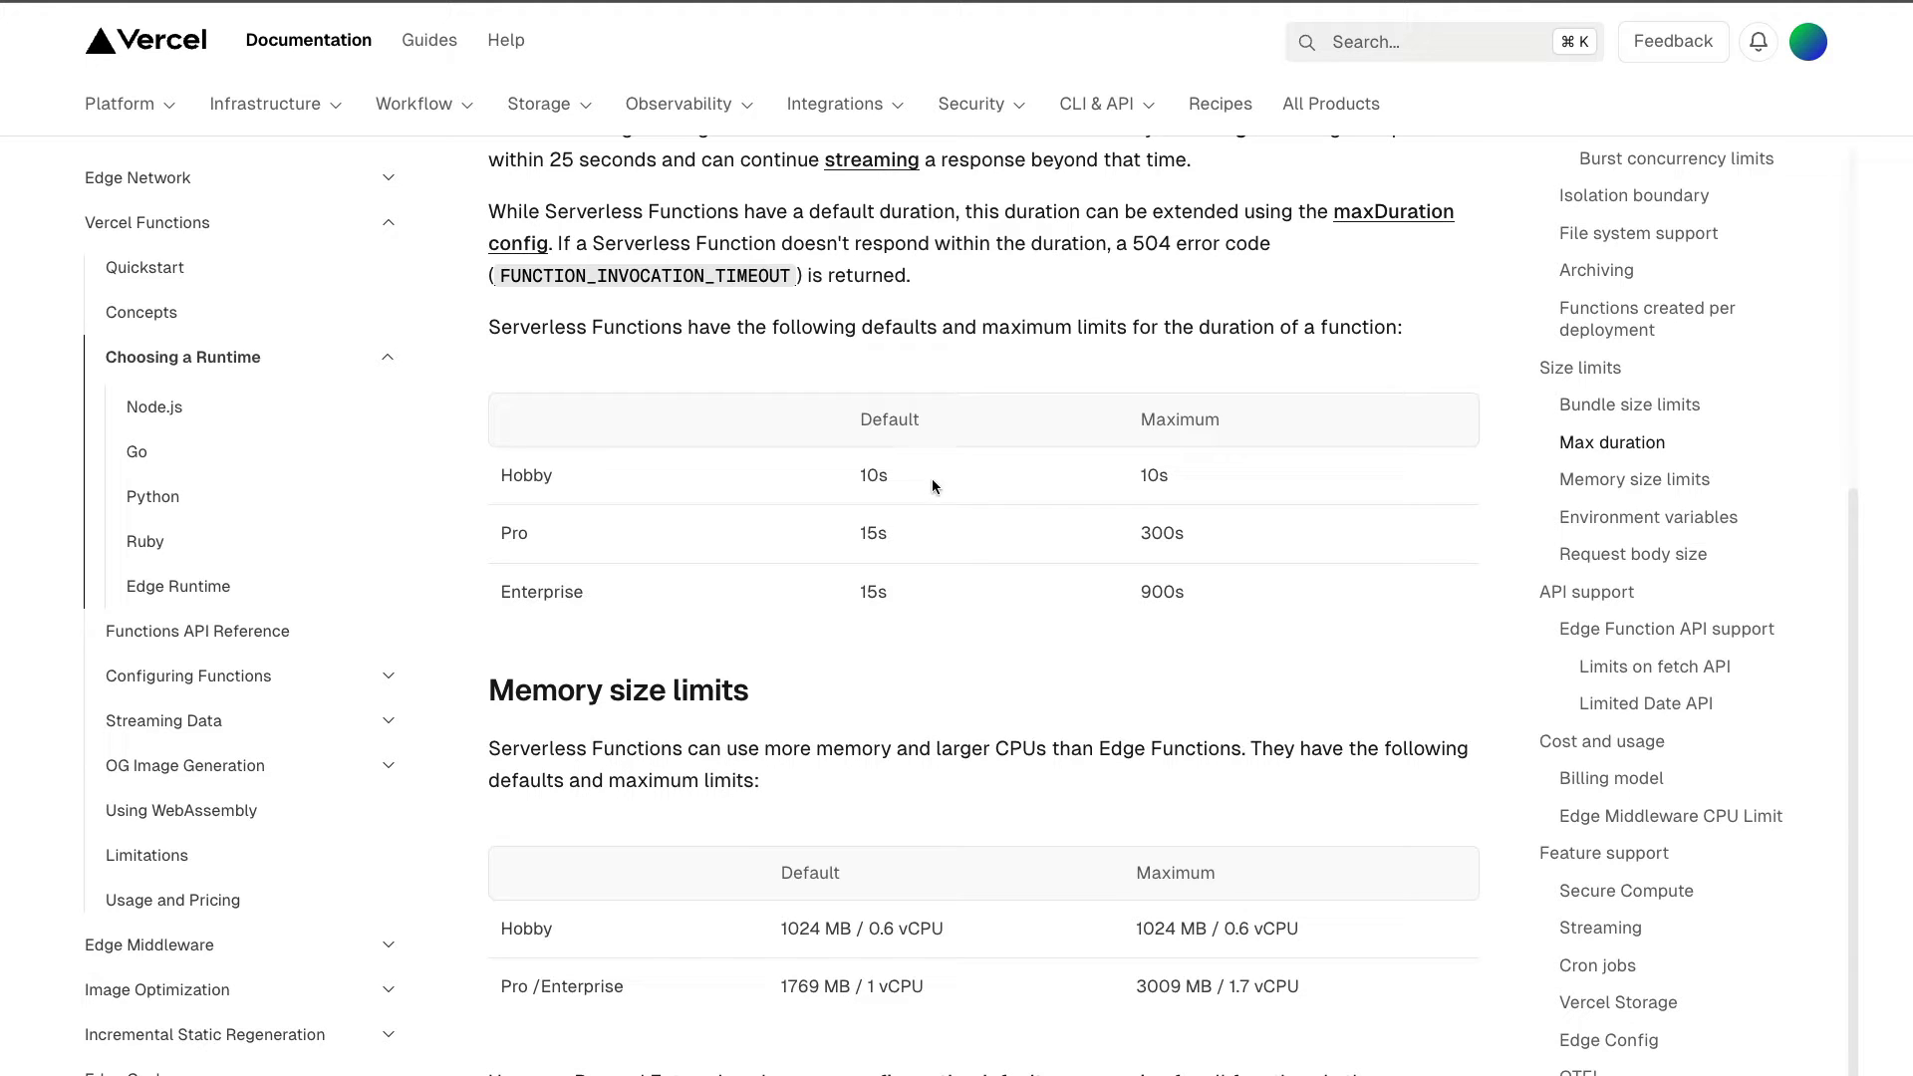
pyautogui.moveTo(923, 483)
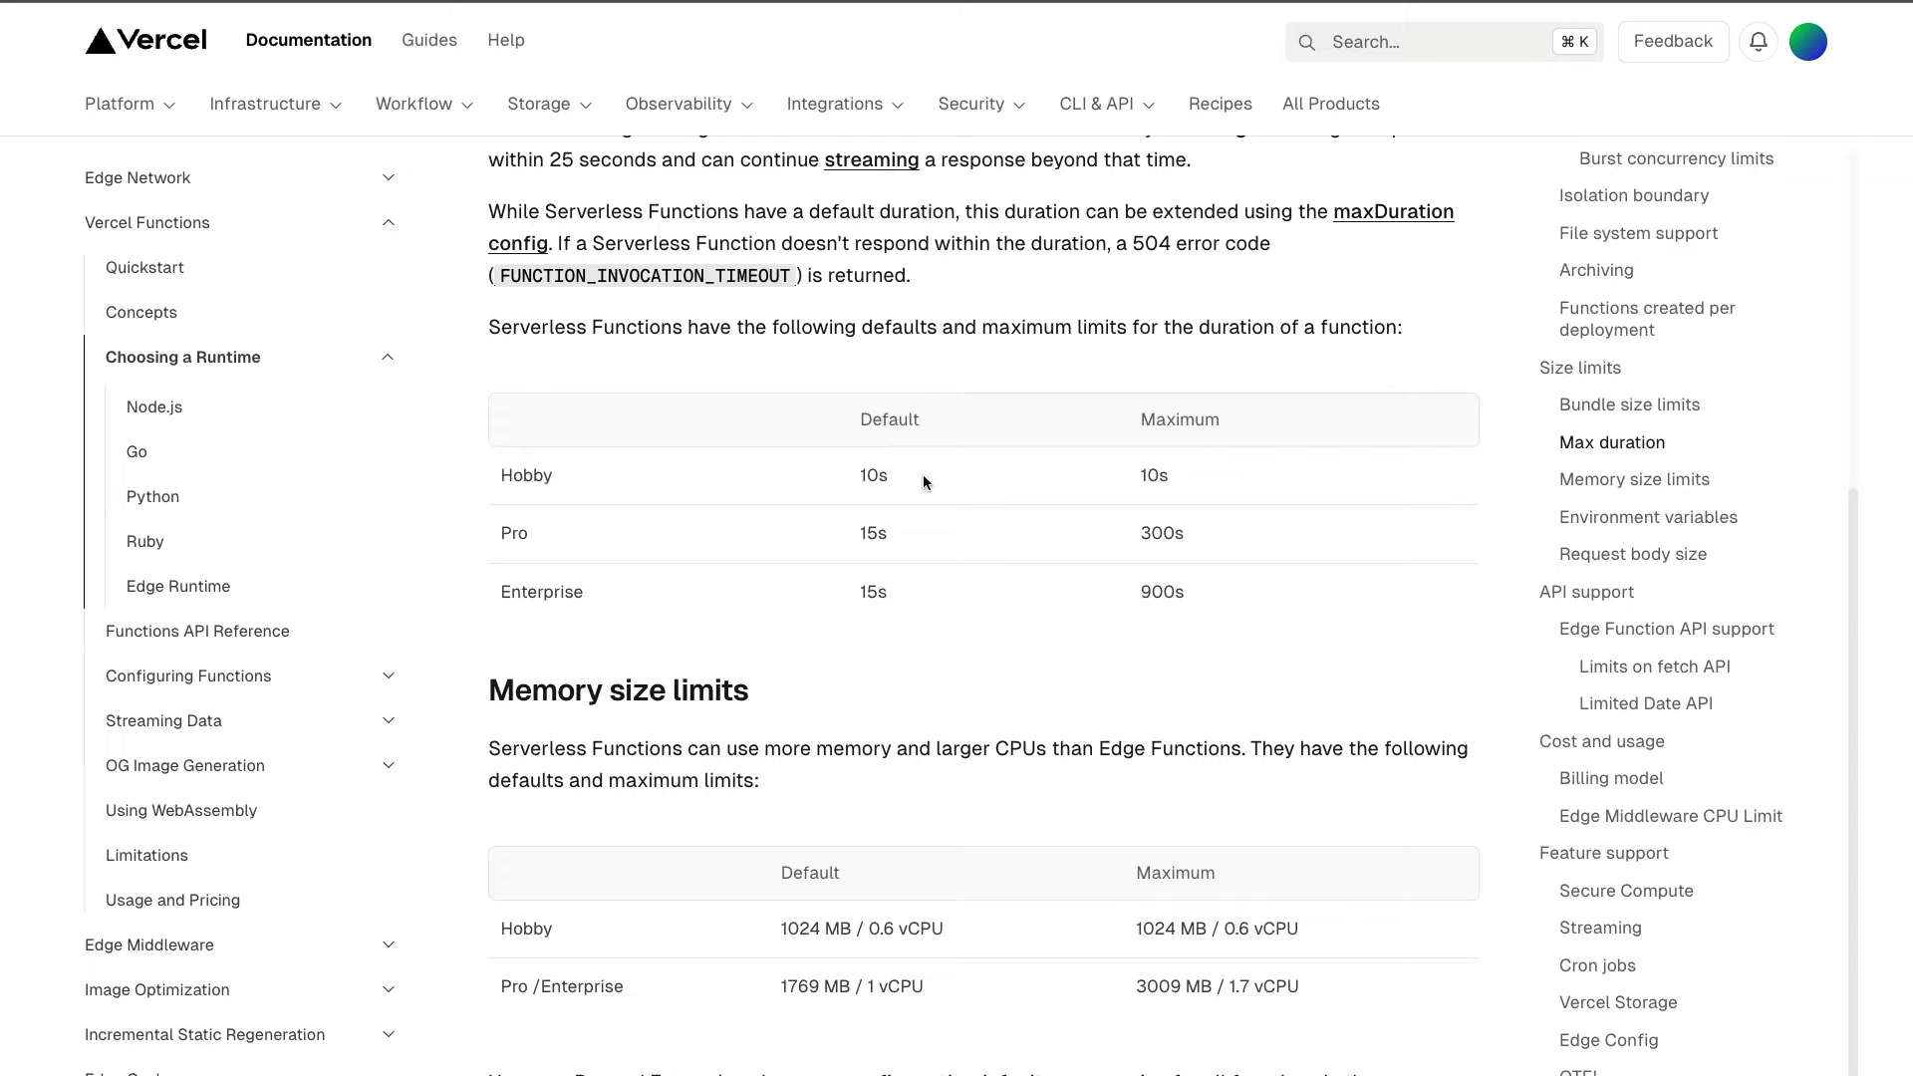
pyautogui.moveTo(640, 526)
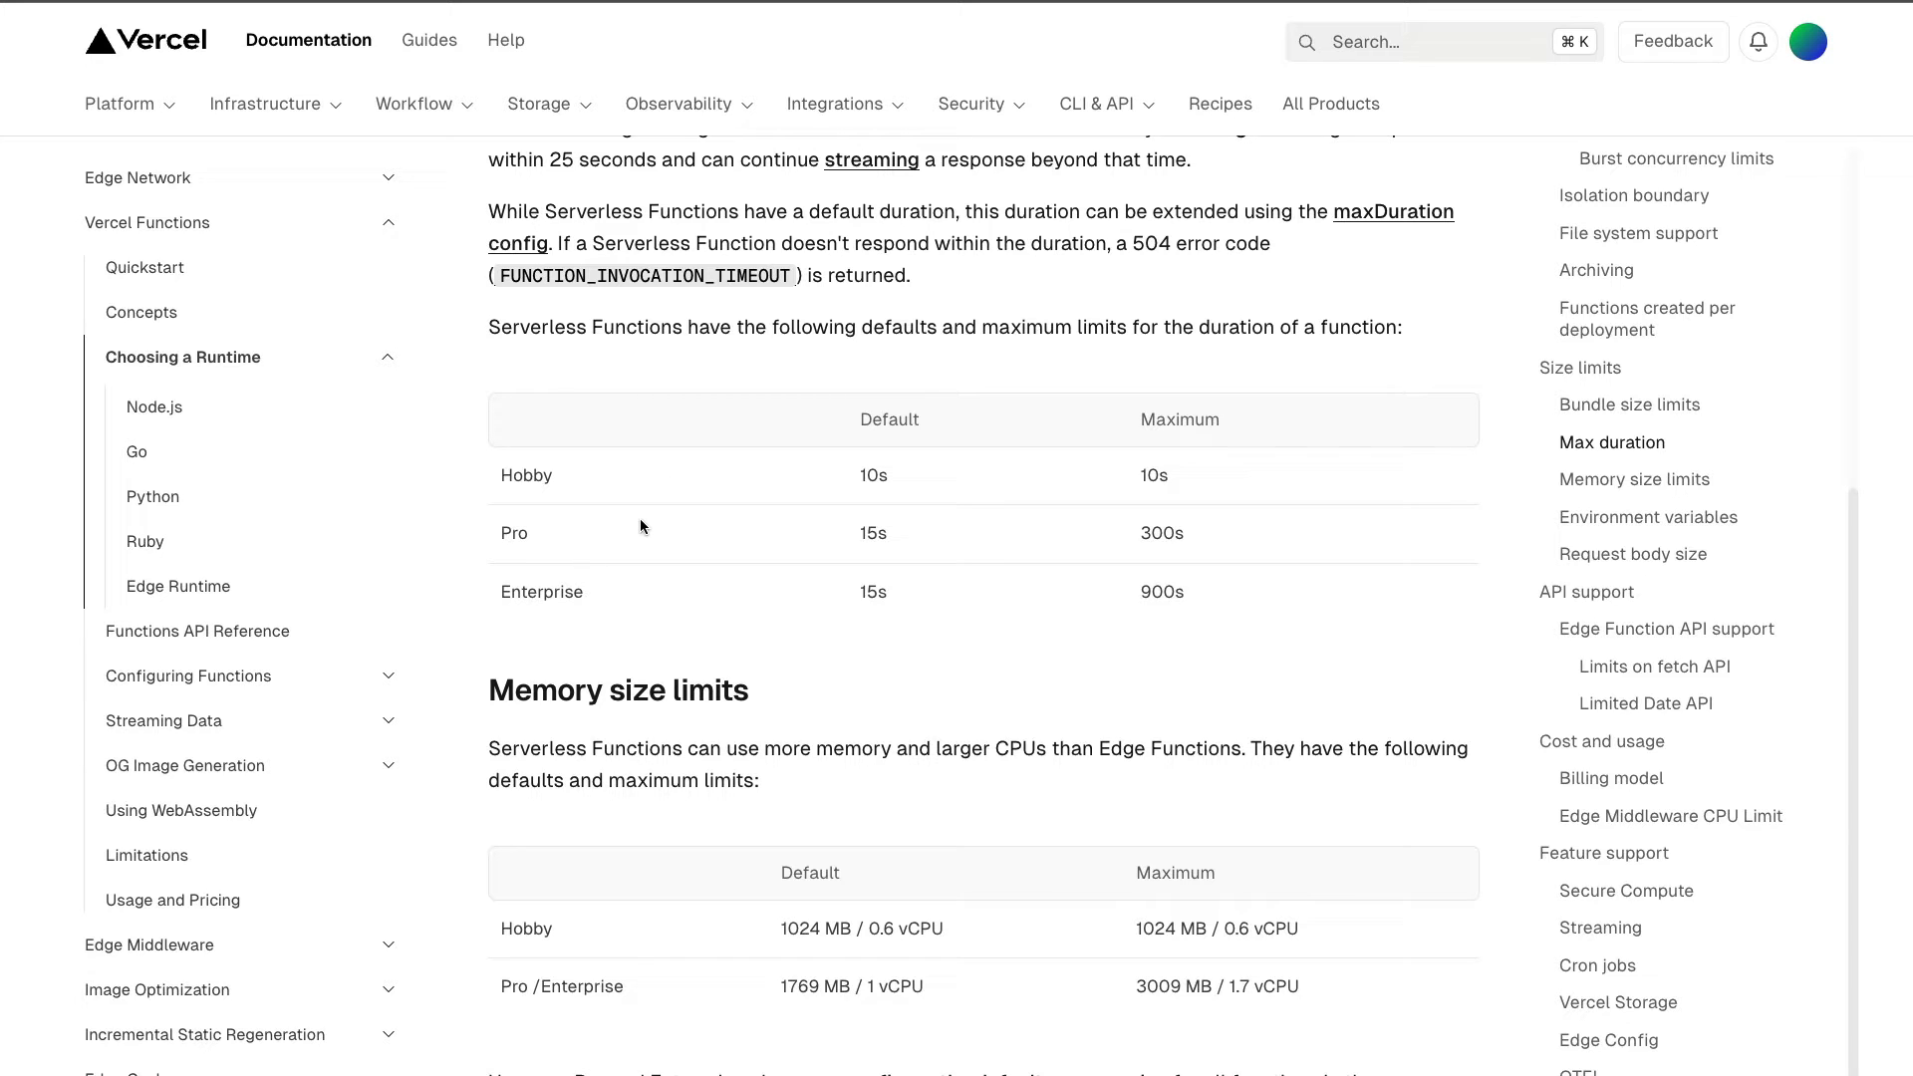
pyautogui.moveTo(627, 534)
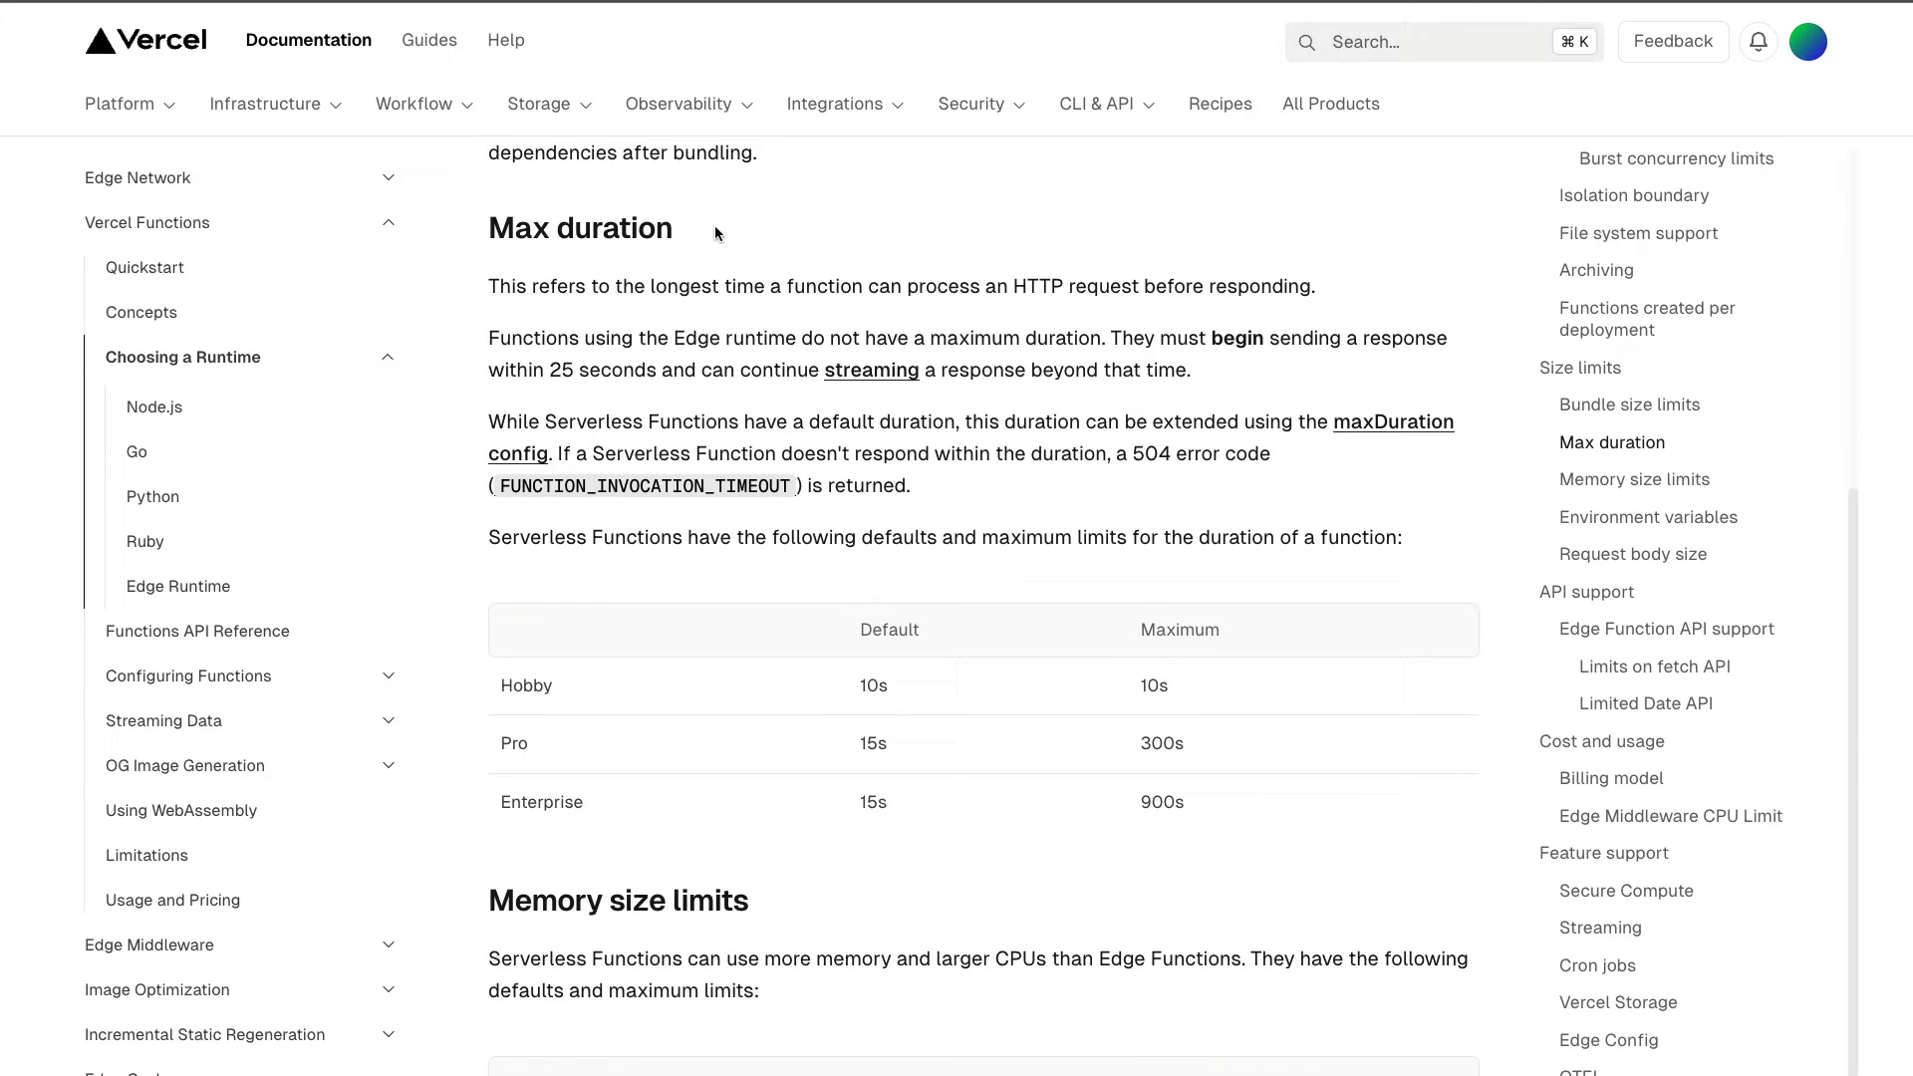
pyautogui.moveTo(1259, 751)
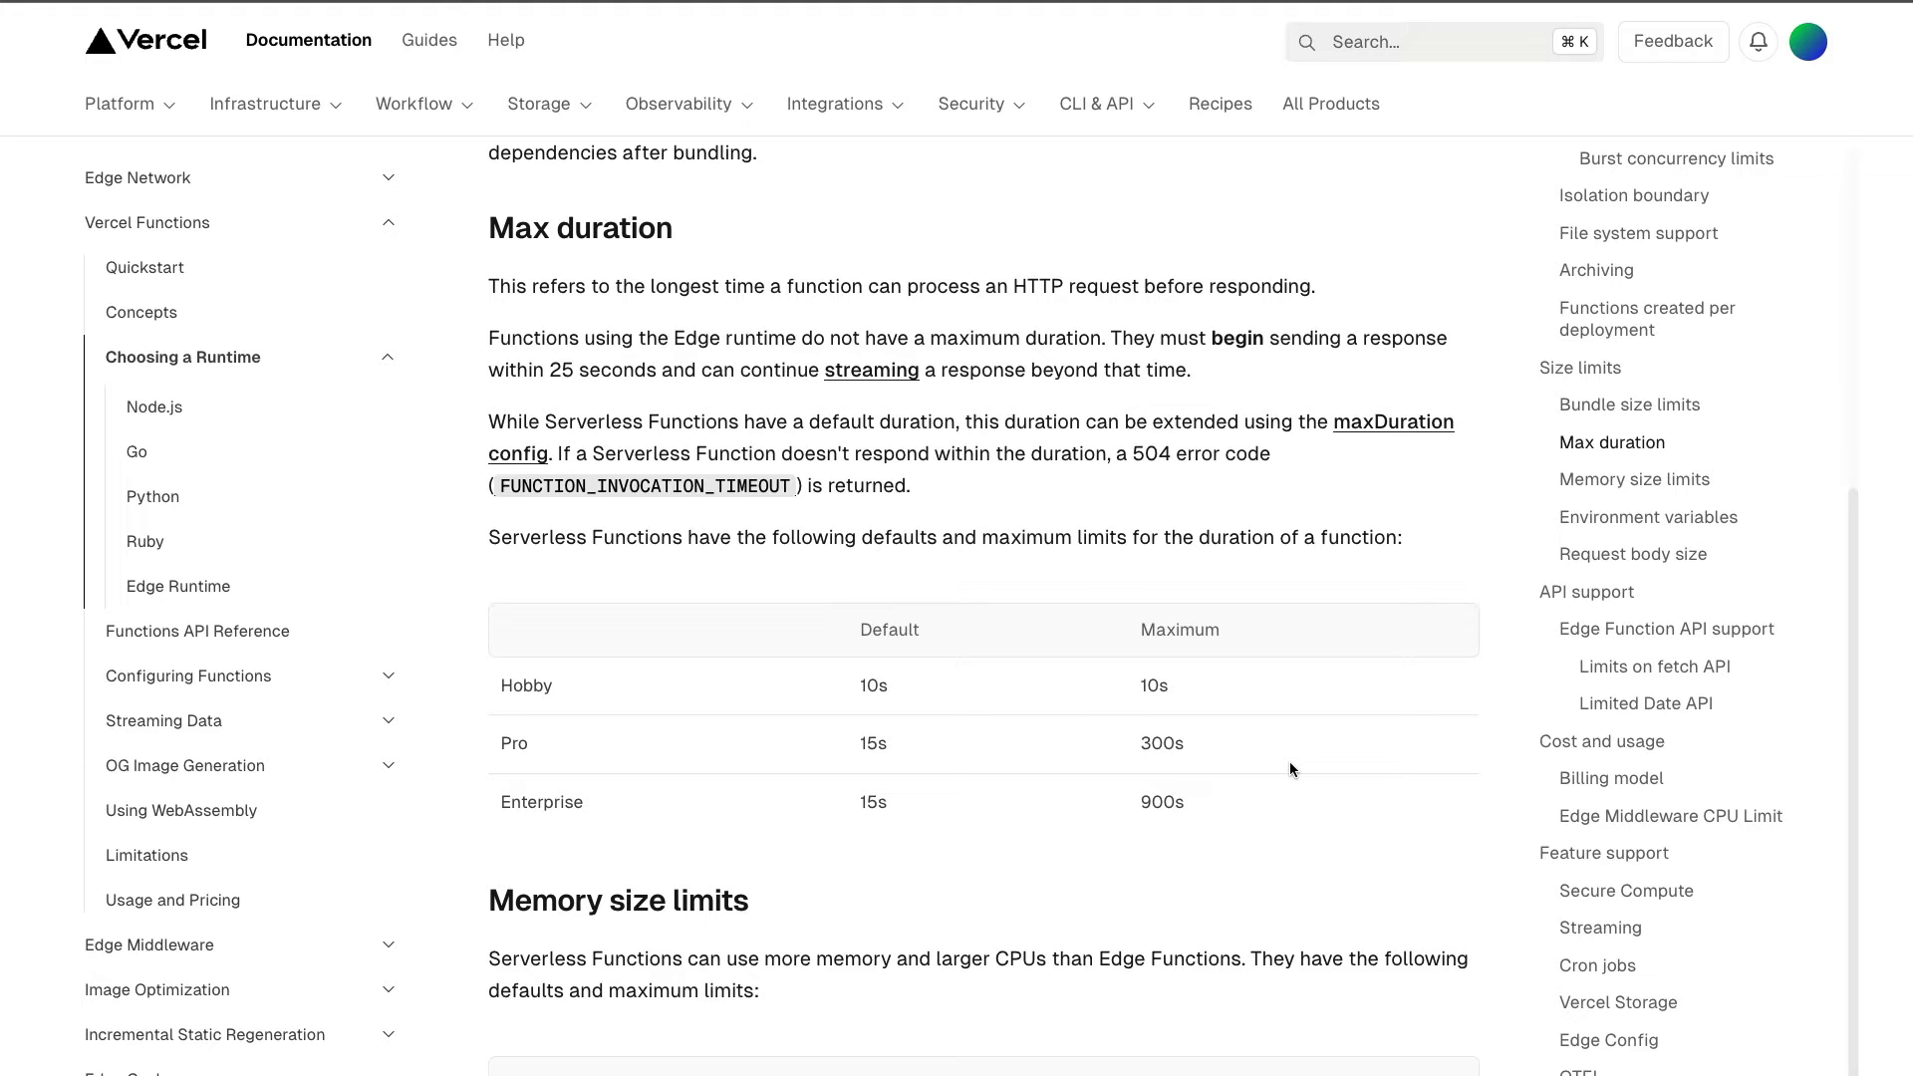
pyautogui.moveTo(500, 357)
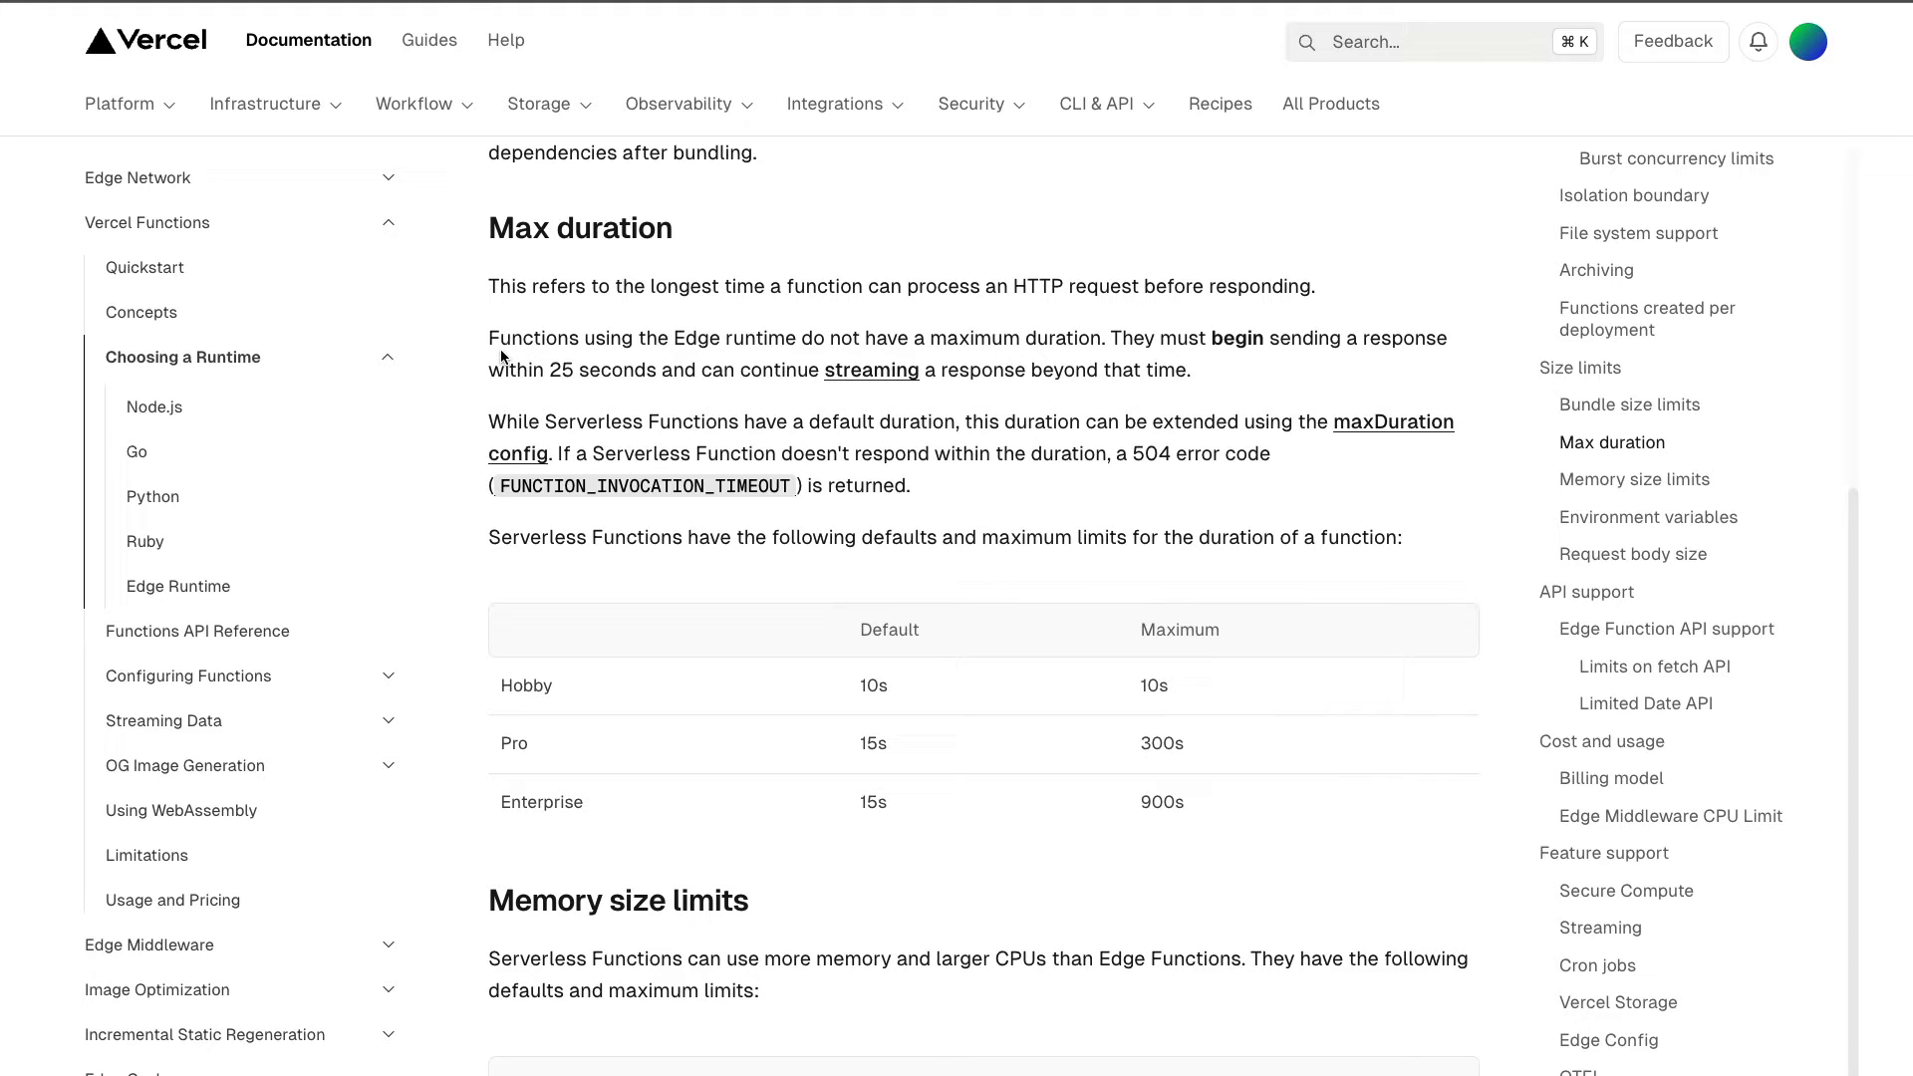
pyautogui.moveTo(488, 339); pyautogui.dragTo(861, 371)
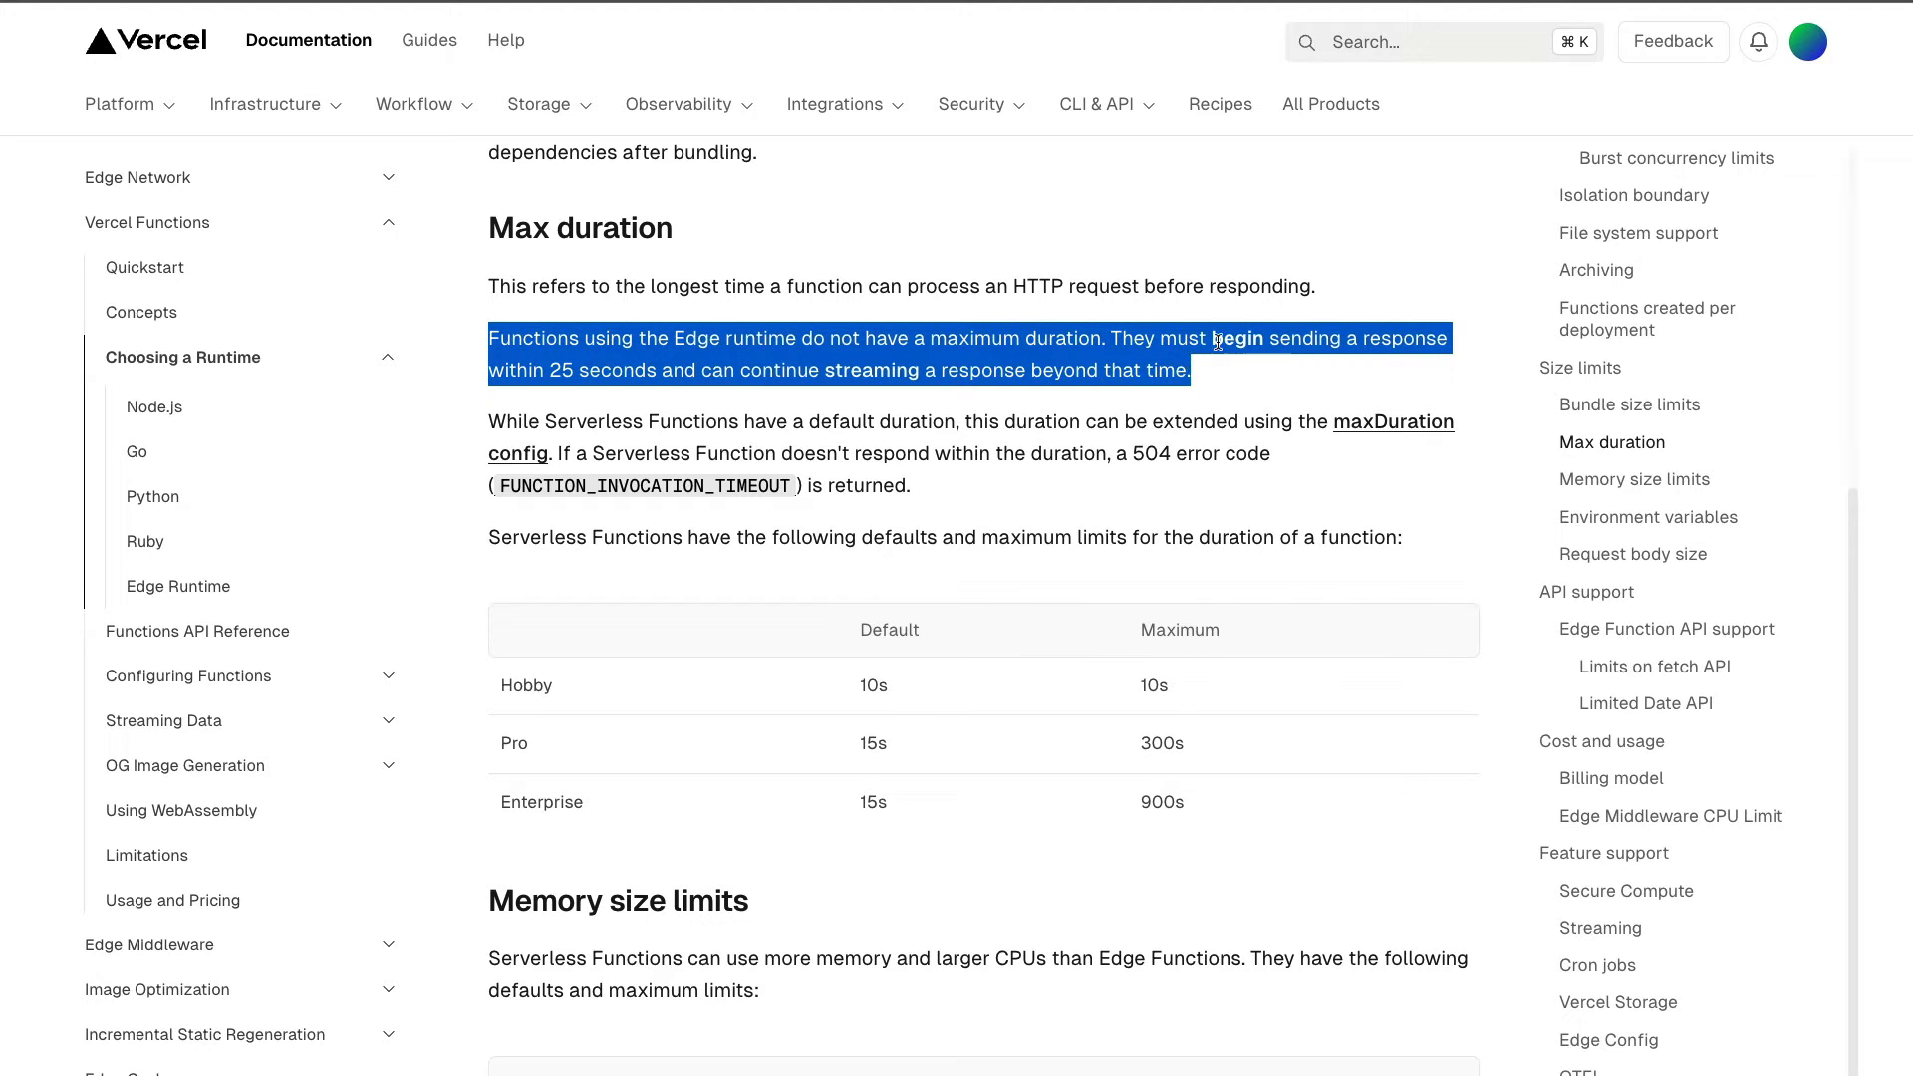
pyautogui.moveTo(550, 378)
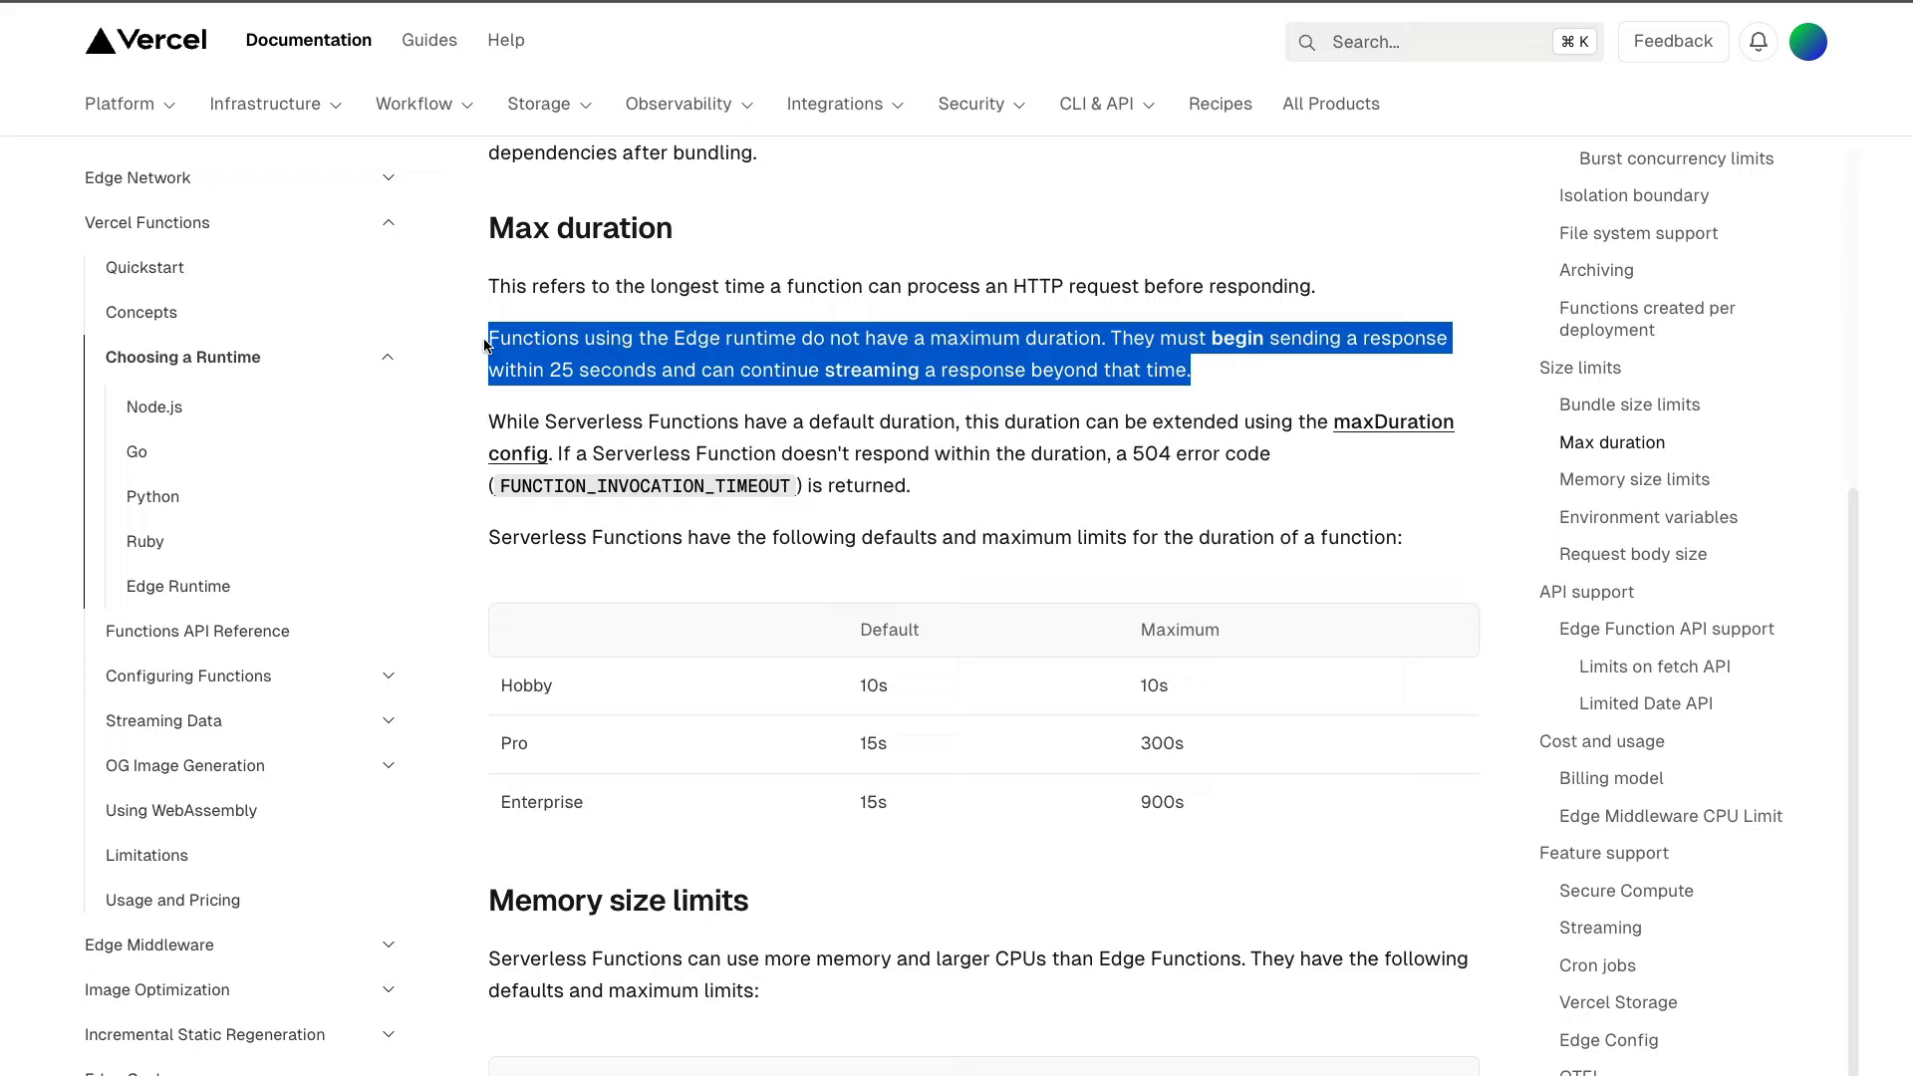
pyautogui.moveTo(1201, 716)
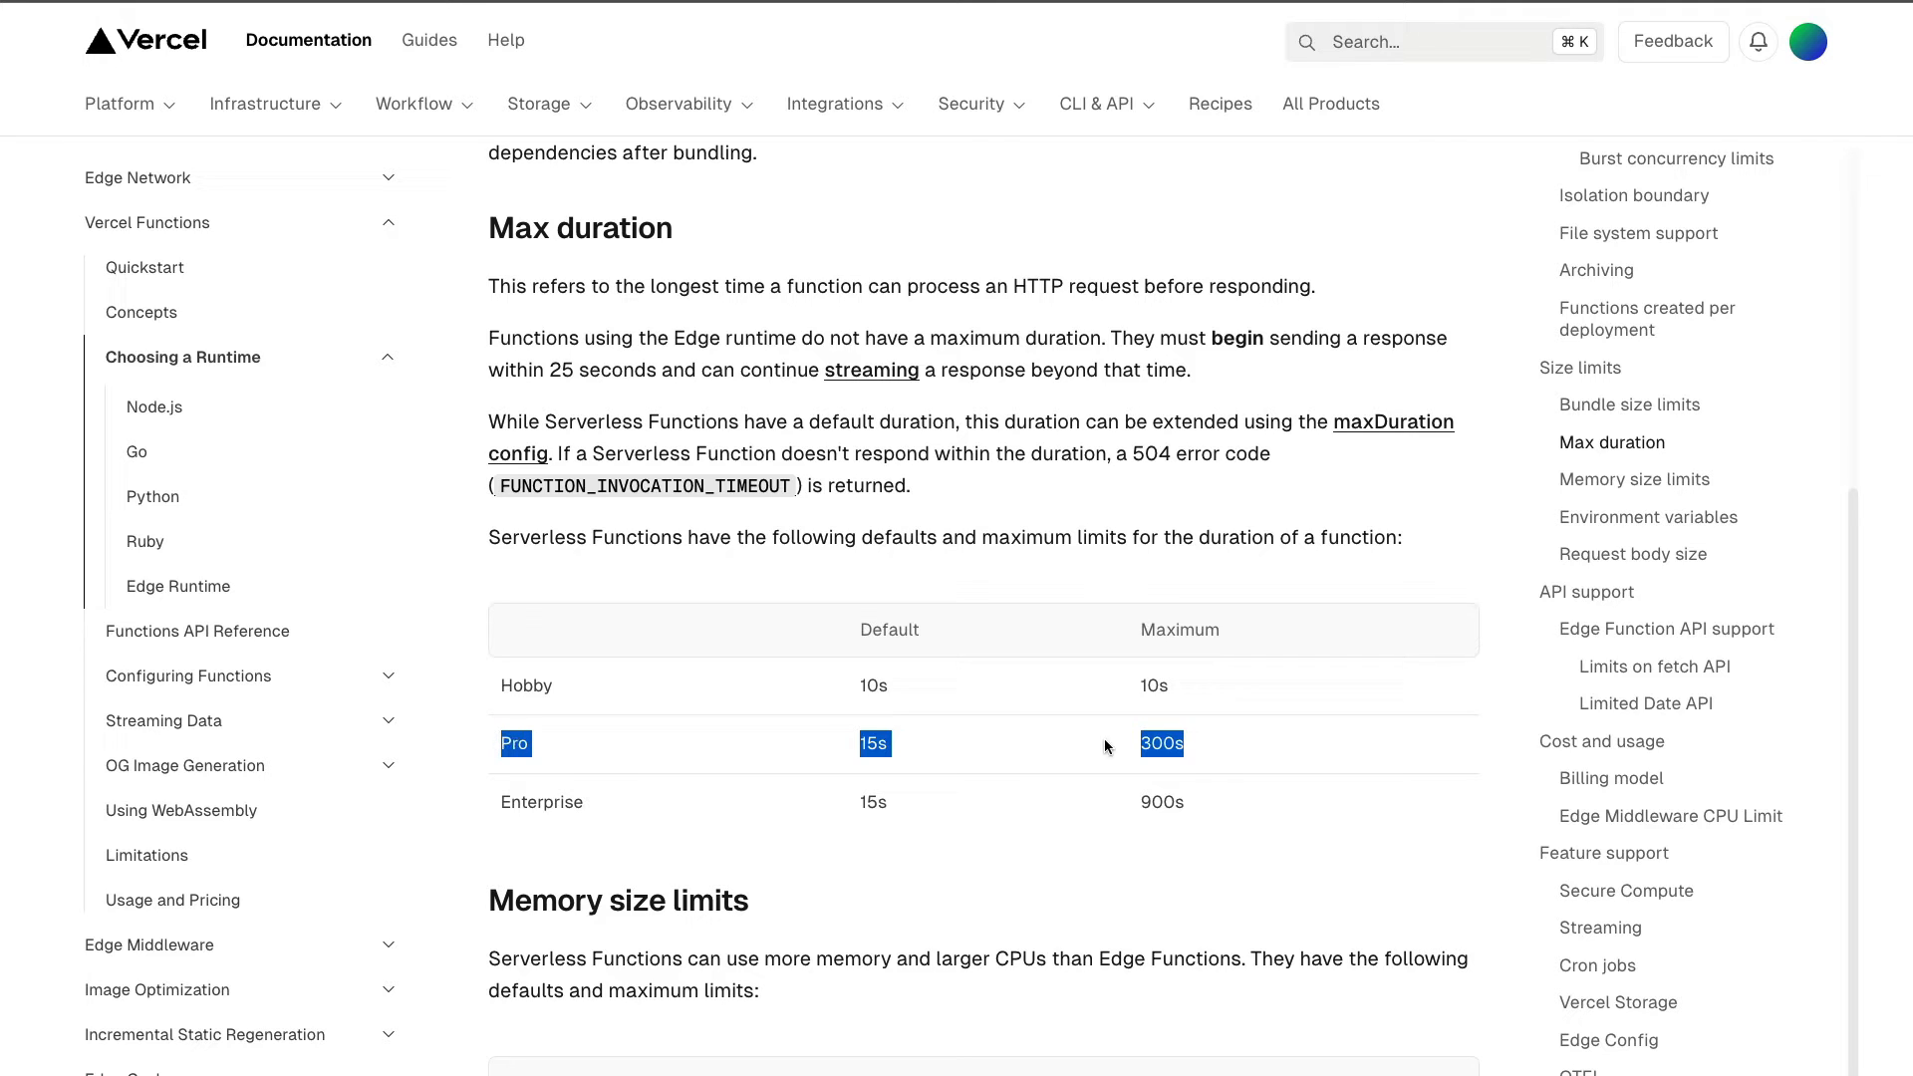
pyautogui.moveTo(562, 757)
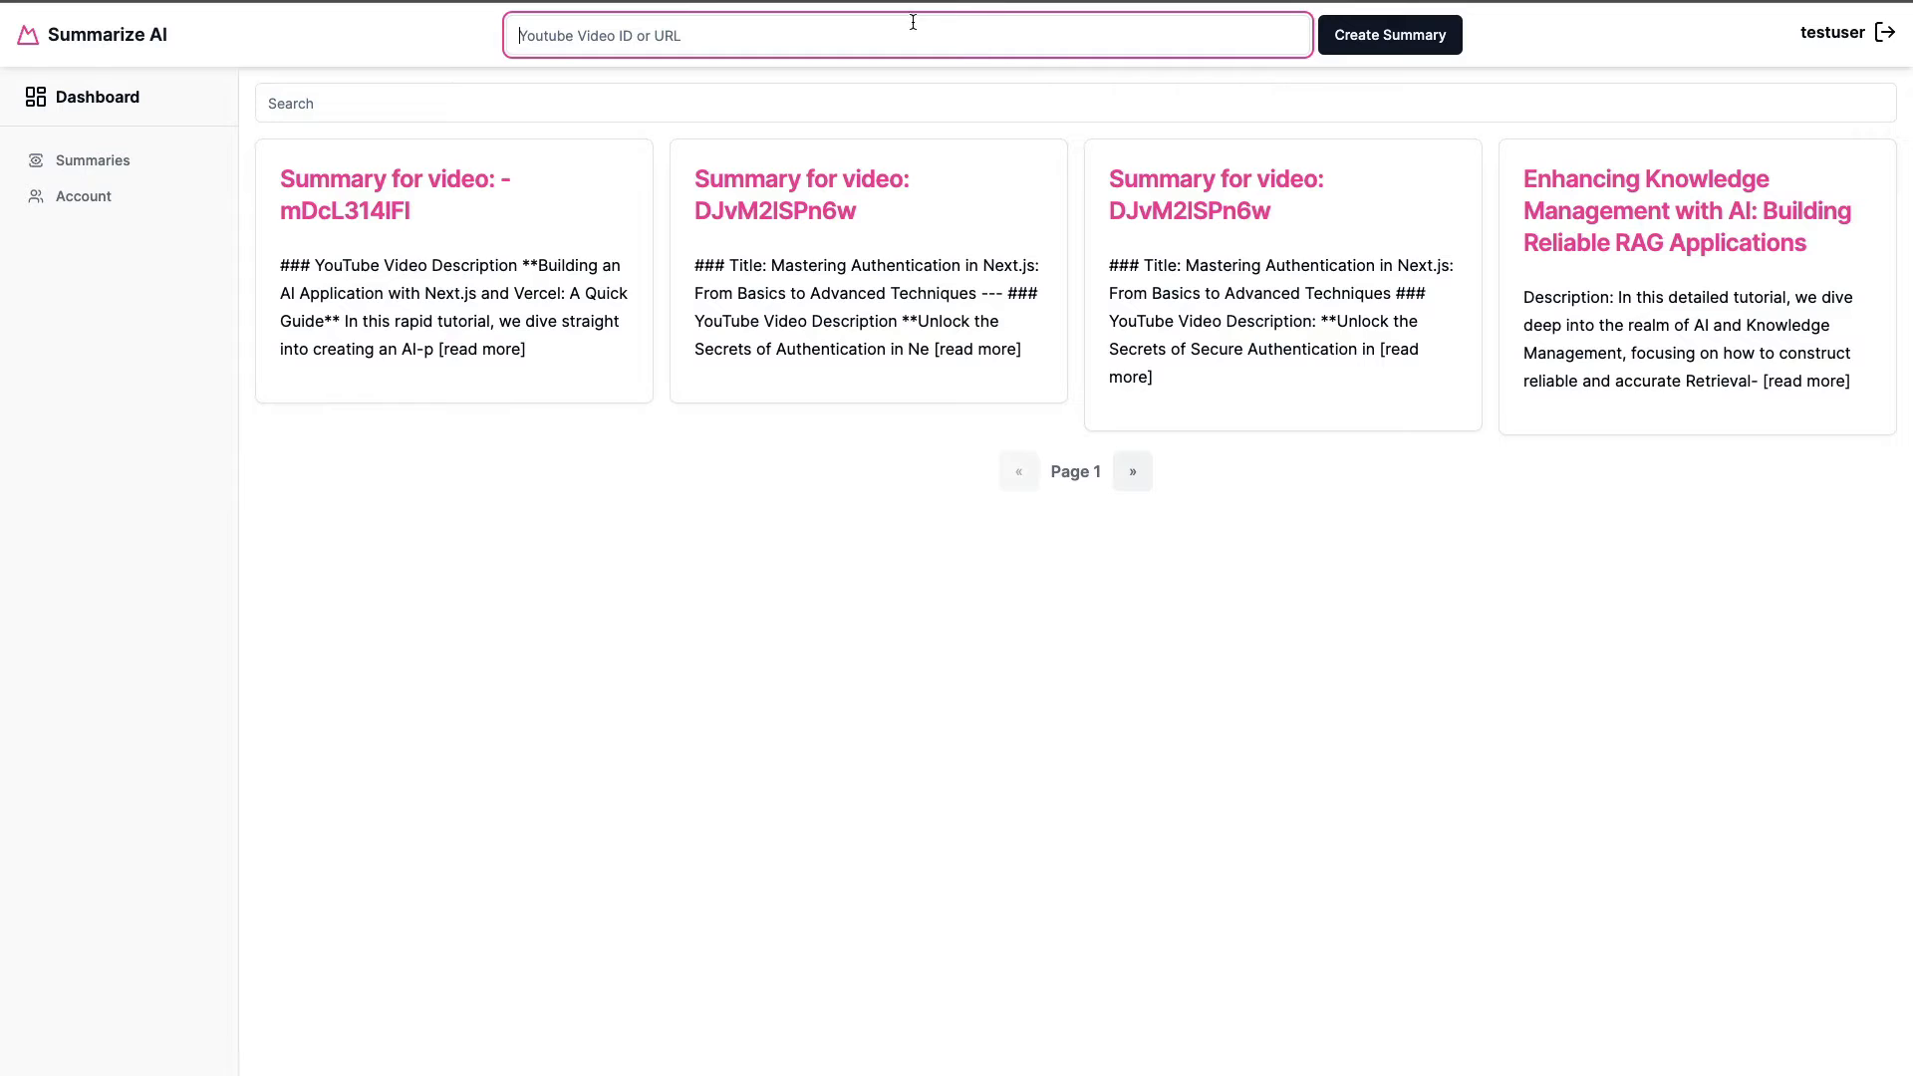
# Step: Switch to the Strapi blog tab and skim Part 10's 'Create a Vercel Account' section
pyautogui.click(1389, 34)
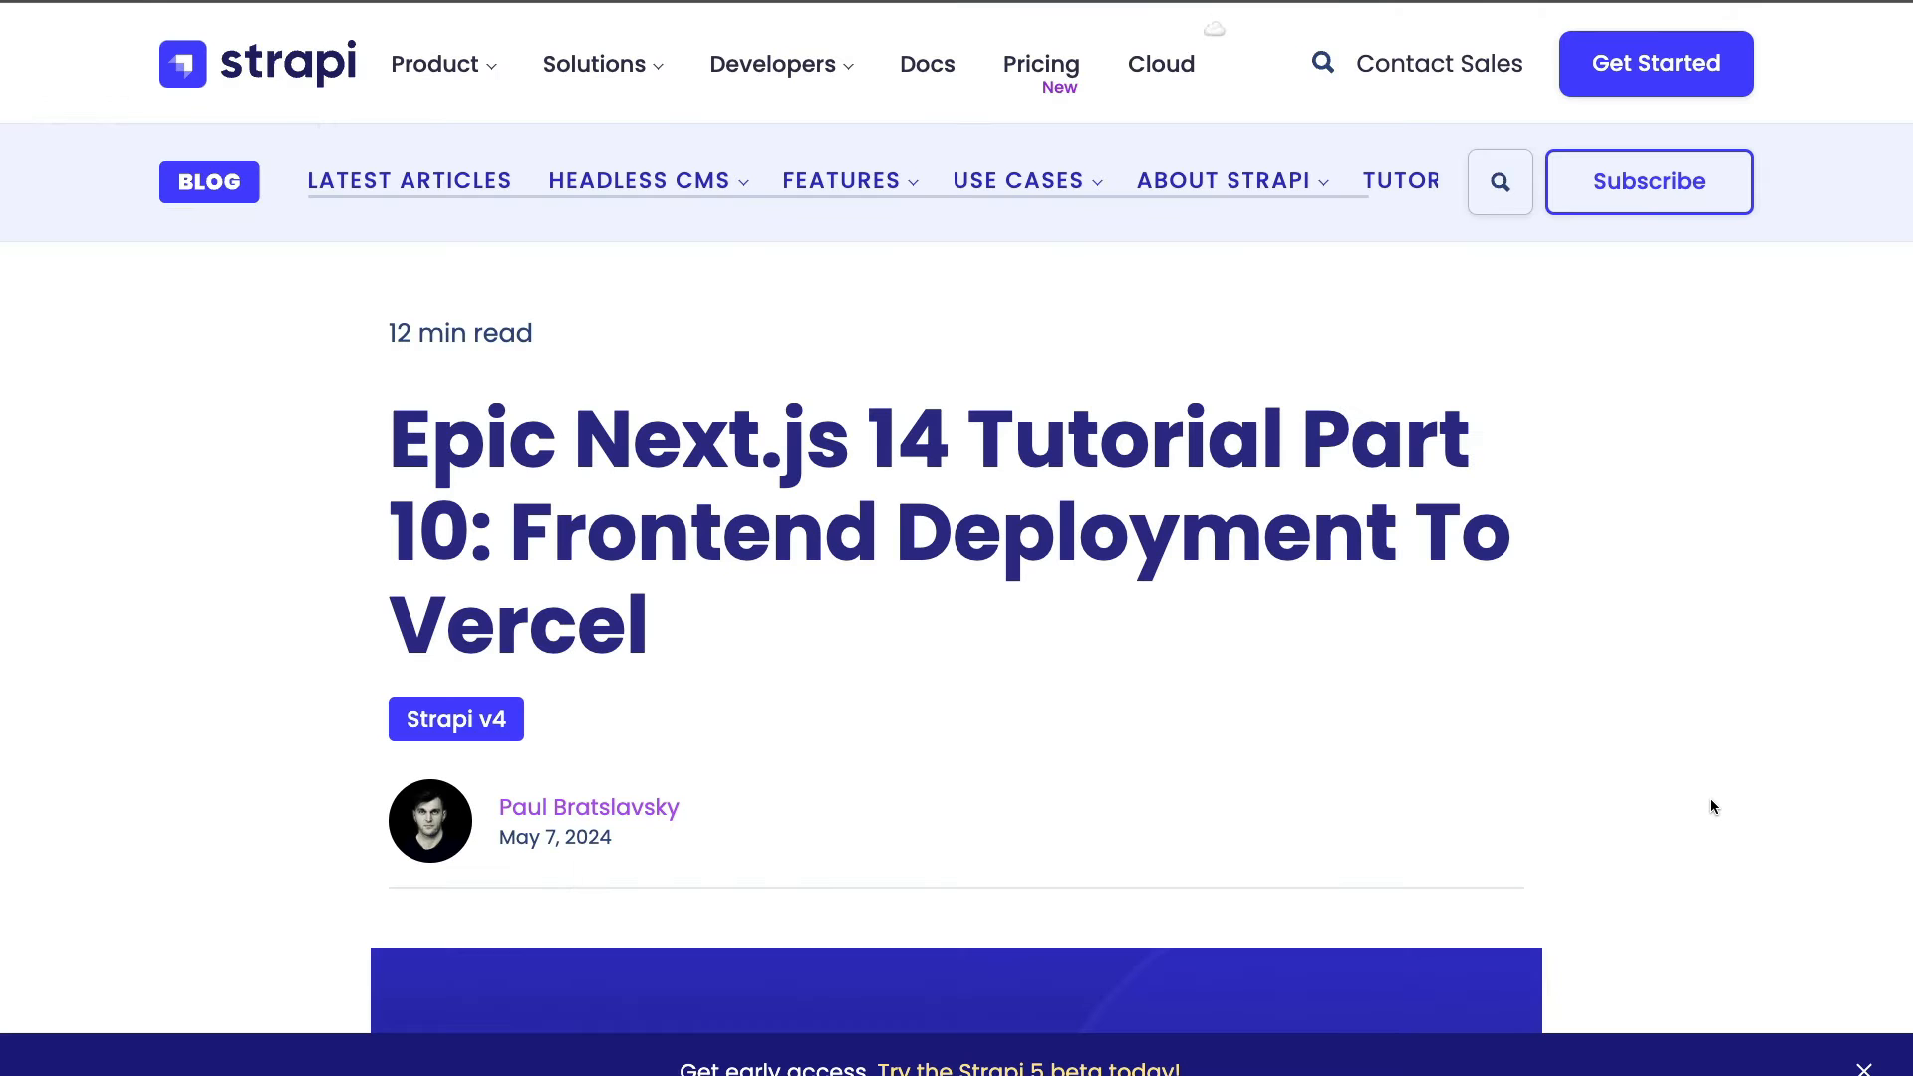
pyautogui.moveTo(1801, 926)
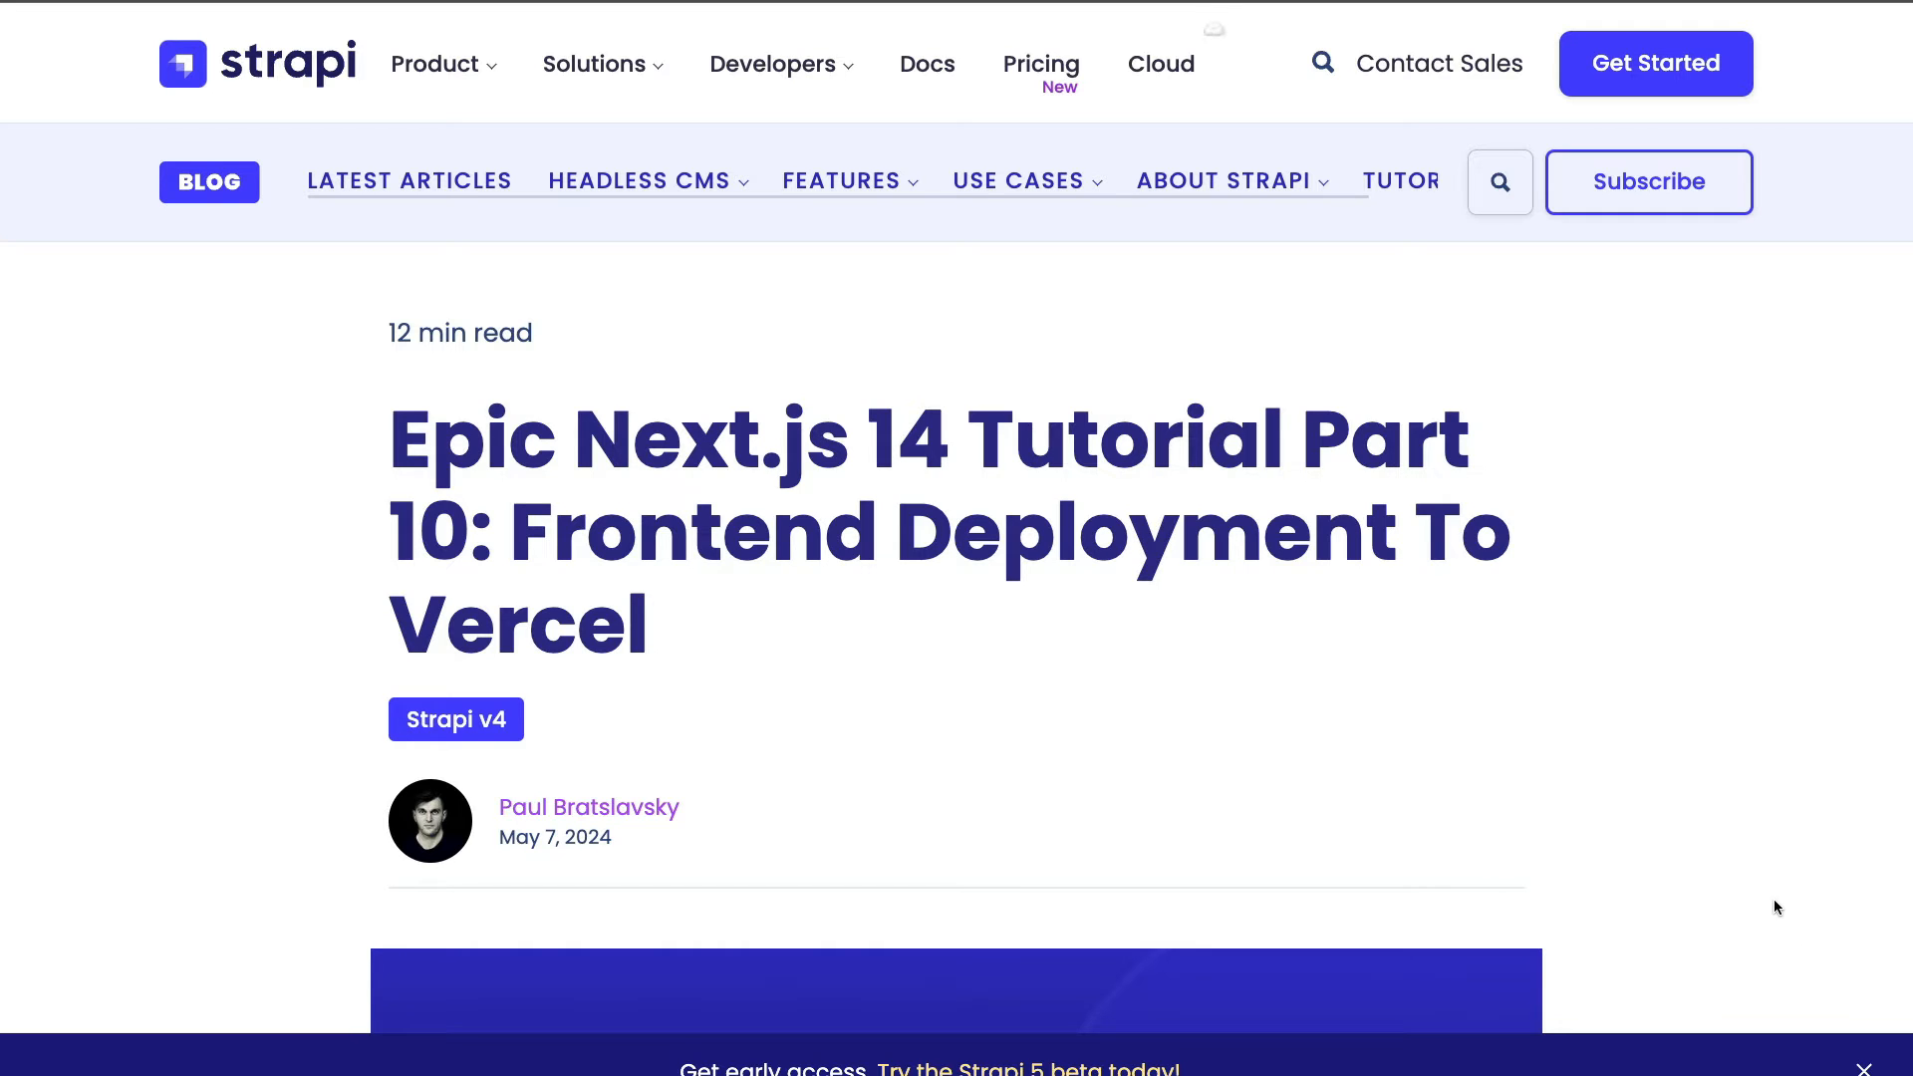
pyautogui.scroll(-3)
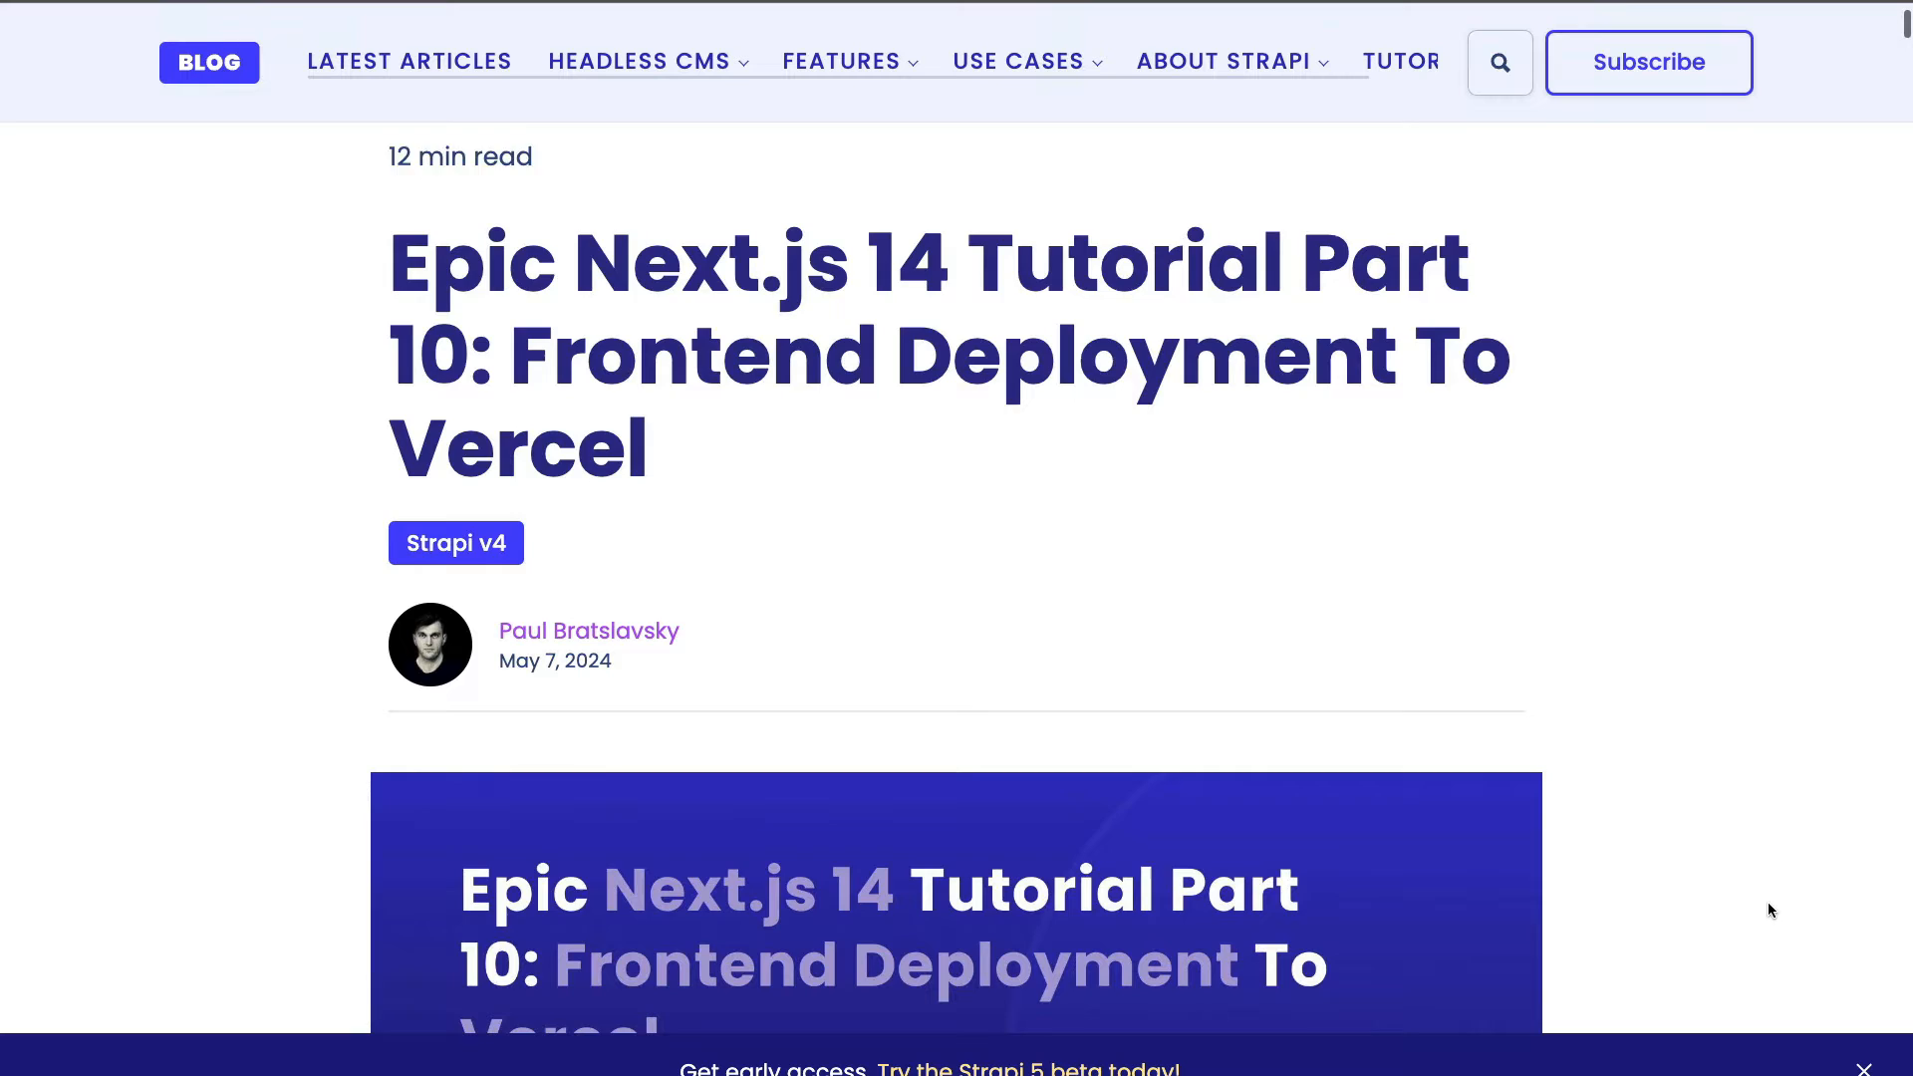
pyautogui.scroll(-3)
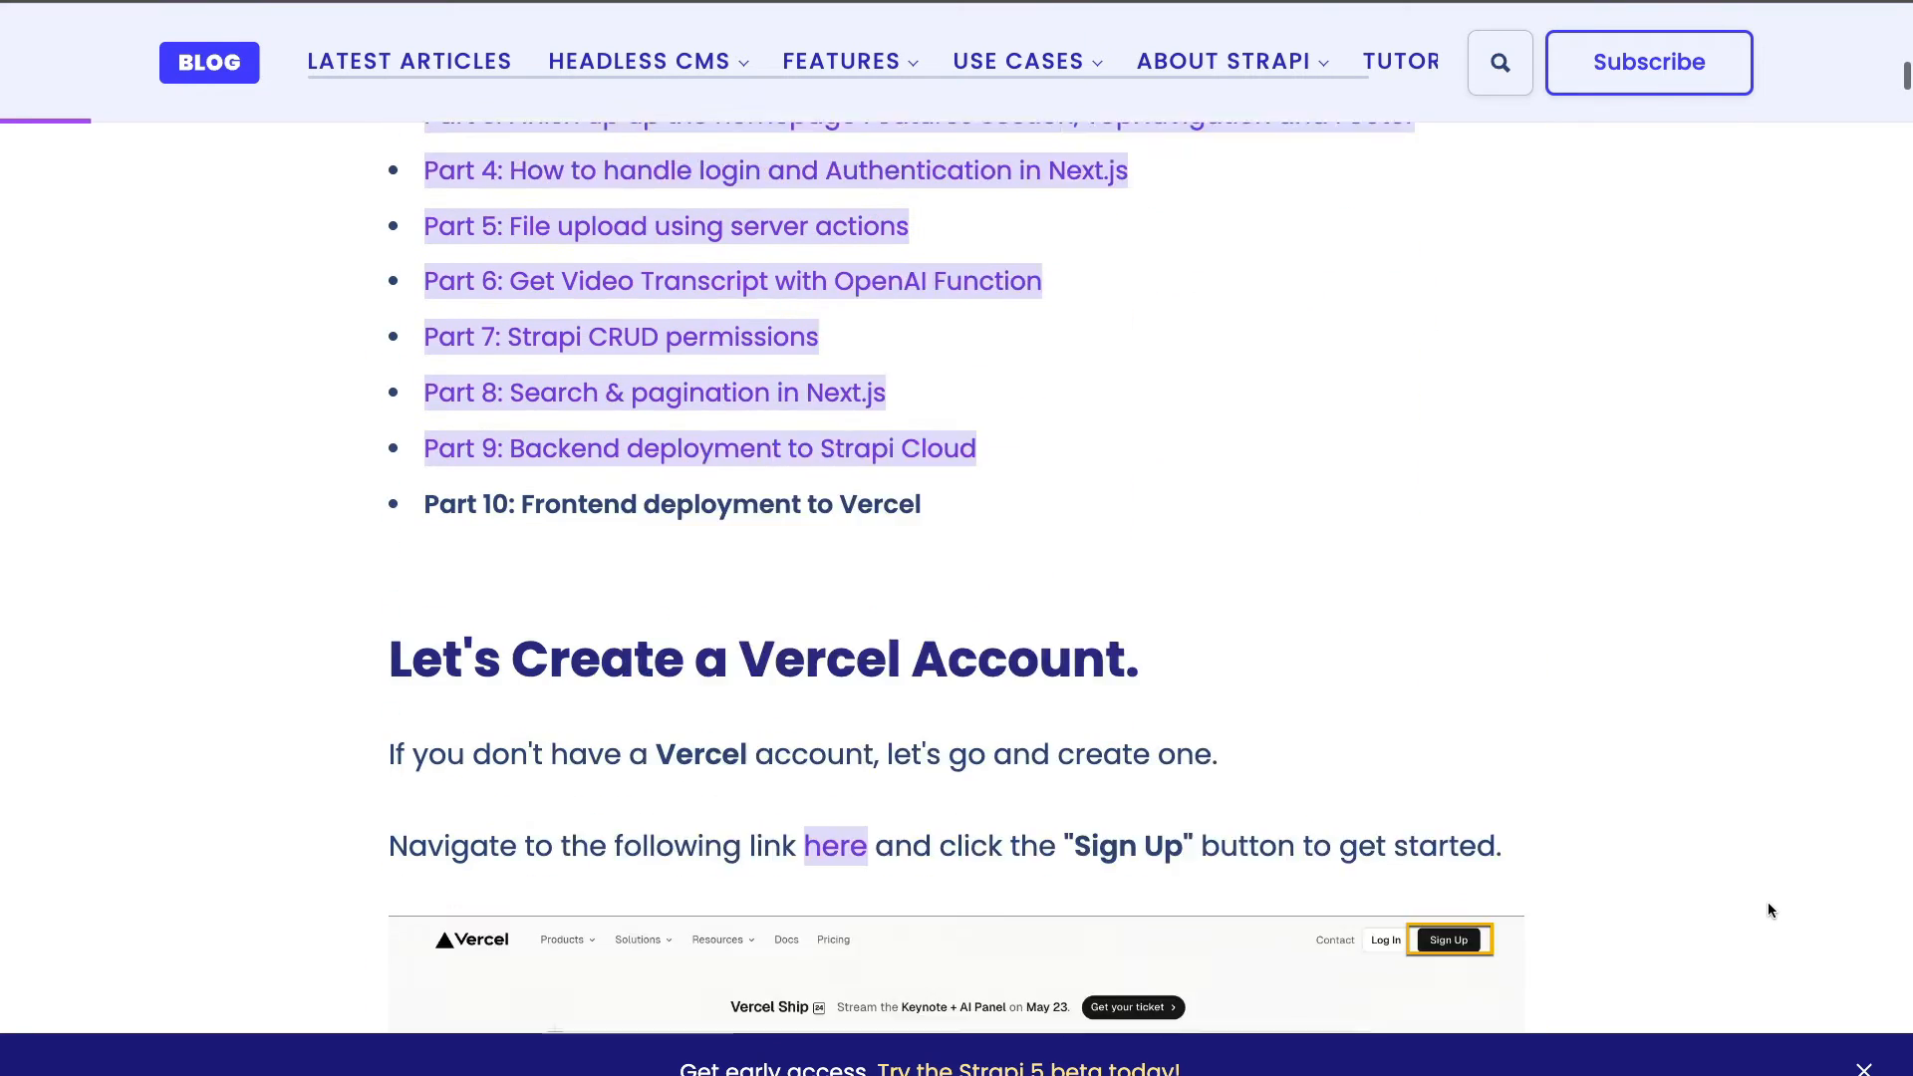
pyautogui.scroll(-3)
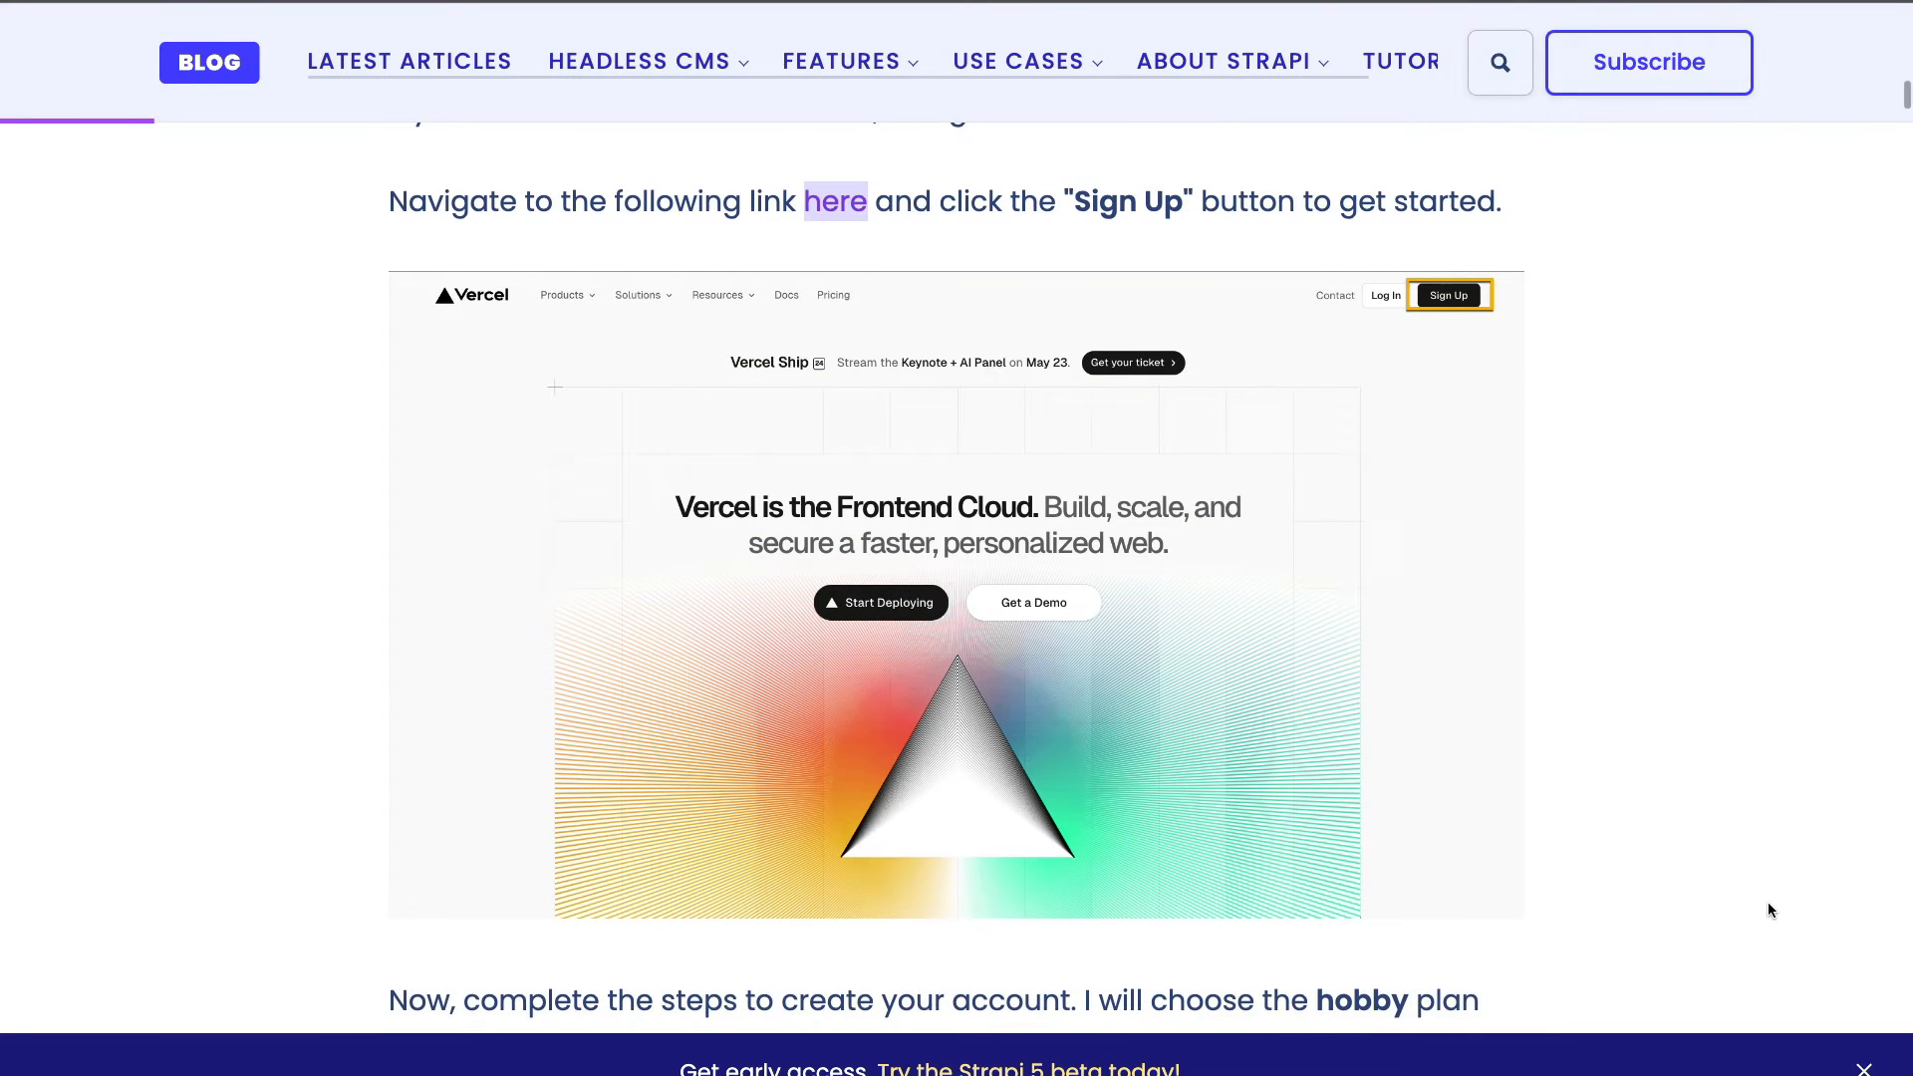
pyautogui.moveTo(805, 227)
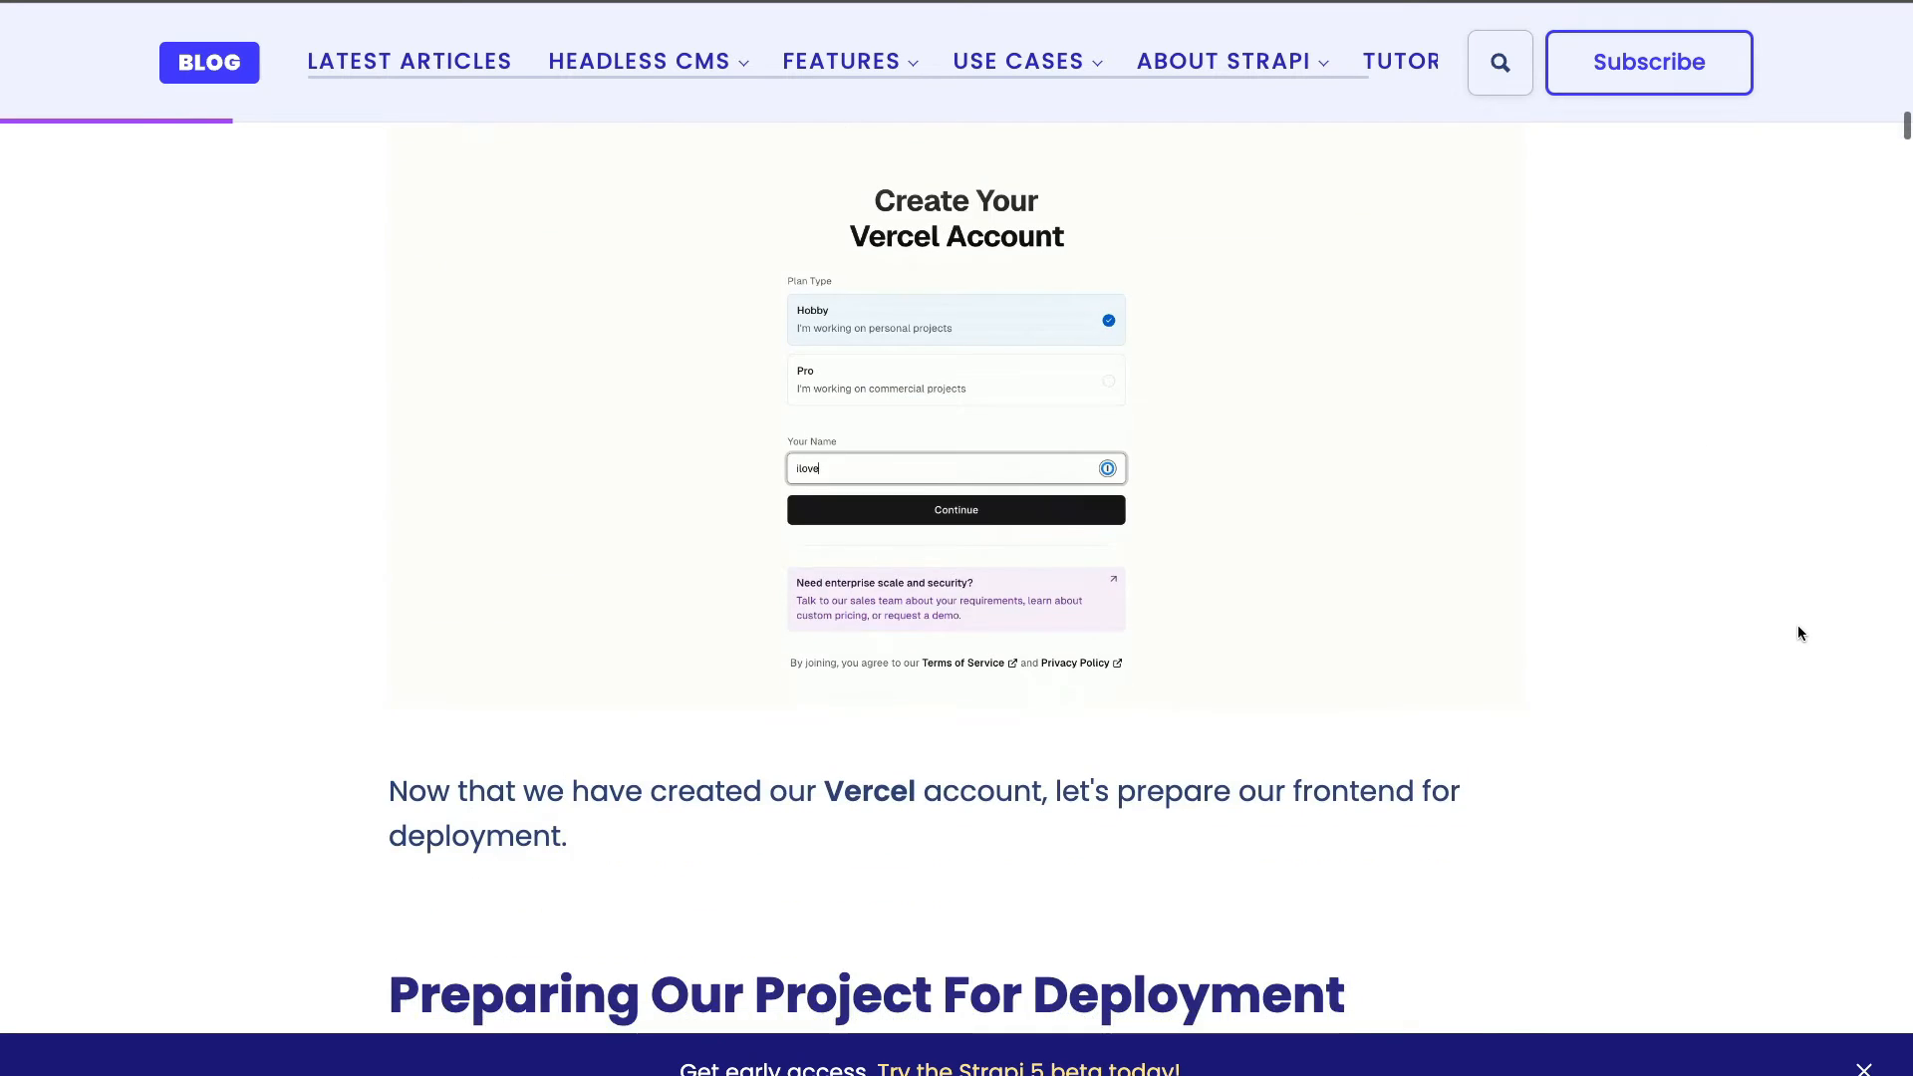
pyautogui.scroll(-3)
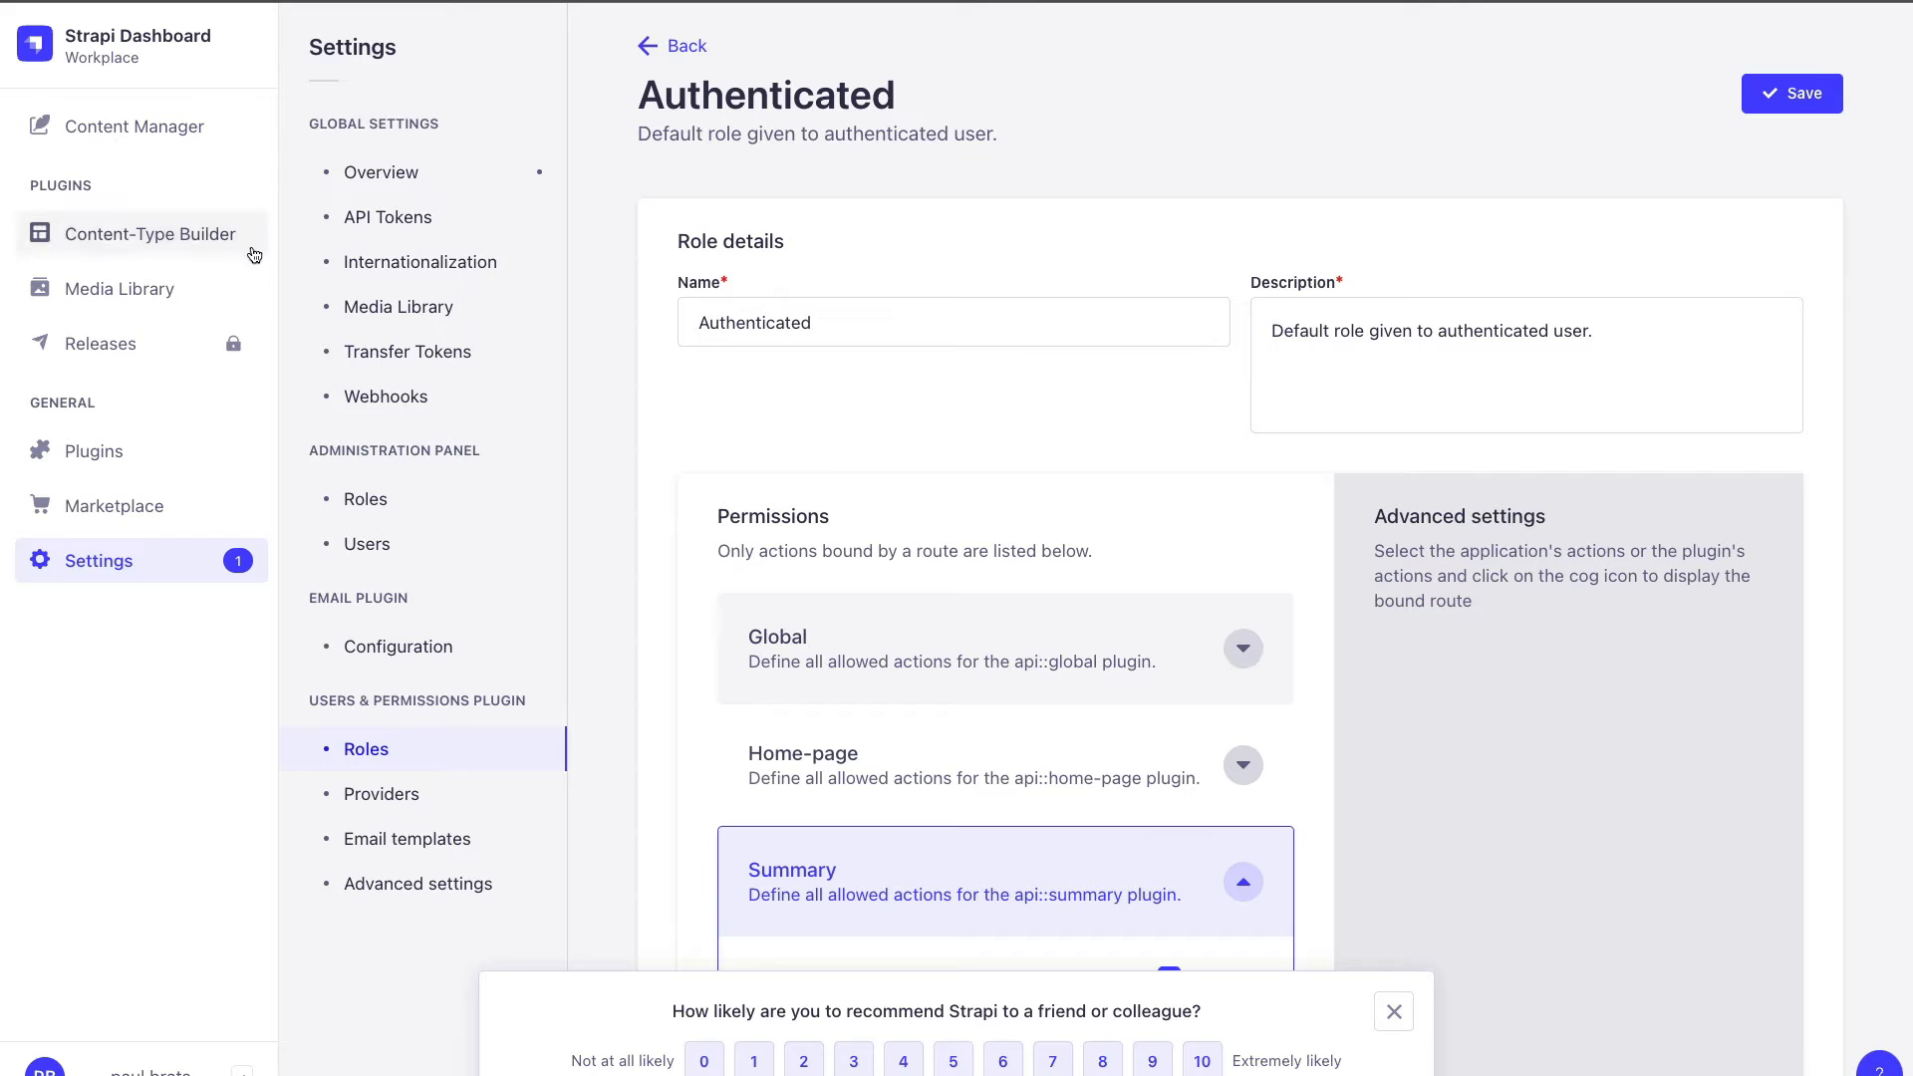
pyautogui.moveTo(172, 243)
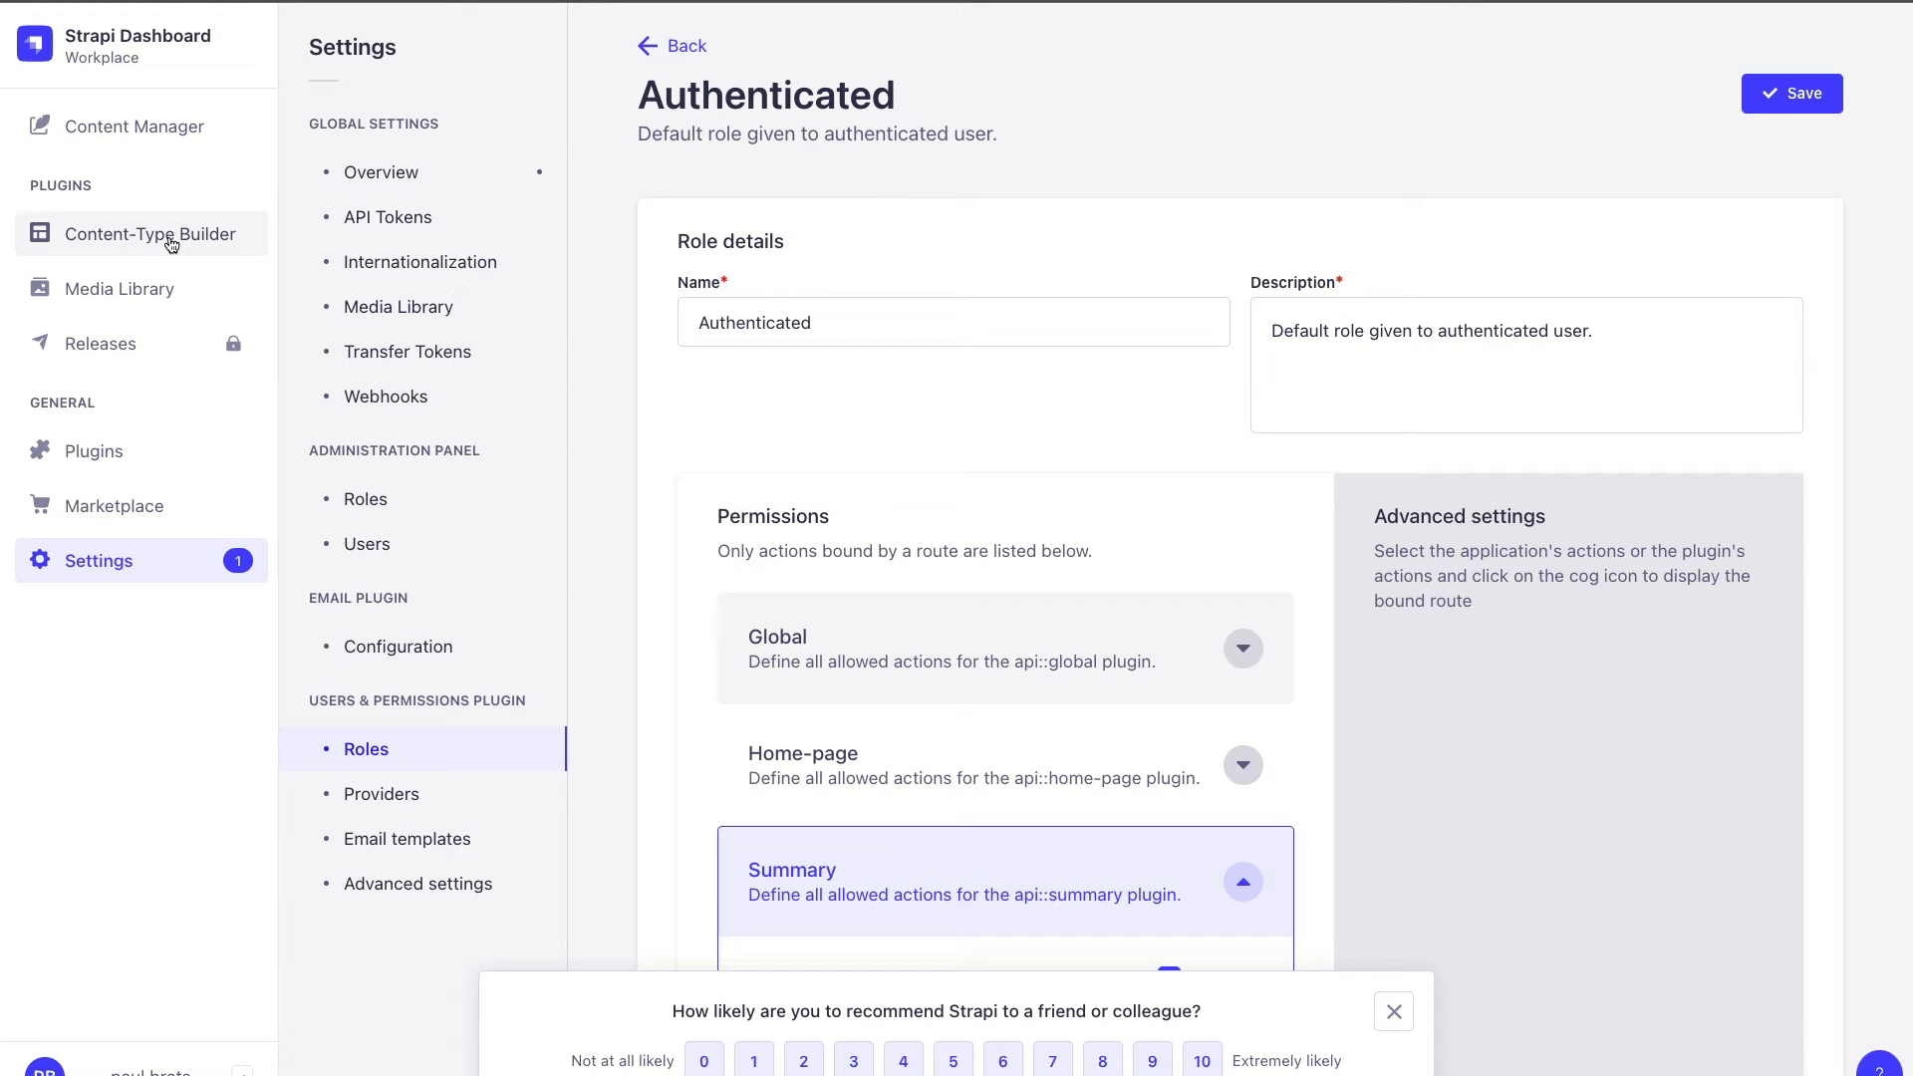
# Step: Browse Content Manager entries: Summary, registered Users and the Home Page single type
pyautogui.click(132, 126)
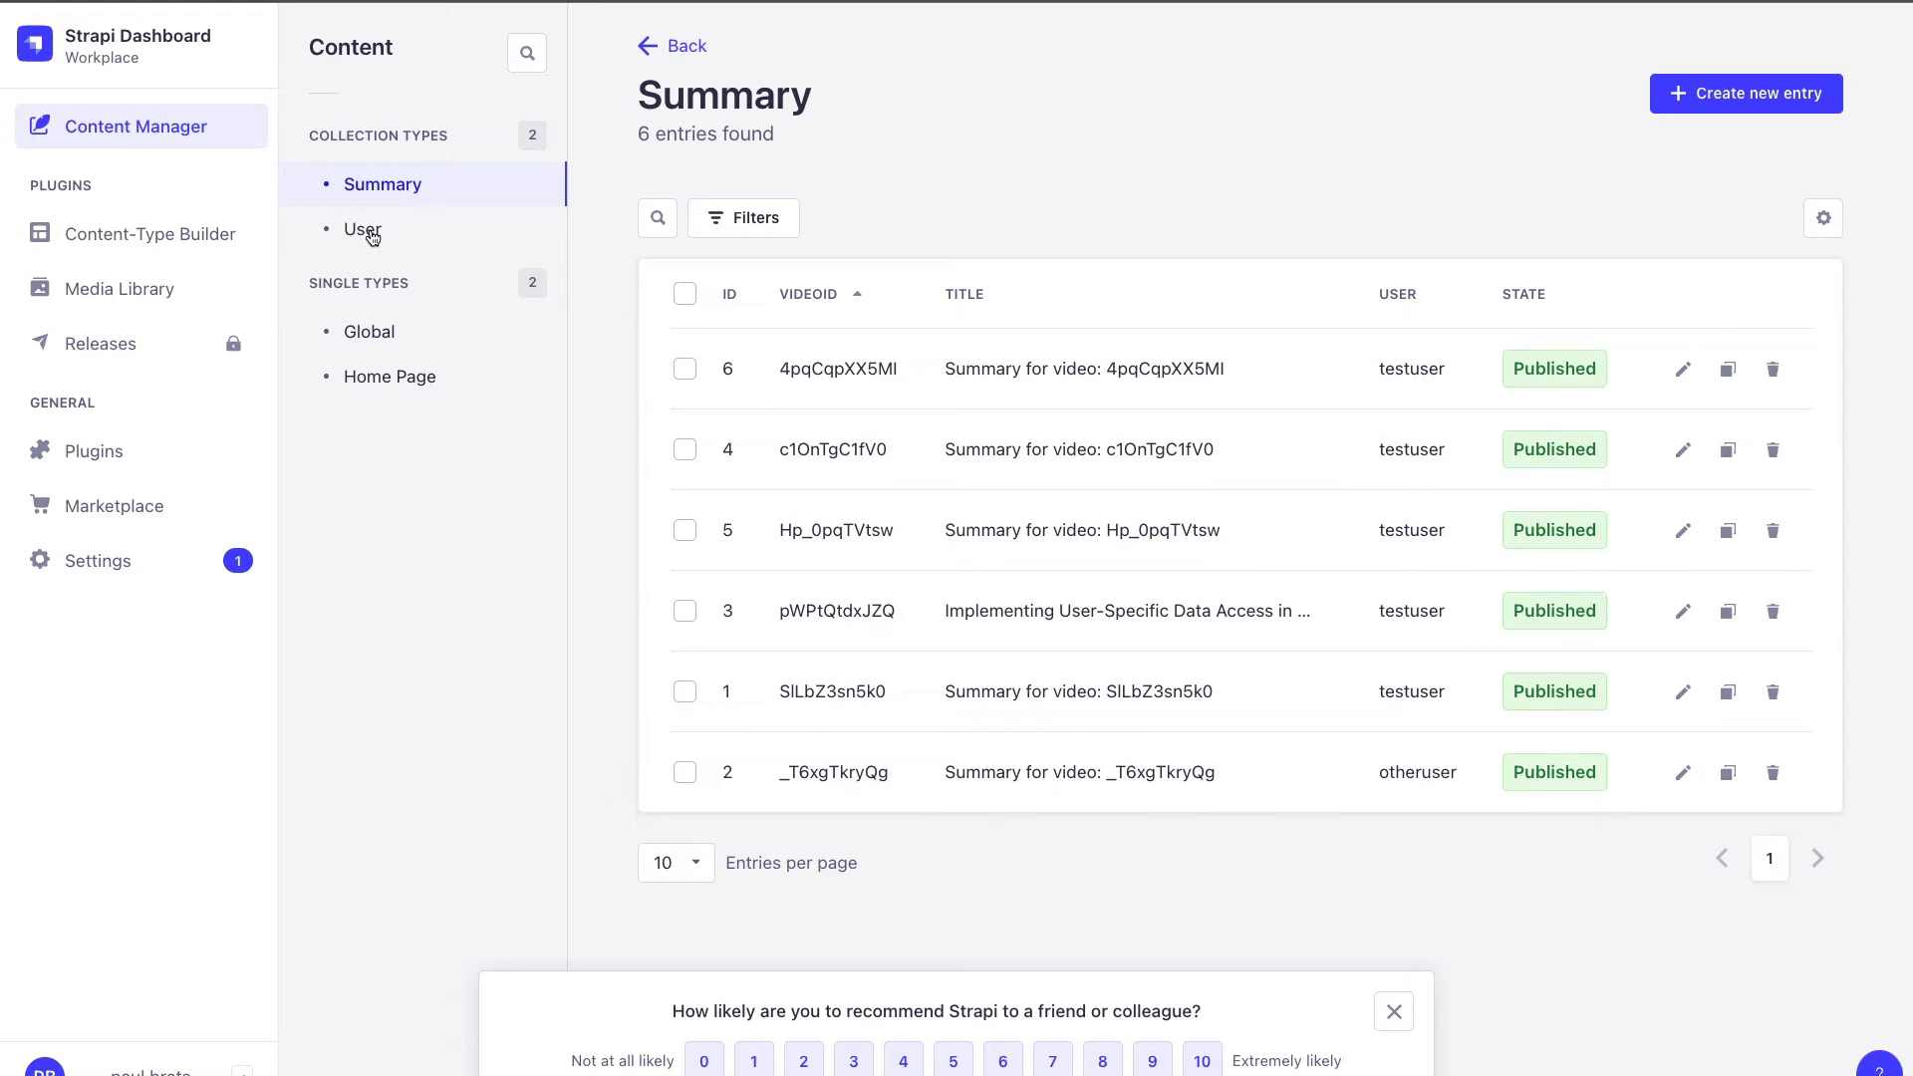
pyautogui.click(363, 229)
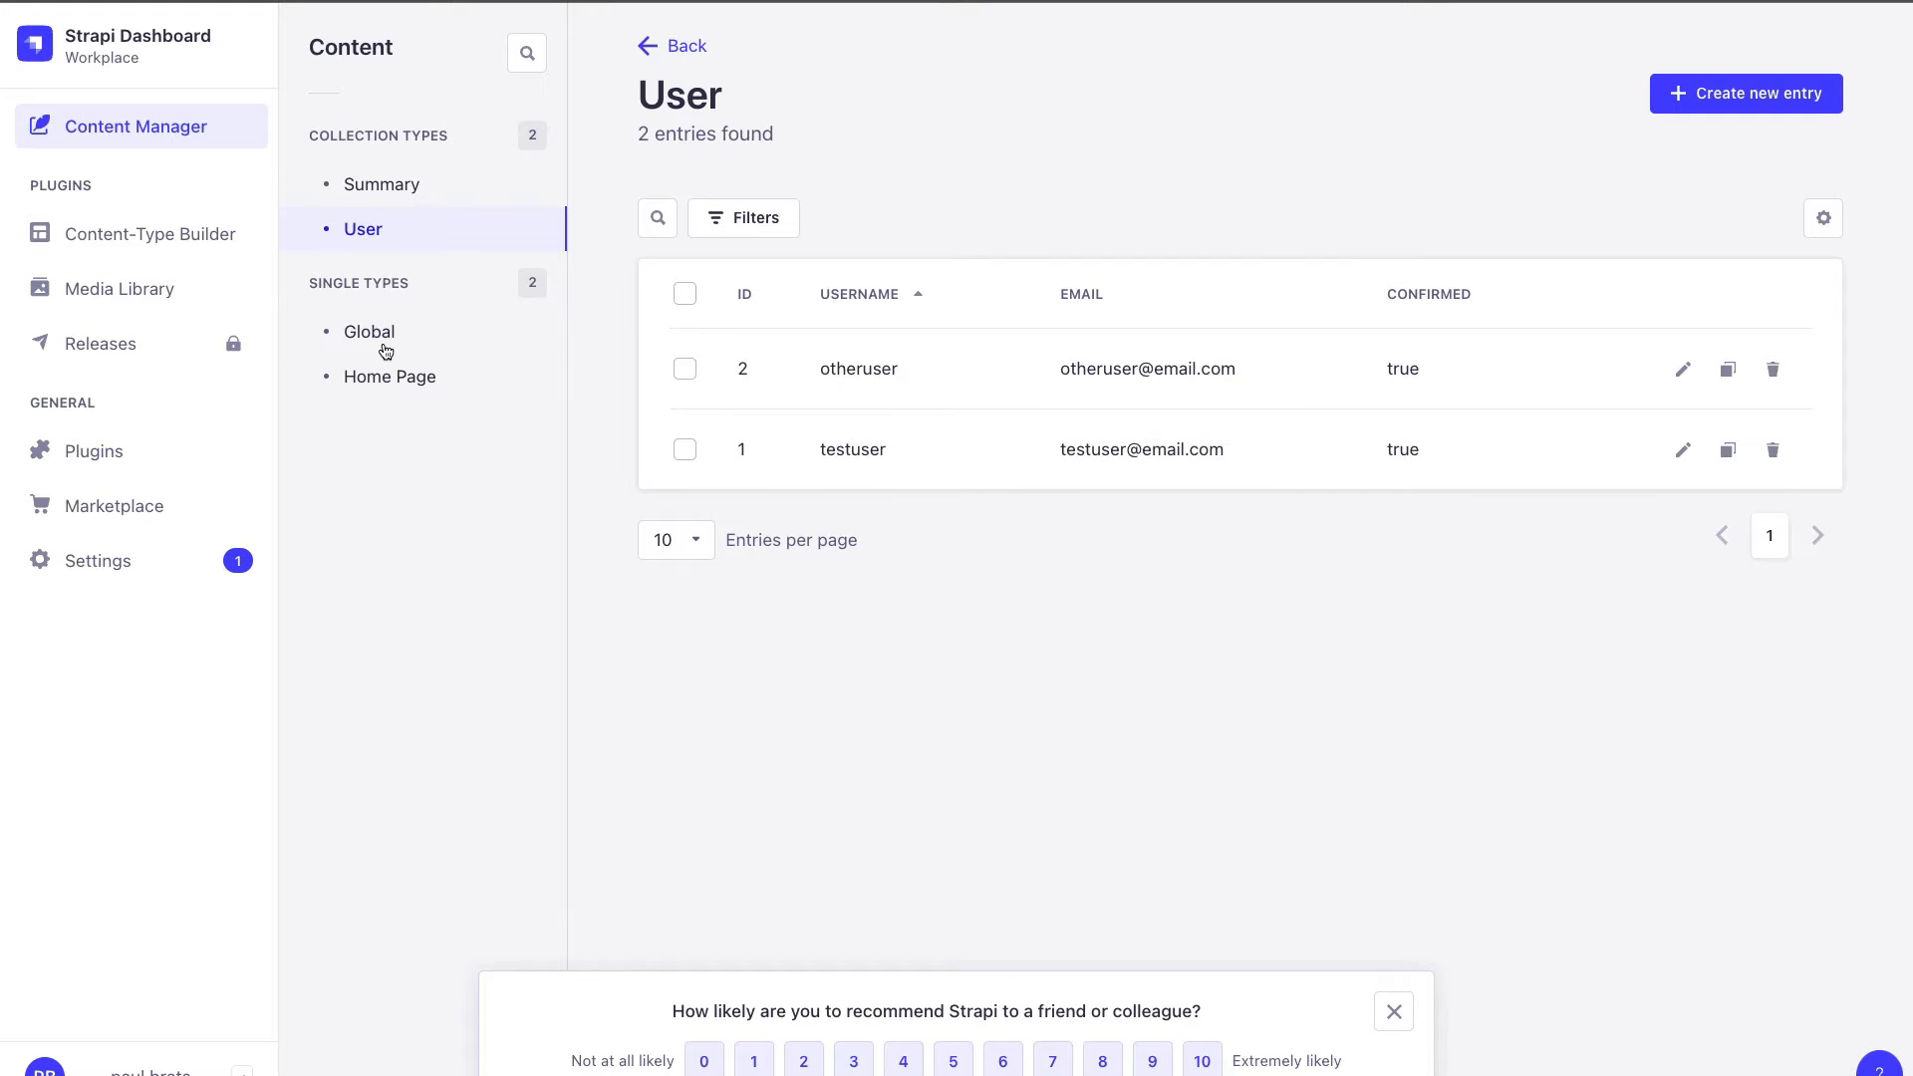
pyautogui.click(390, 377)
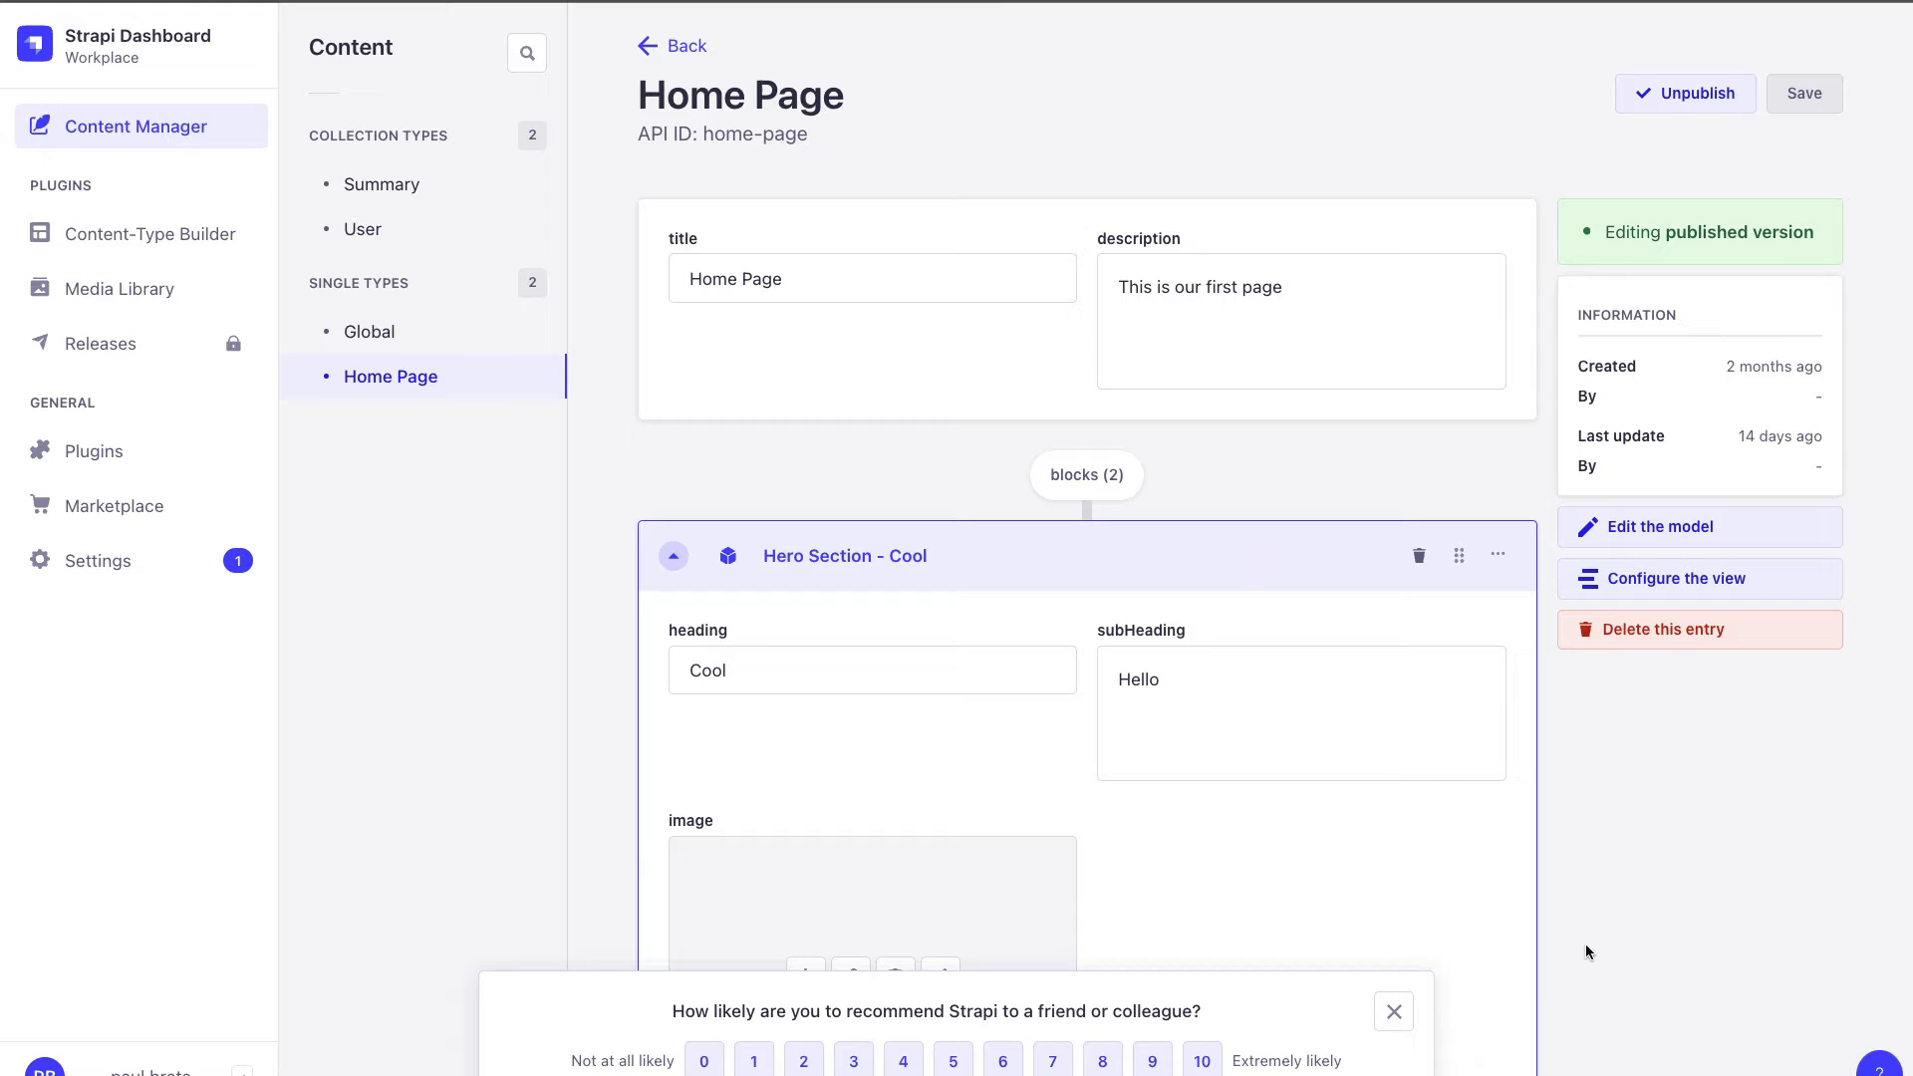
# Step: In Settings > Users & Permissions > Roles, view the Authenticated role's Global permissions
pyautogui.click(95, 560)
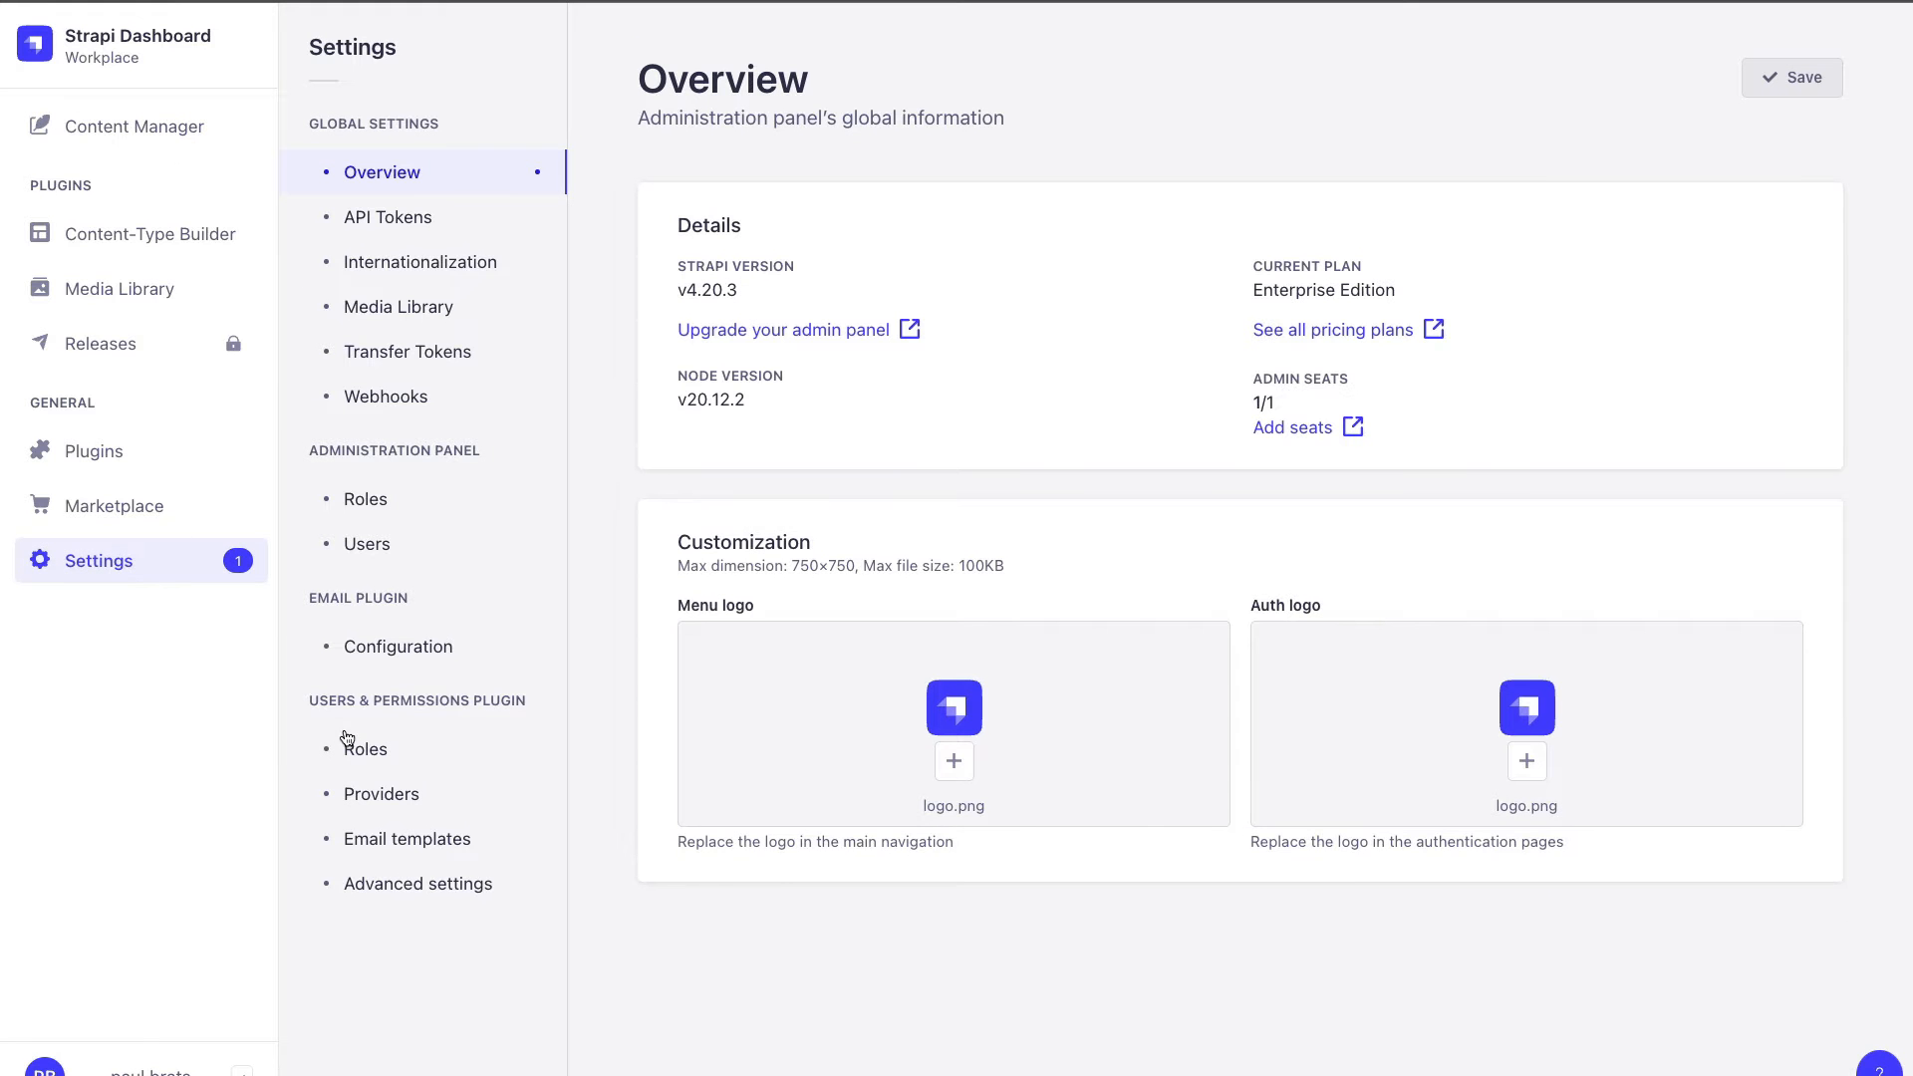
pyautogui.click(365, 747)
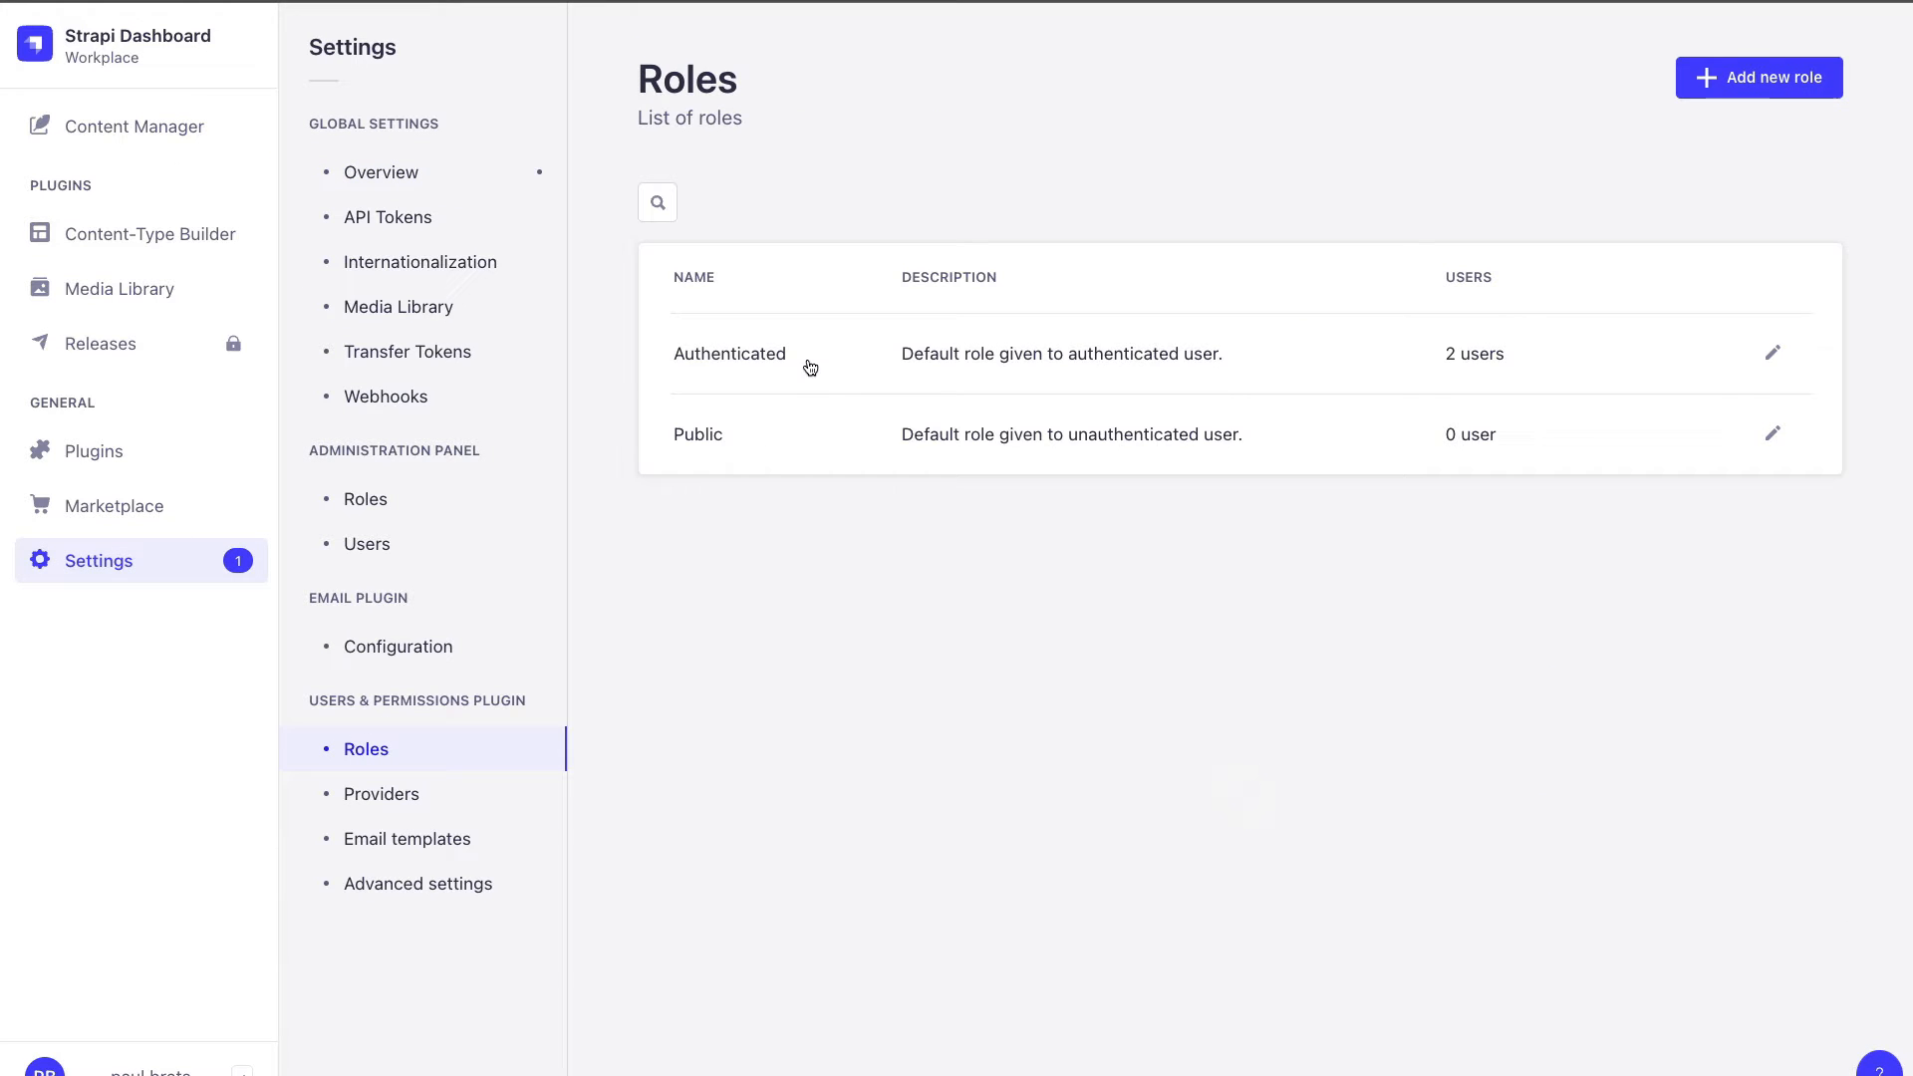
pyautogui.click(729, 355)
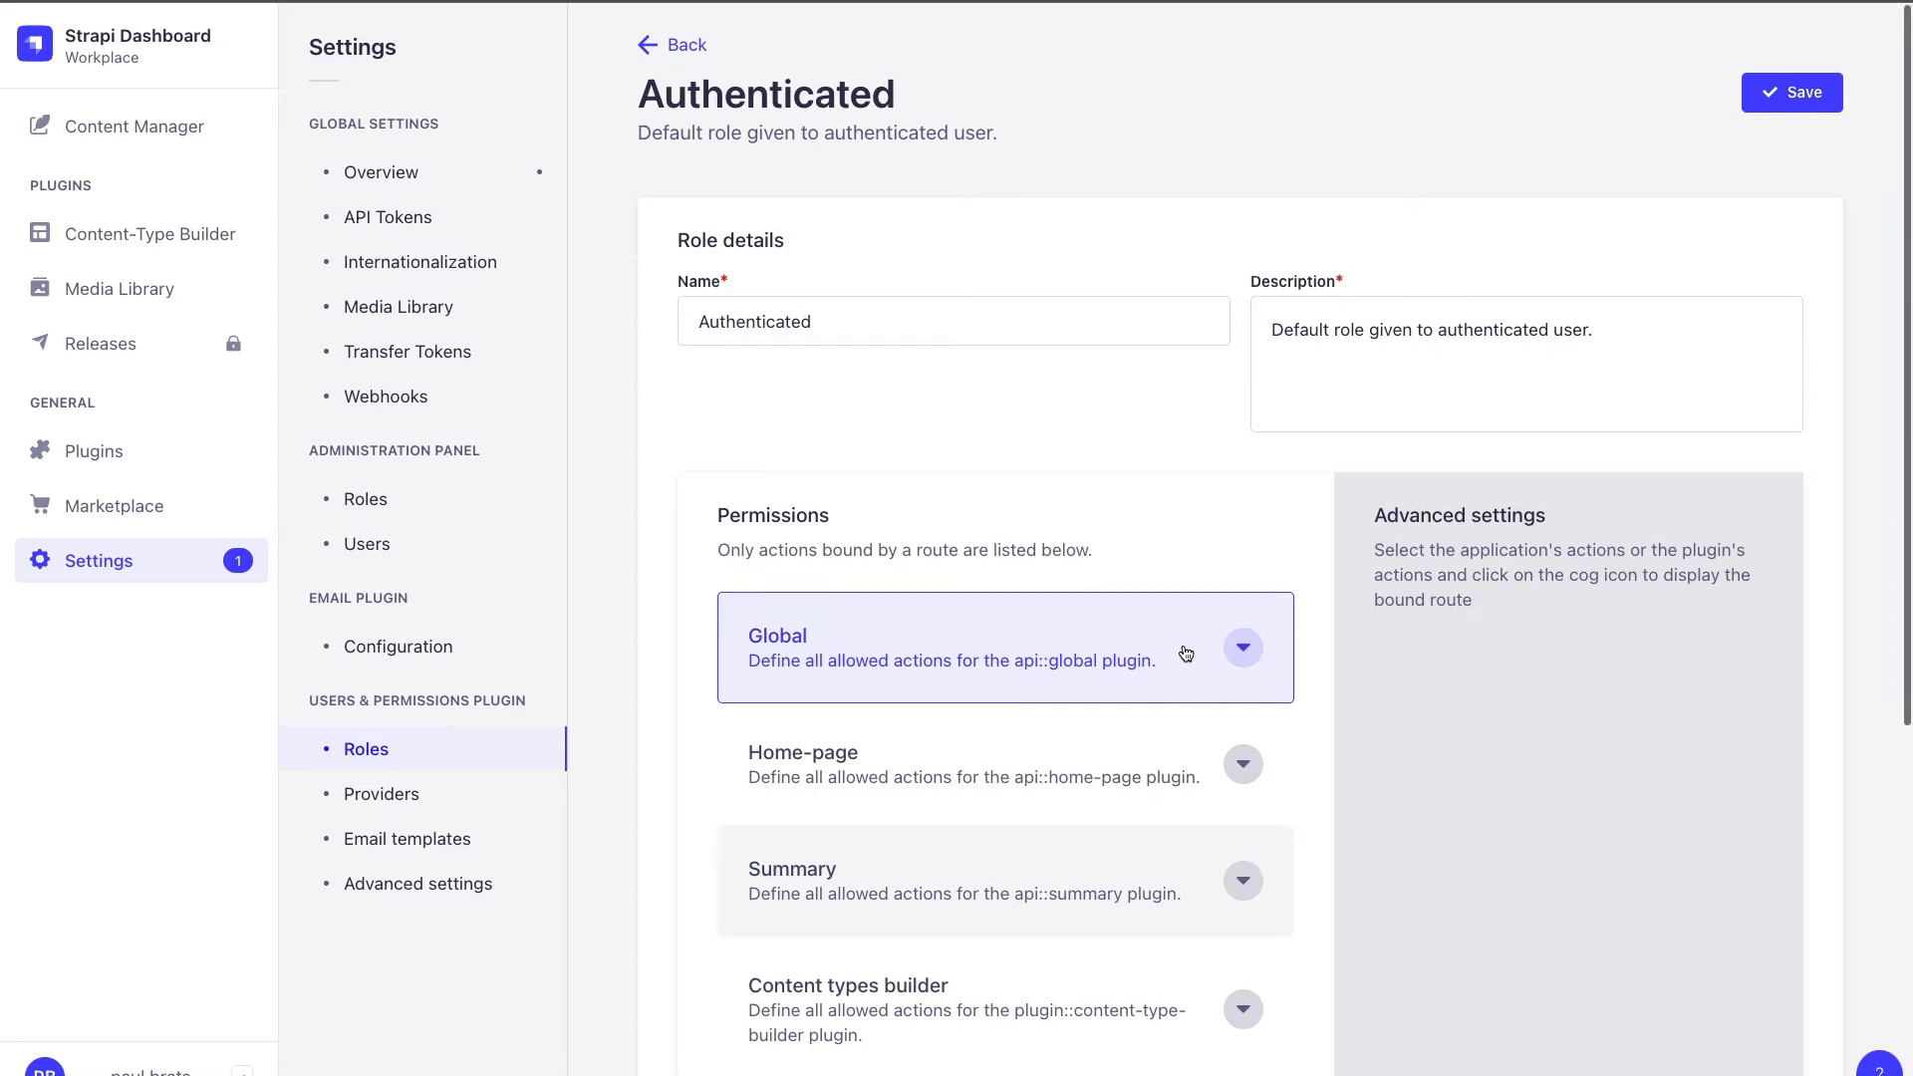
pyautogui.click(1241, 648)
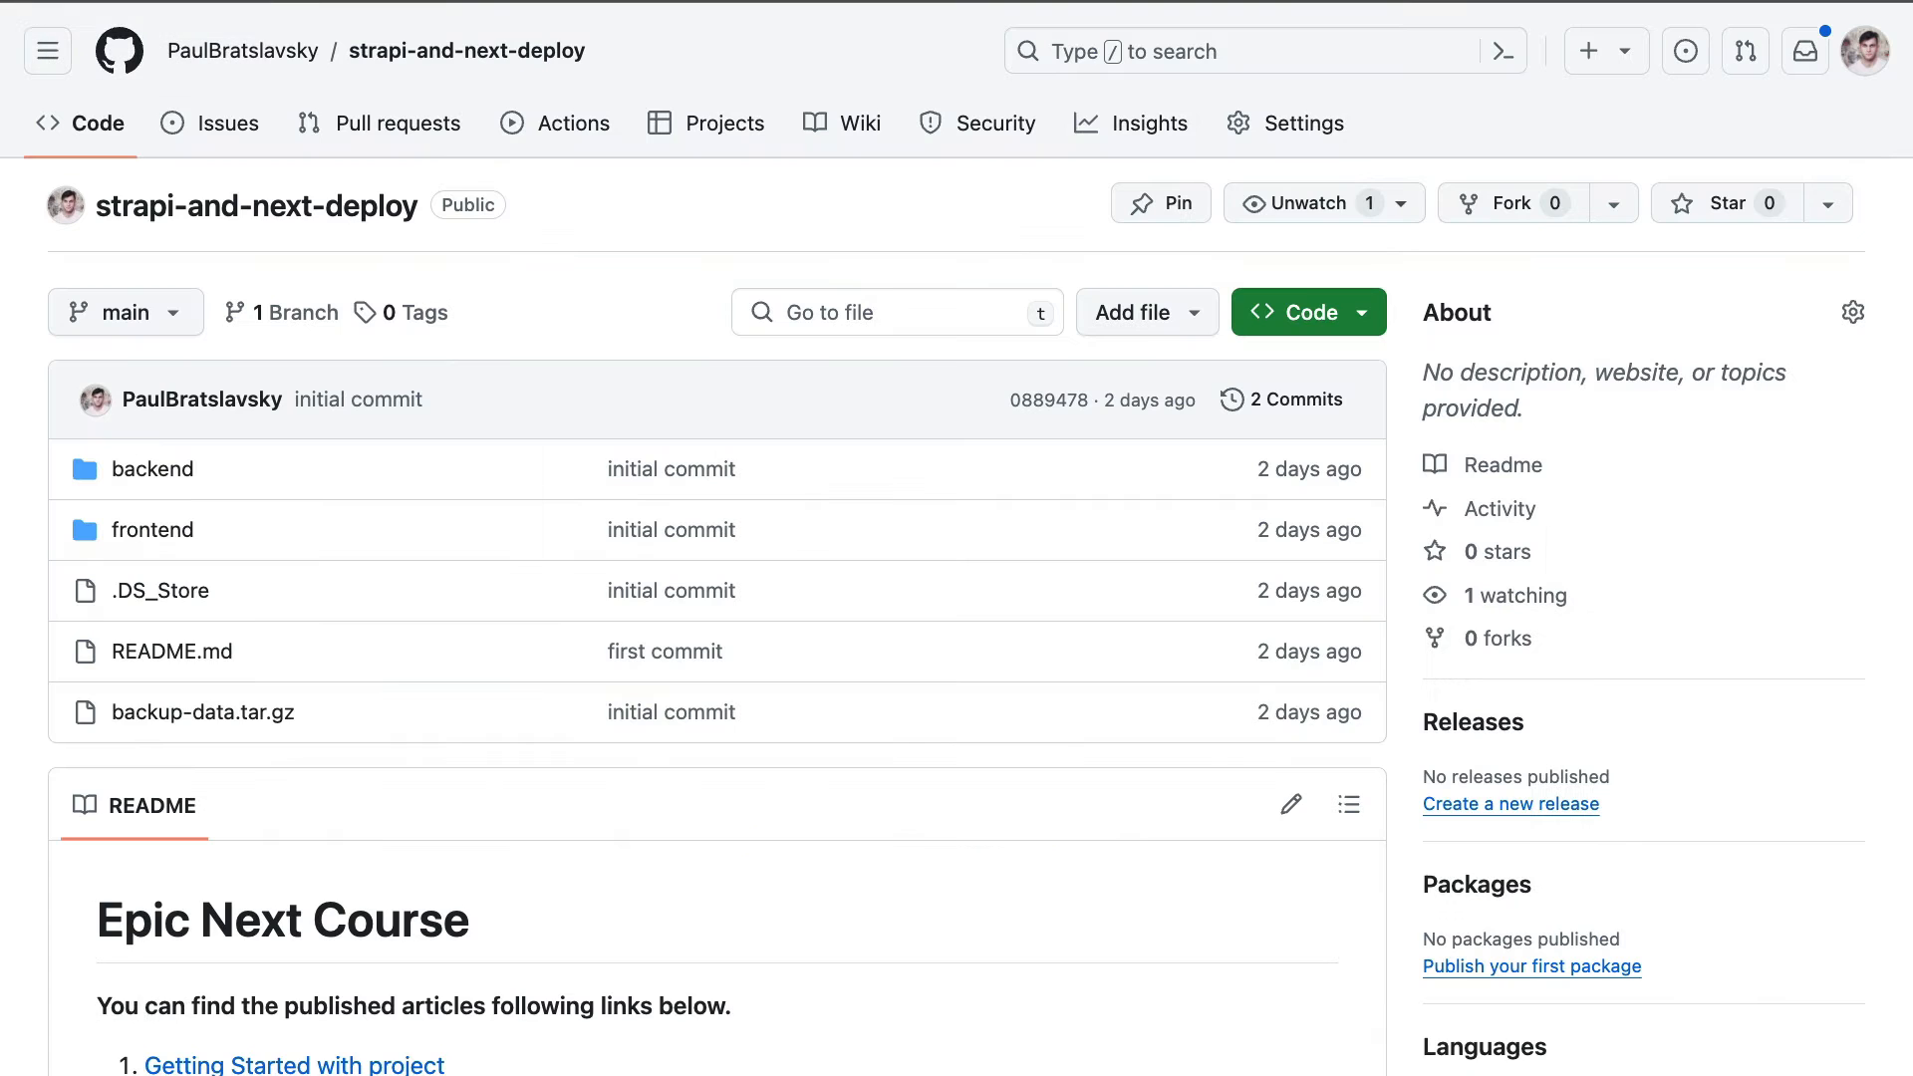
pyautogui.moveTo(647, 263)
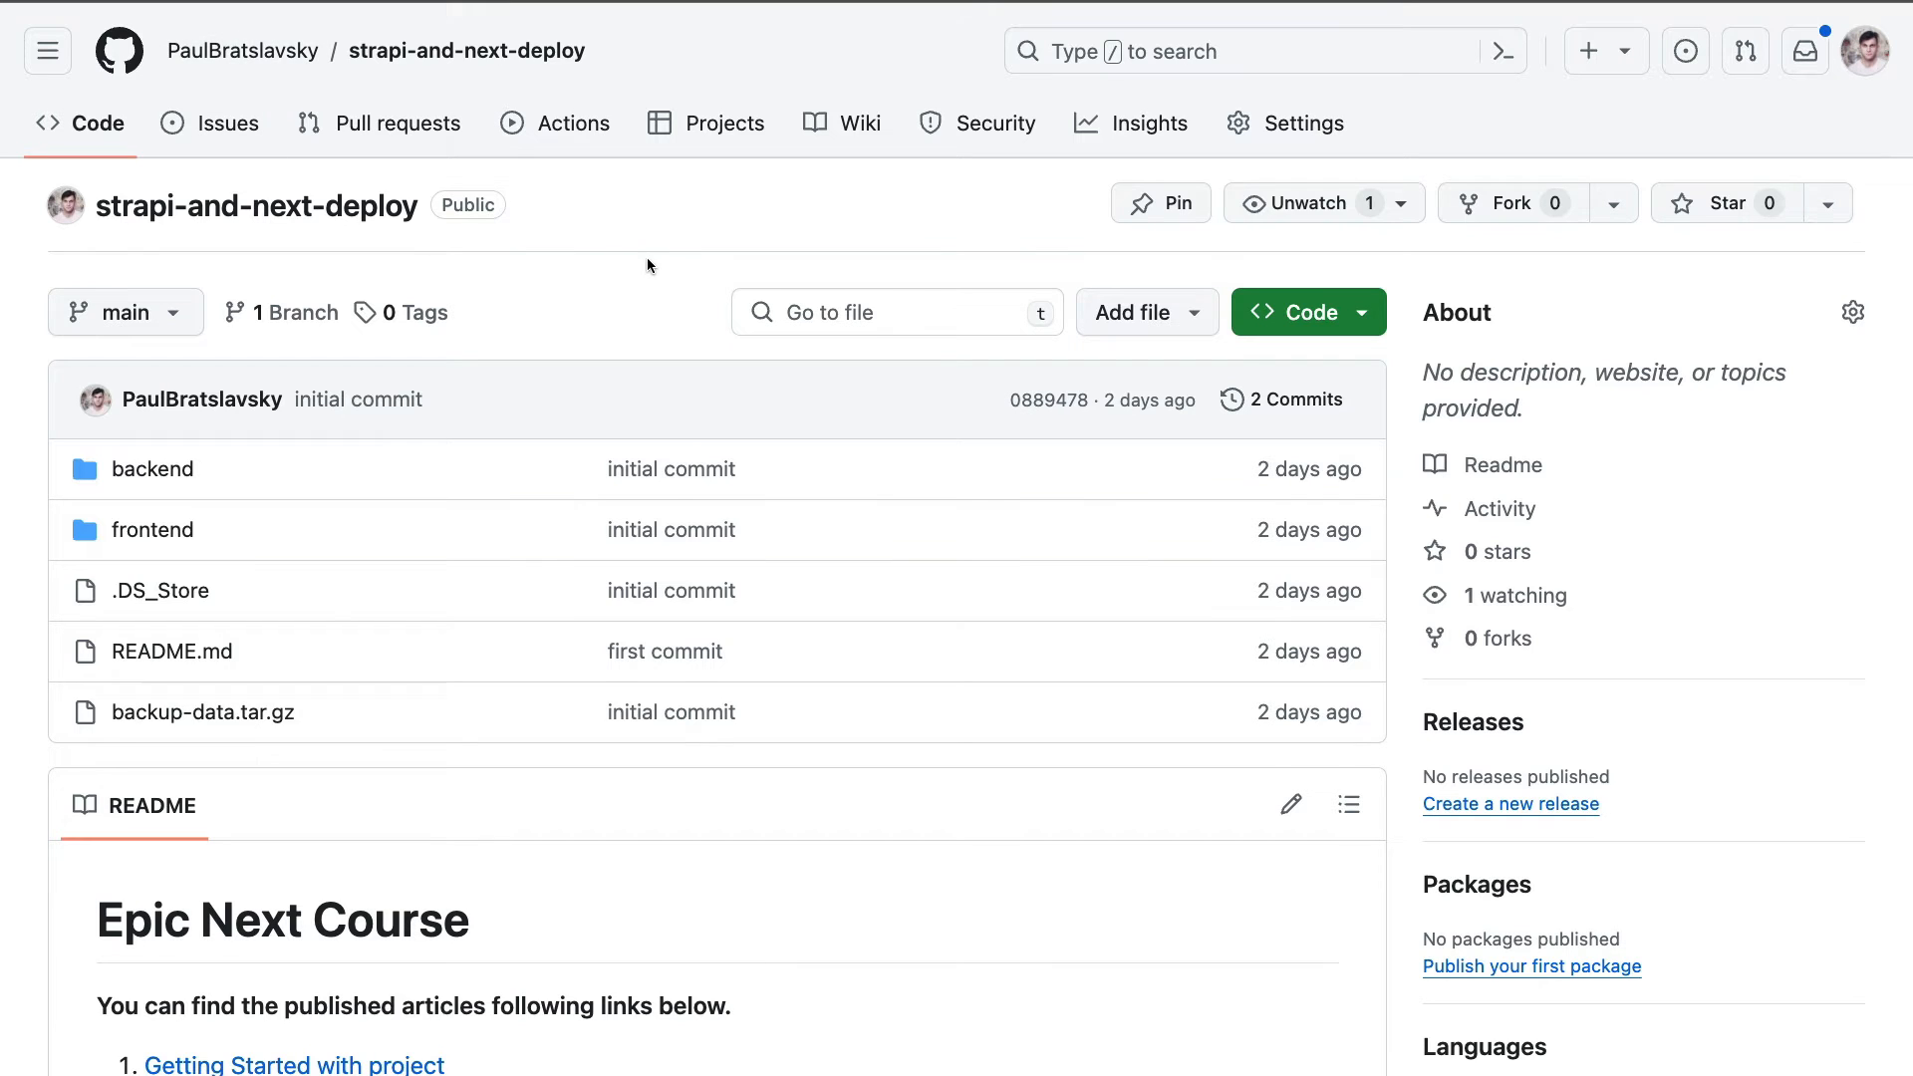
pyautogui.moveTo(218, 474)
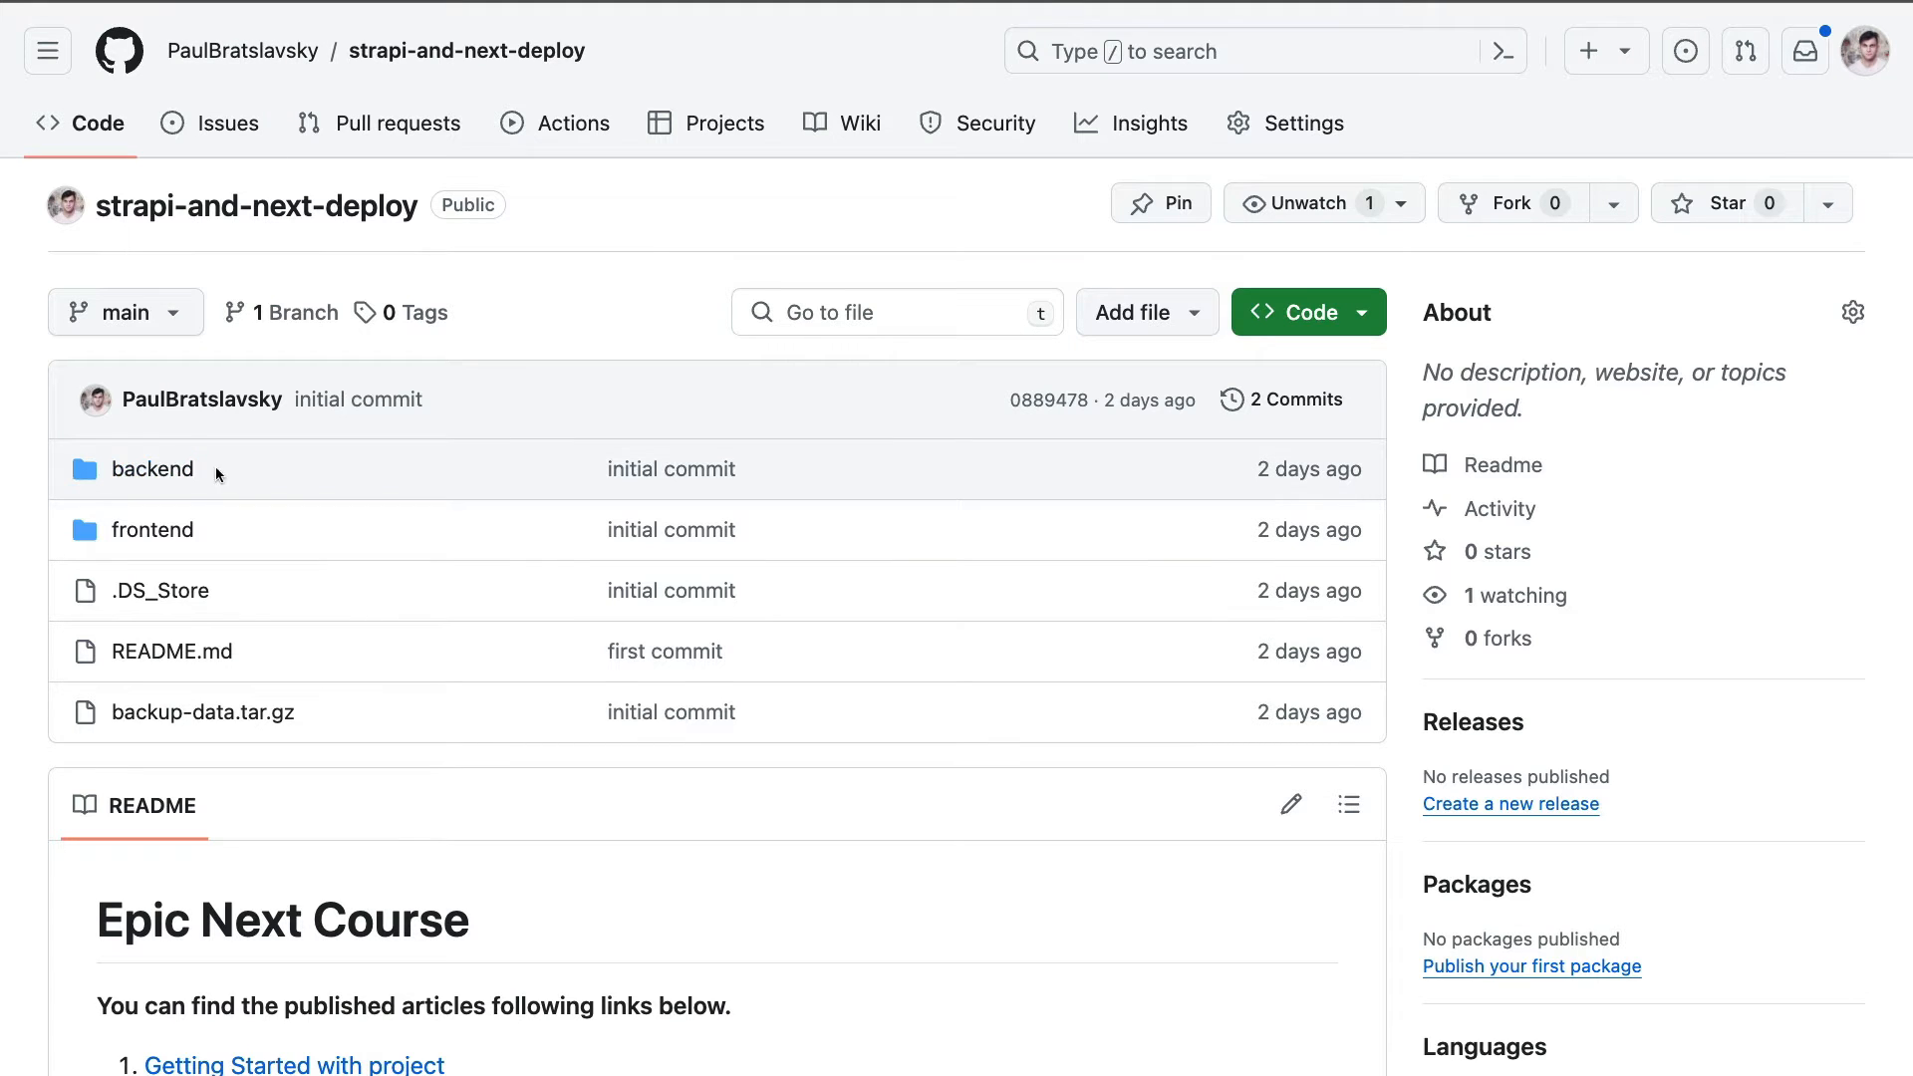
pyautogui.moveTo(595, 219)
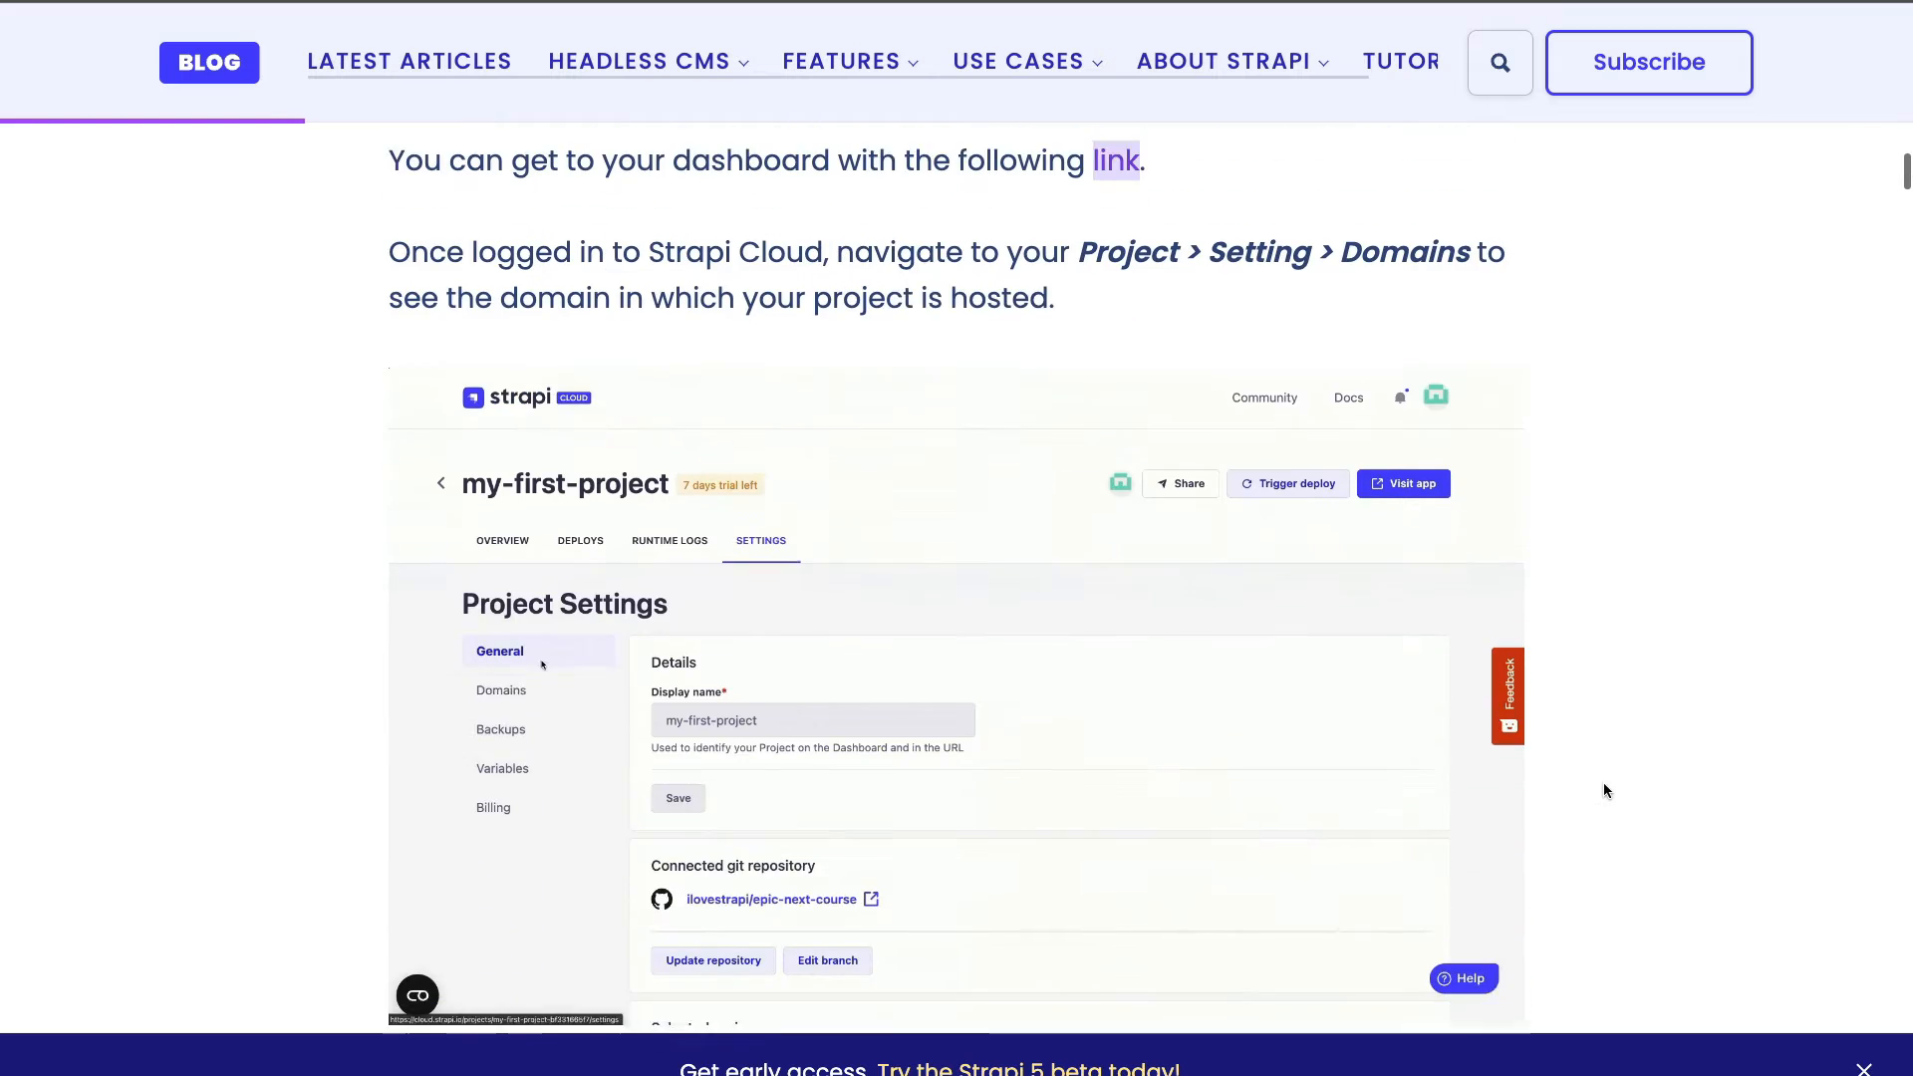
# Step: Scroll the article to the getStrapiURL change from NEXT_PUBLIC_STRAPI_URL to STRAPI_URL
pyautogui.scroll(-3)
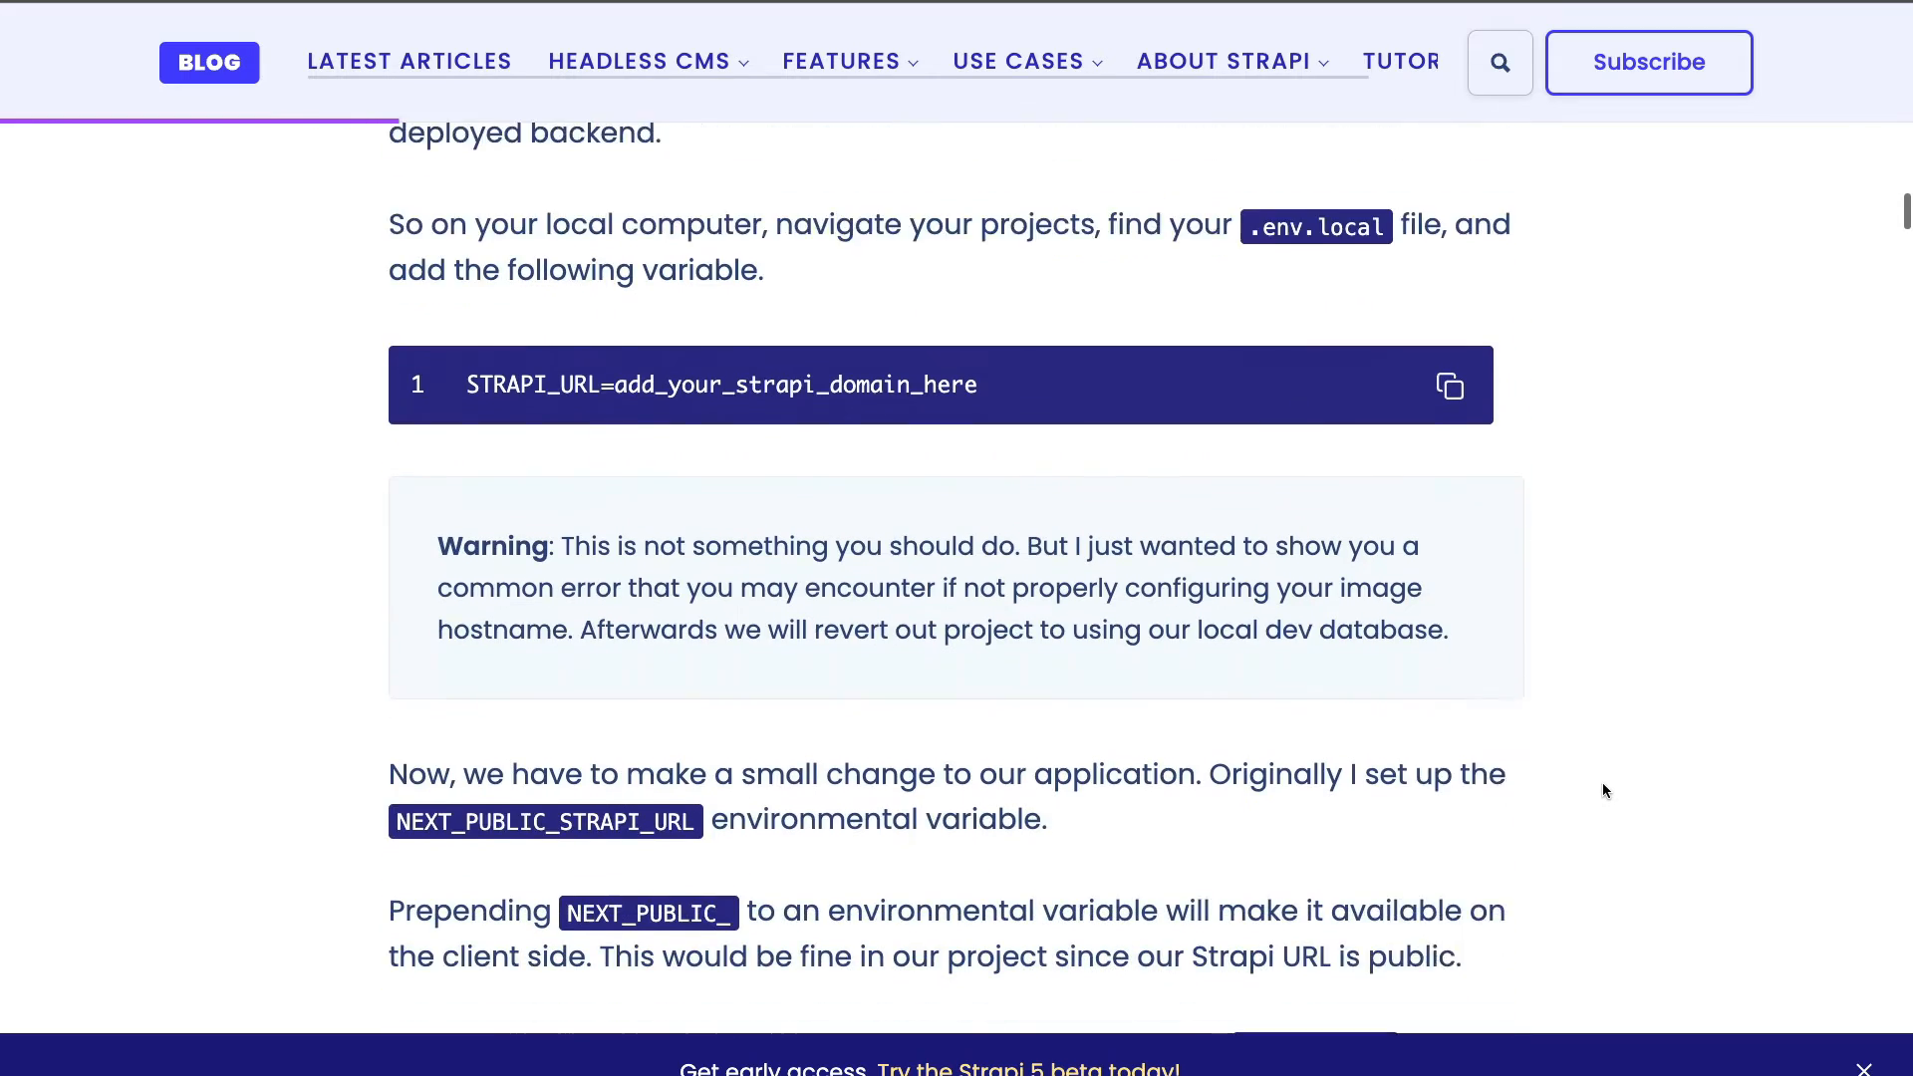
pyautogui.scroll(-3)
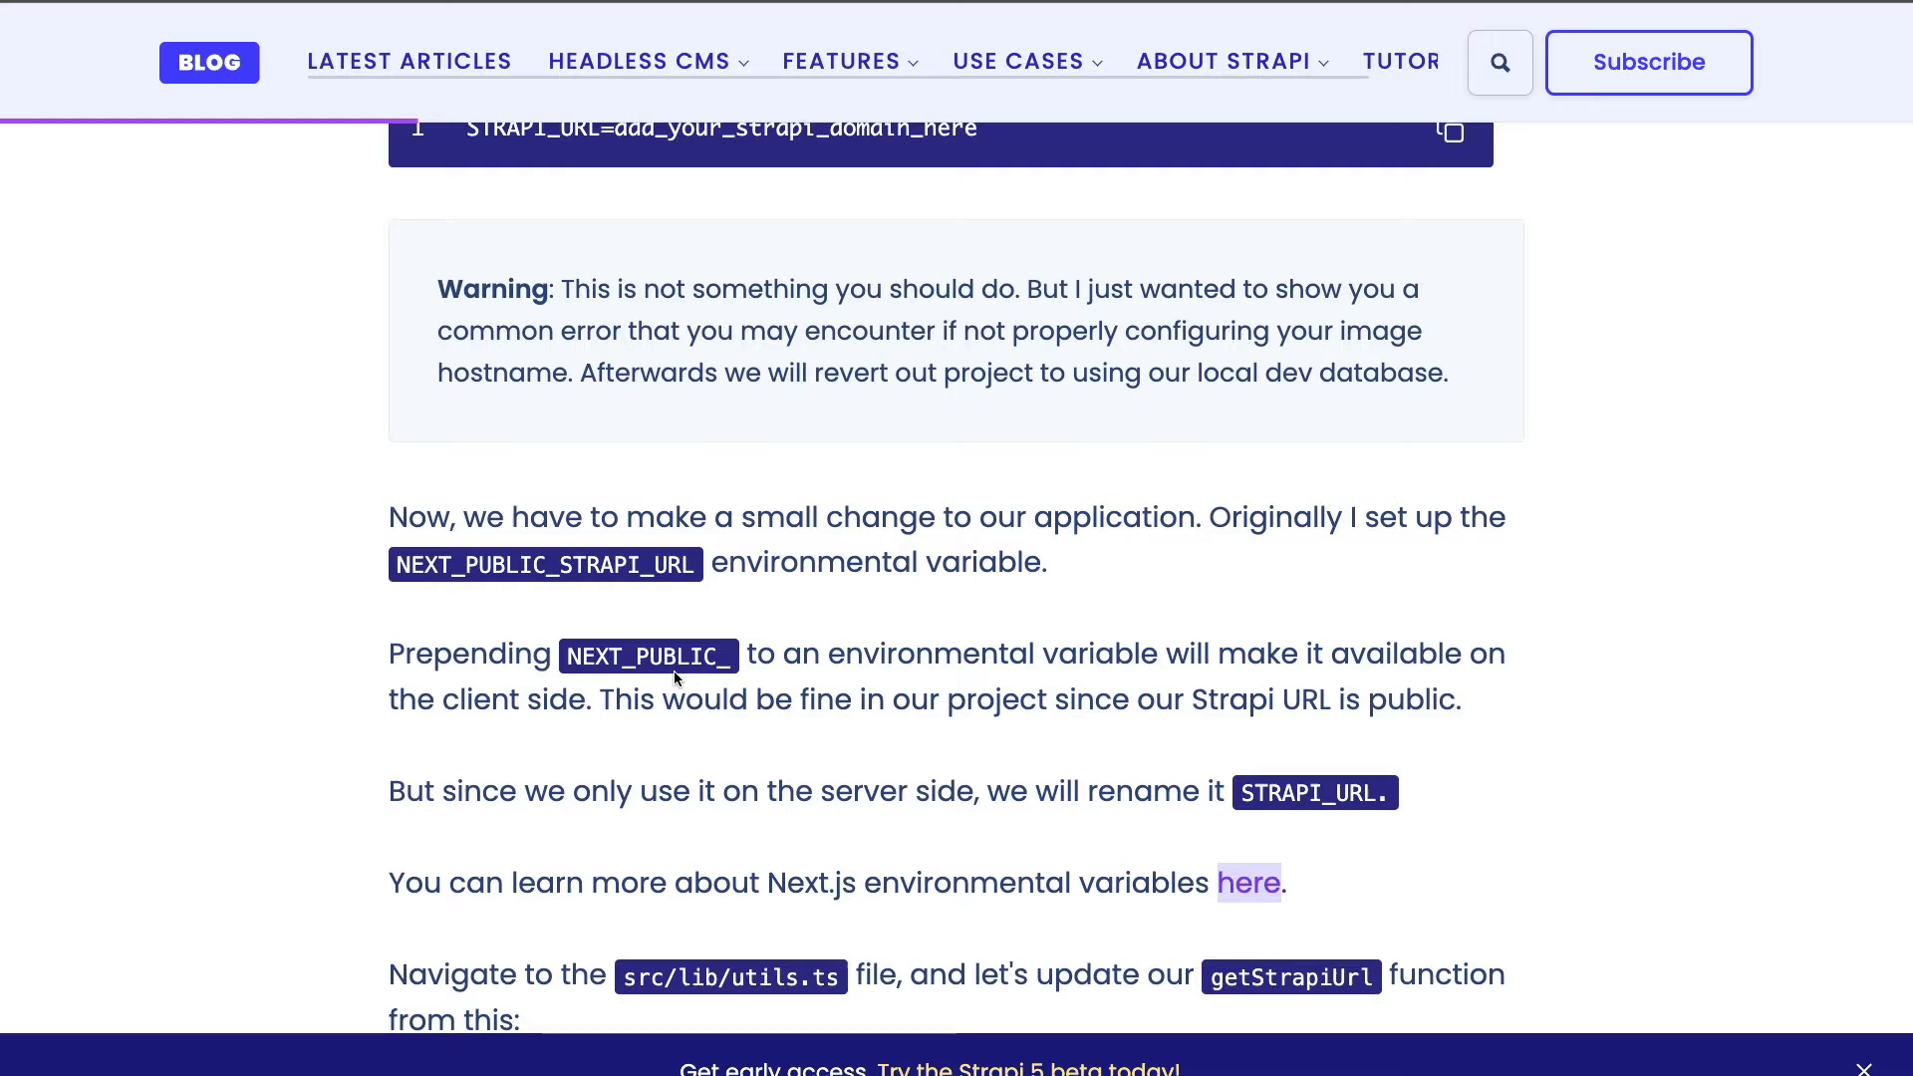
pyautogui.moveTo(829, 670)
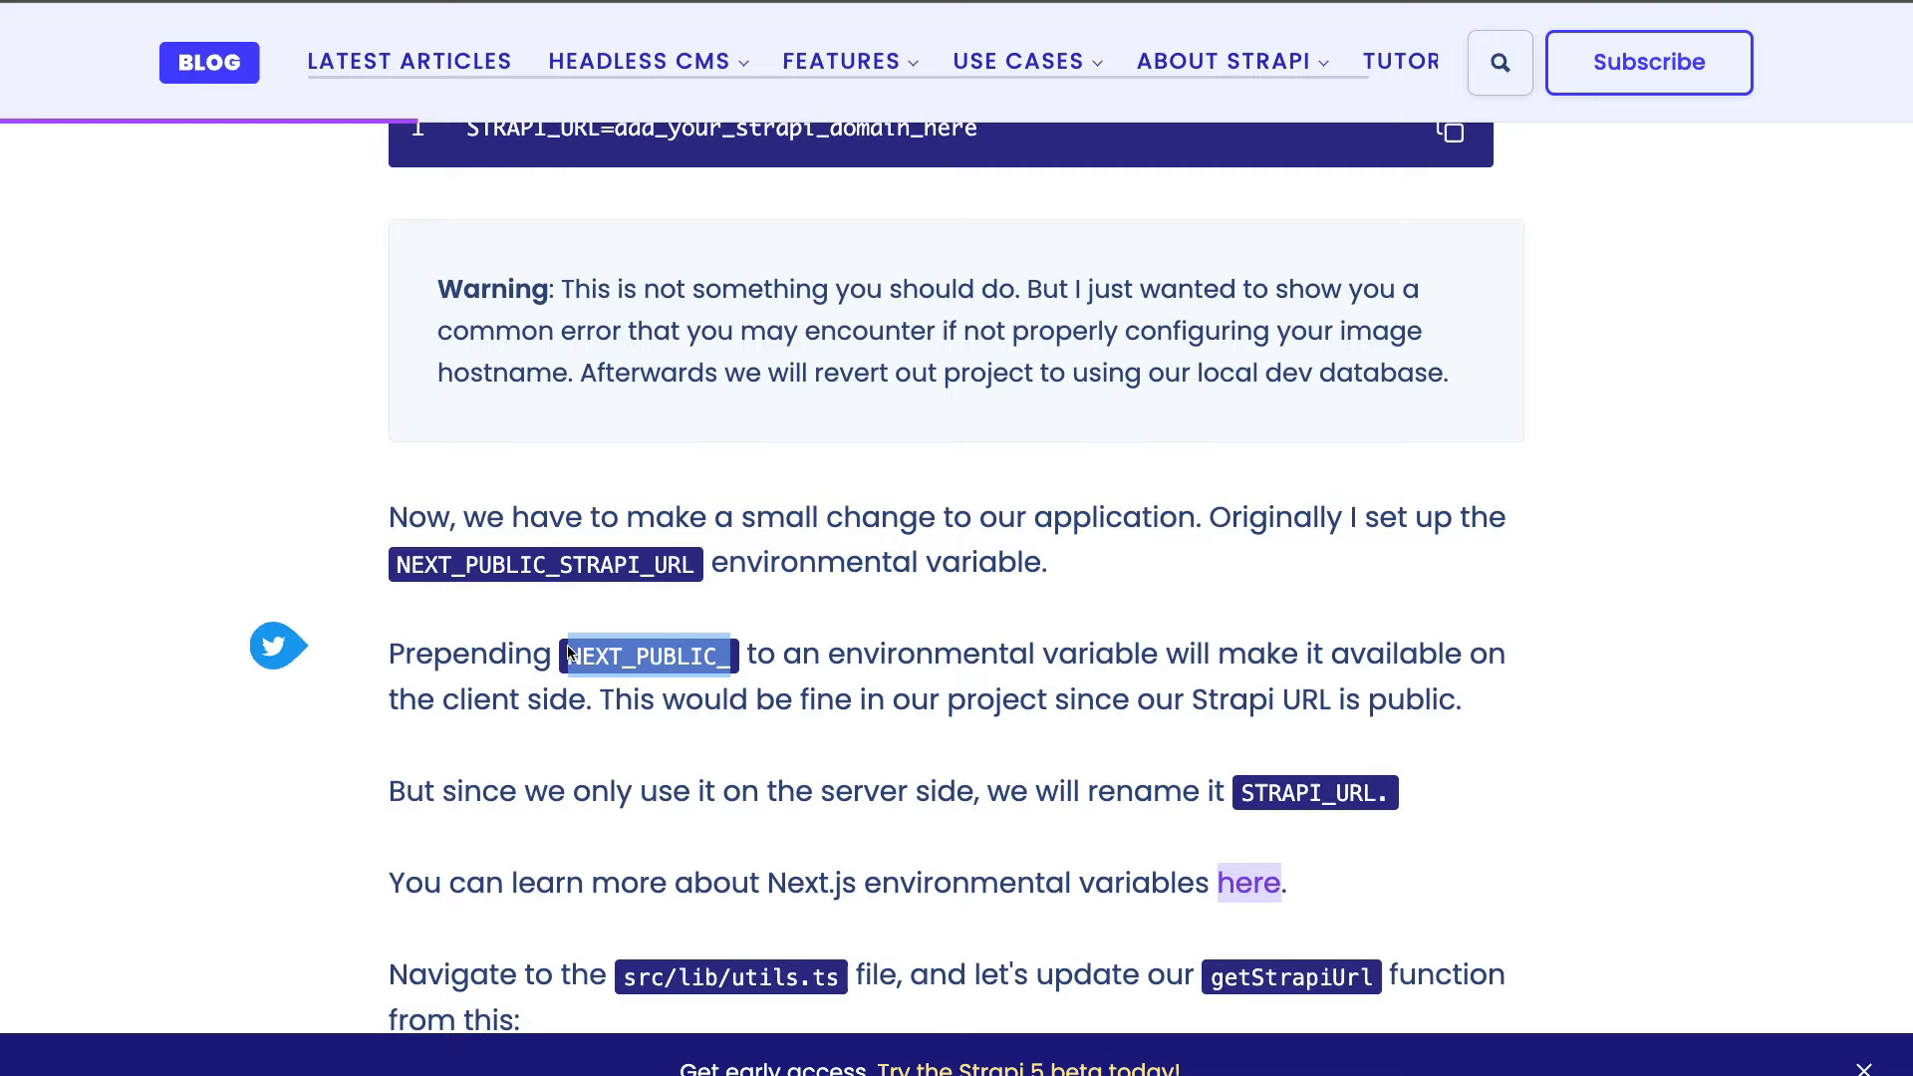
pyautogui.scroll(-3)
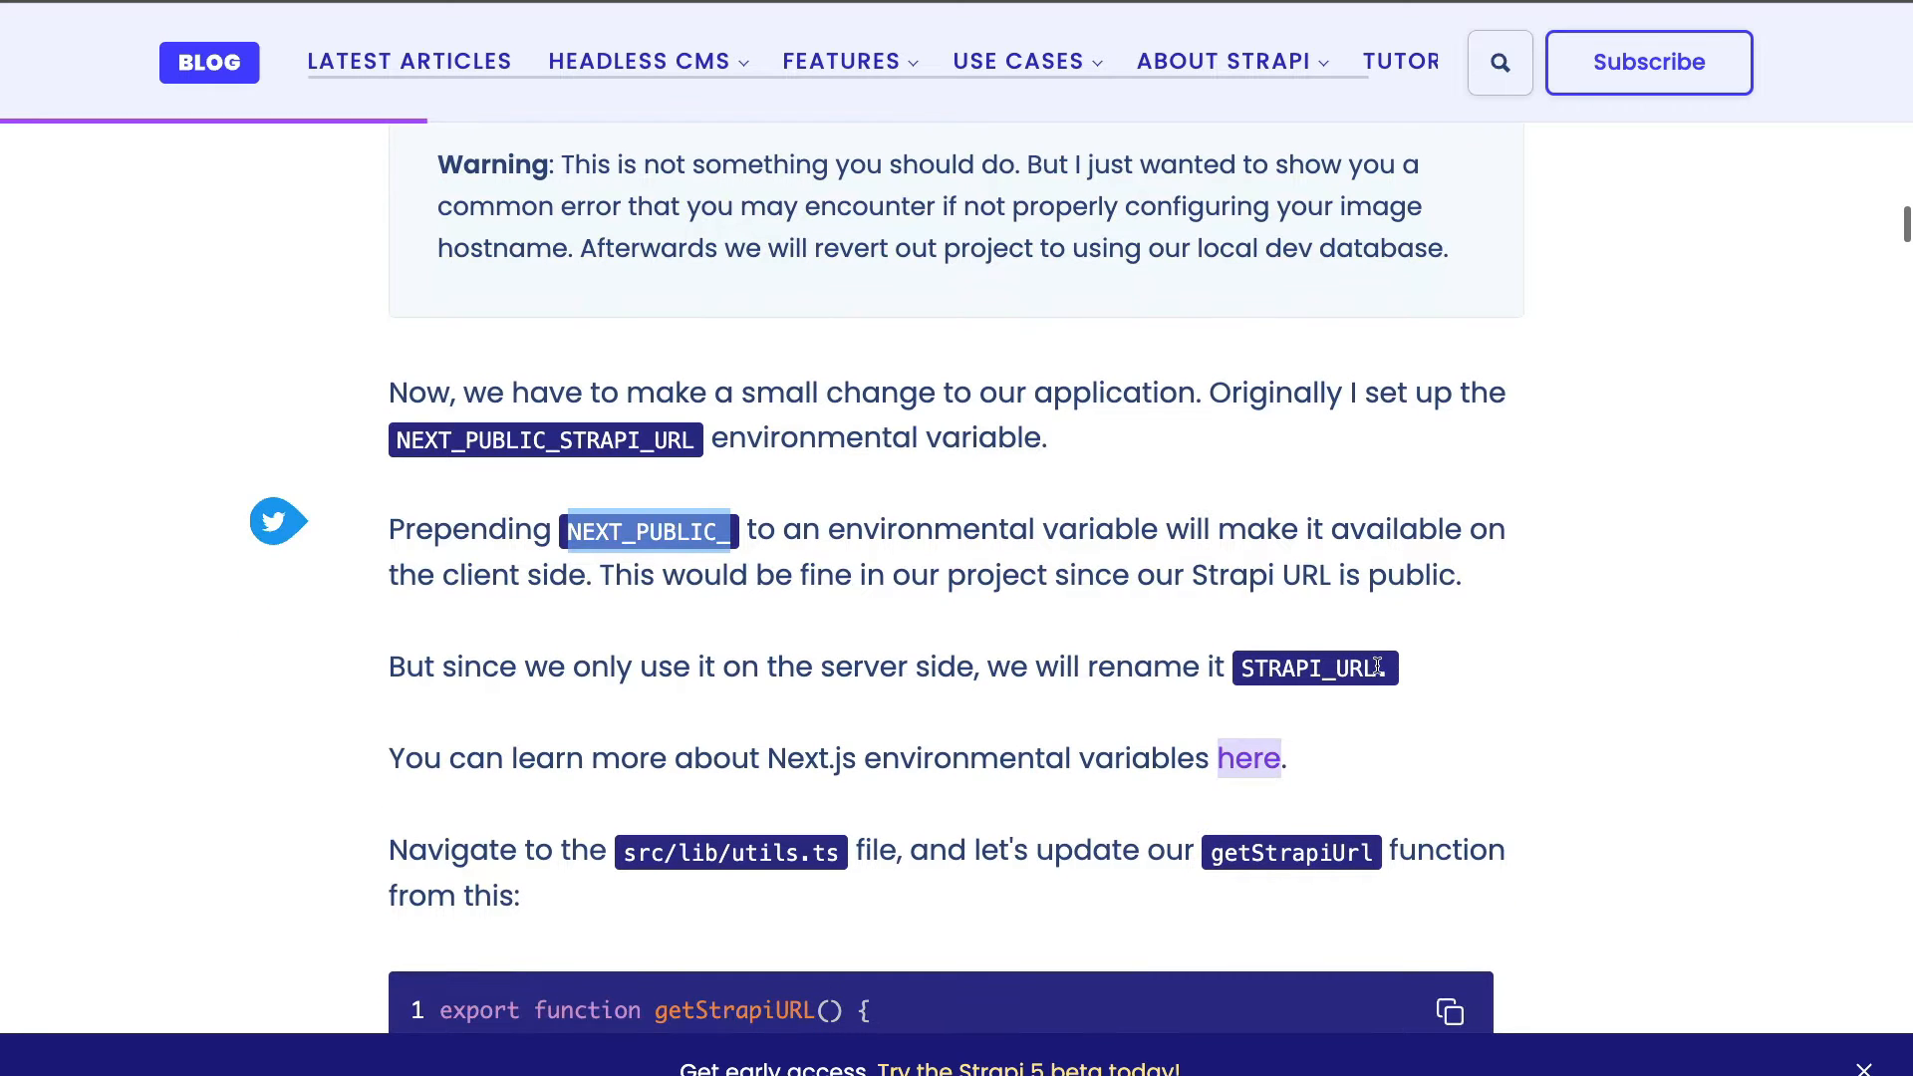
pyautogui.scroll(-3)
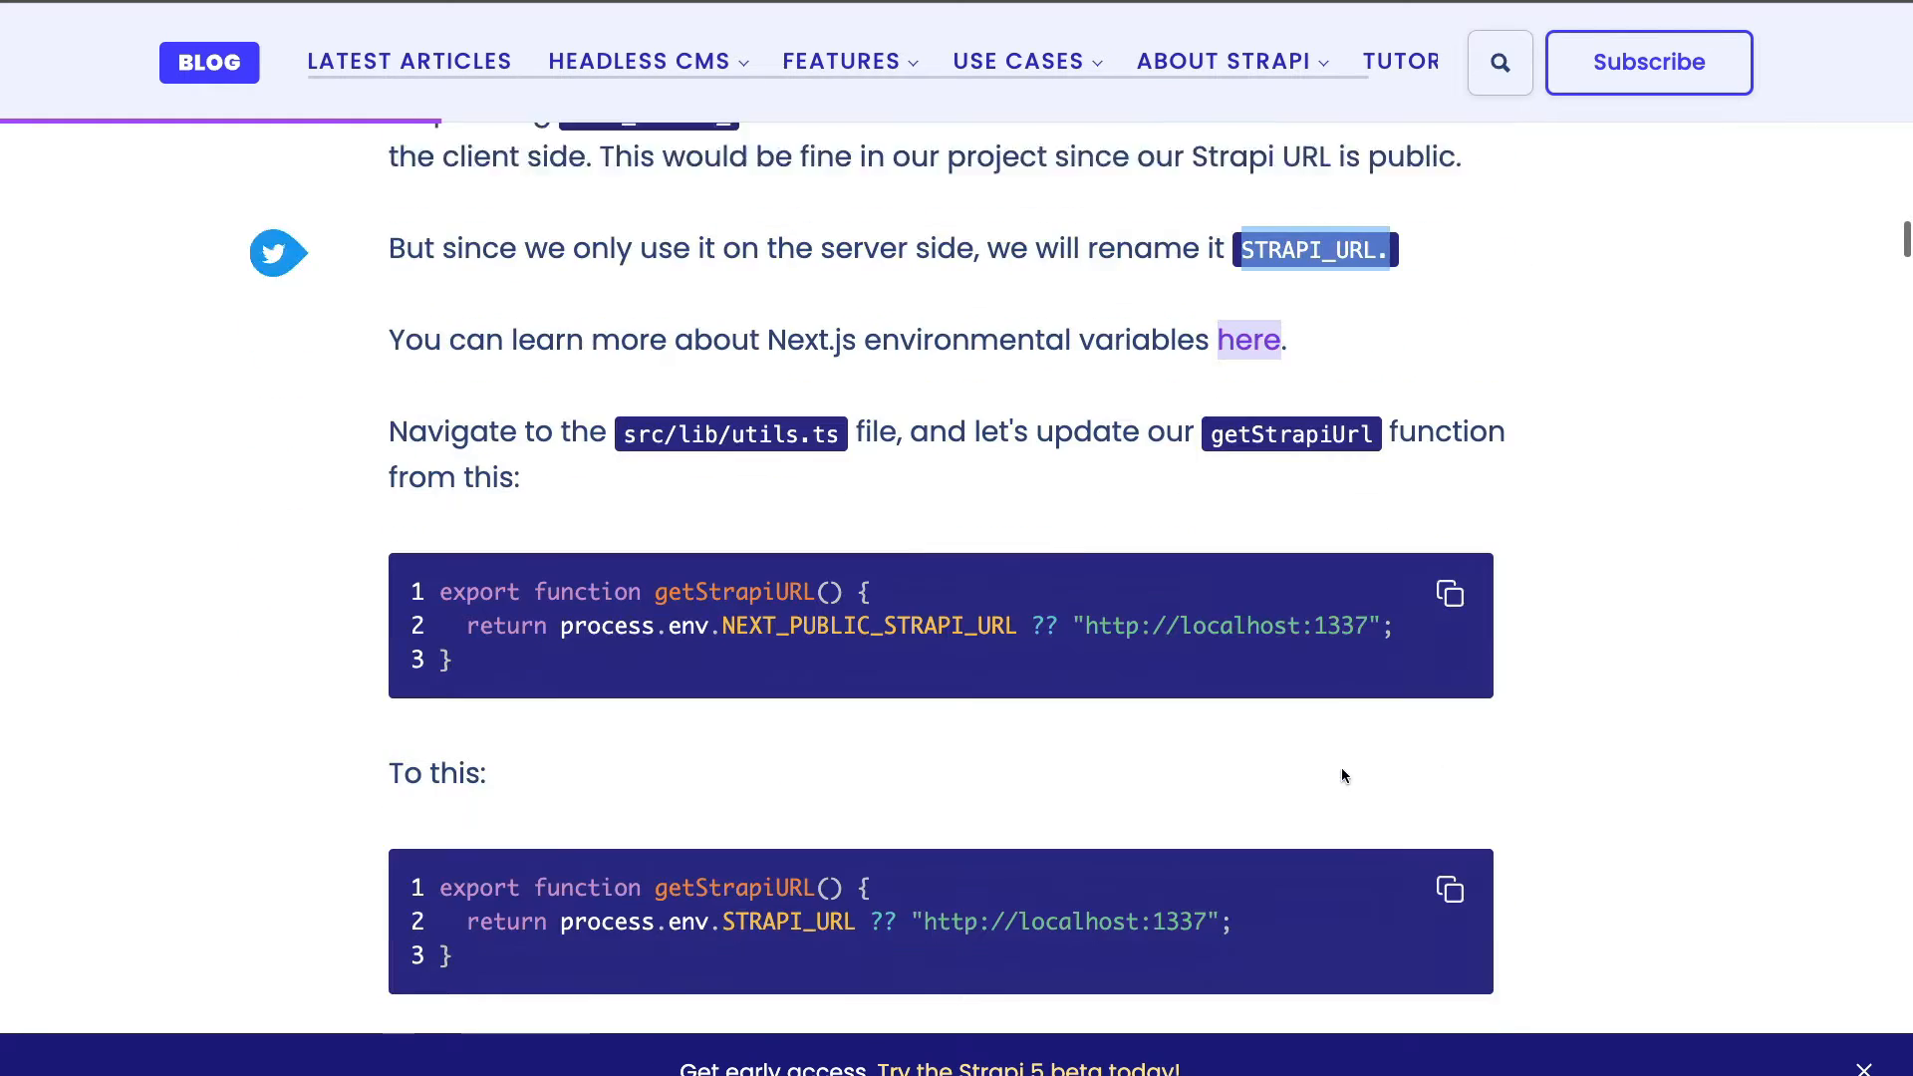
pyautogui.scroll(-3)
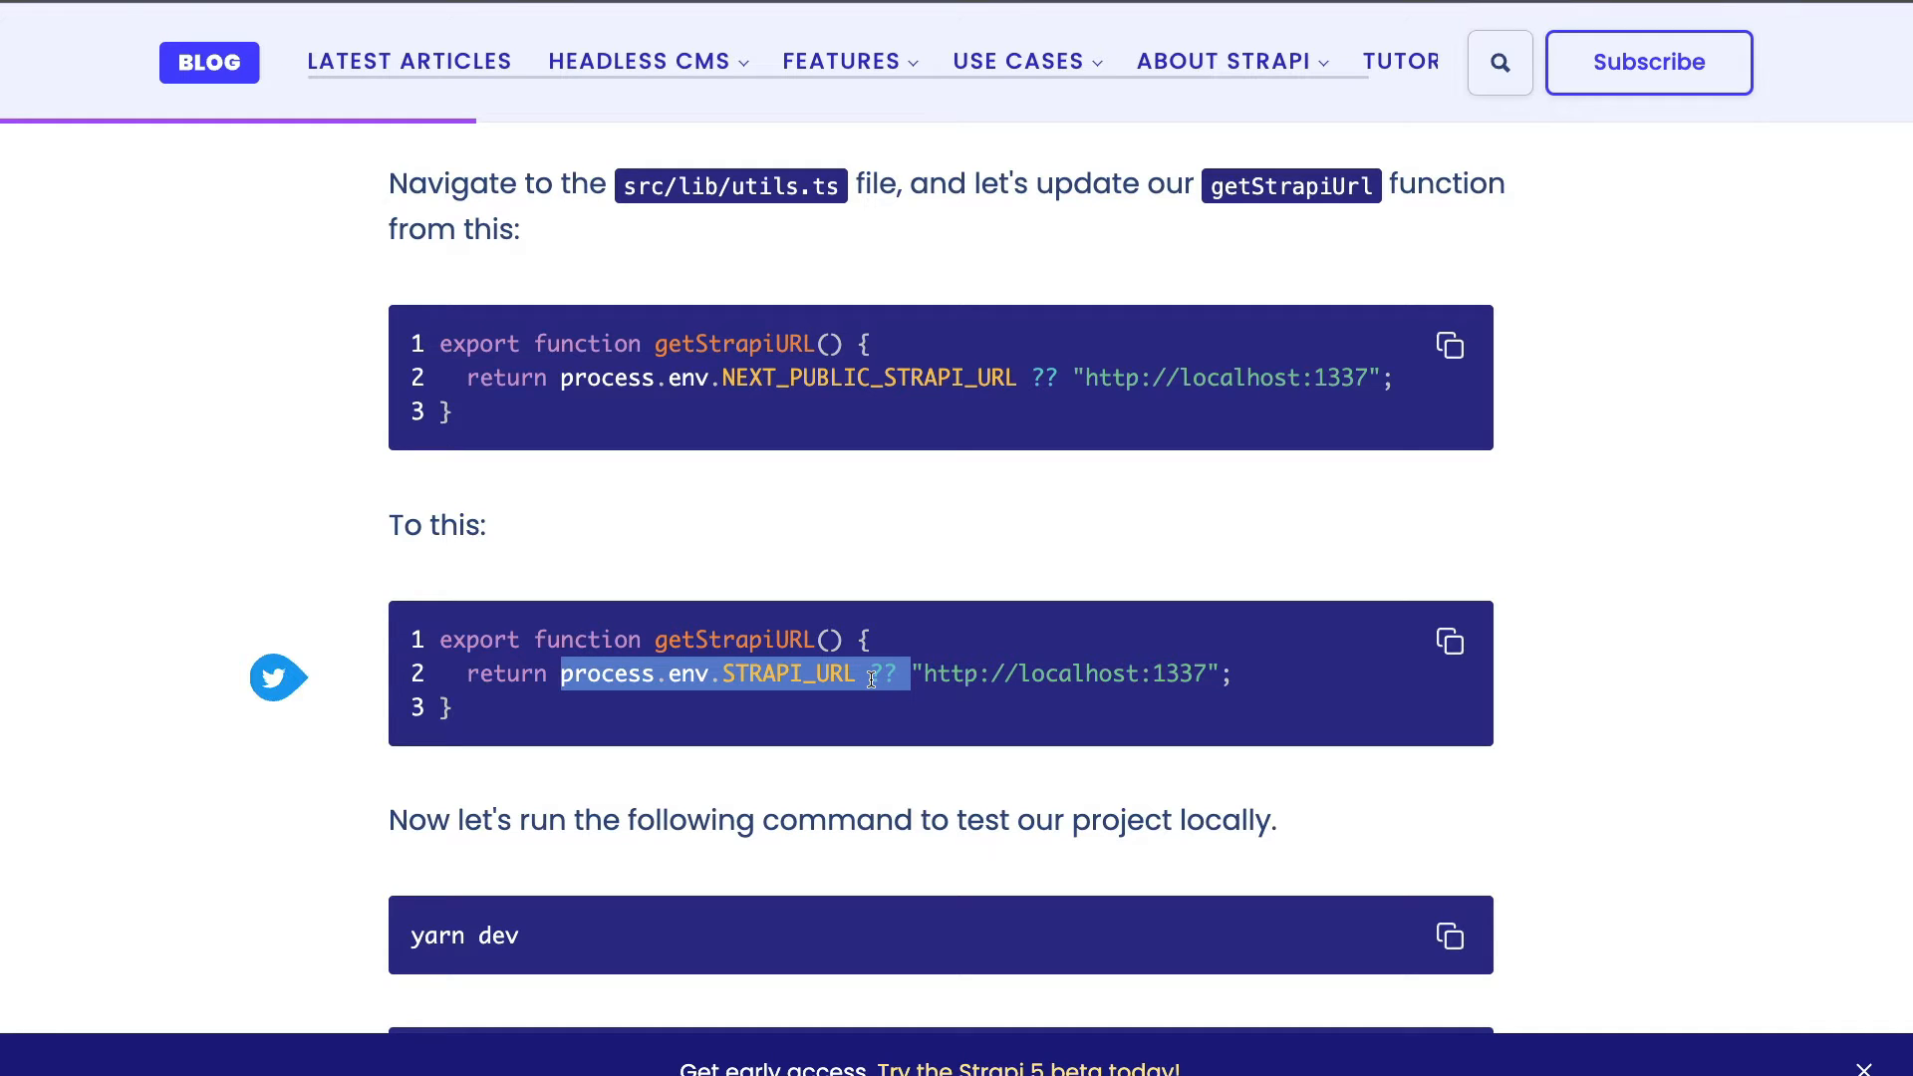
pyautogui.moveTo(992, 426)
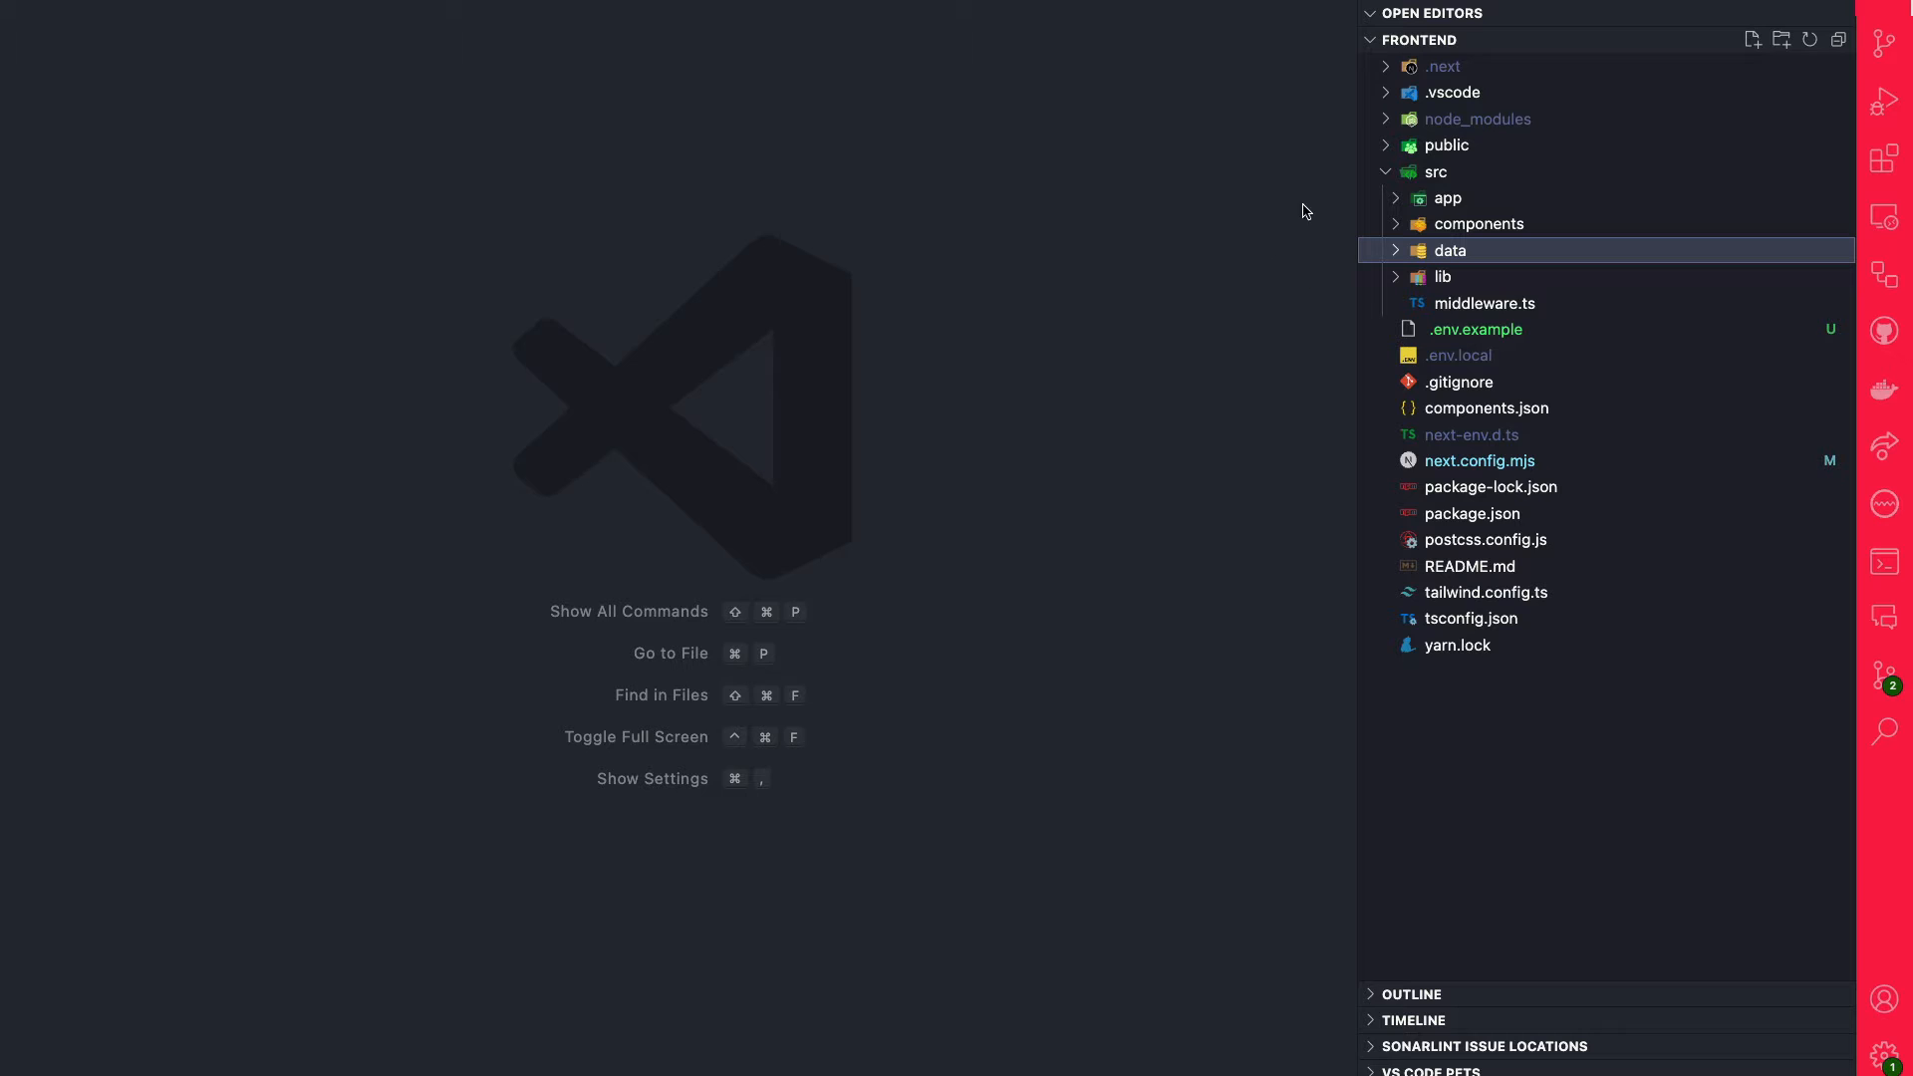
# Step: In src/lib/utils.ts, highlight STRAPI_URL read by getStrapiURL on line 49
pyautogui.click(1442, 274)
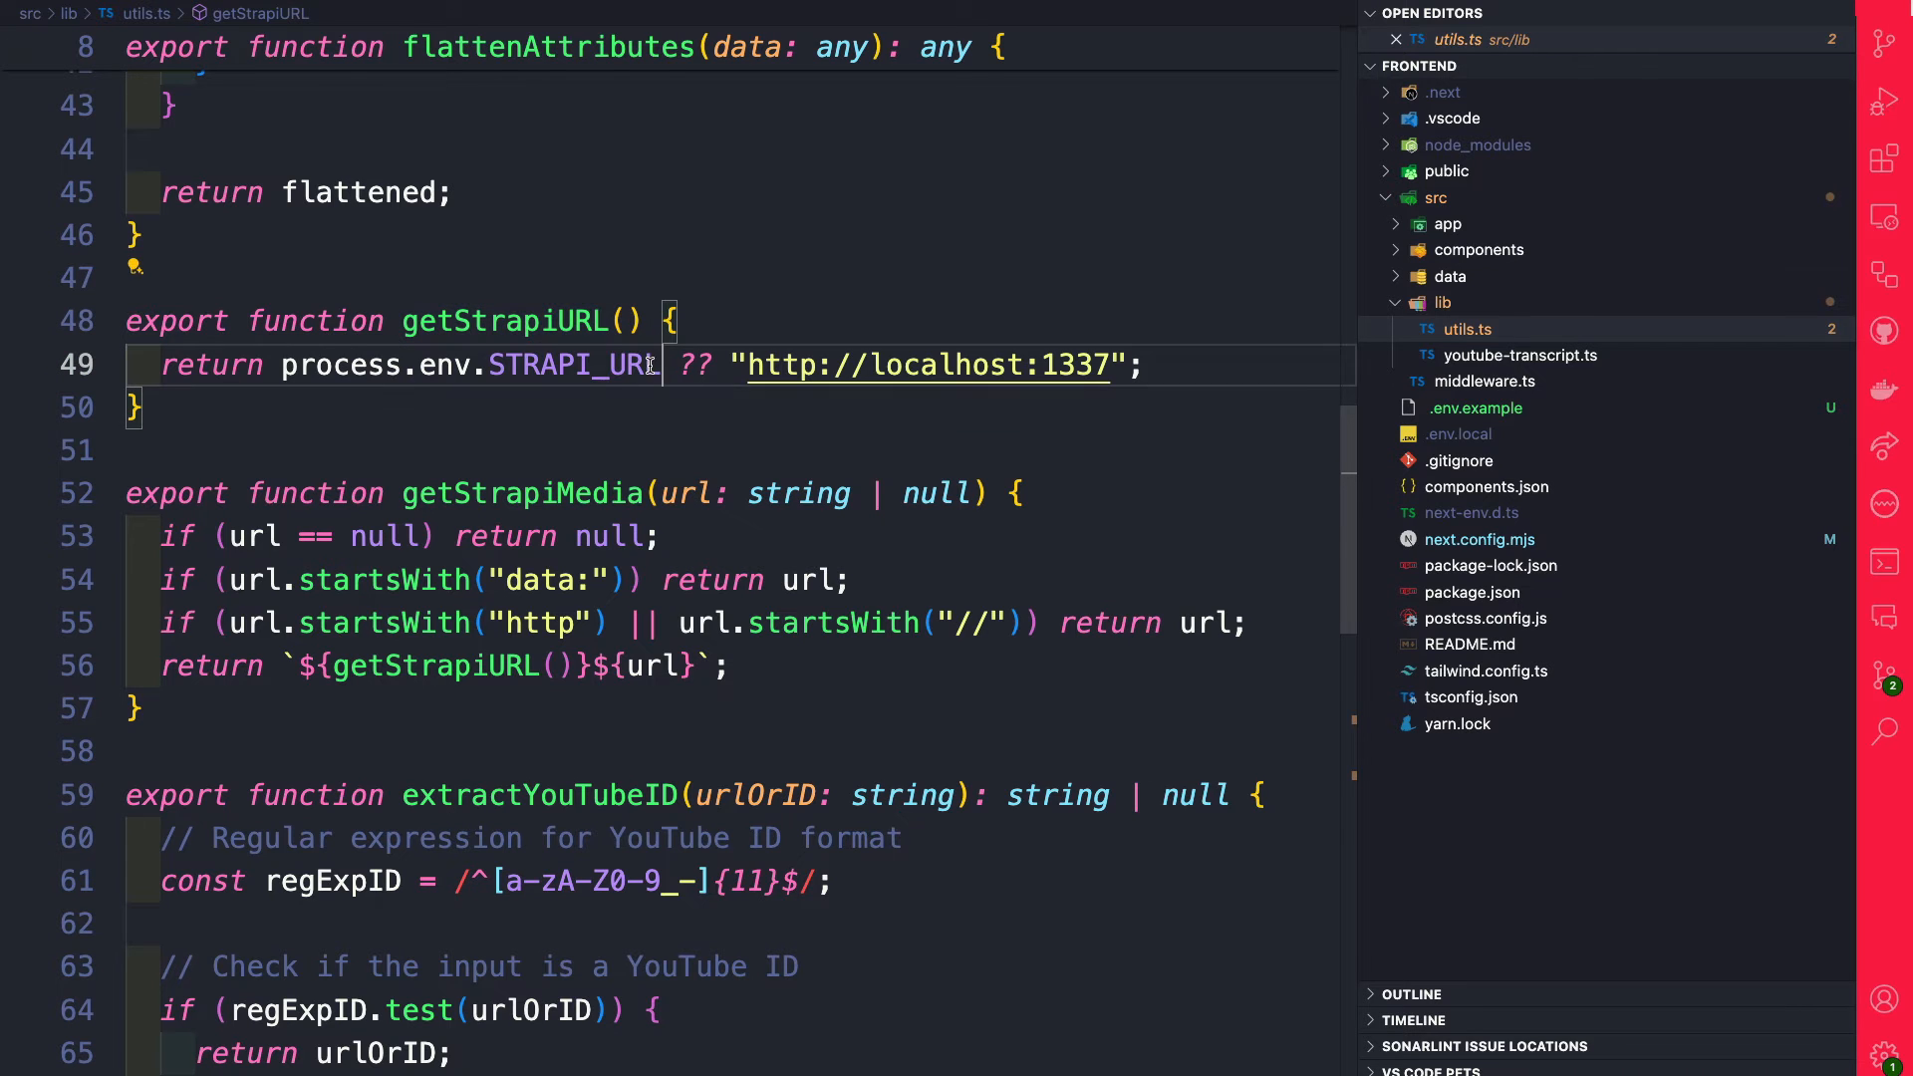
pyautogui.doubleClick(574, 365)
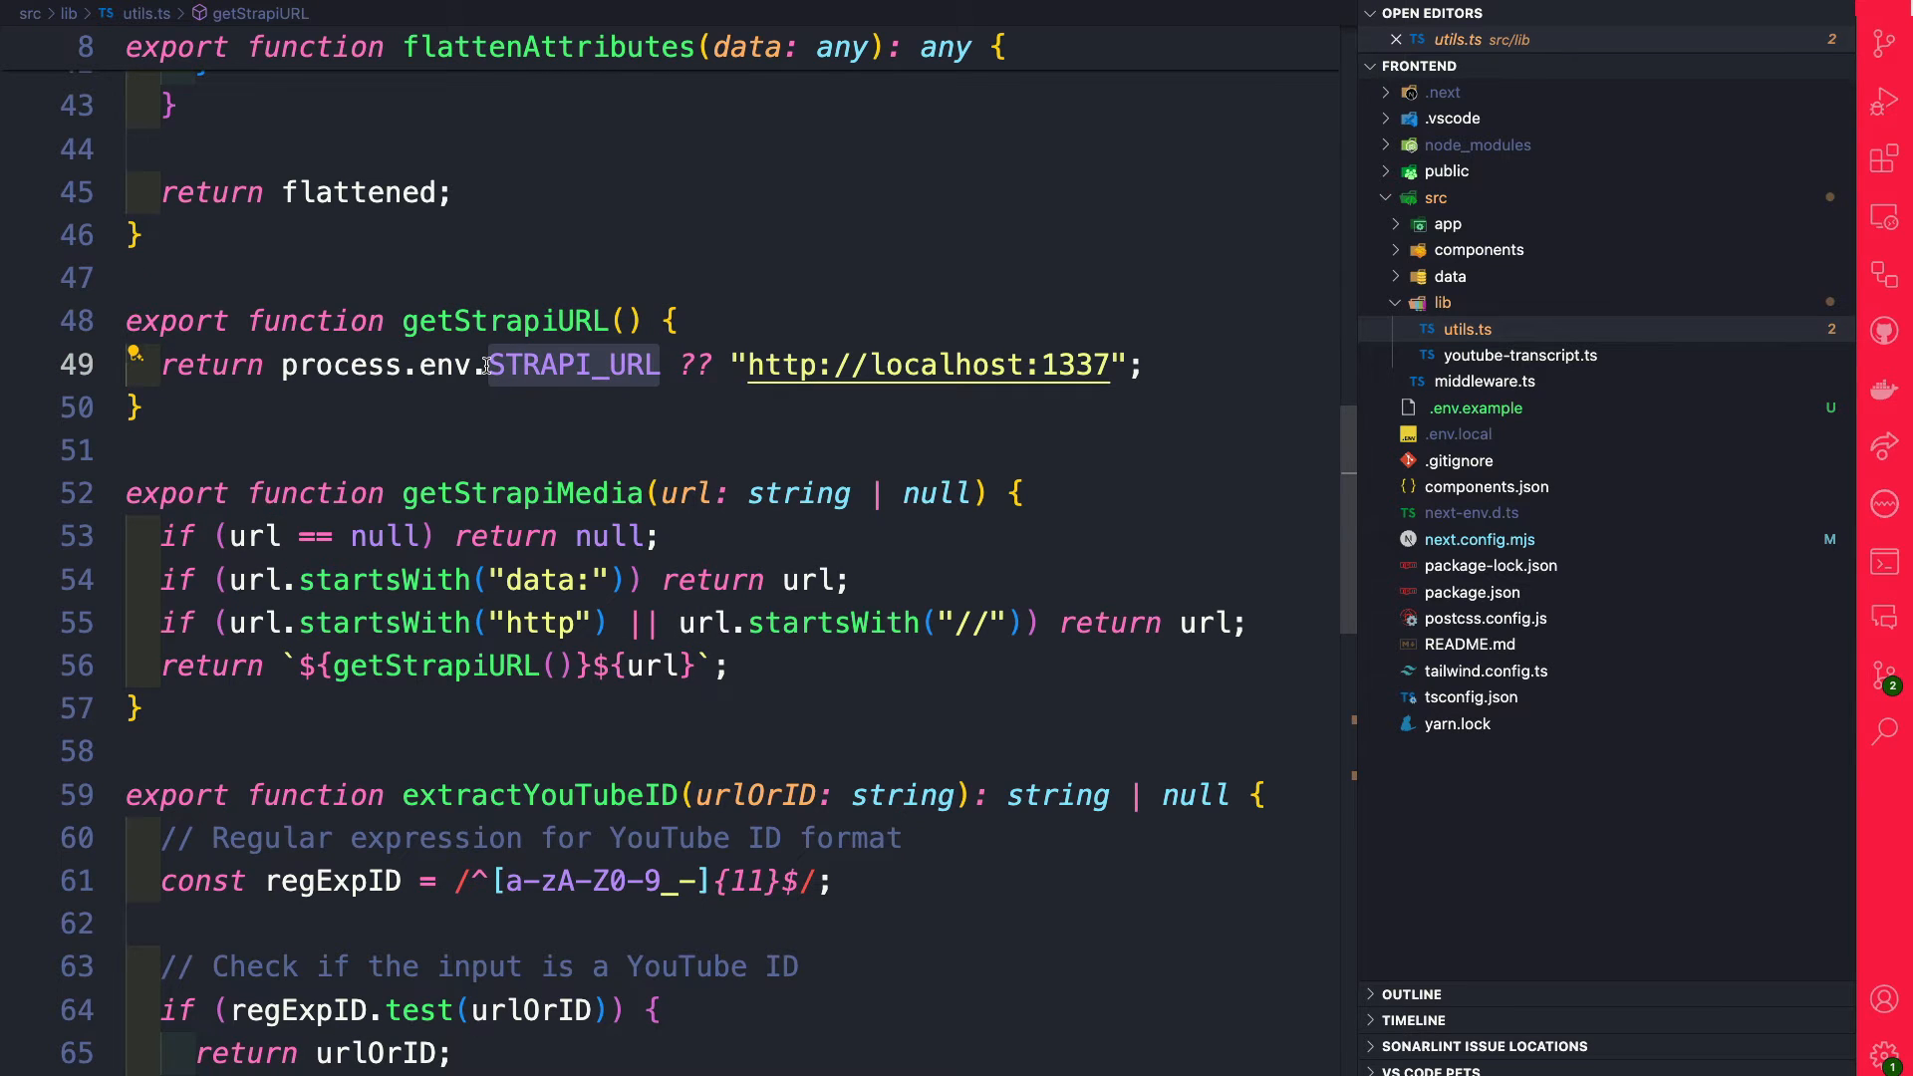
pyautogui.moveTo(572, 365)
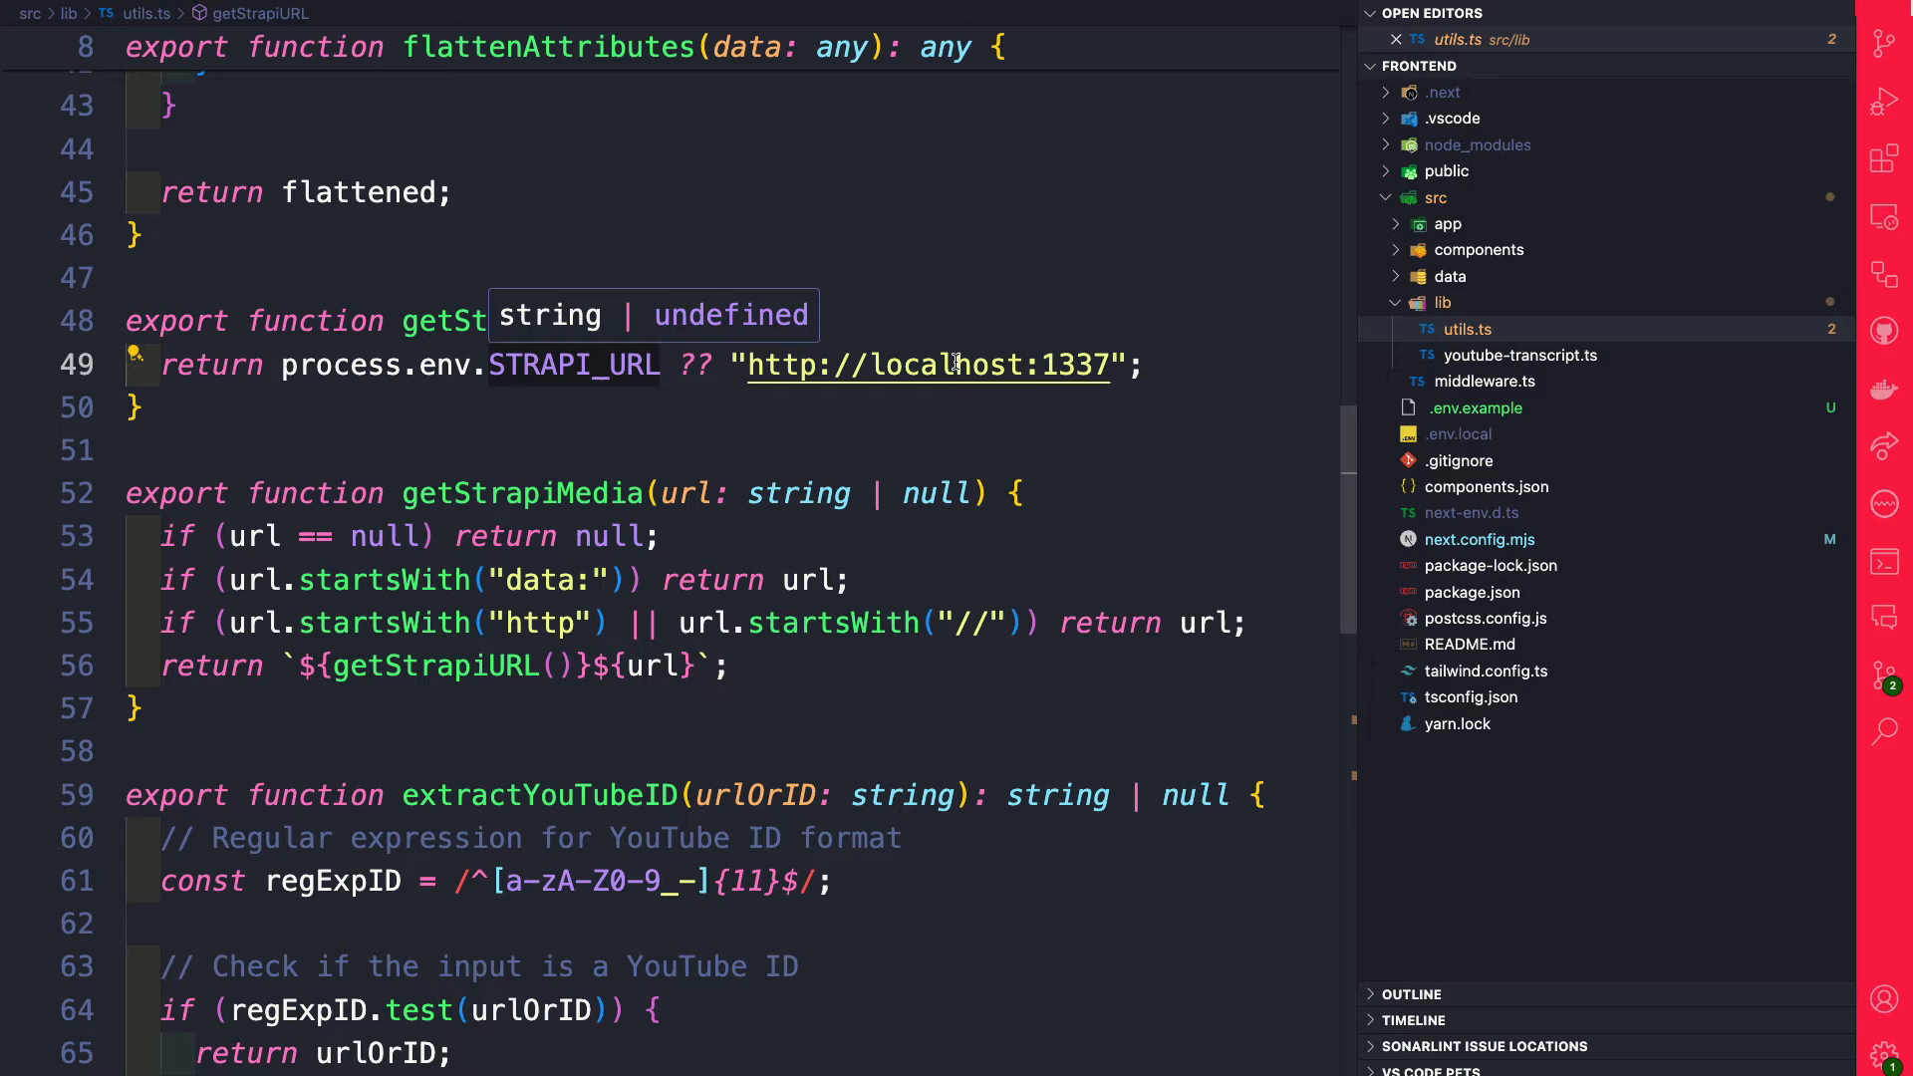
pyautogui.moveTo(926, 365)
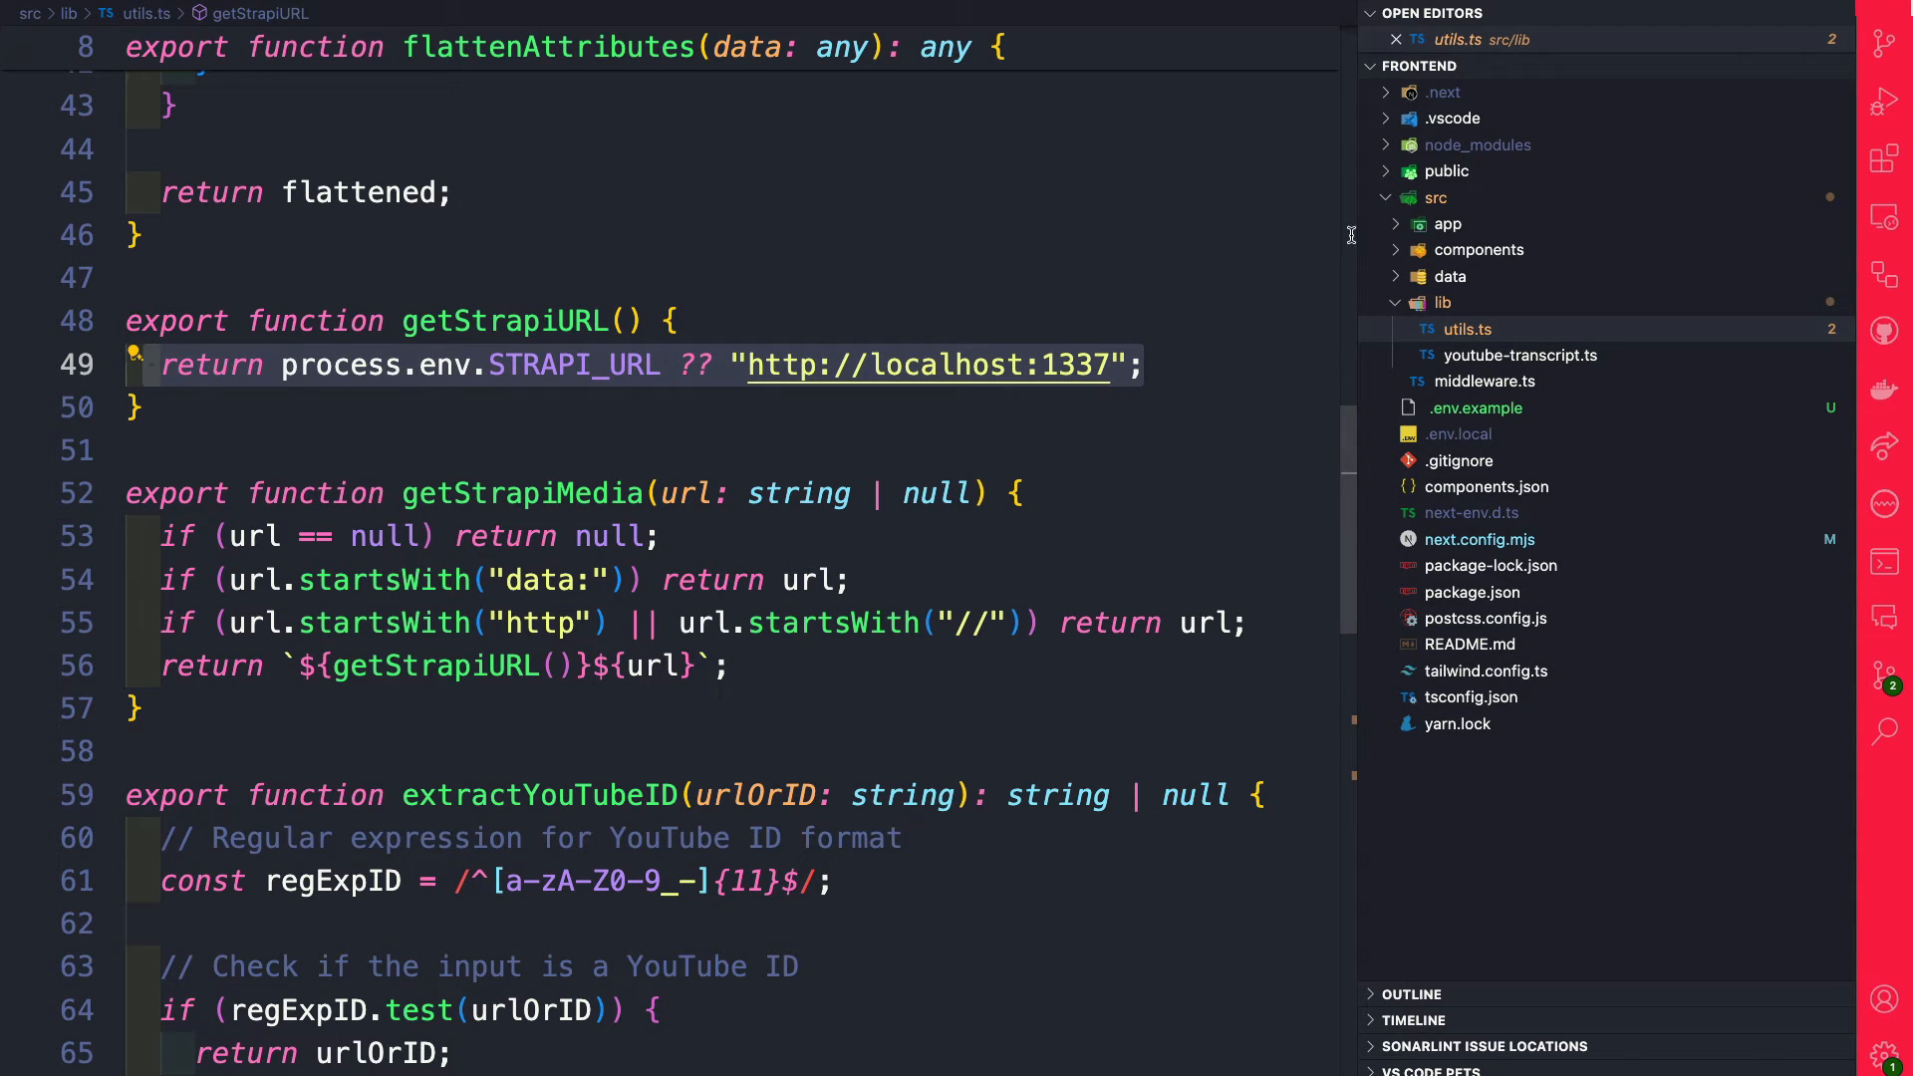
pyautogui.moveTo(1475, 407)
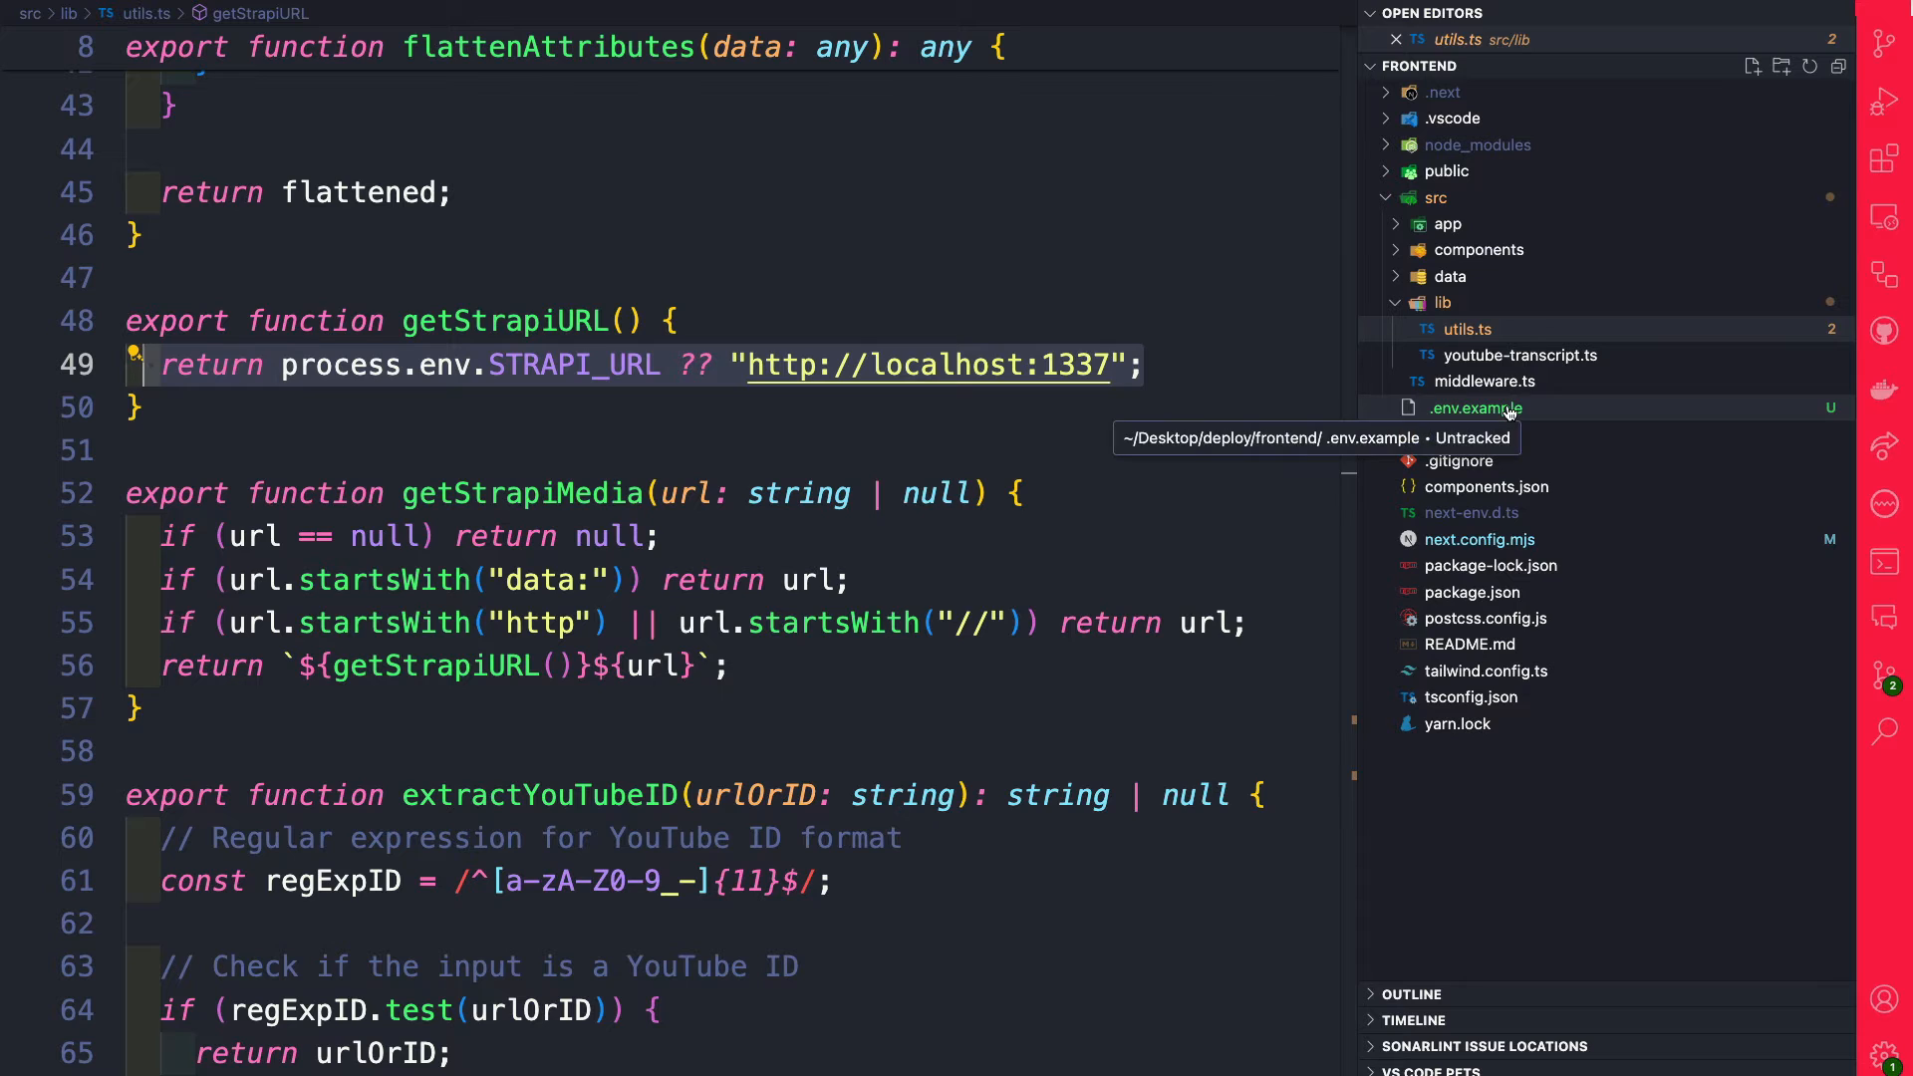
pyautogui.click(1474, 407)
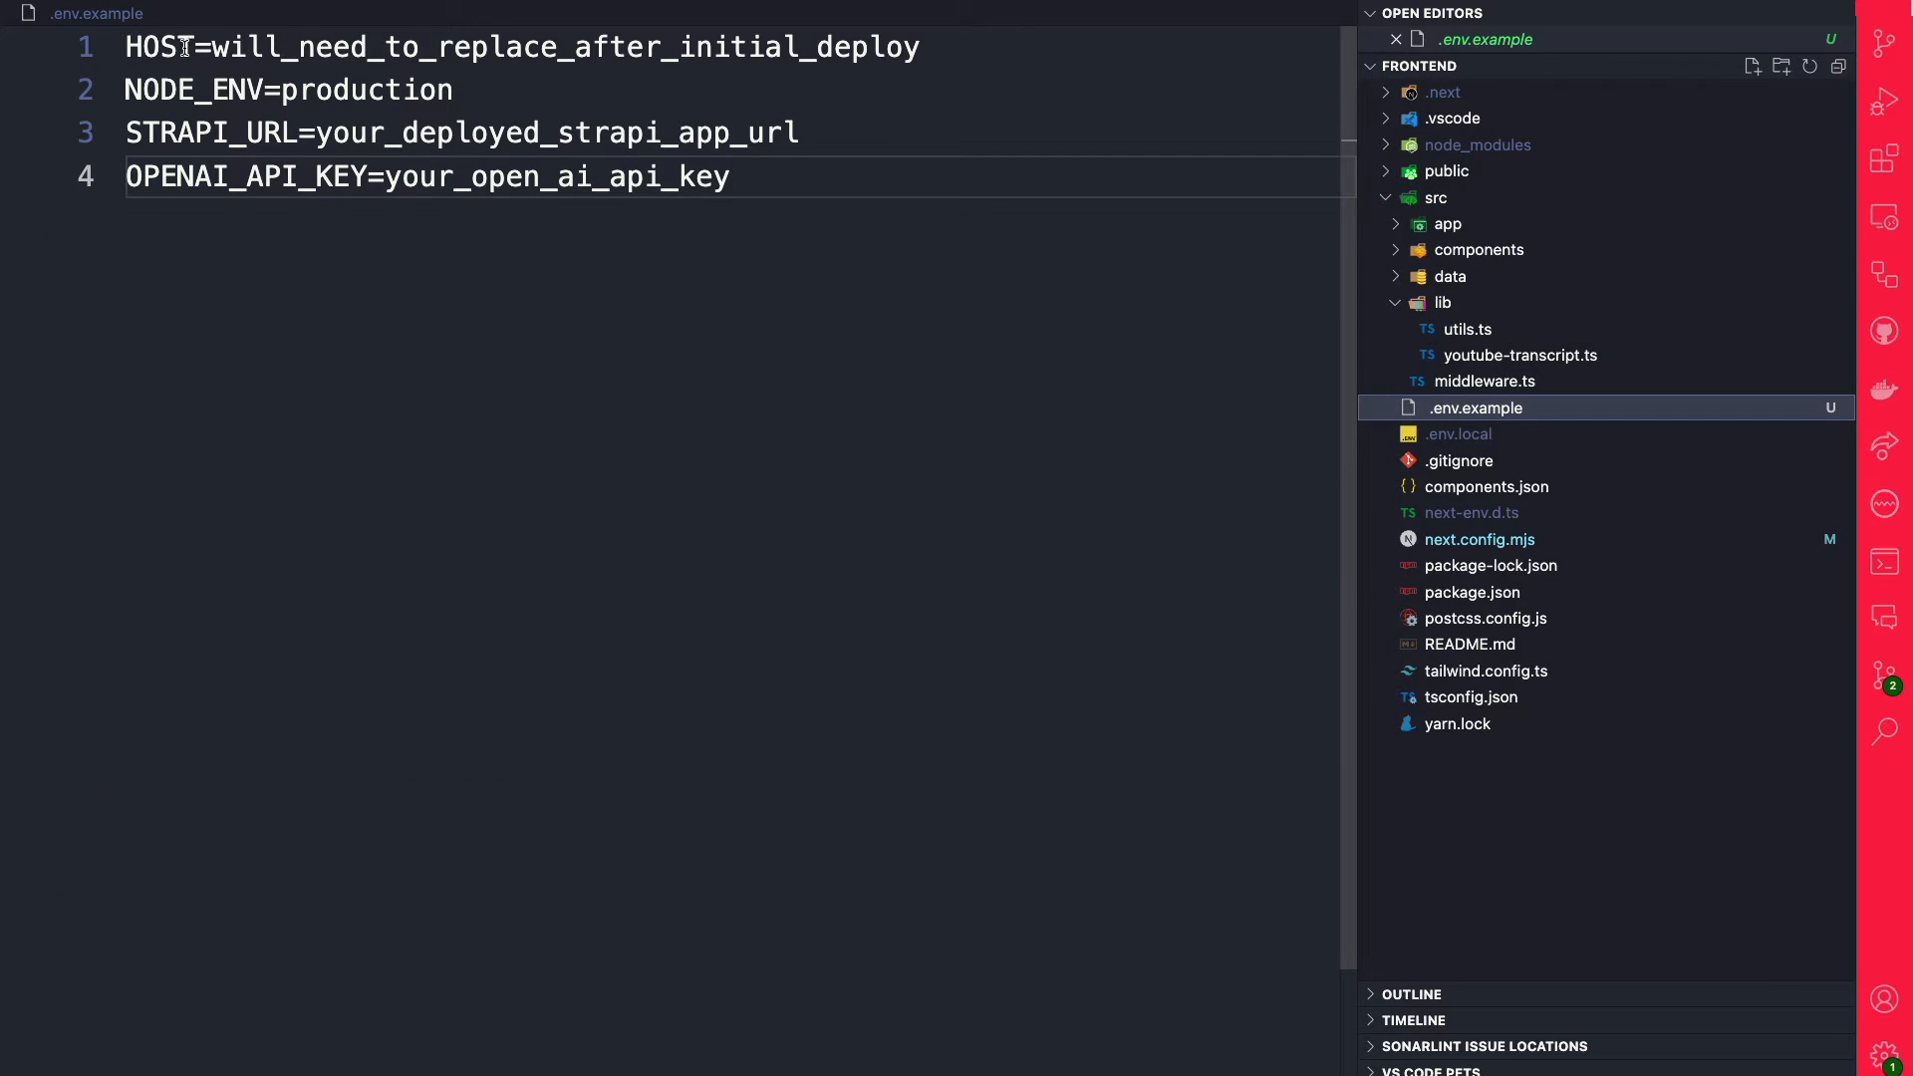
pyautogui.doubleClick(158, 45)
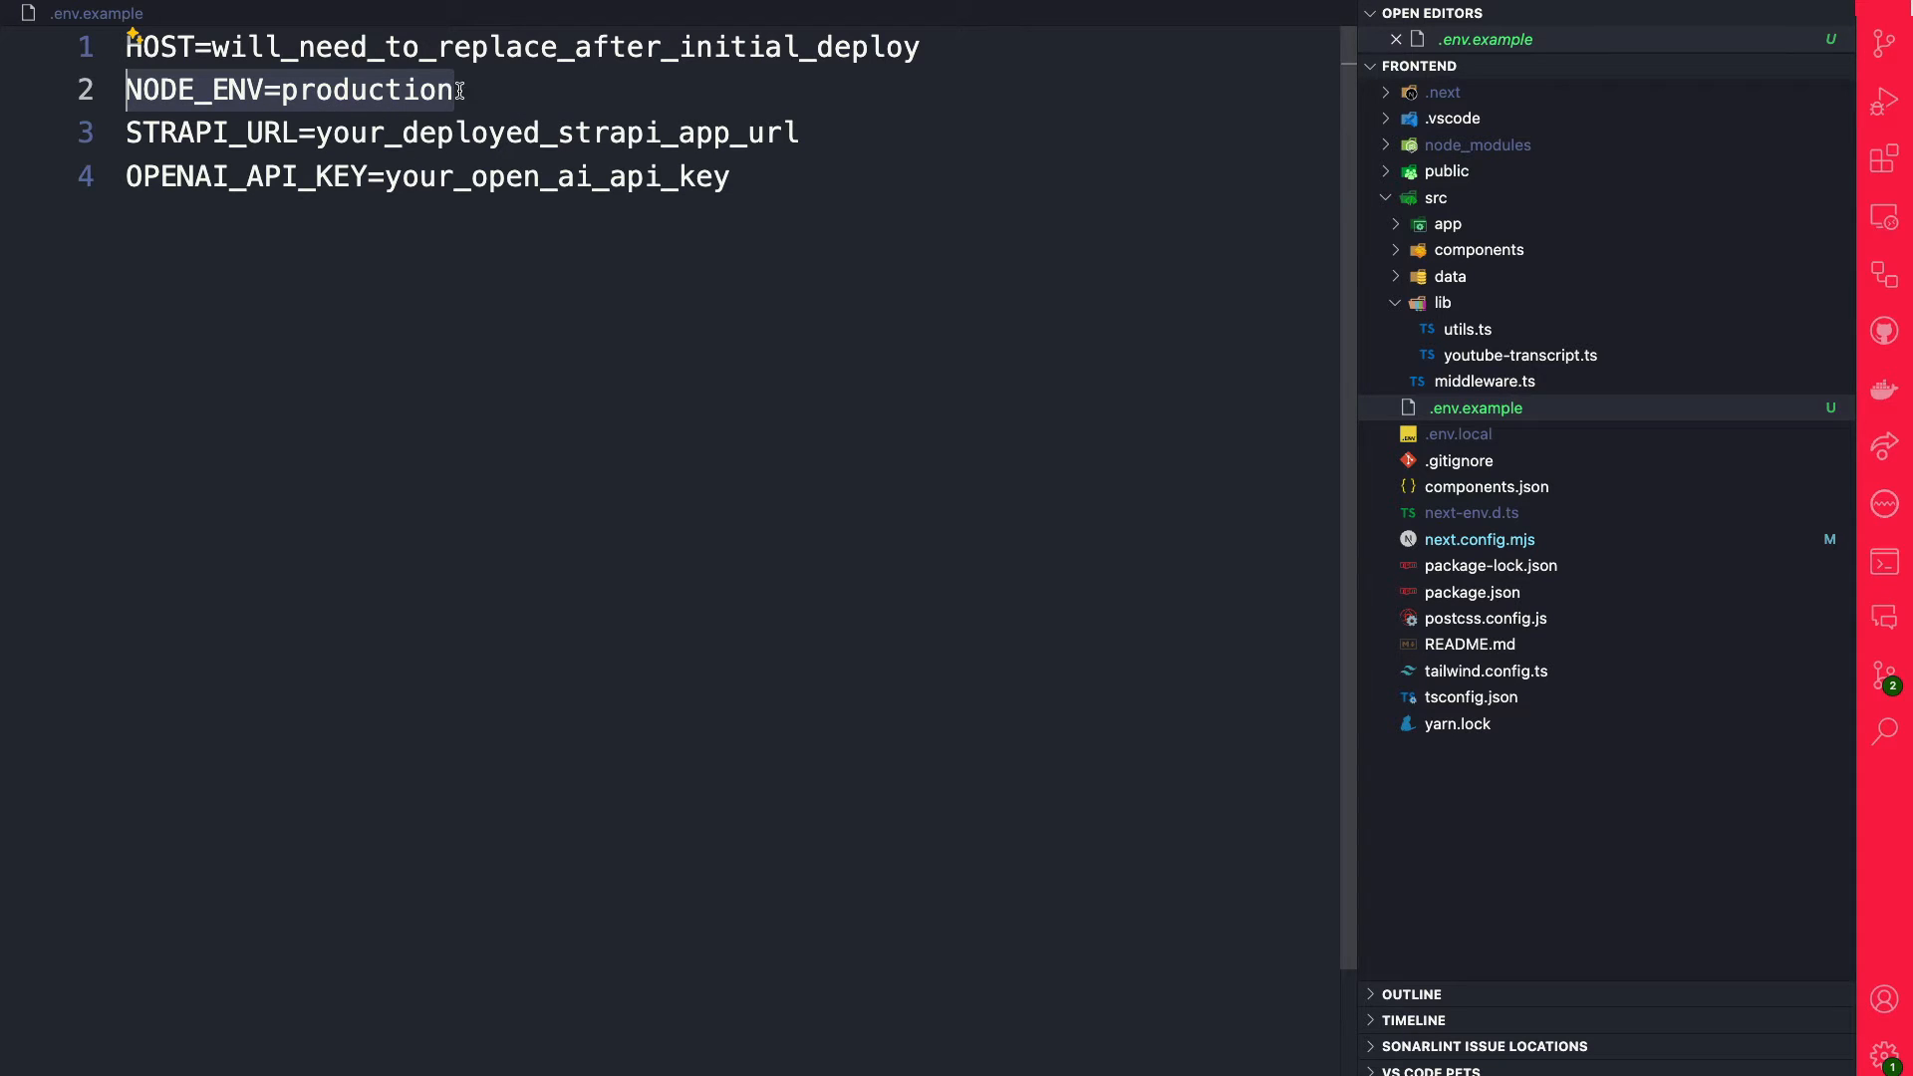
pyautogui.click(134, 131)
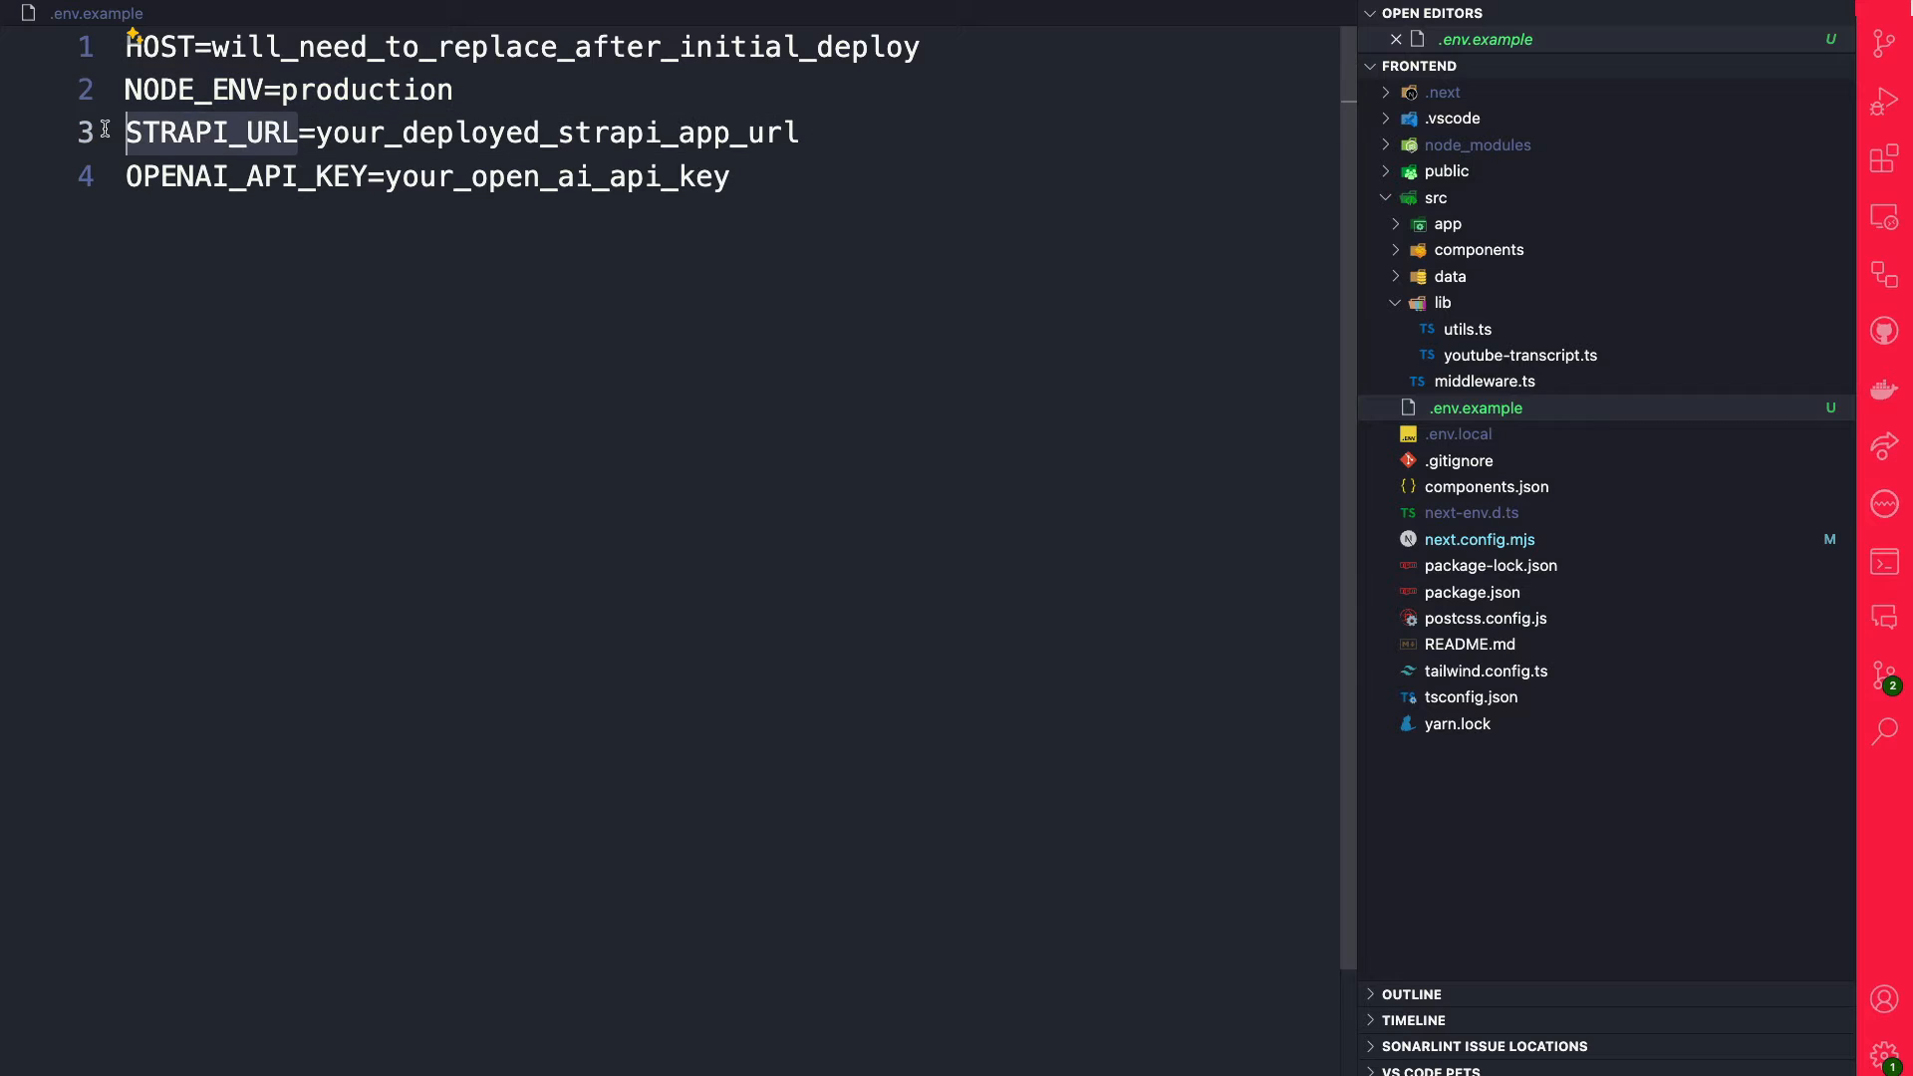
pyautogui.doubleClick(212, 131)
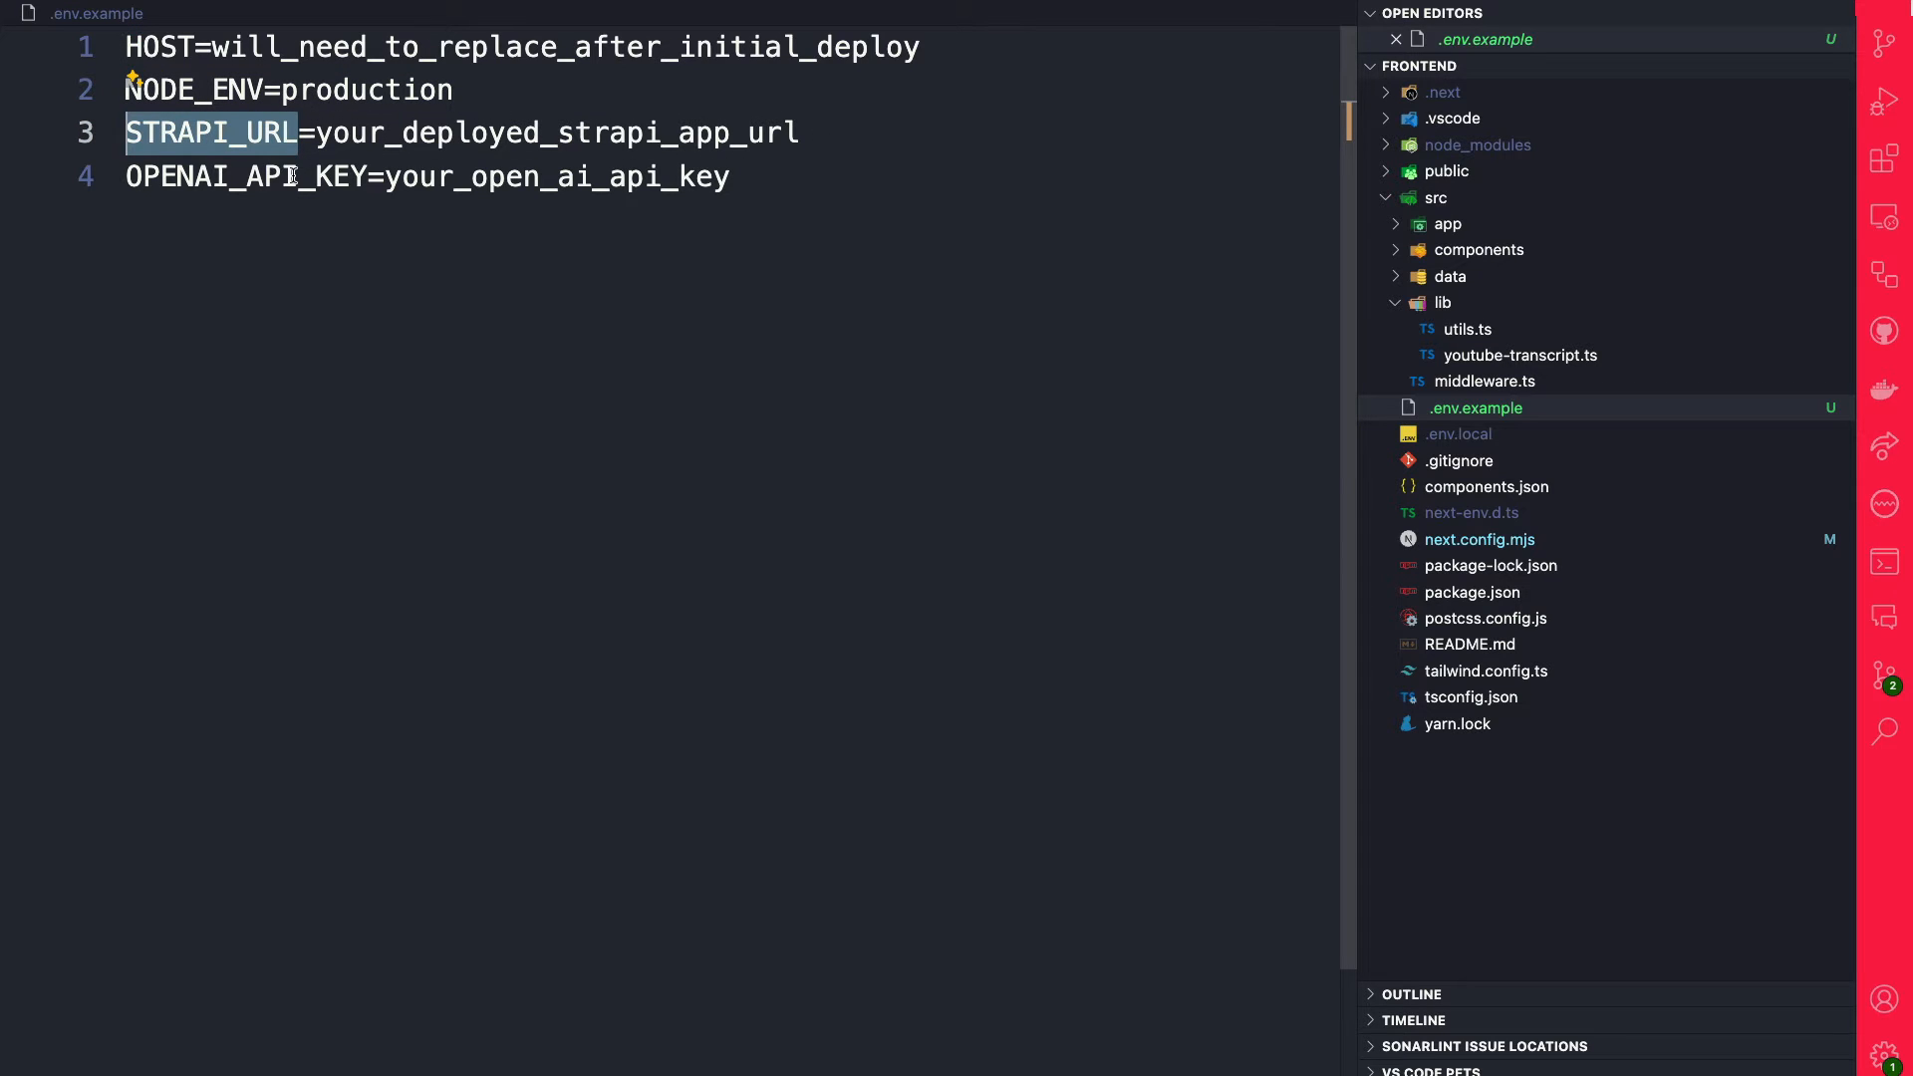
pyautogui.doubleClick(243, 175)
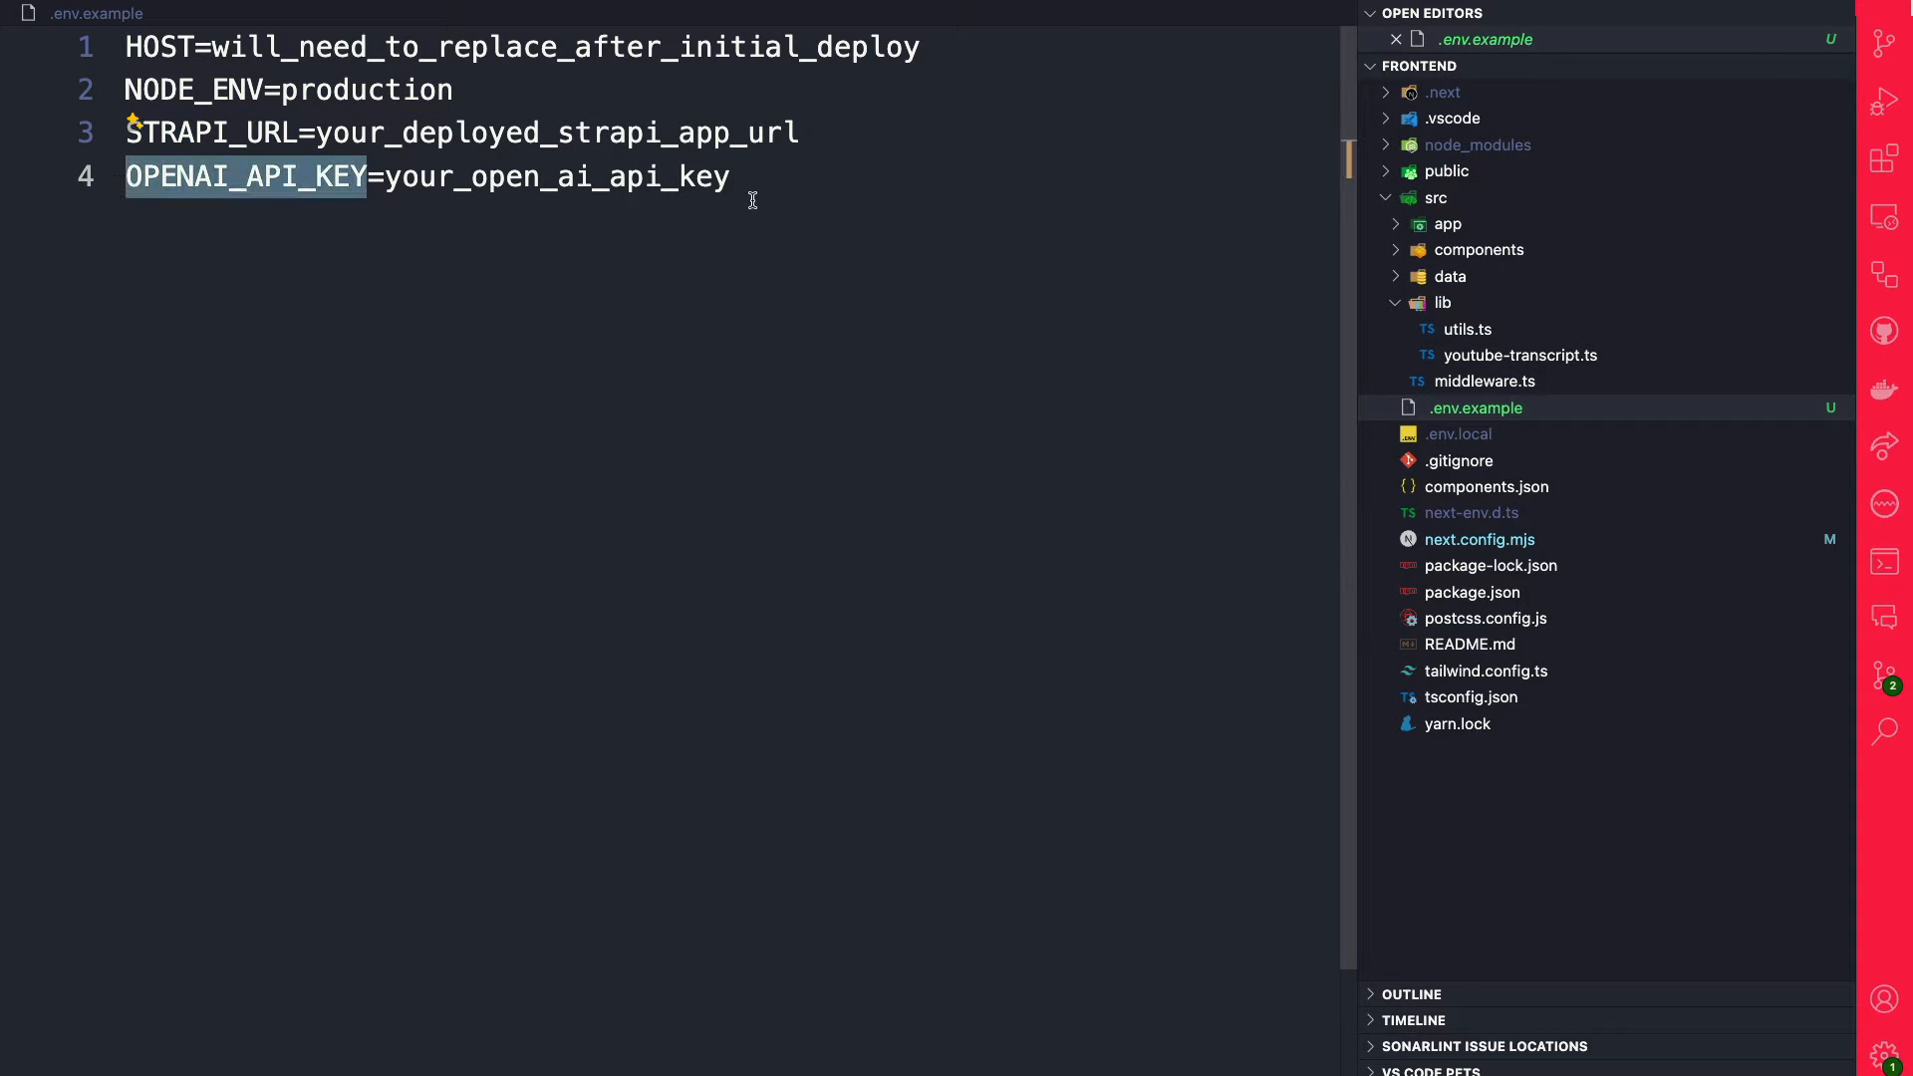
pyautogui.moveTo(1447, 275)
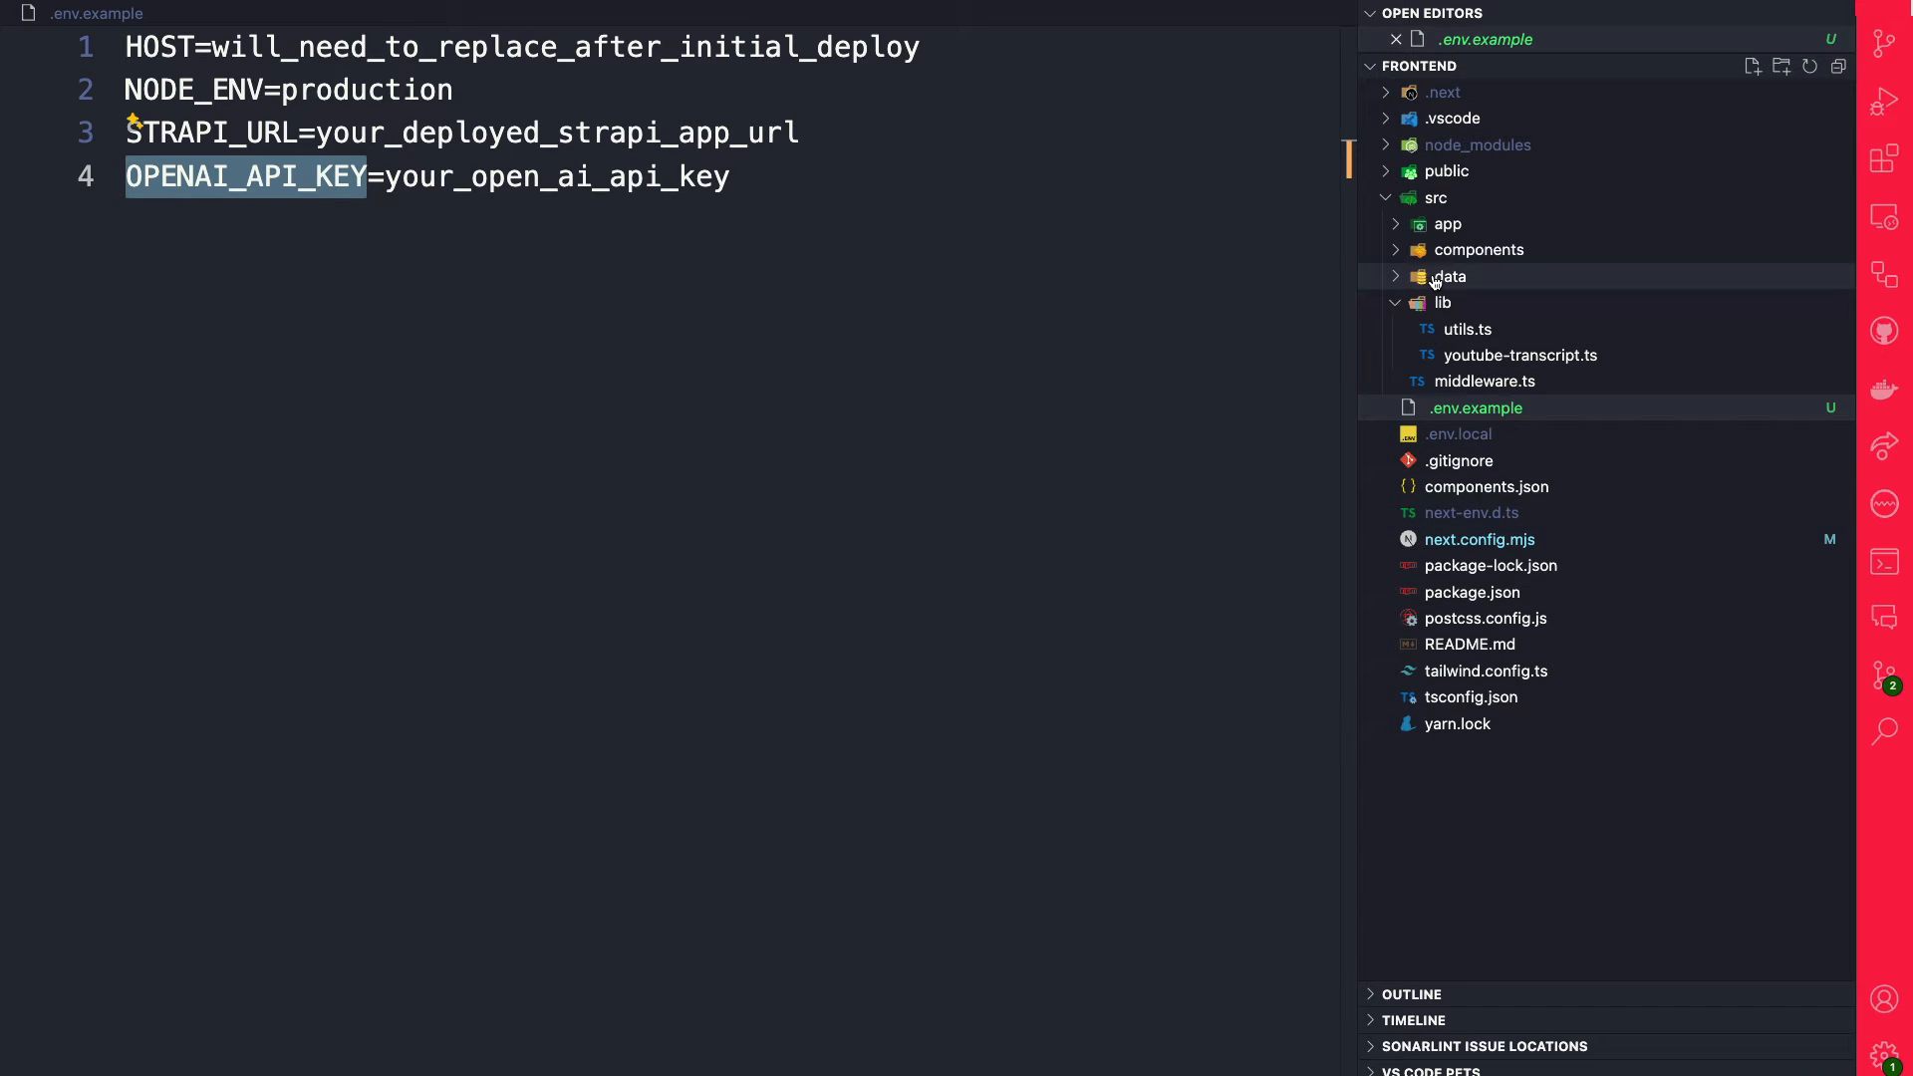
# Step: In auth-actions.ts, highlight the cookie config built from HOST and NODE_ENV
pyautogui.click(1448, 274)
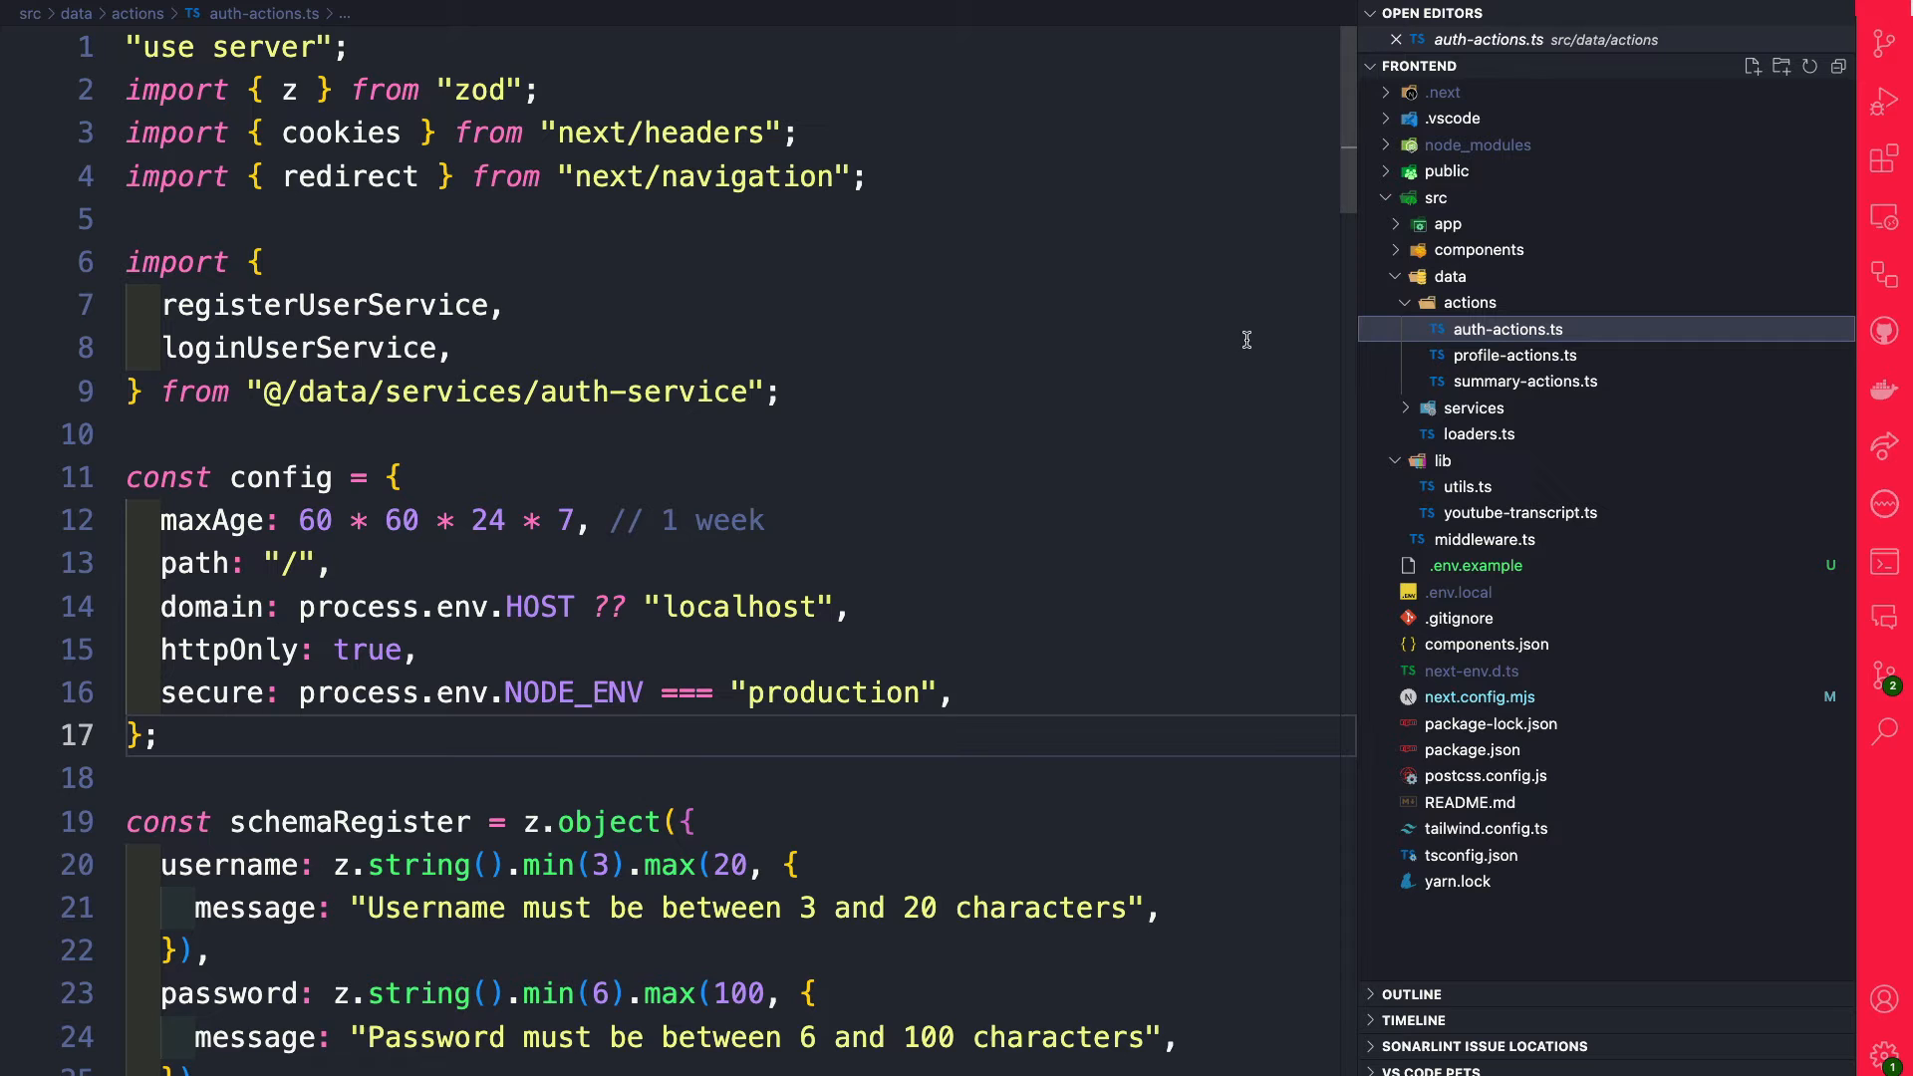
pyautogui.scroll(-3)
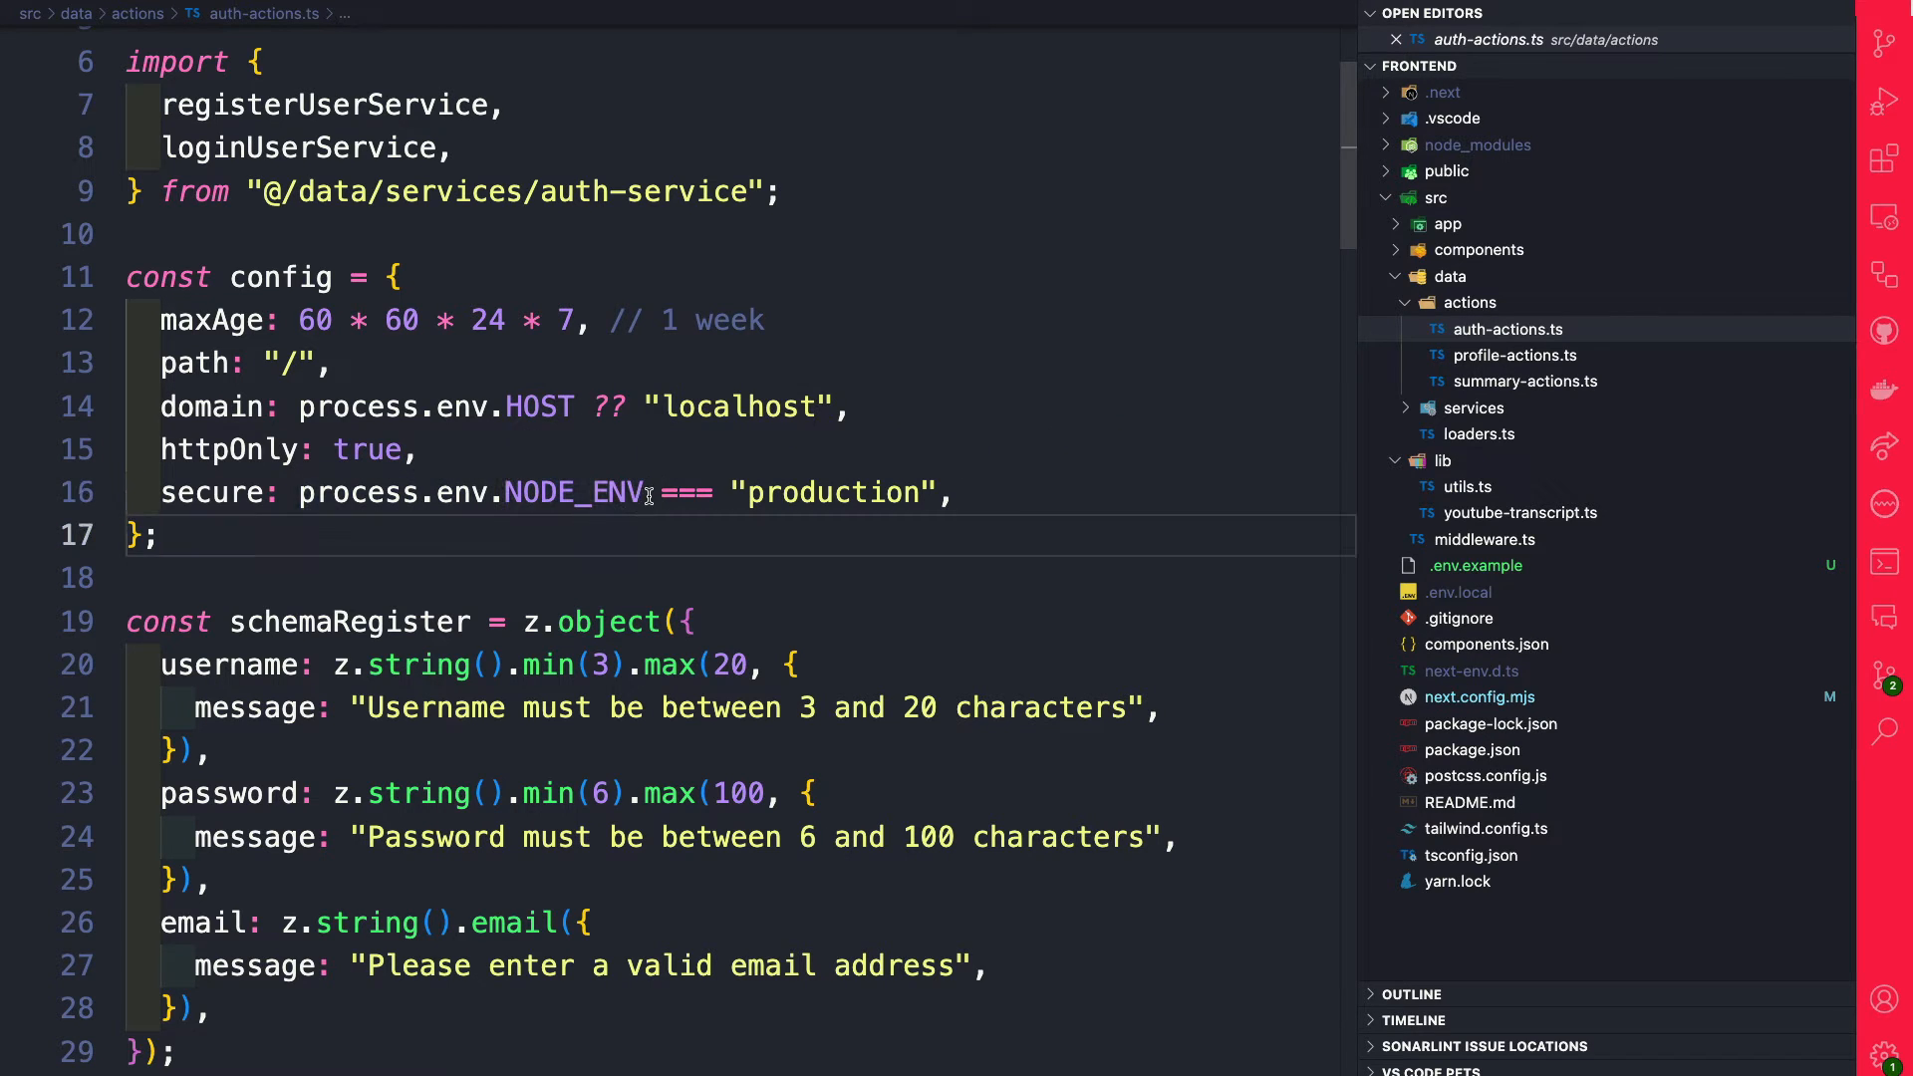
pyautogui.doubleClick(573, 492)
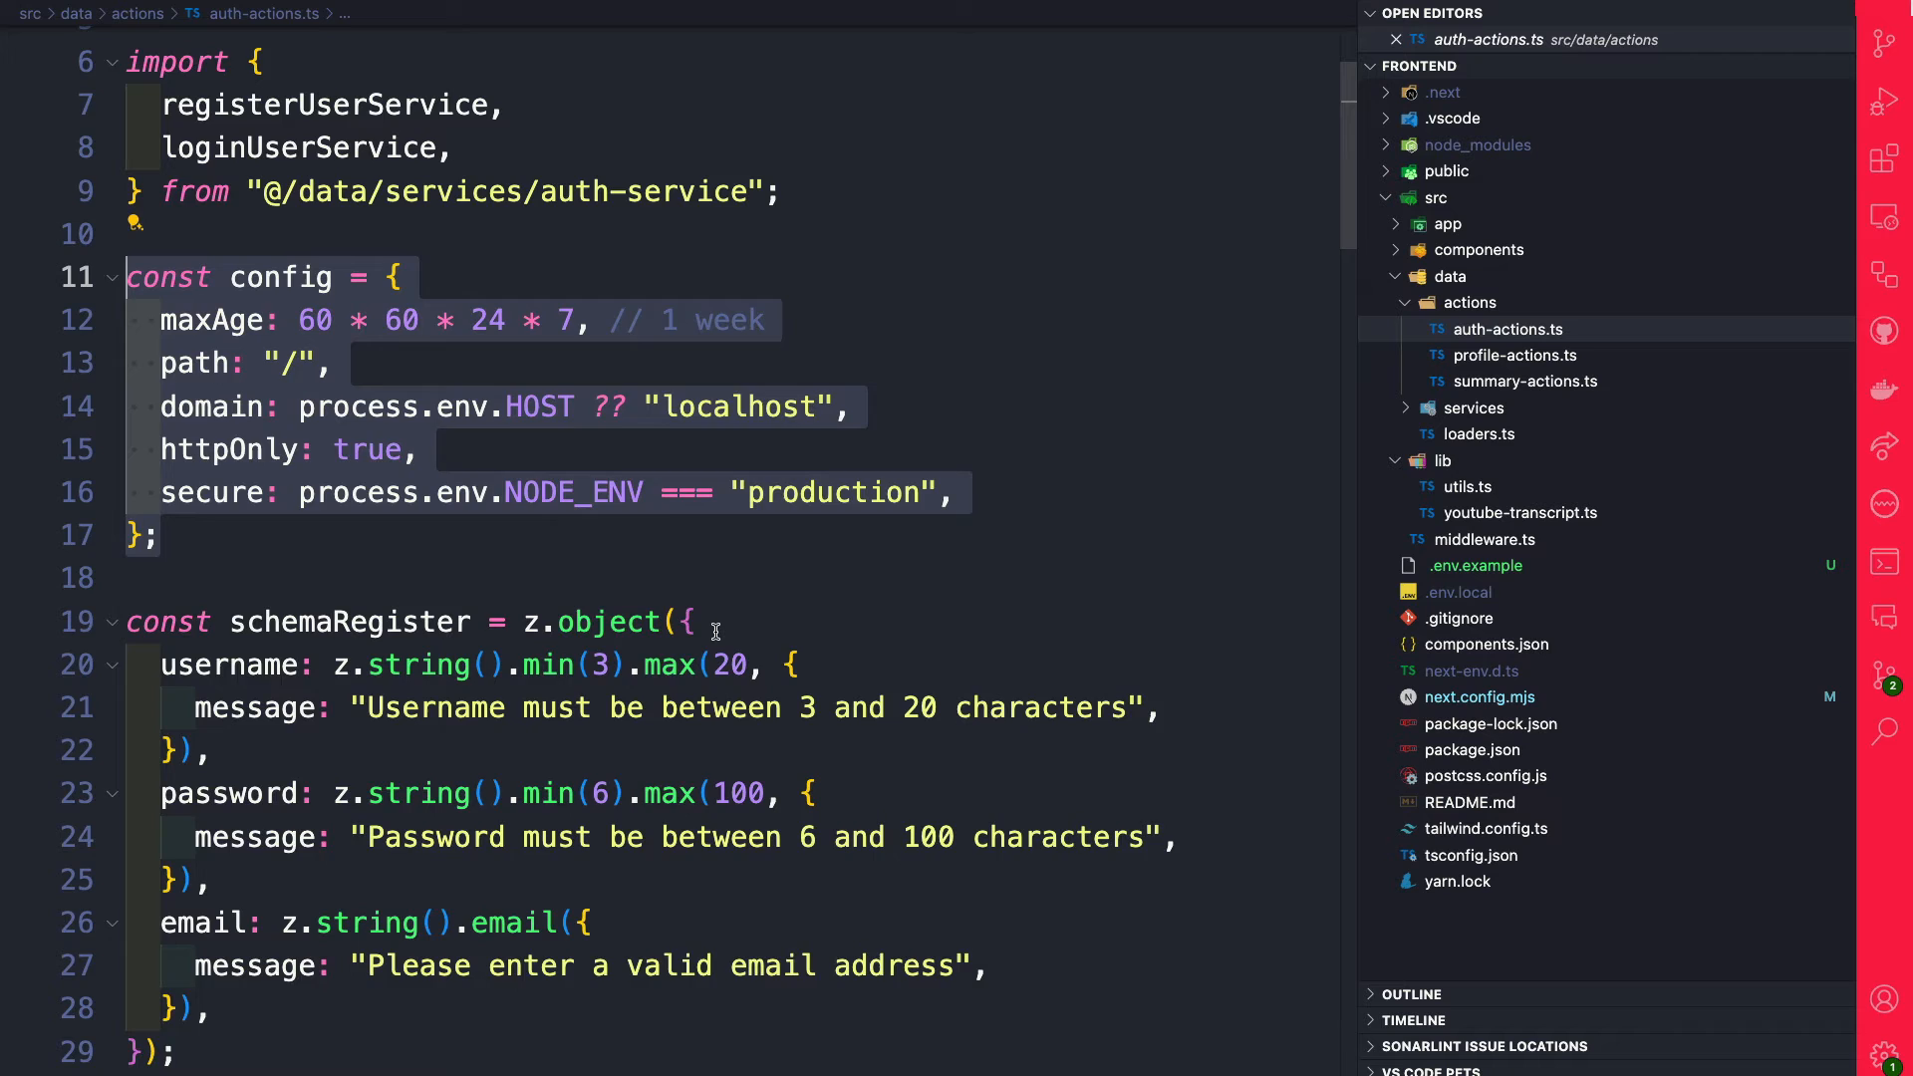
# Step: In the register action, highlight responseData.jwt and config in the cookie set call
pyautogui.scroll(-3)
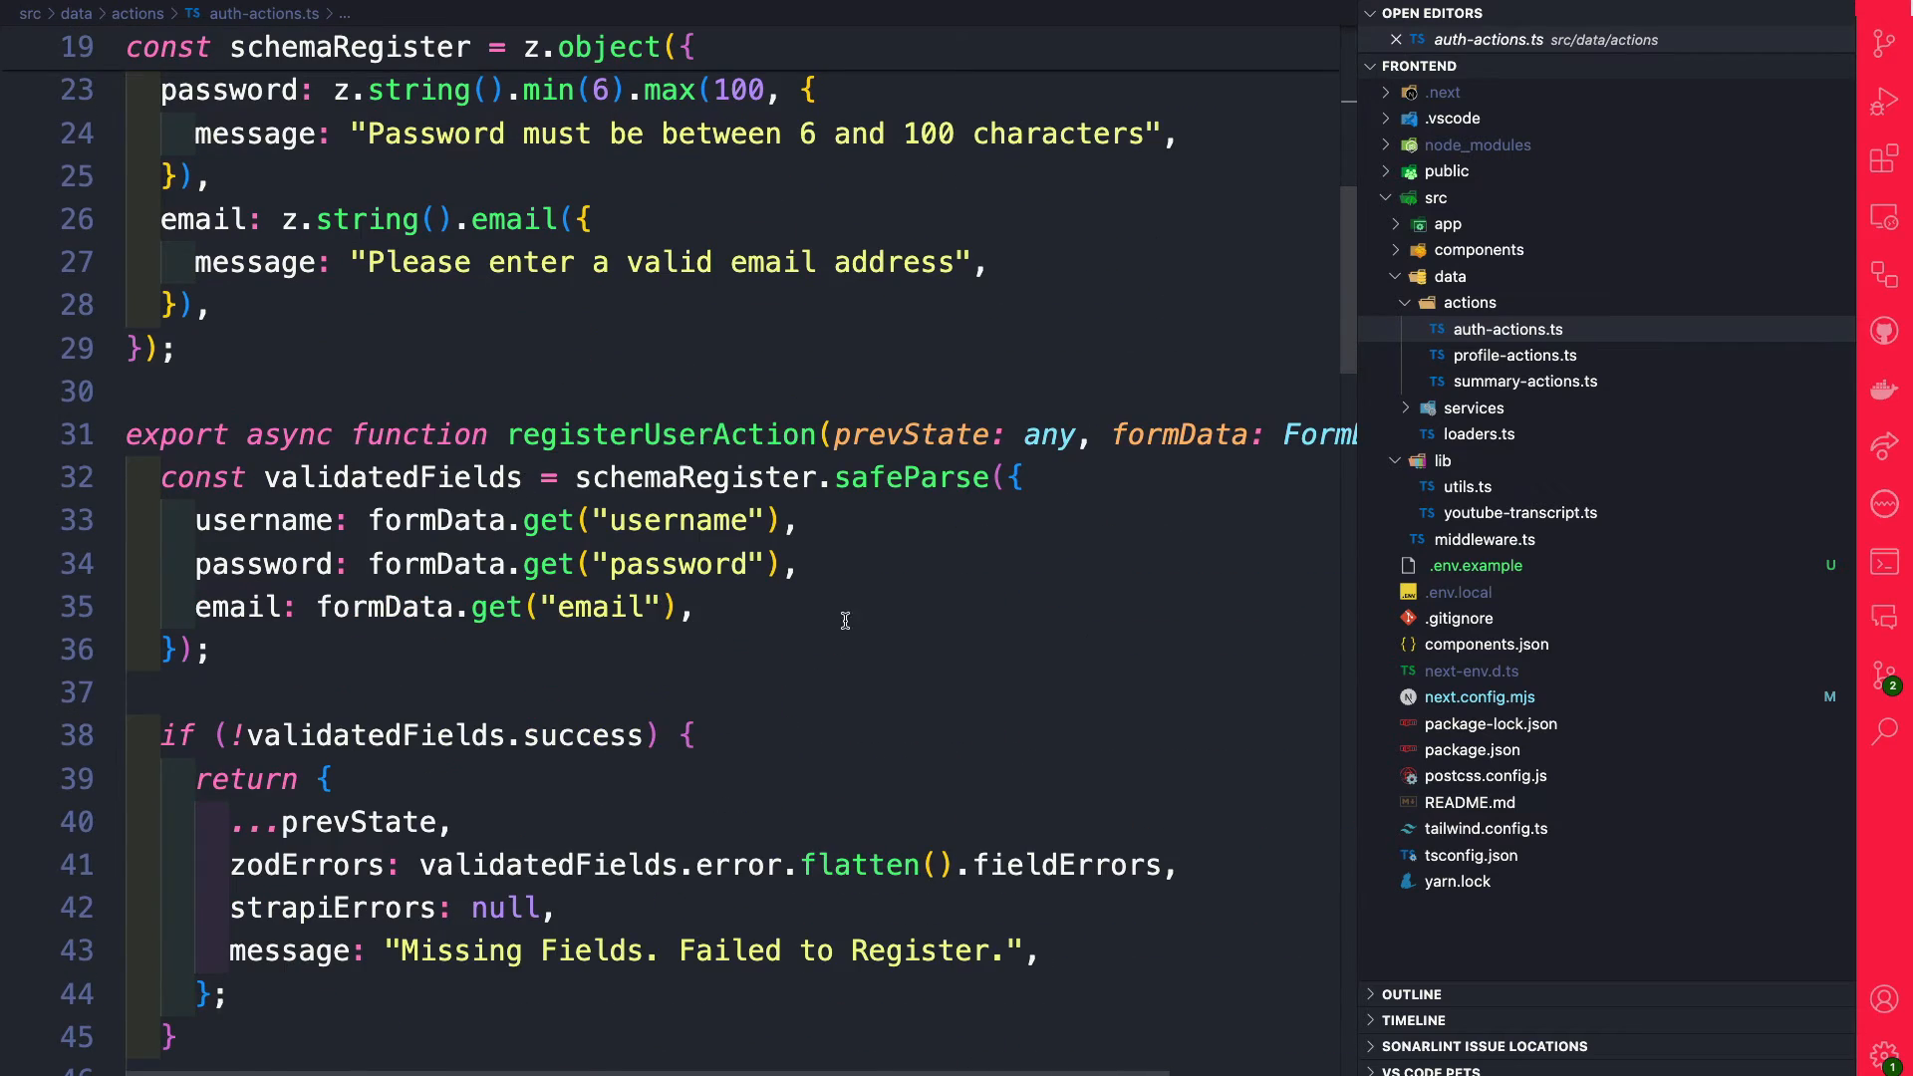
pyautogui.scroll(-3)
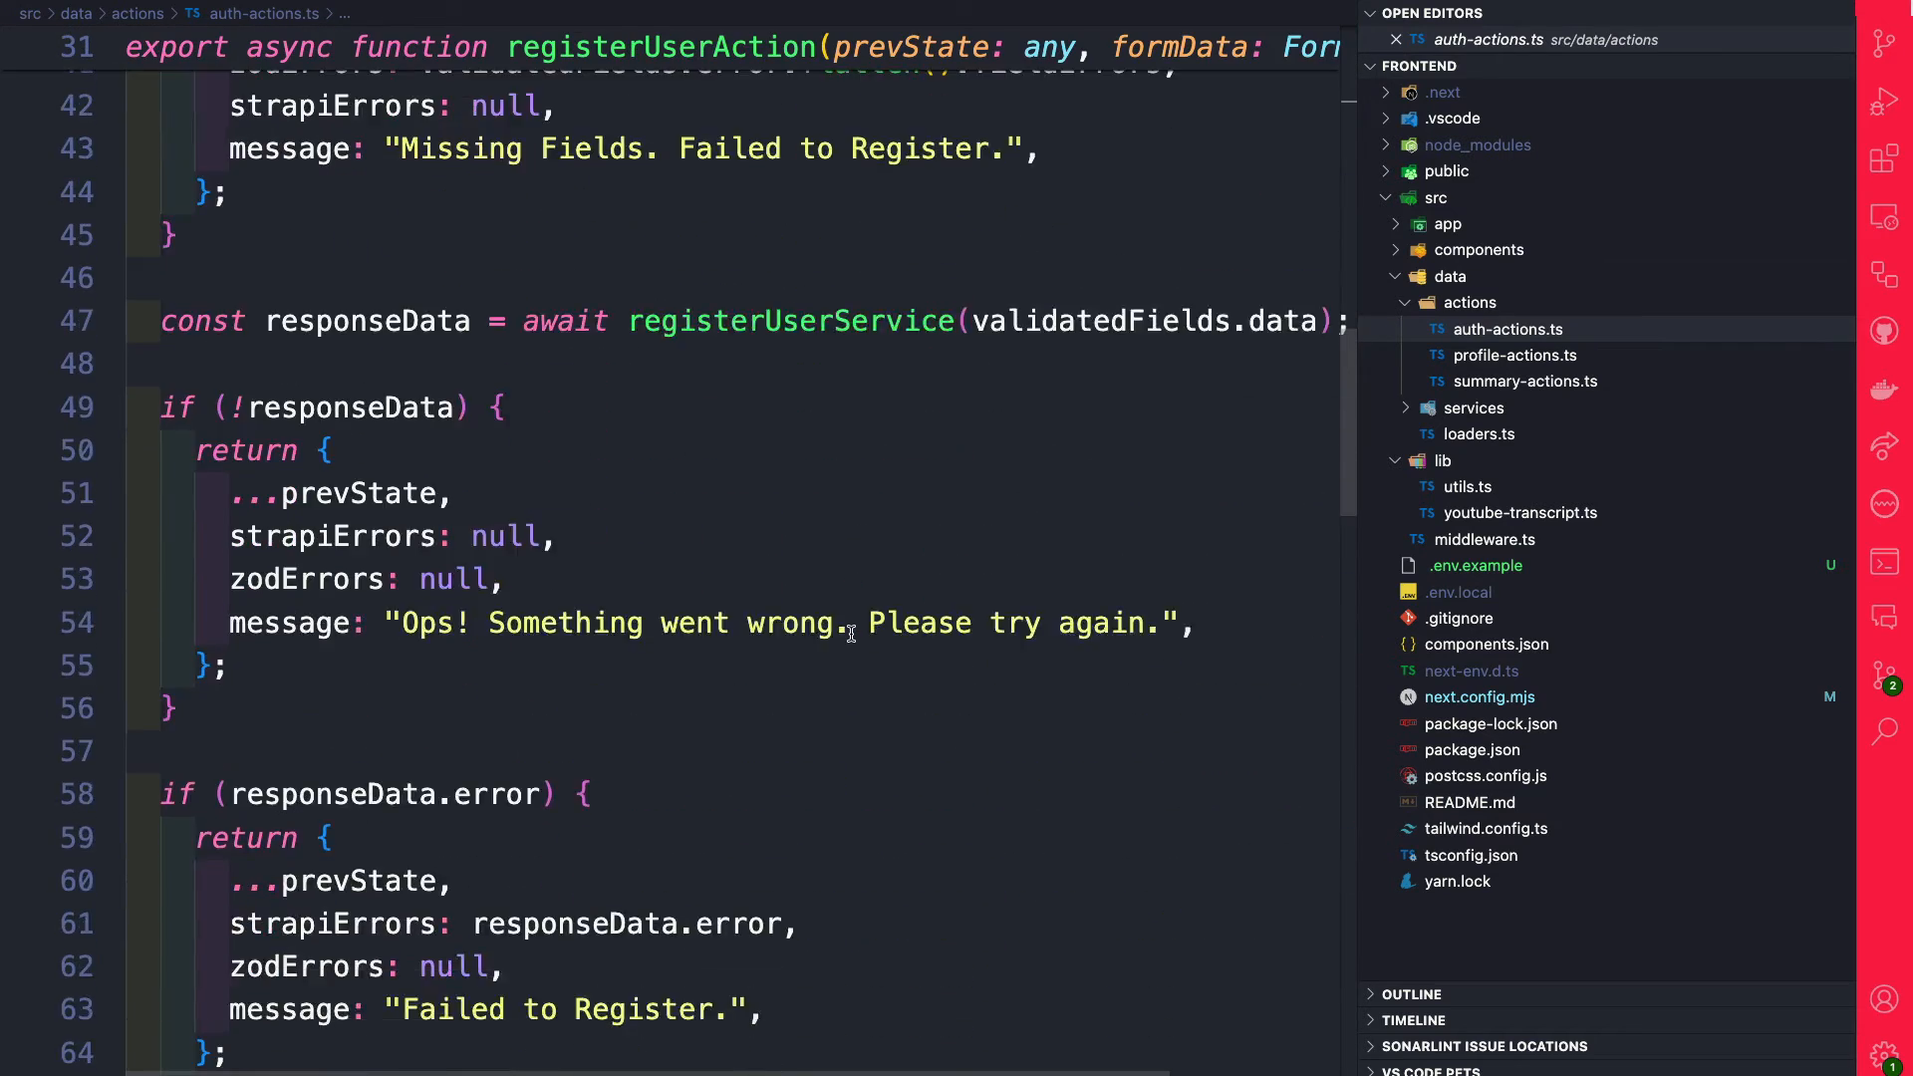
pyautogui.scroll(-3)
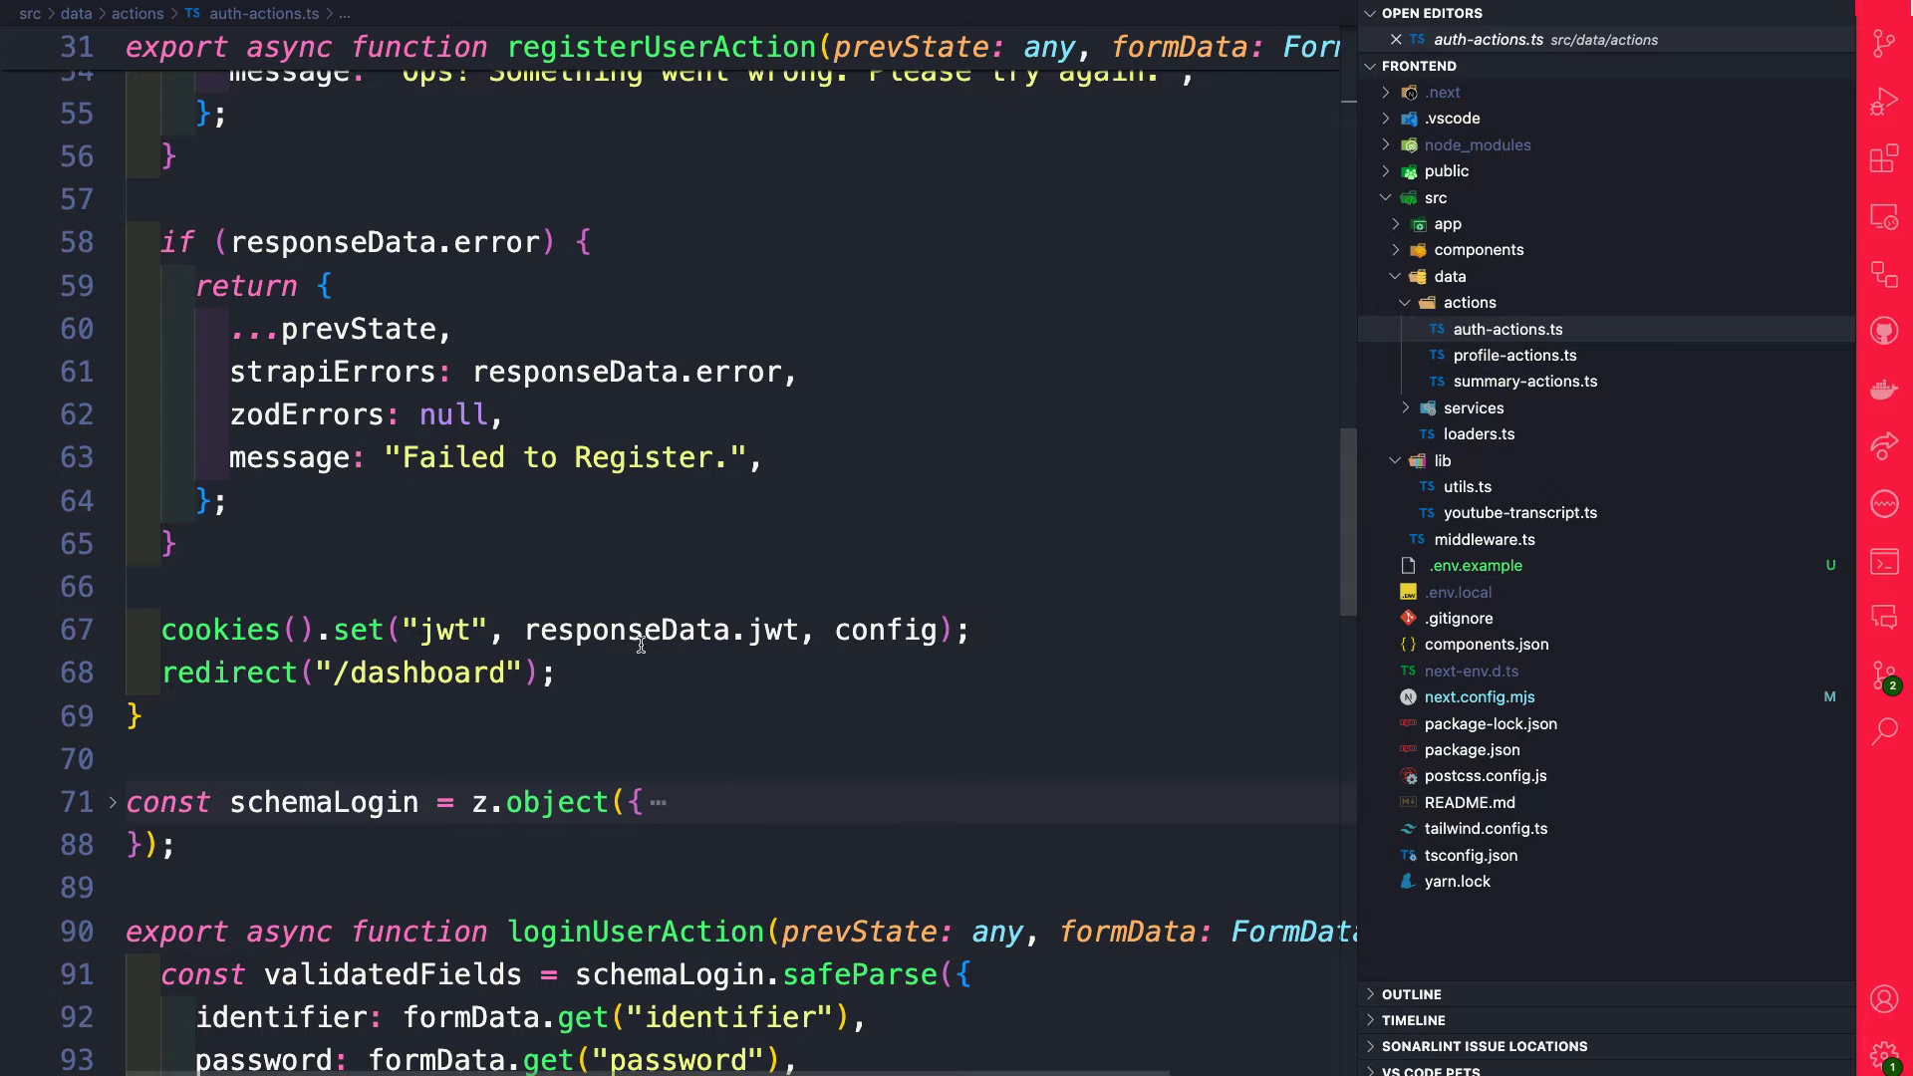
pyautogui.doubleClick(667, 629)
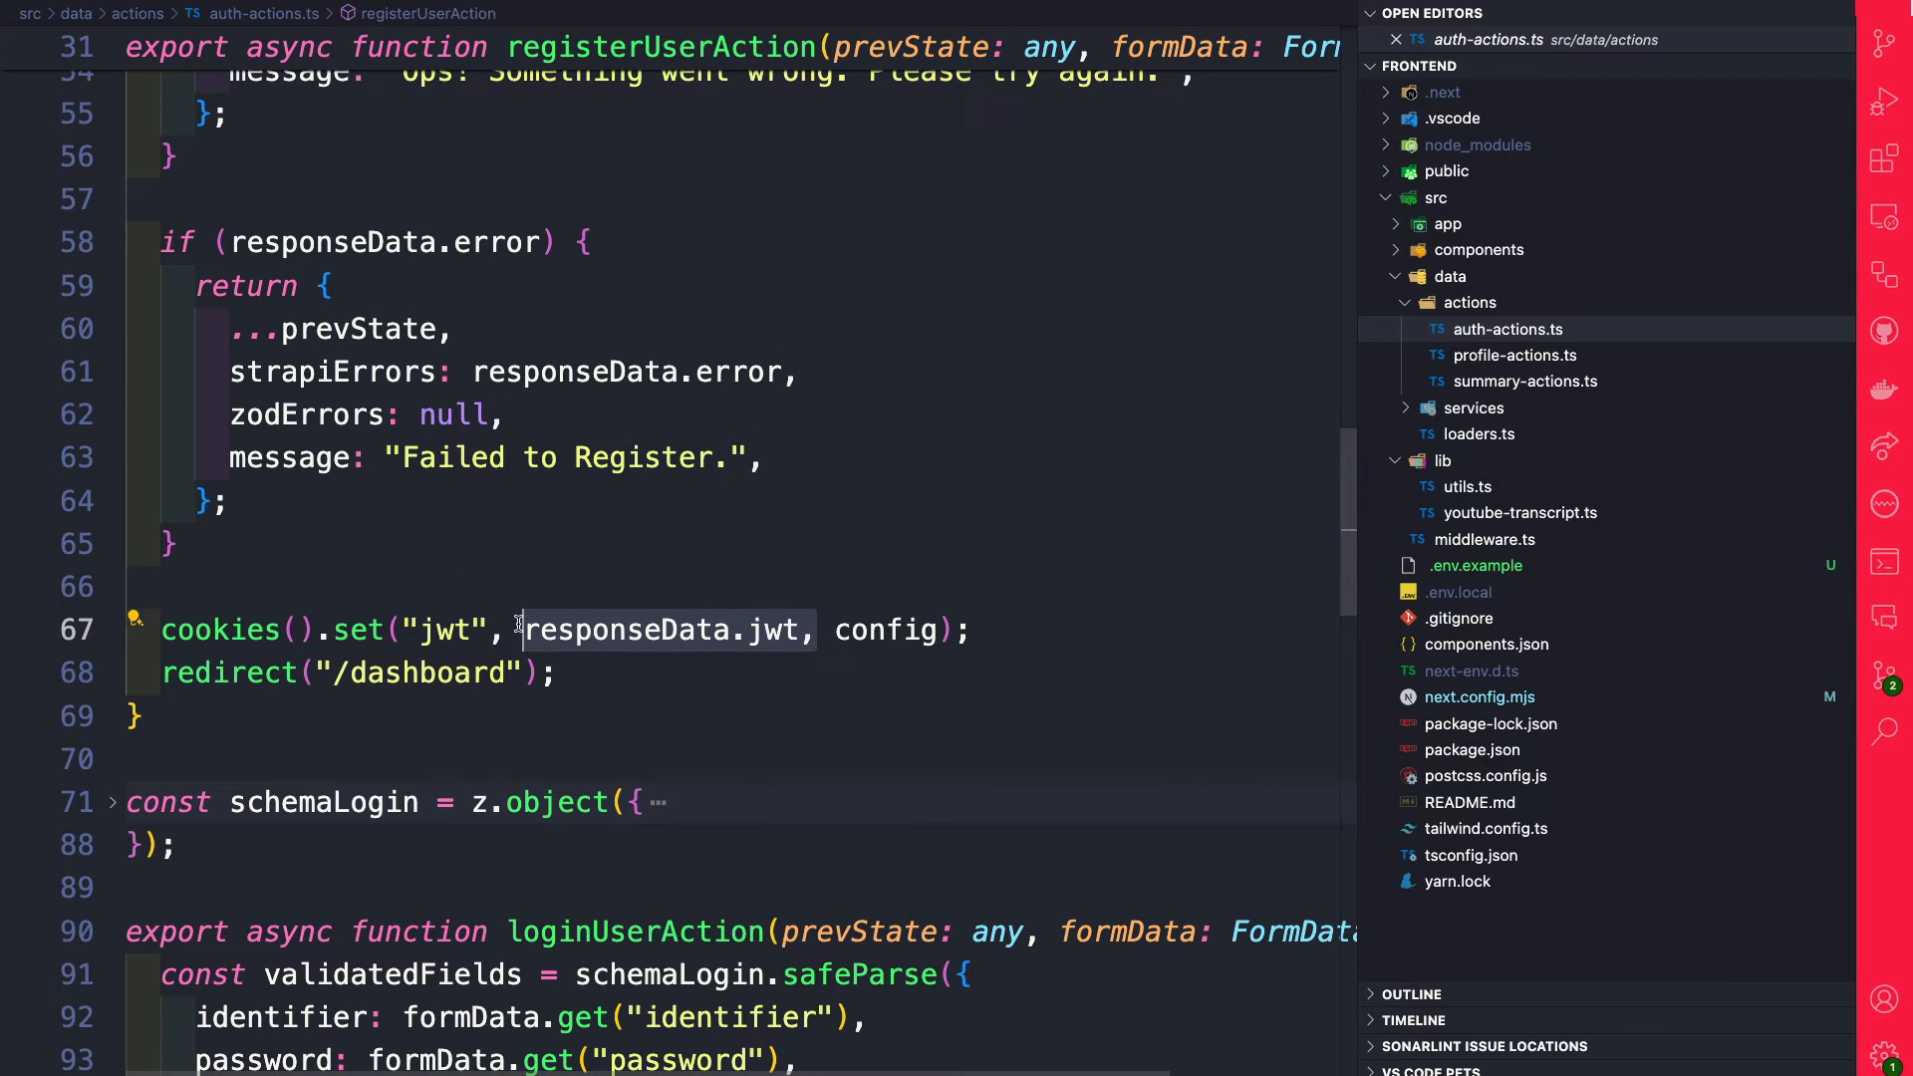
pyautogui.doubleClick(887, 630)
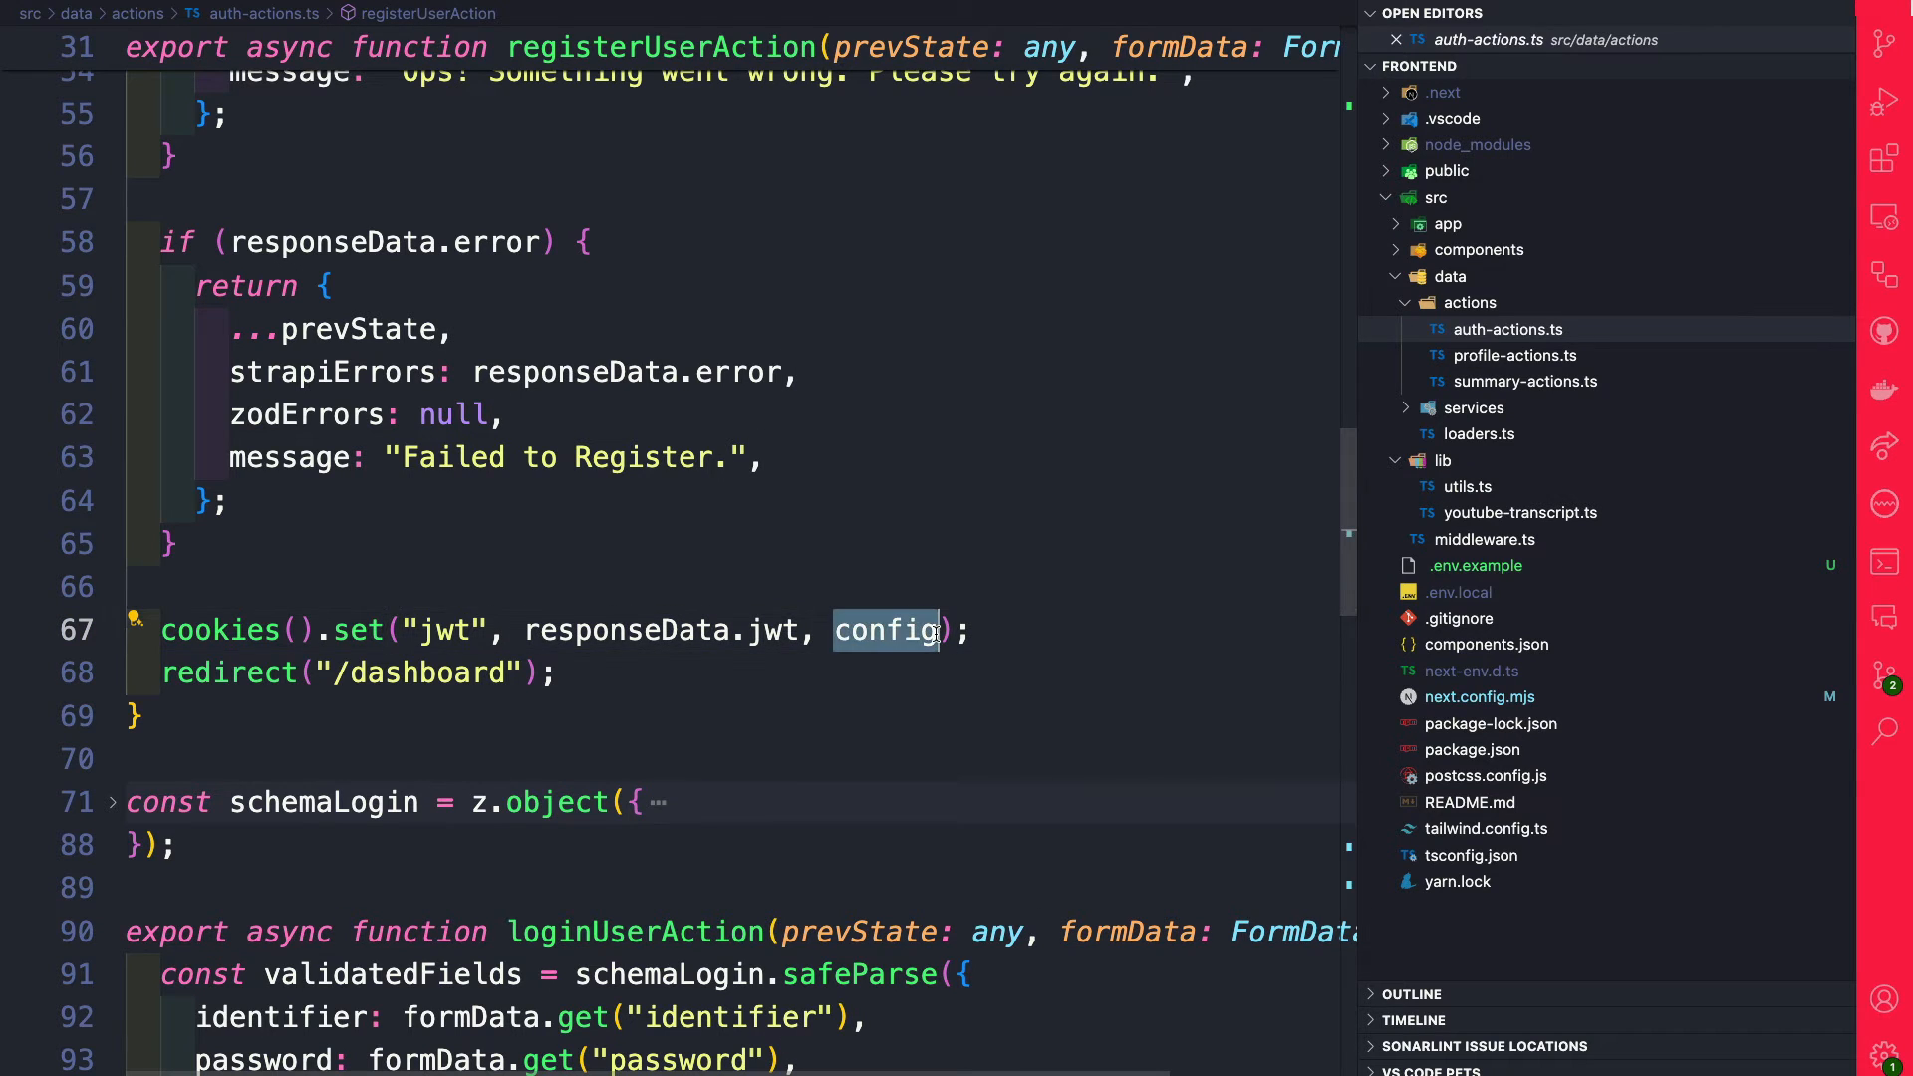
# Step: In the login action, highlight config passed when setting the jwt cookie
pyautogui.scroll(-3)
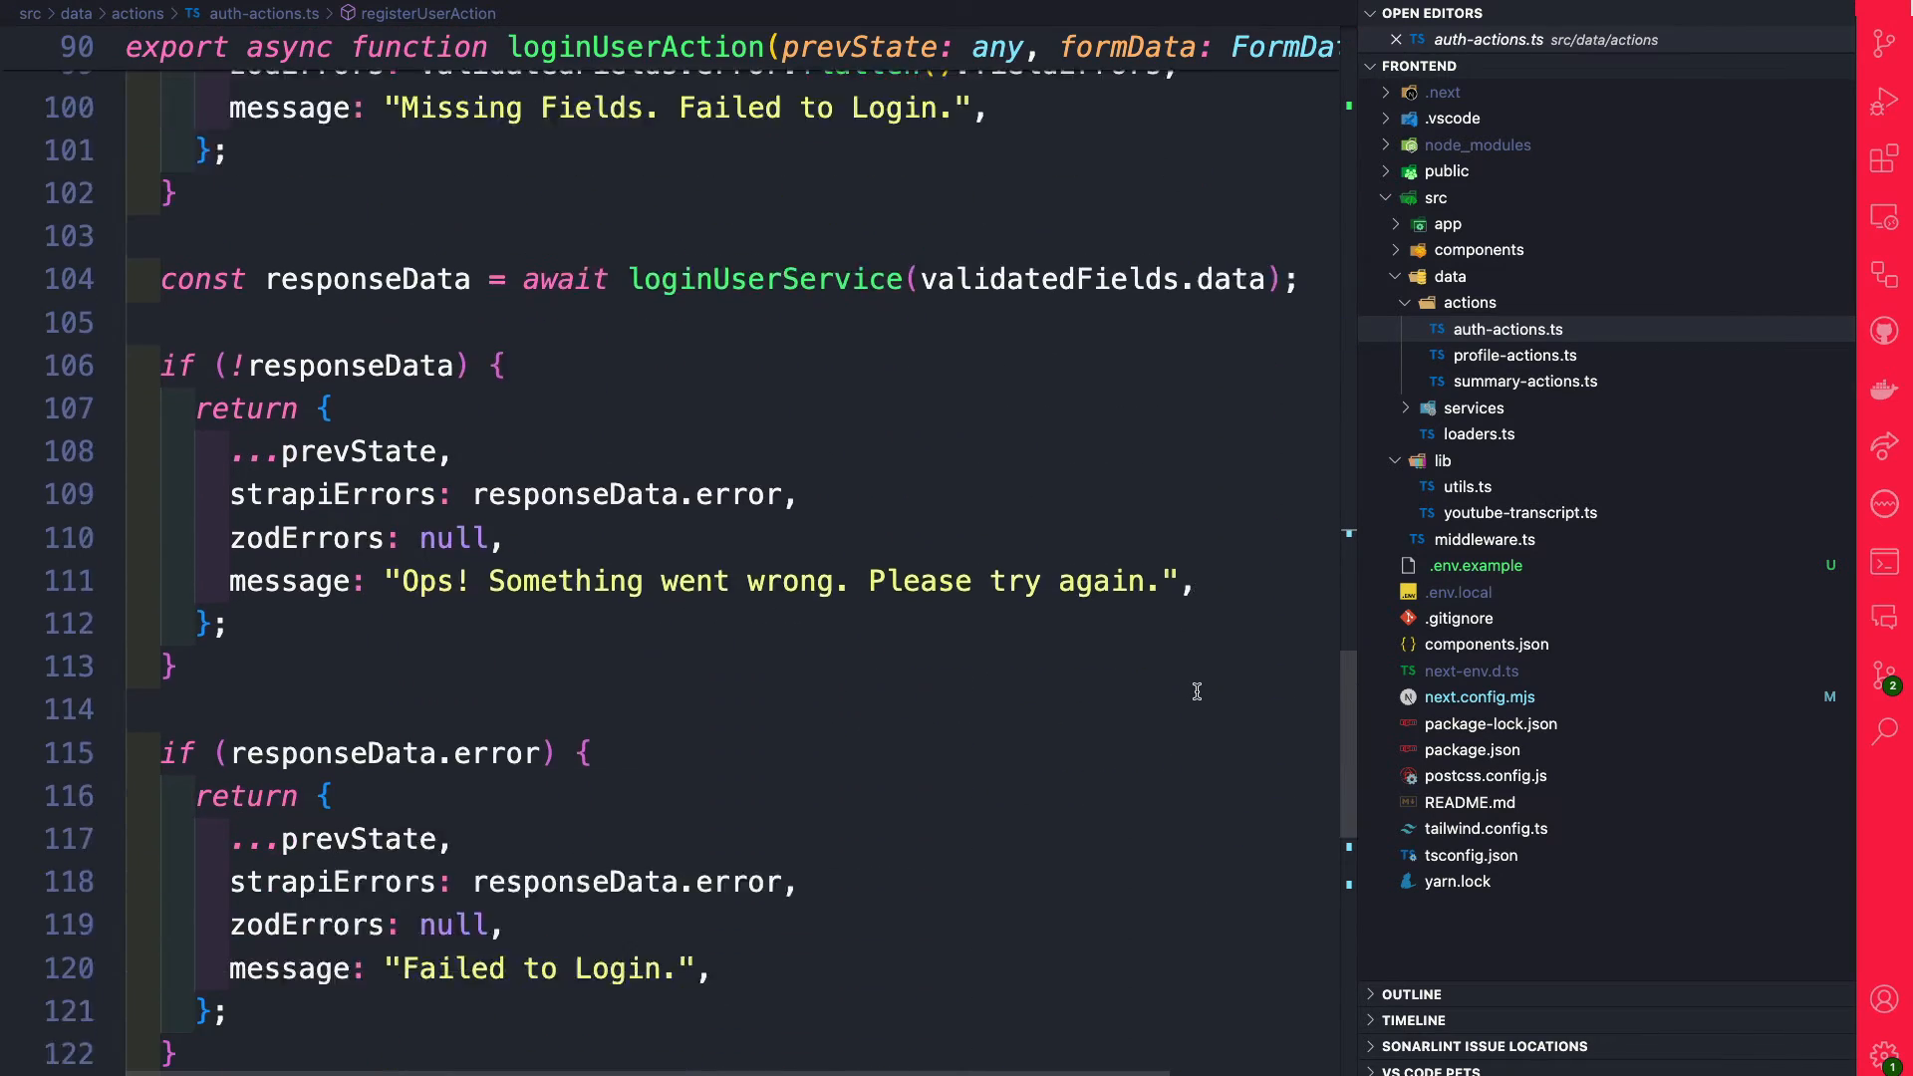
pyautogui.scroll(-3)
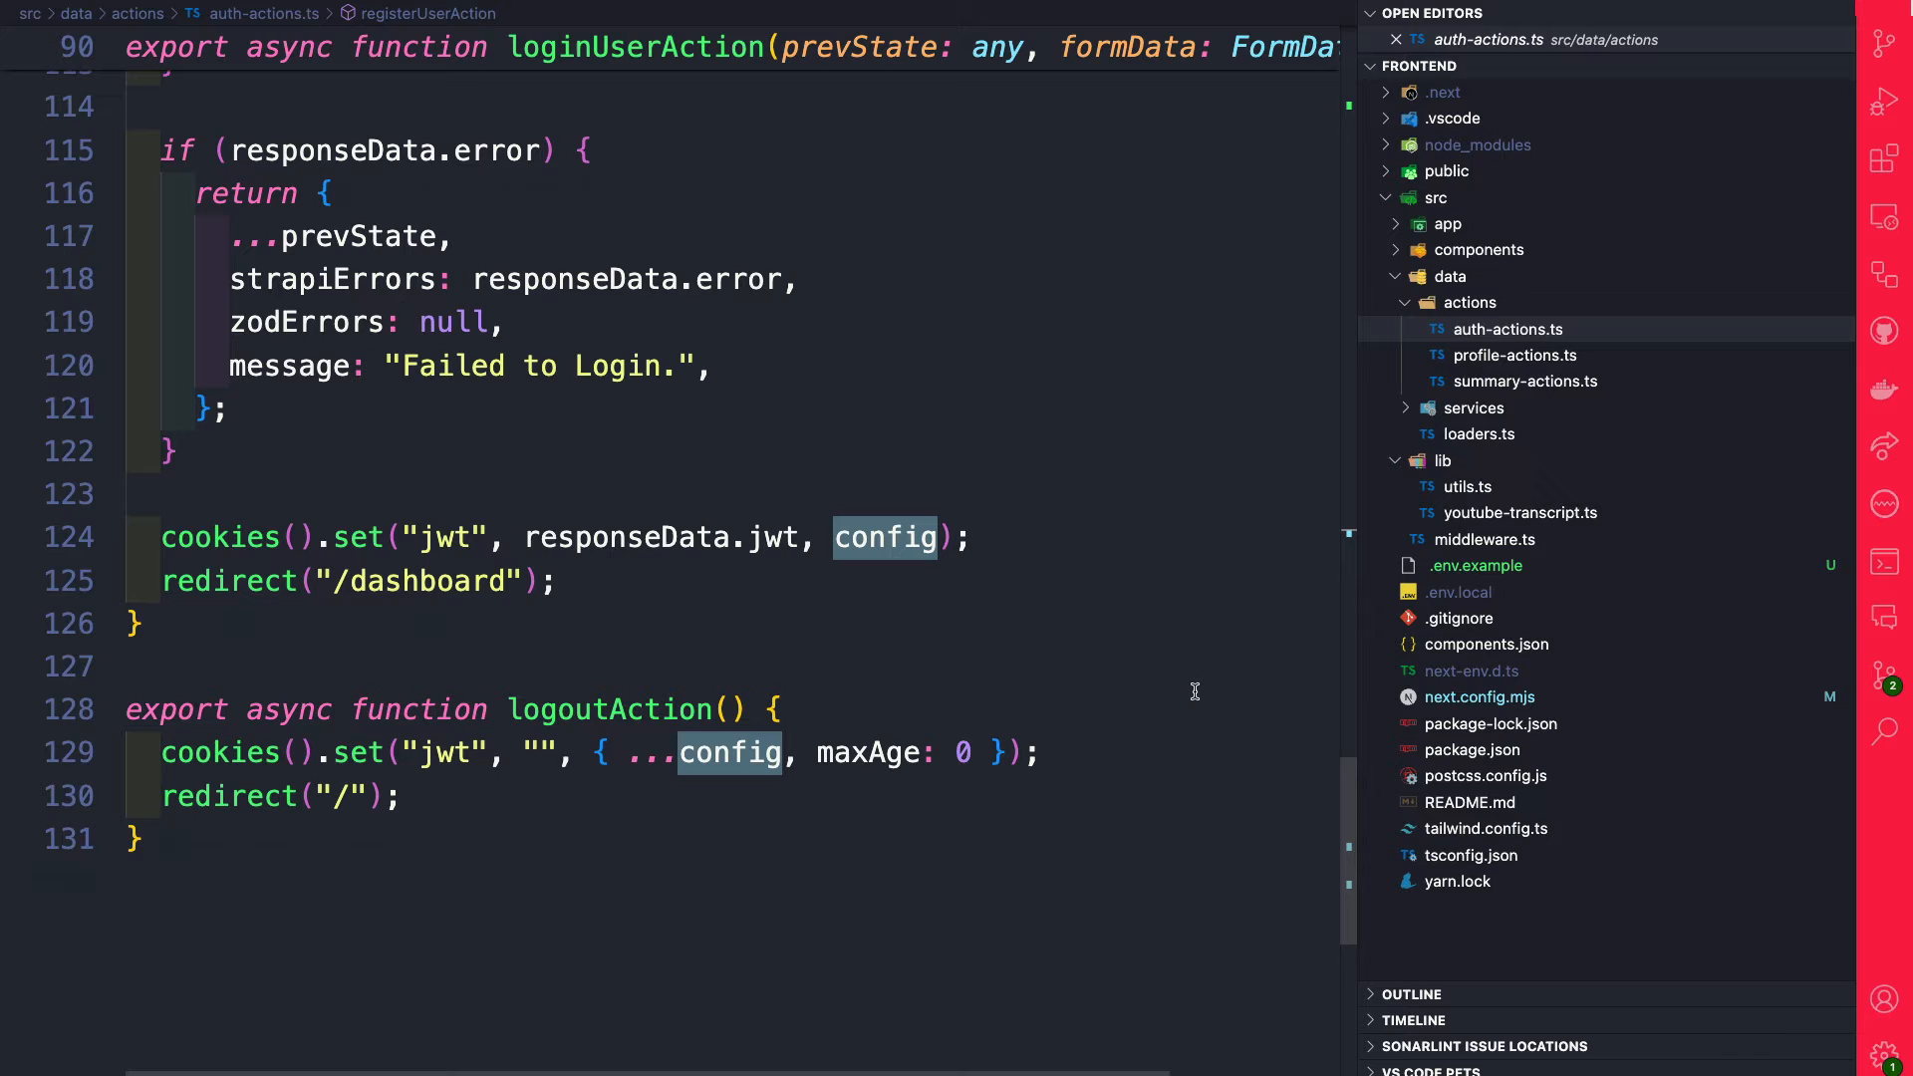
pyautogui.click(825, 536)
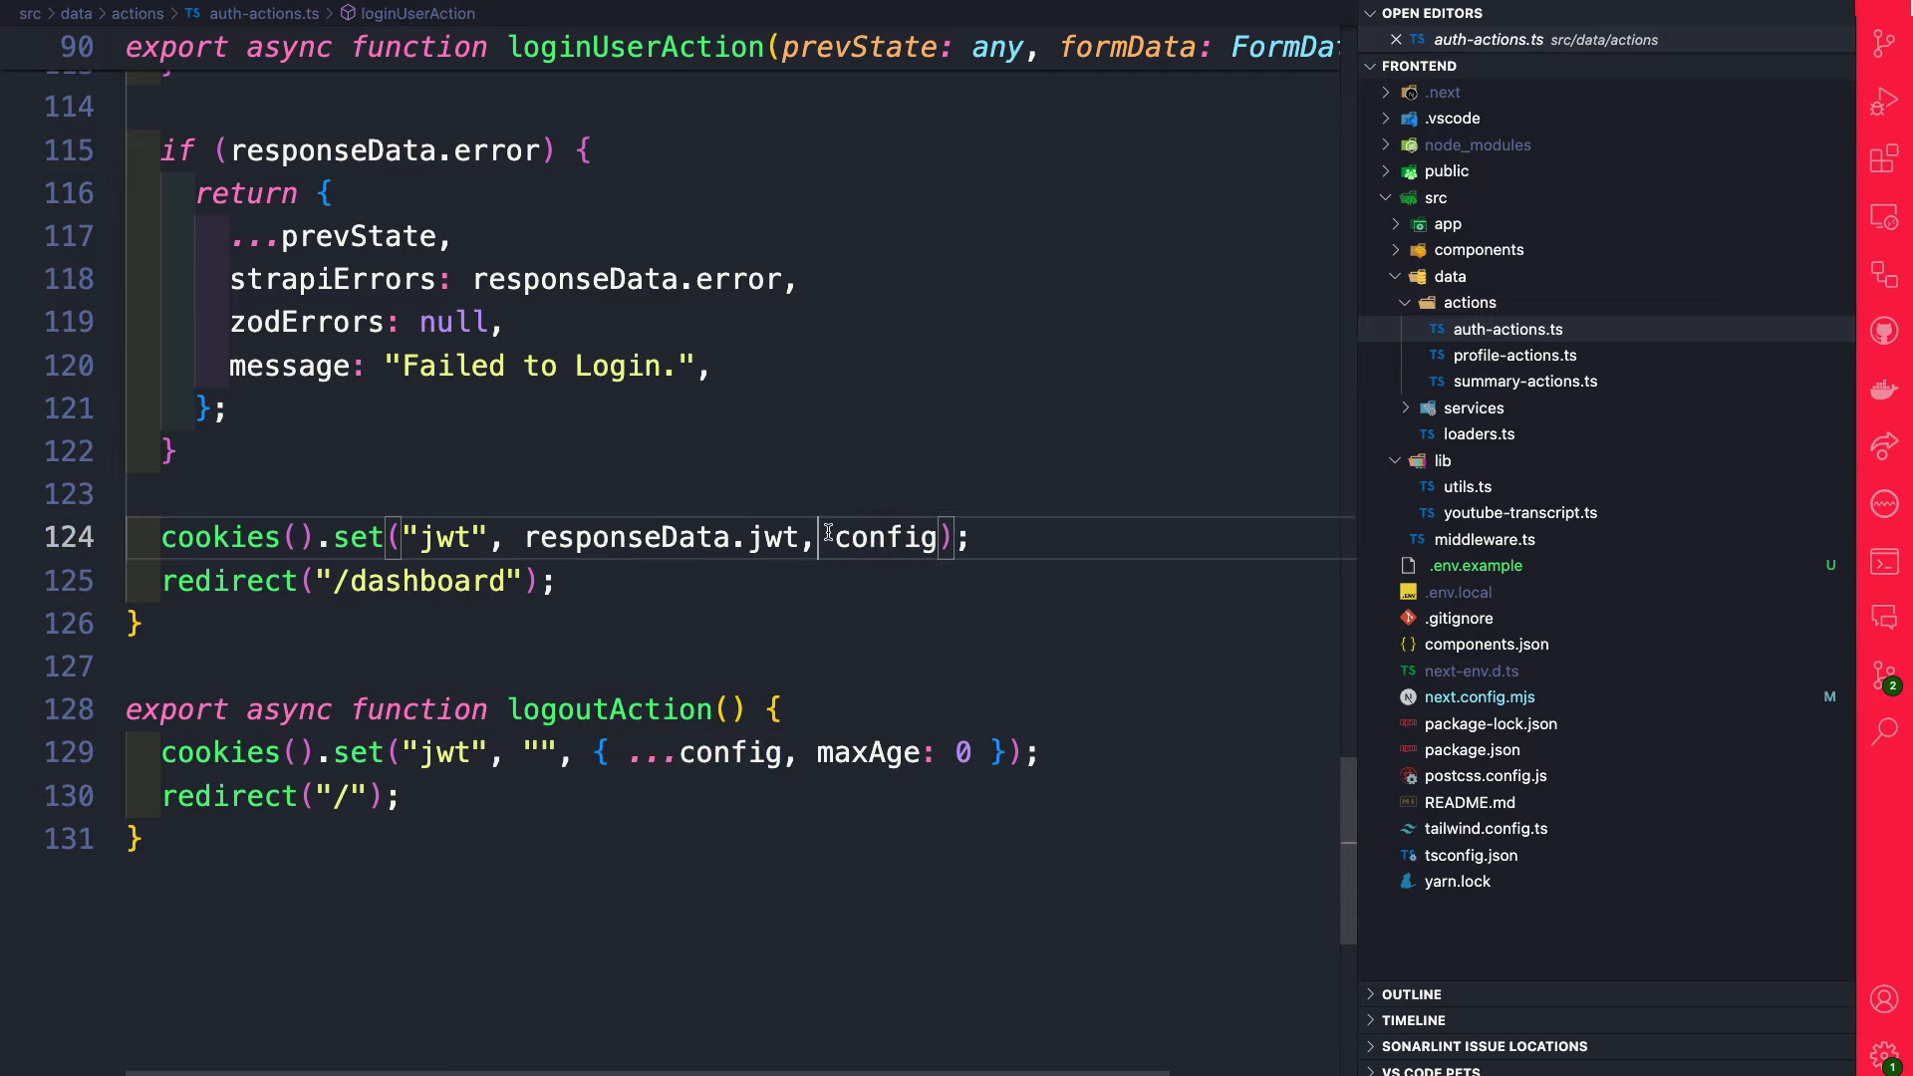
pyautogui.doubleClick(881, 536)
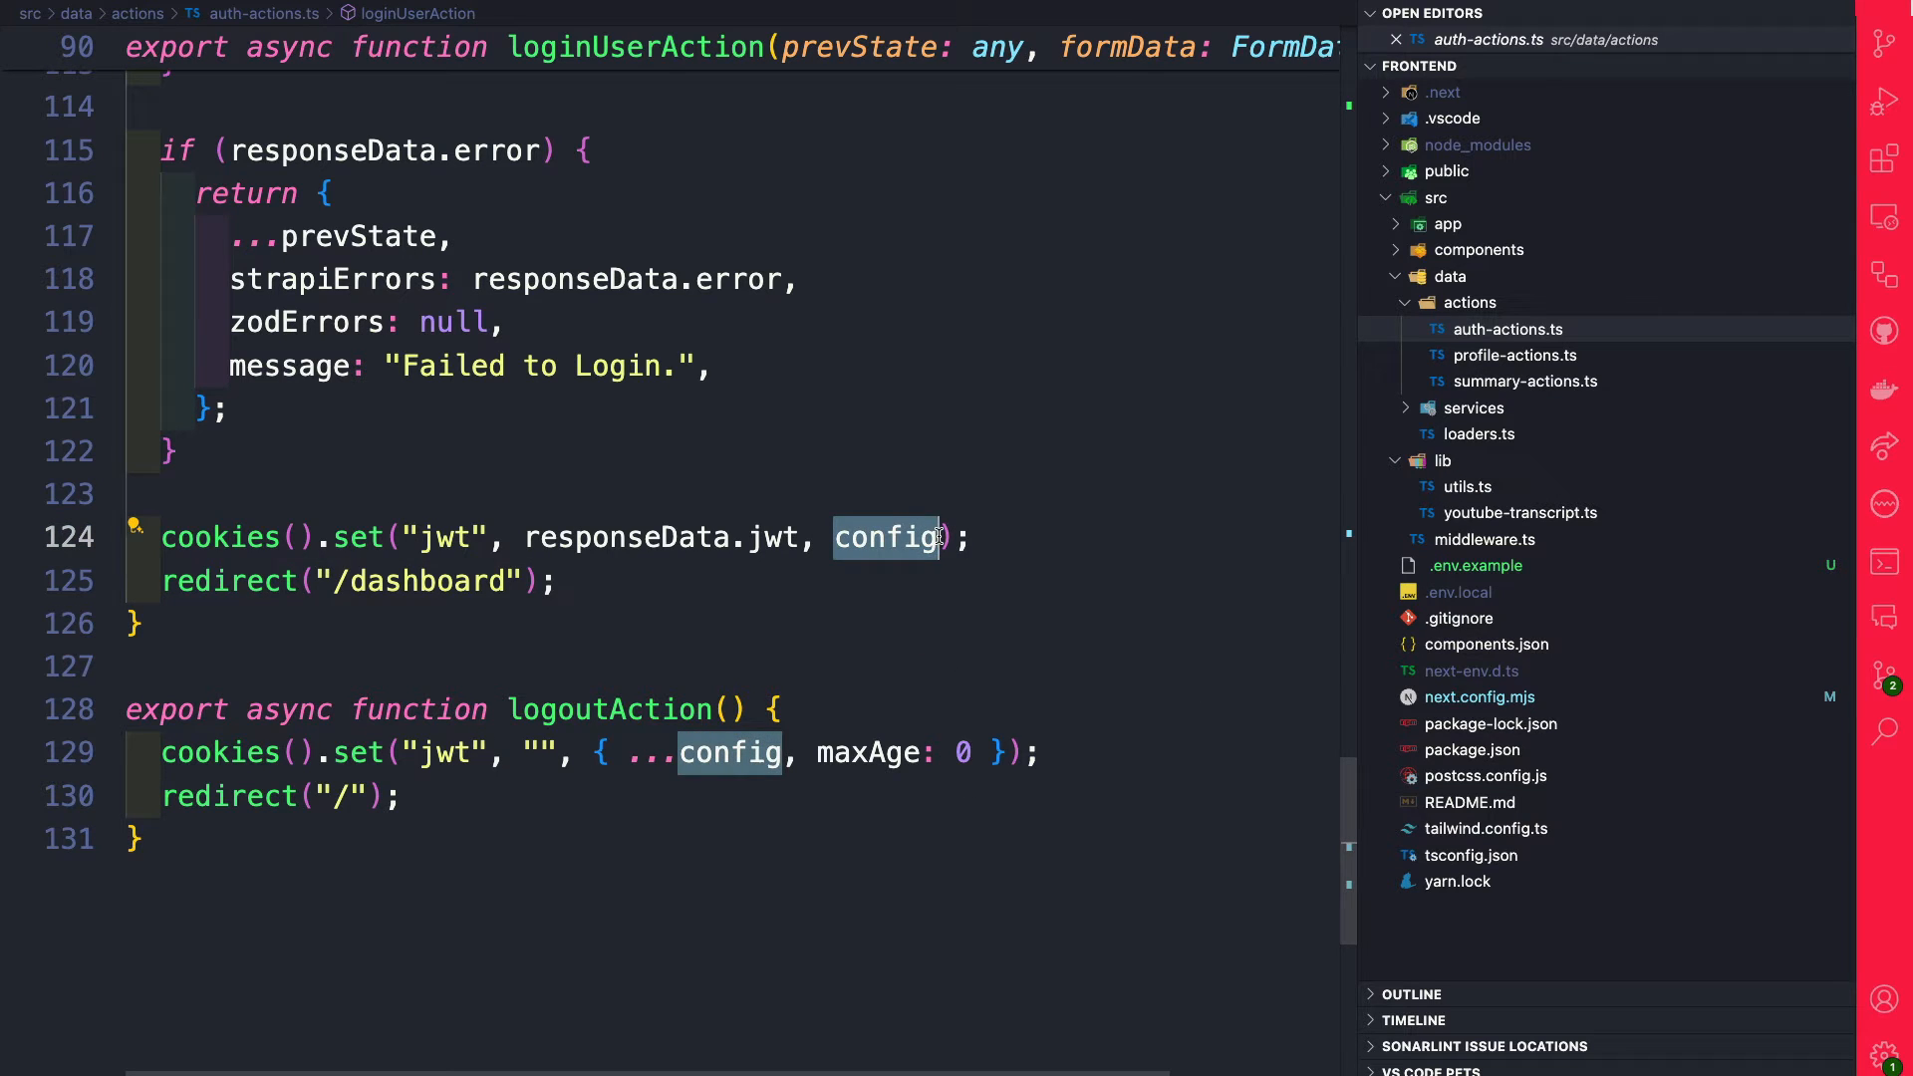
pyautogui.moveTo(893, 624)
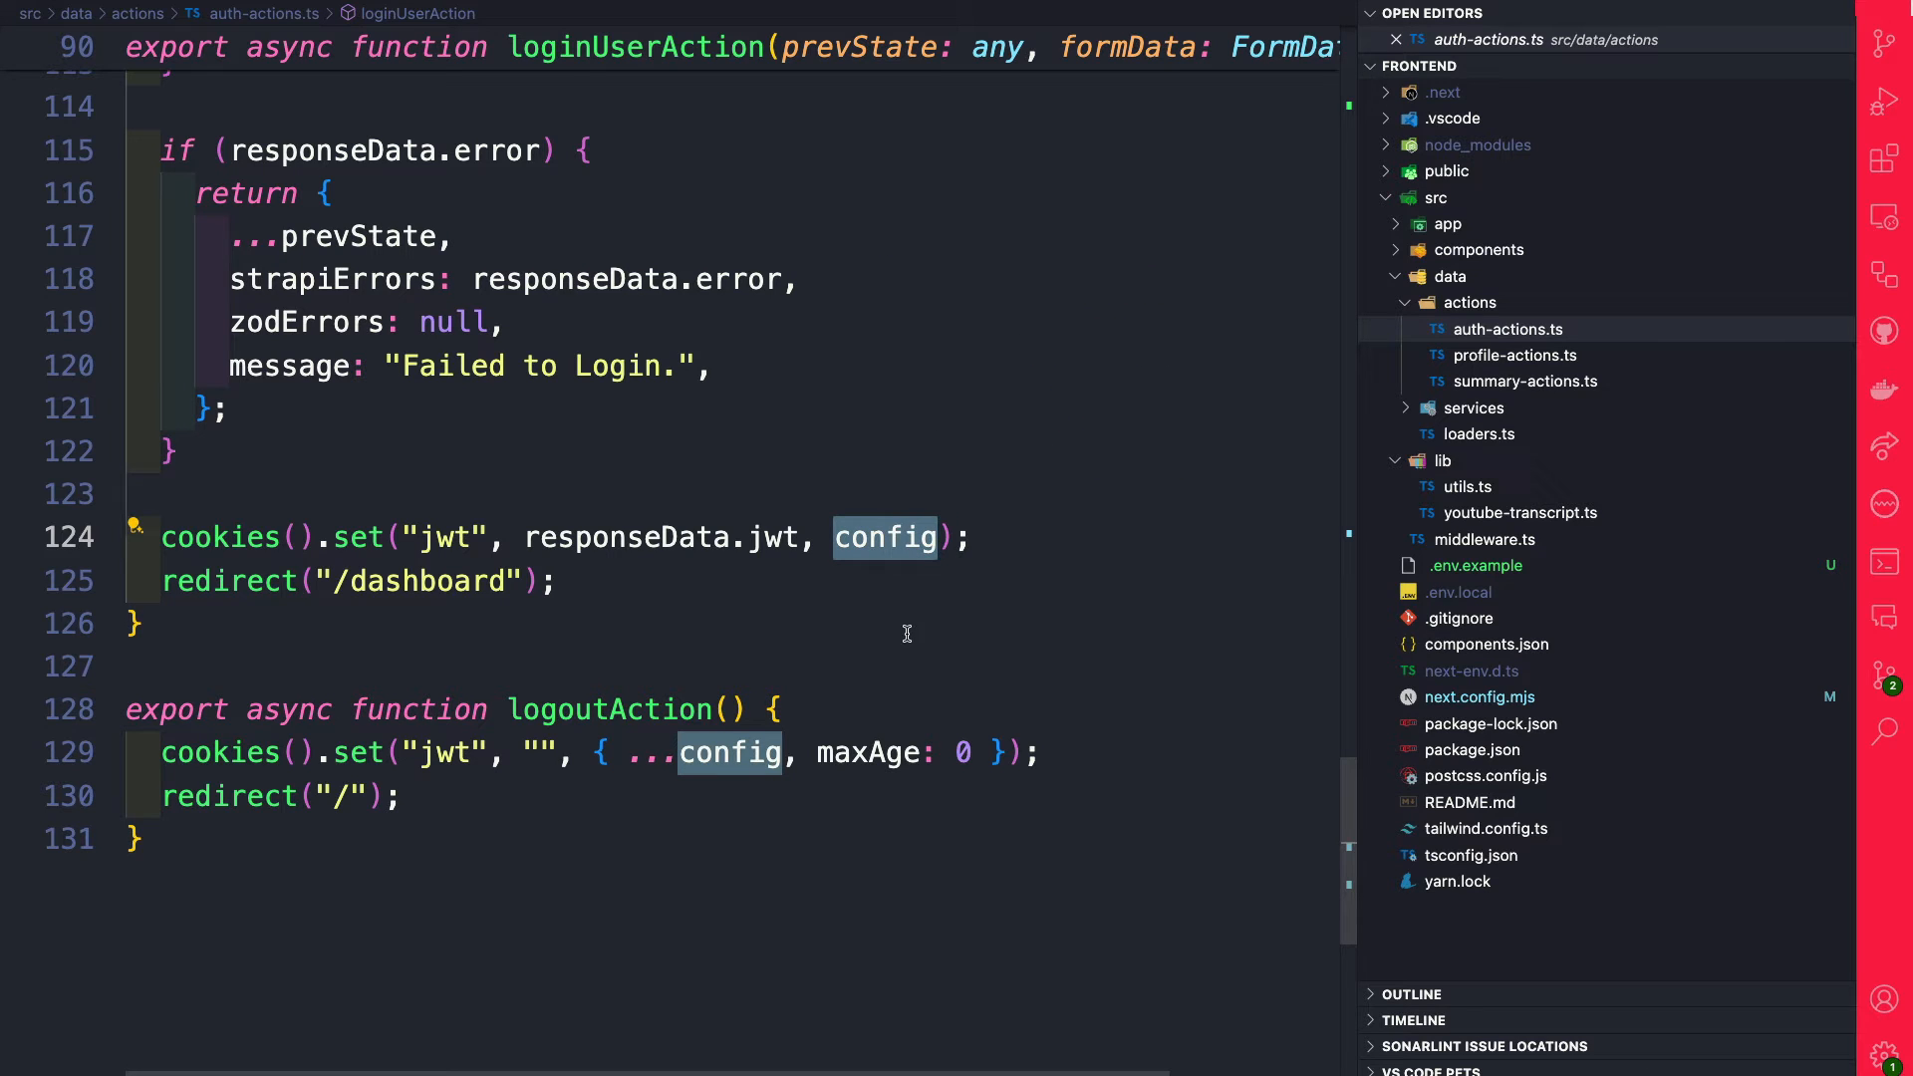
pyautogui.moveTo(1127, 655)
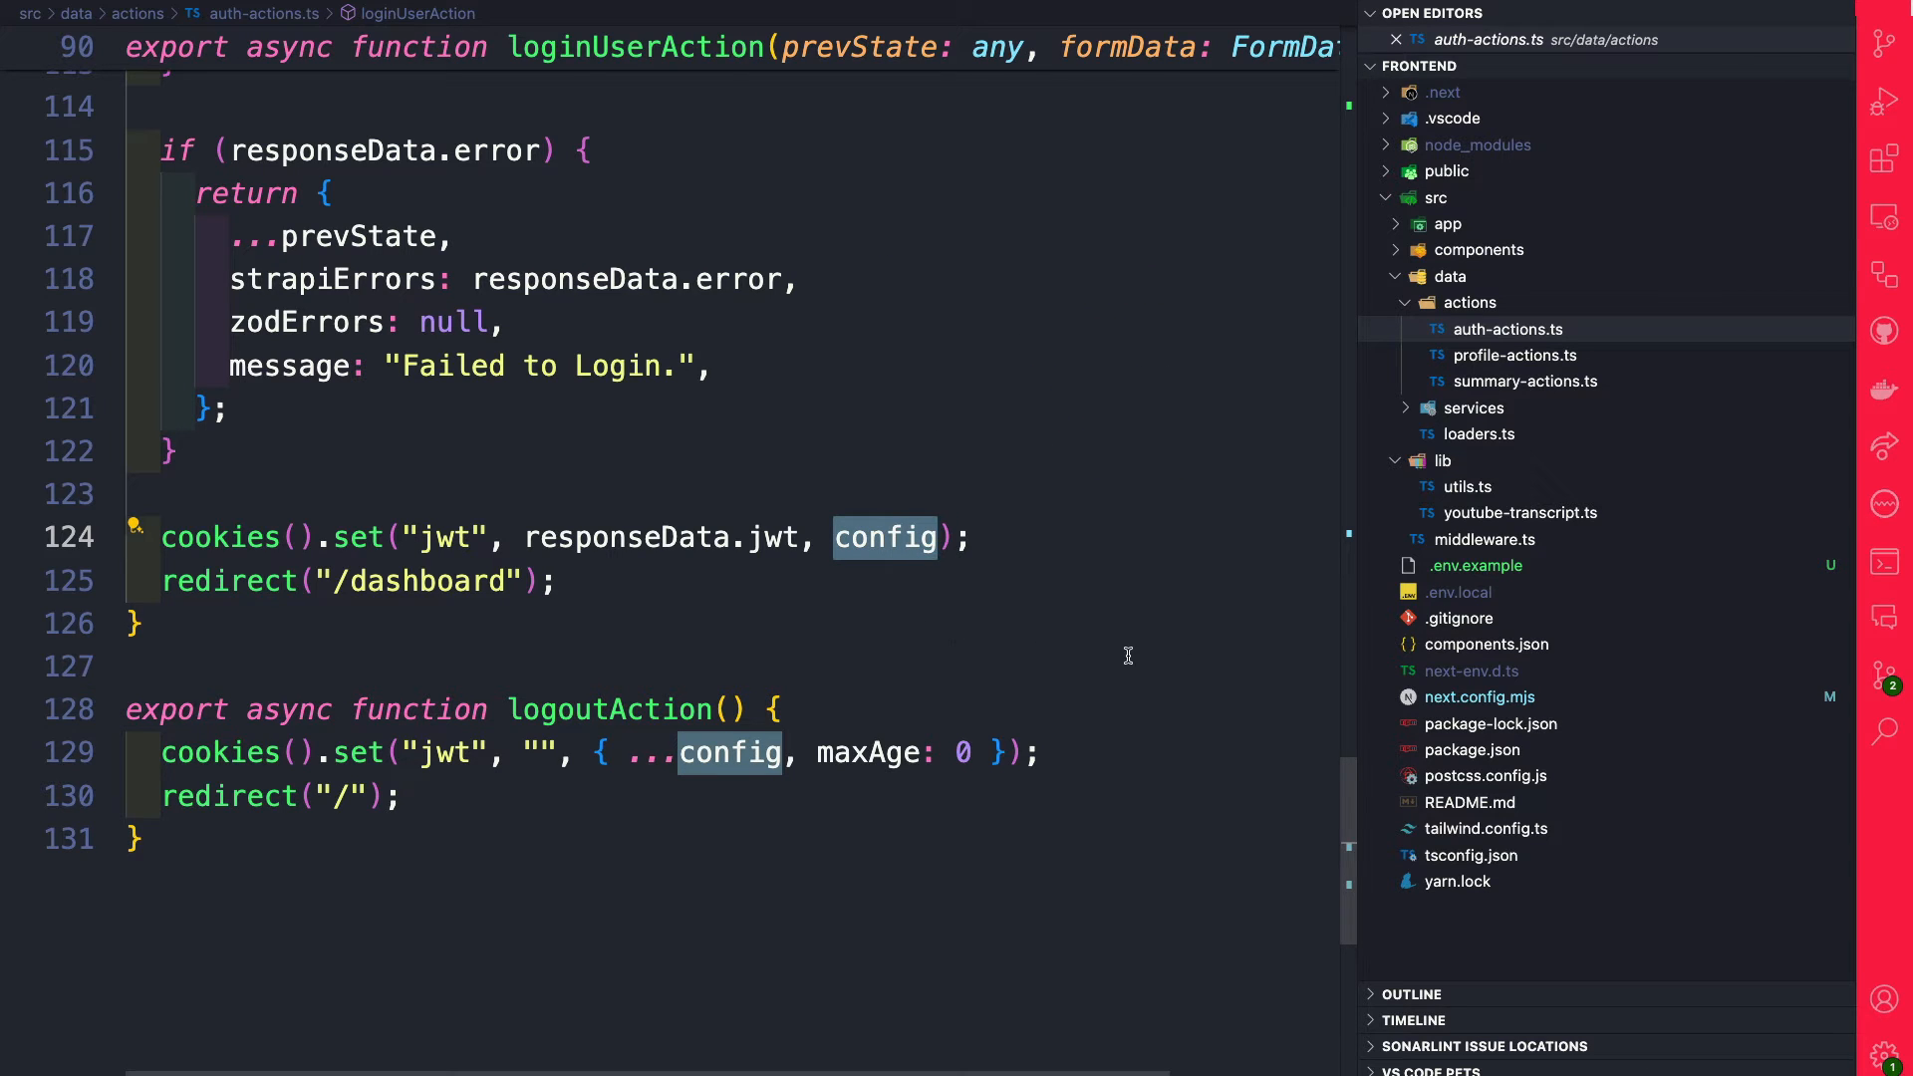
pyautogui.moveTo(1180, 671)
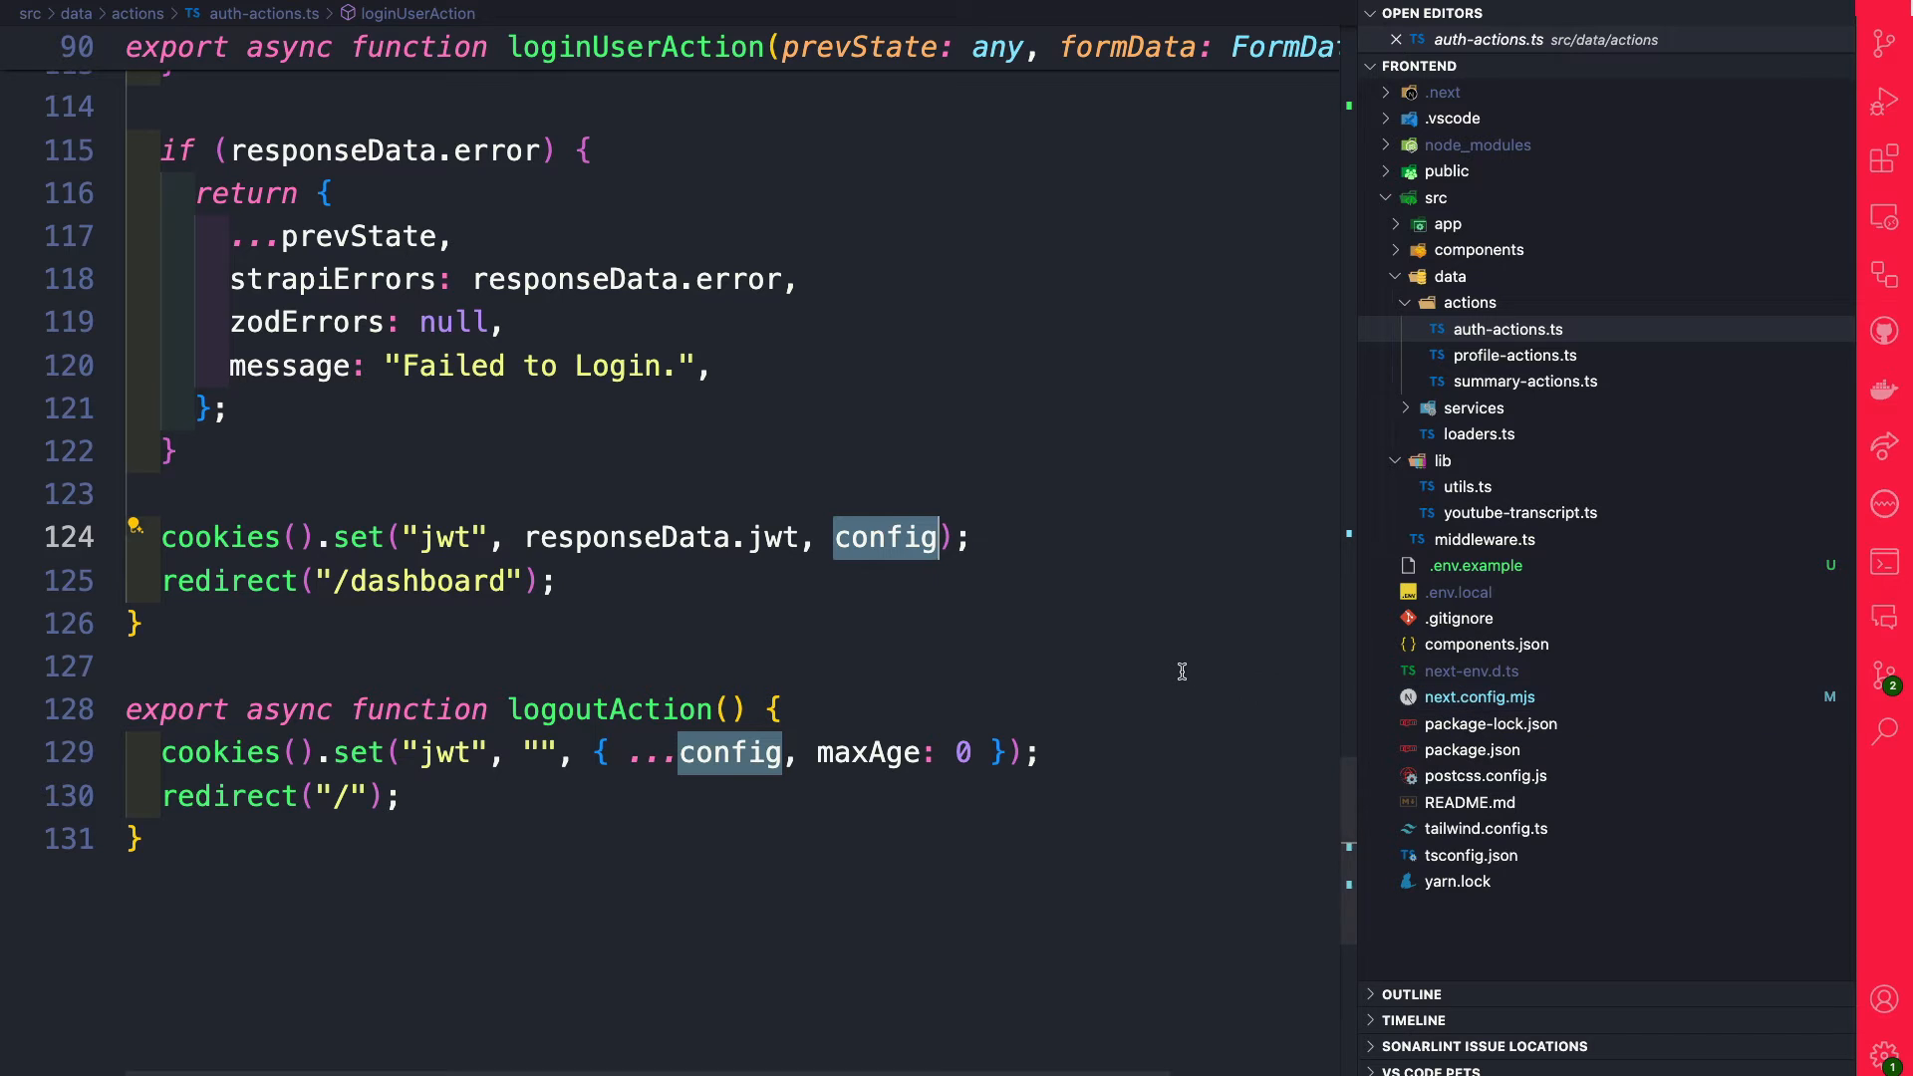
pyautogui.moveTo(1480, 697)
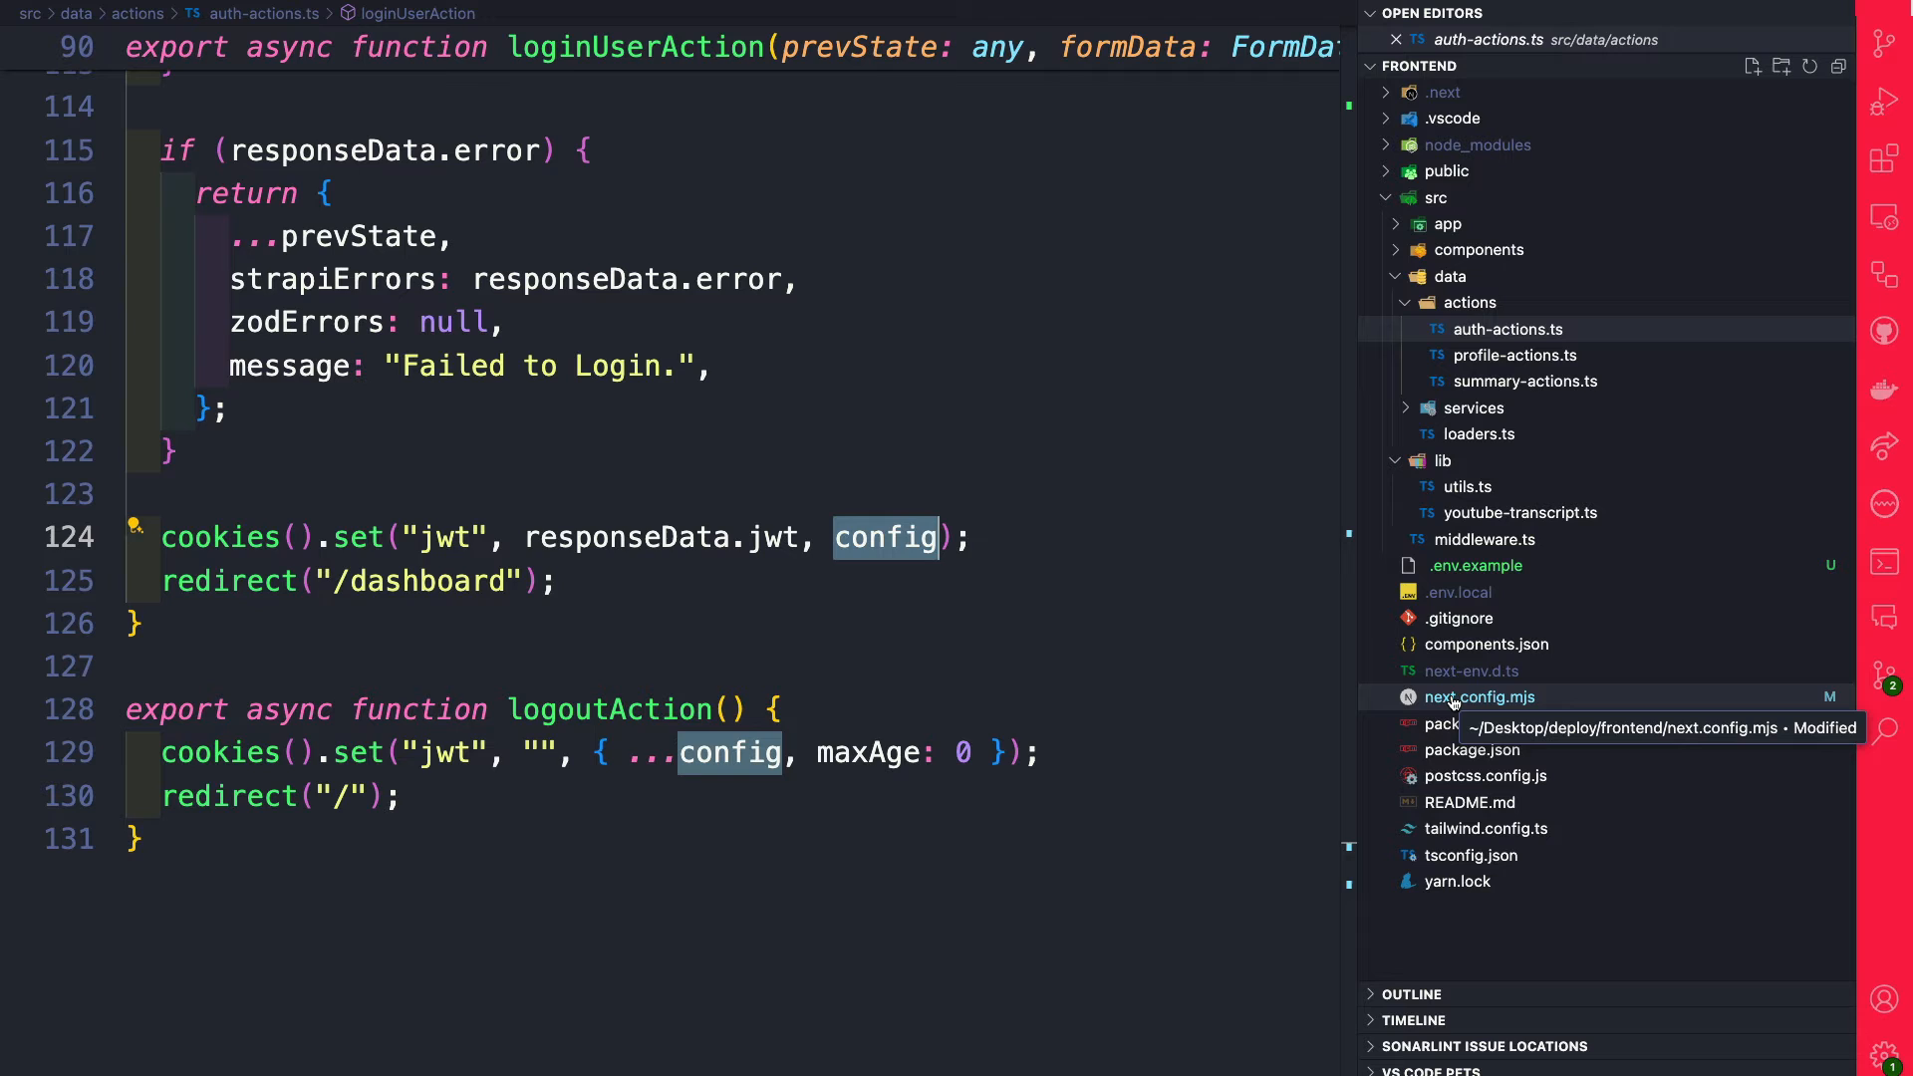
# Step: In next.config.mjs, add a third remotePatterns entry with protocol "https" and start its hostname
pyautogui.click(1479, 698)
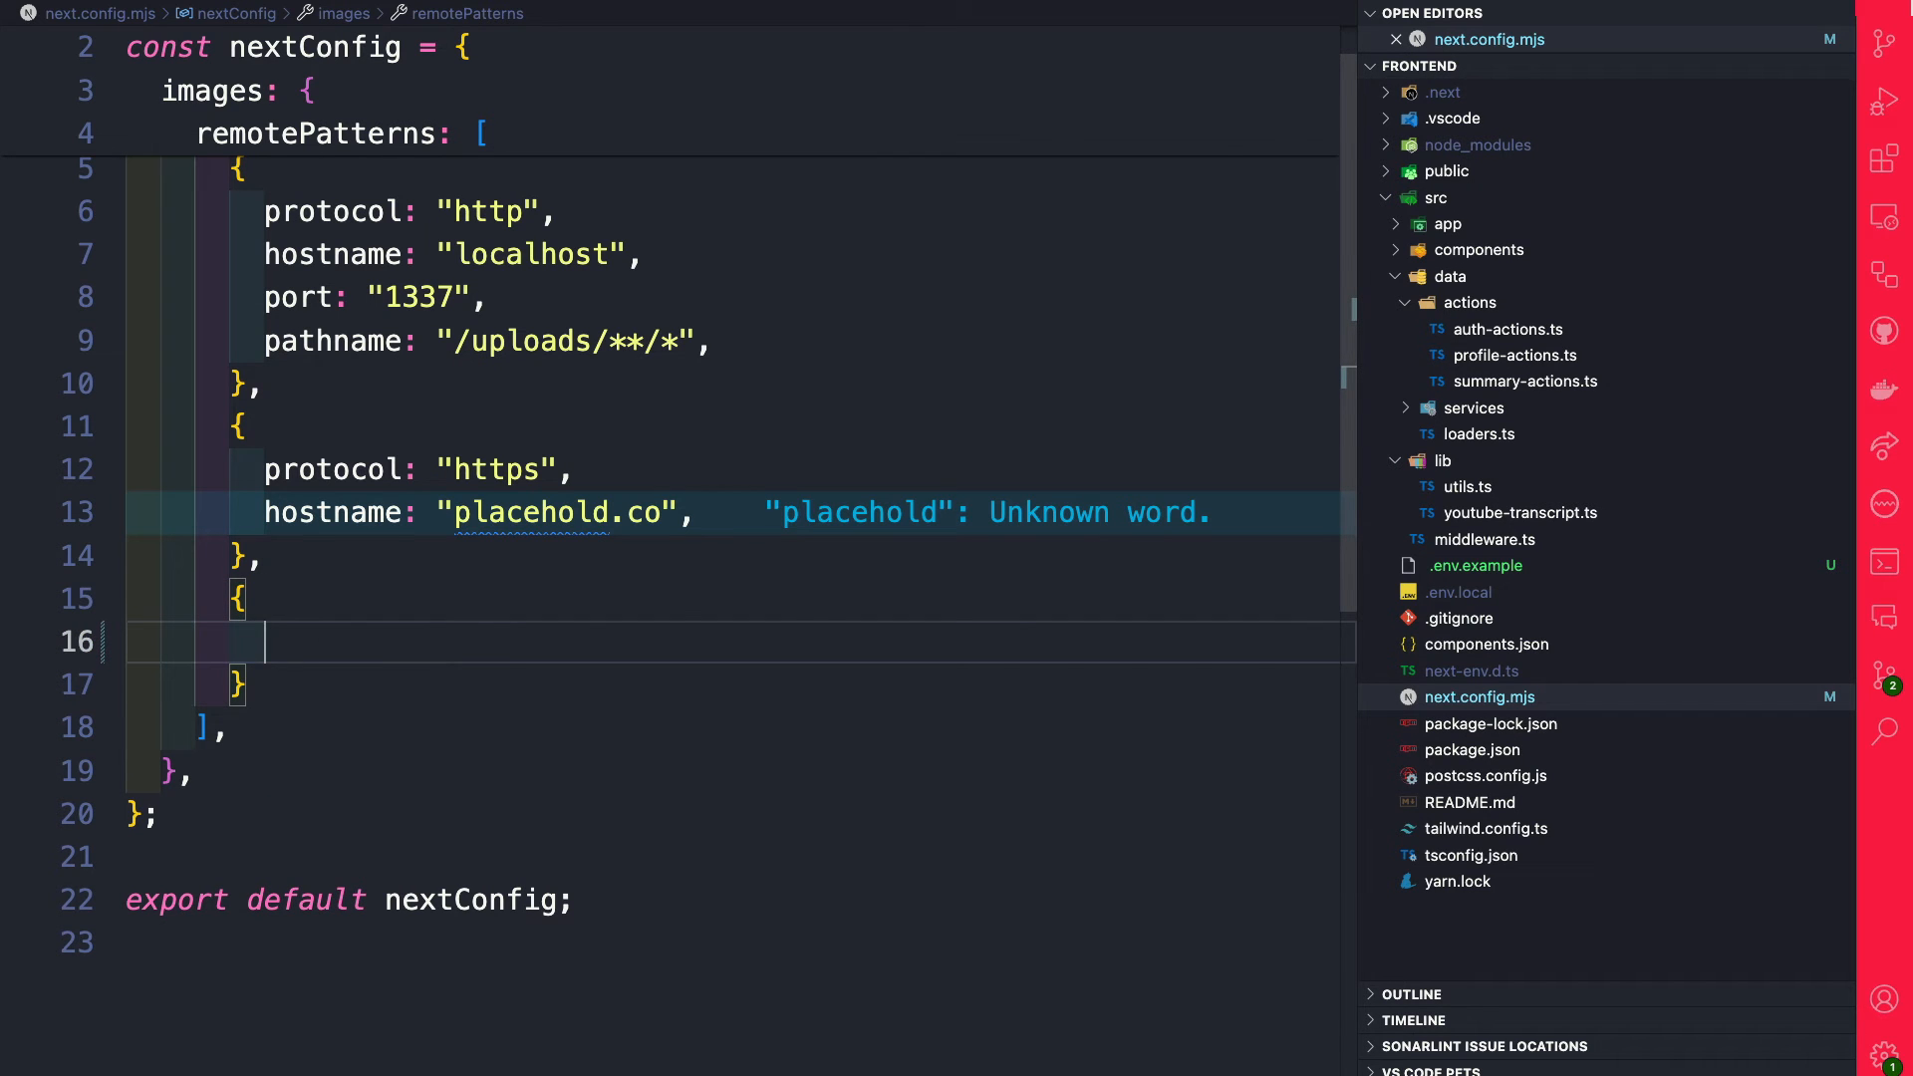
pyautogui.write('protocol: "https",')
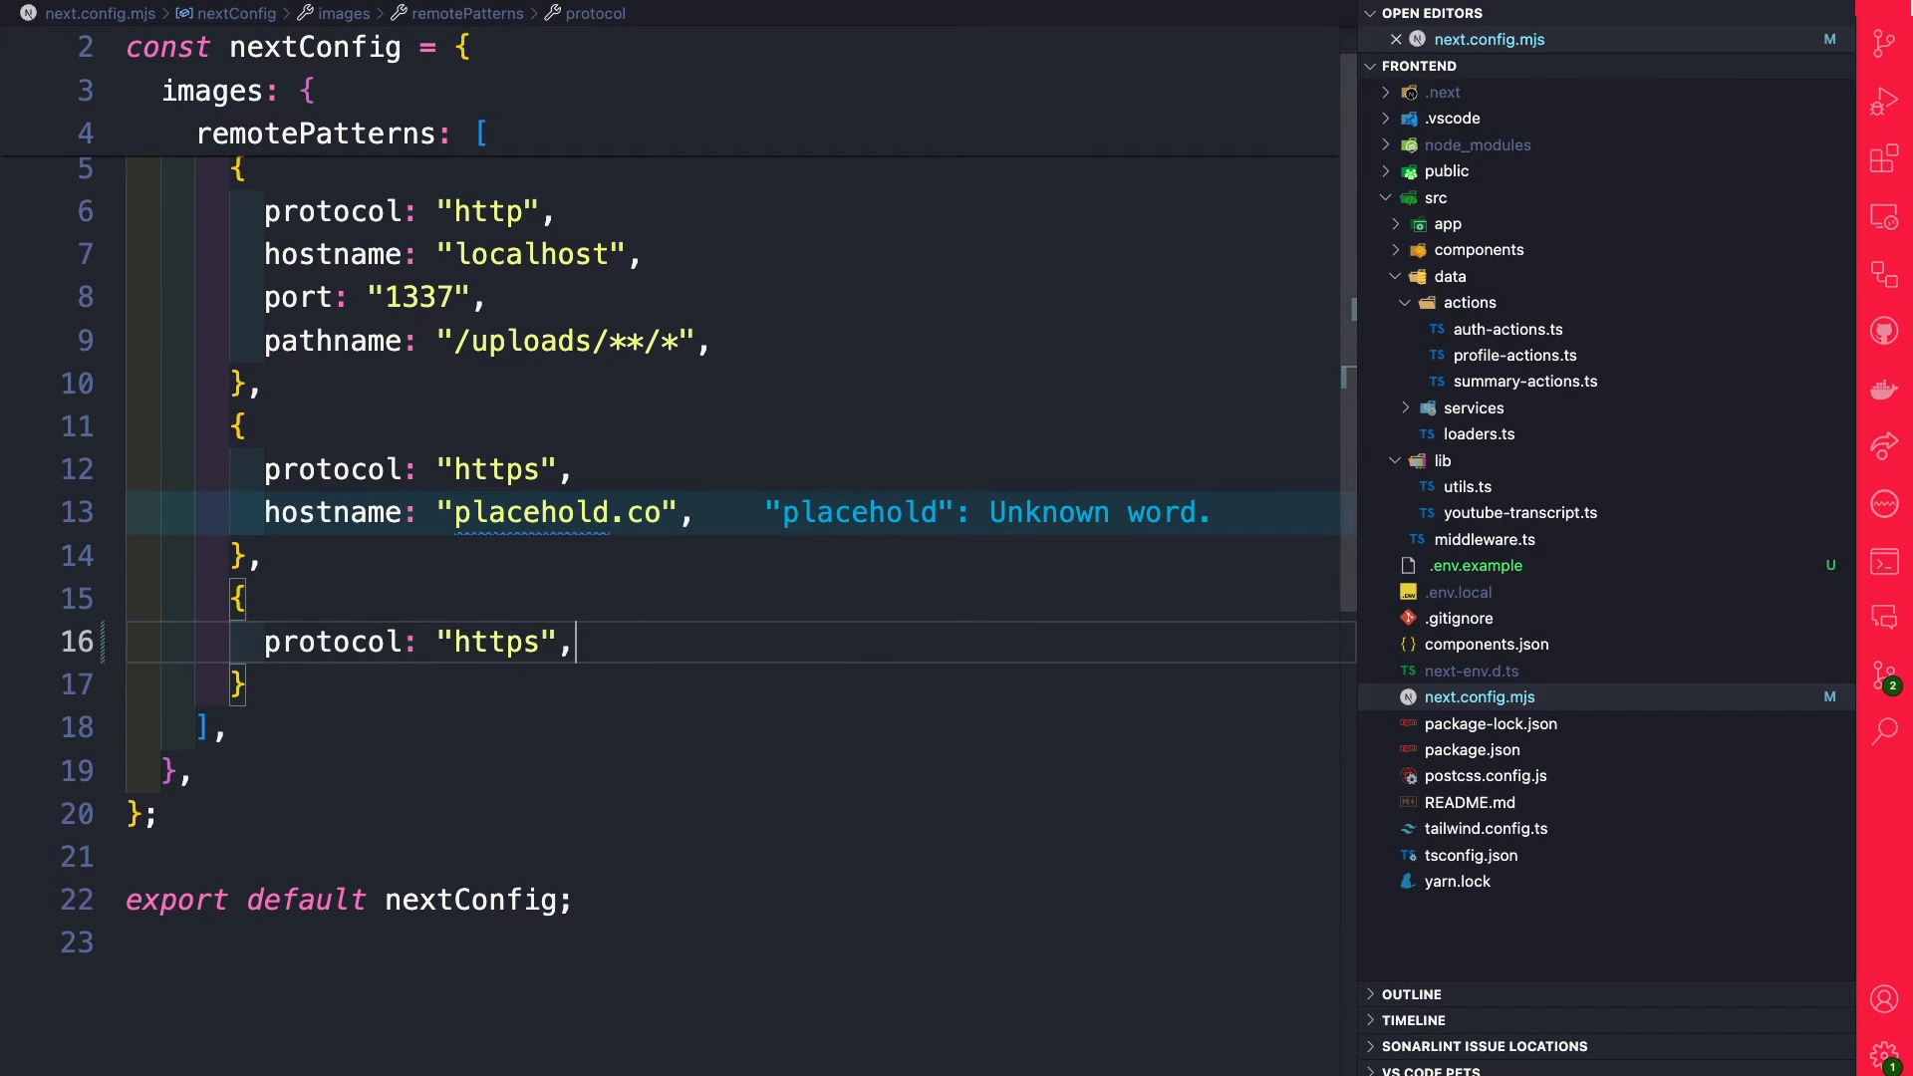
pyautogui.write('ho')
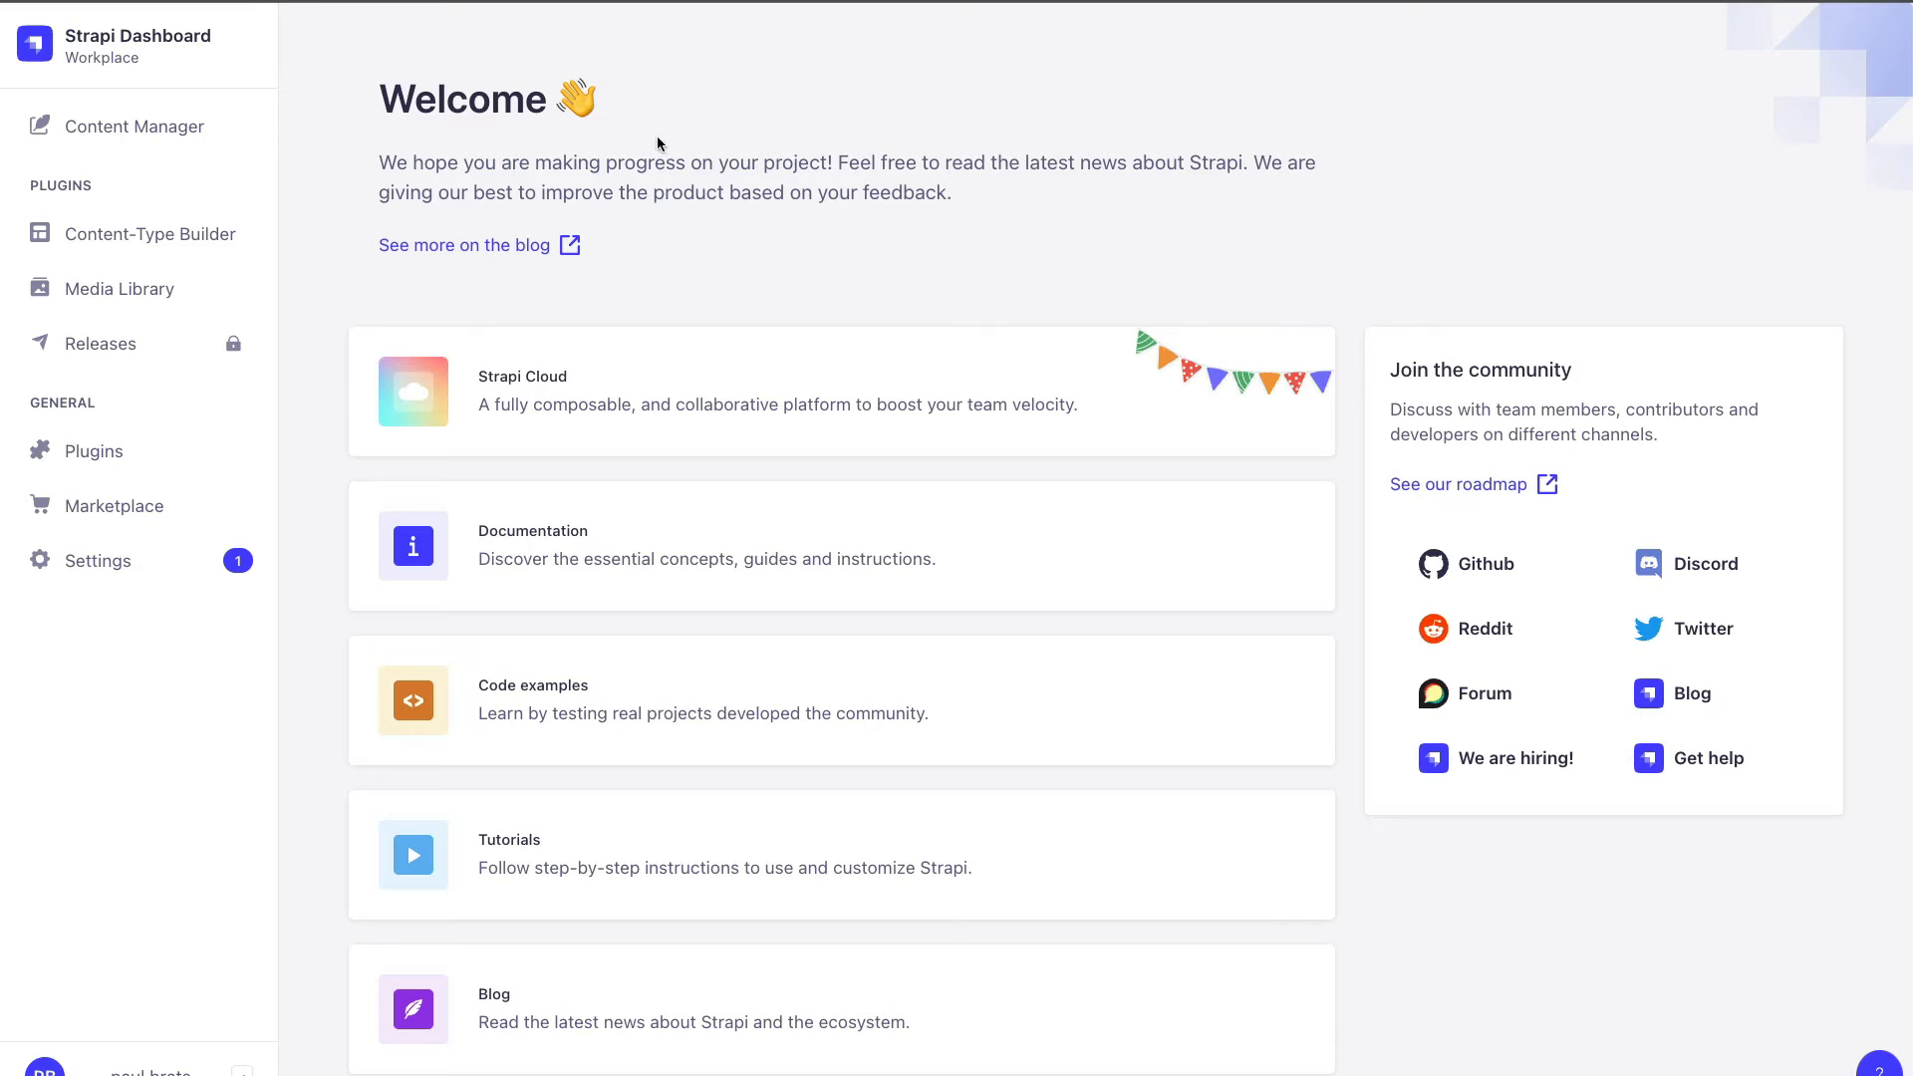
pyautogui.moveTo(631, 149)
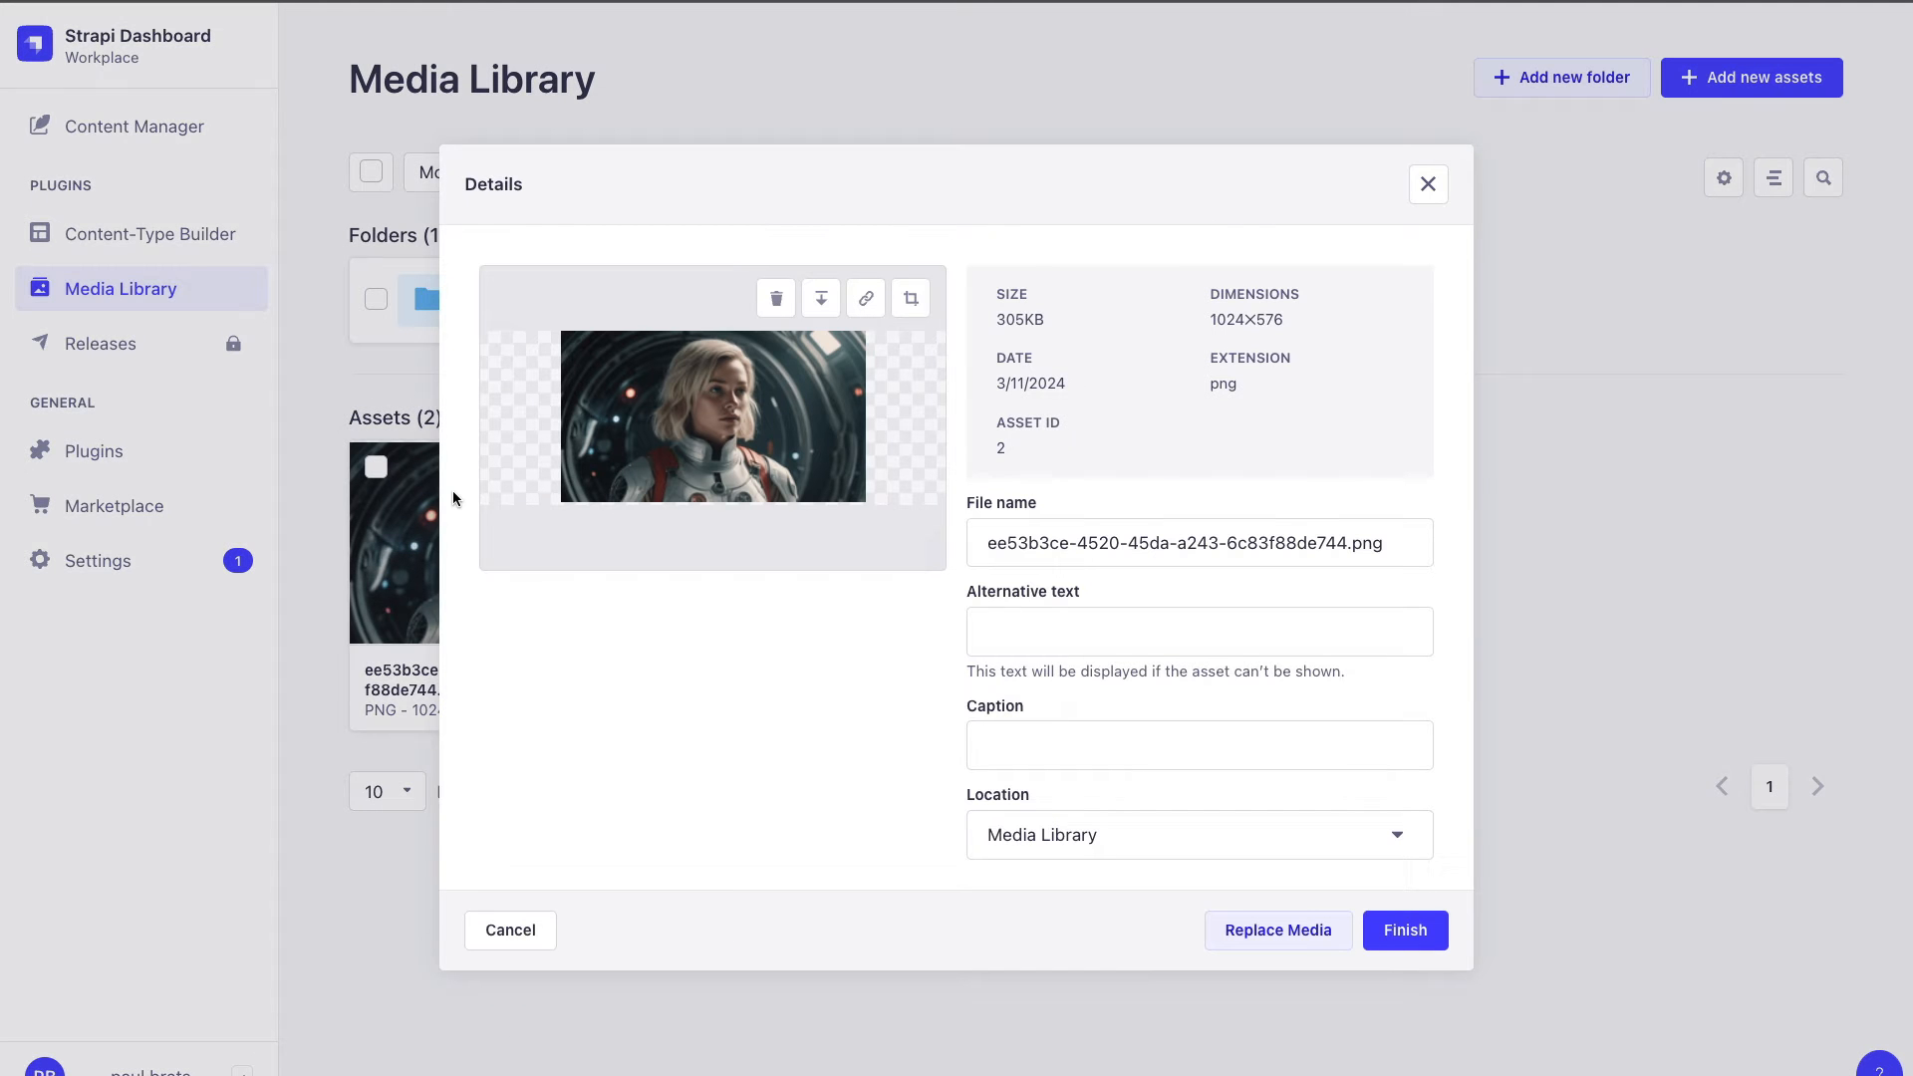
# Step: Open a Media Library image at its brave-bubble-38ac9f95bb.media.strapiapp.com URL
pyautogui.click(865, 297)
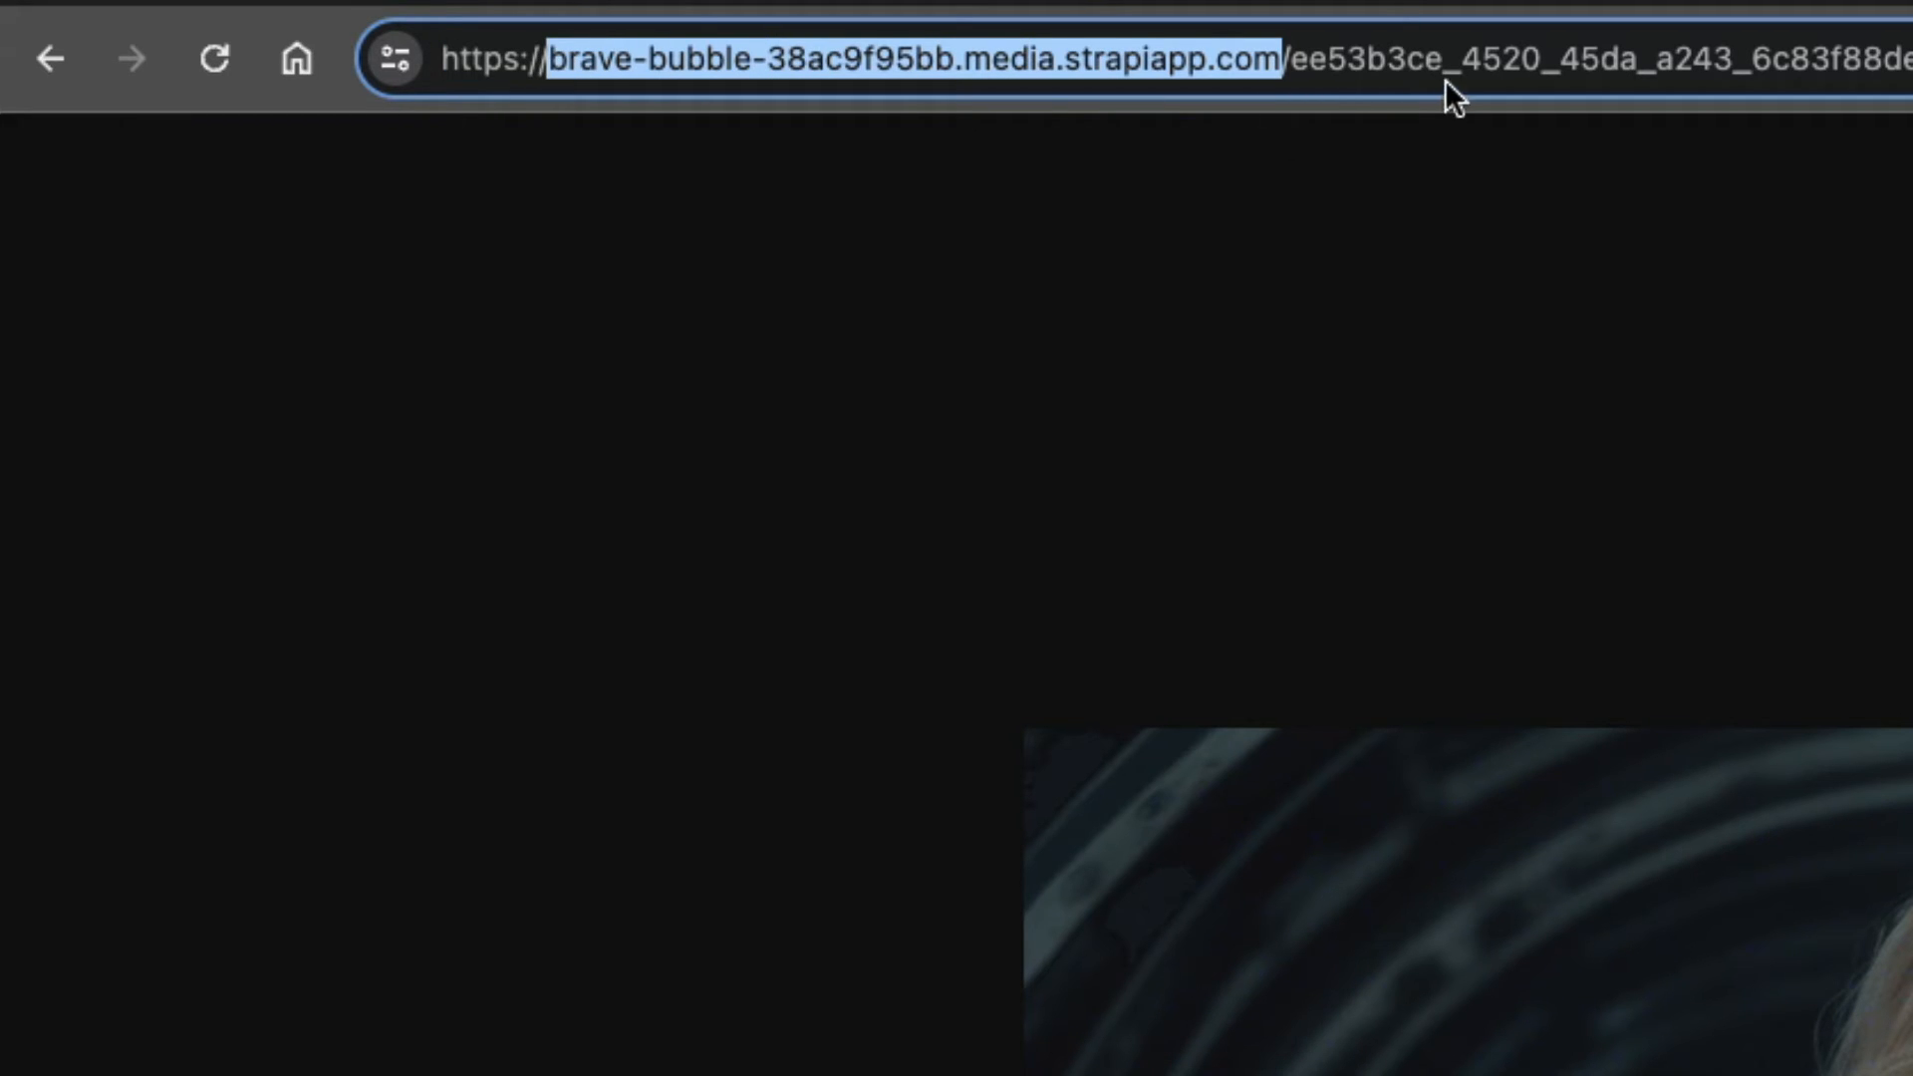
pyautogui.moveTo(1833, 435)
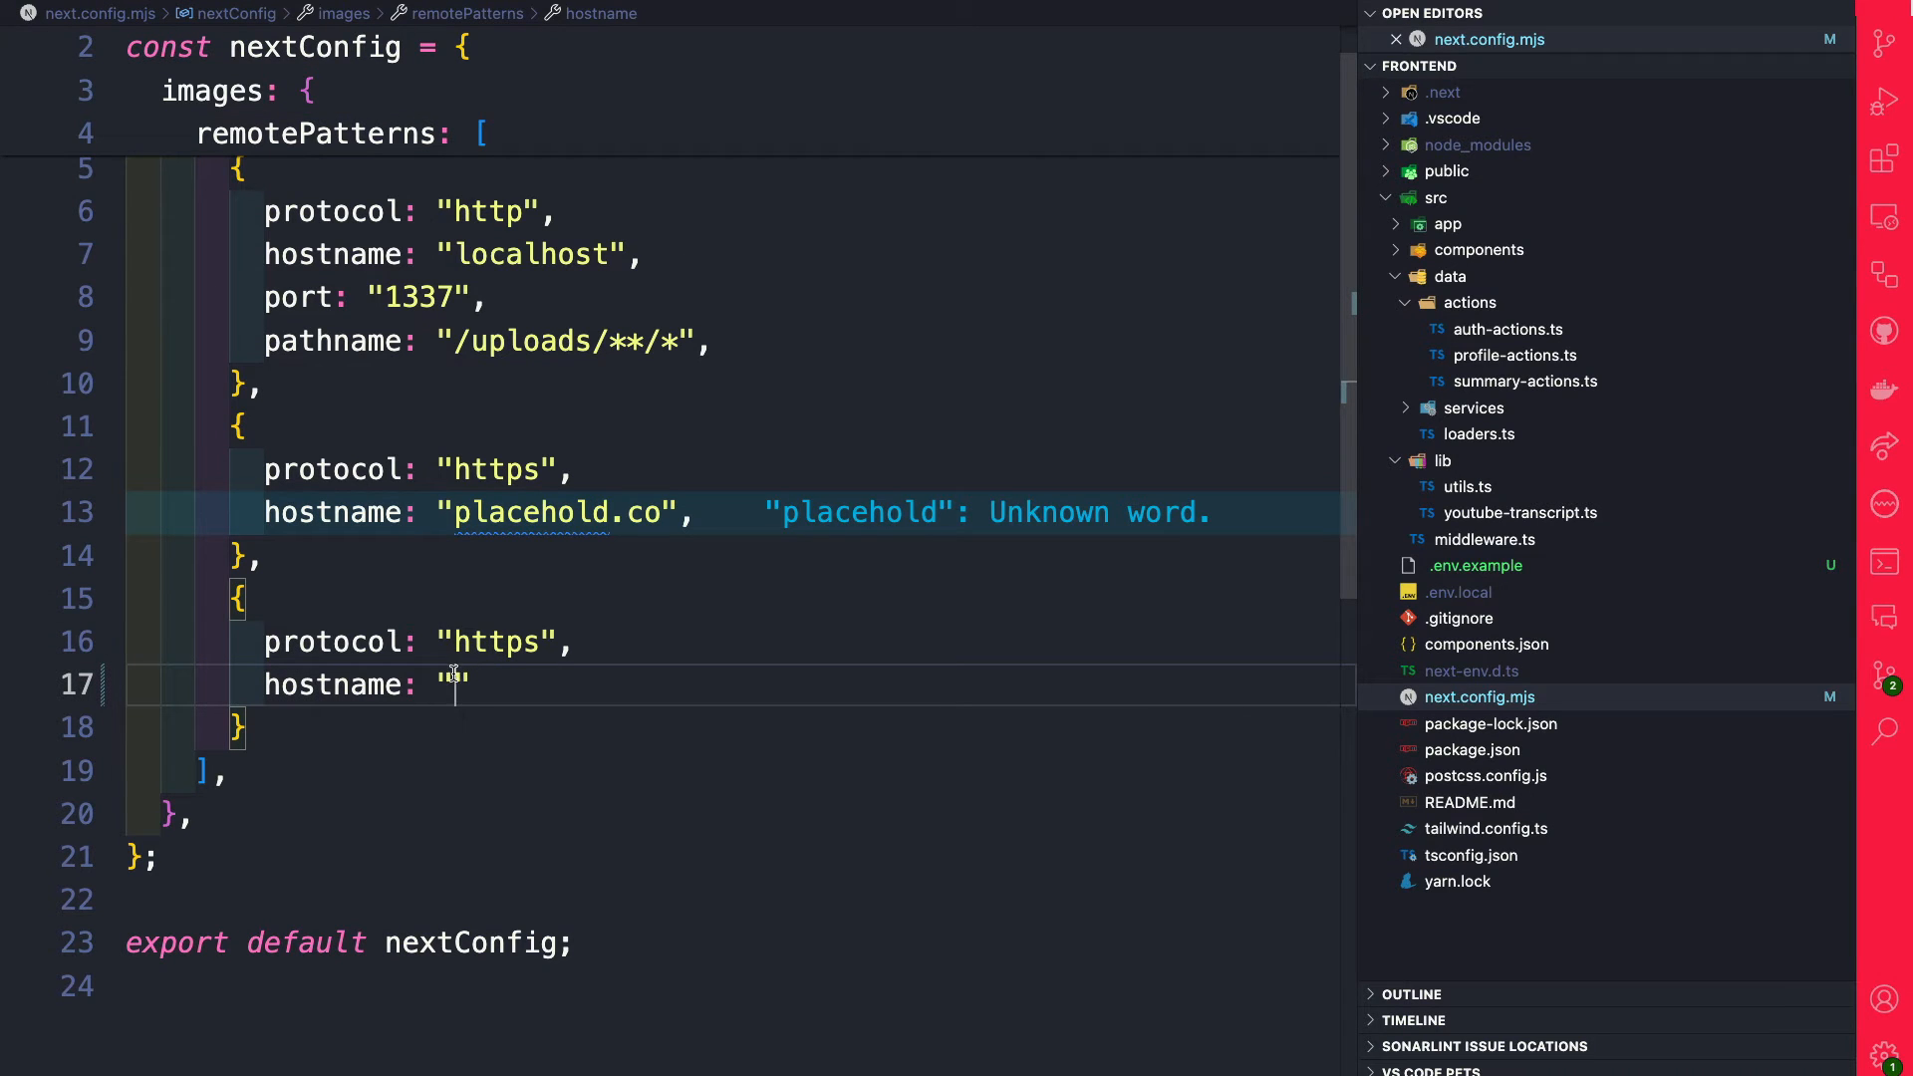
# Step: Set the new pattern's hostname to brave-bubble-38ac9f95bb.media.strapiapp.com
pyautogui.write('brave-bubble-38ac9f95bb.media.strapiapp.com')
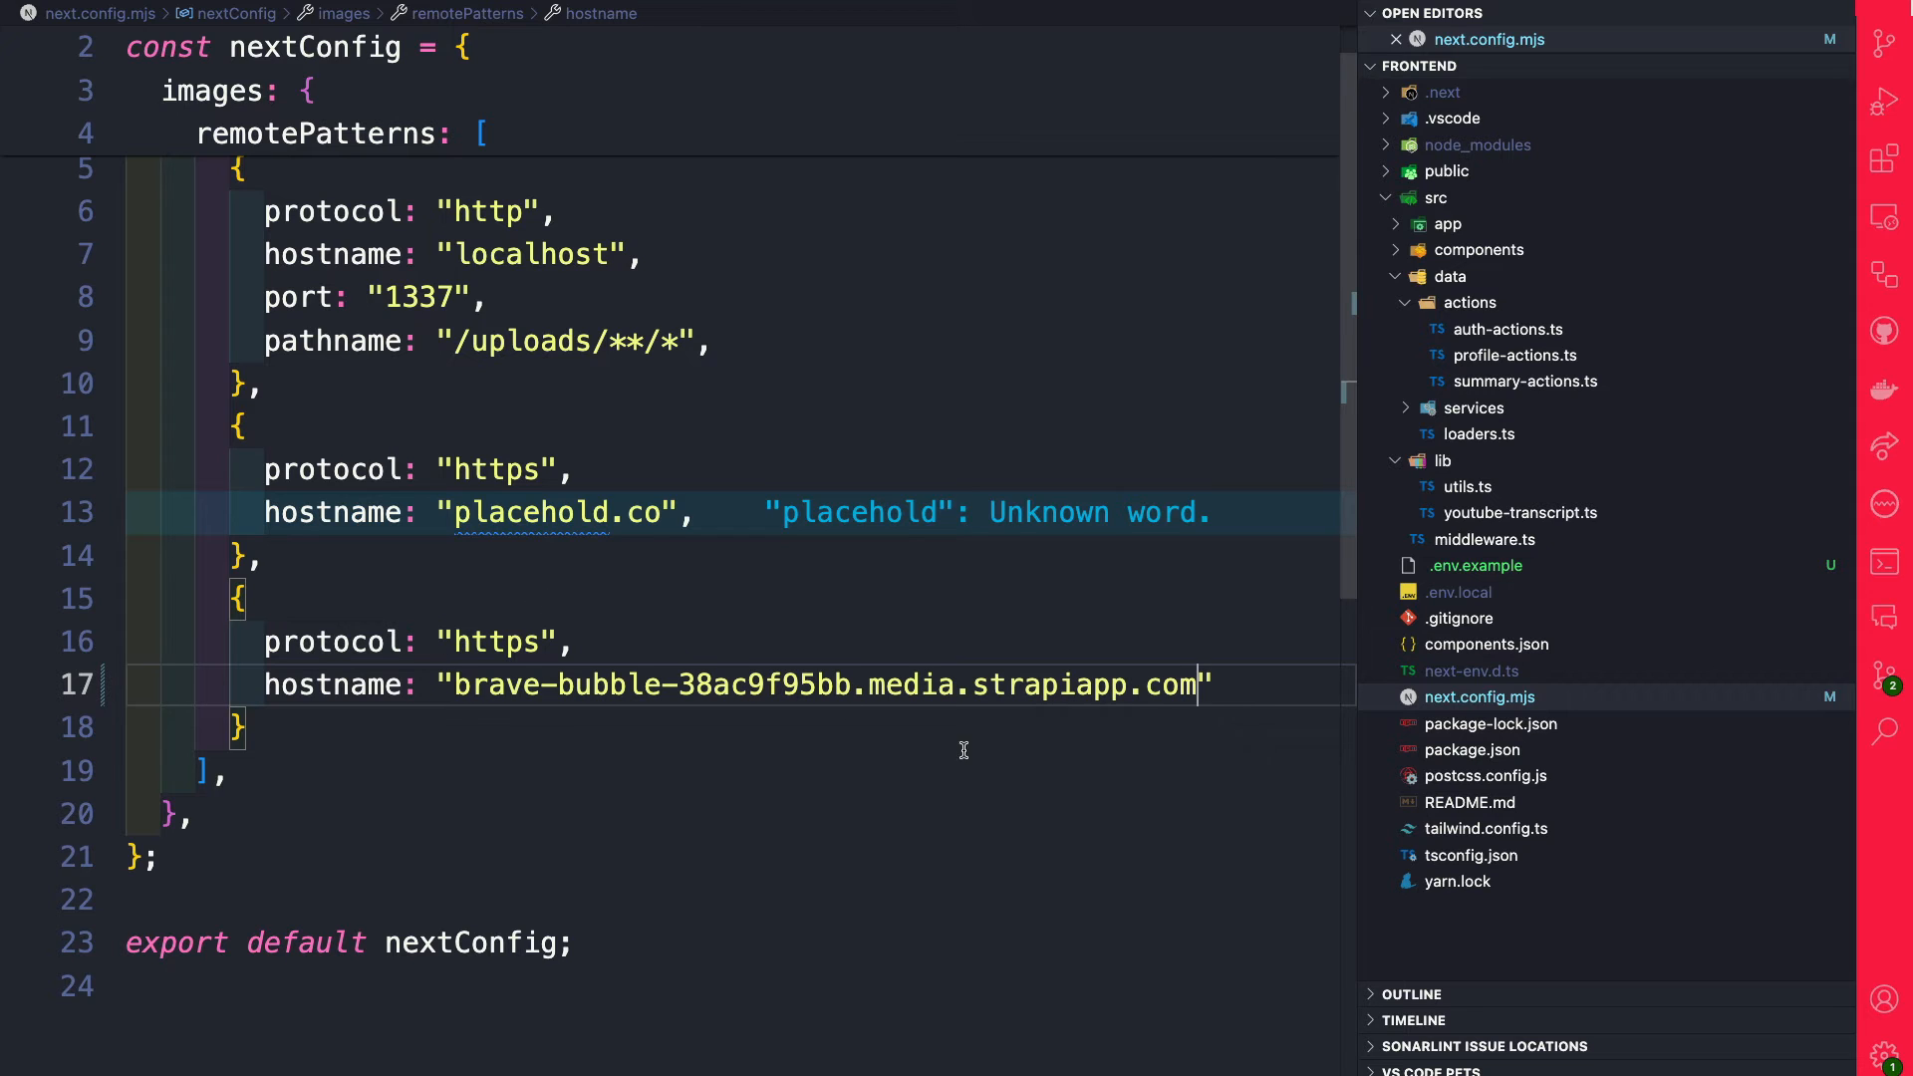
pyautogui.moveTo(1154, 765)
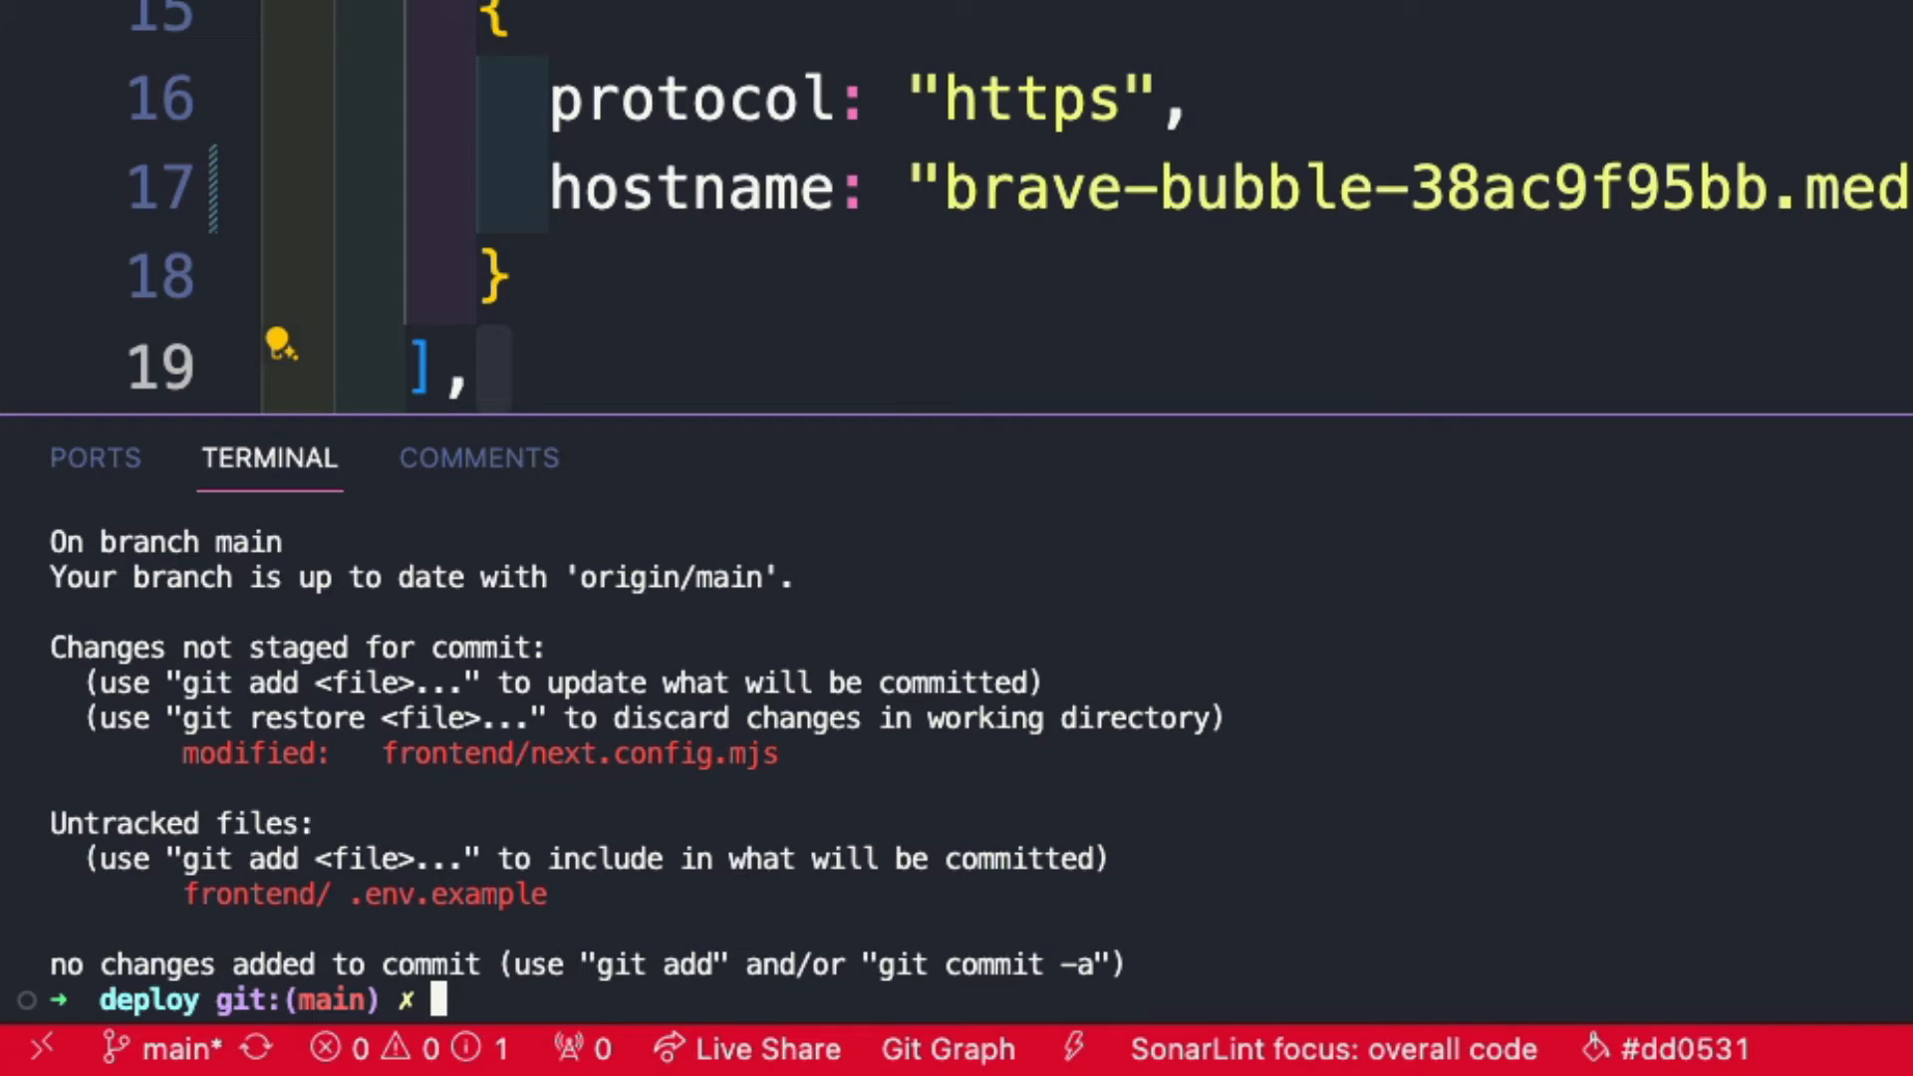
# Step: Commit the config changes as "updated config" and push them to GitHub
pyautogui.write('git comm')
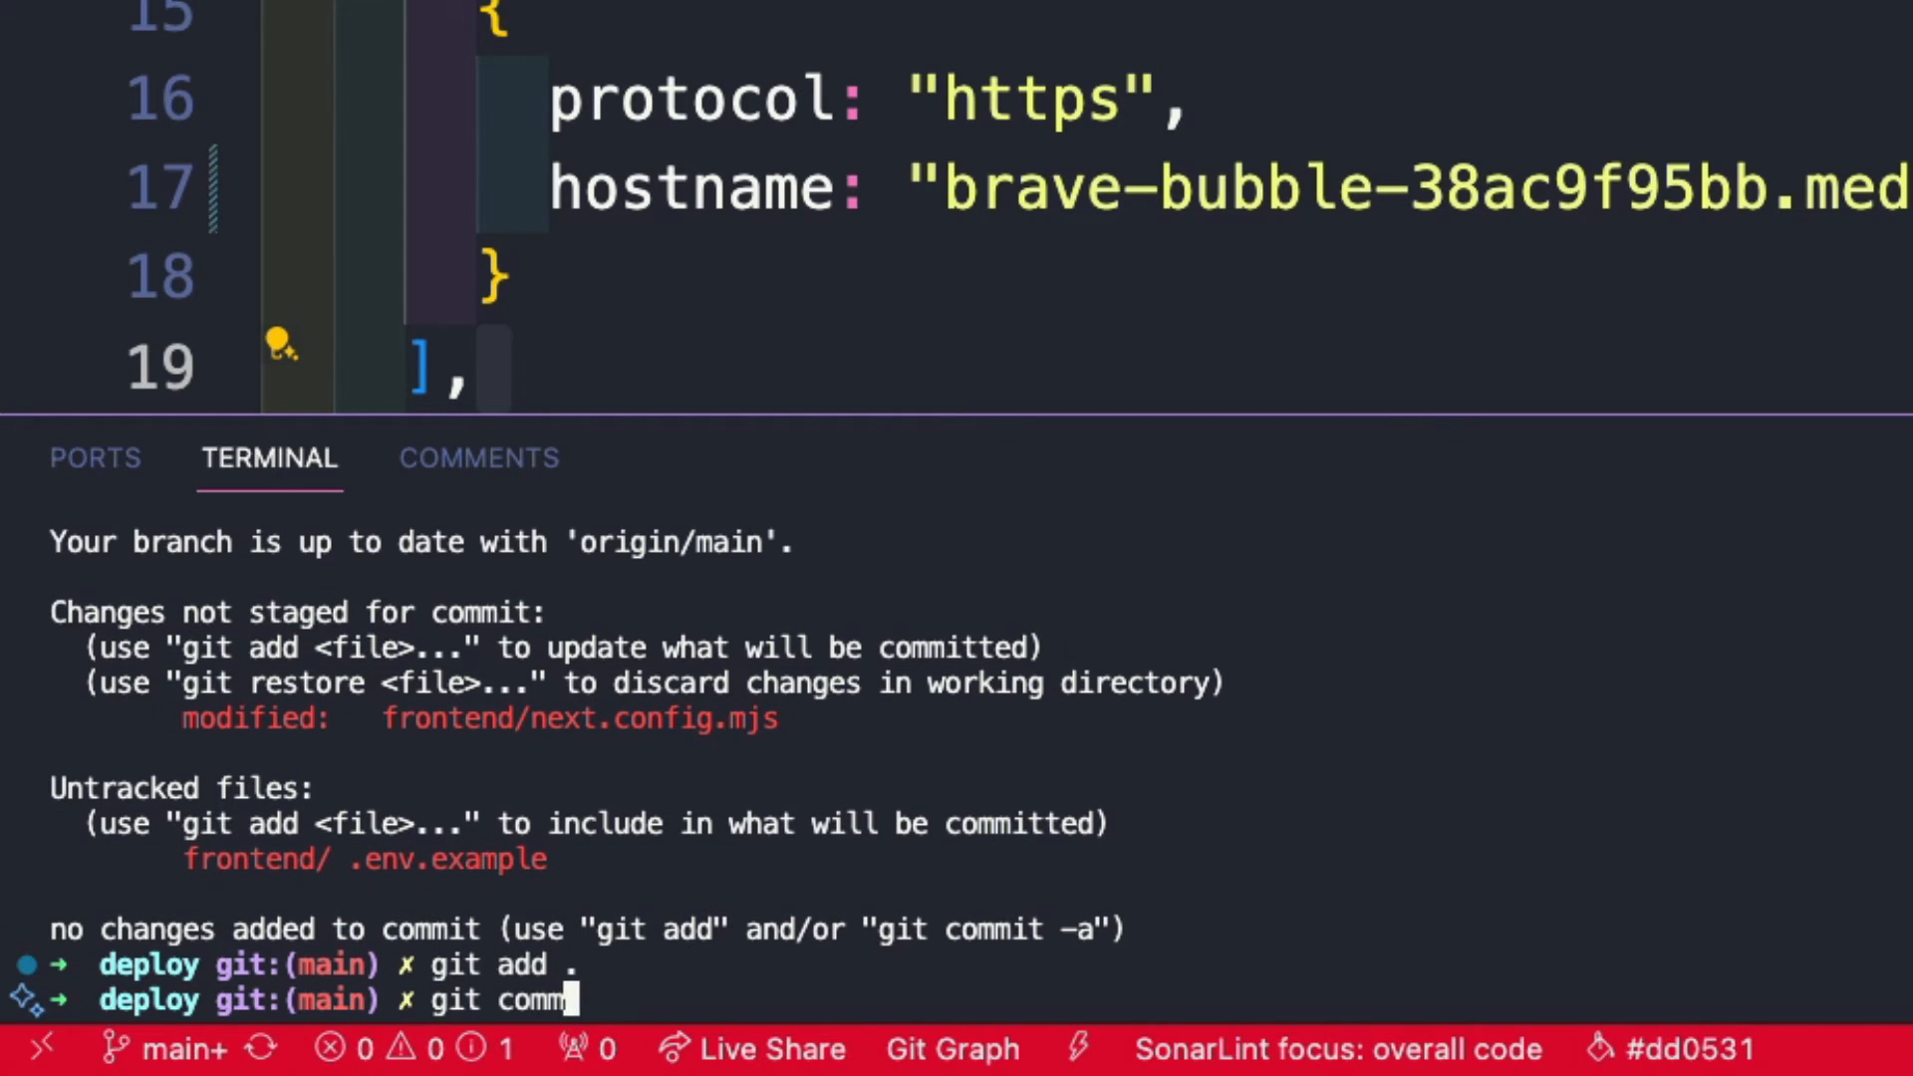
pyautogui.write('it -m')
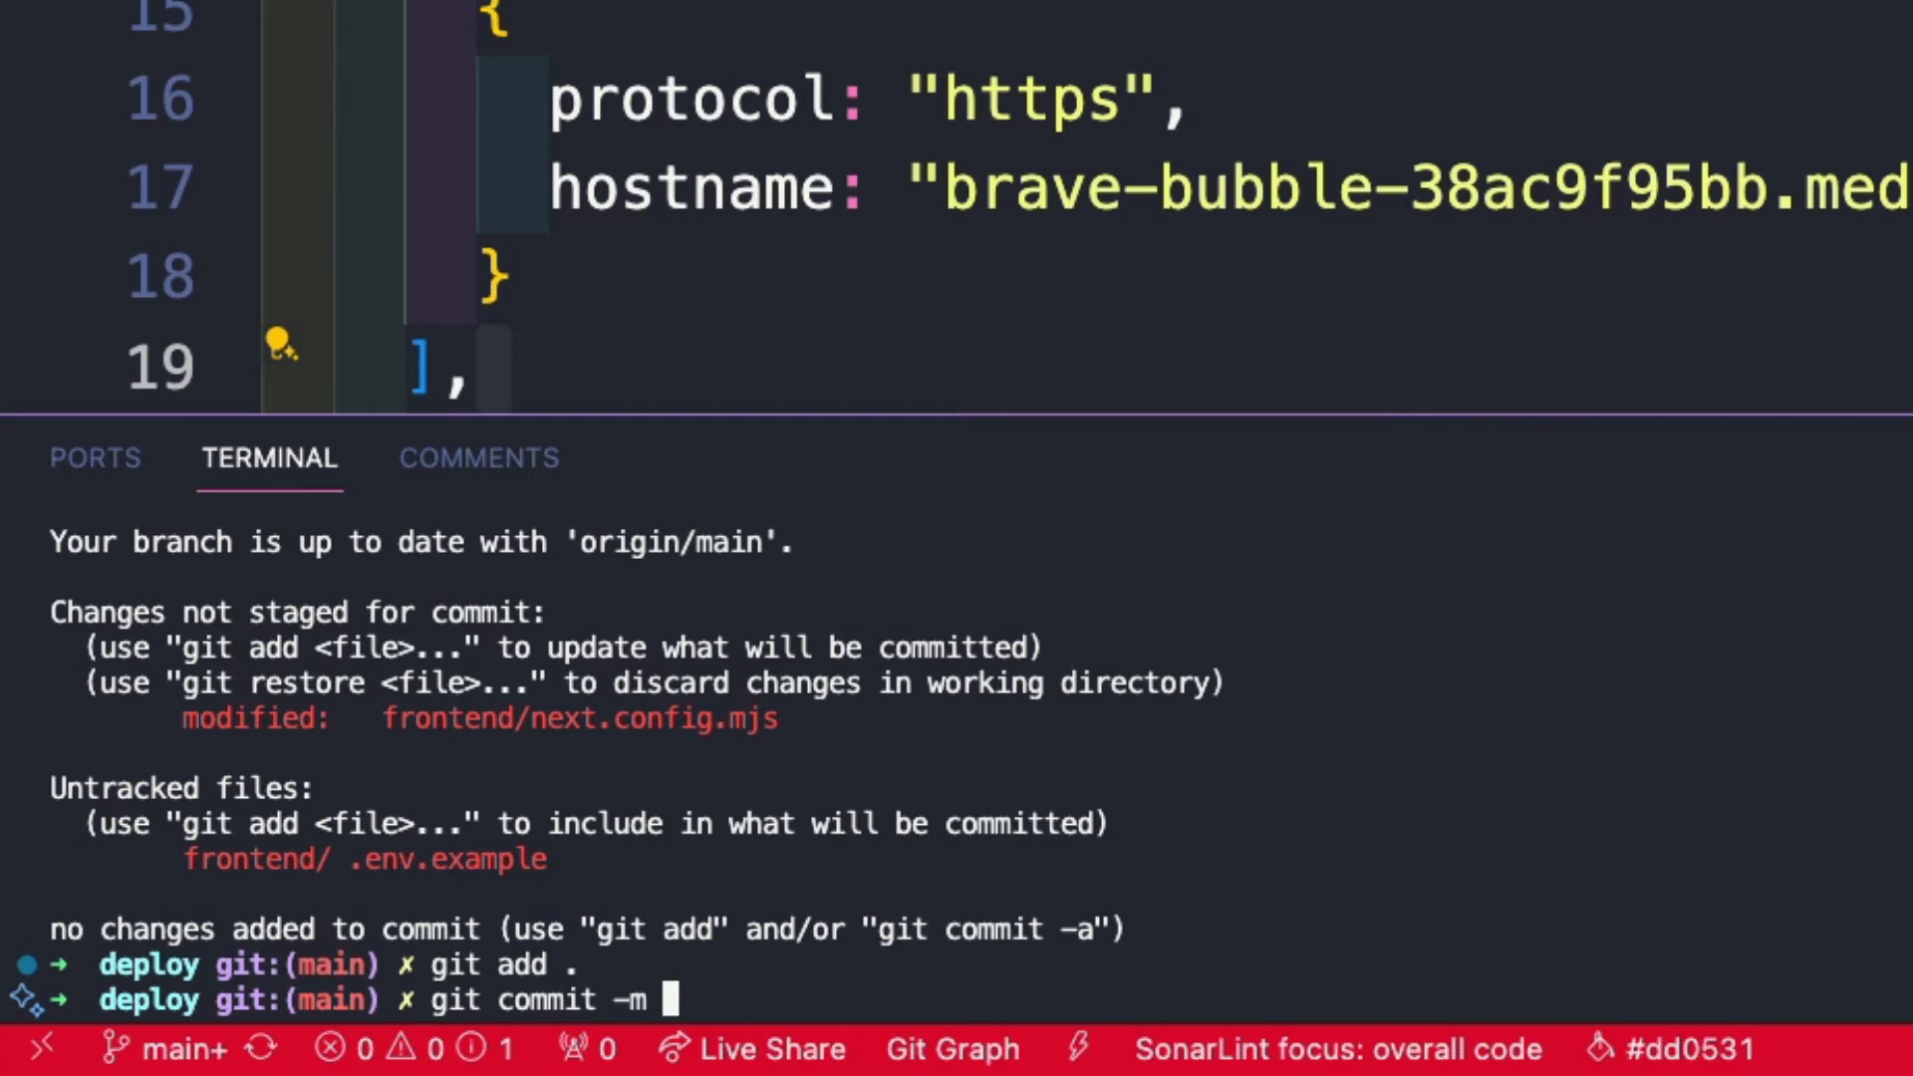
pyautogui.write('"updated confige')
pyautogui.write('git')
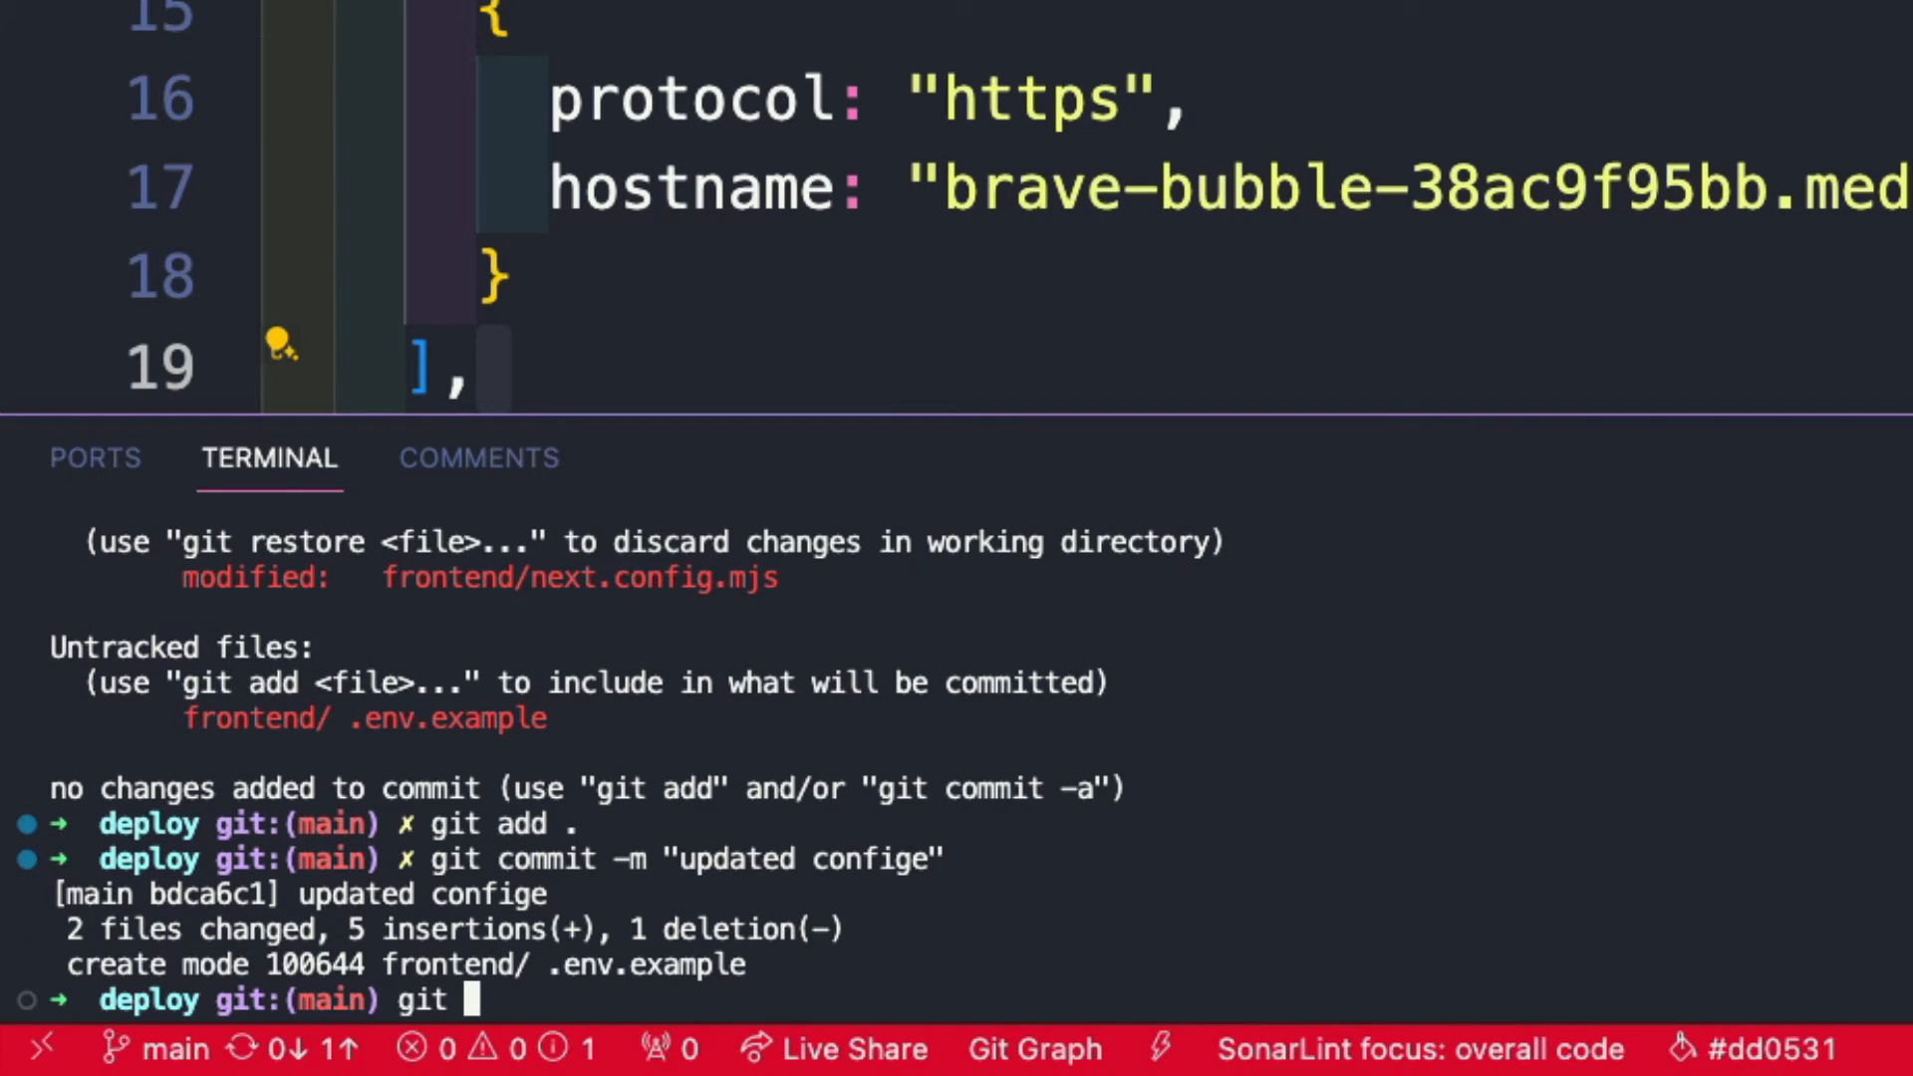
pyautogui.write('push')
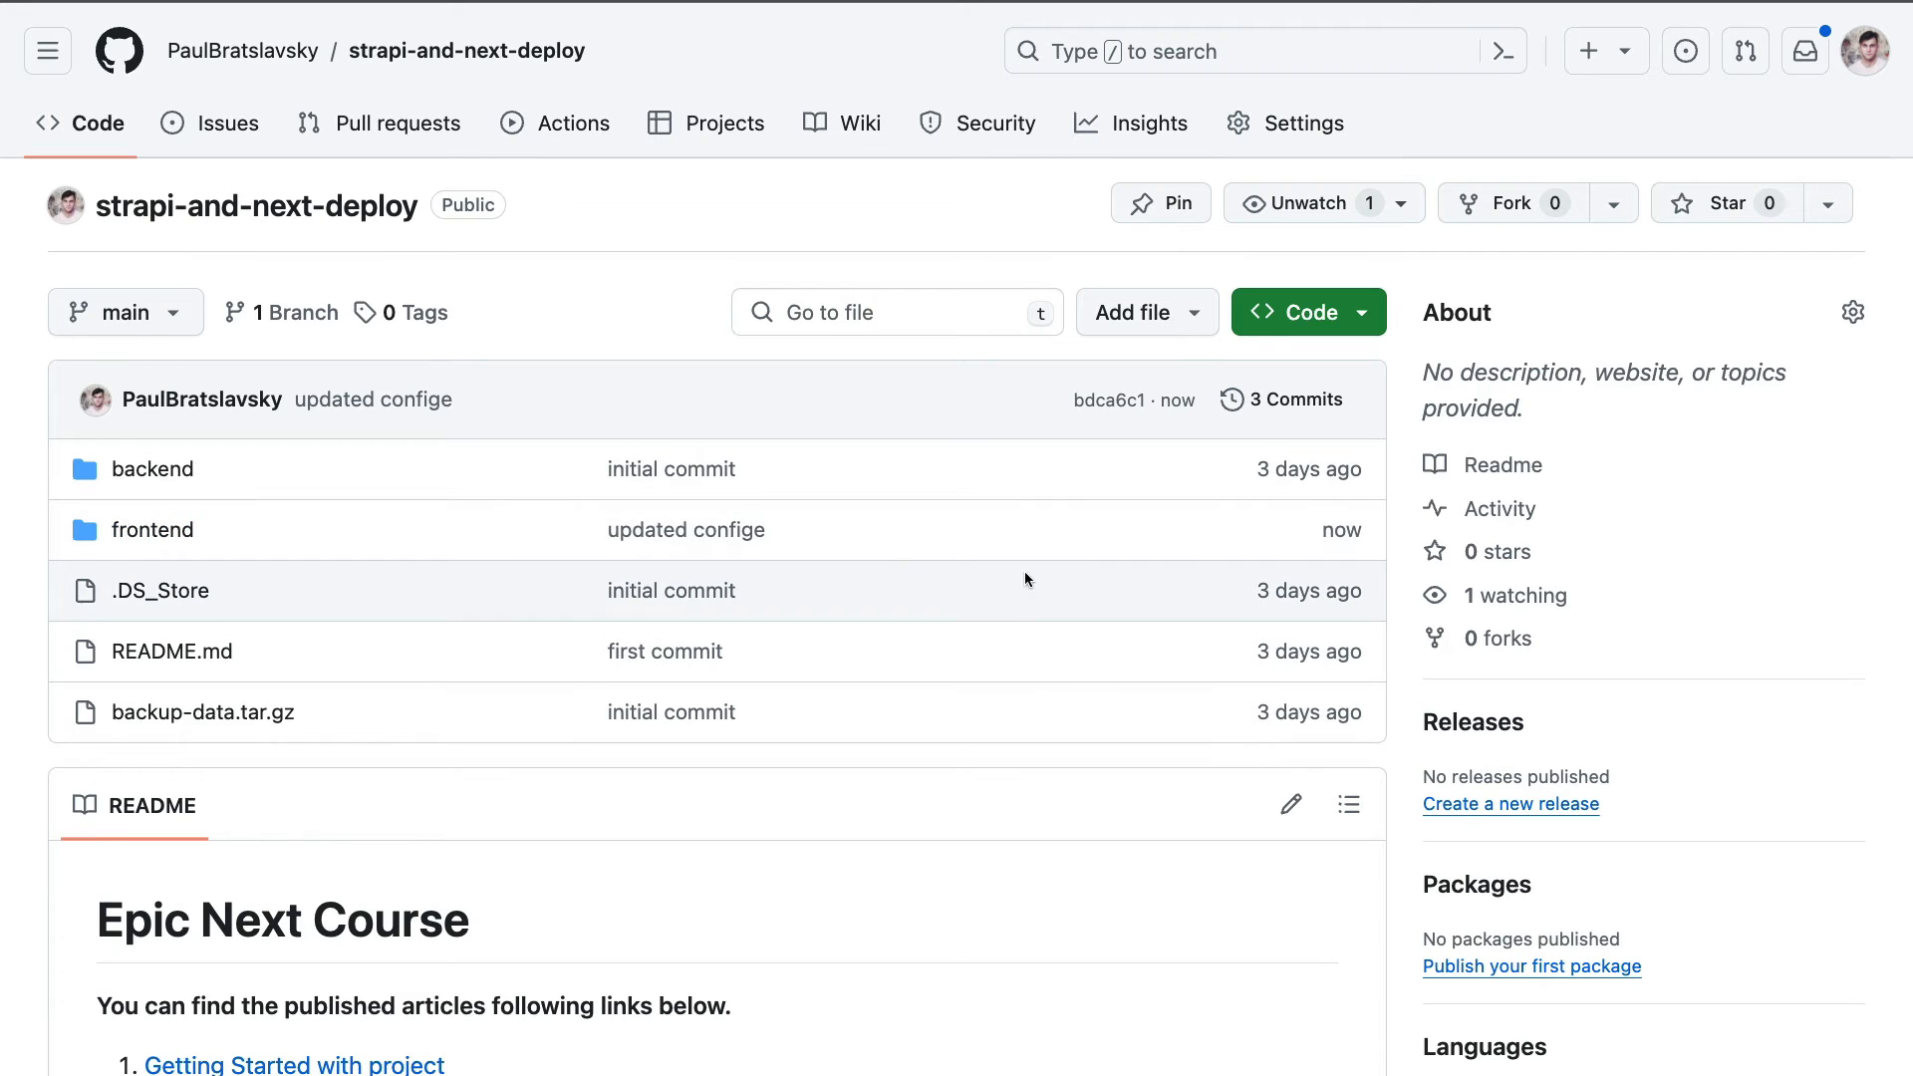
pyautogui.moveTo(151, 530)
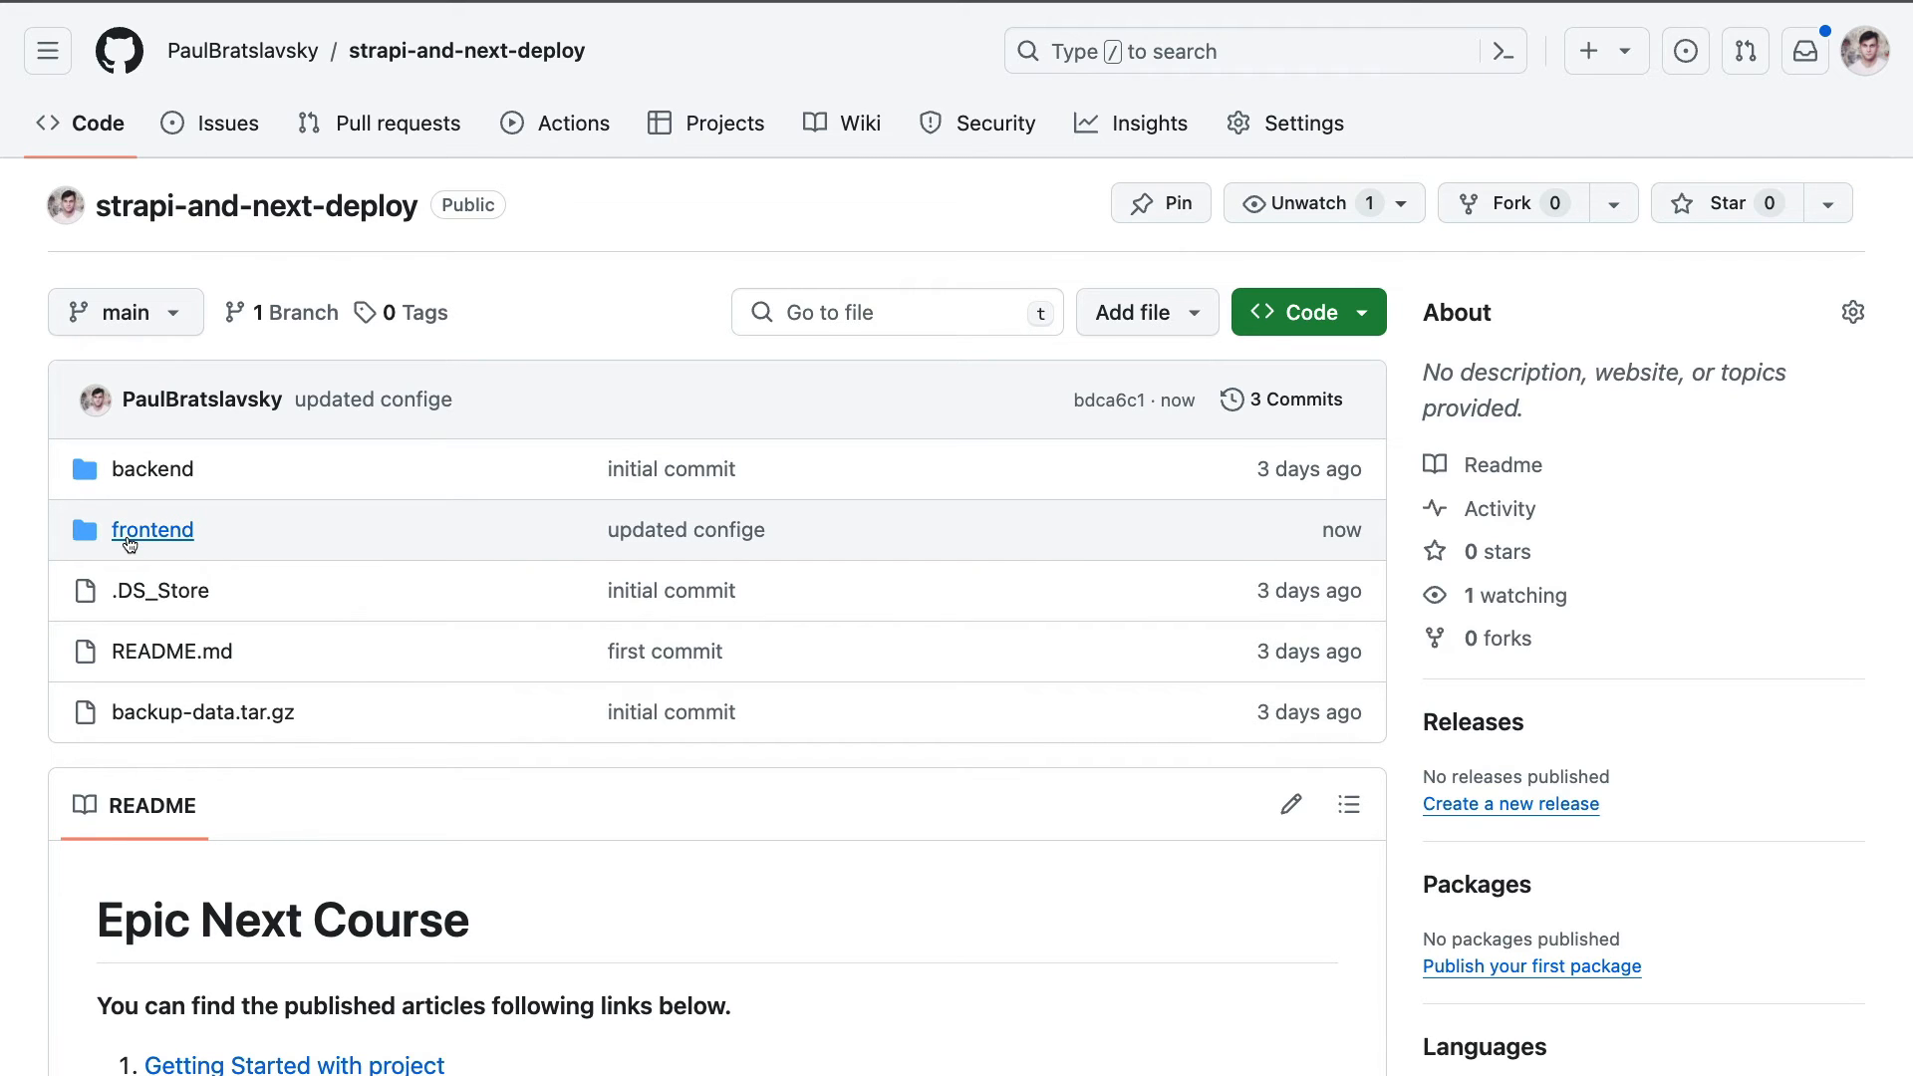
pyautogui.moveTo(153, 530)
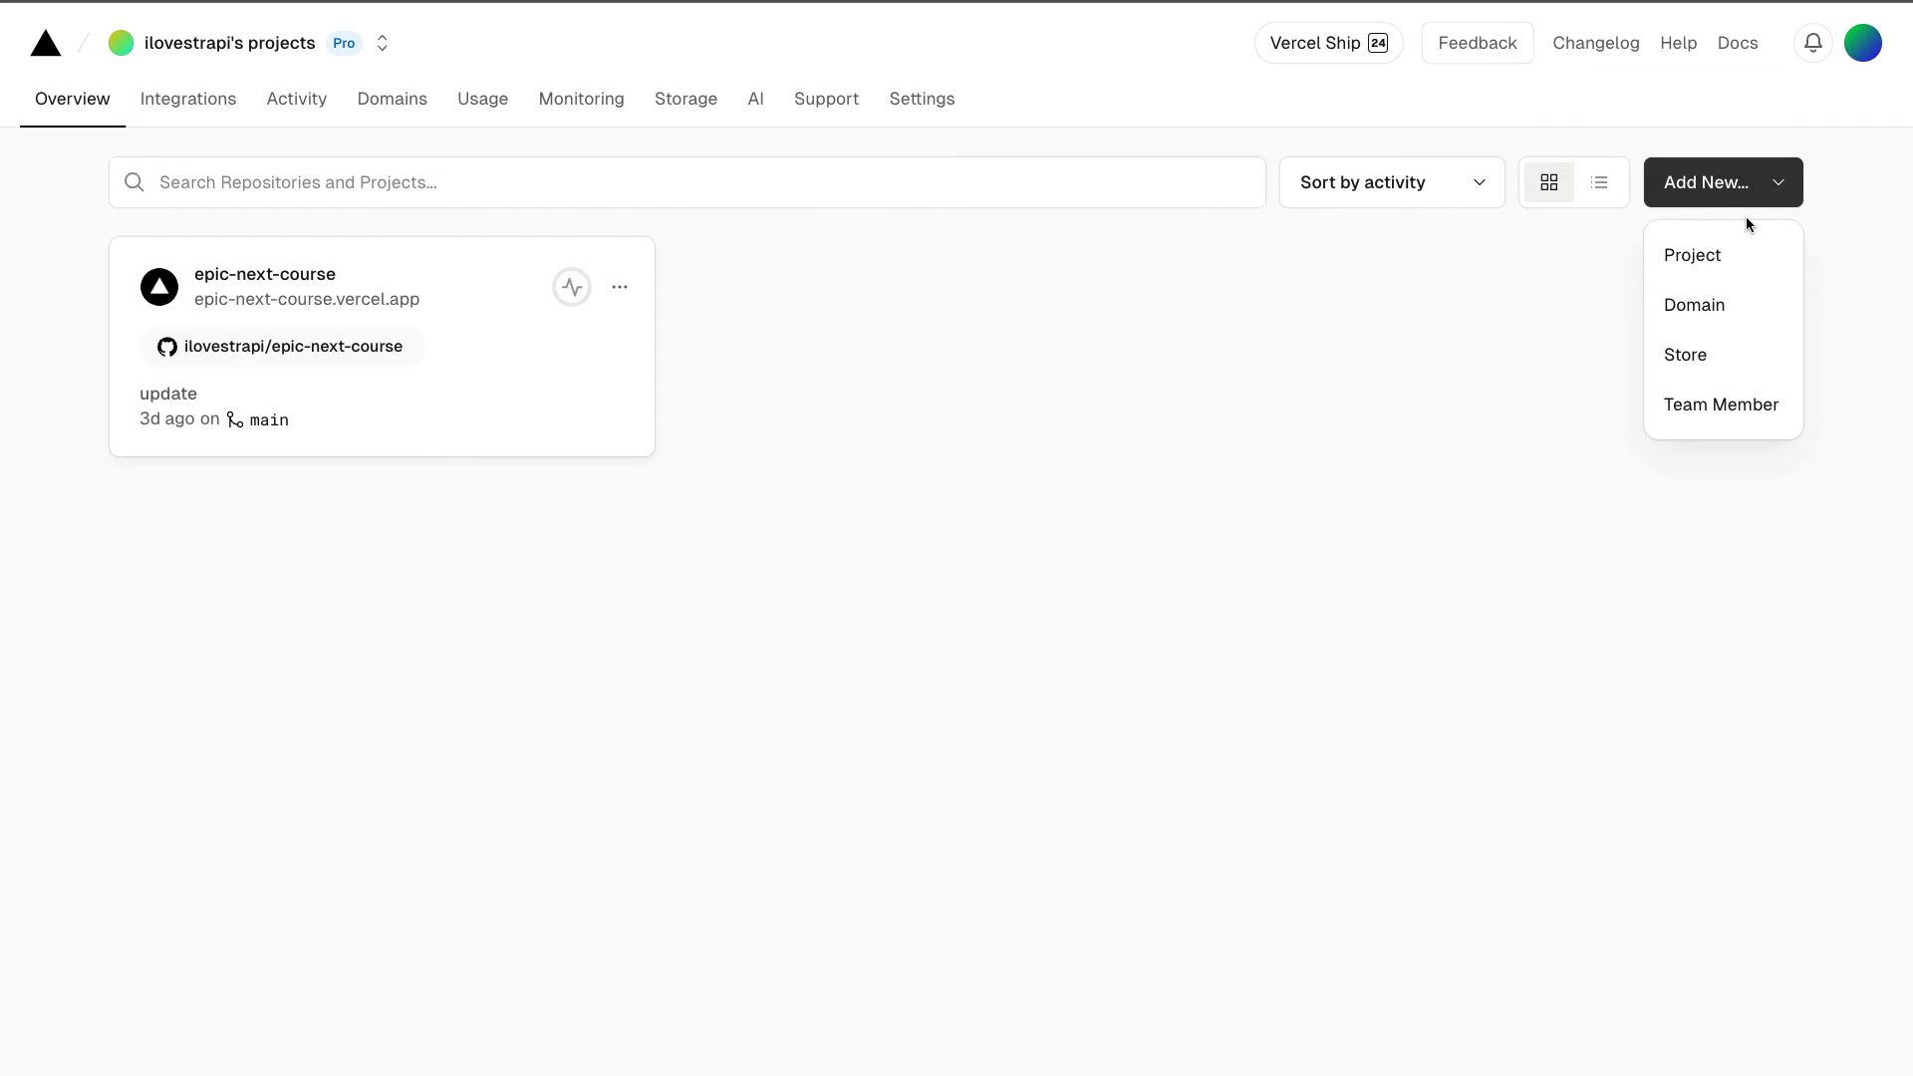
# Step: Import the strapi-and-next-deploy repository into a new Vercel project with frontend as root directory
pyautogui.click(1692, 255)
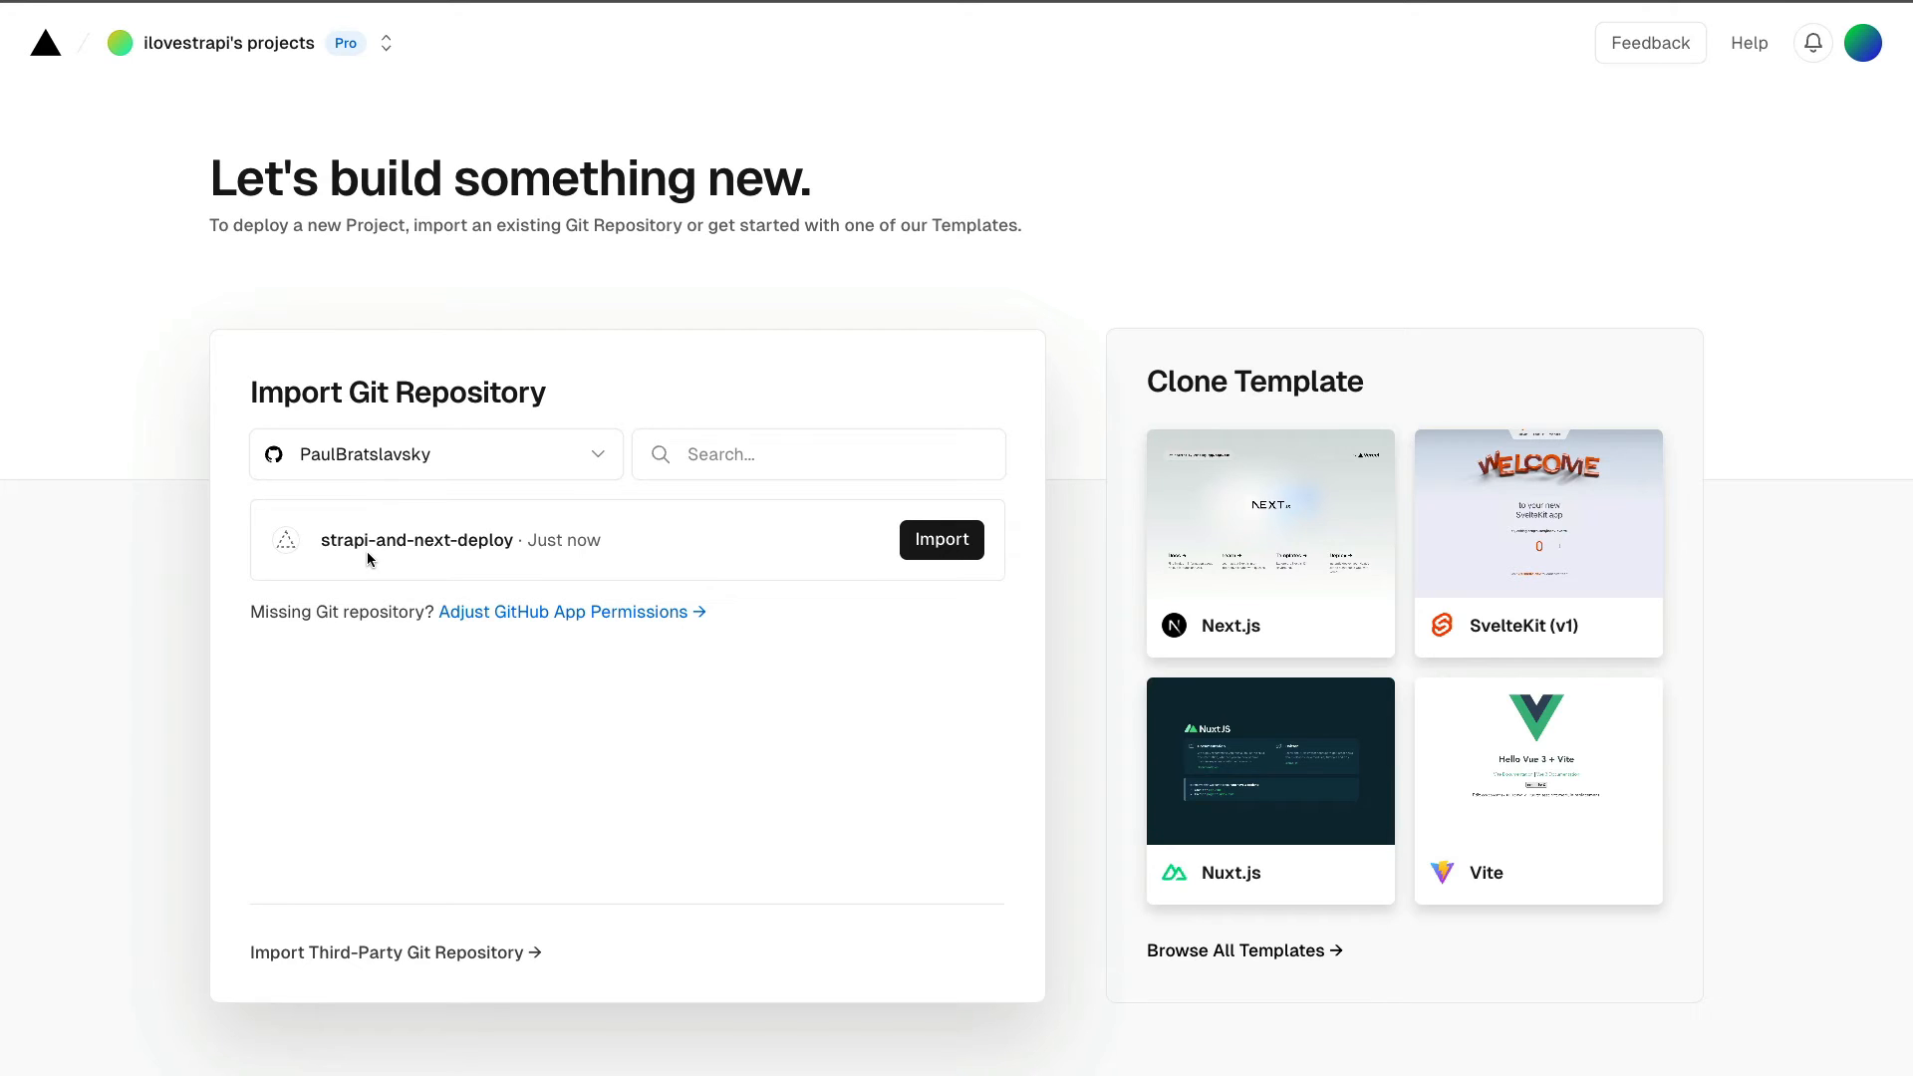
pyautogui.click(940, 540)
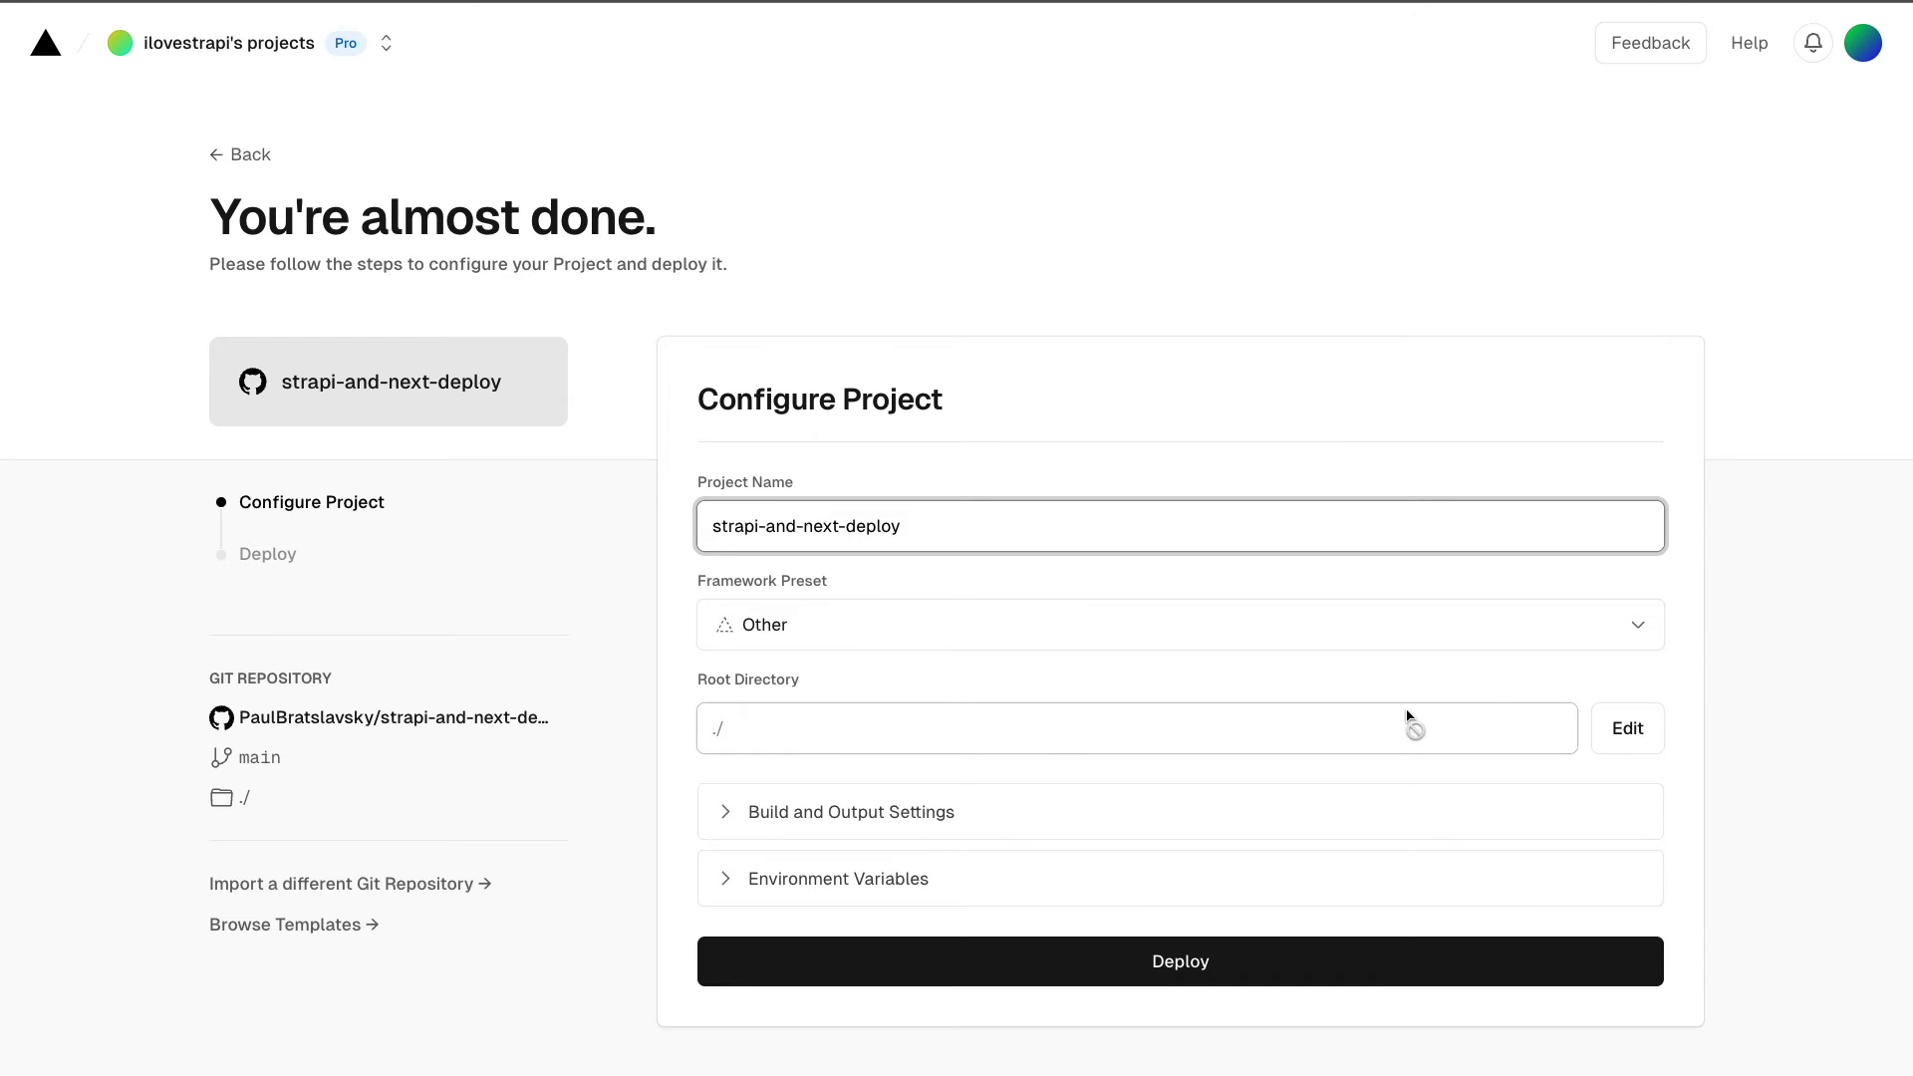
pyautogui.click(1626, 730)
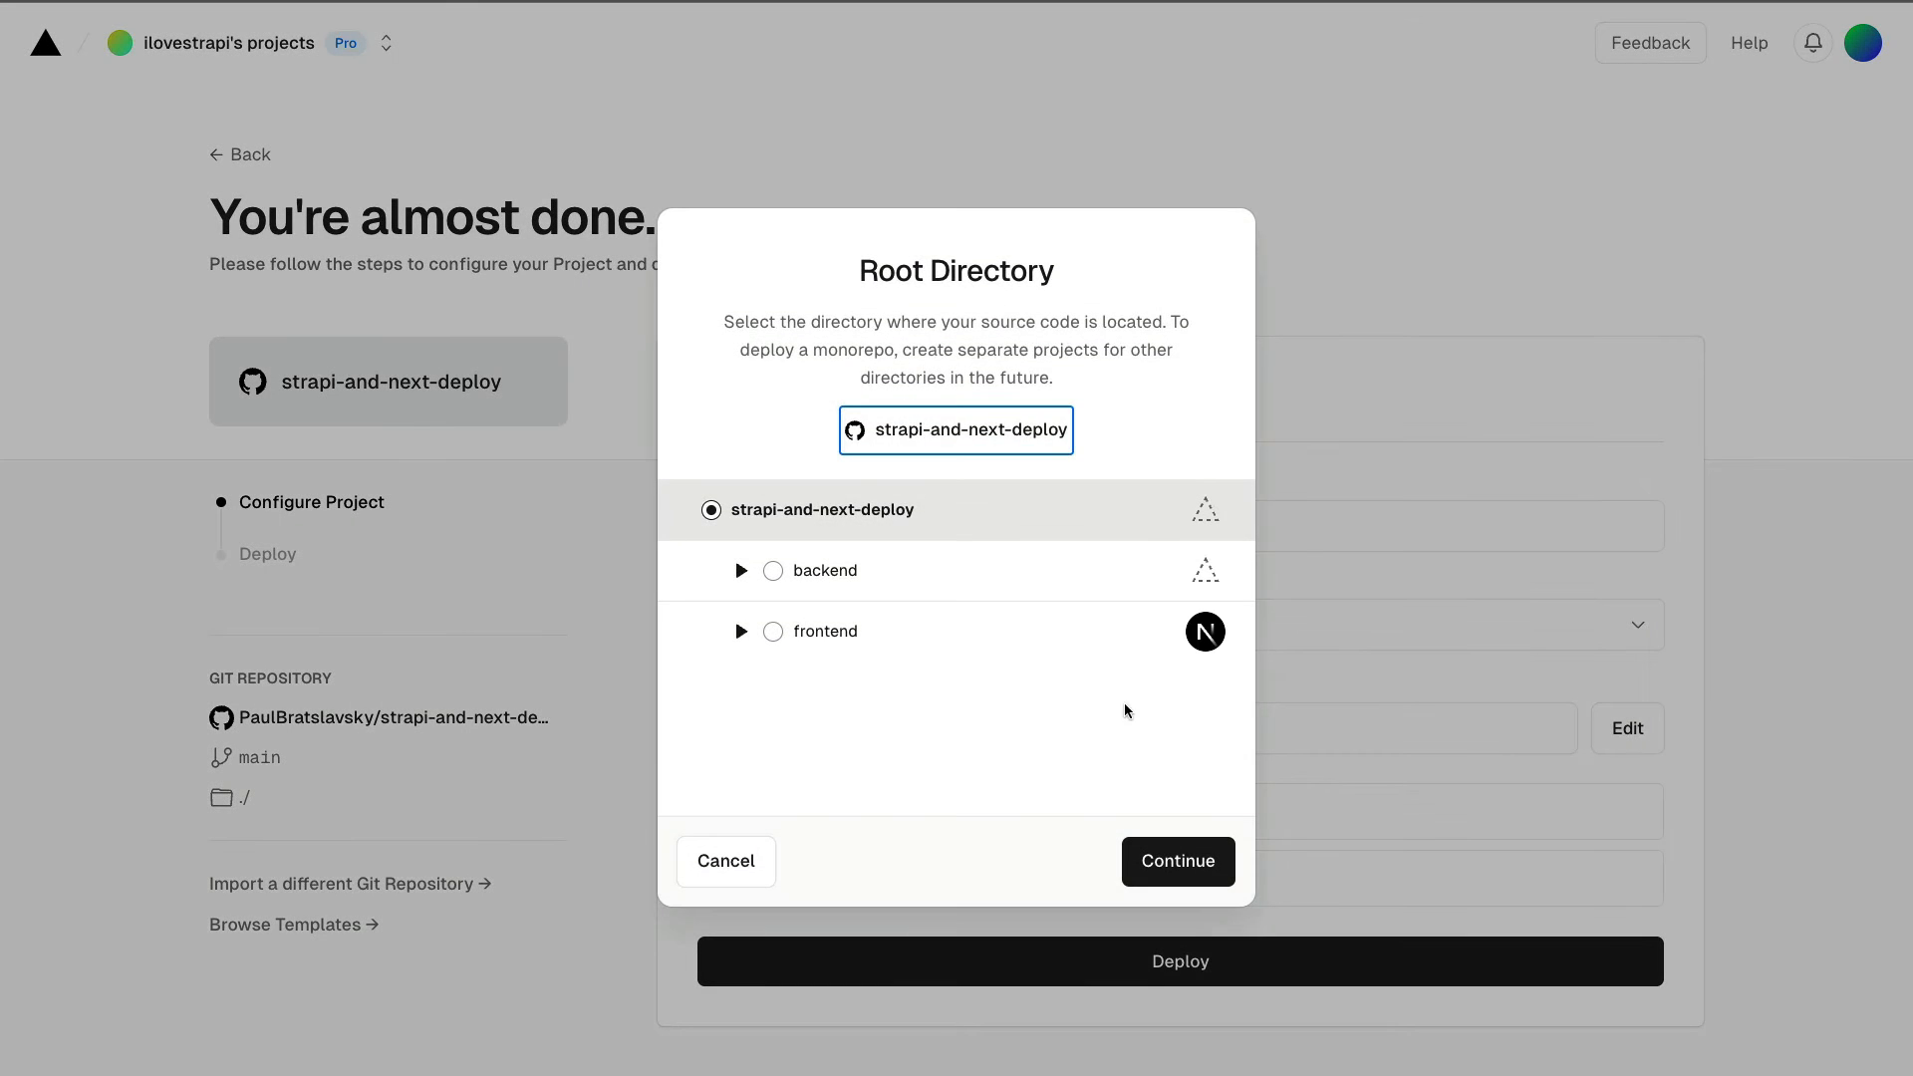
pyautogui.click(773, 632)
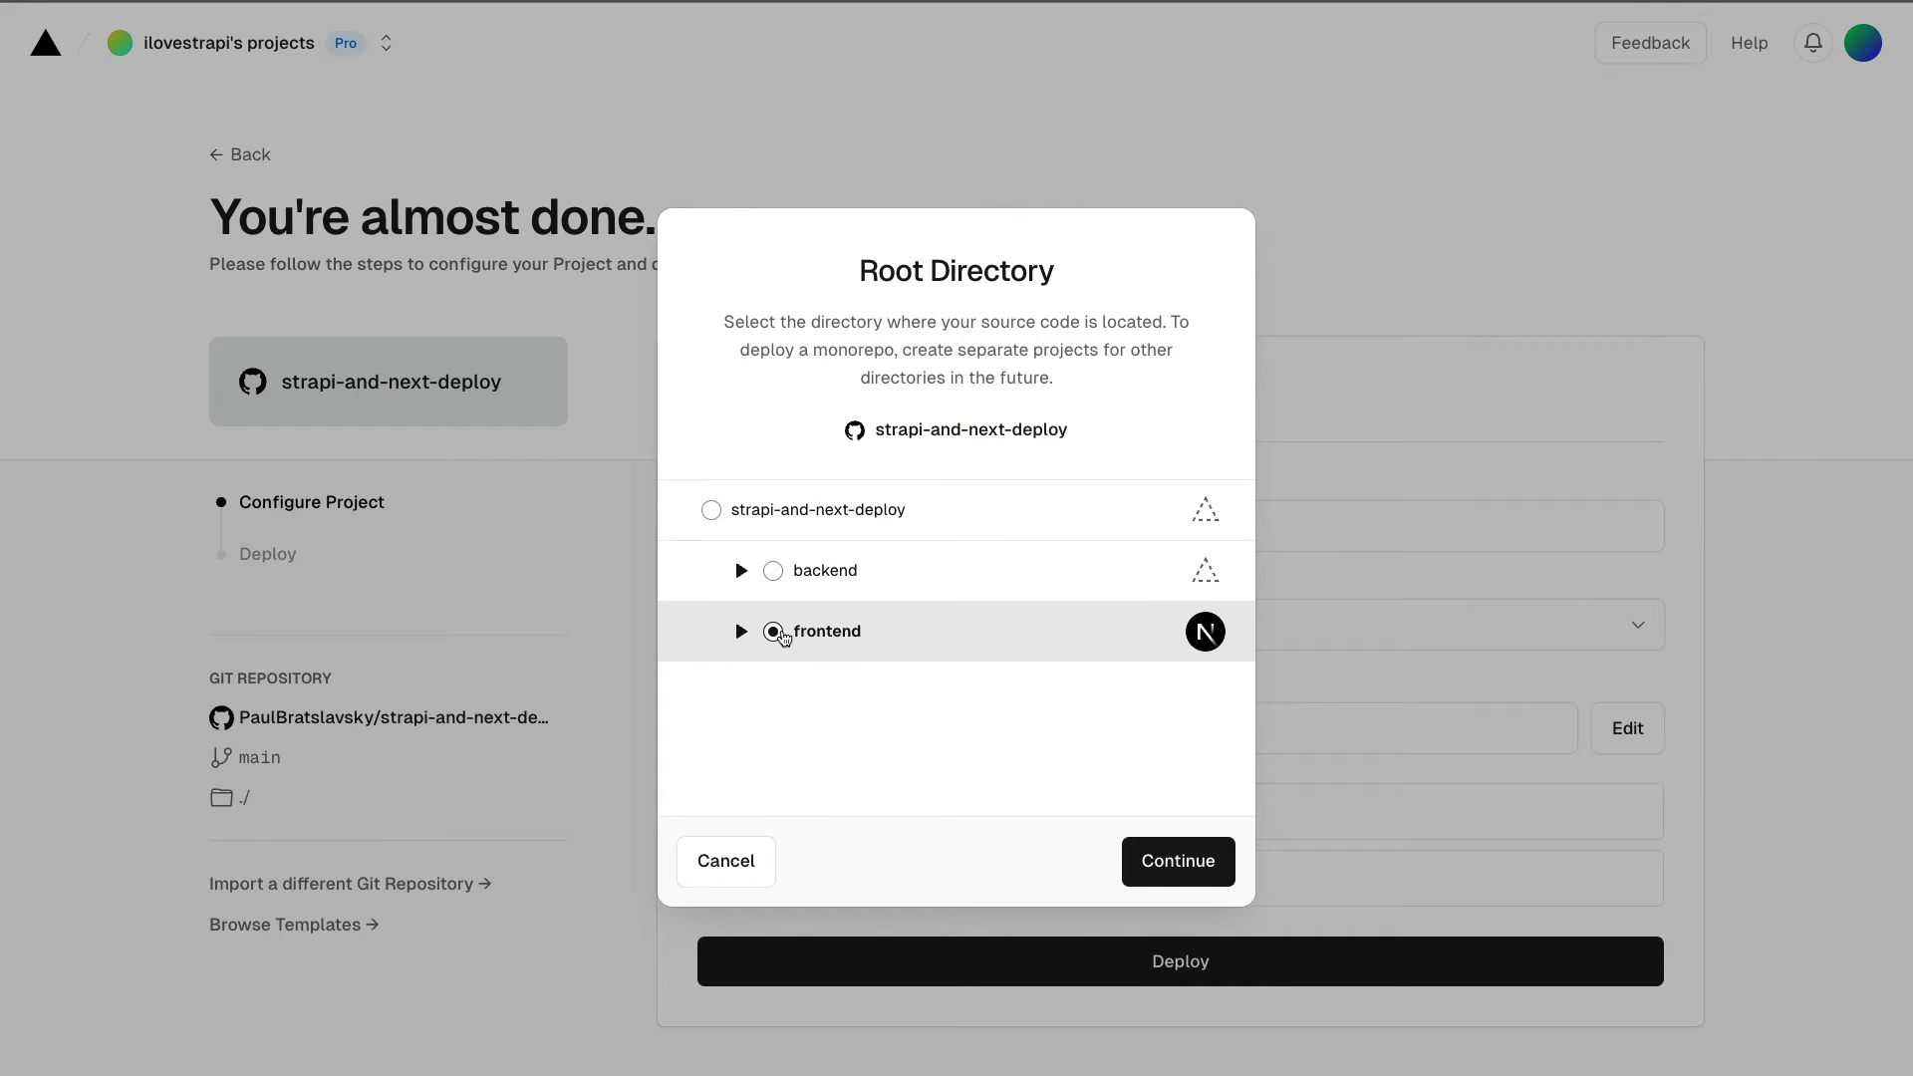
pyautogui.click(1176, 860)
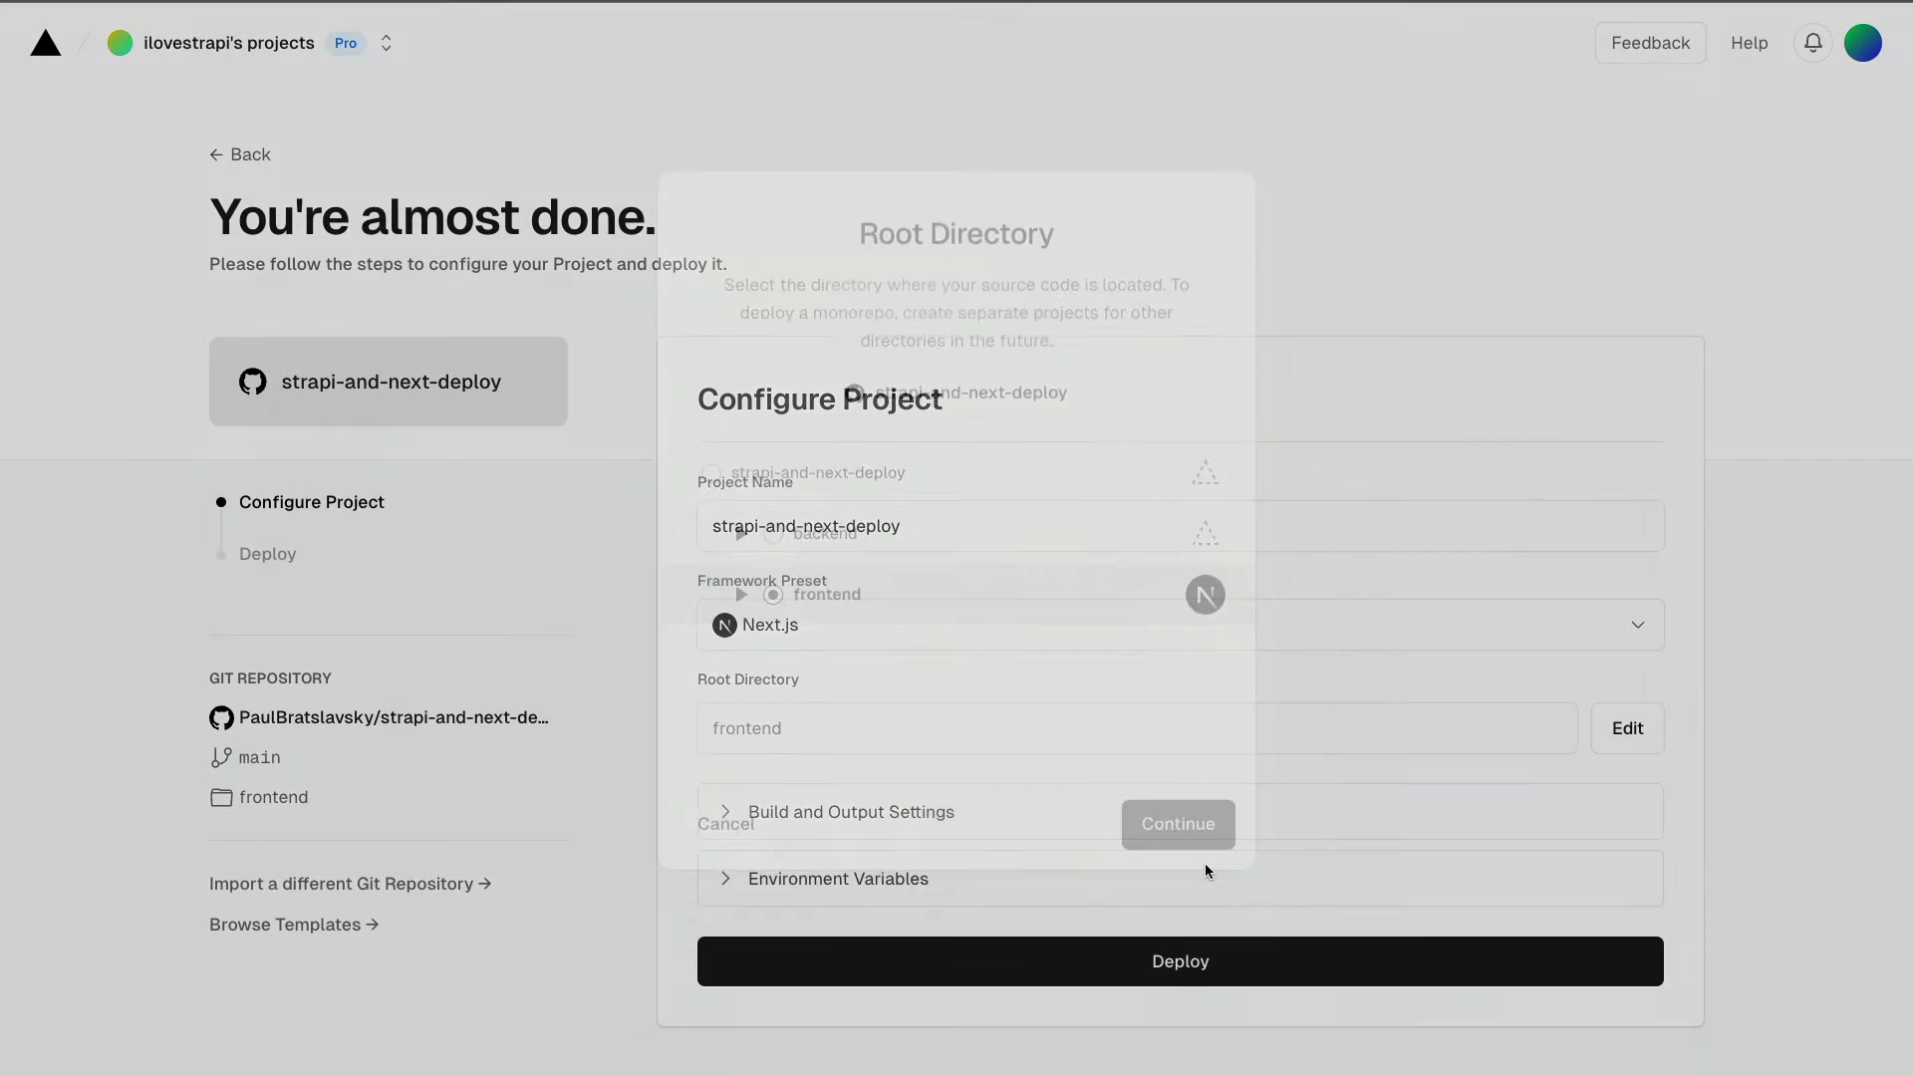
# Step: Continue with the Next.js preset and reopen .env.example for reference
pyautogui.click(1175, 823)
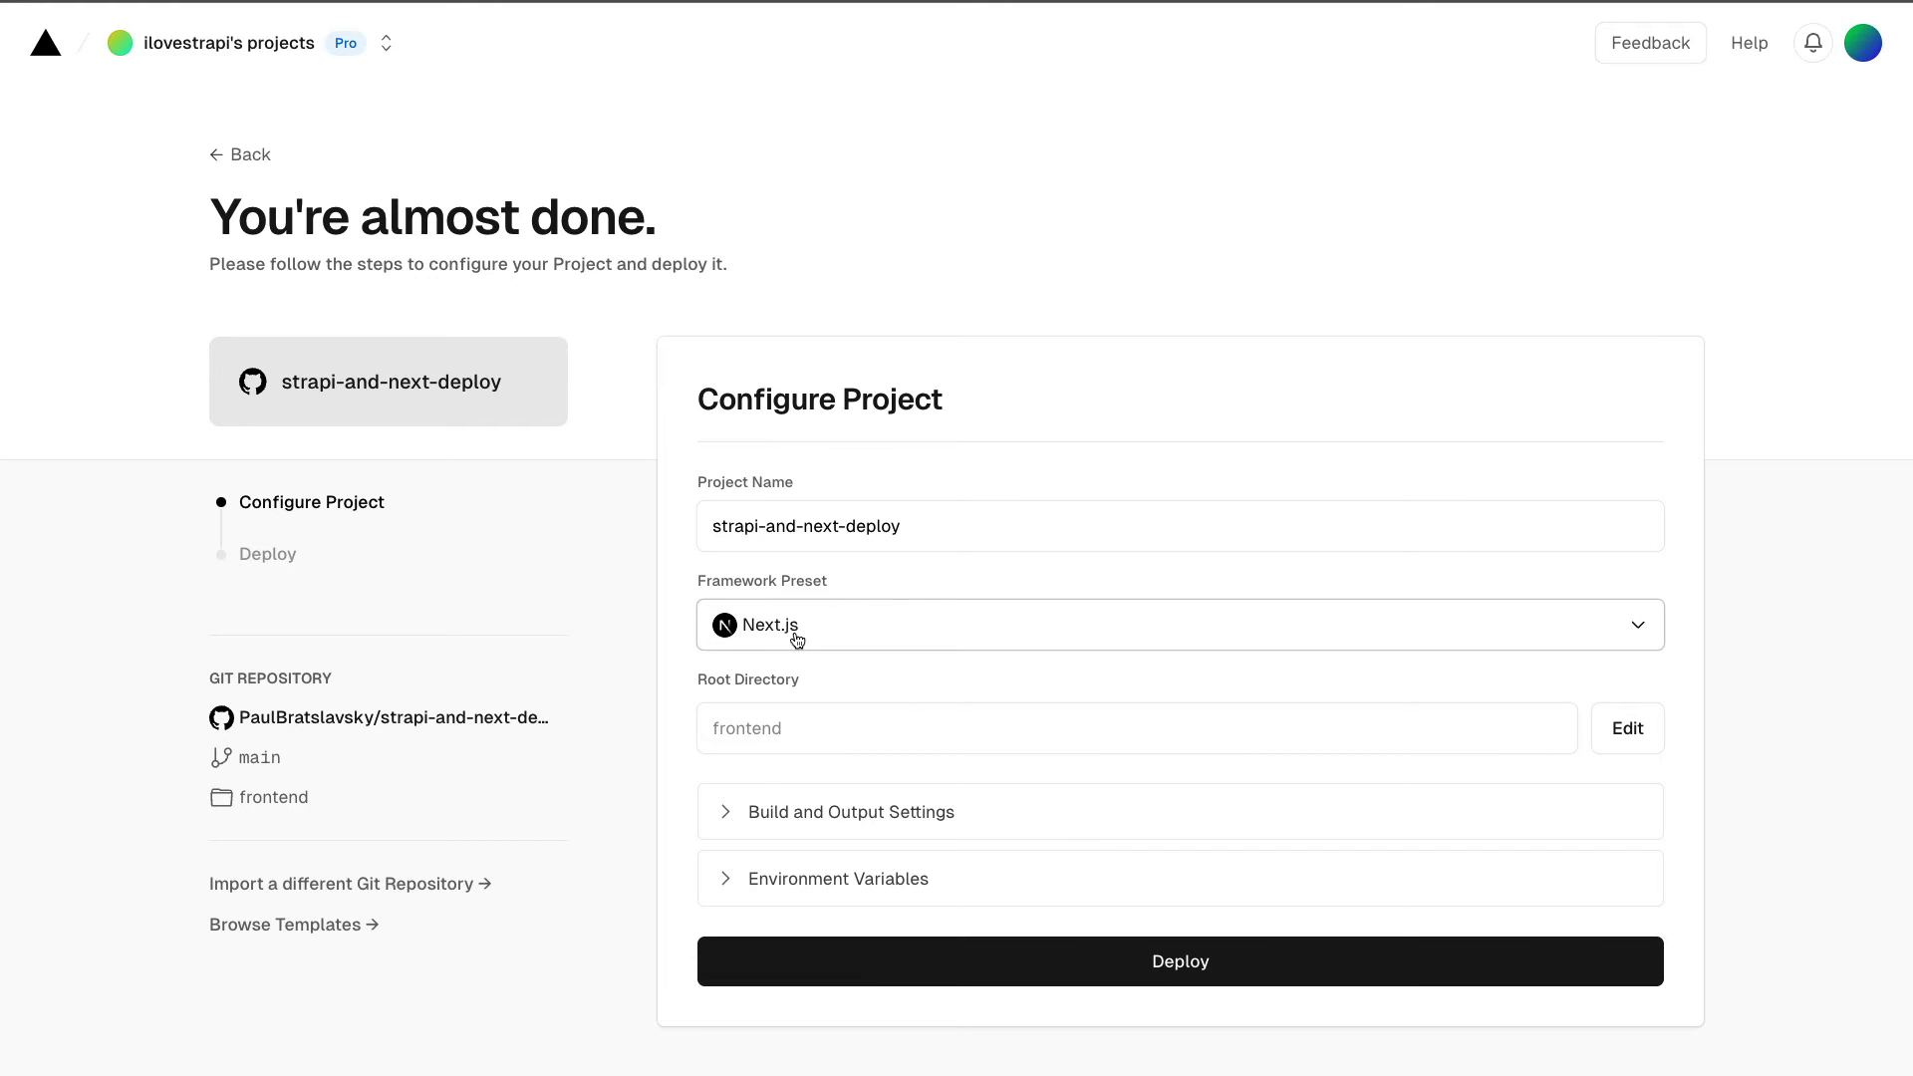
pyautogui.click(851, 877)
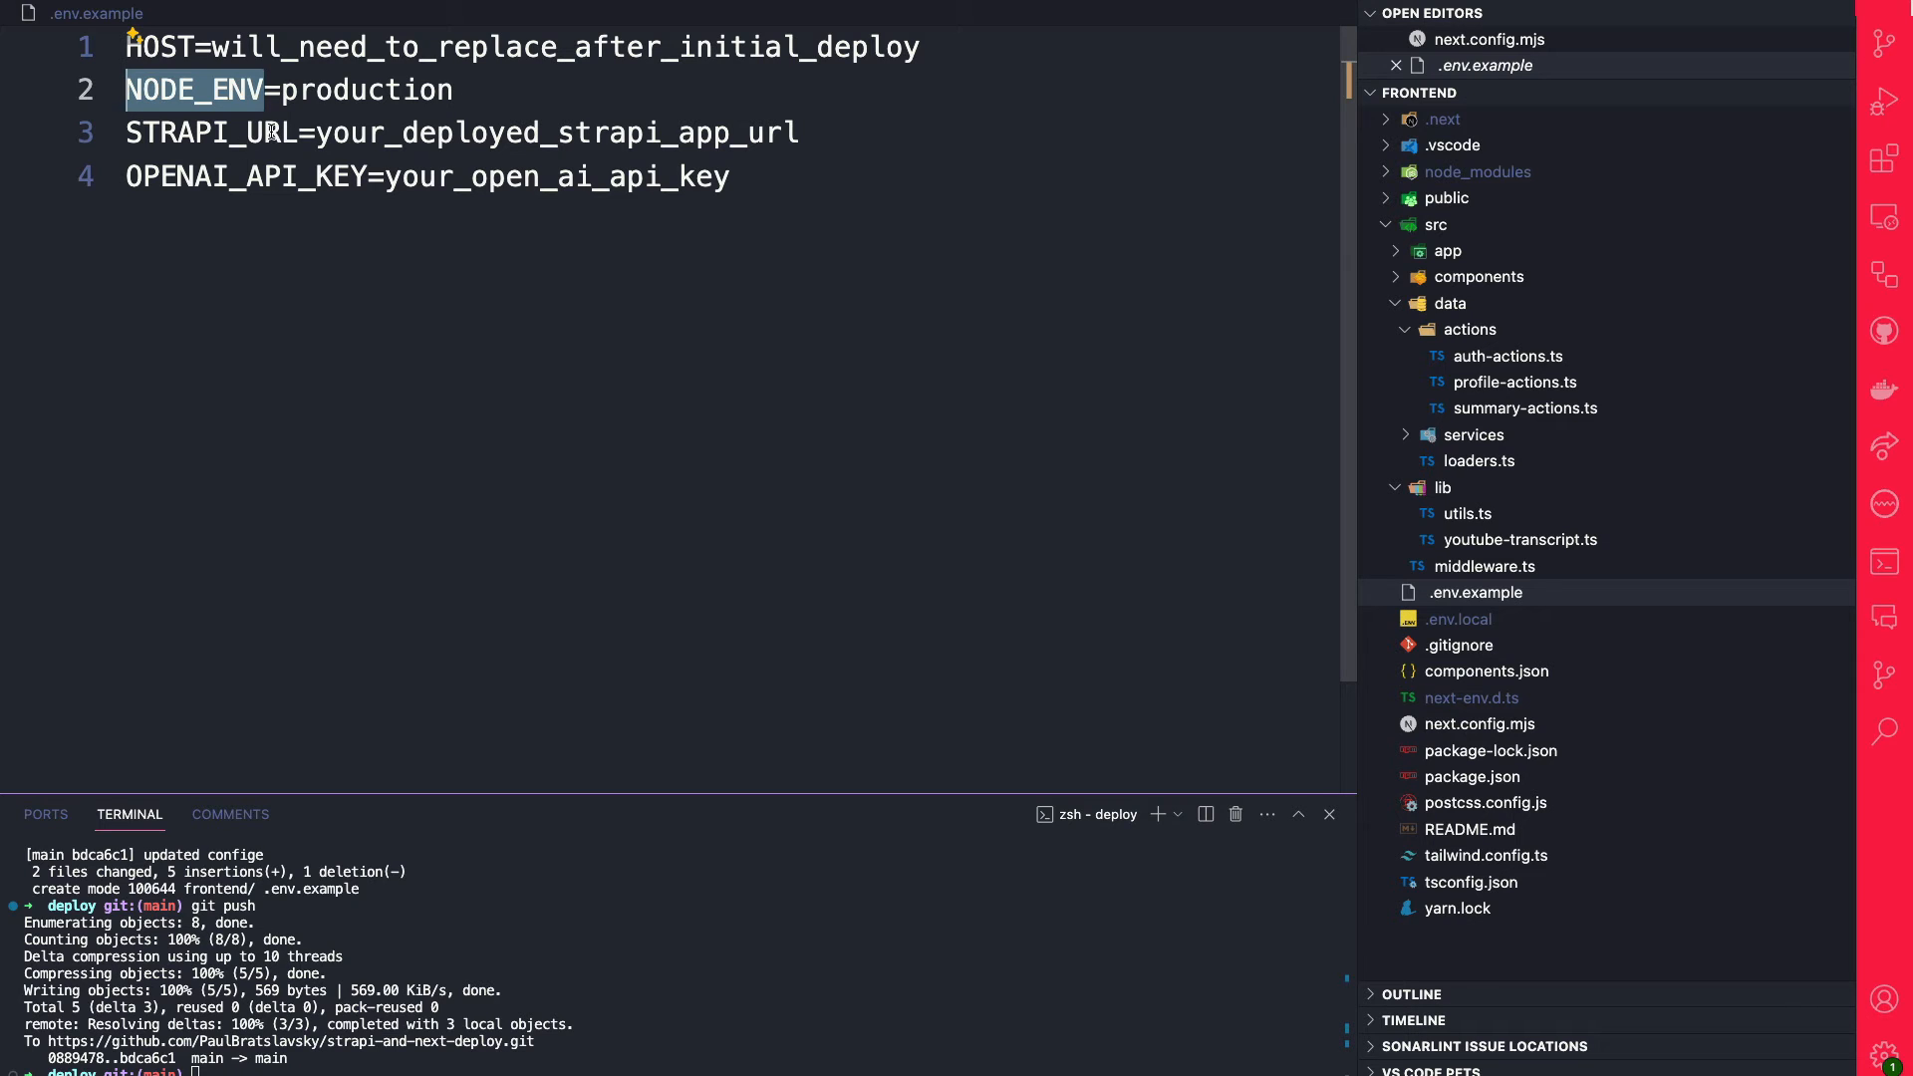
pyautogui.doubleClick(208, 131)
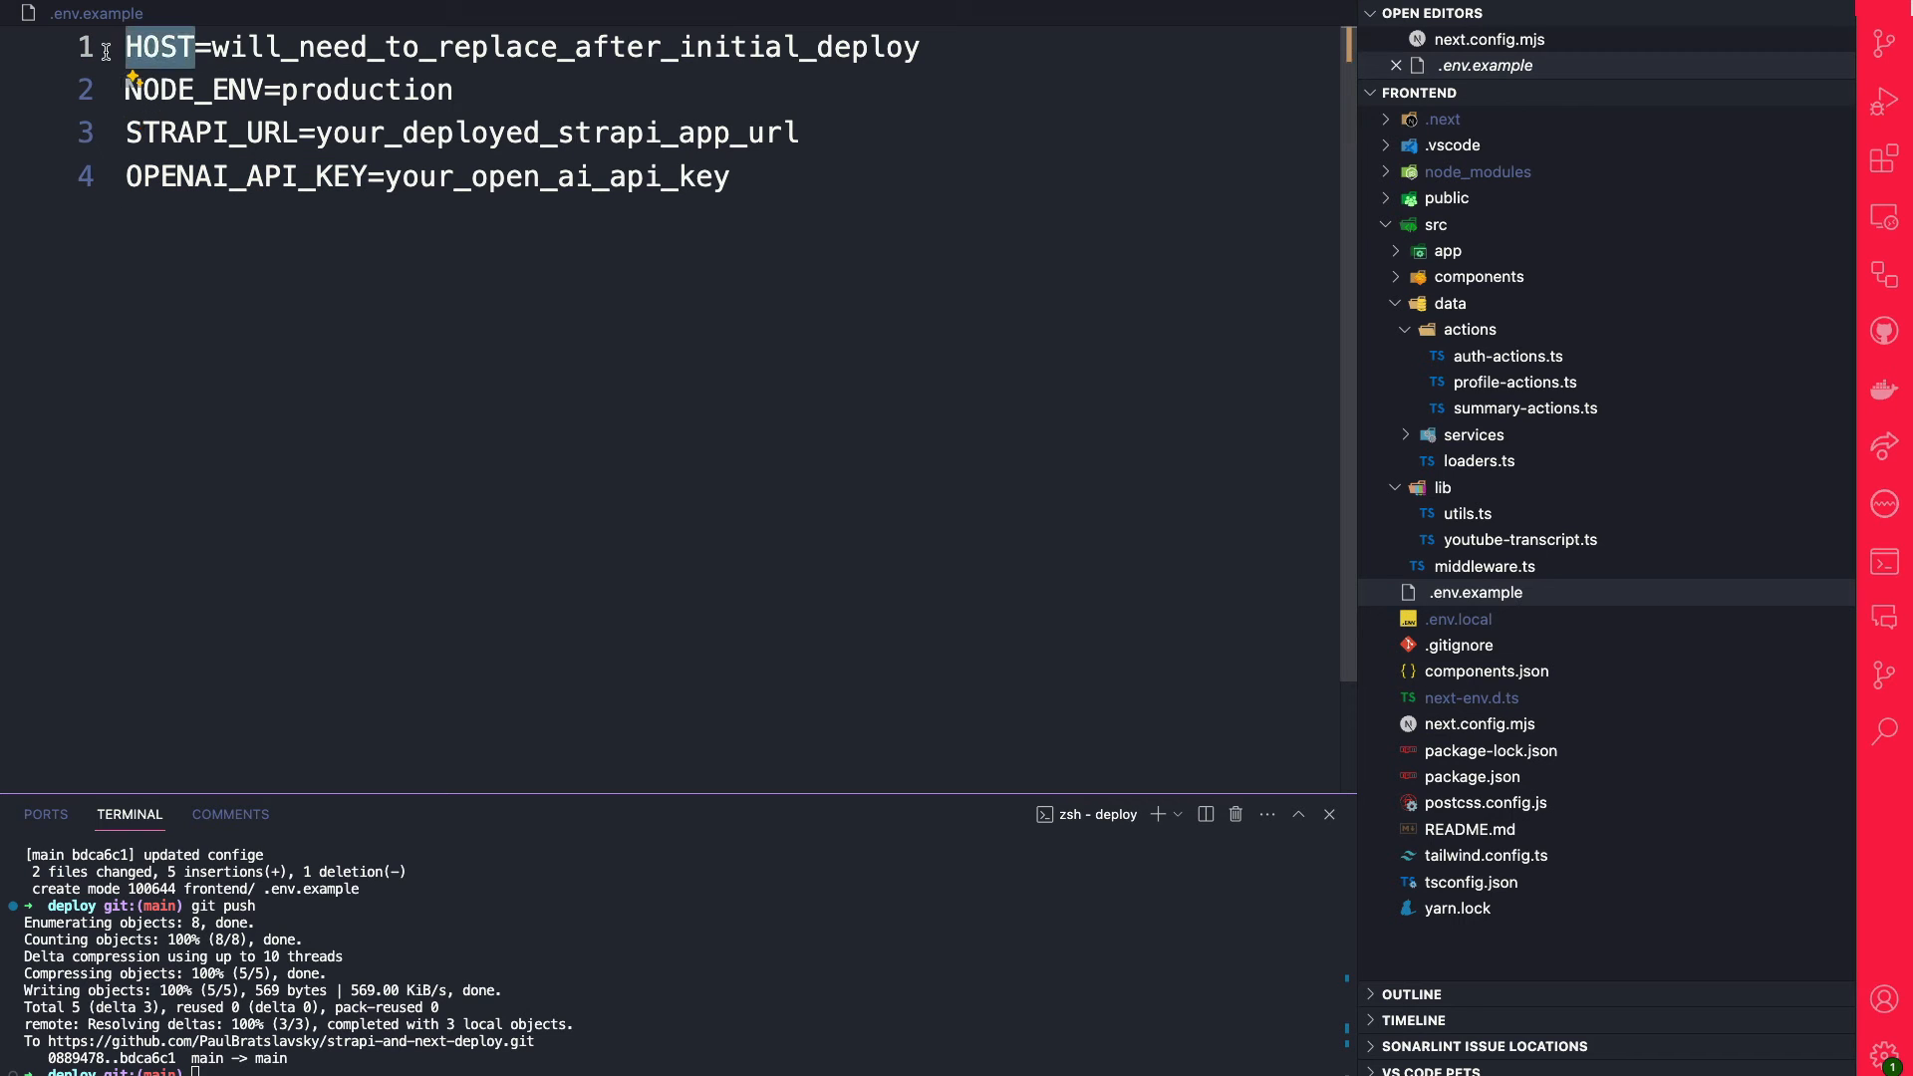
pyautogui.doubleClick(241, 46)
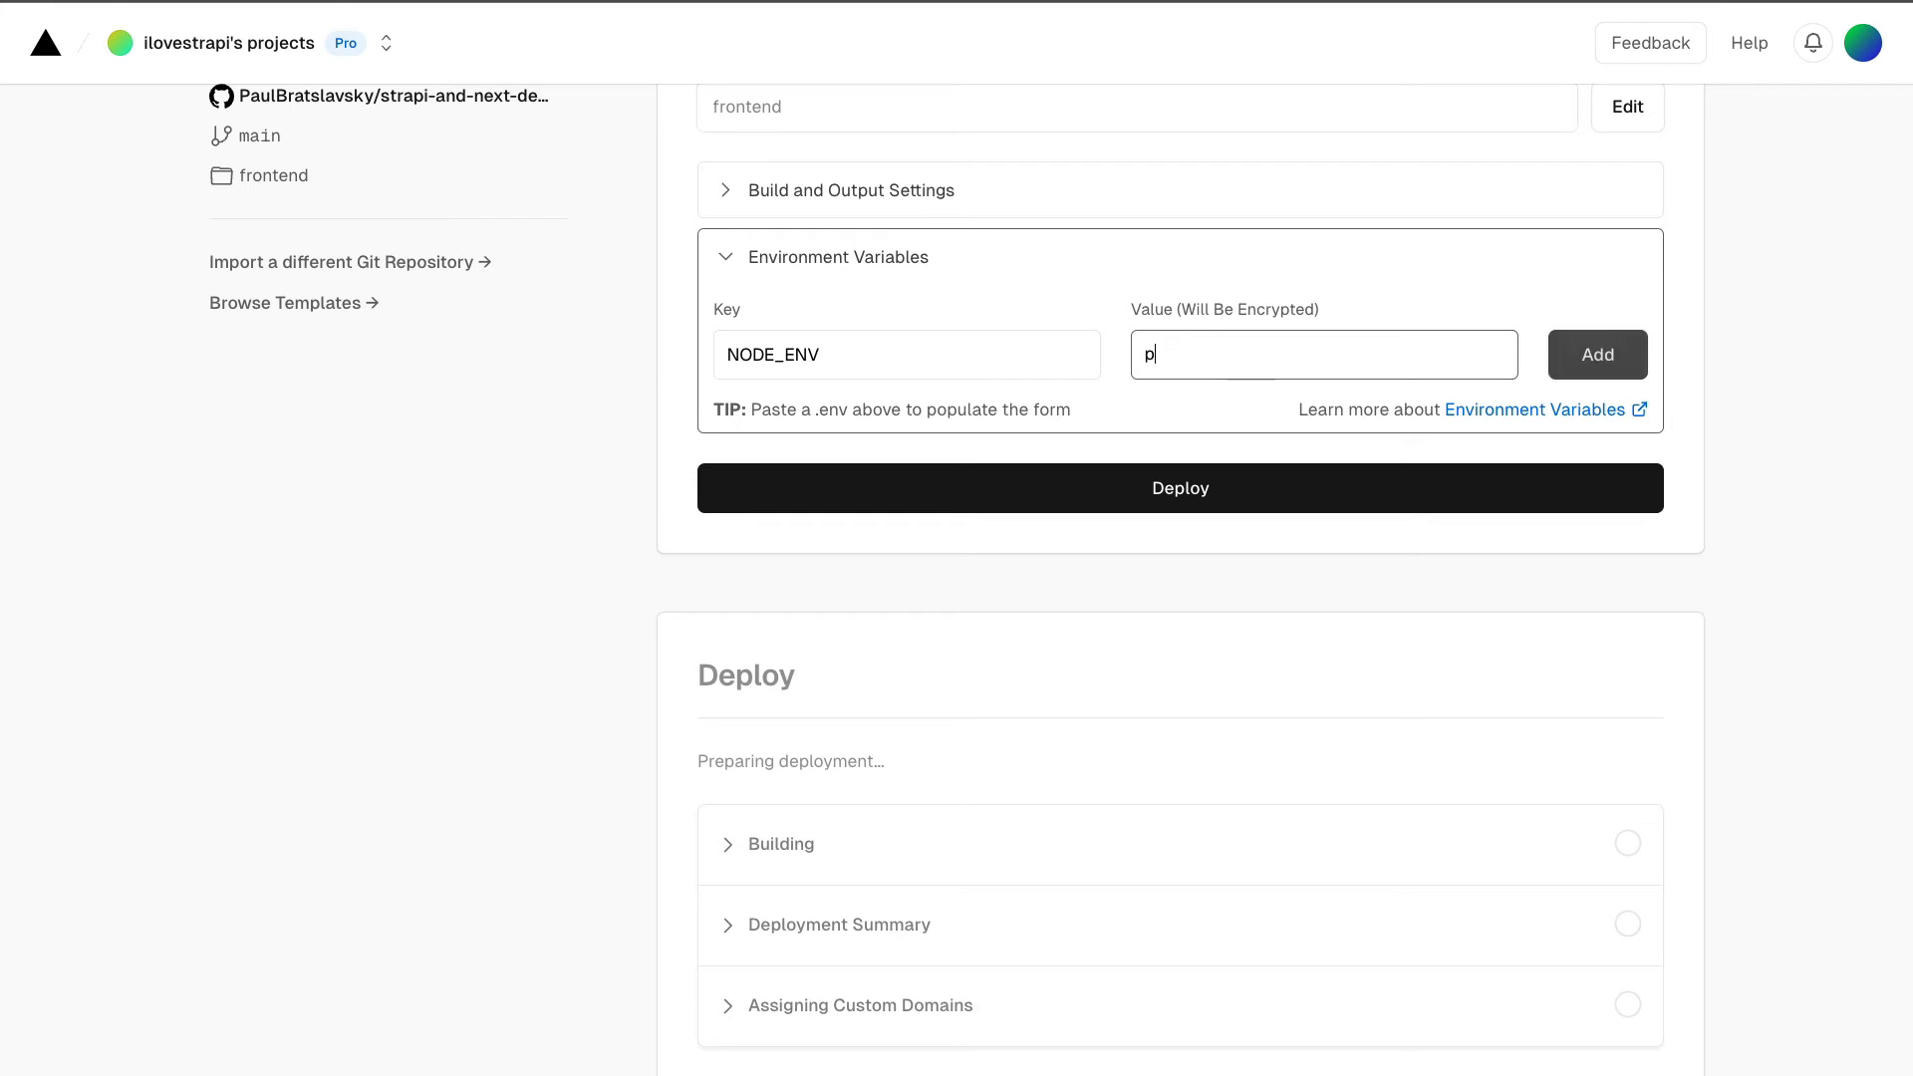
# Step: Add the NODE_ENV variable with value production
pyautogui.write('roduction')
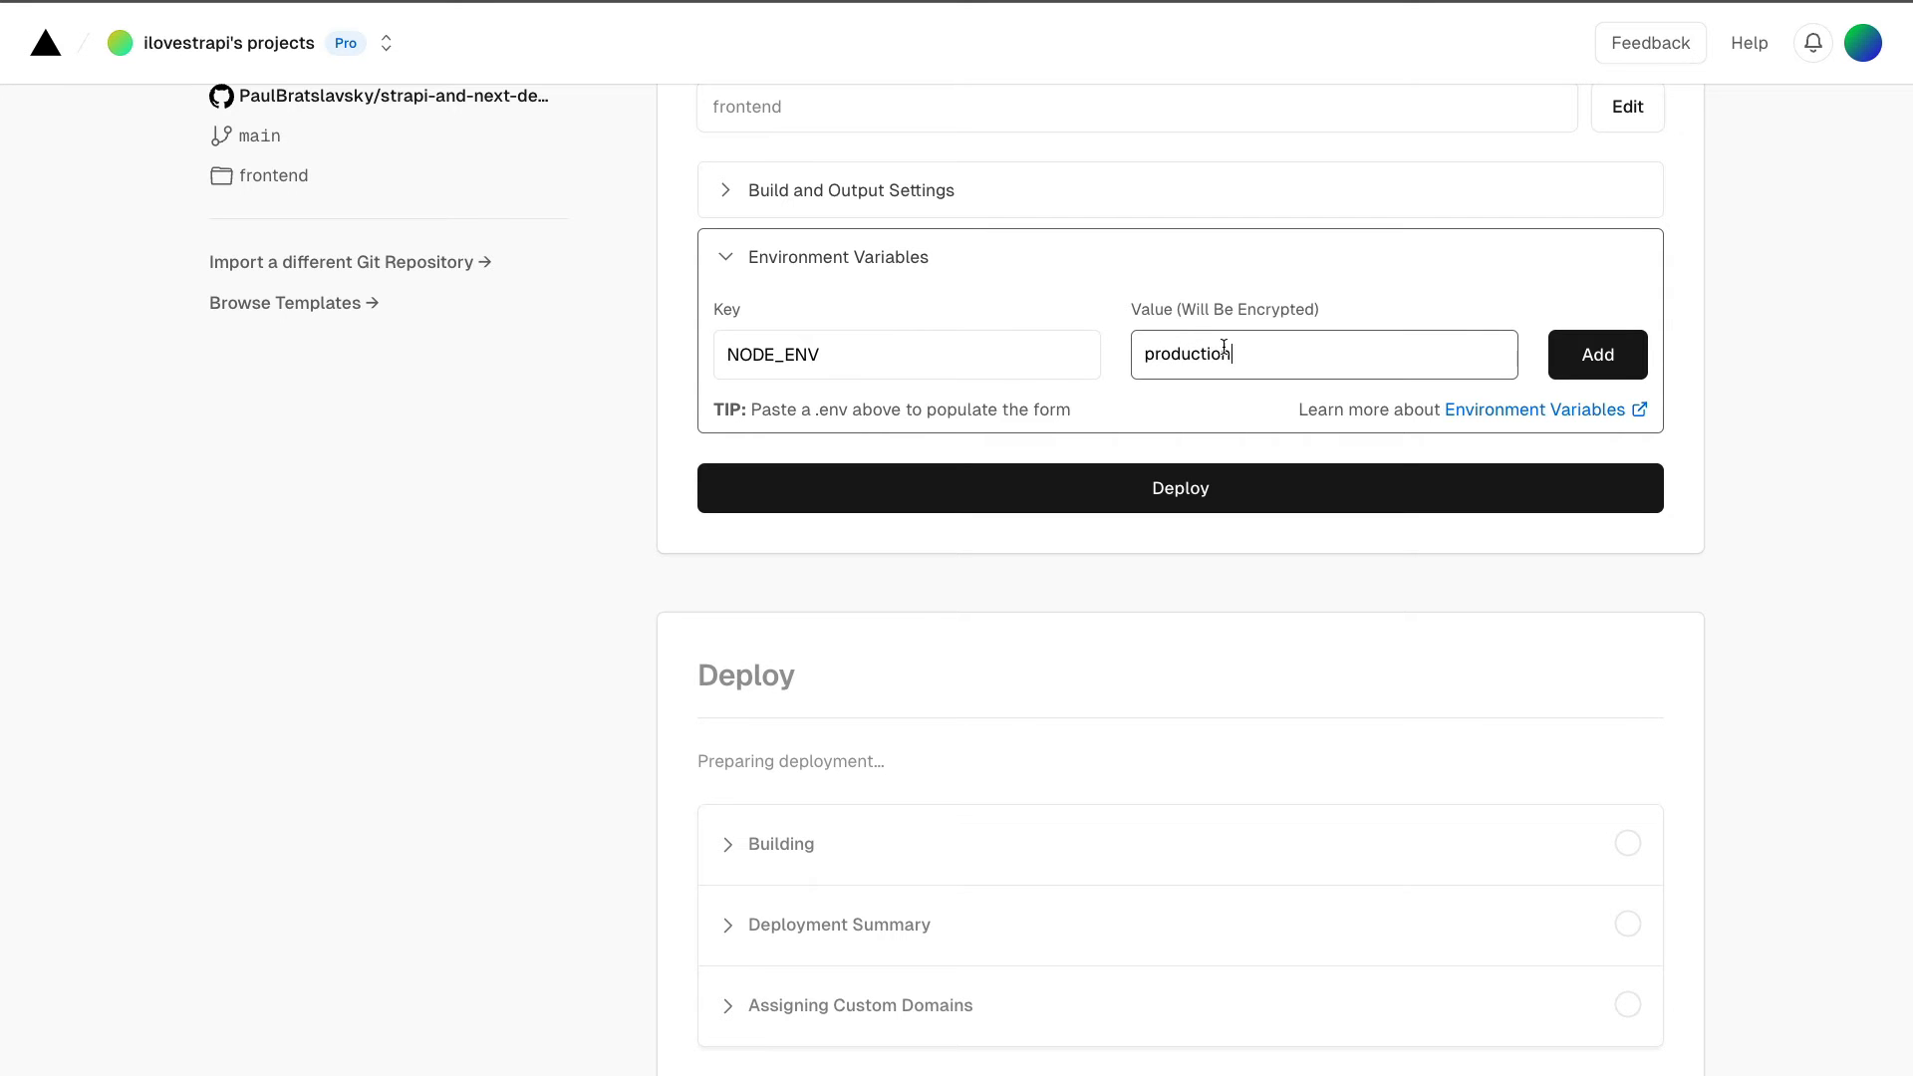
pyautogui.click(1596, 355)
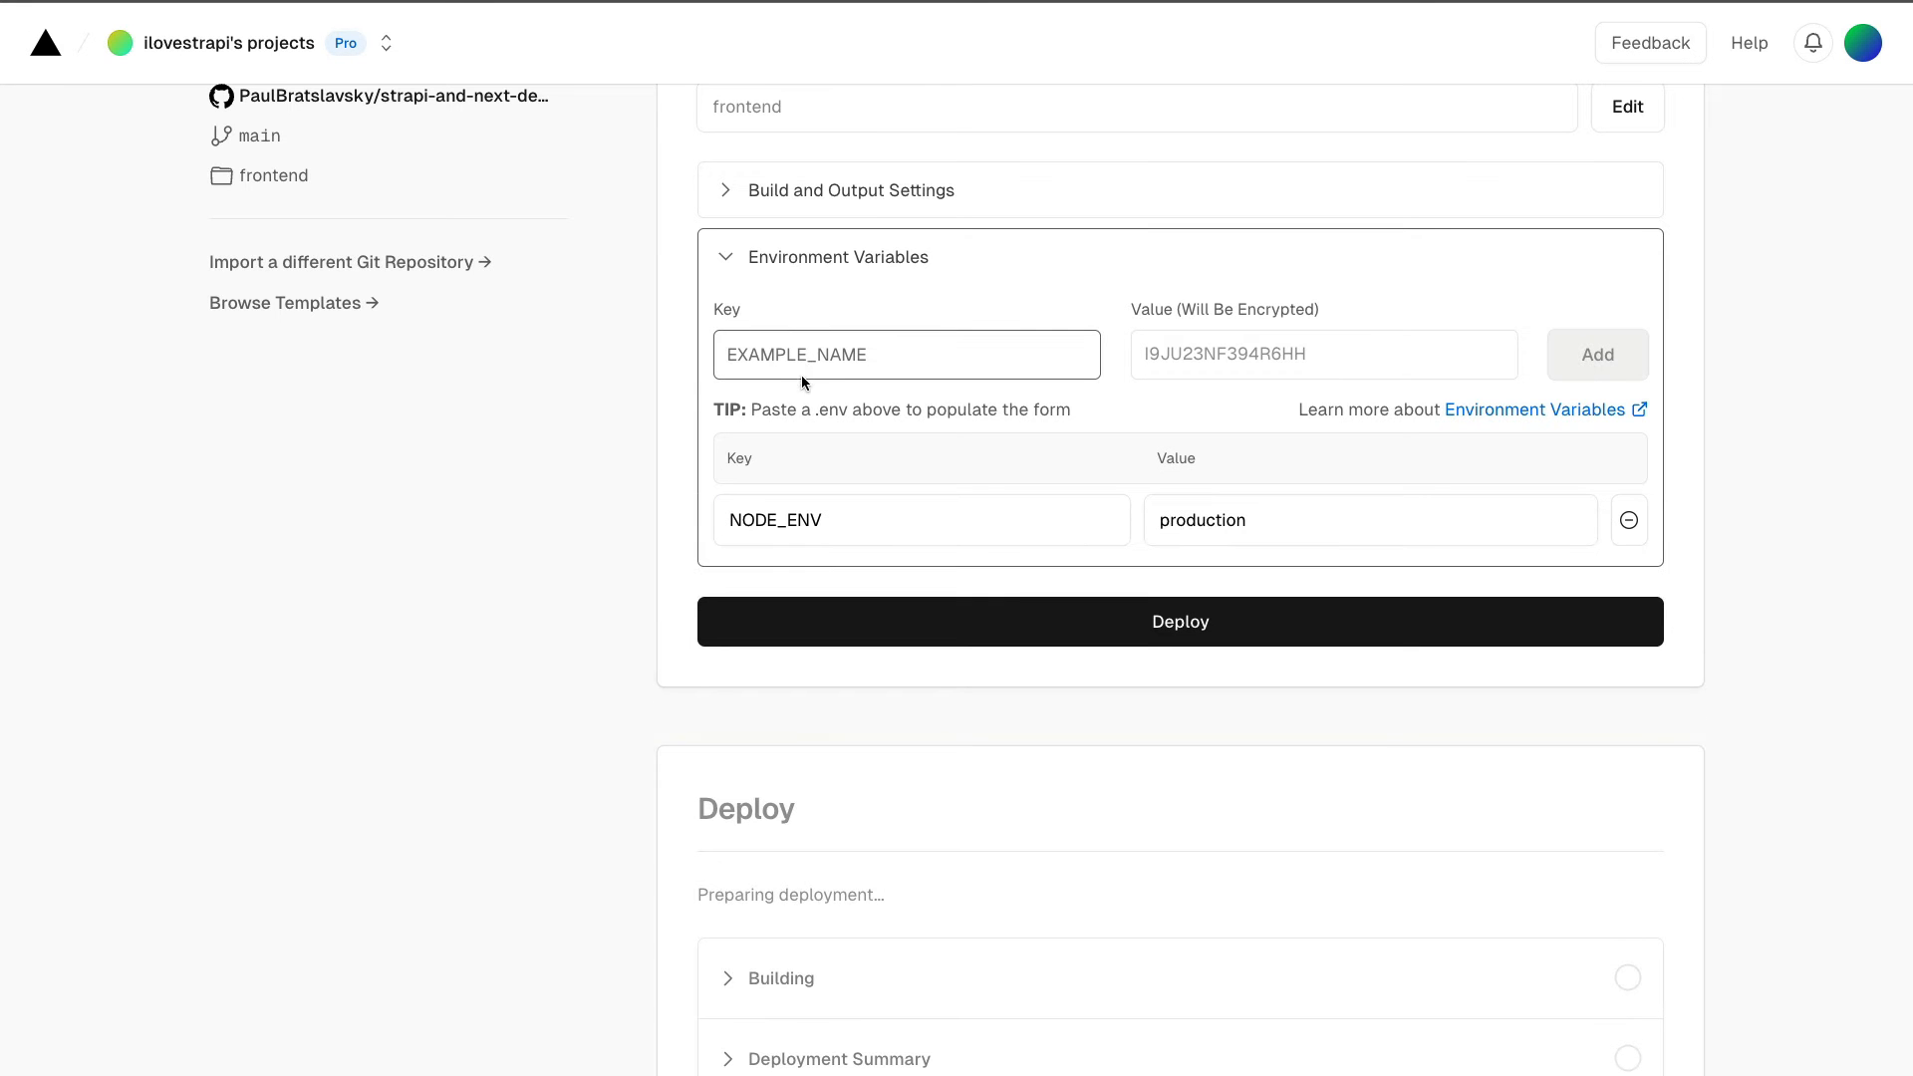
# Step: Add STRAPI_URL using the Strapi app's web address, then OPENAI_API_KEY
pyautogui.write('STRAPI_URL')
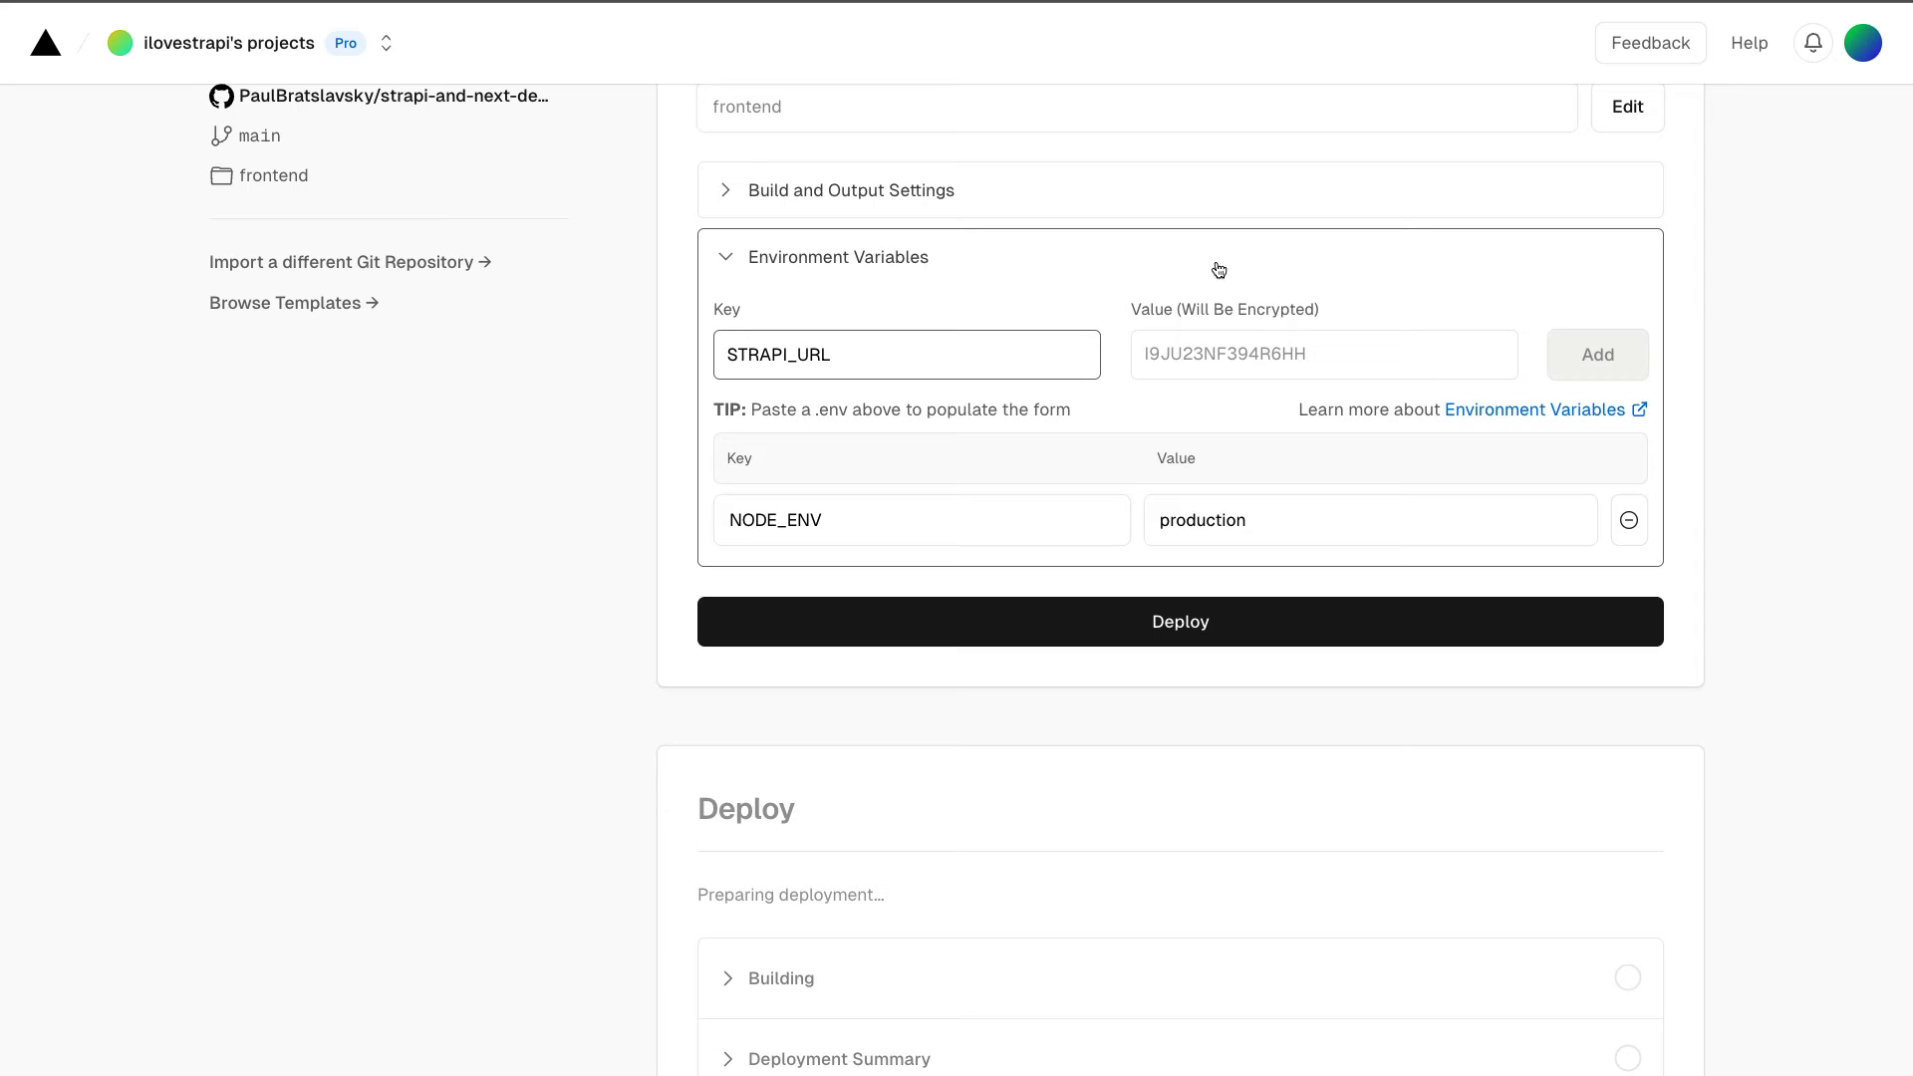
pyautogui.click(906, 354)
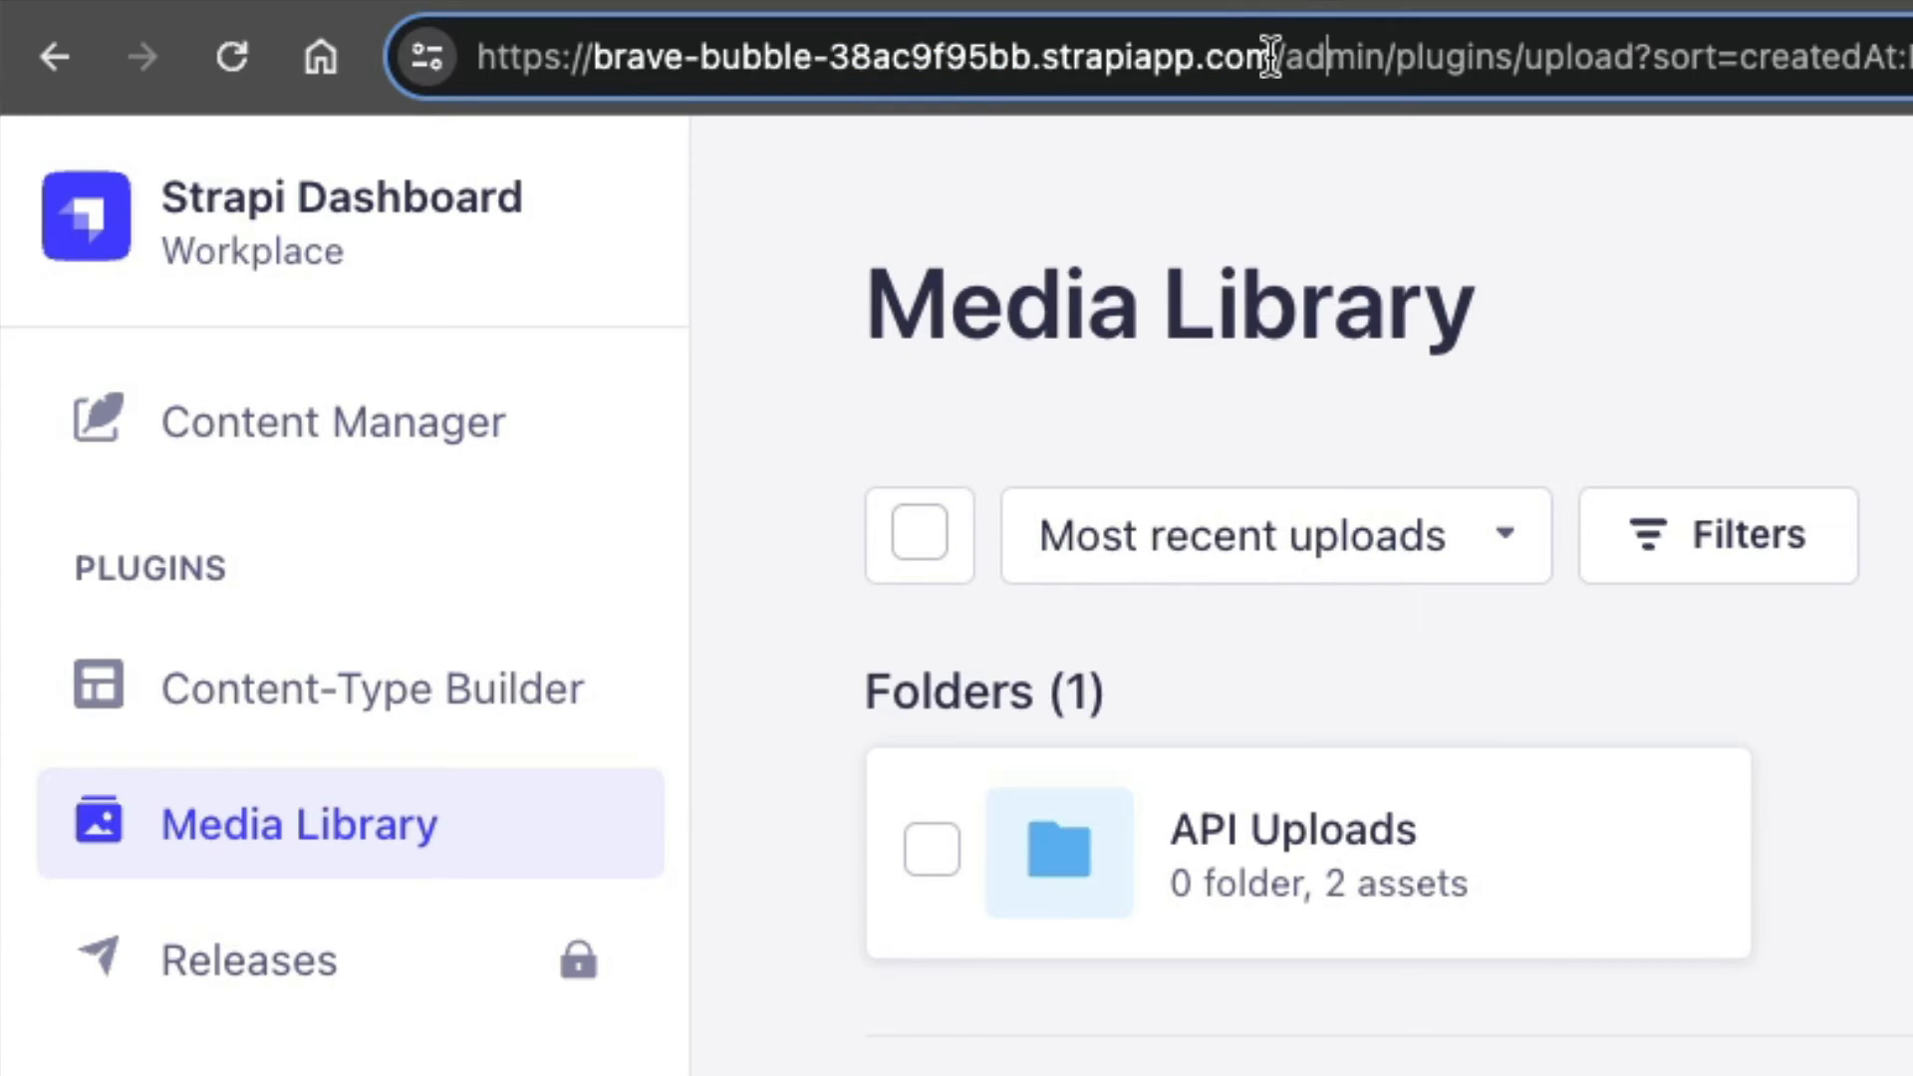
pyautogui.doubleClick(914, 57)
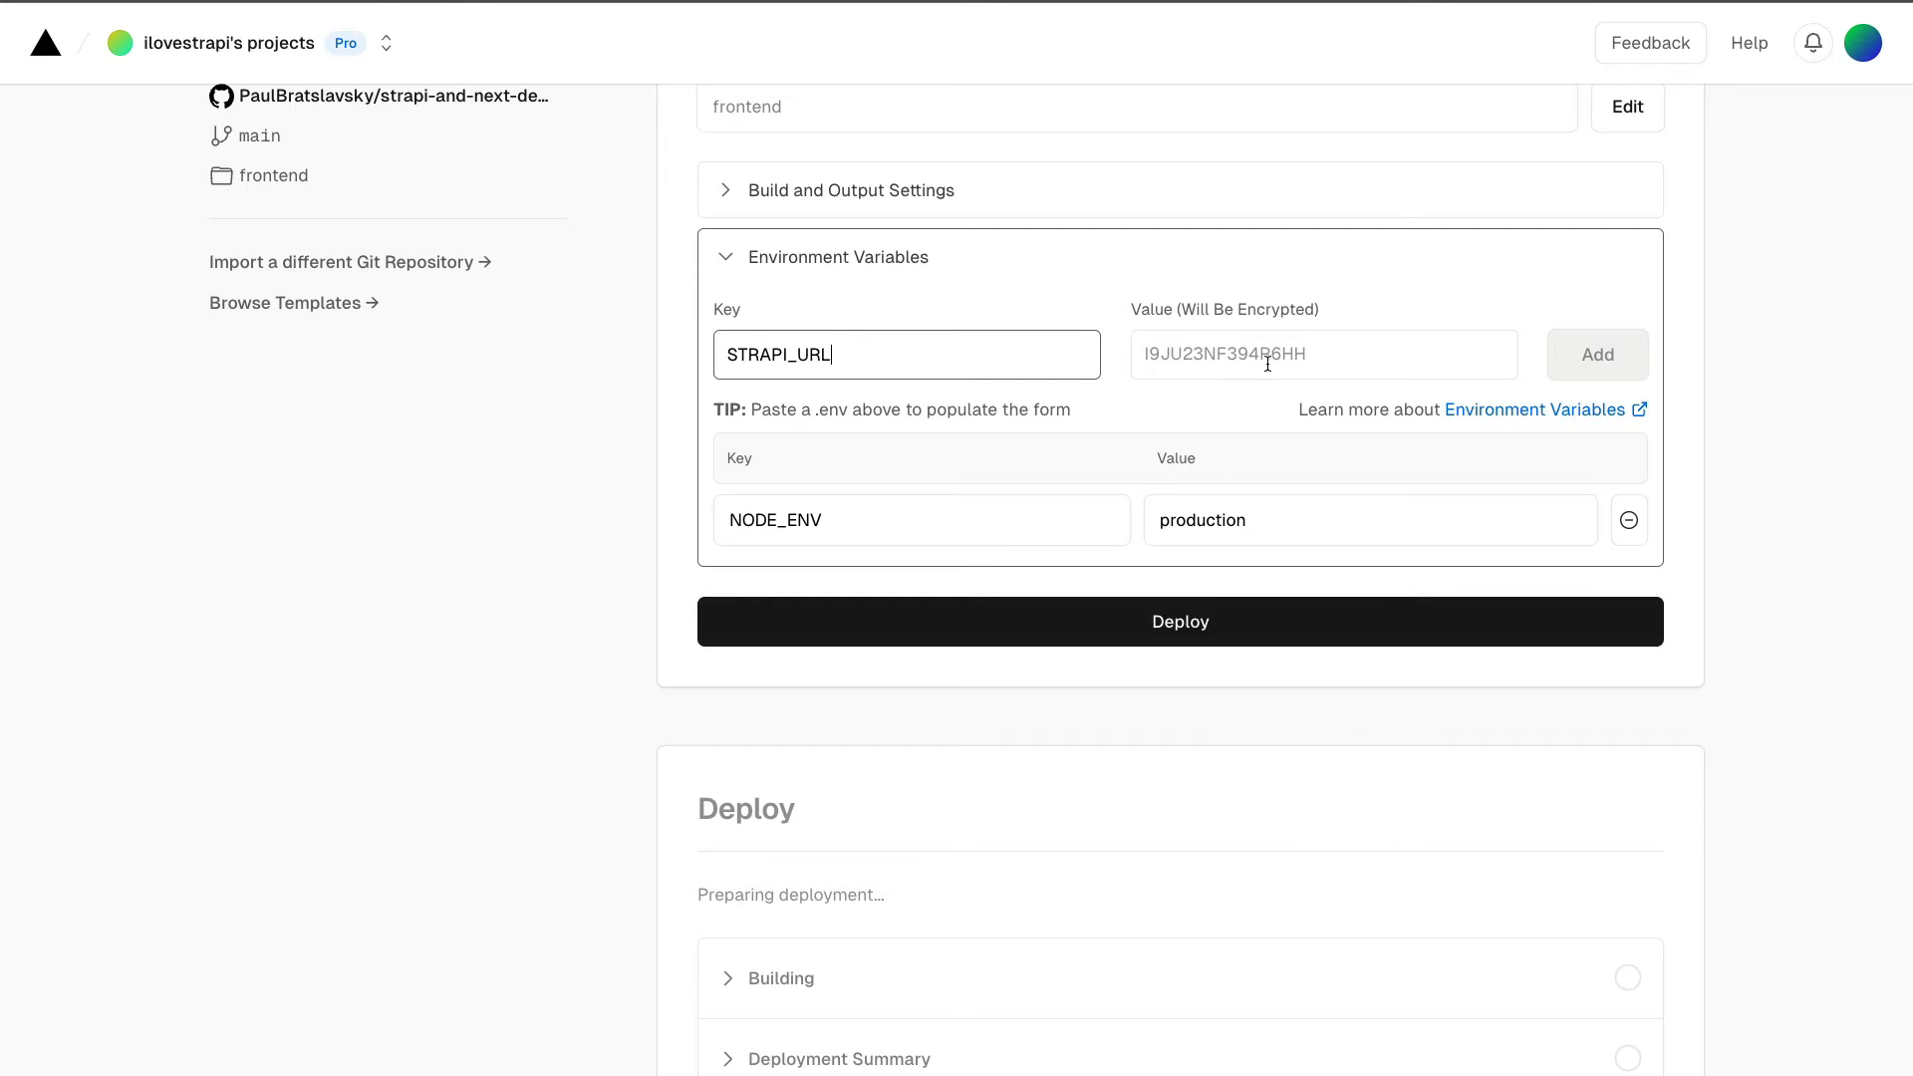
pyautogui.click(1596, 355)
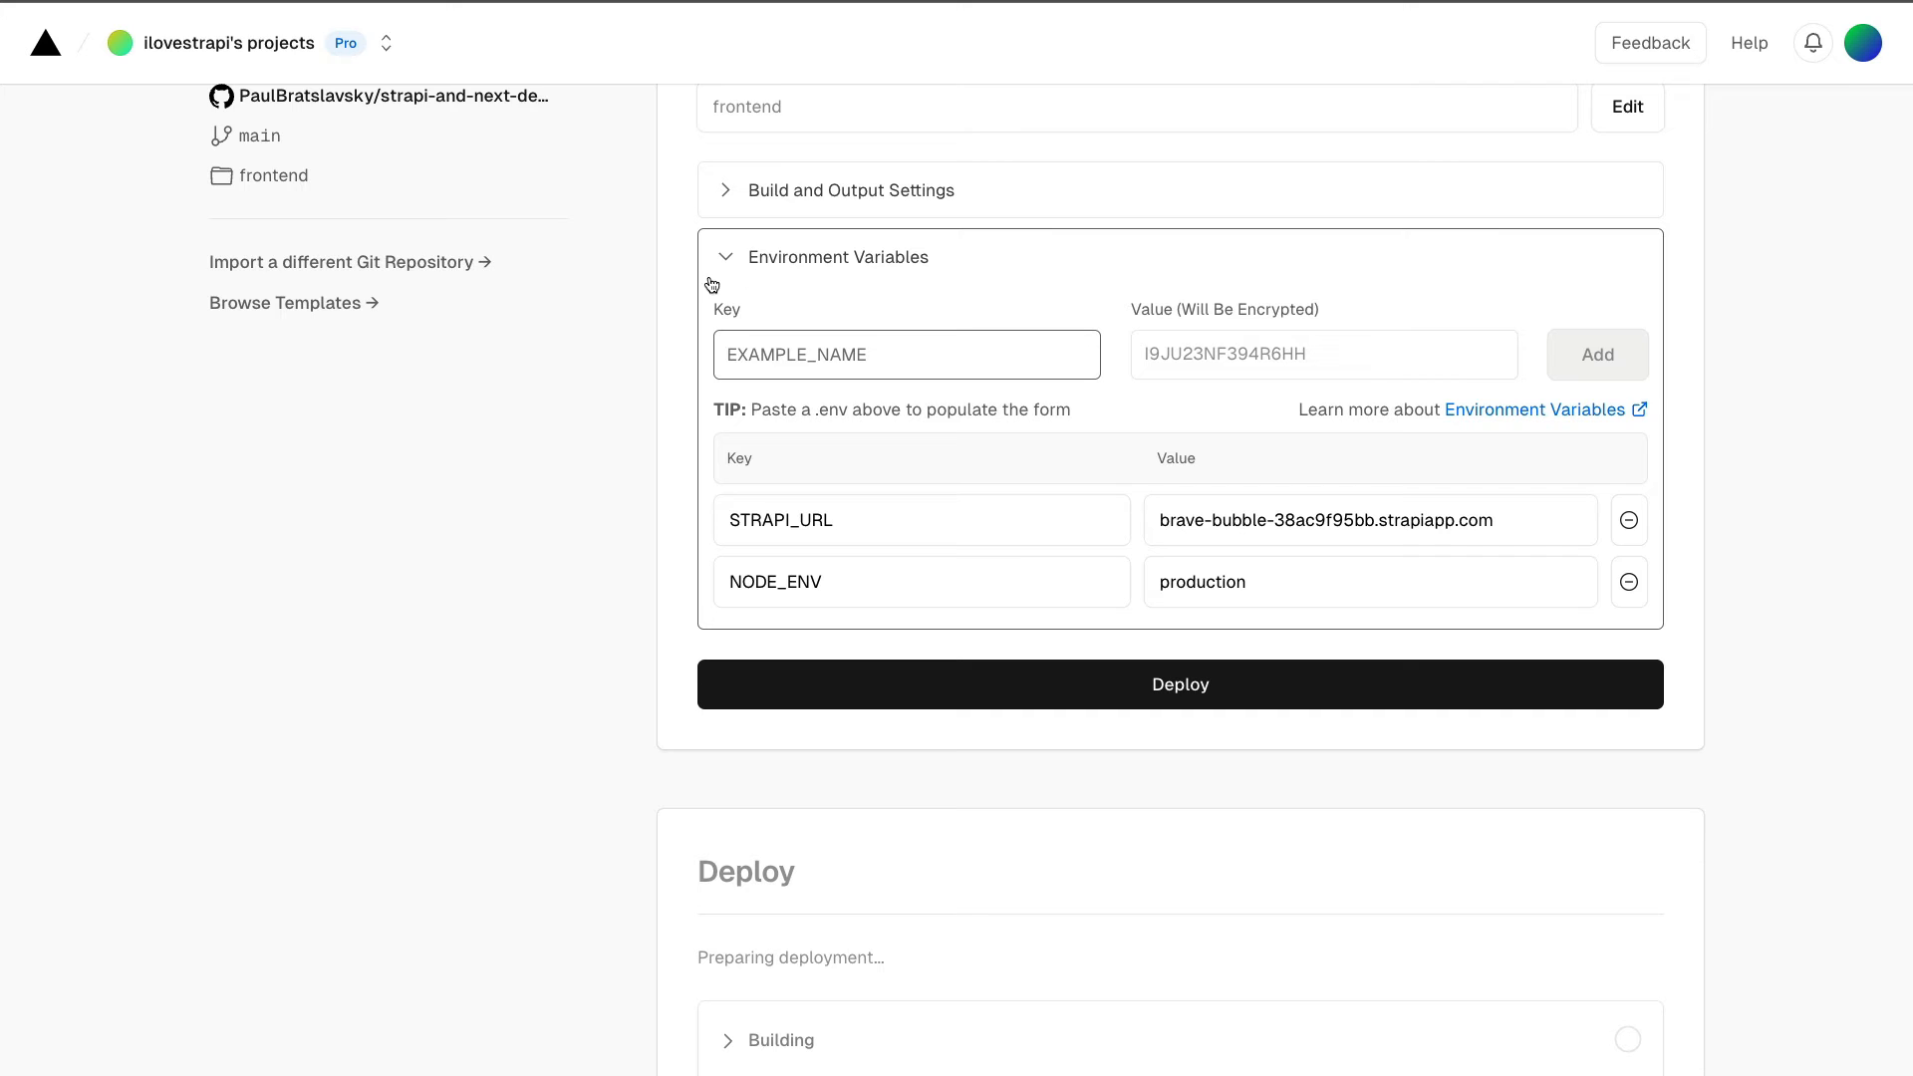
pyautogui.click(905, 355)
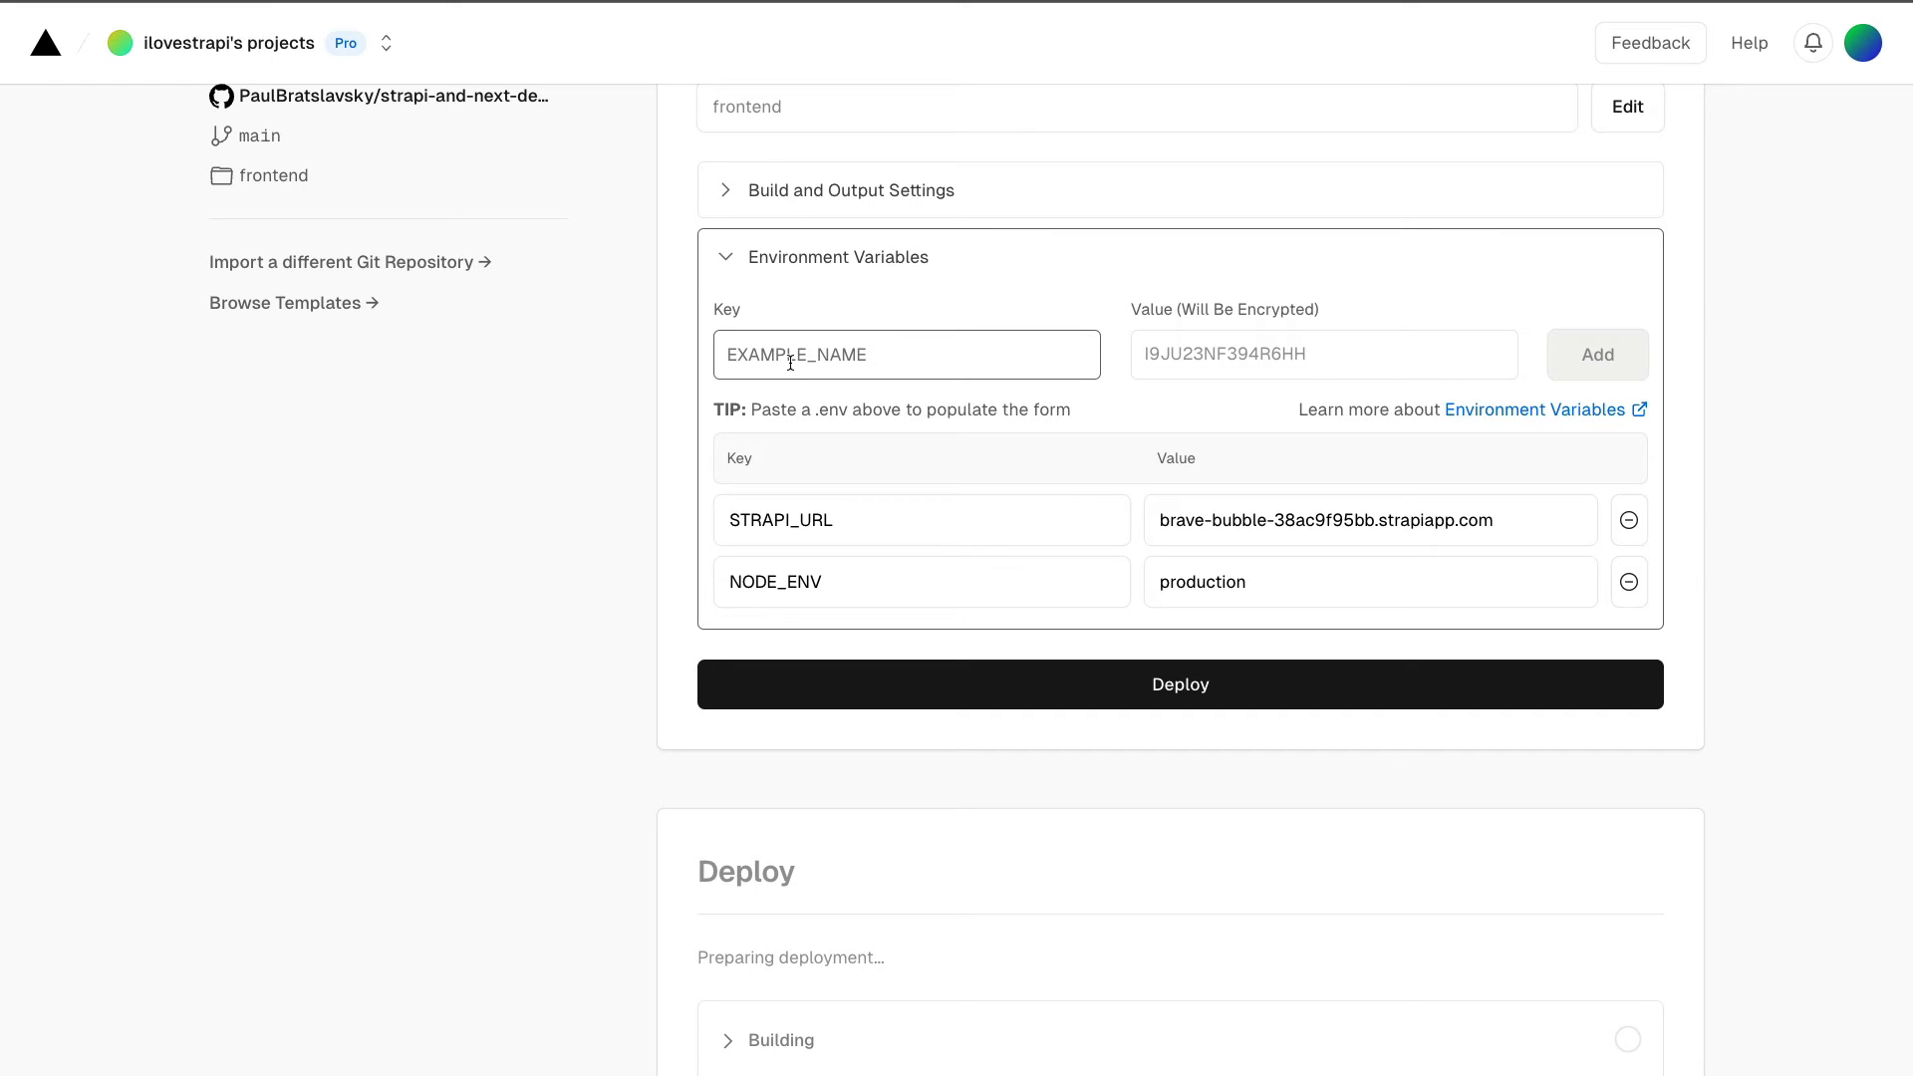
pyautogui.click(1596, 355)
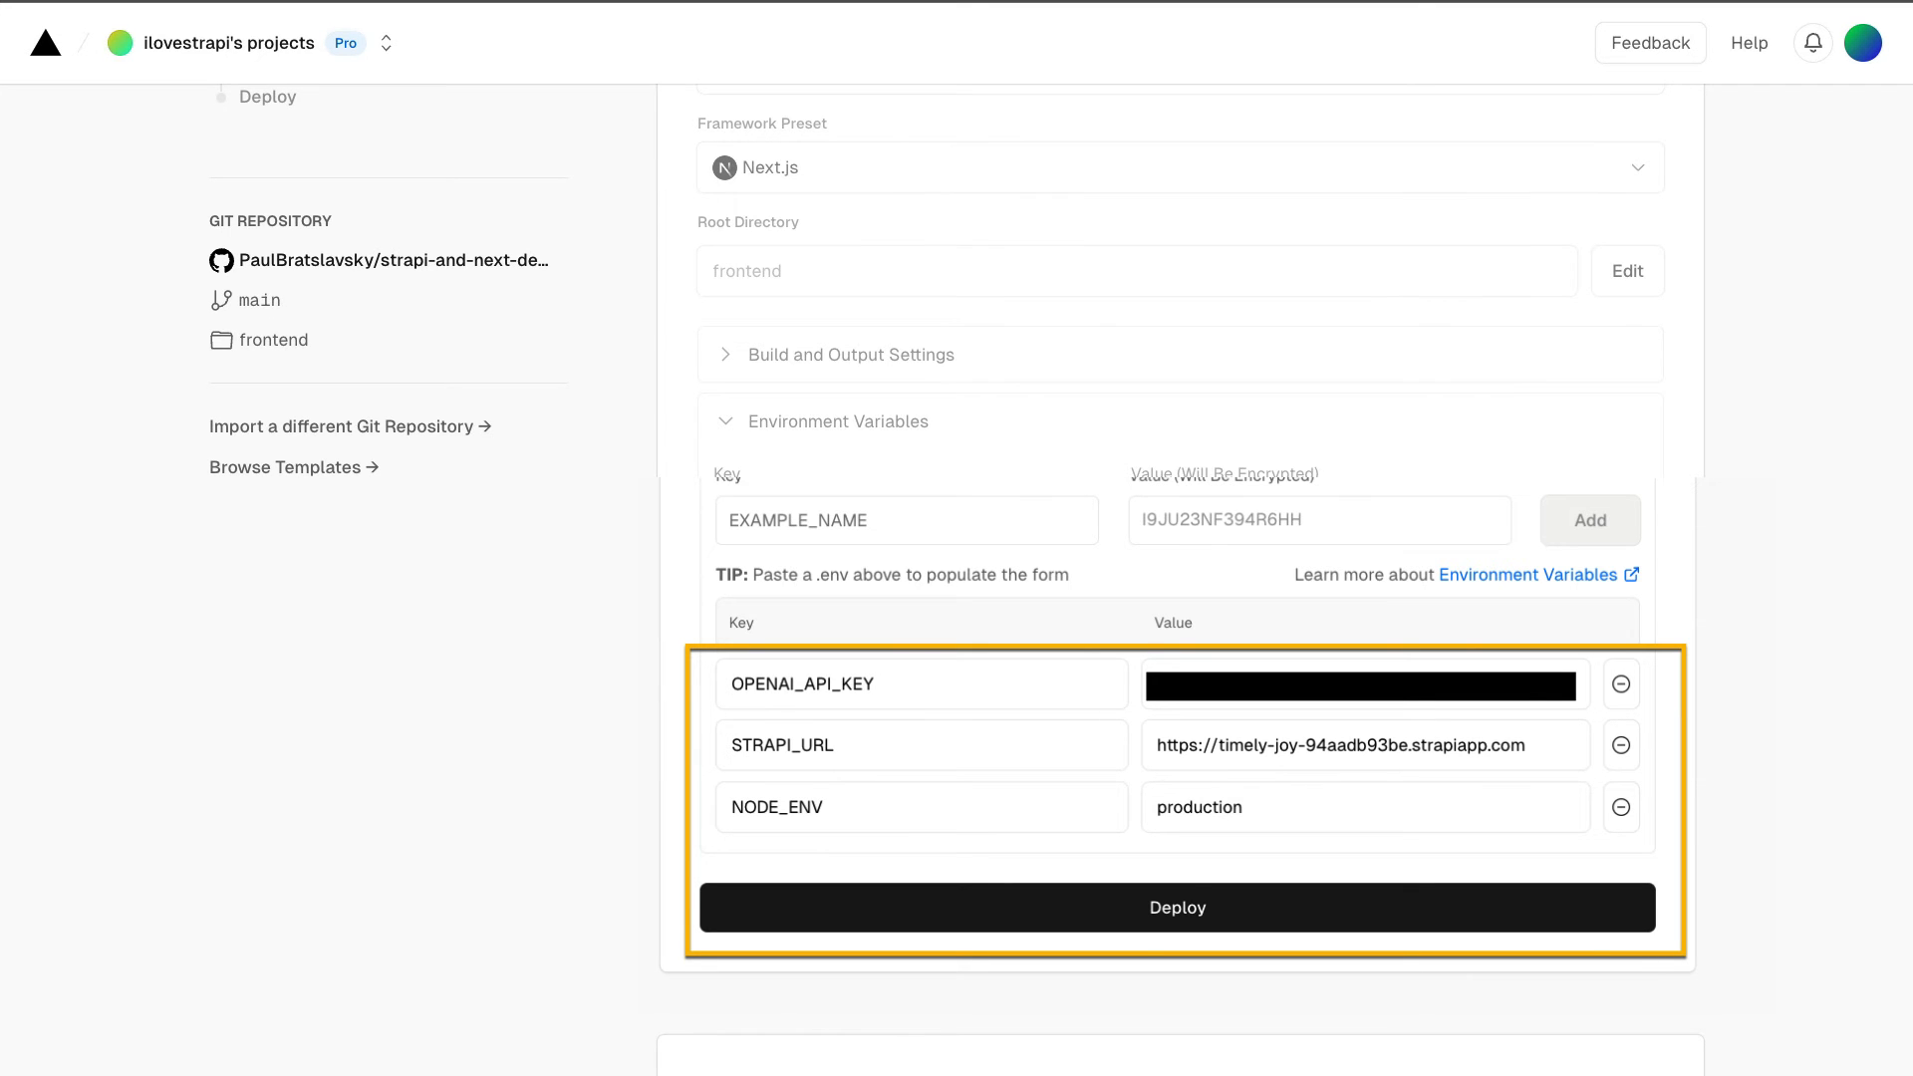
# Step: Deploy the project with these environment variables
pyautogui.click(1176, 906)
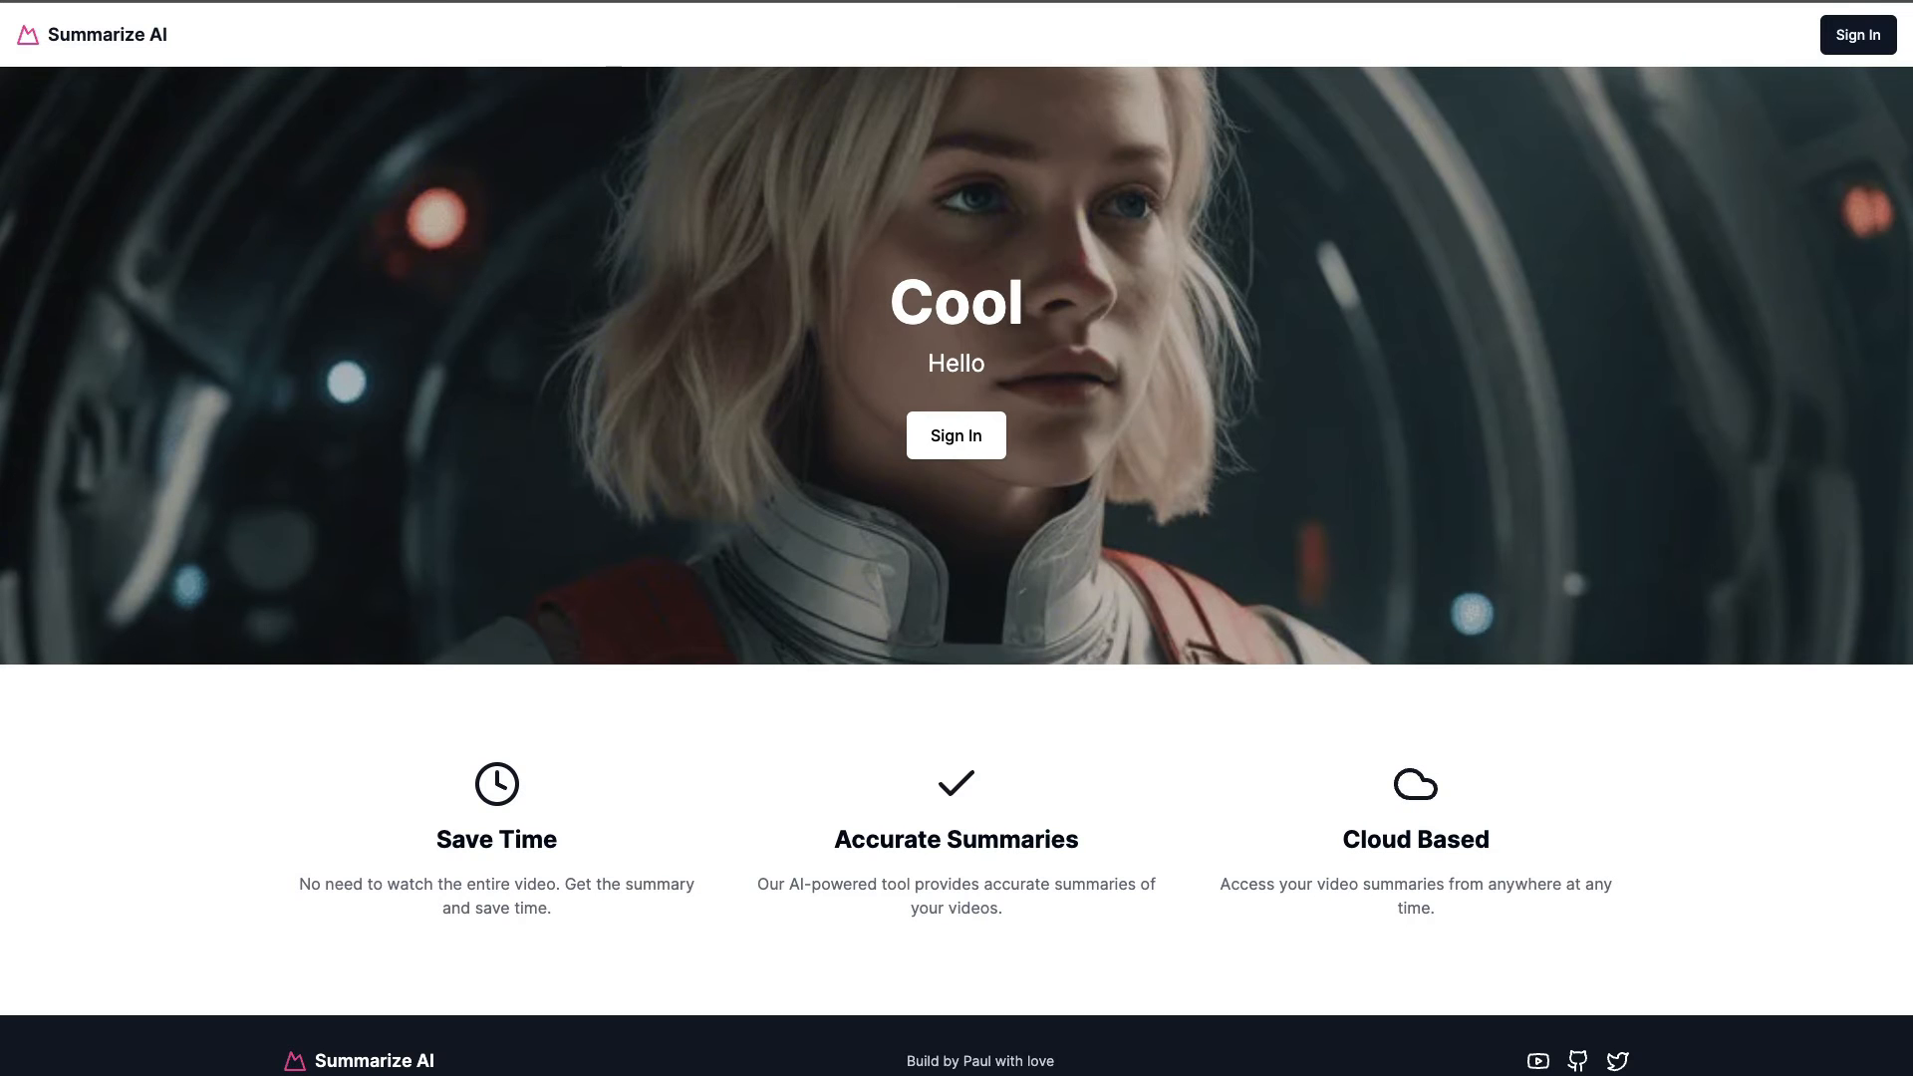
pyautogui.moveTo(970, 405)
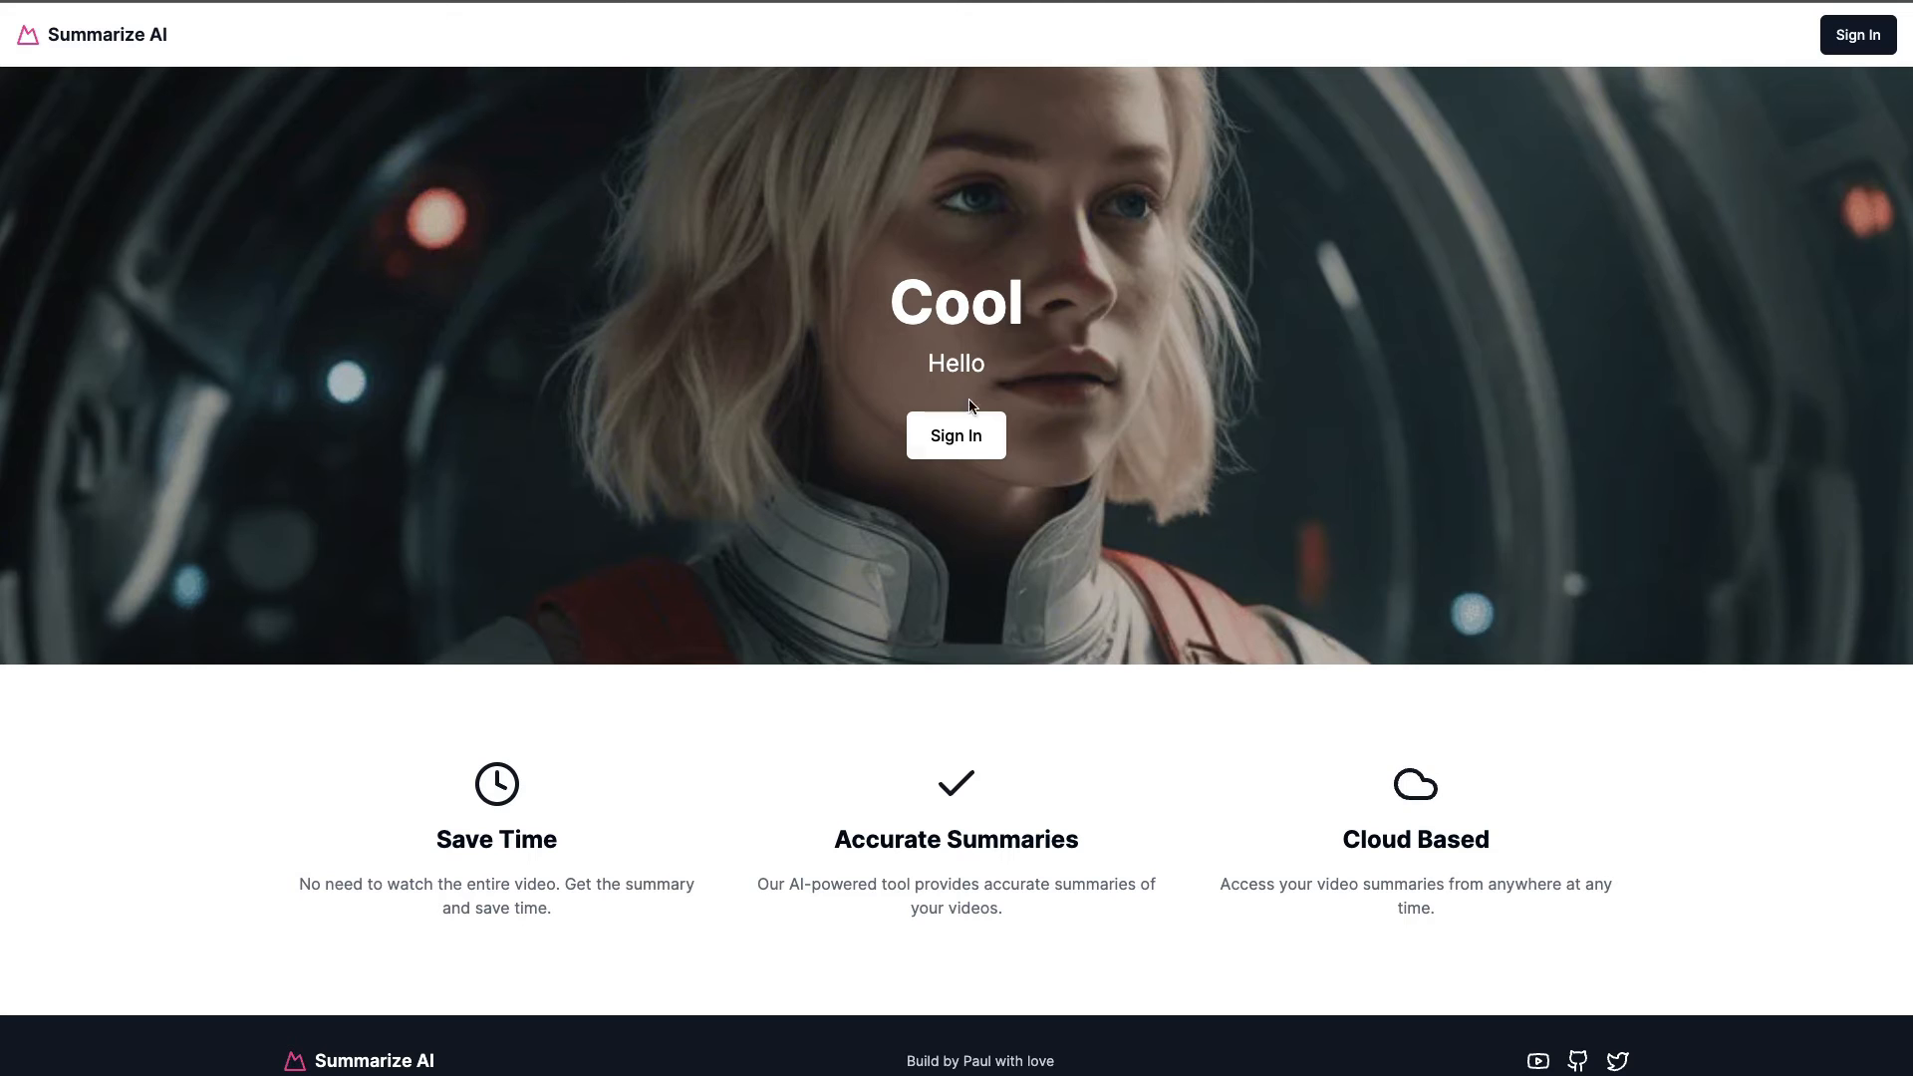
pyautogui.moveTo(1216, 568)
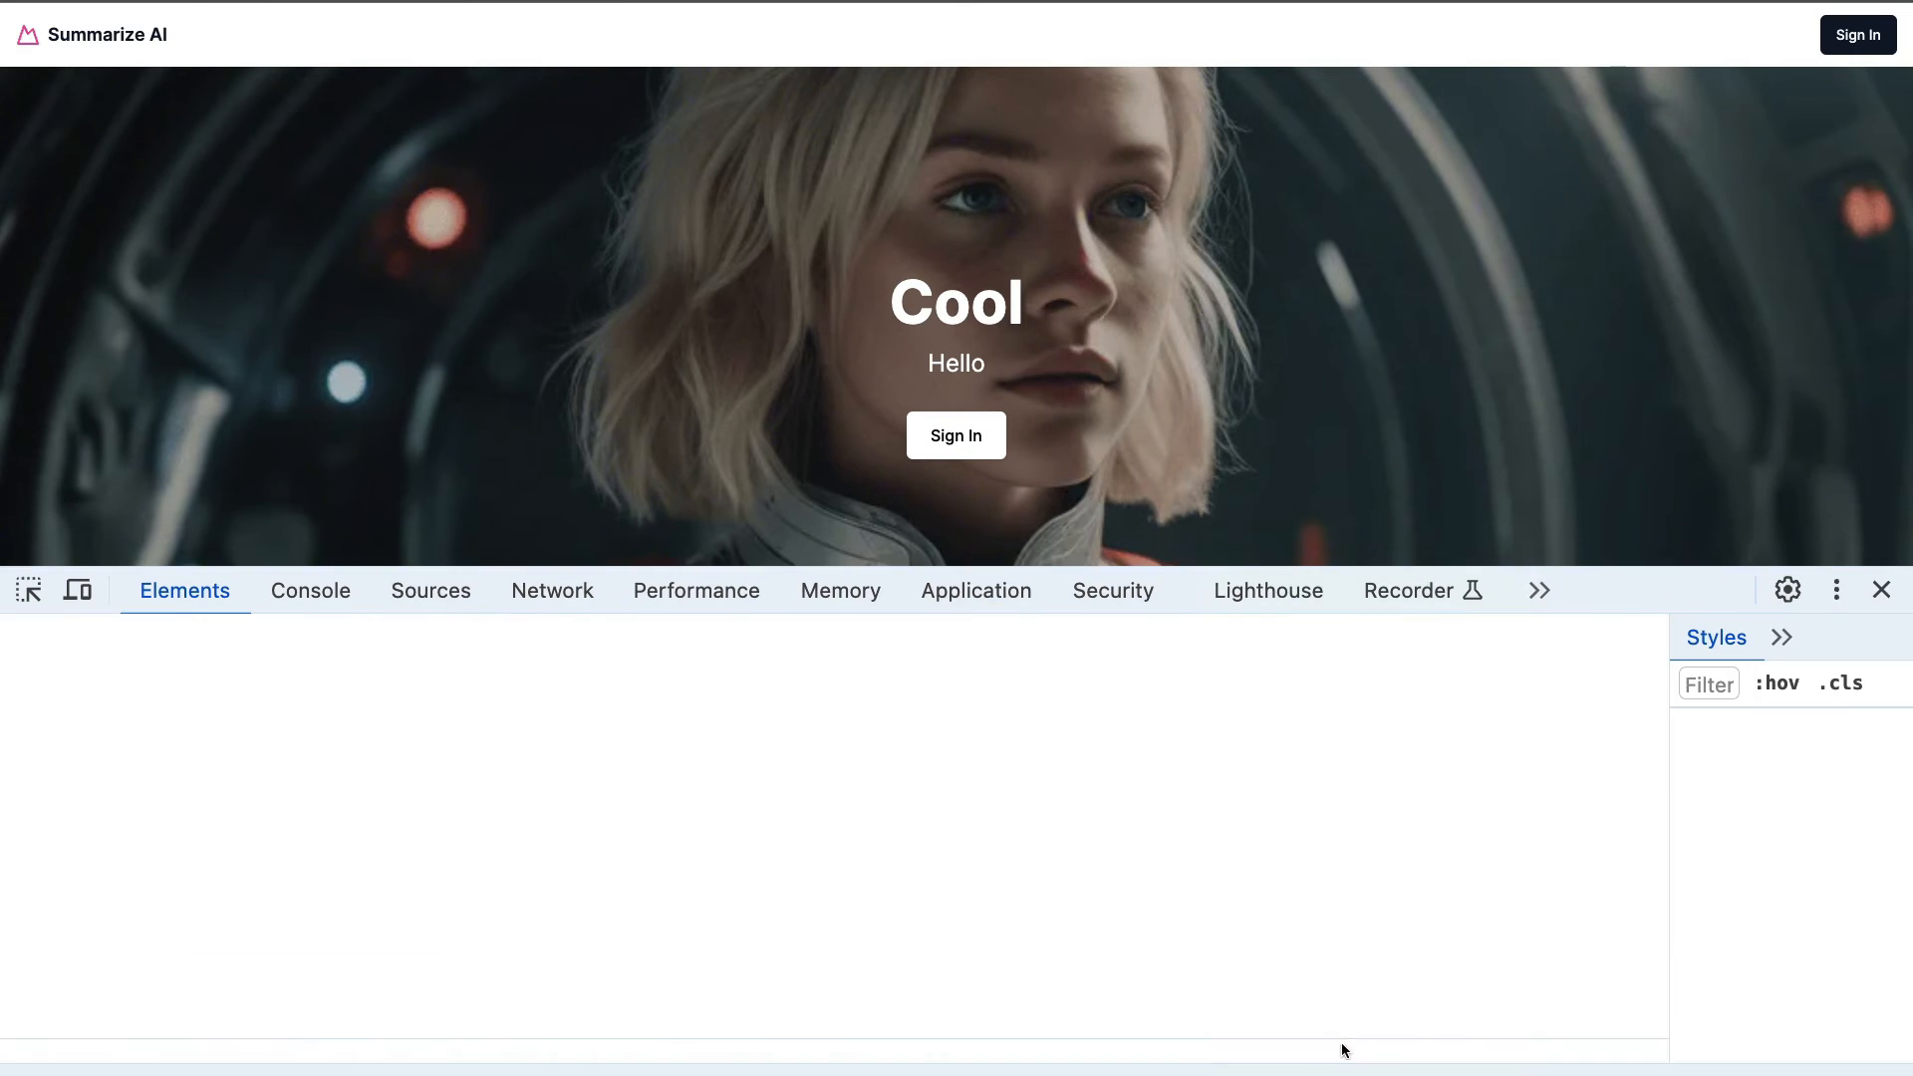
# Step: Show the deployed site's cookies under Application in DevTools
pyautogui.click(975, 590)
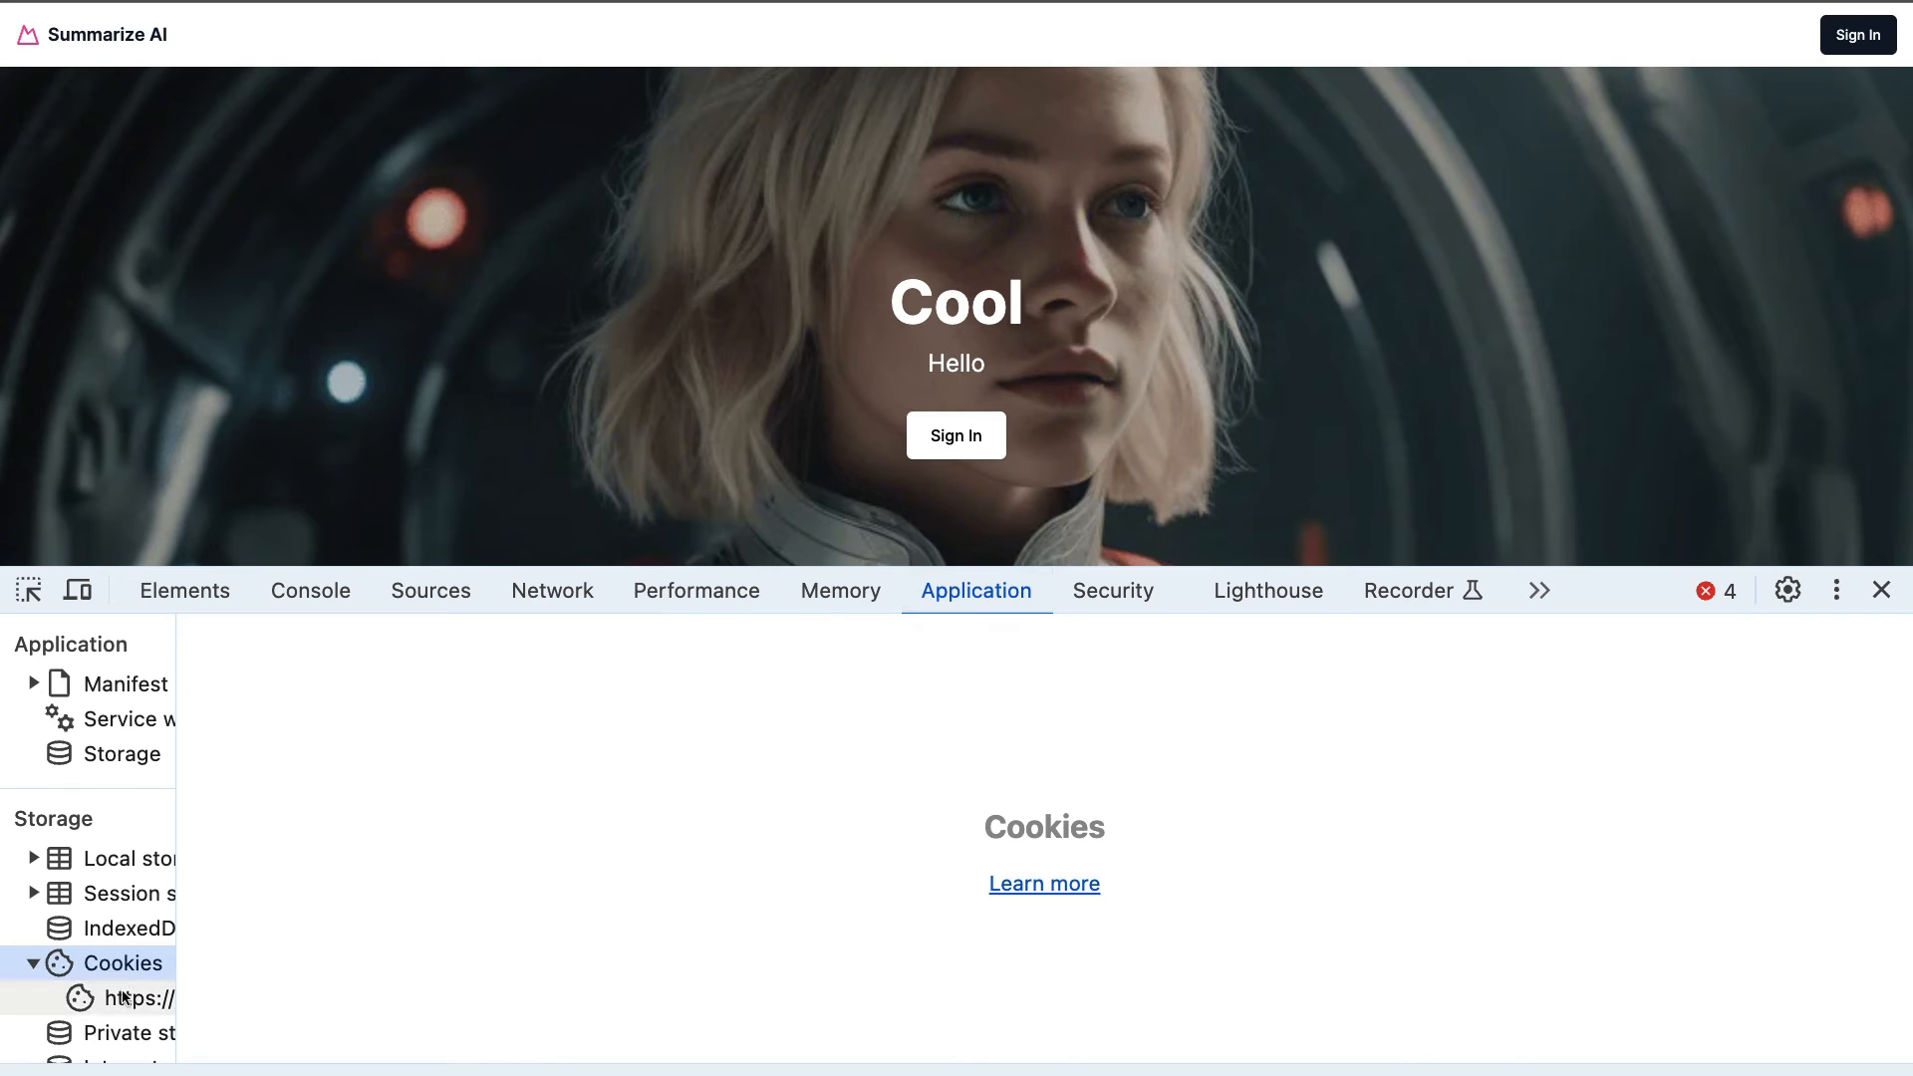
pyautogui.click(137, 998)
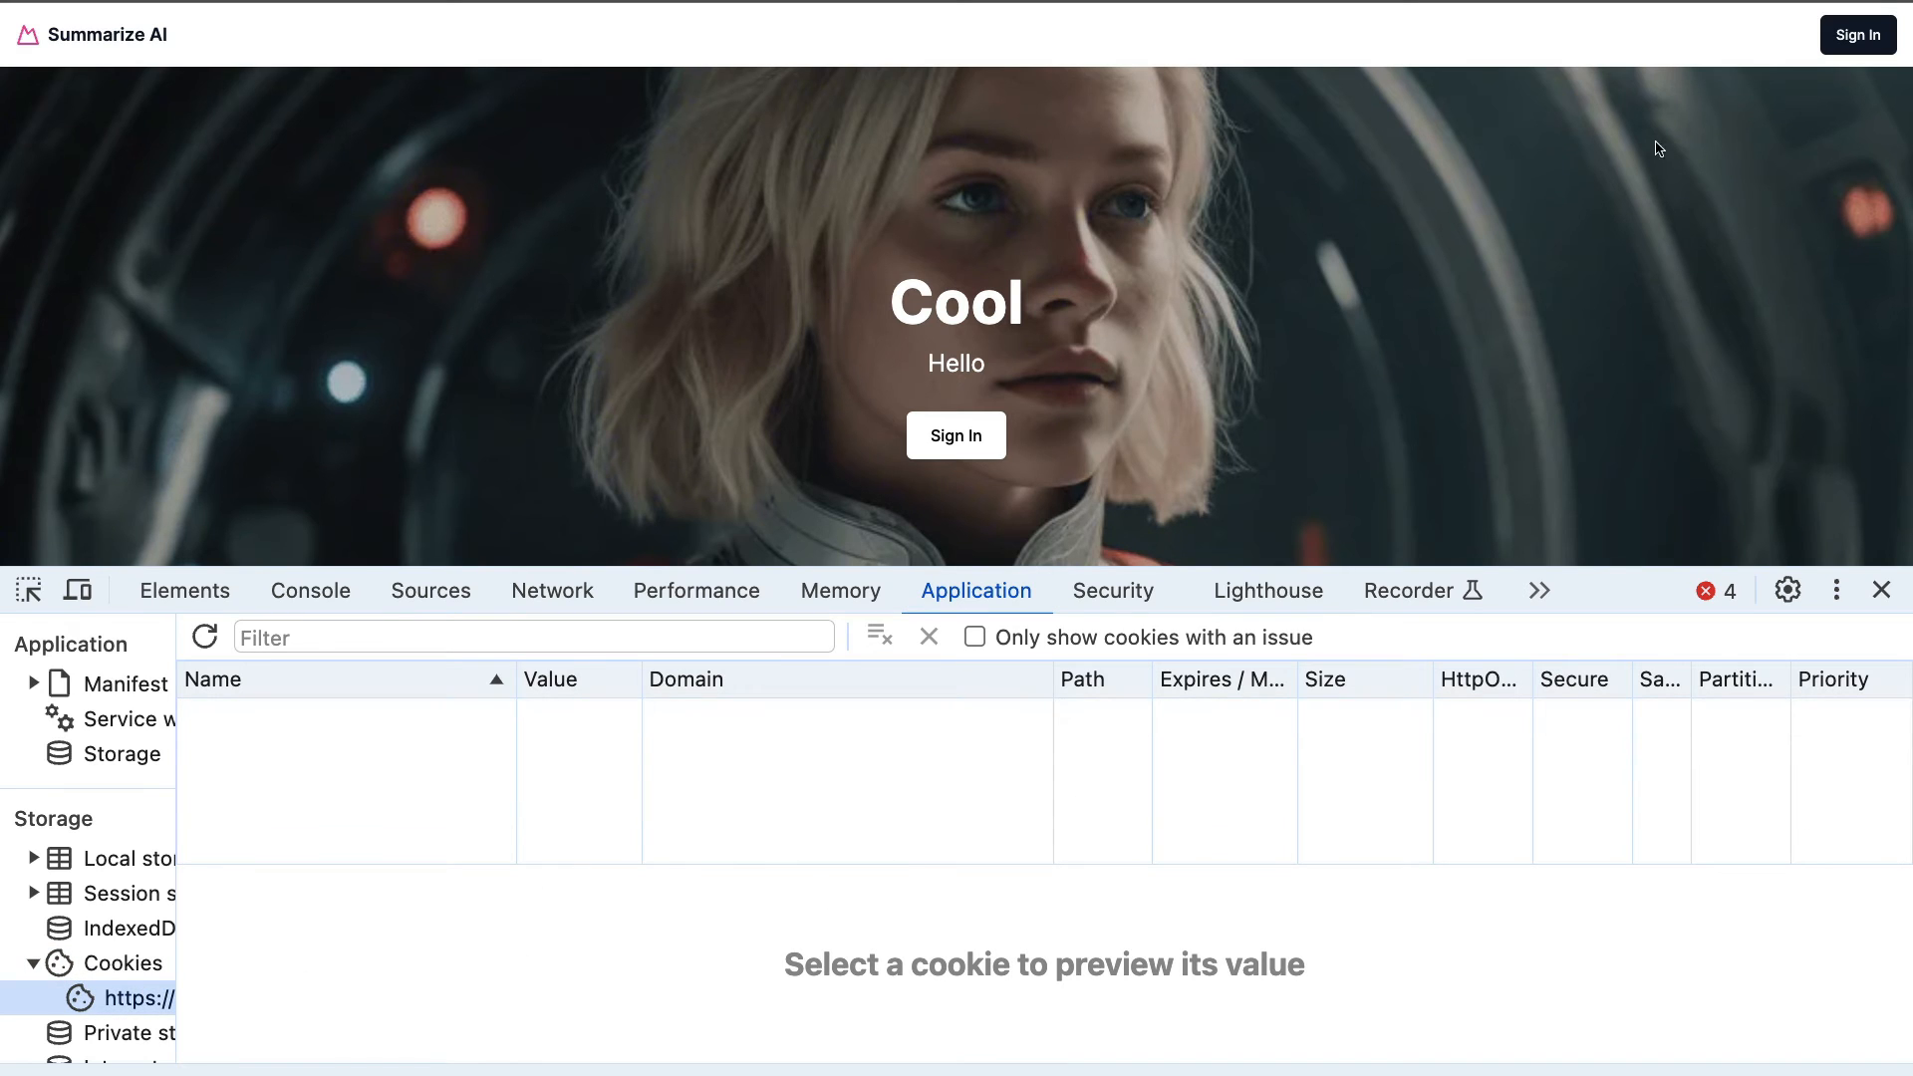
# Step: Sign in to the deployed Summarize AI app as testuser
pyautogui.click(957, 437)
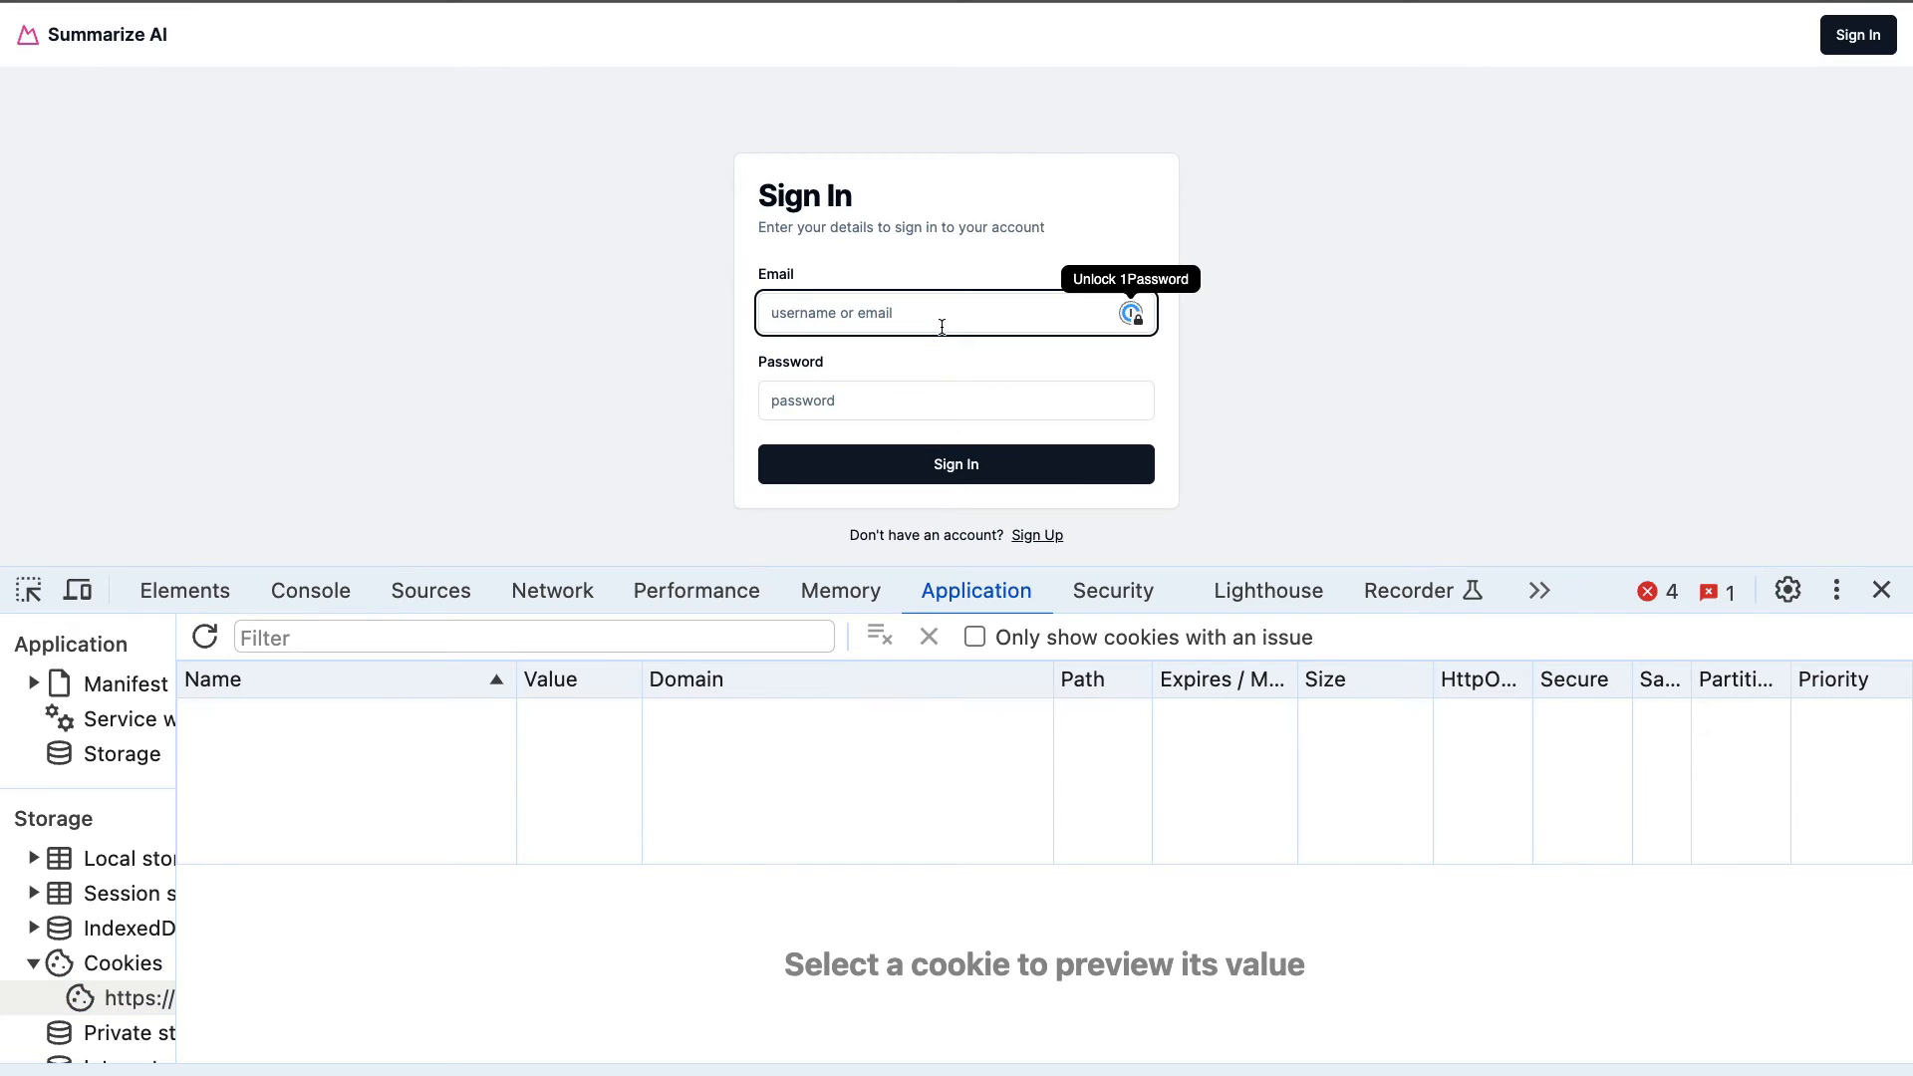
pyautogui.write('testuser')
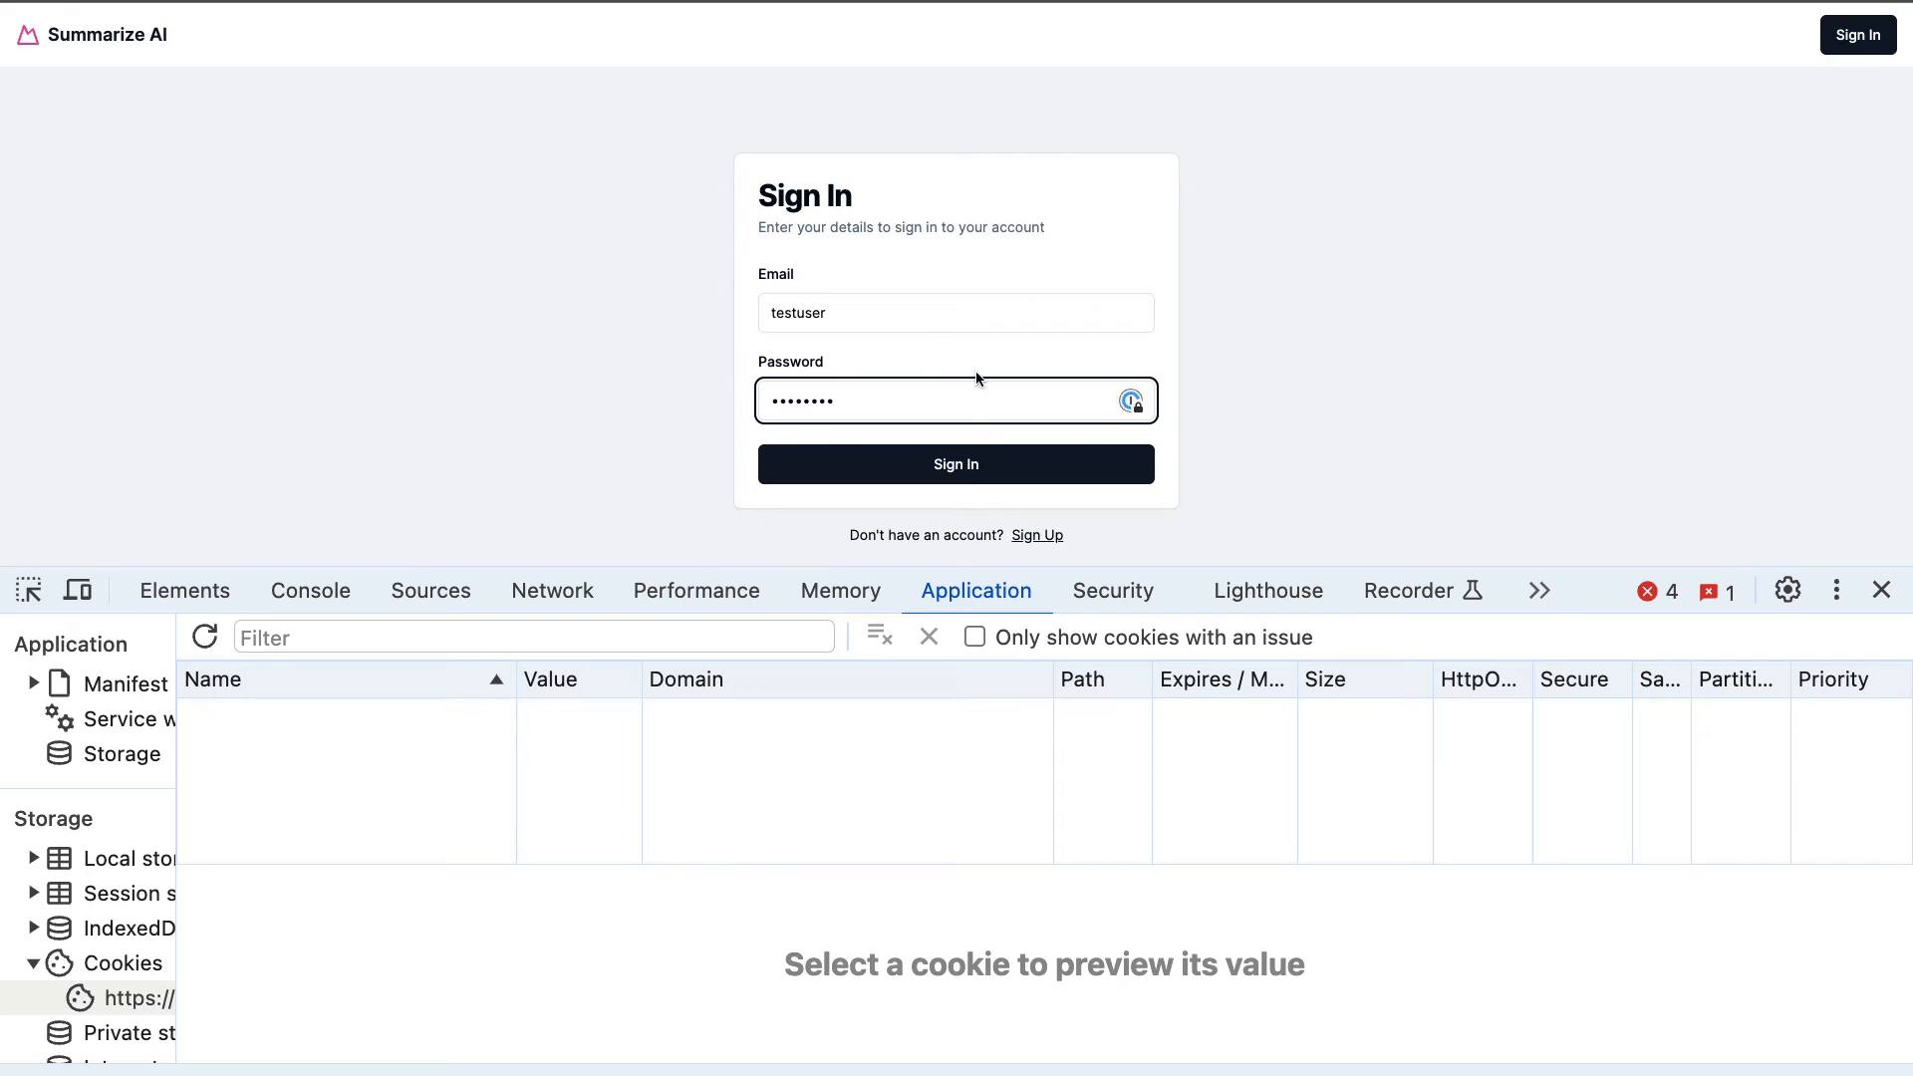
pyautogui.click(955, 464)
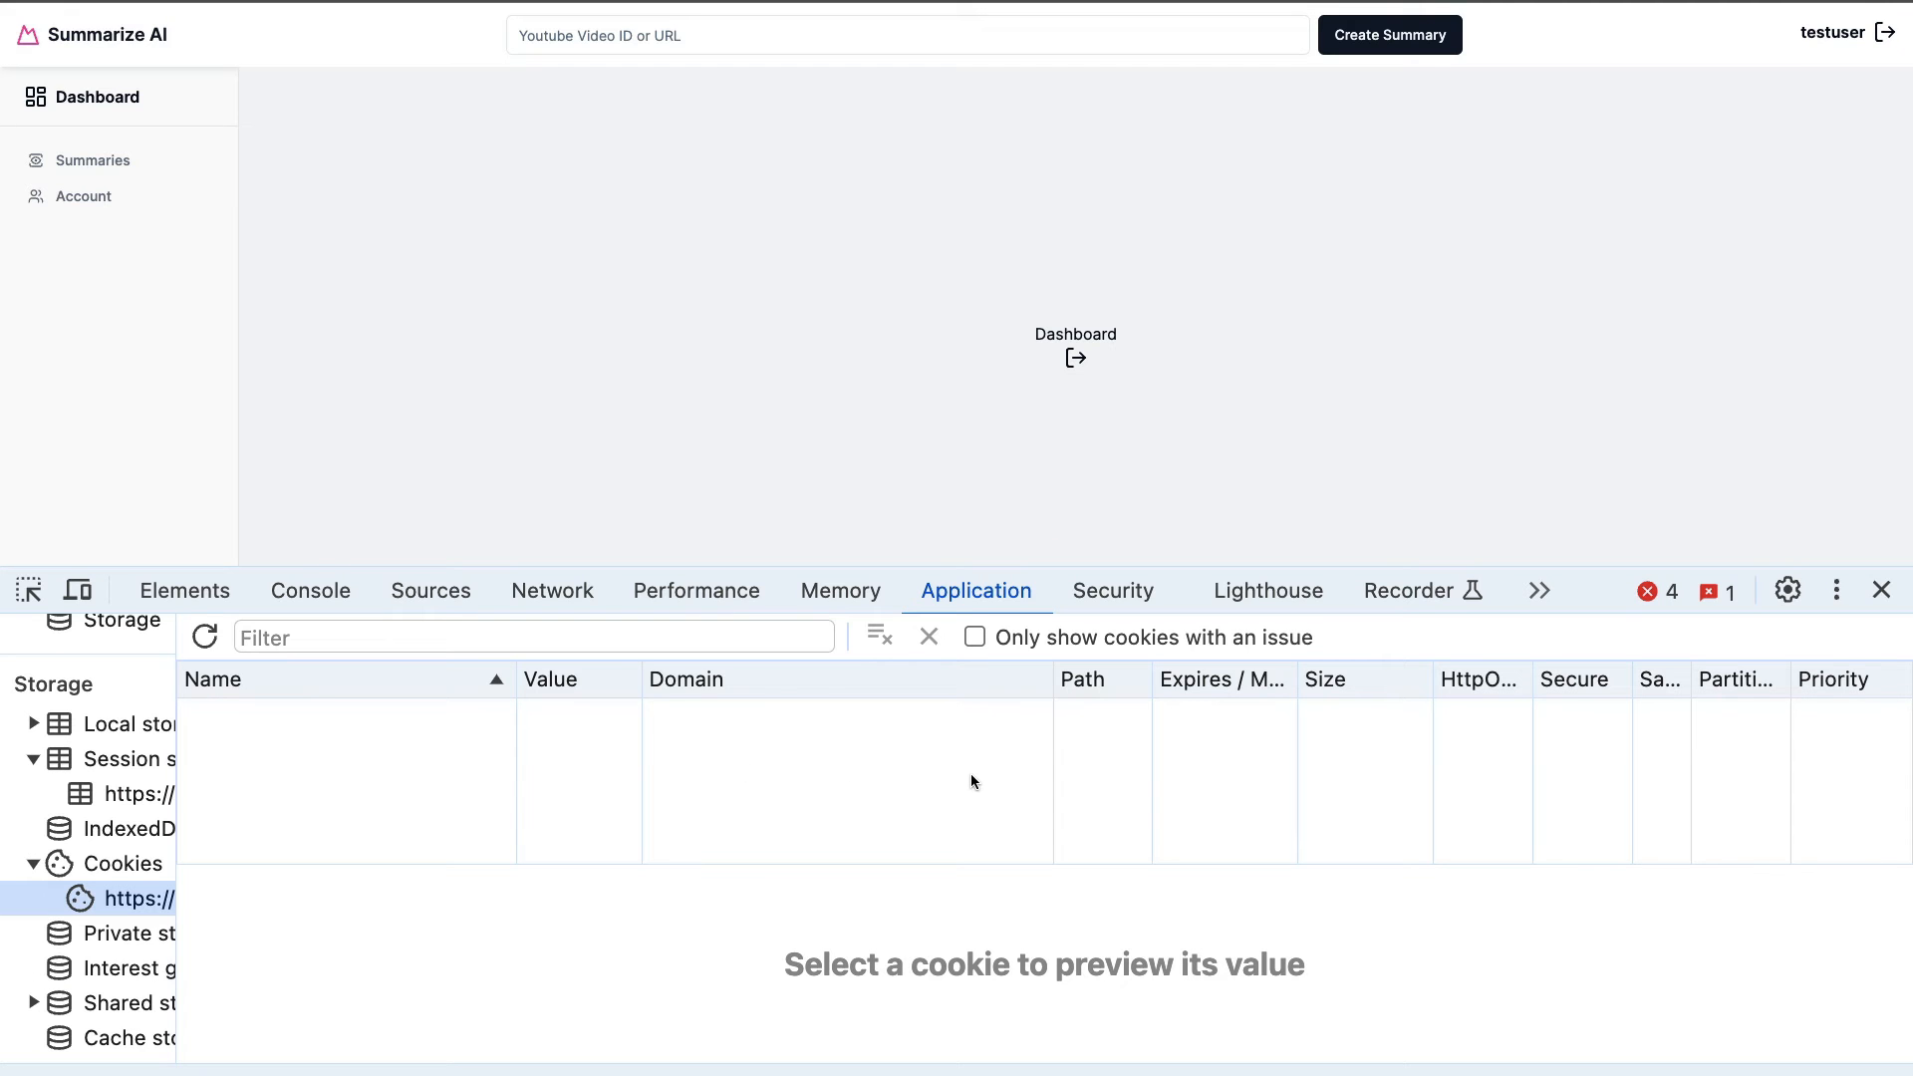
pyautogui.moveTo(562, 185)
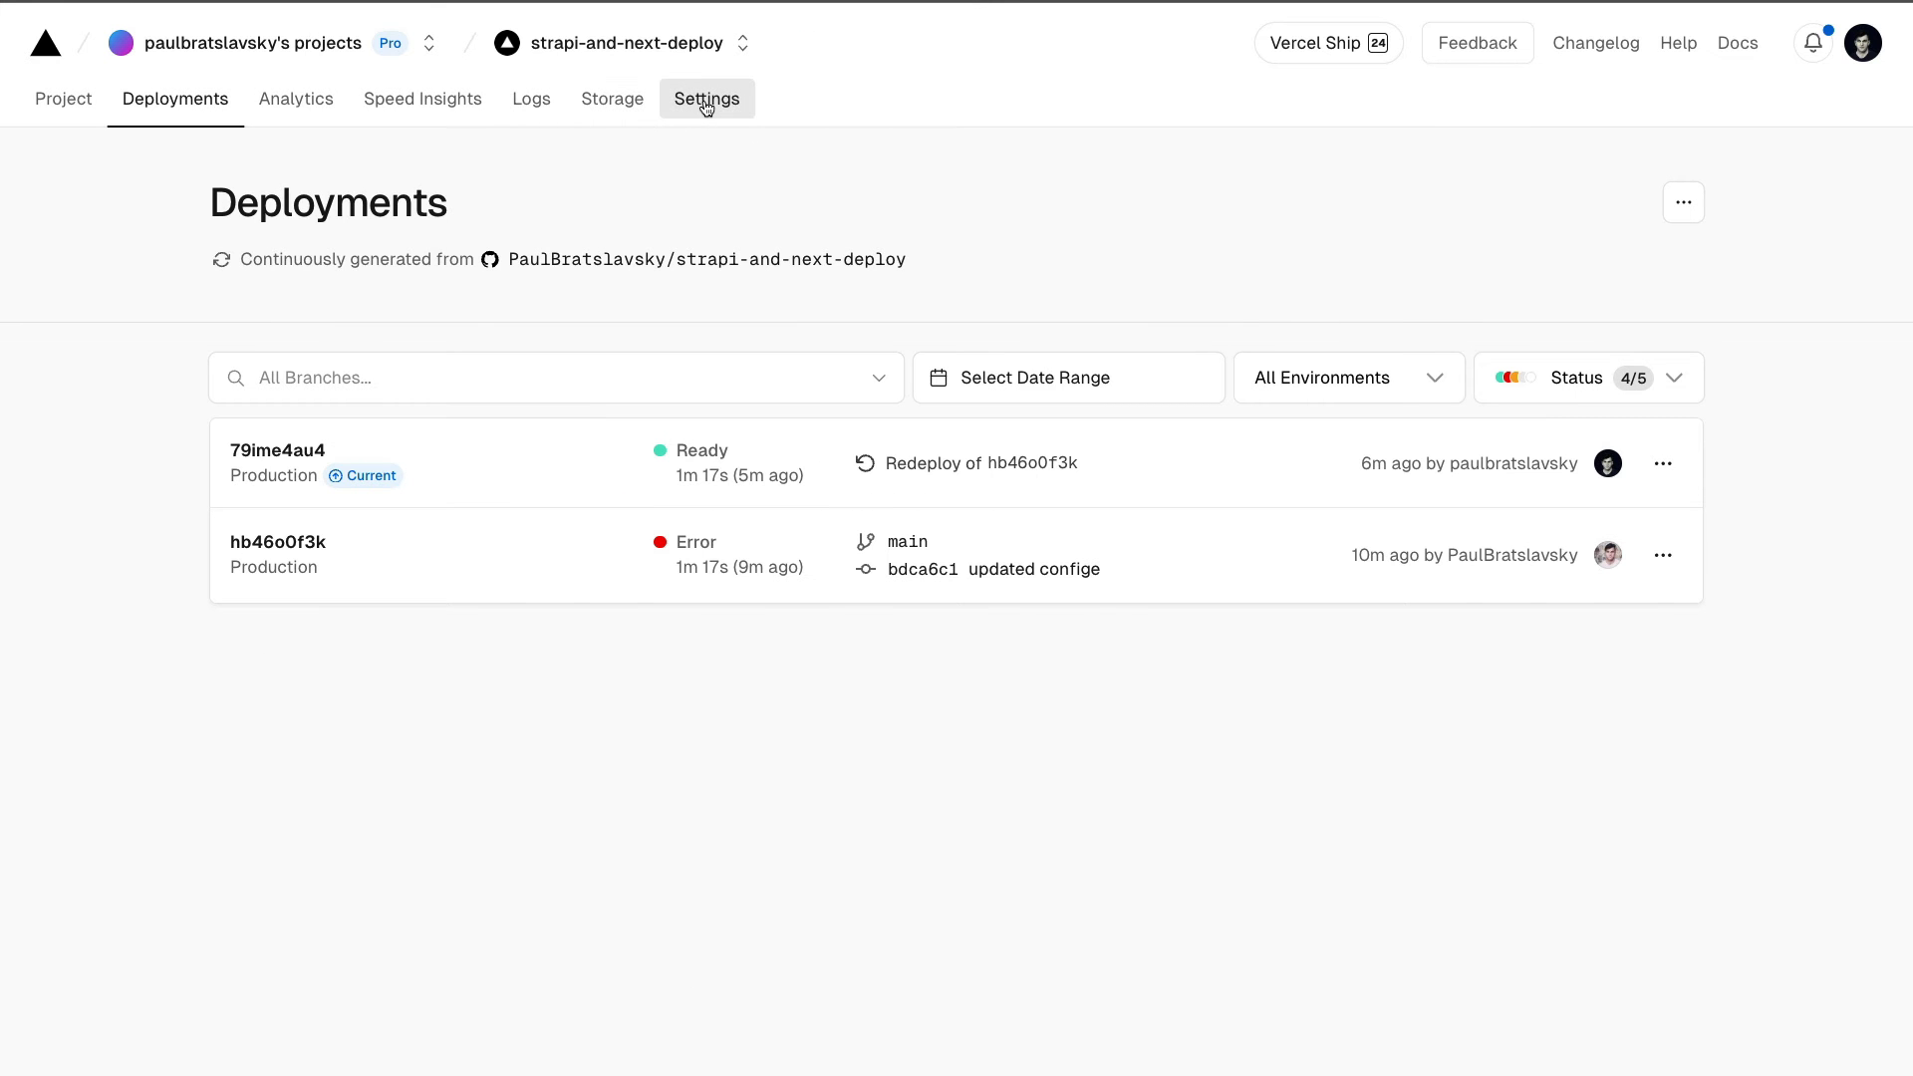
# Step: Save a HOST environment variable set to strapi-and-next-deploy.vercel.app in project settings
pyautogui.click(705, 99)
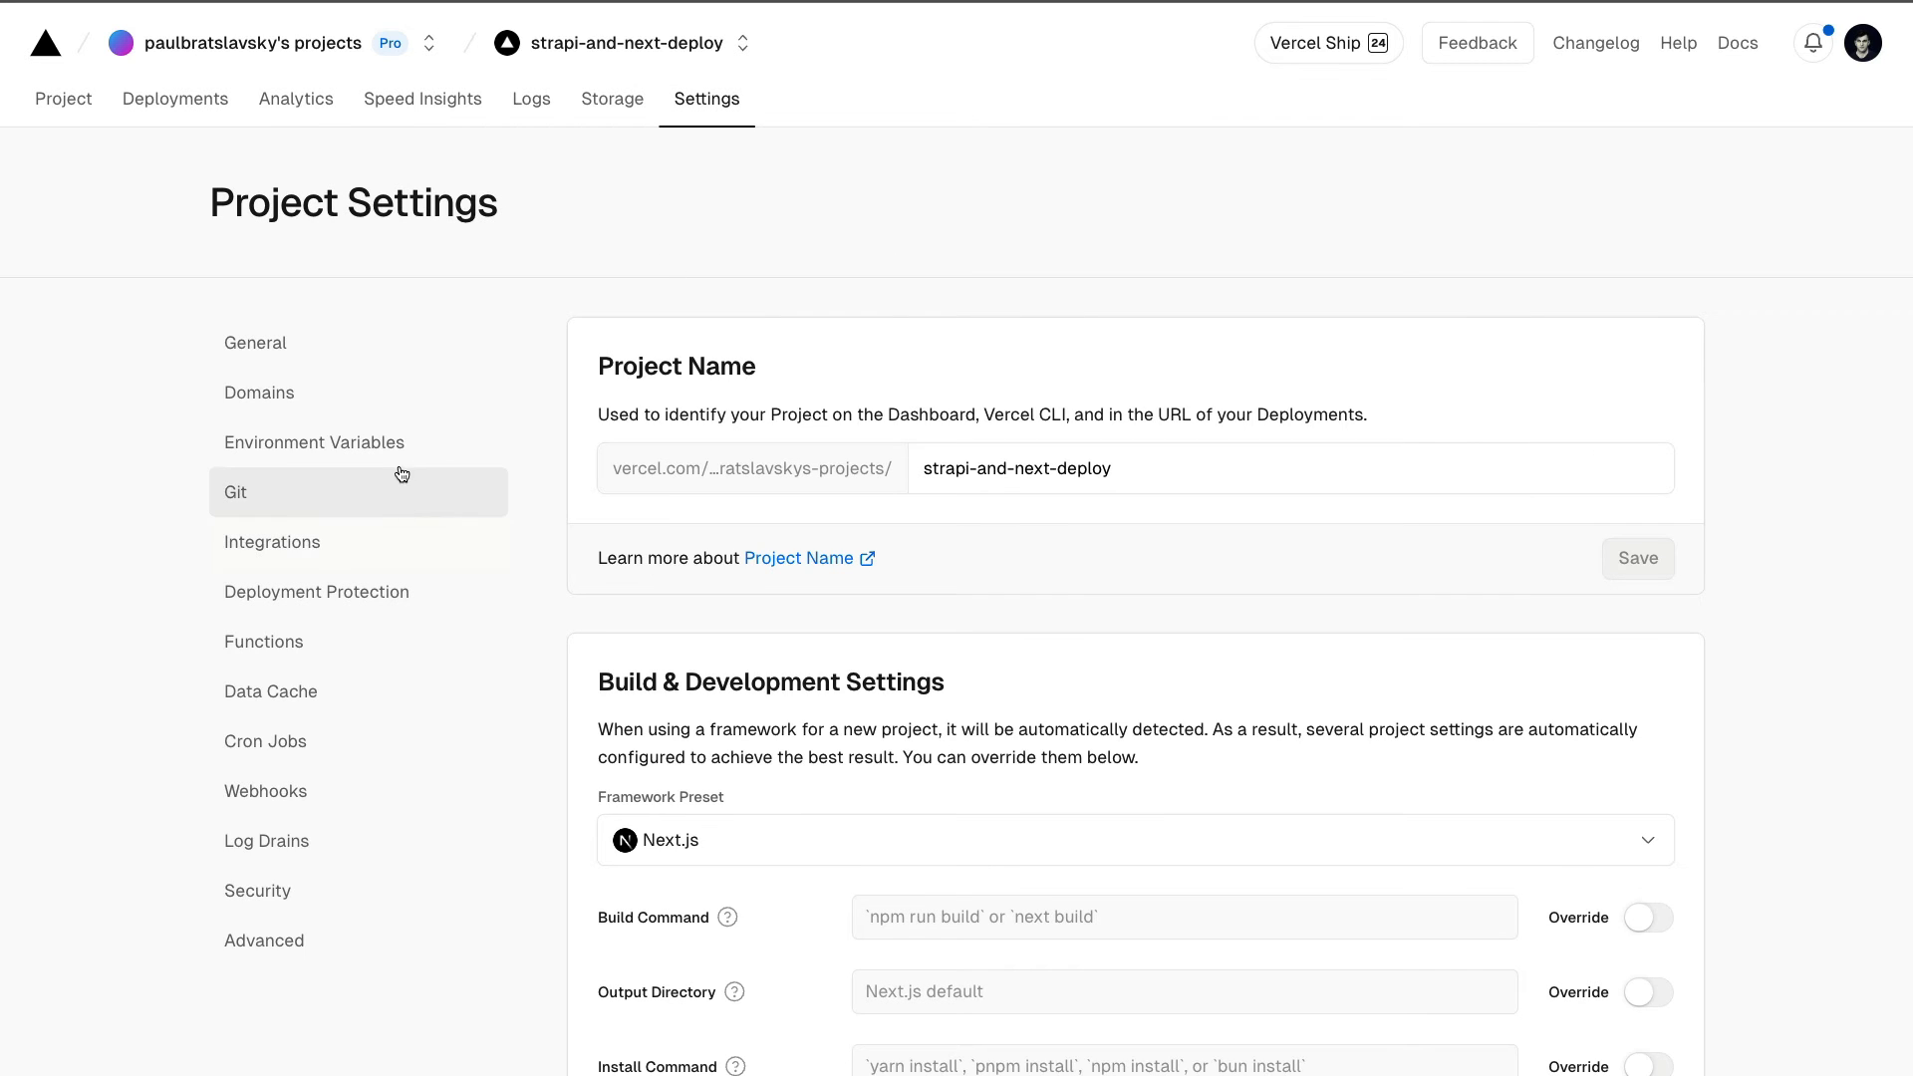
pyautogui.click(313, 442)
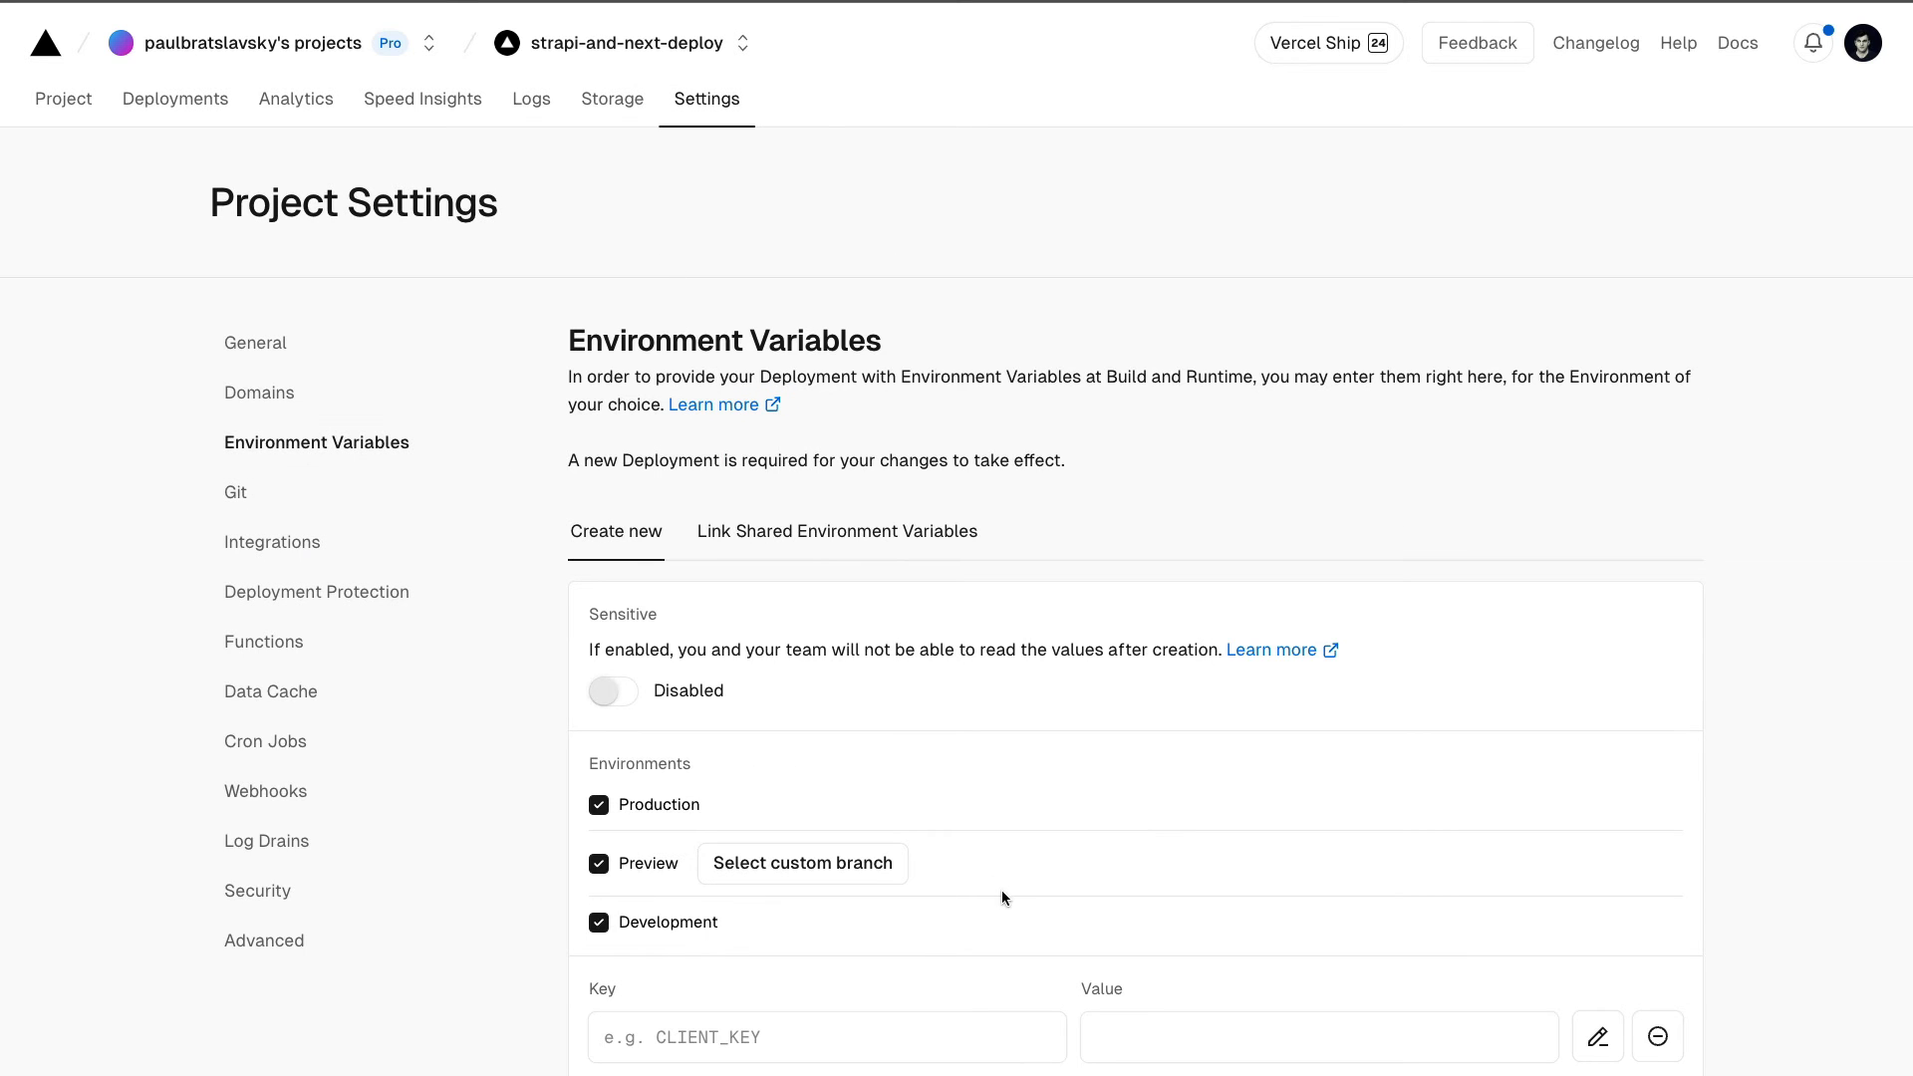
pyautogui.scroll(-3)
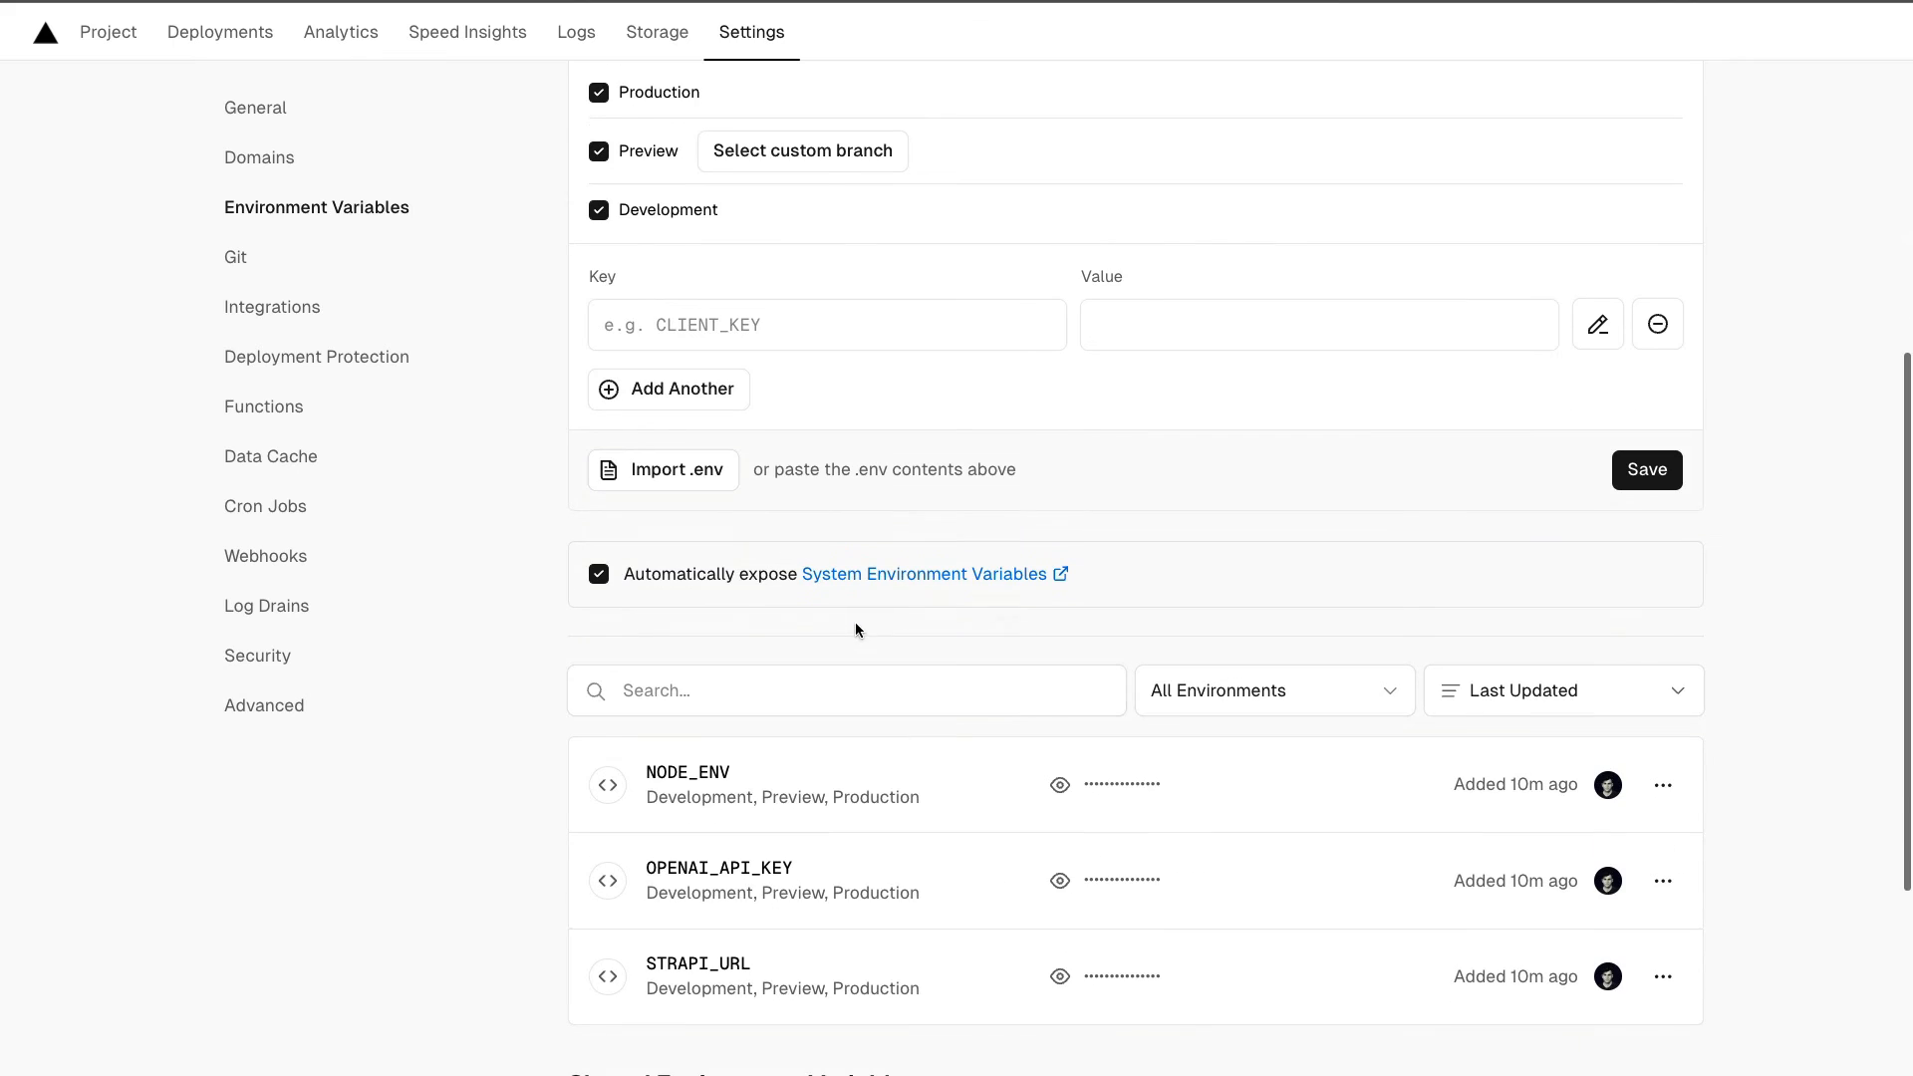
pyautogui.write('HOST')
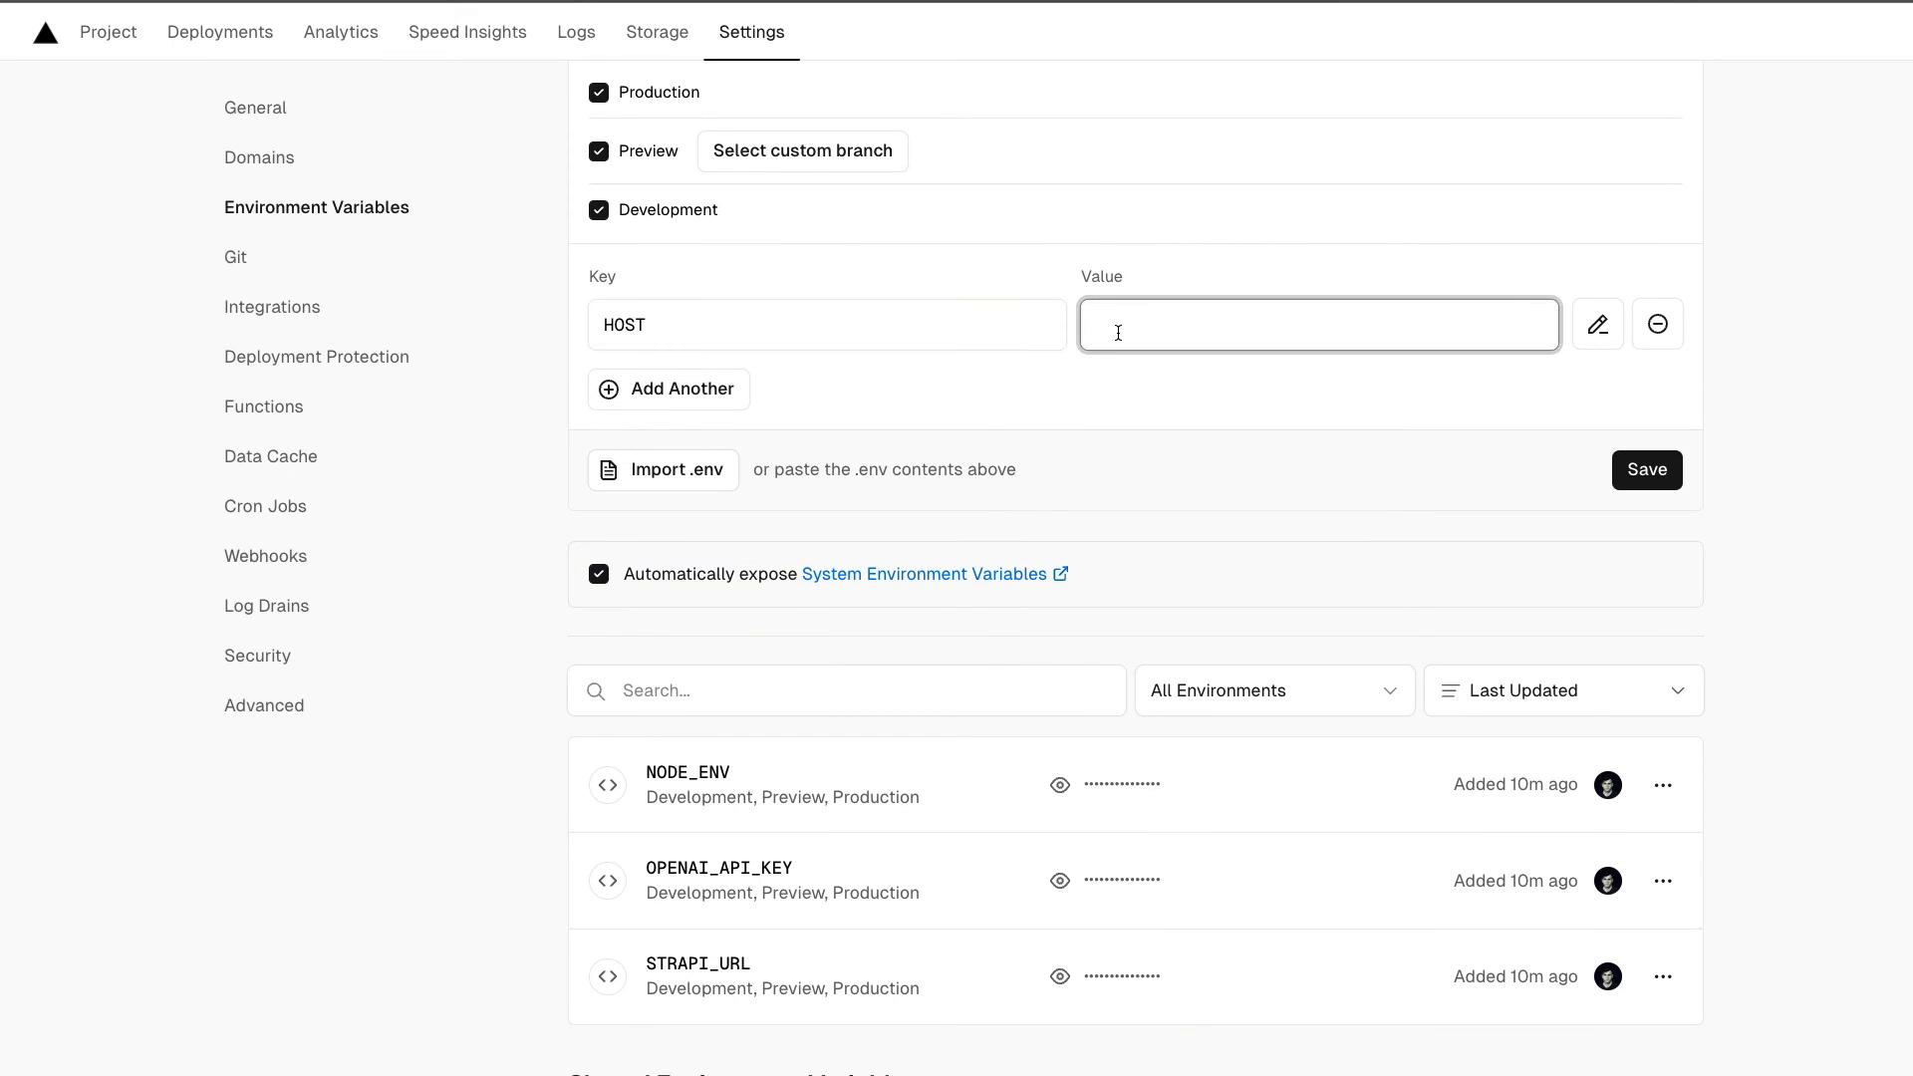
pyautogui.write('strapi-and-next-deploy.vercel.app')
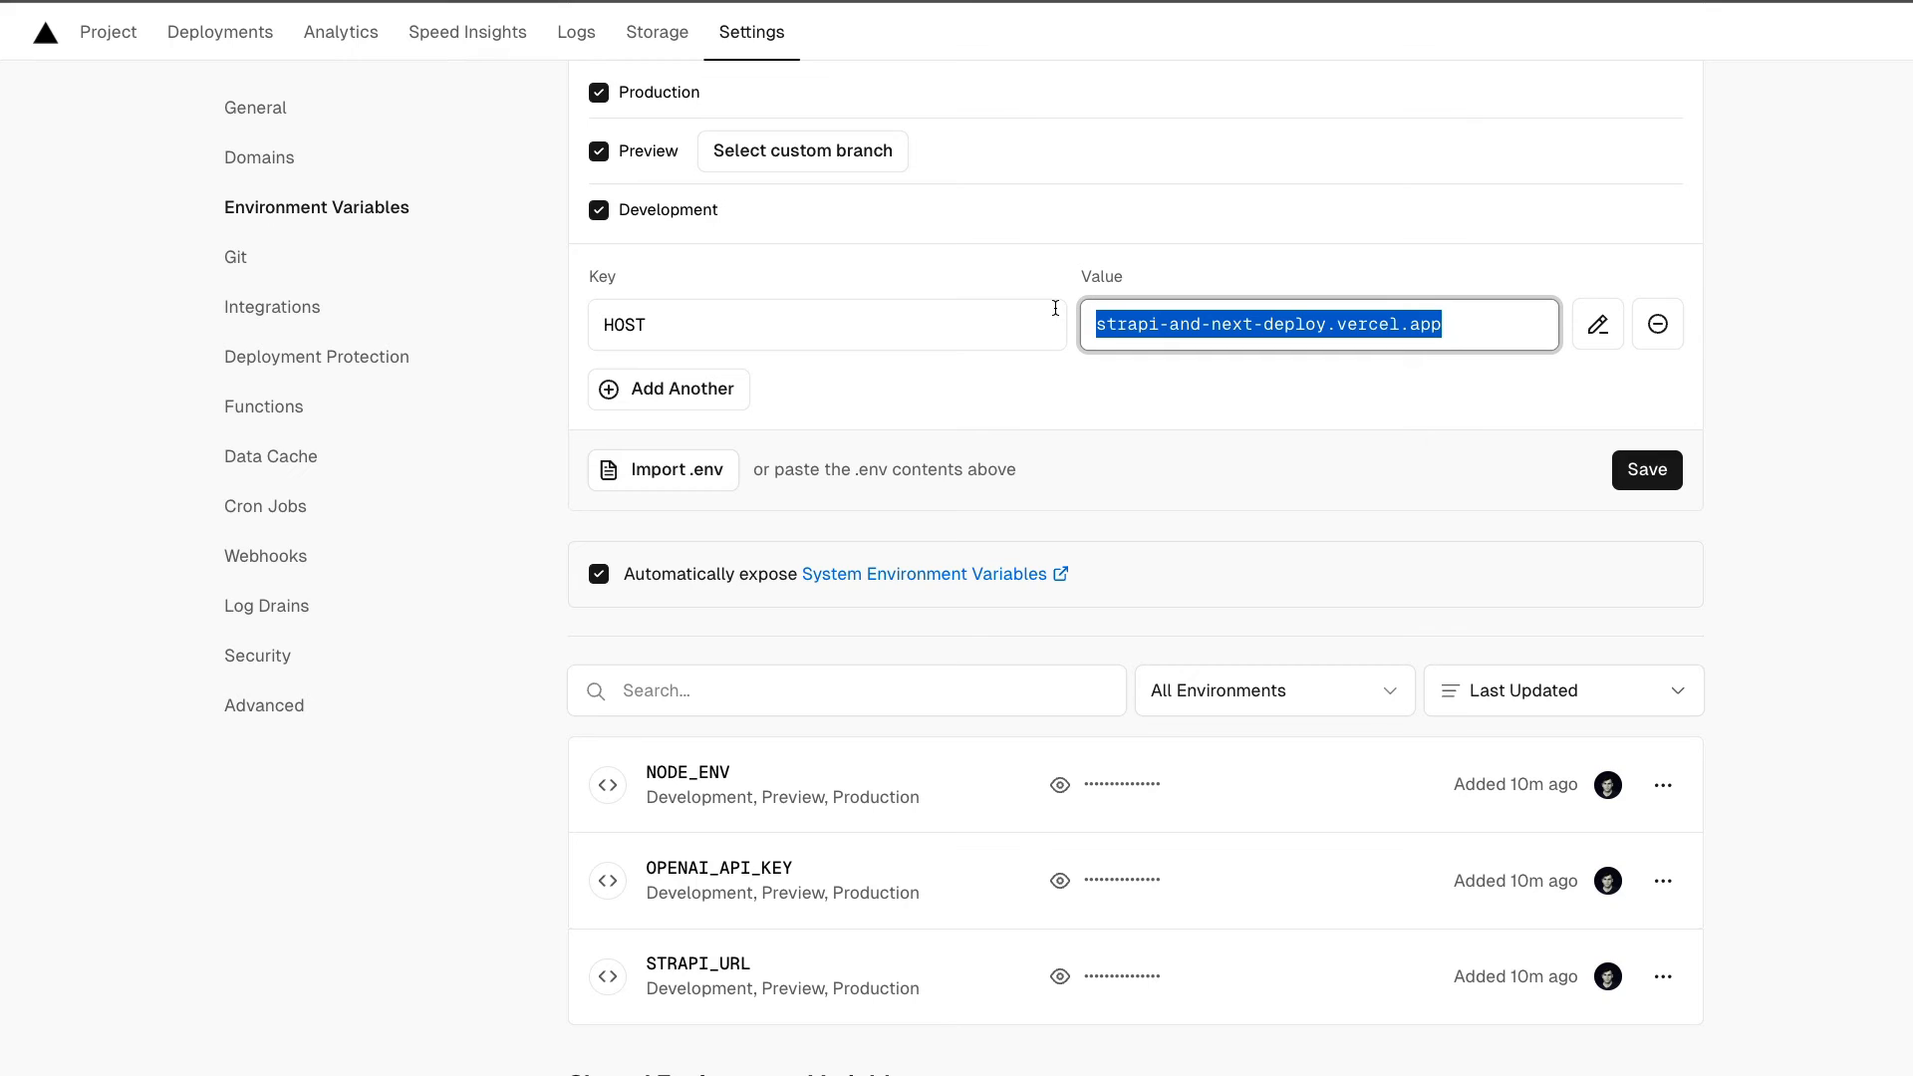
pyautogui.click(1645, 470)
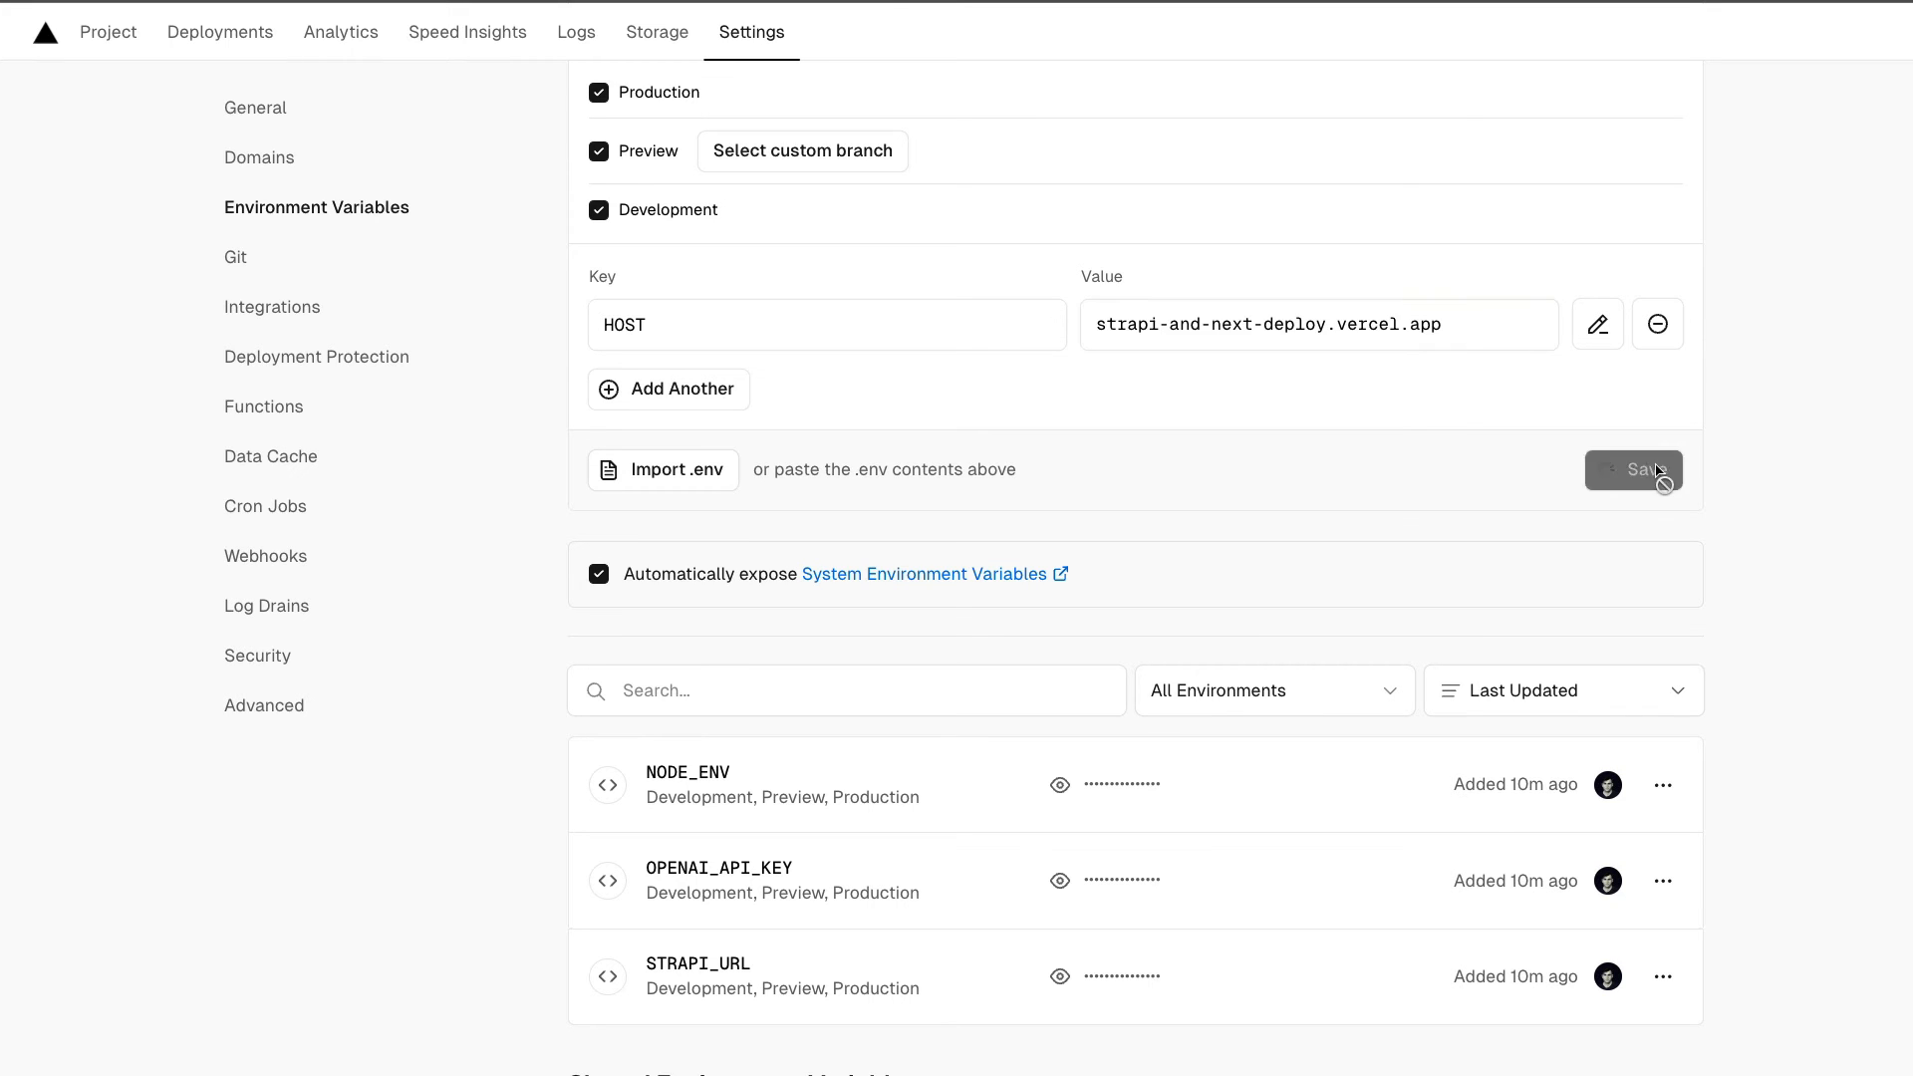
pyautogui.click(1646, 470)
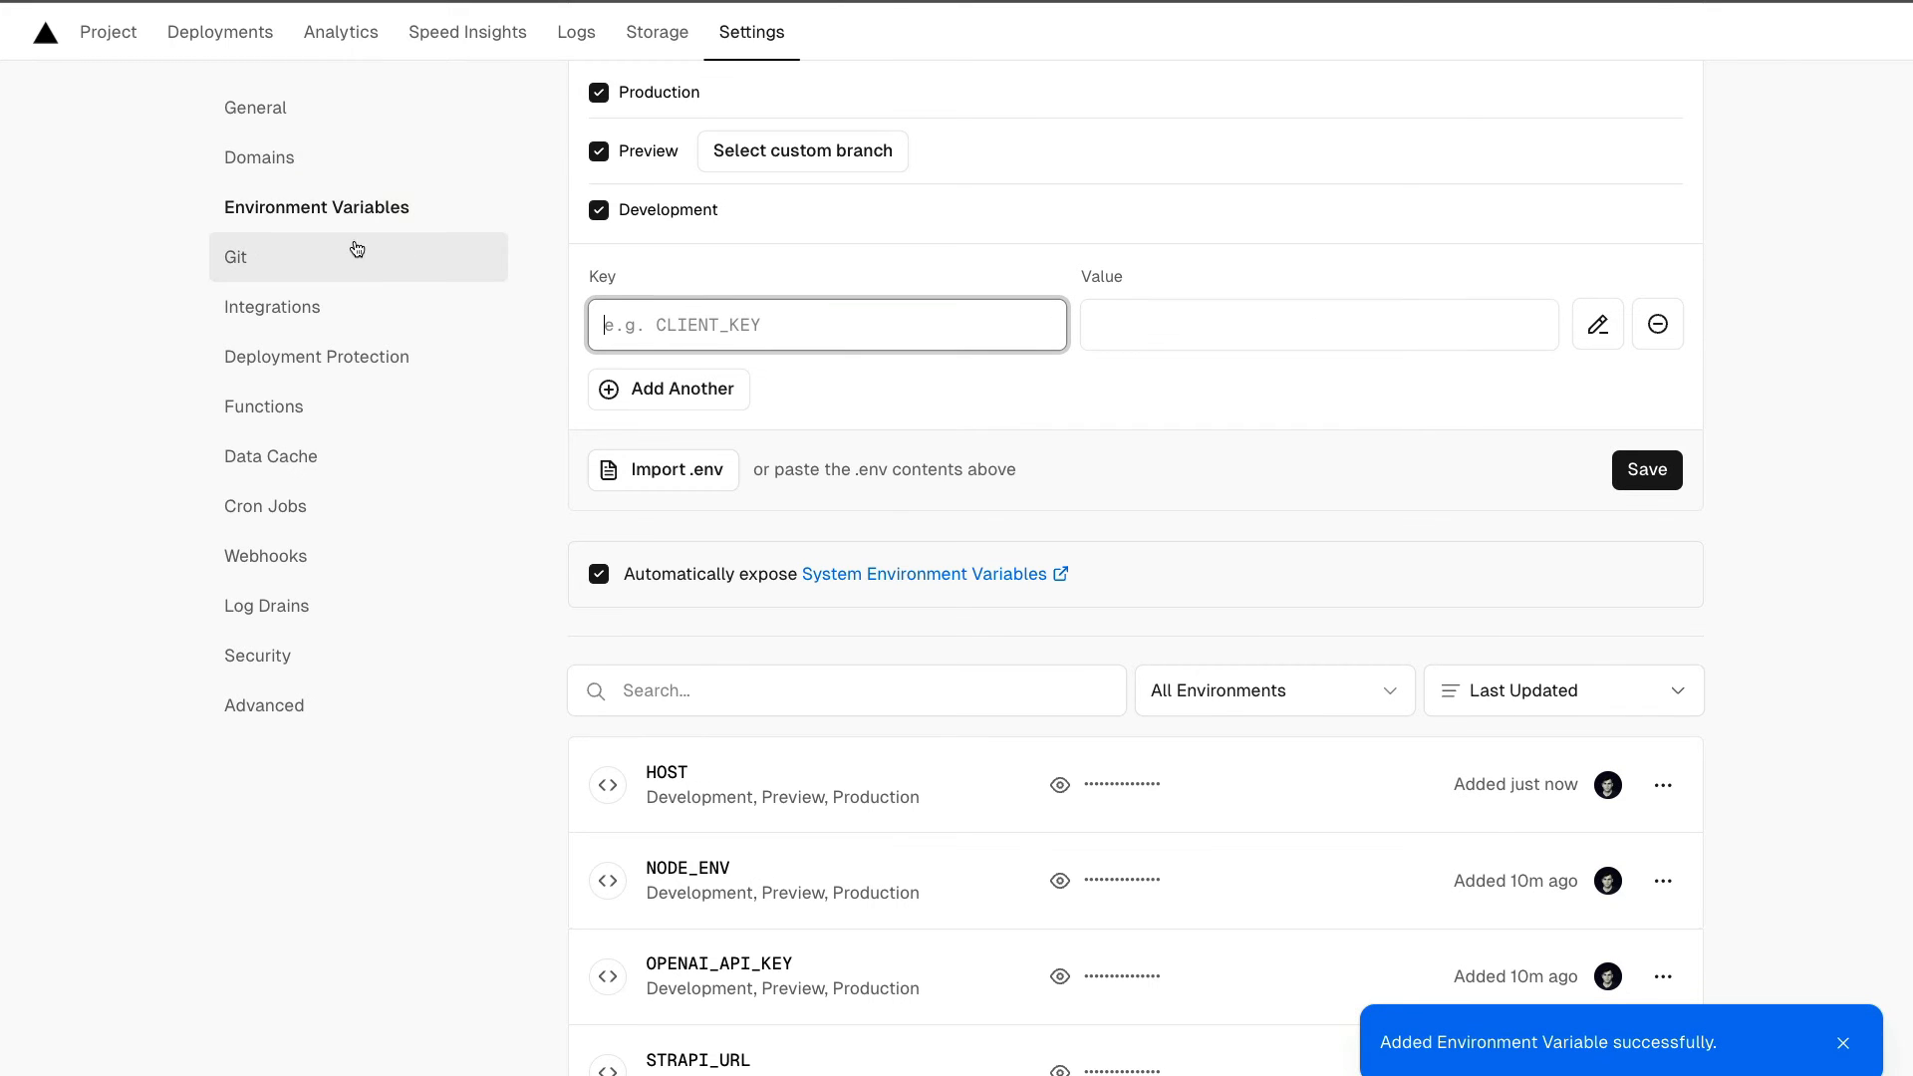
# Step: Return to the project's Deployments list
pyautogui.click(176, 100)
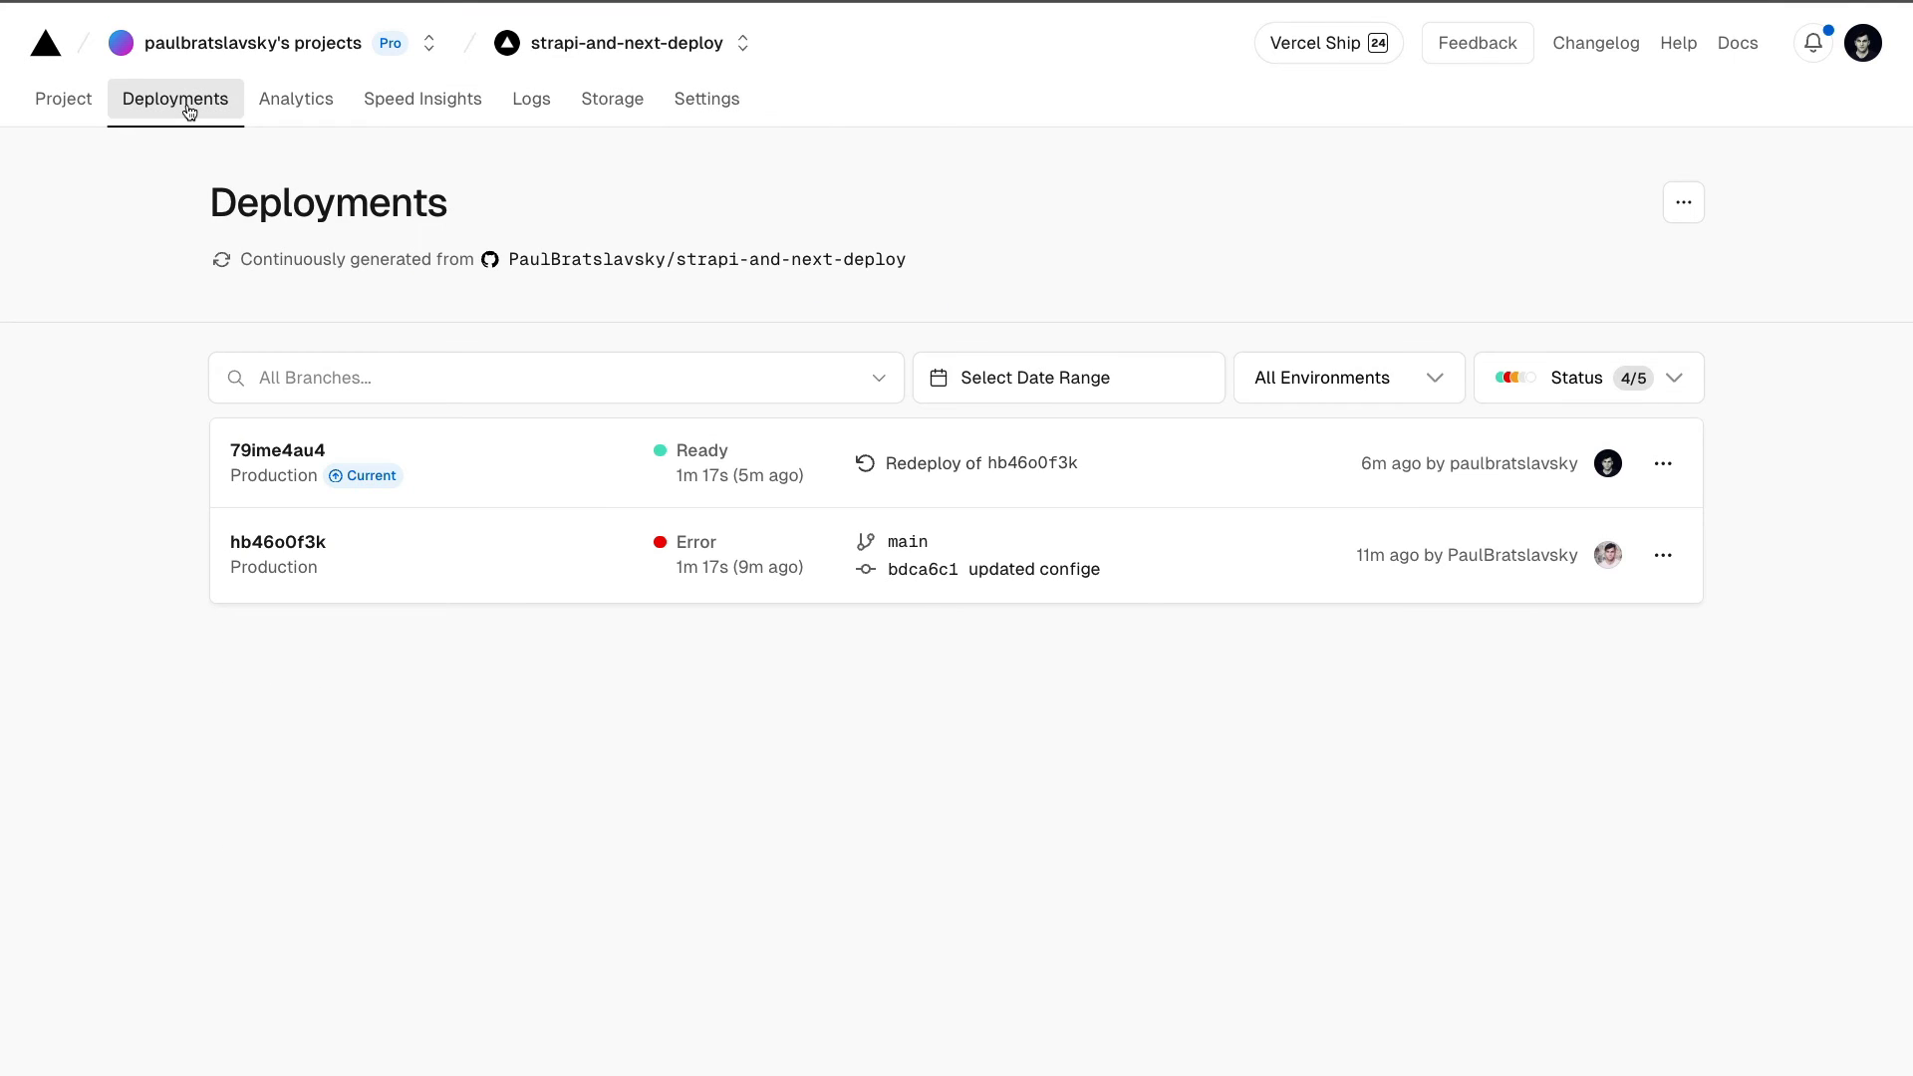
# Step: Redeploy the current production deployment and load the live production site
pyautogui.click(1662, 462)
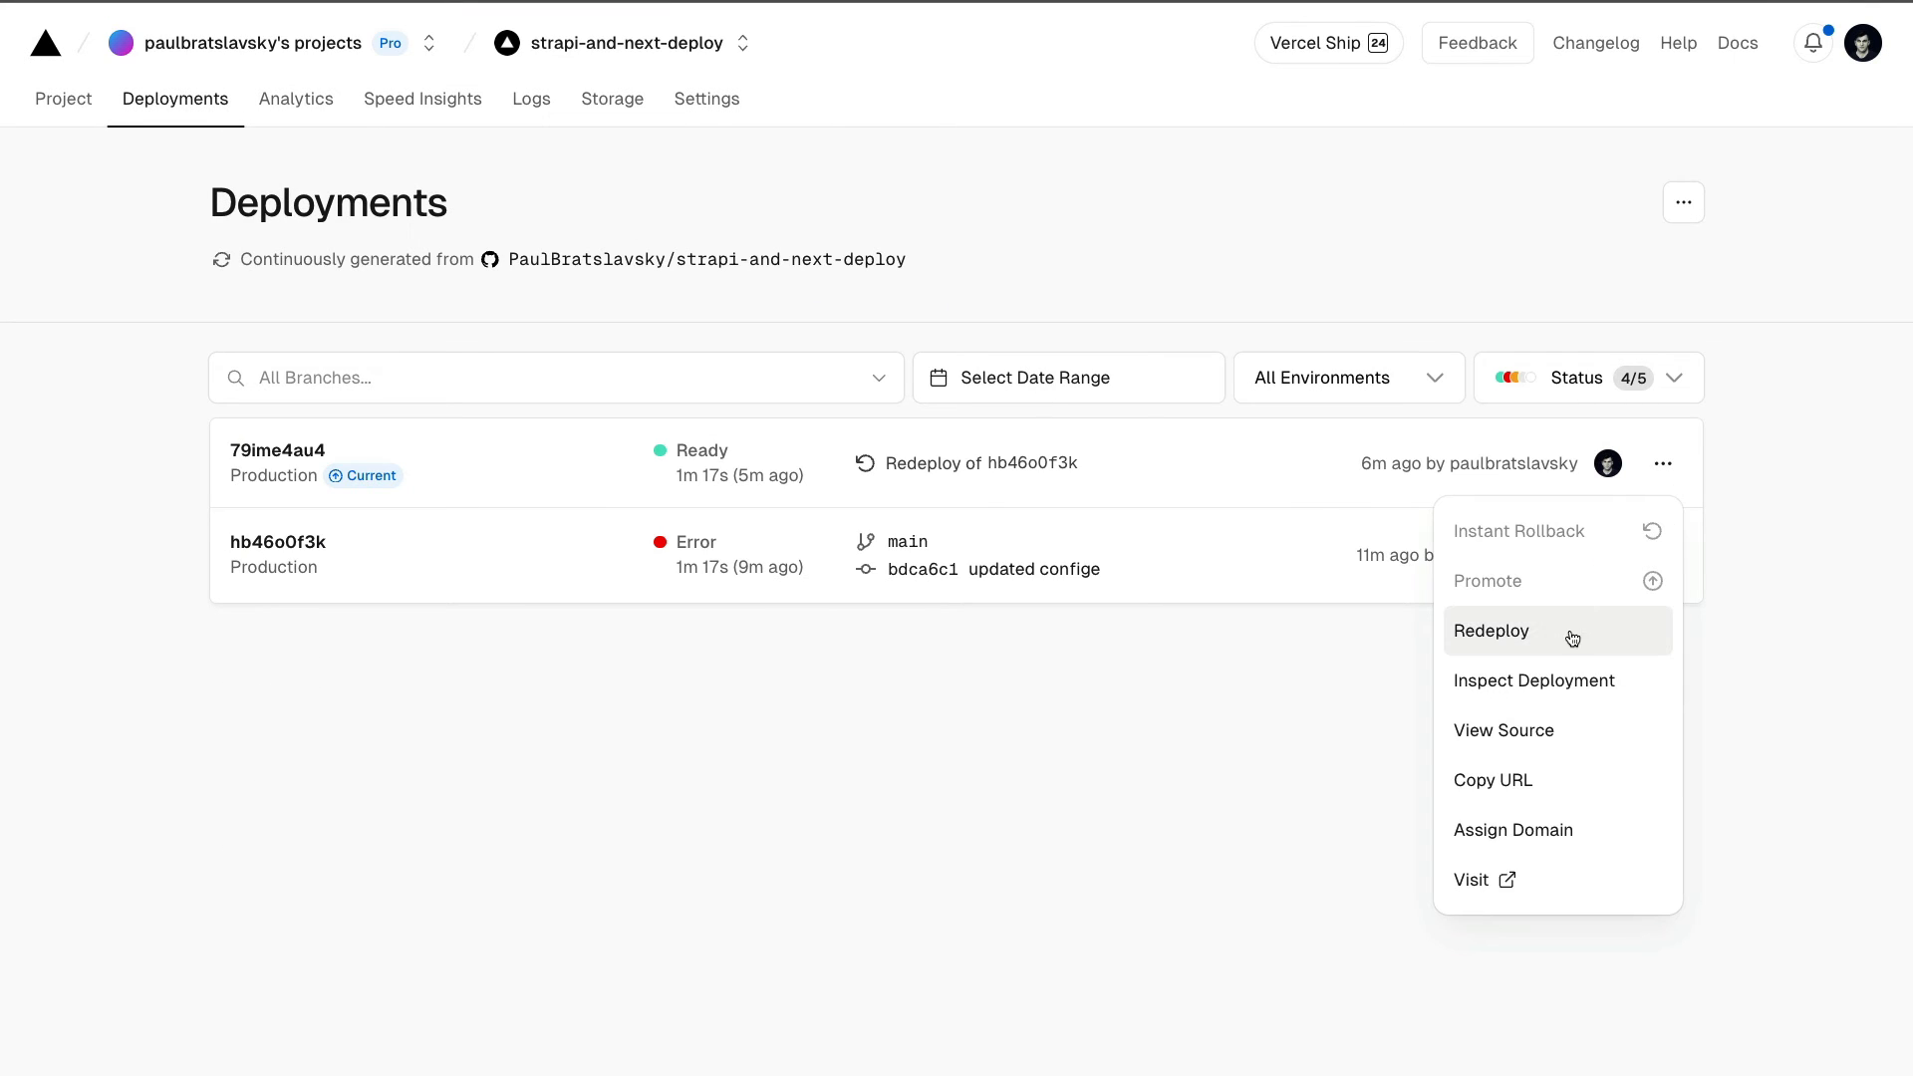
pyautogui.click(1490, 632)
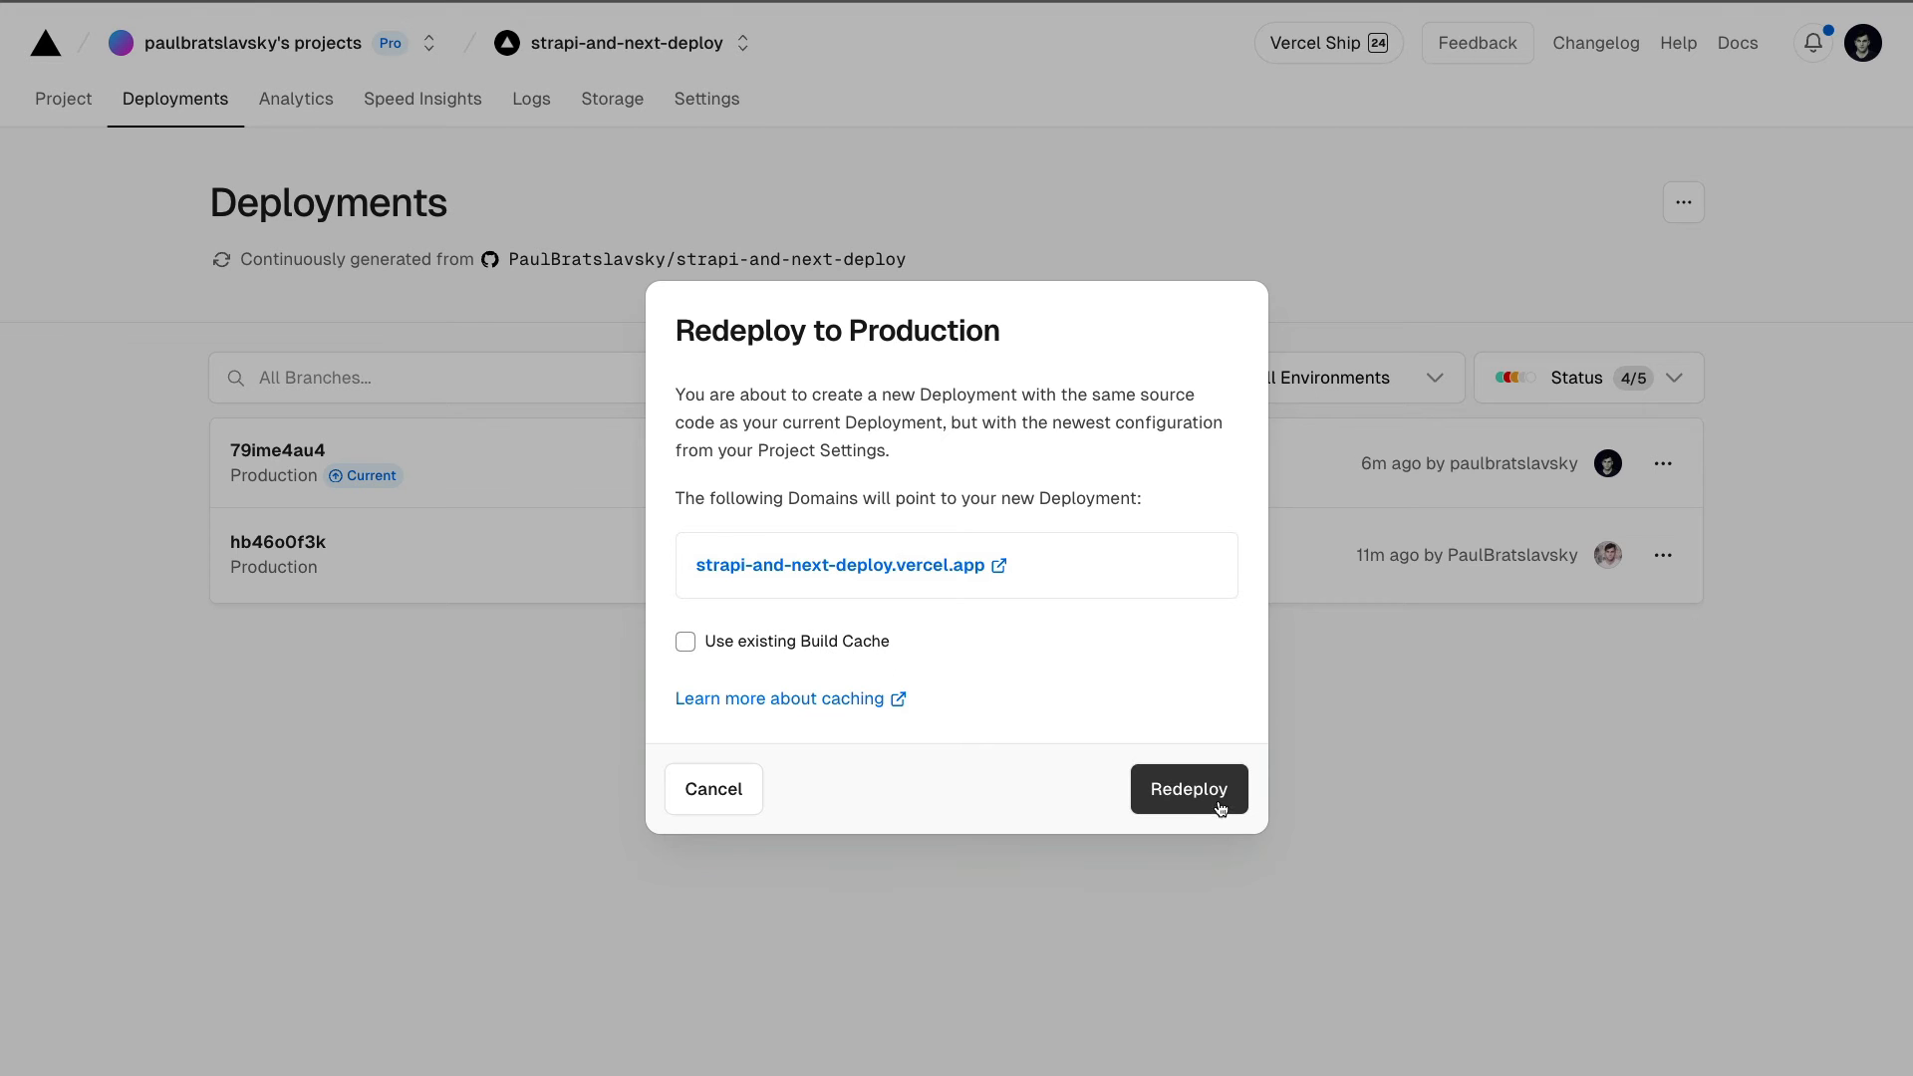
pyautogui.click(1188, 789)
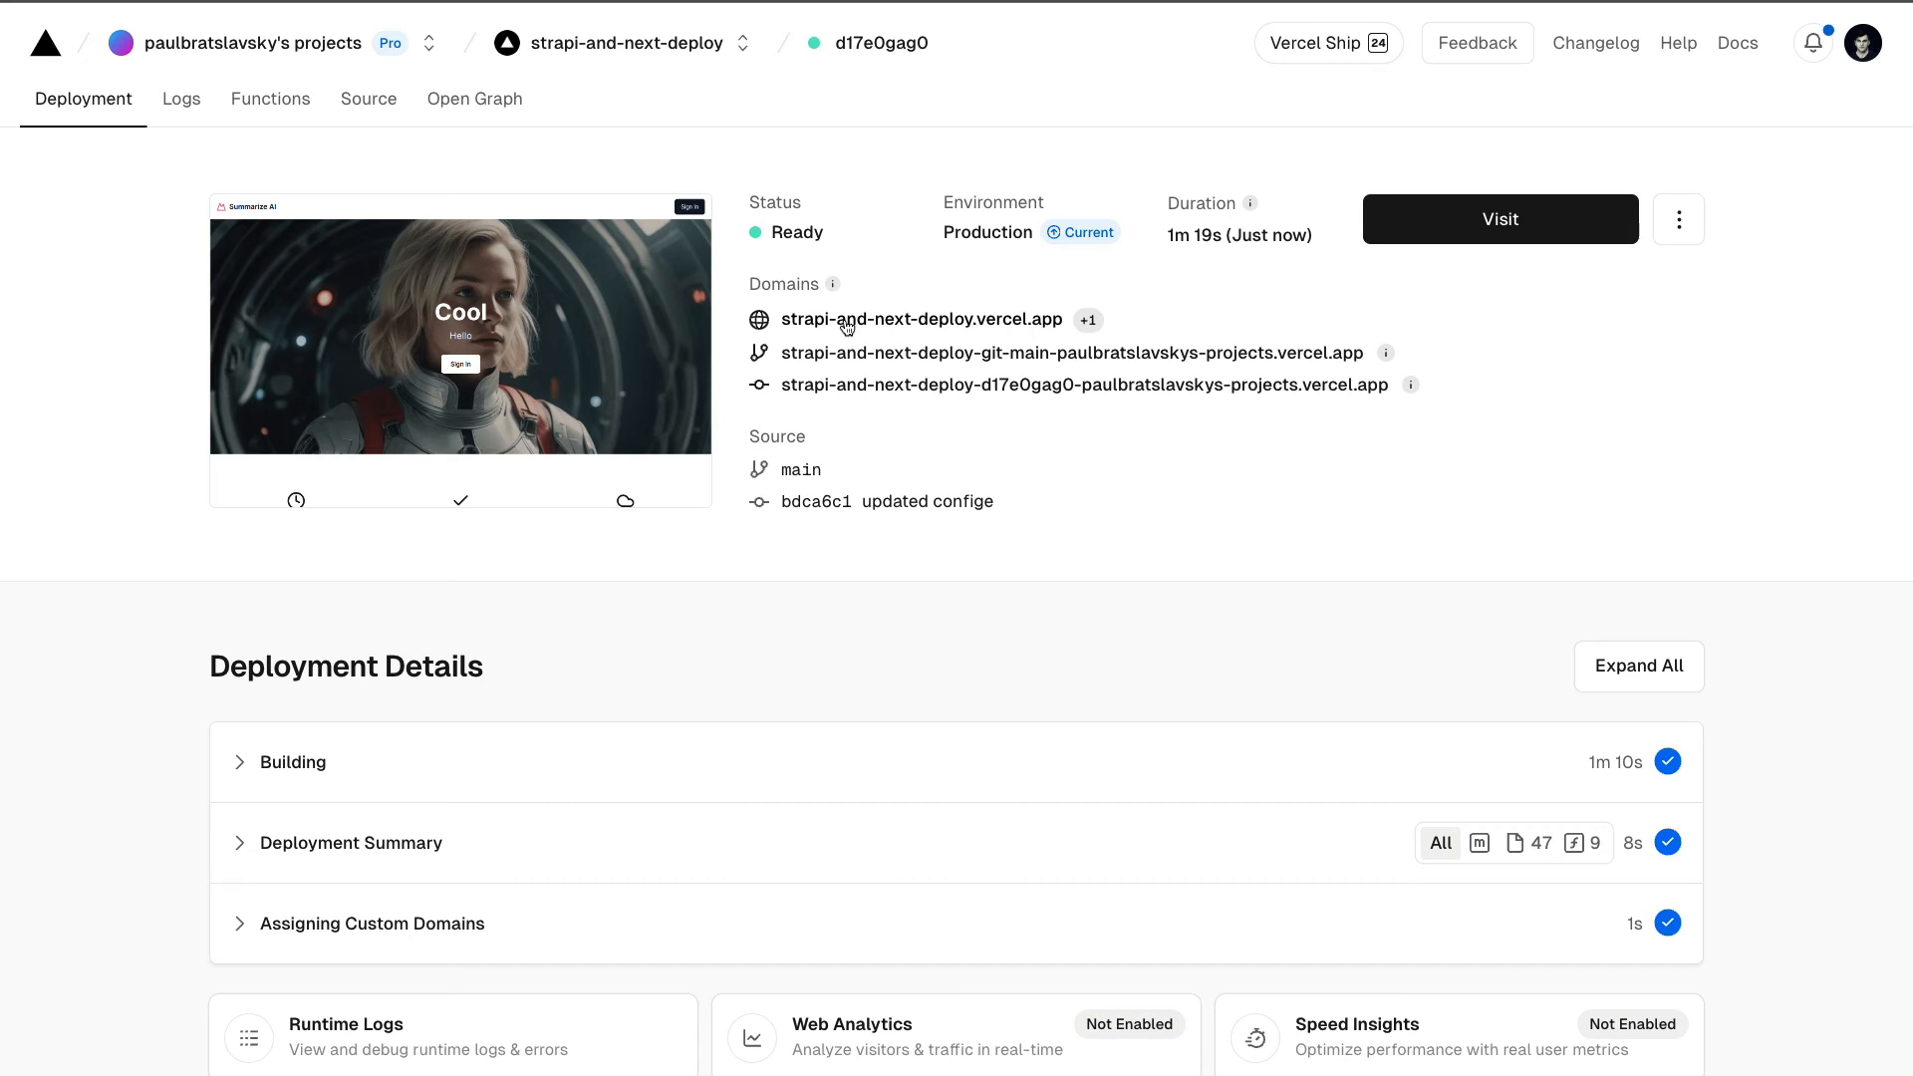
pyautogui.click(1498, 220)
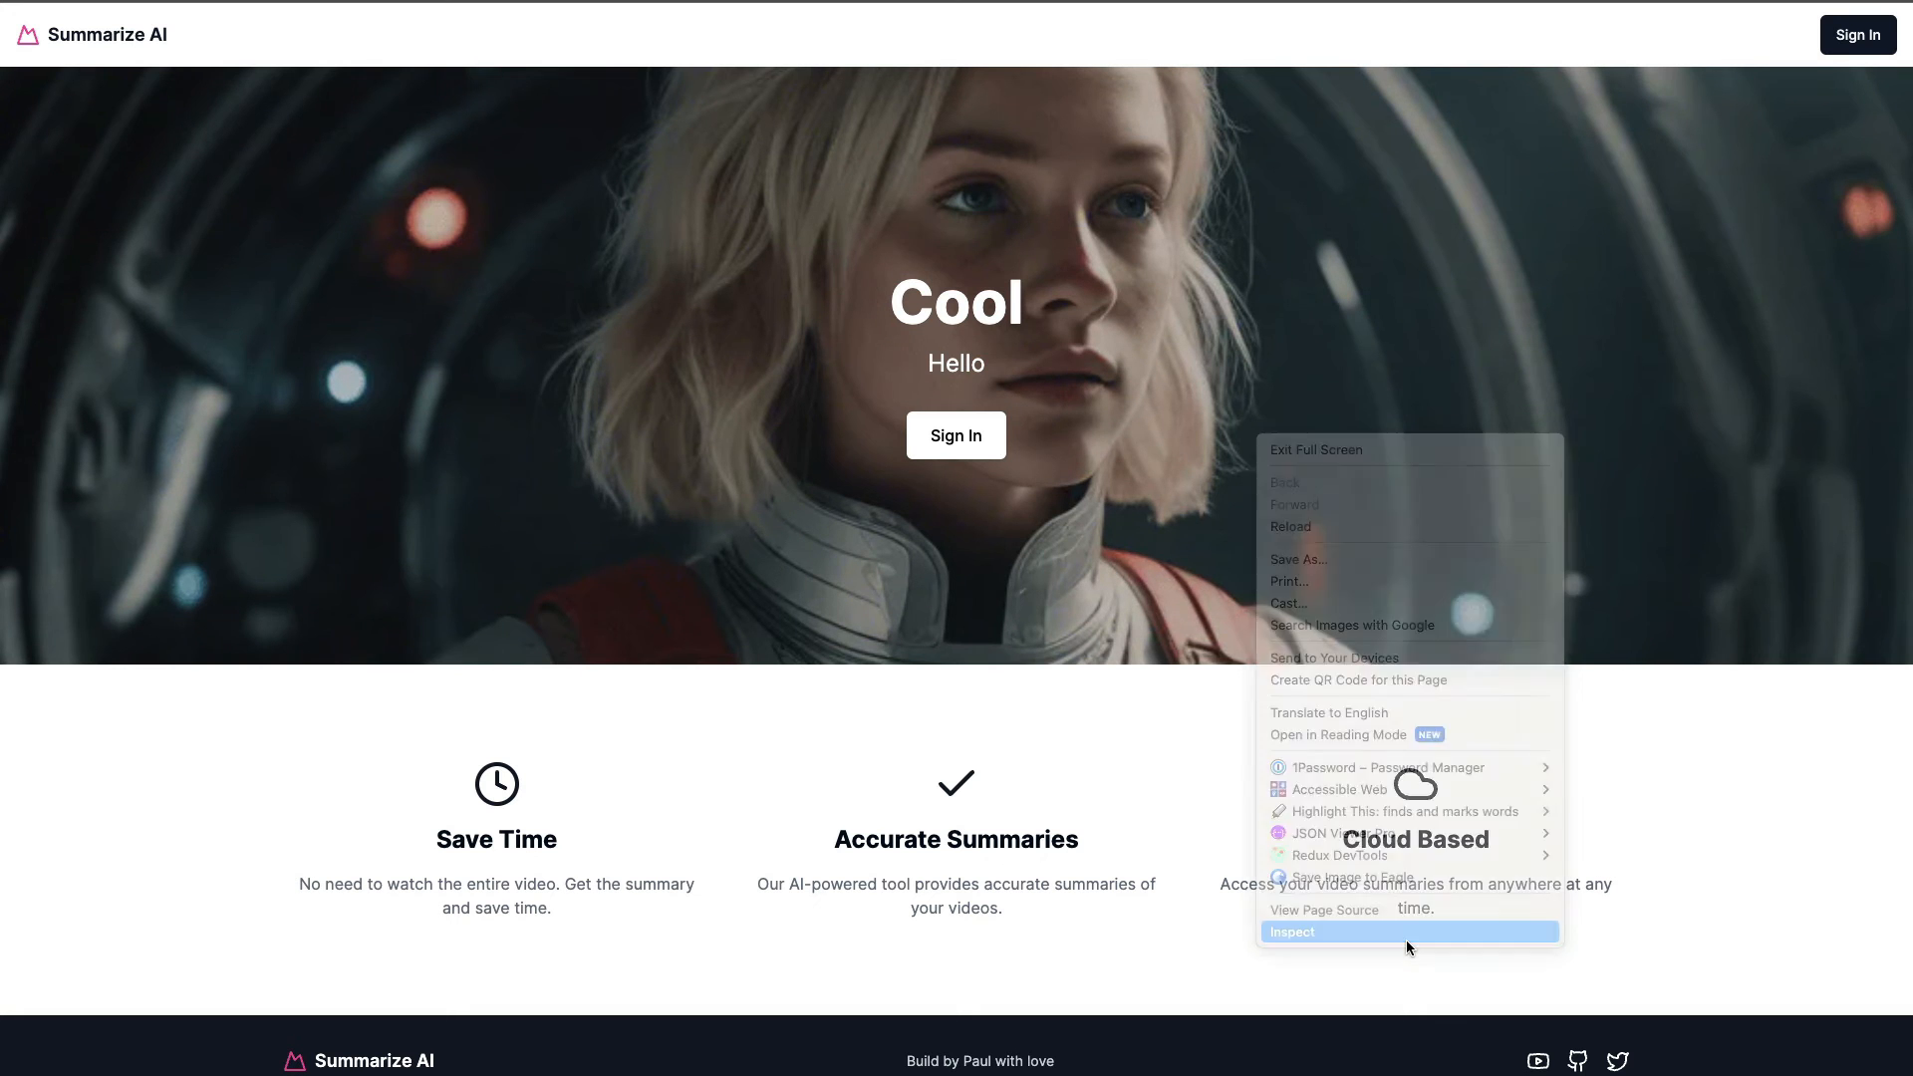
# Step: Inspect the page's cookies and sign in with the entered credentials
pyautogui.click(1291, 933)
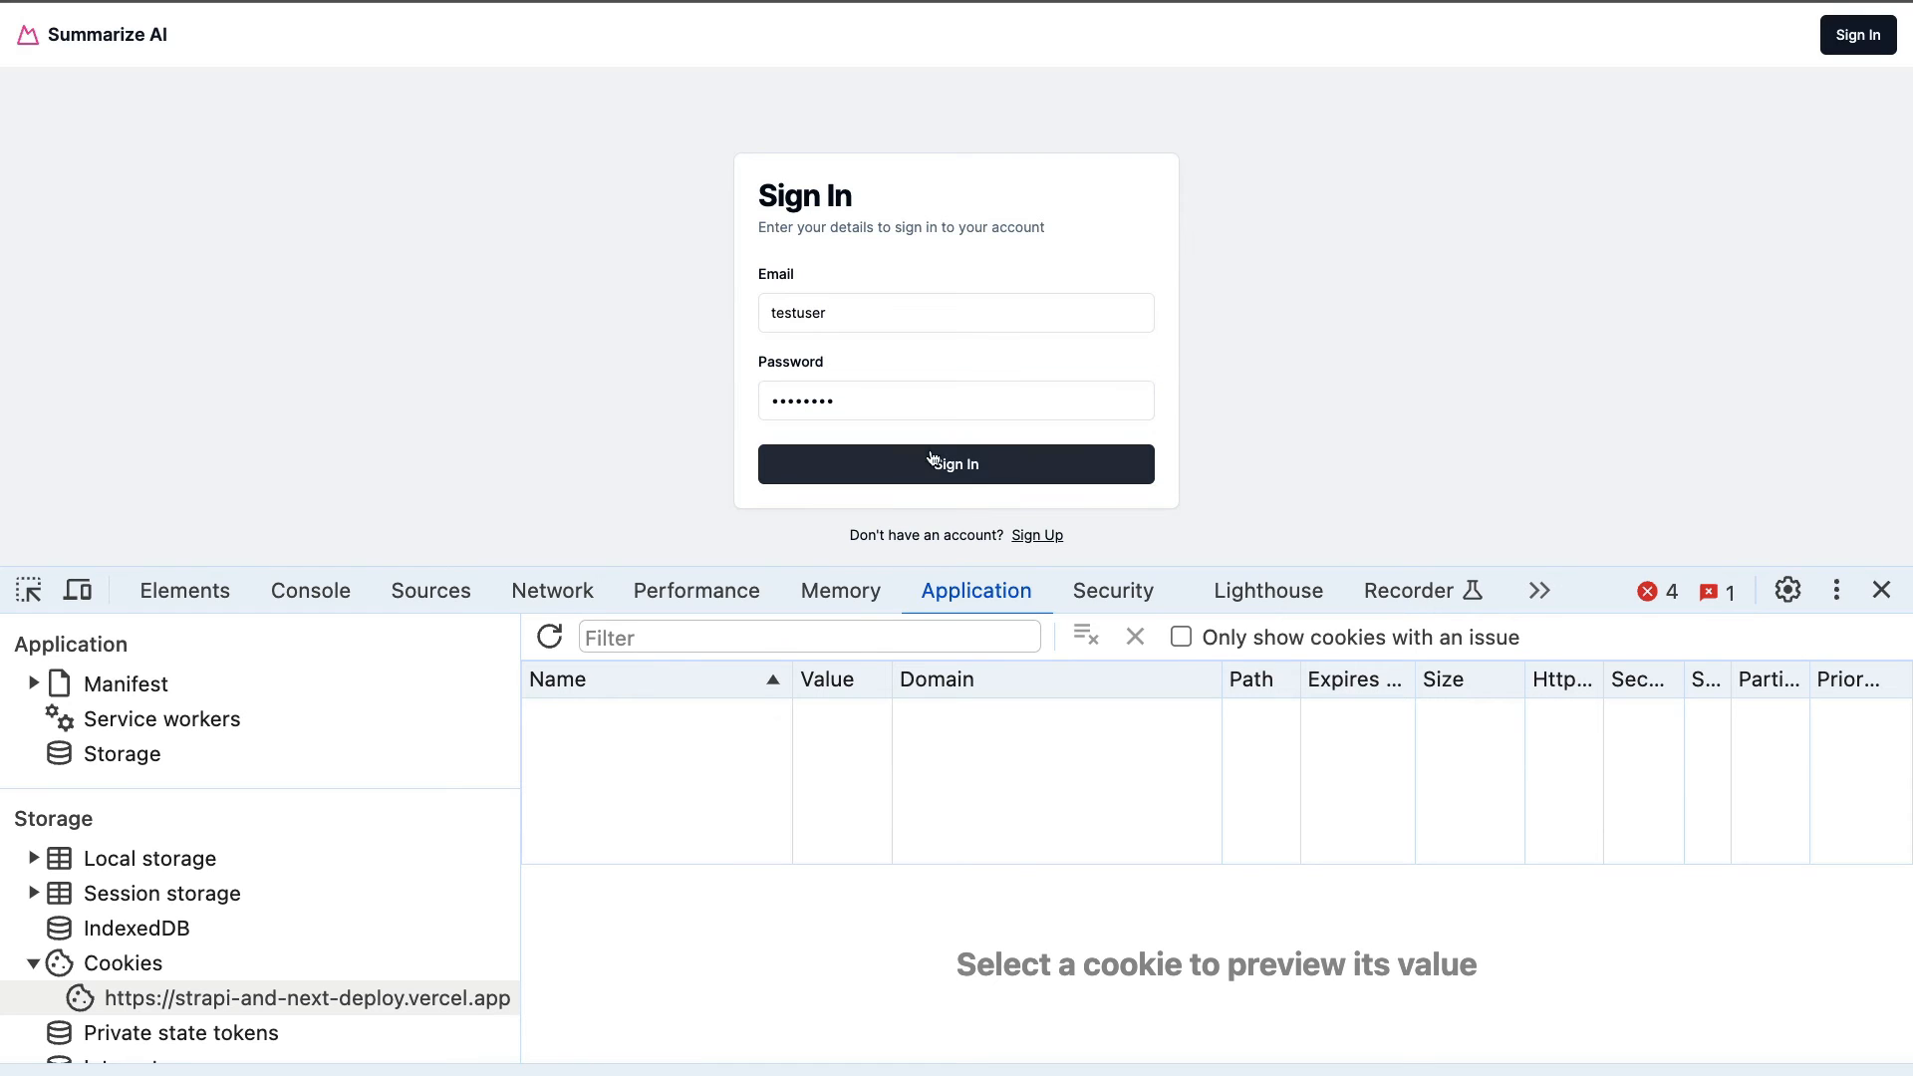
pyautogui.click(954, 464)
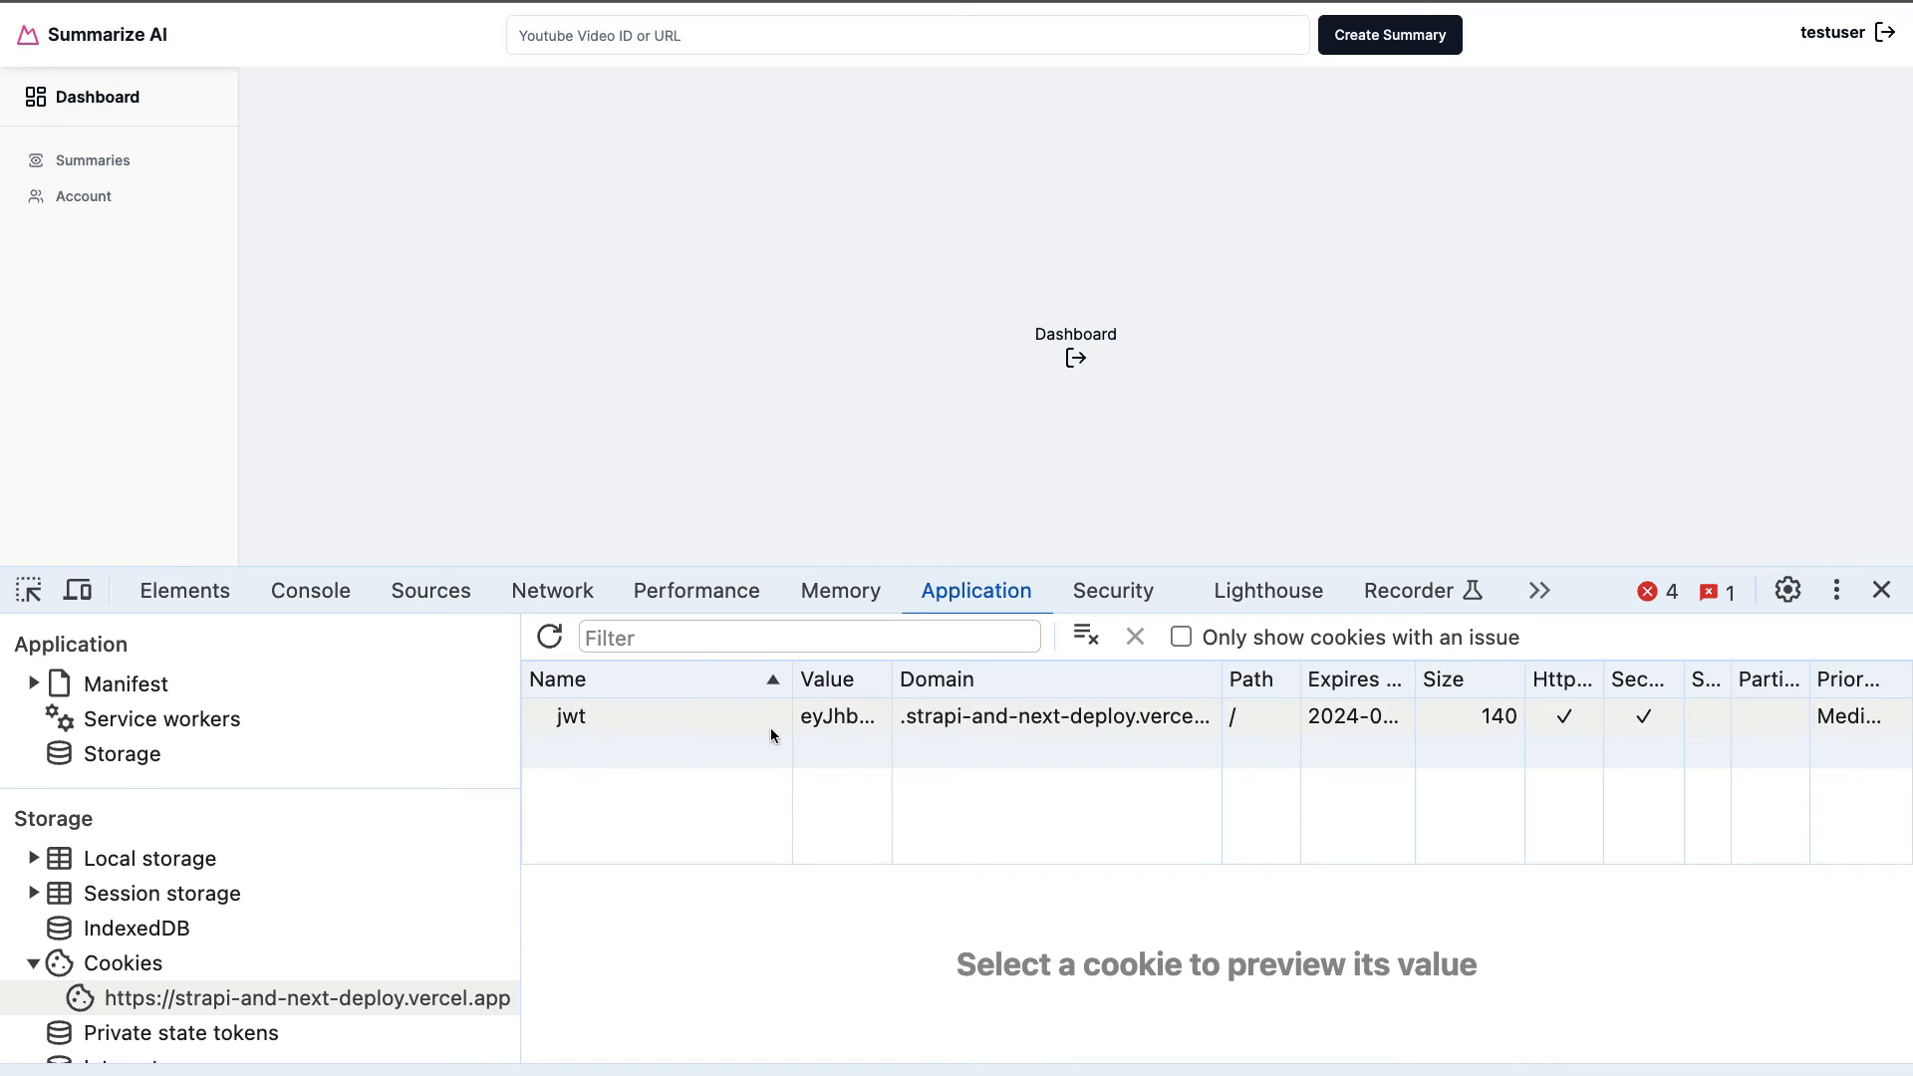
pyautogui.moveTo(1566, 725)
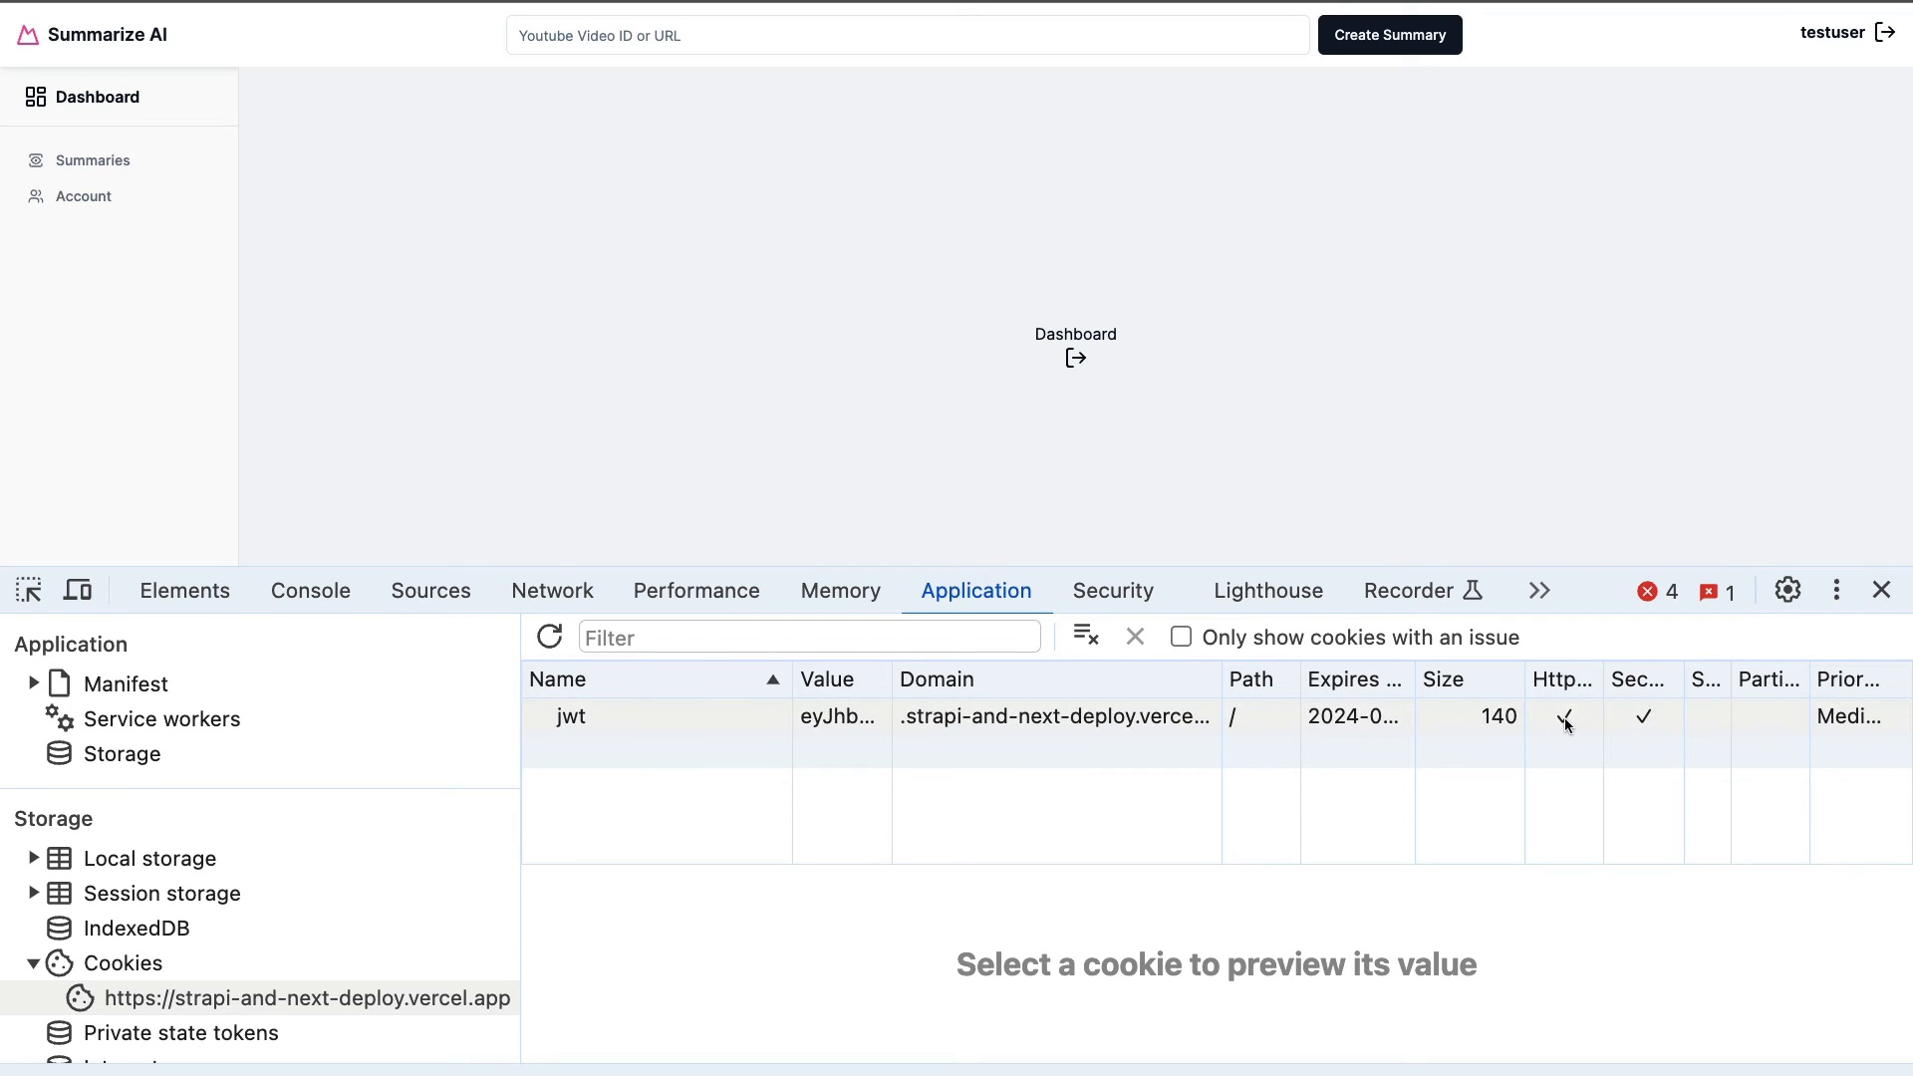
pyautogui.moveTo(1647, 713)
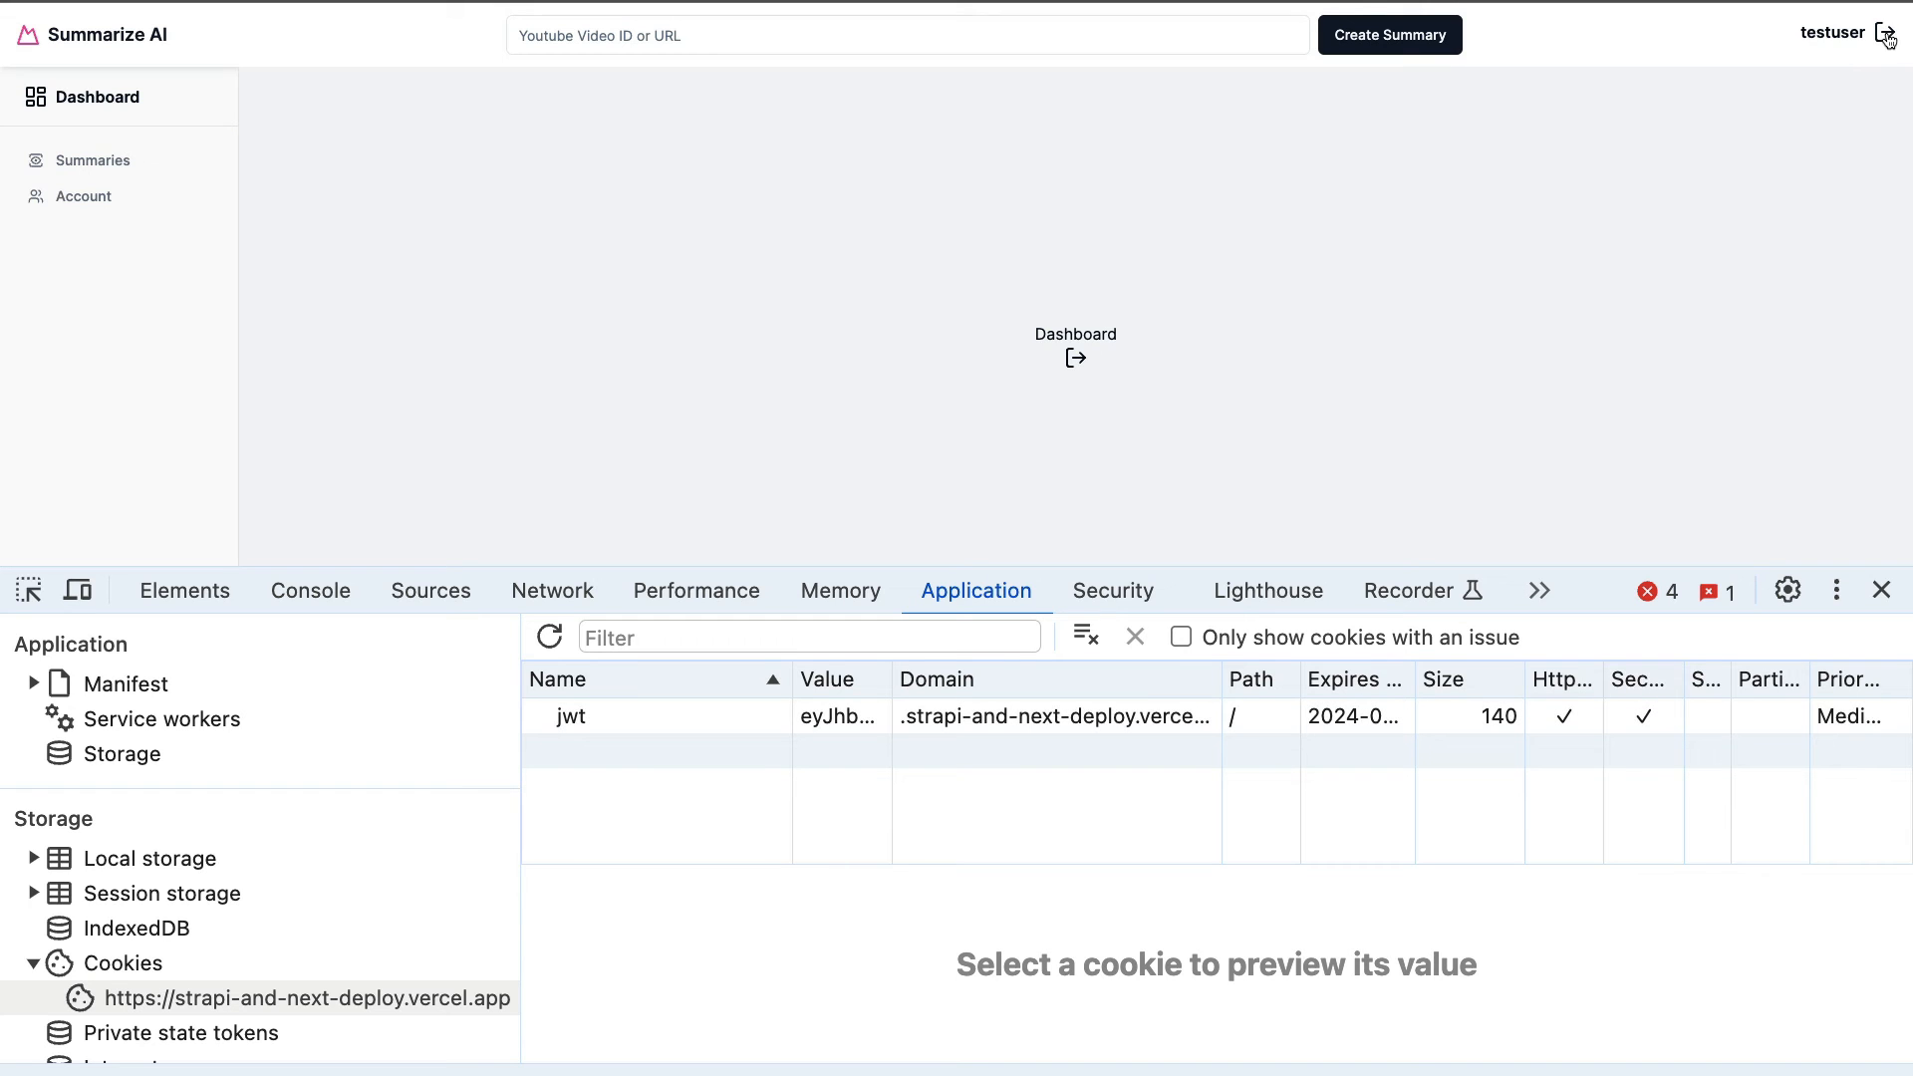
# Step: Sign out of Summarize AI, then sign back in as the test user
pyautogui.click(1893, 33)
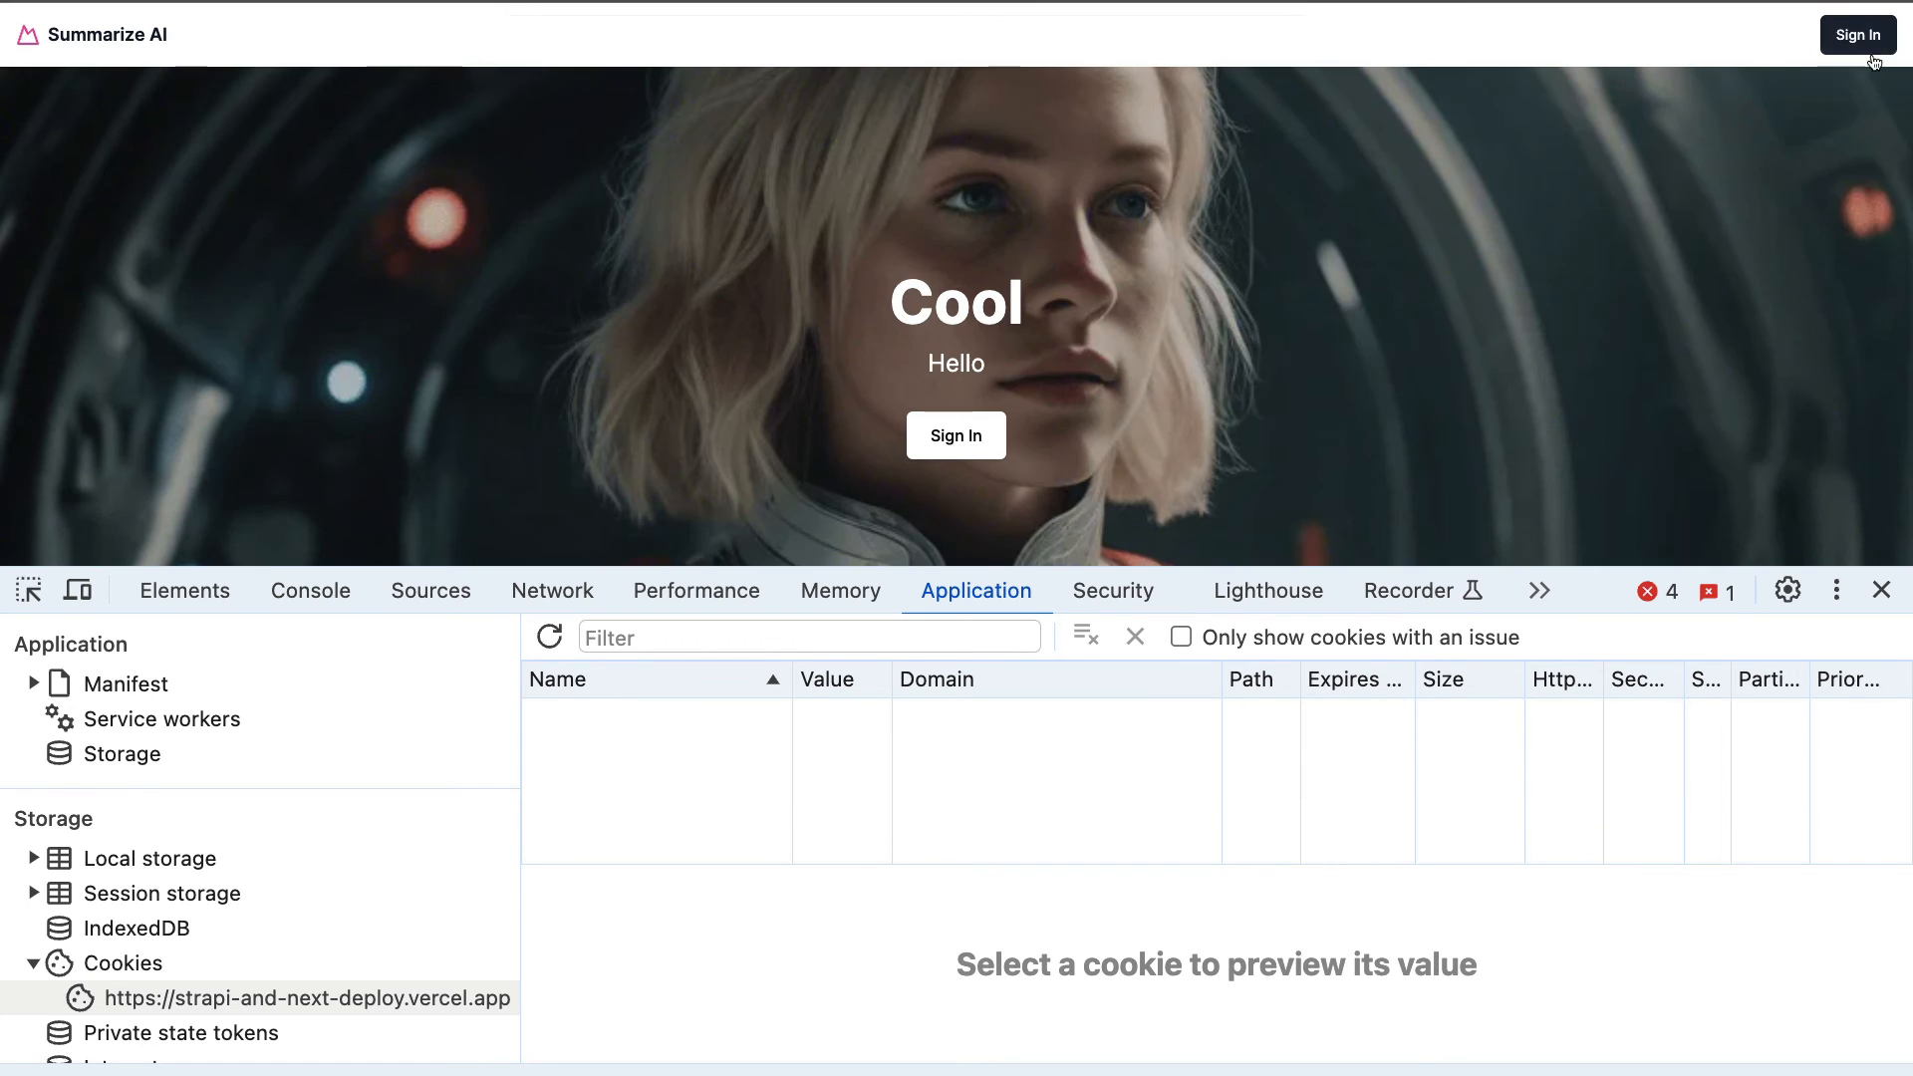
pyautogui.moveTo(1801, 30)
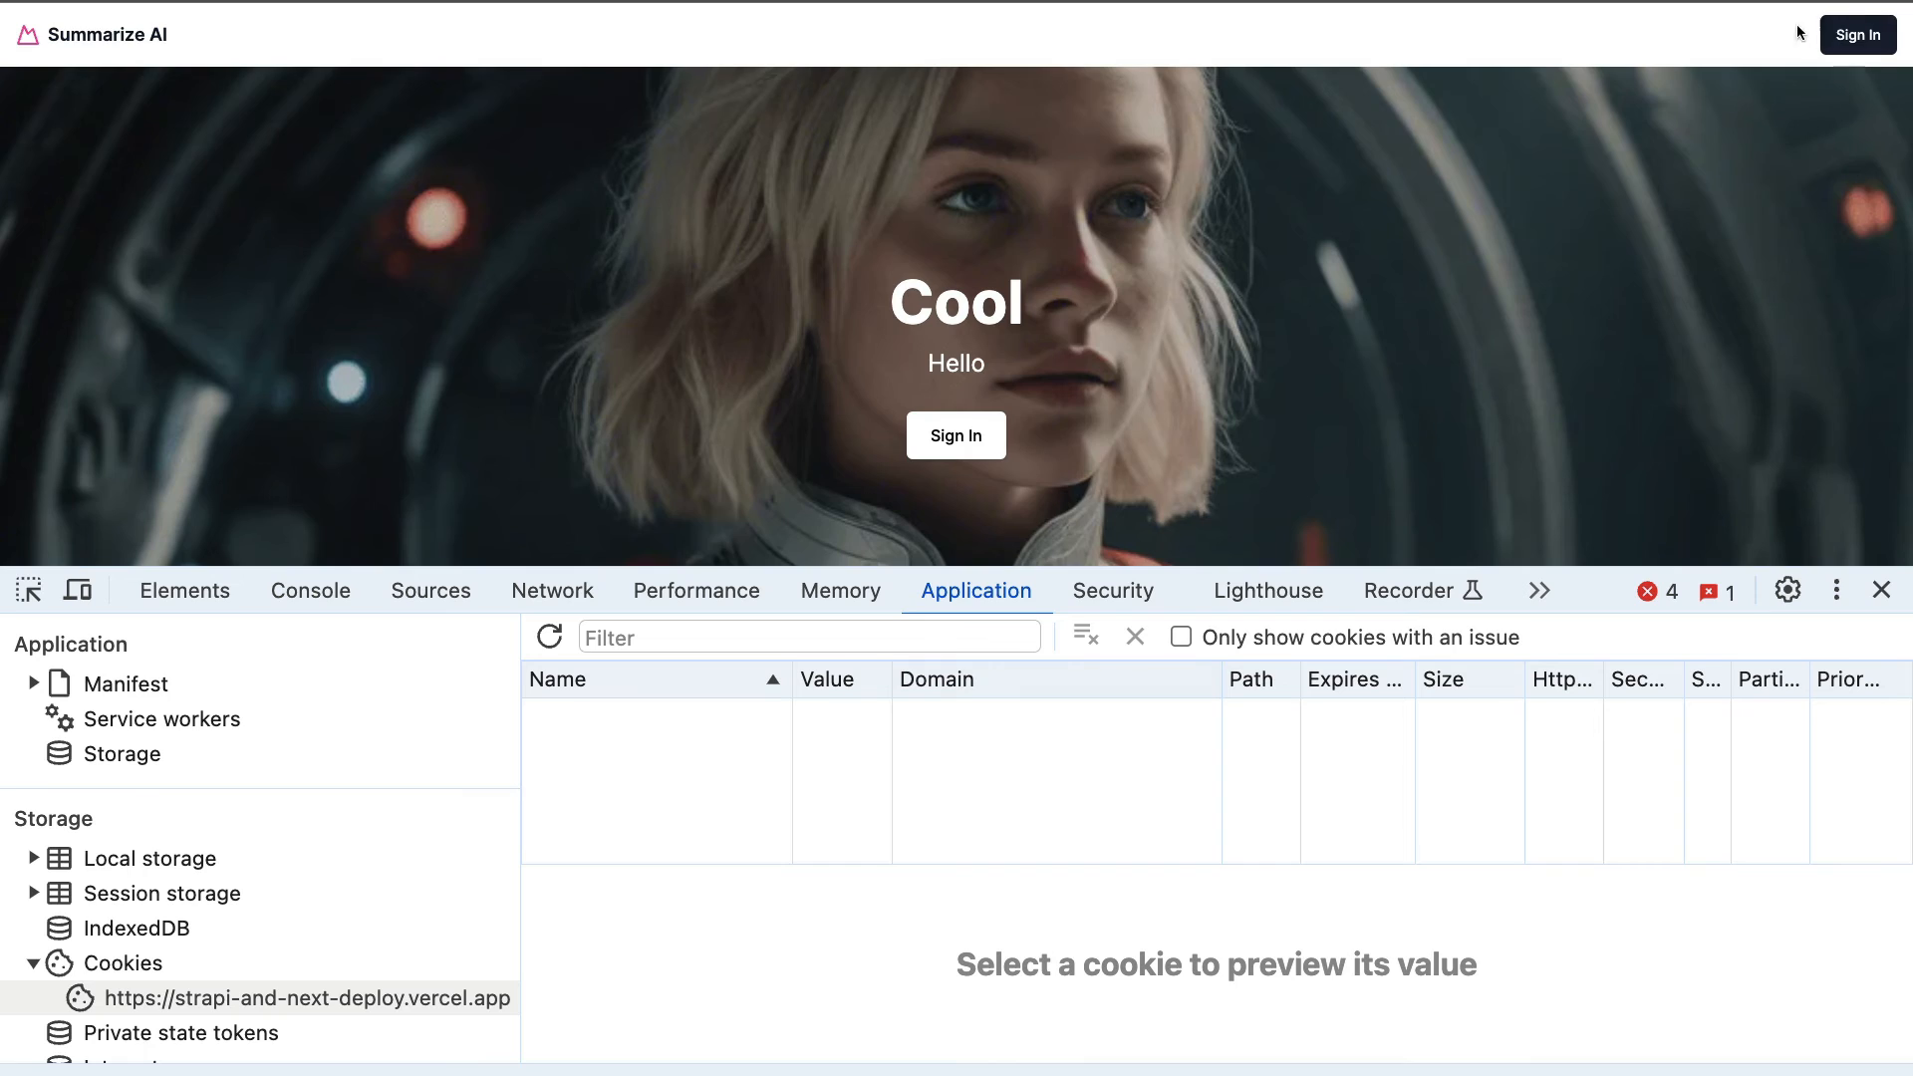
pyautogui.write('test')
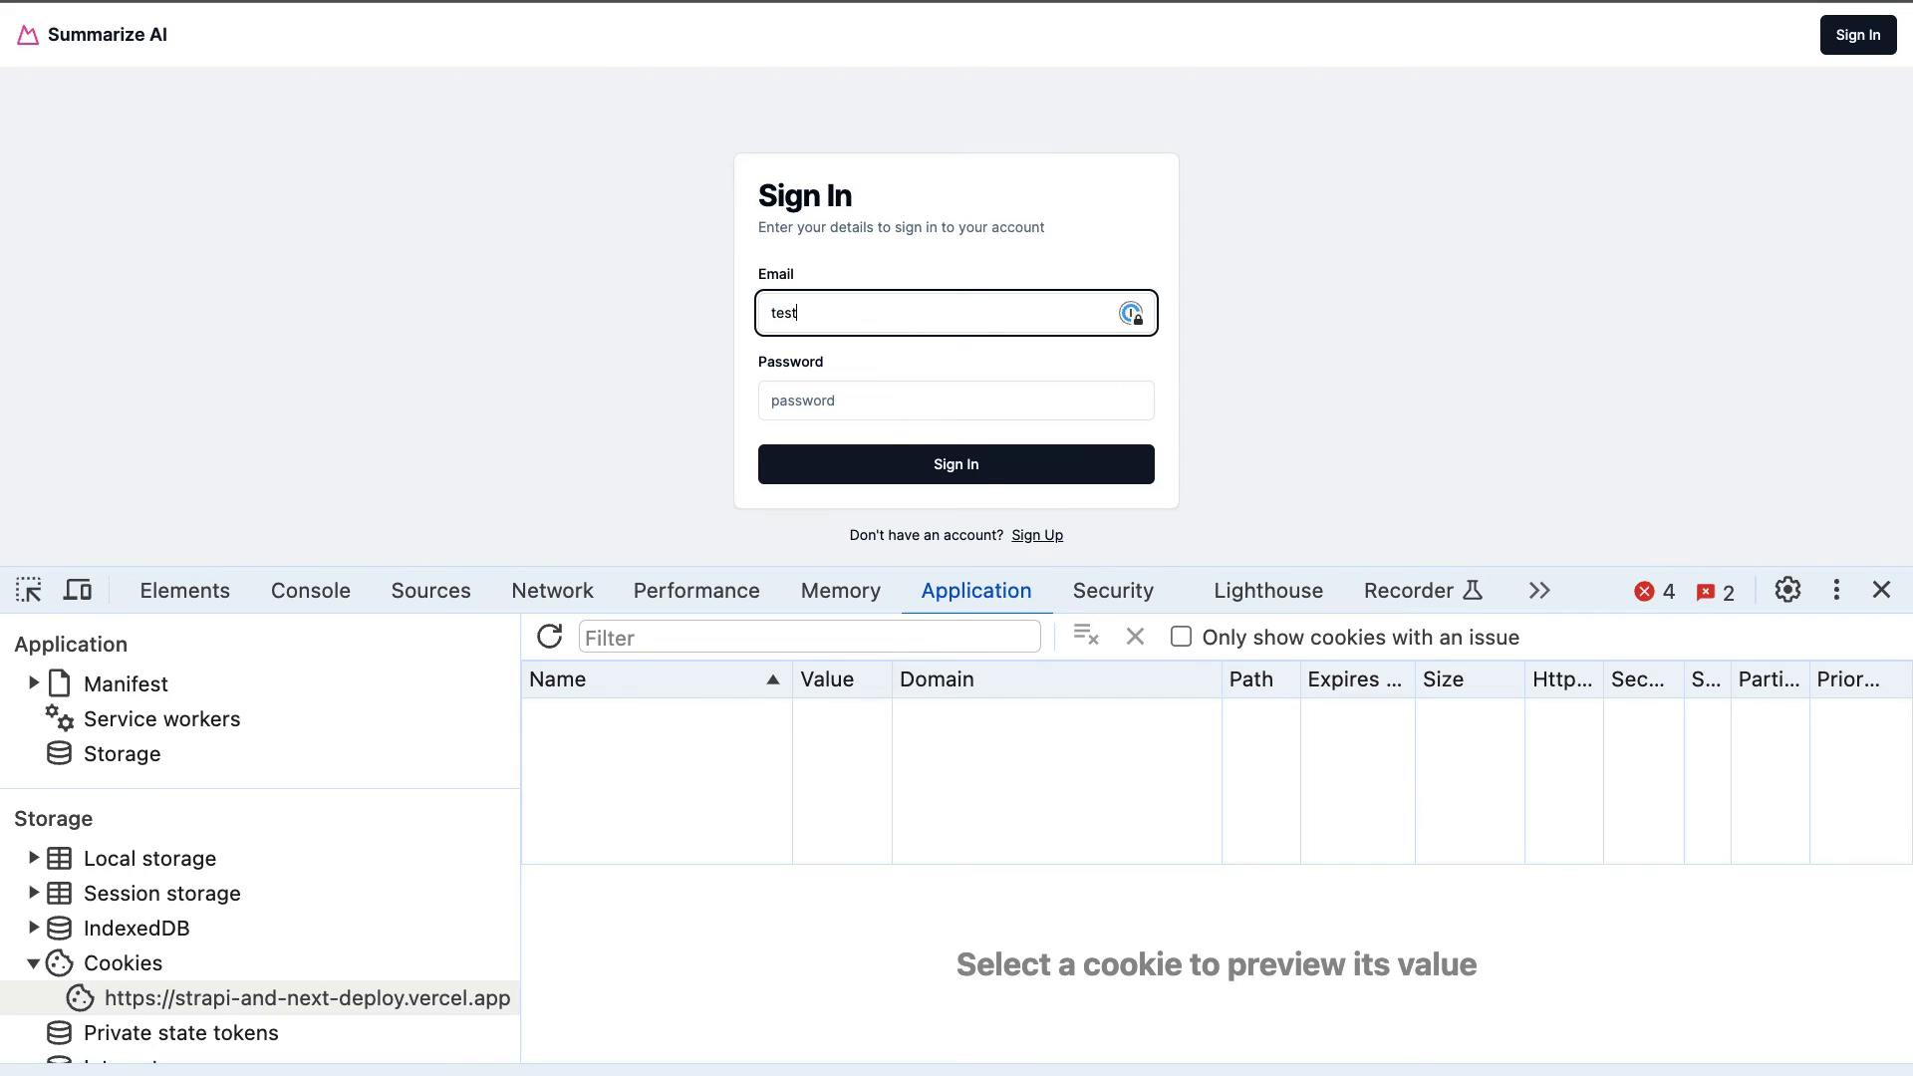
pyautogui.click(954, 464)
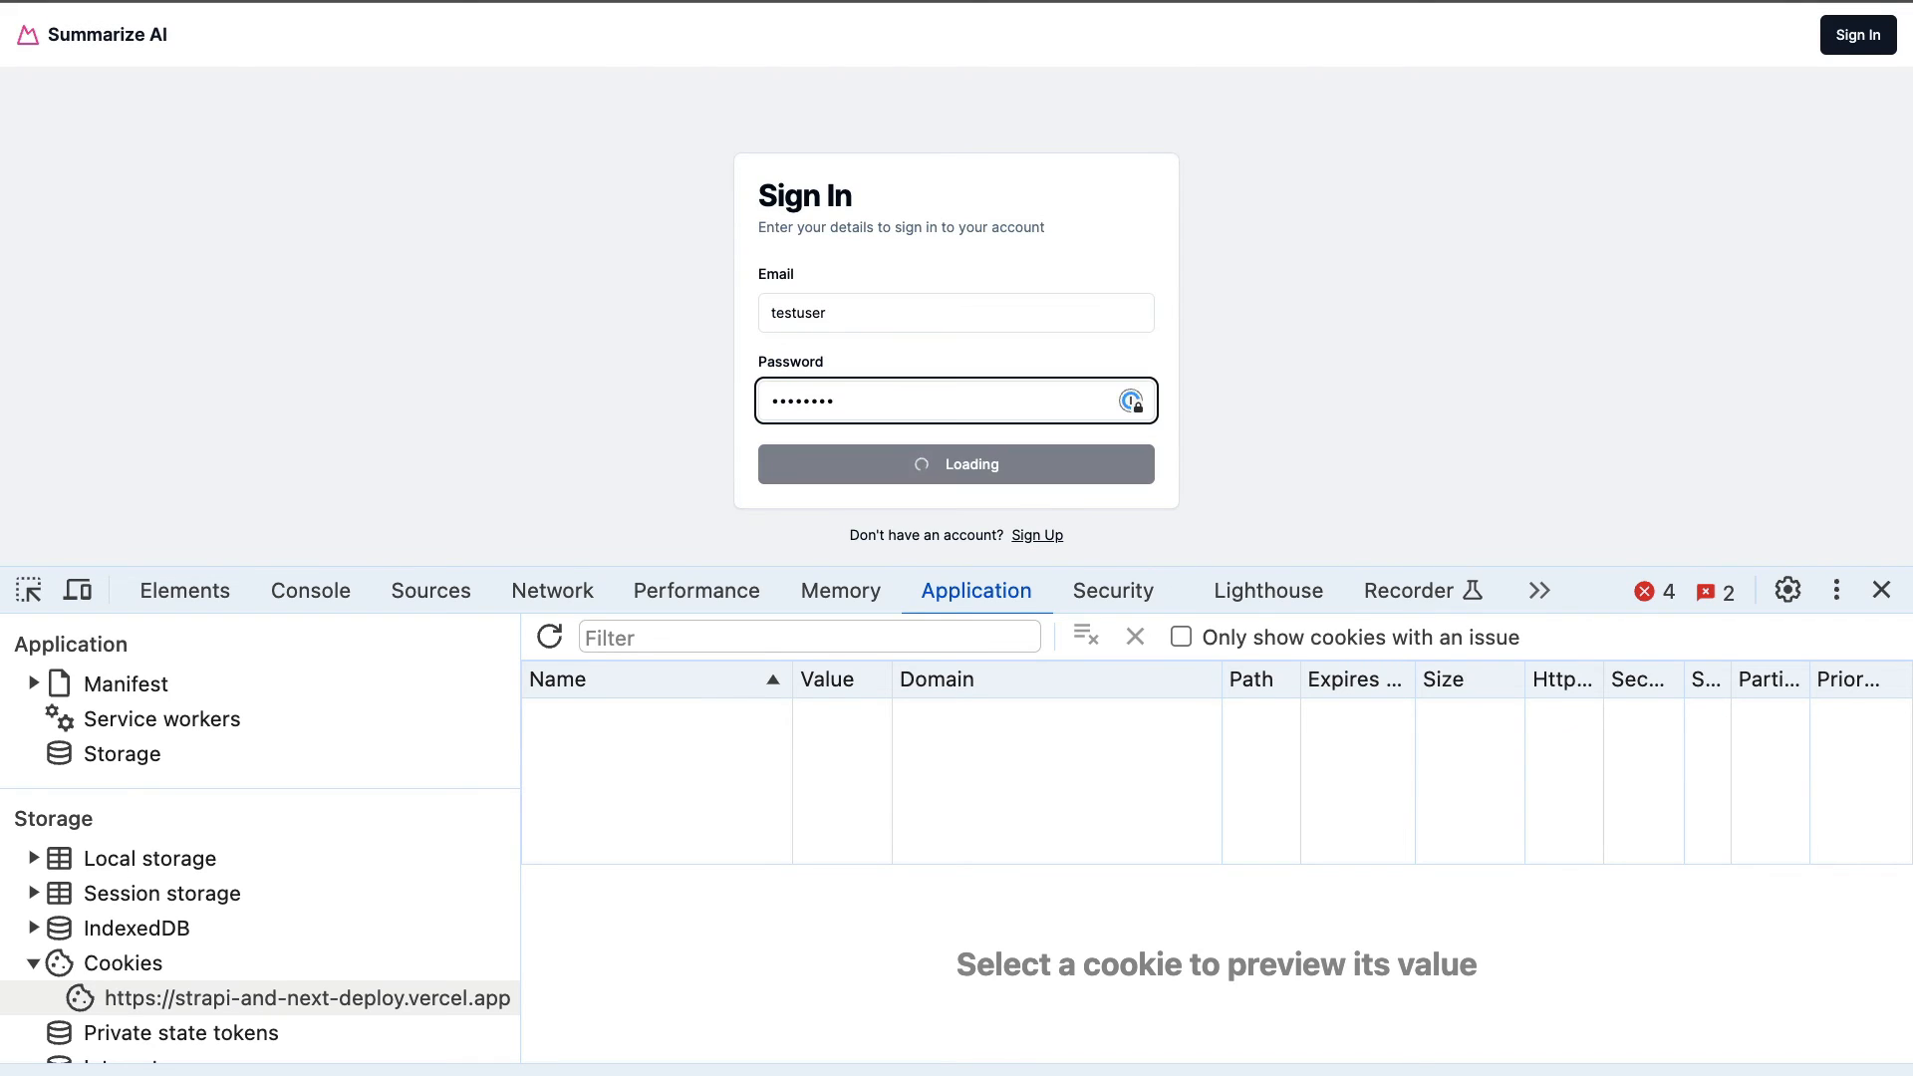
pyautogui.click(954, 464)
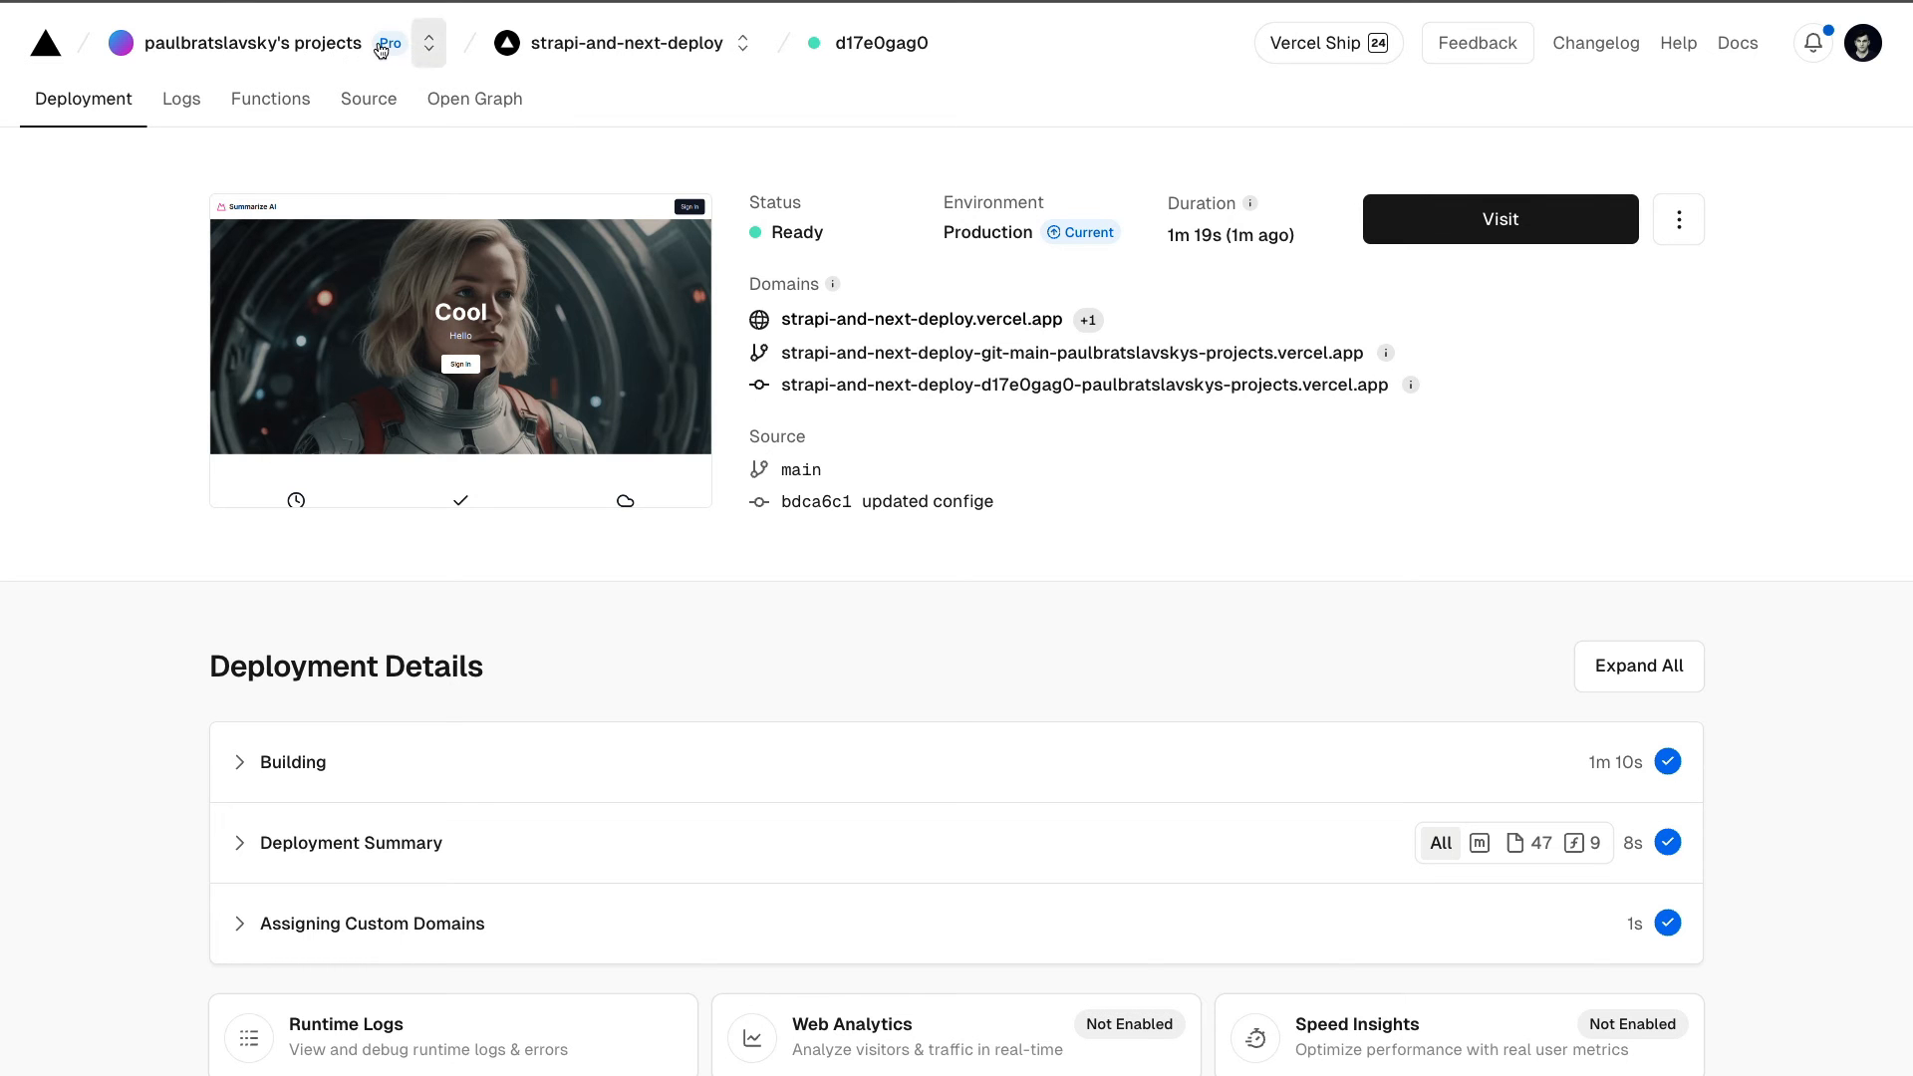
pyautogui.moveTo(709, 191)
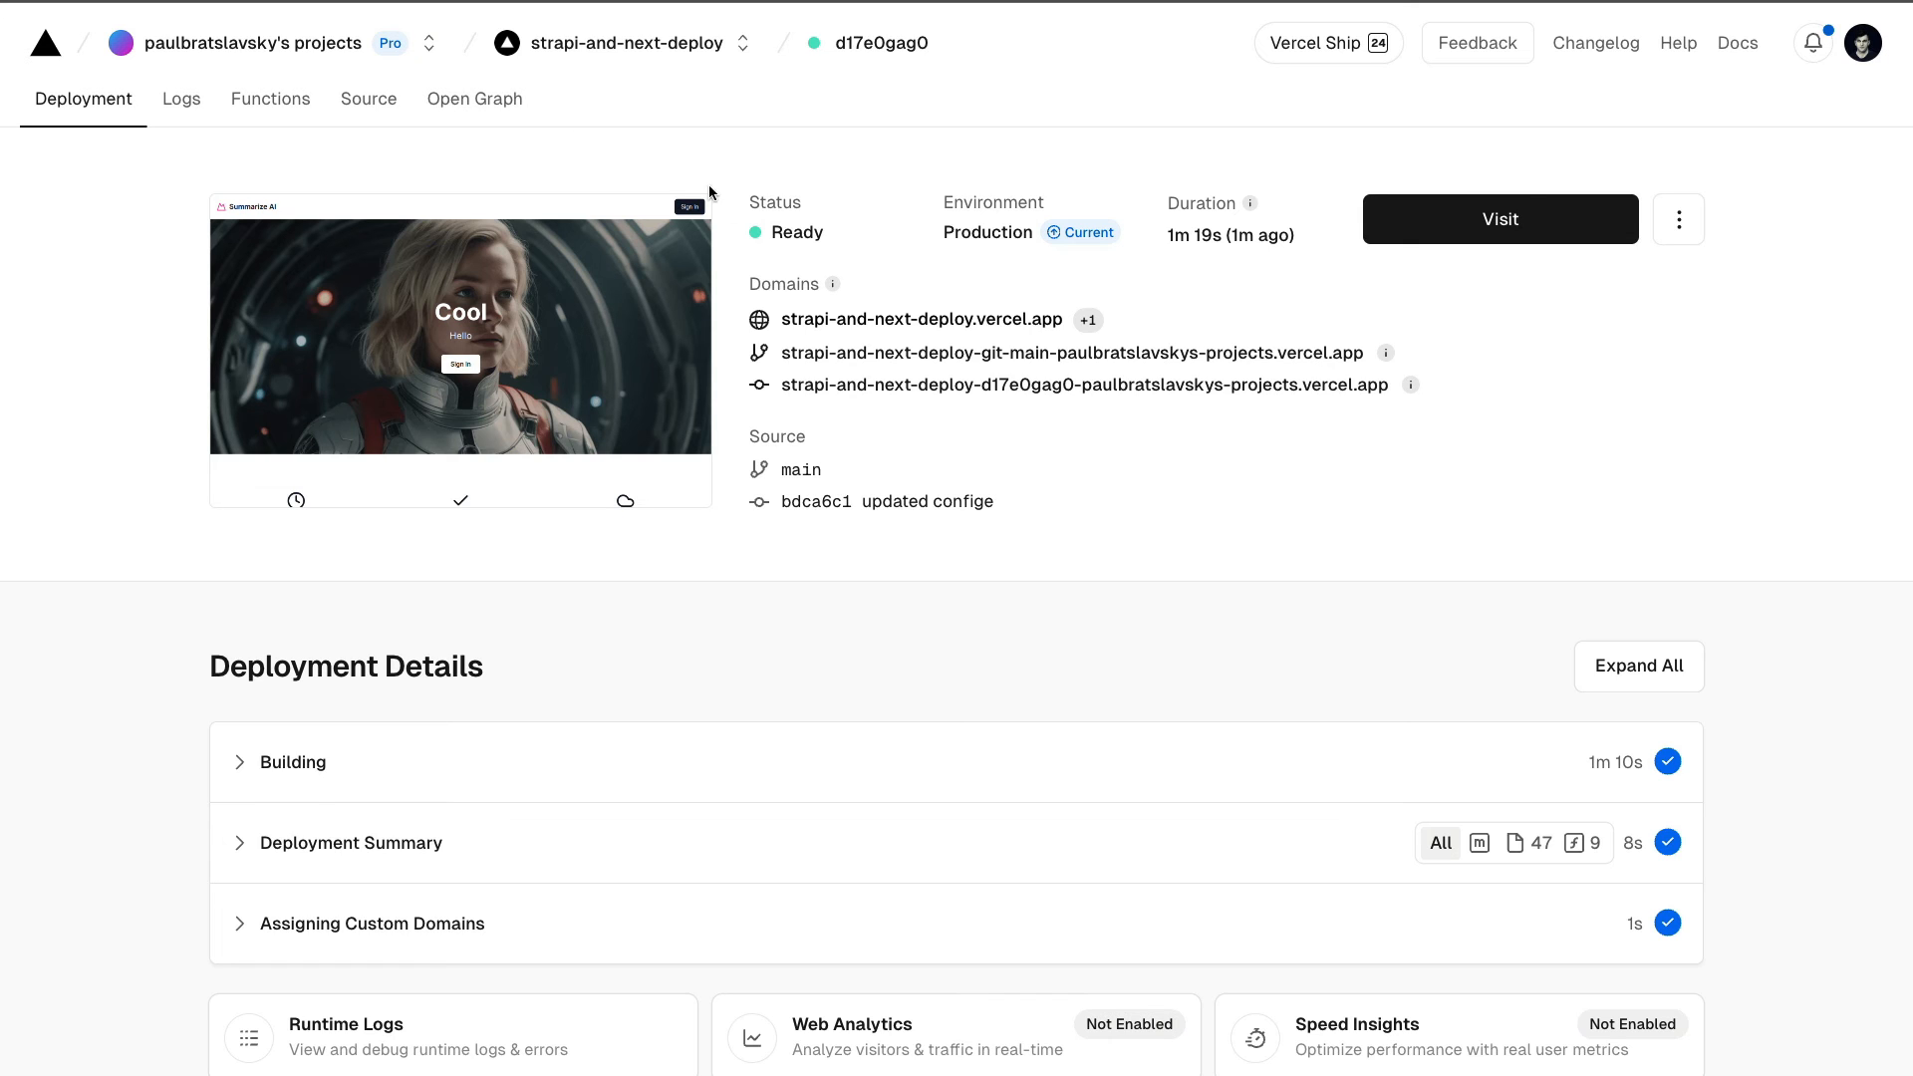
pyautogui.moveTo(731, 205)
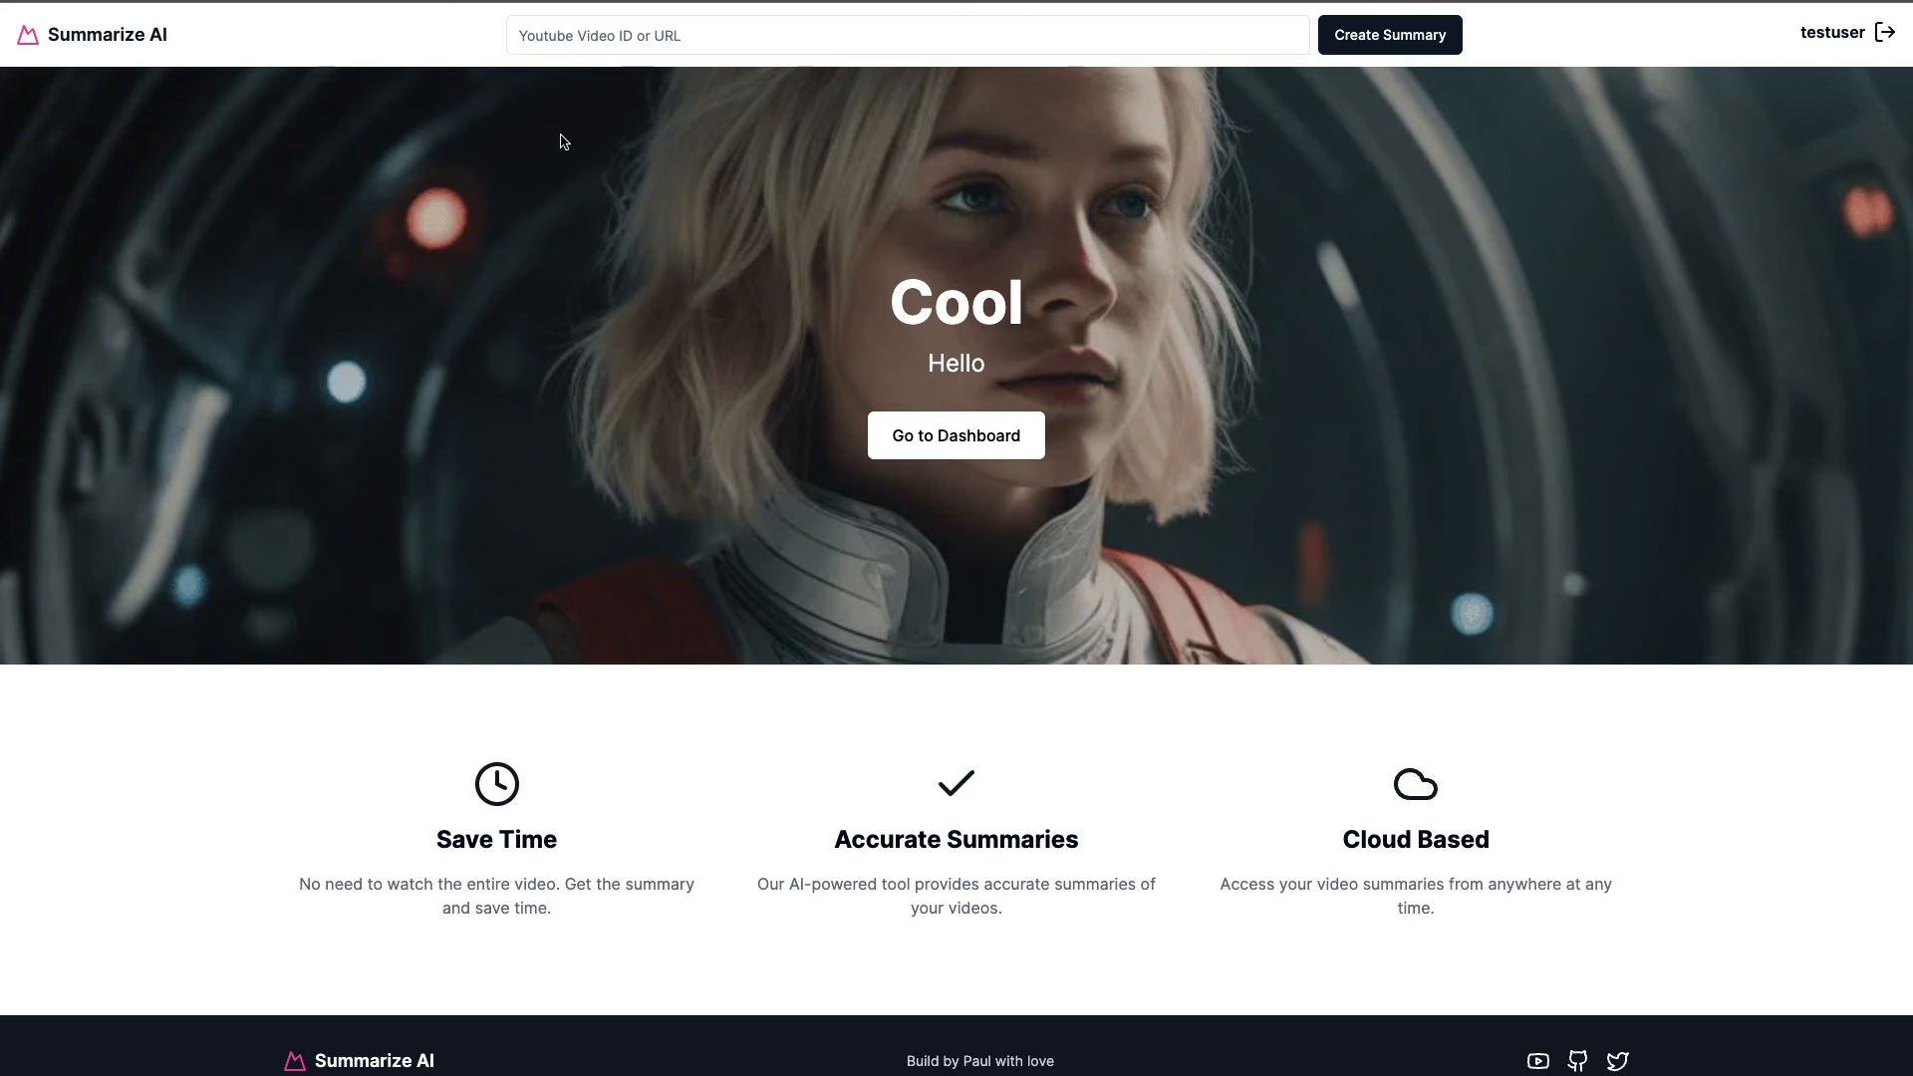
pyautogui.write('https://www.youtube.com/watch?v=2BZ4_Jbpoi4')
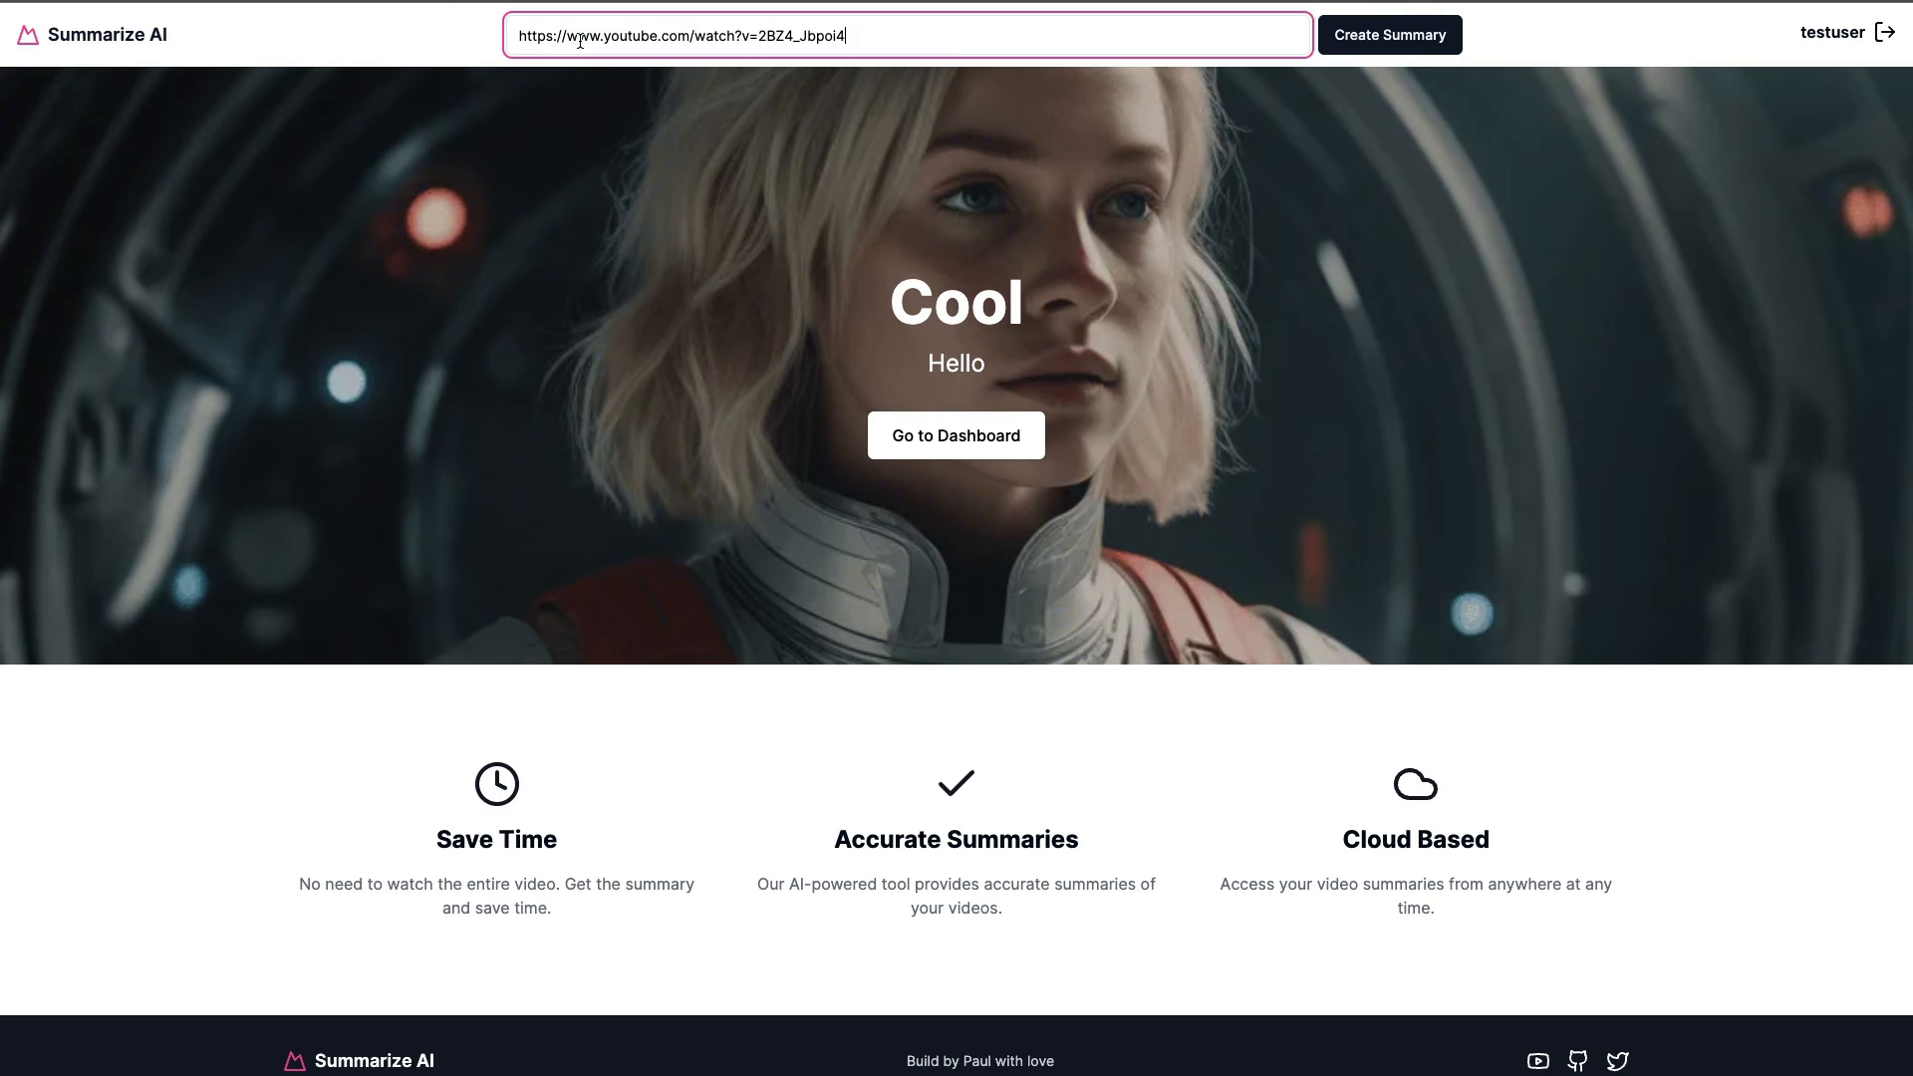
pyautogui.click(1389, 34)
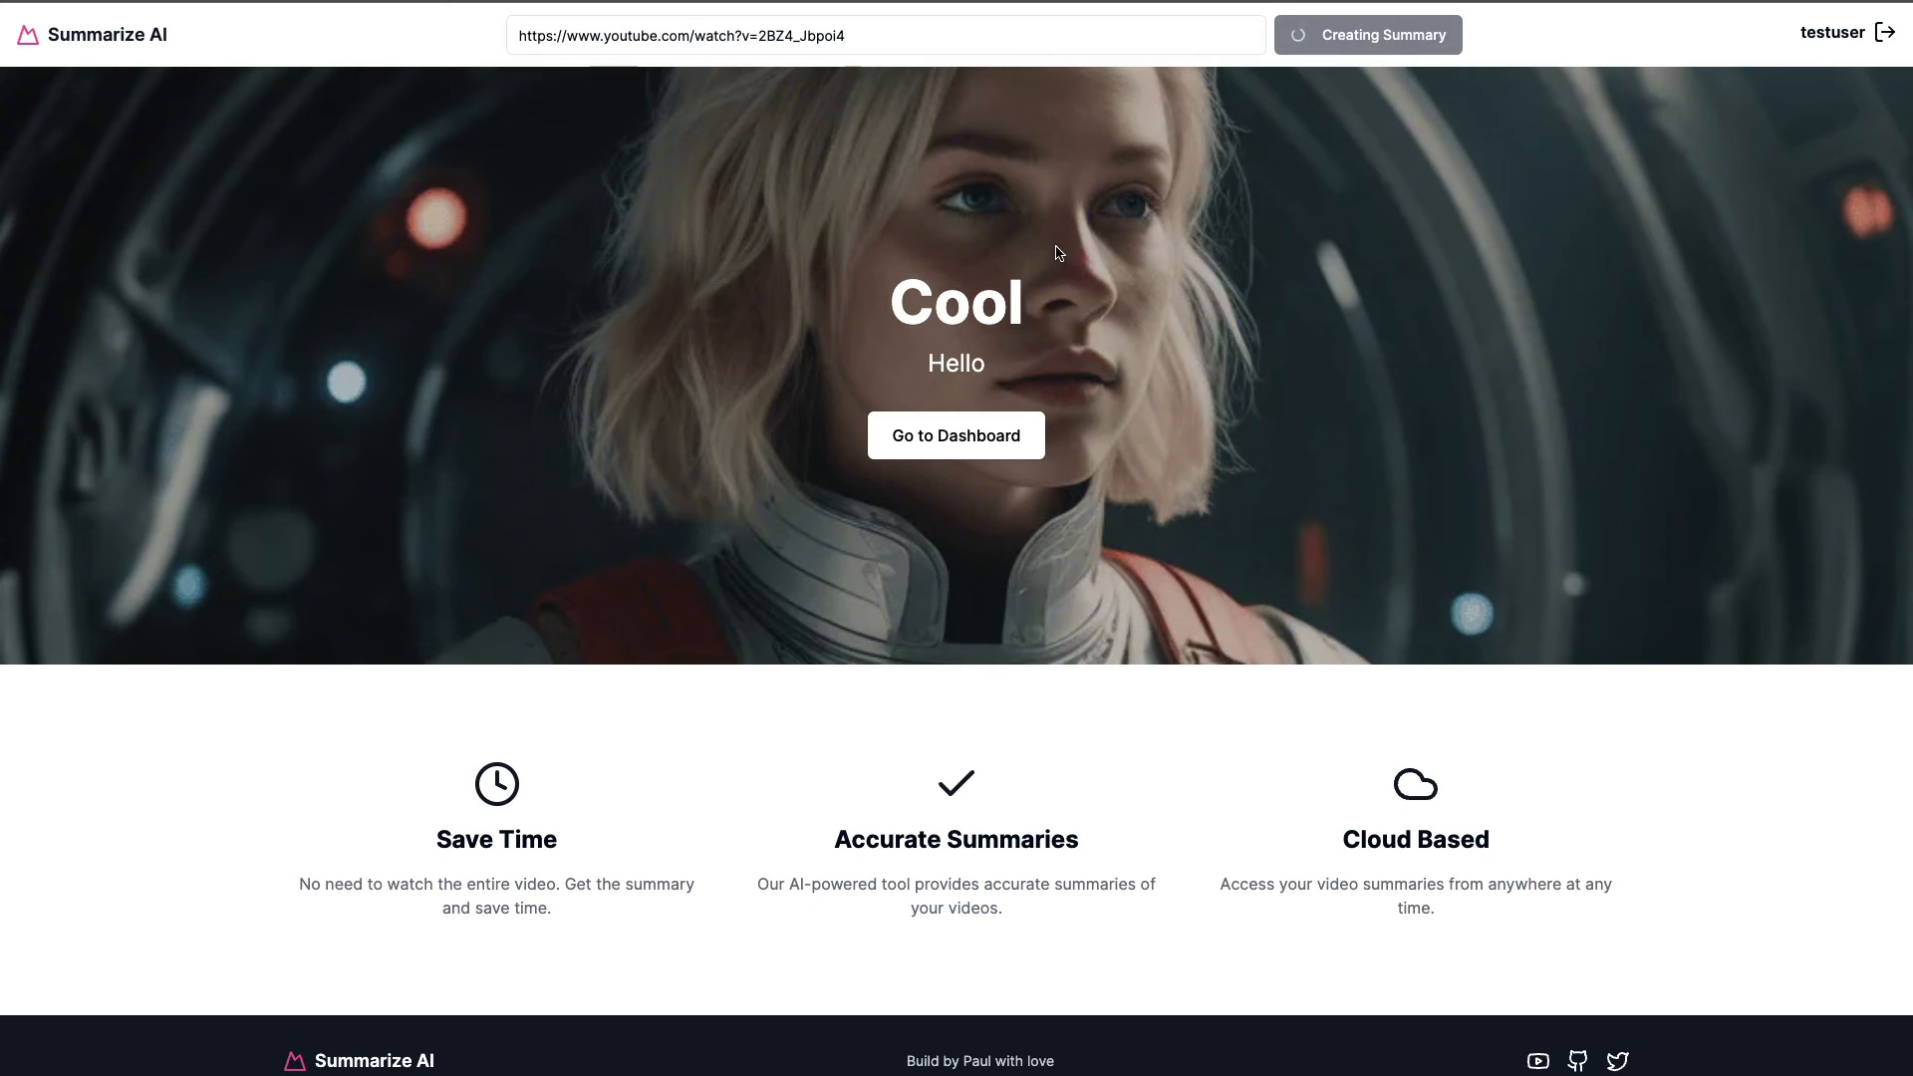
pyautogui.moveTo(890, 203)
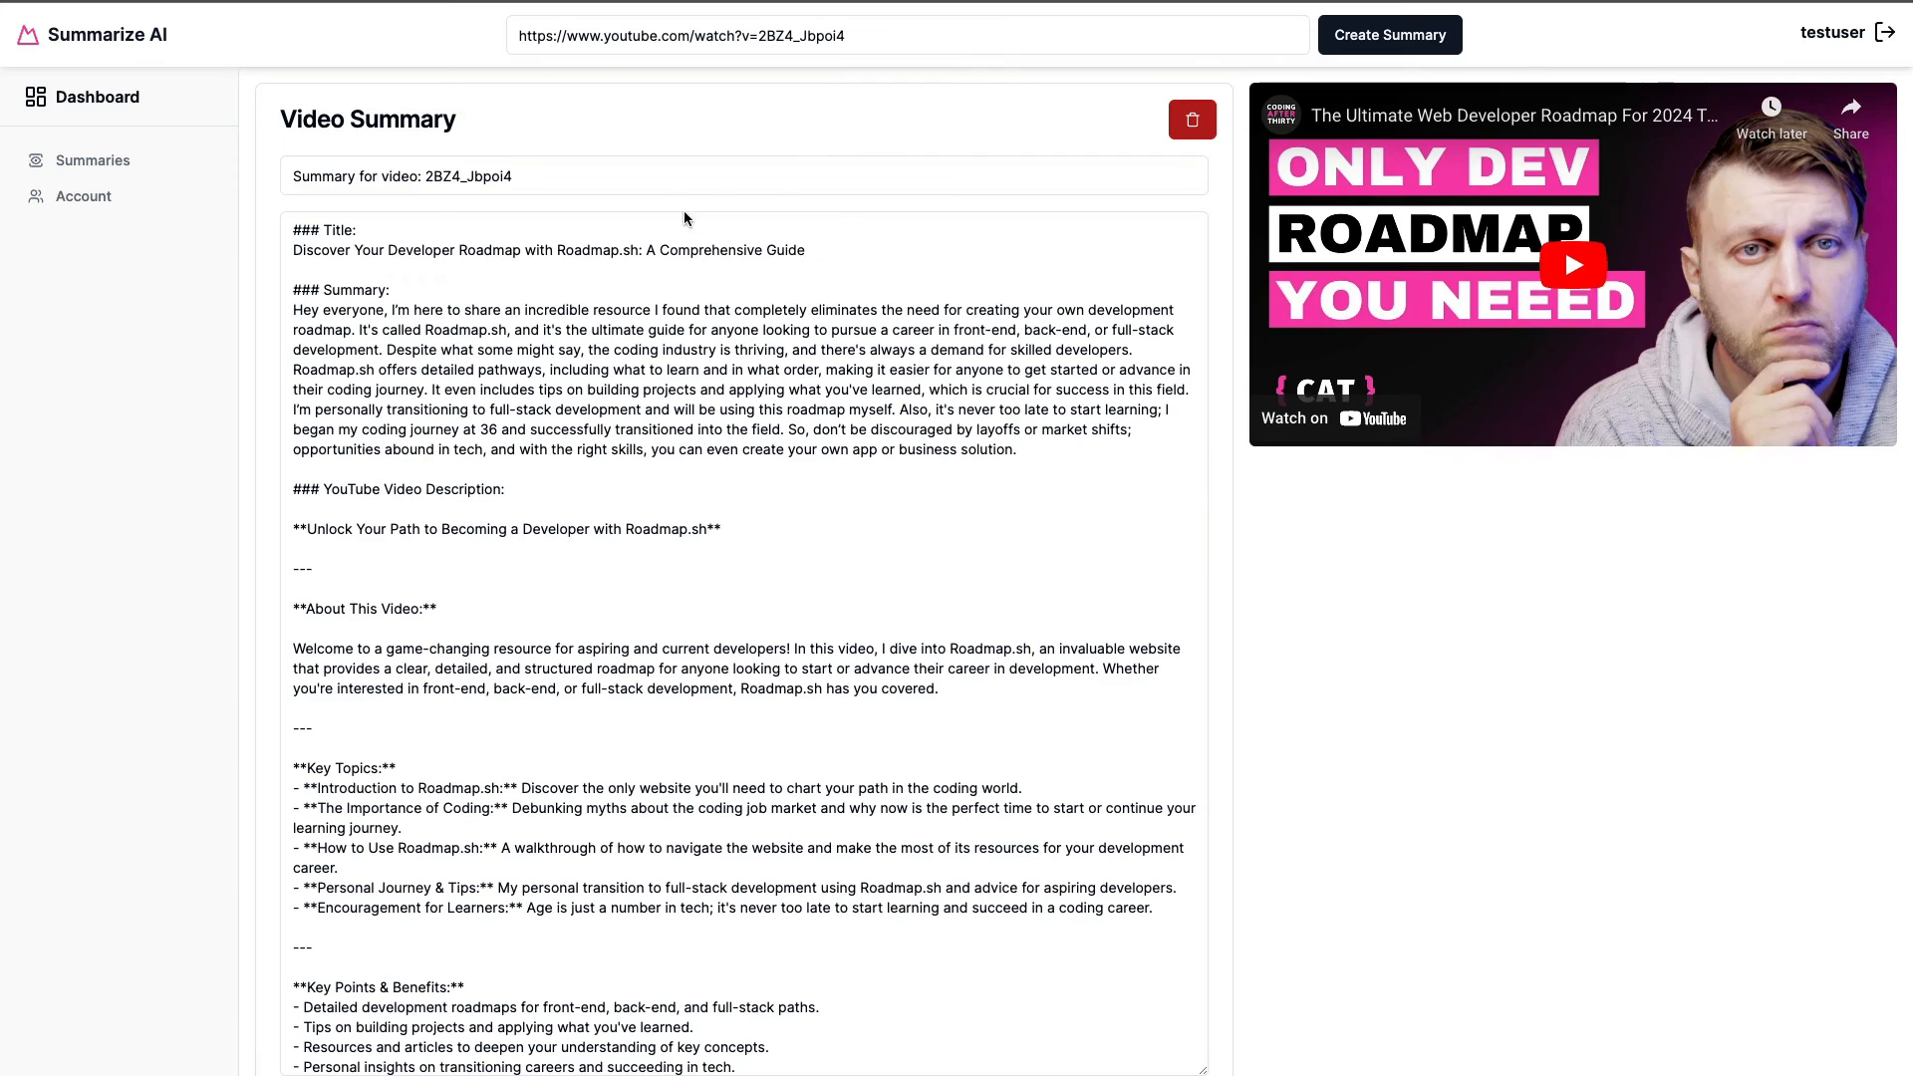
pyautogui.moveTo(659, 139)
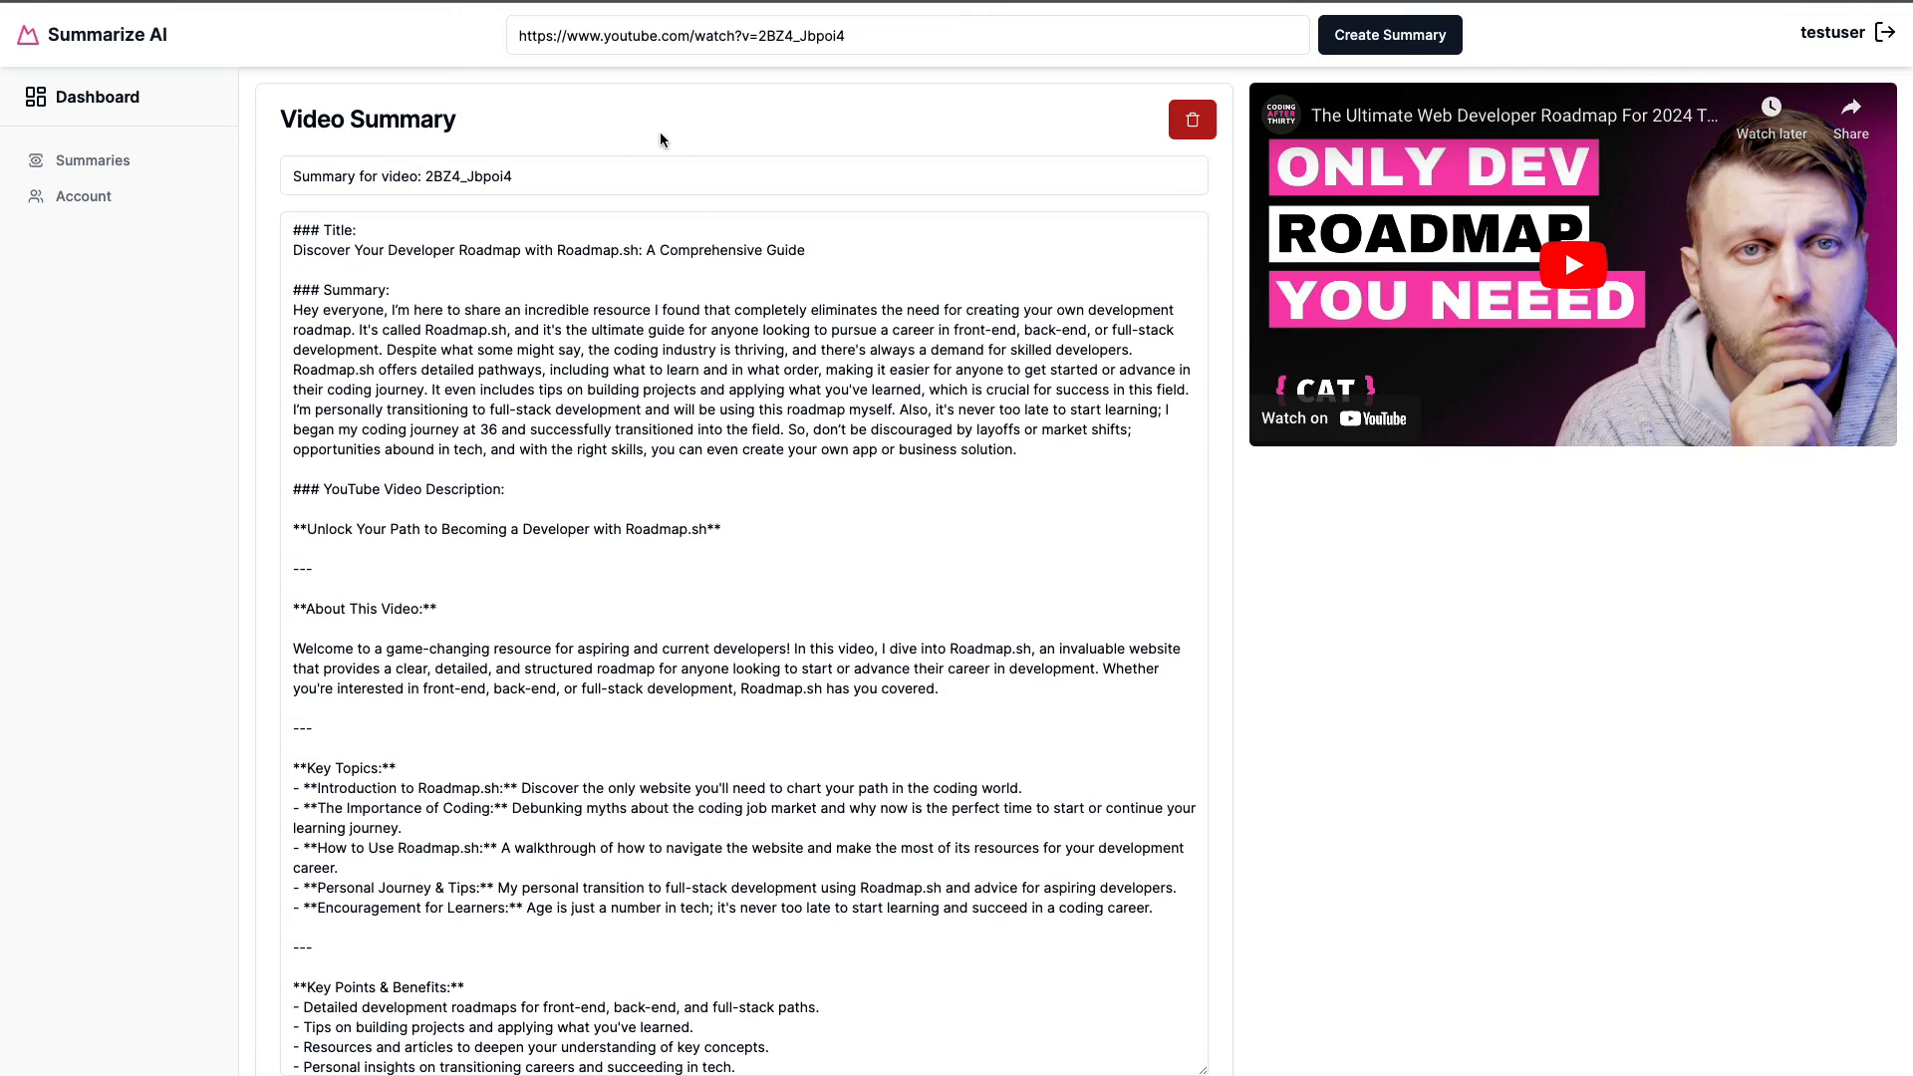
pyautogui.moveTo(647, 130)
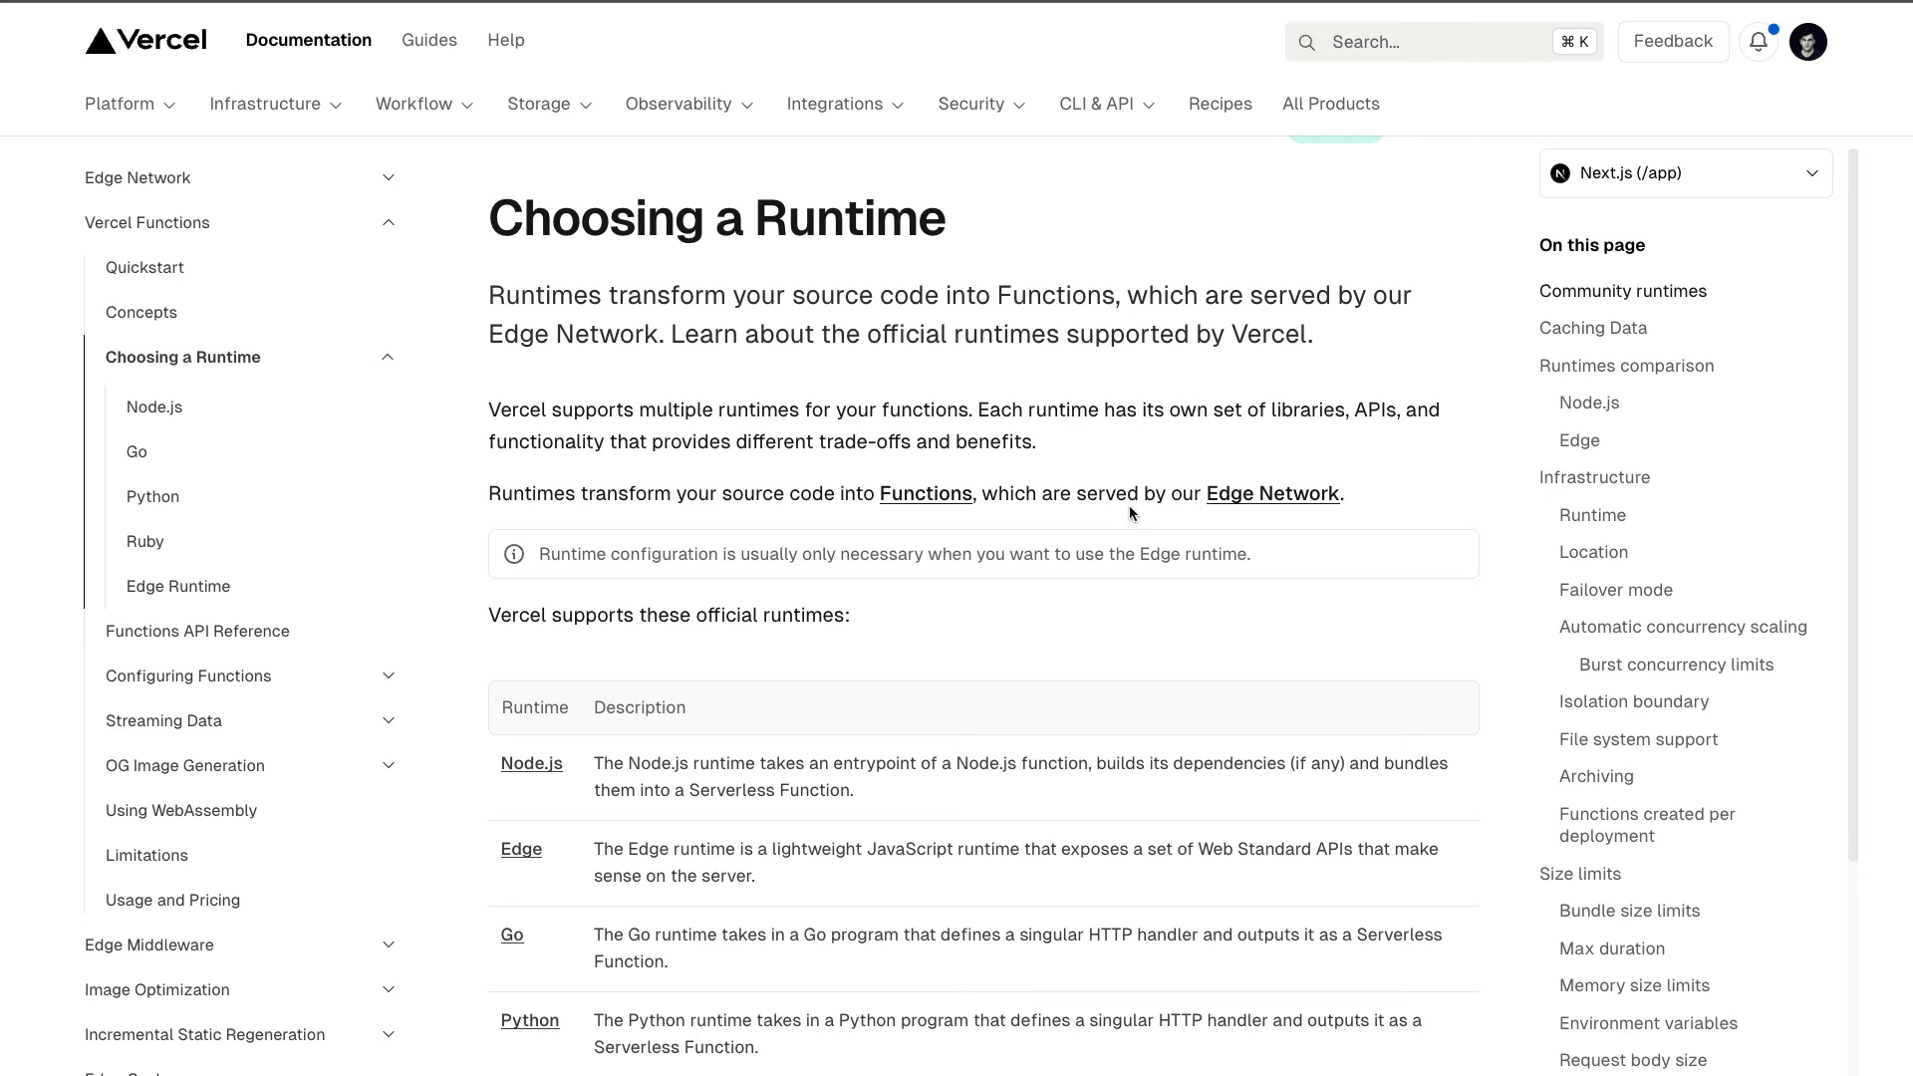
pyautogui.moveTo(1038, 709)
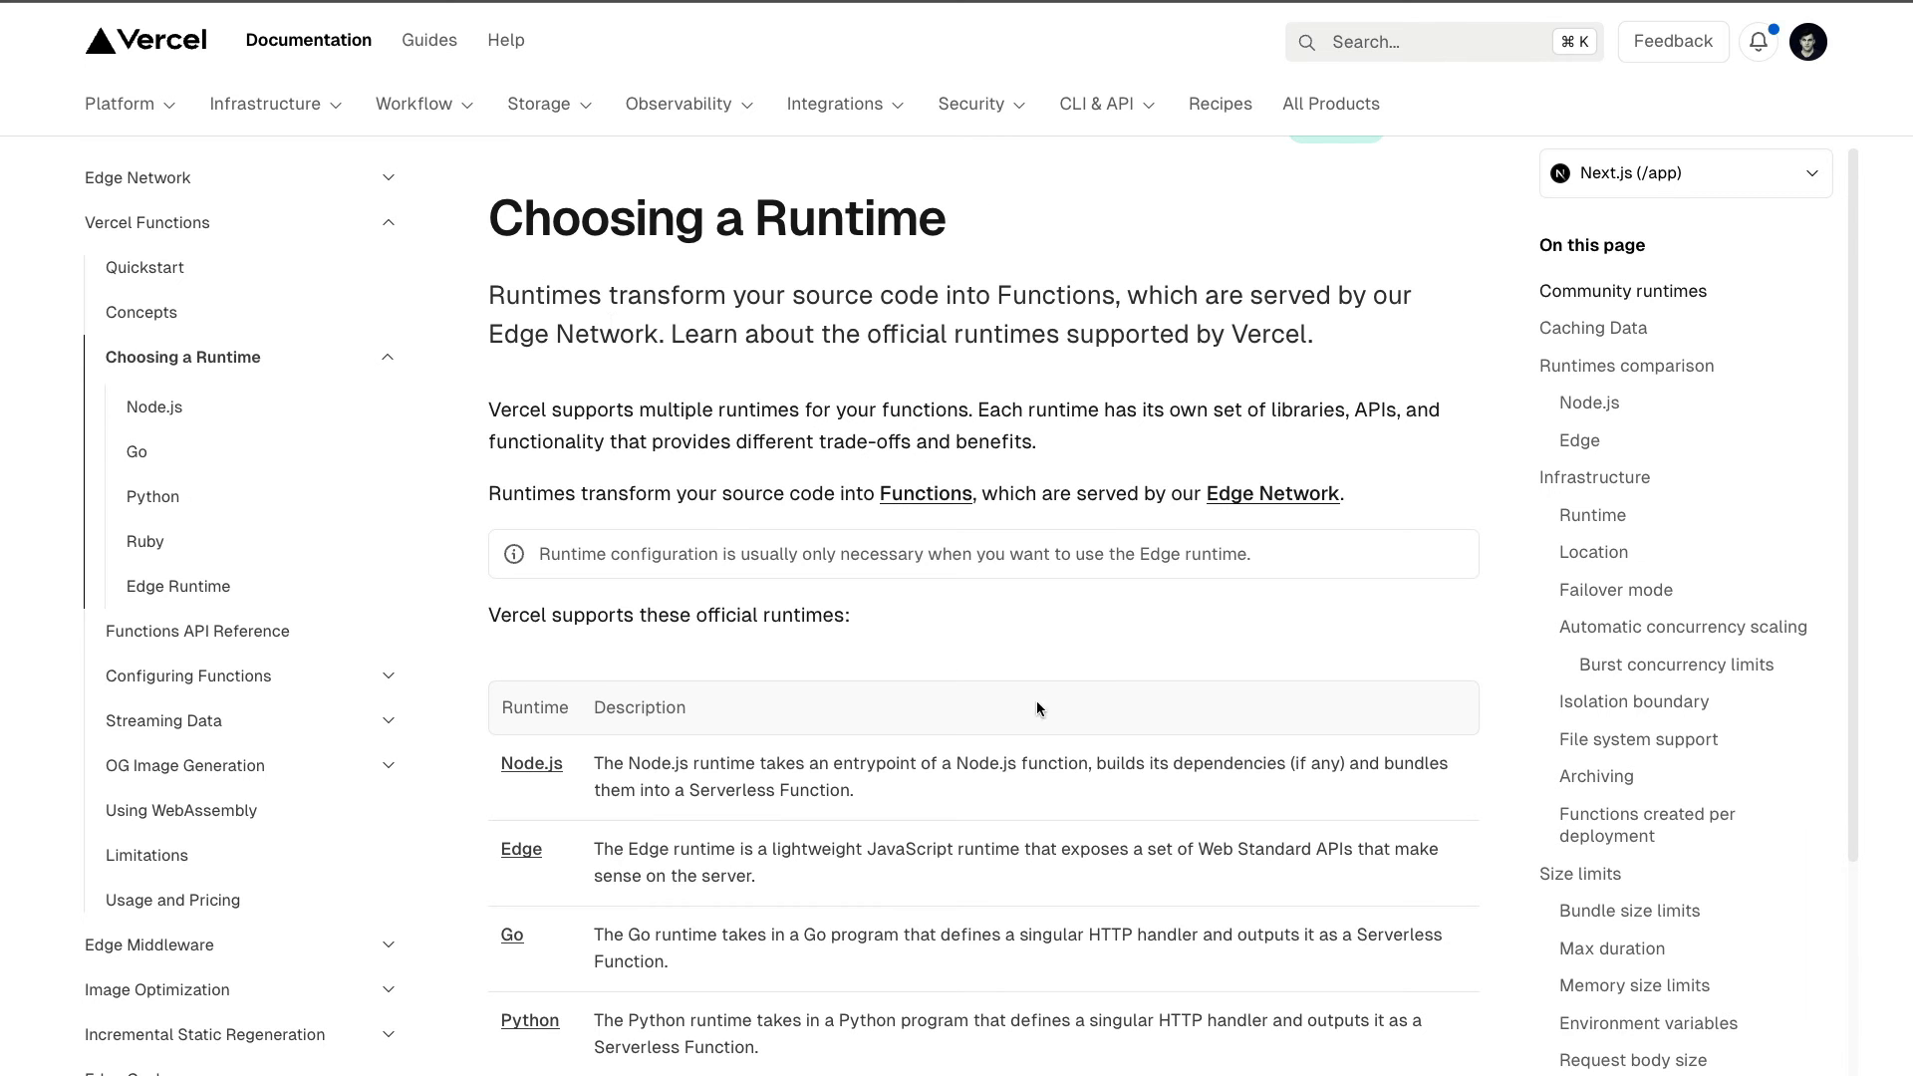
# Step: Scroll the Vercel Functions docs to the max duration table: Hobby 10s, Pro 300s, Enterprise 900s
pyautogui.scroll(-3)
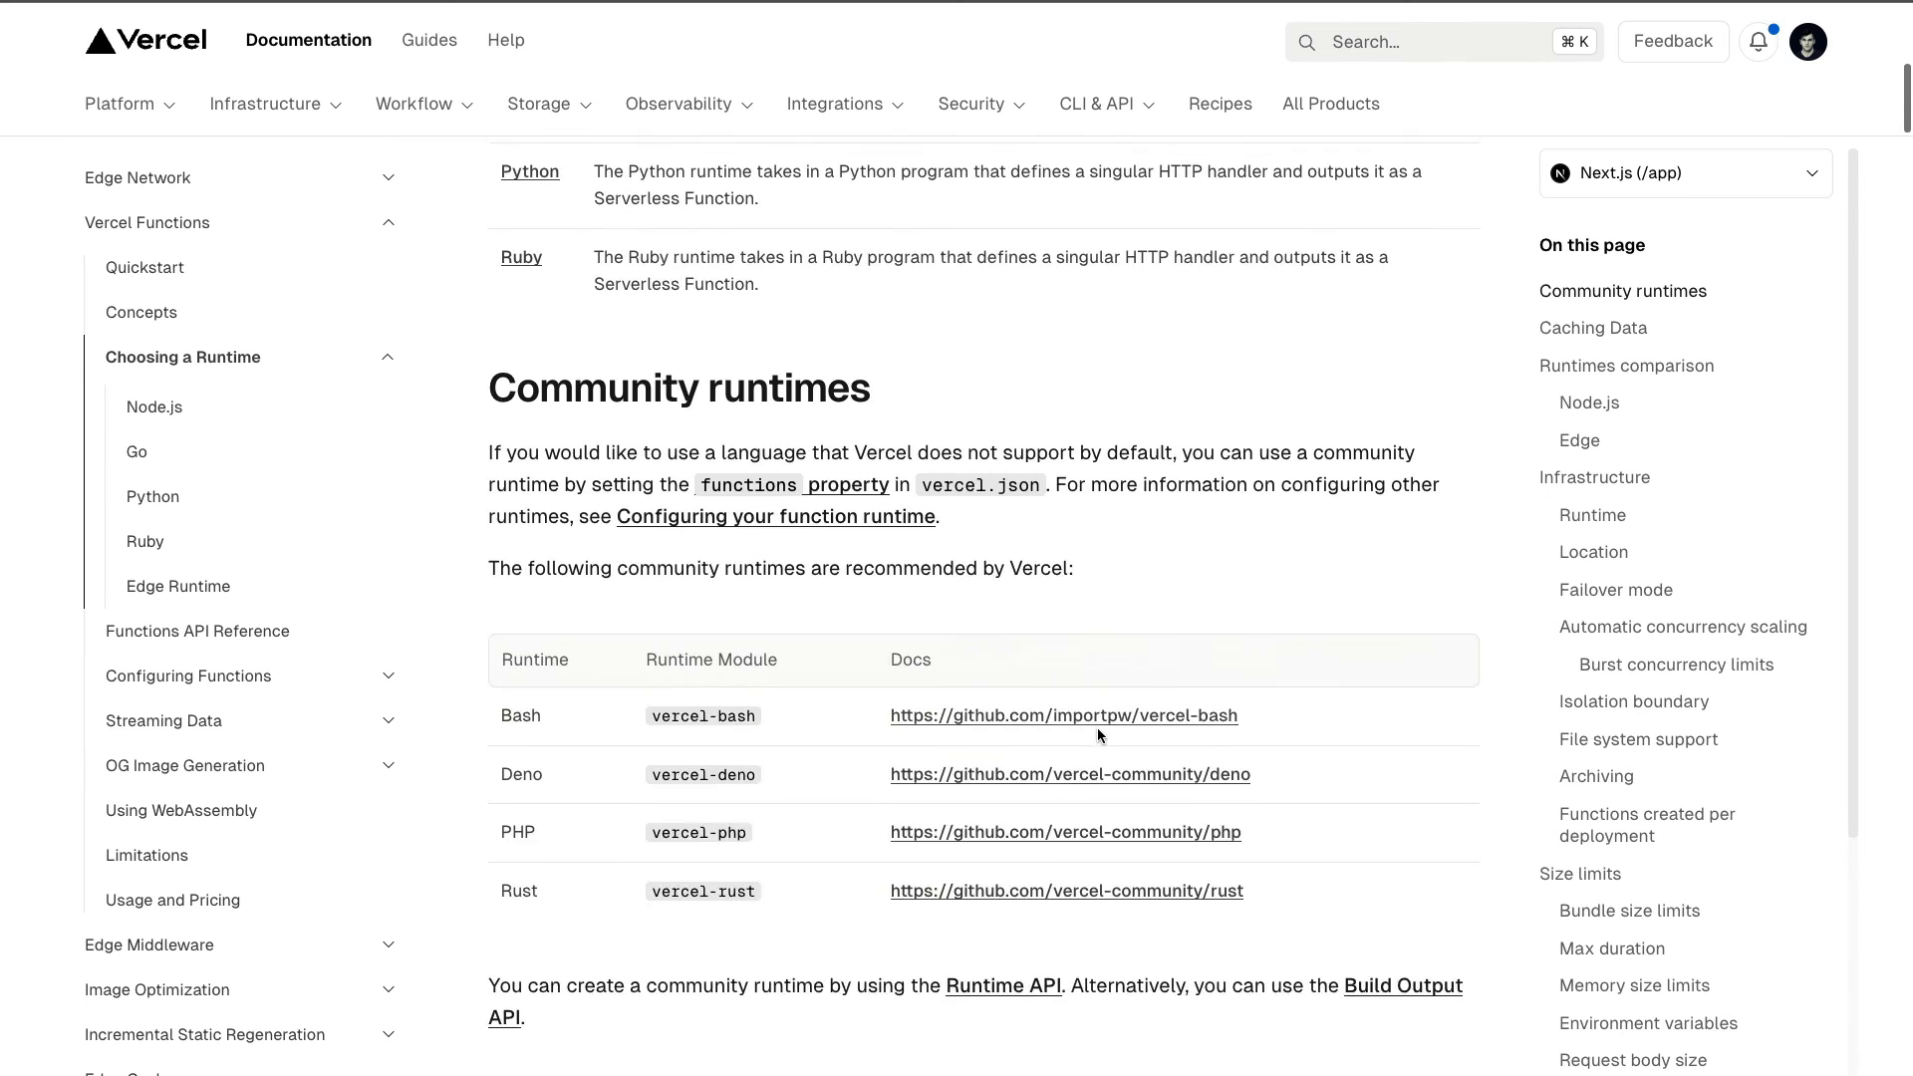
pyautogui.scroll(3)
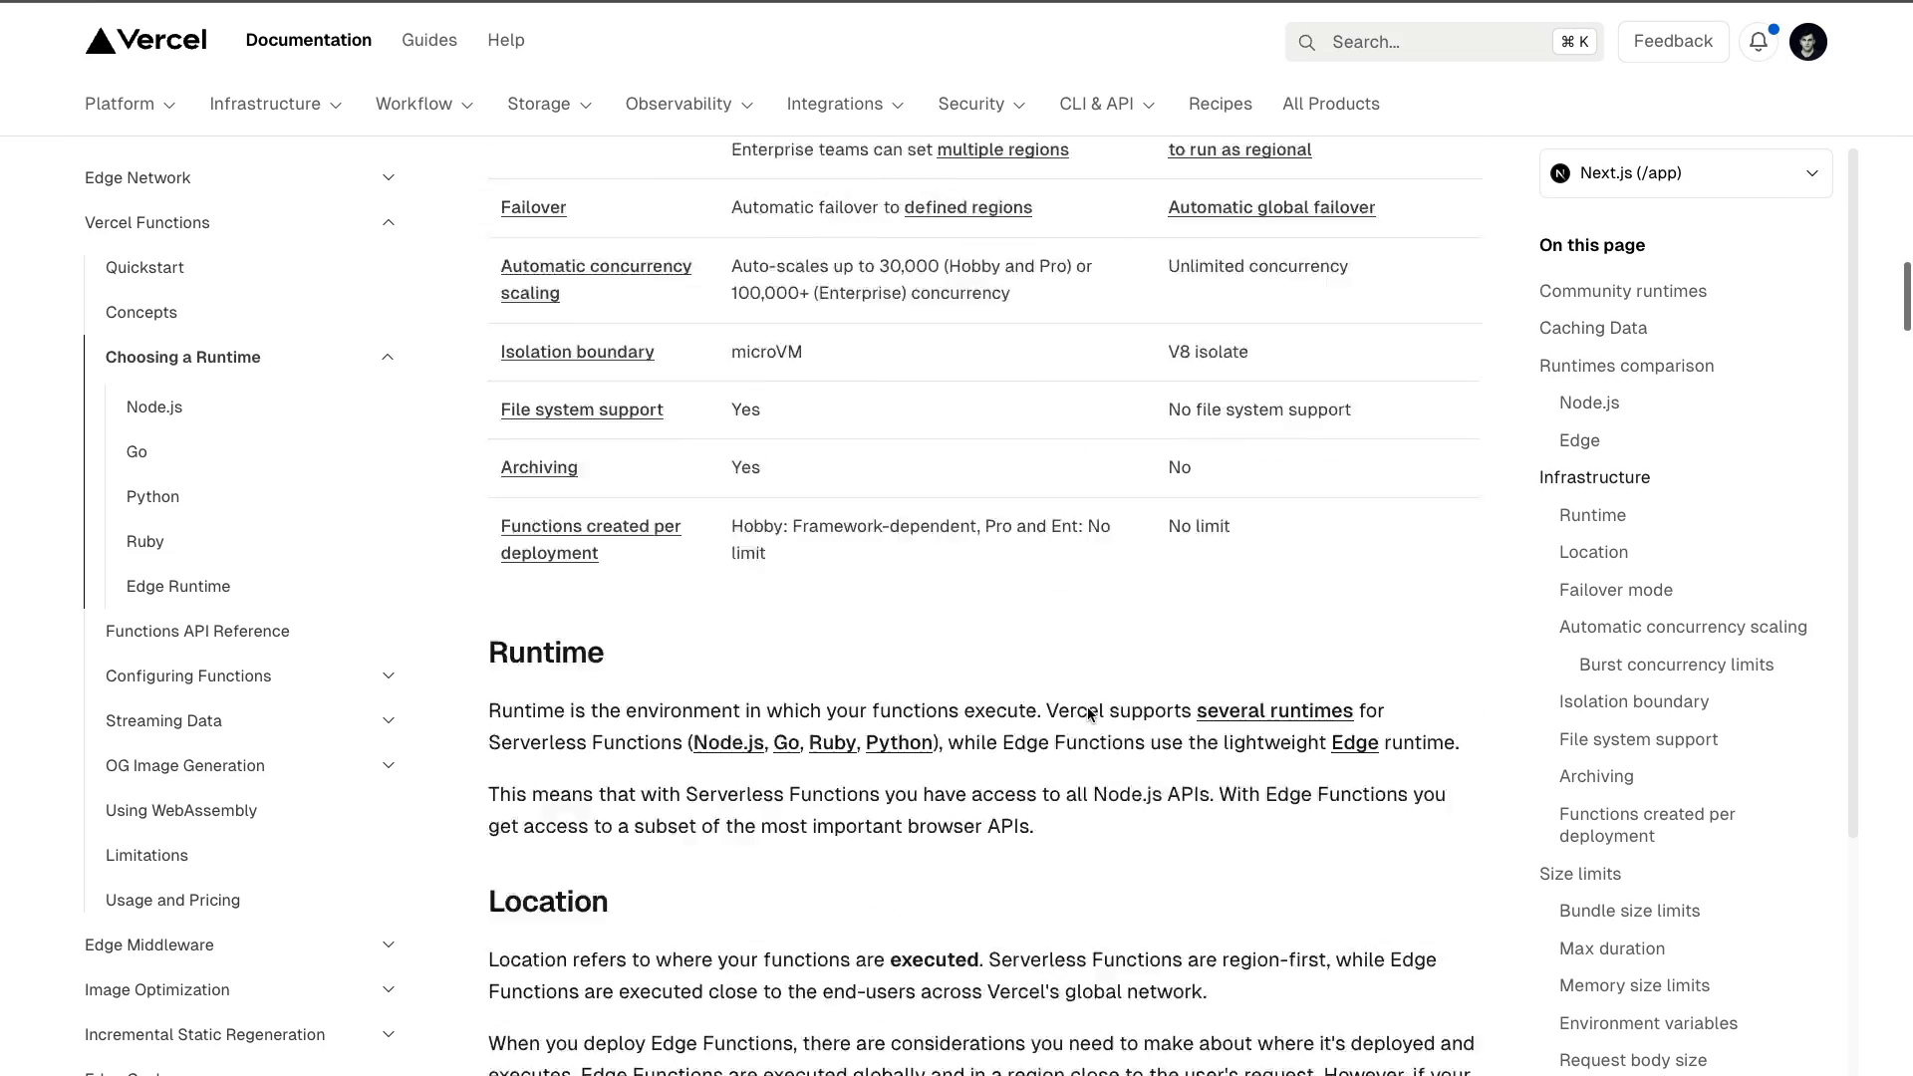
pyautogui.scroll(-3)
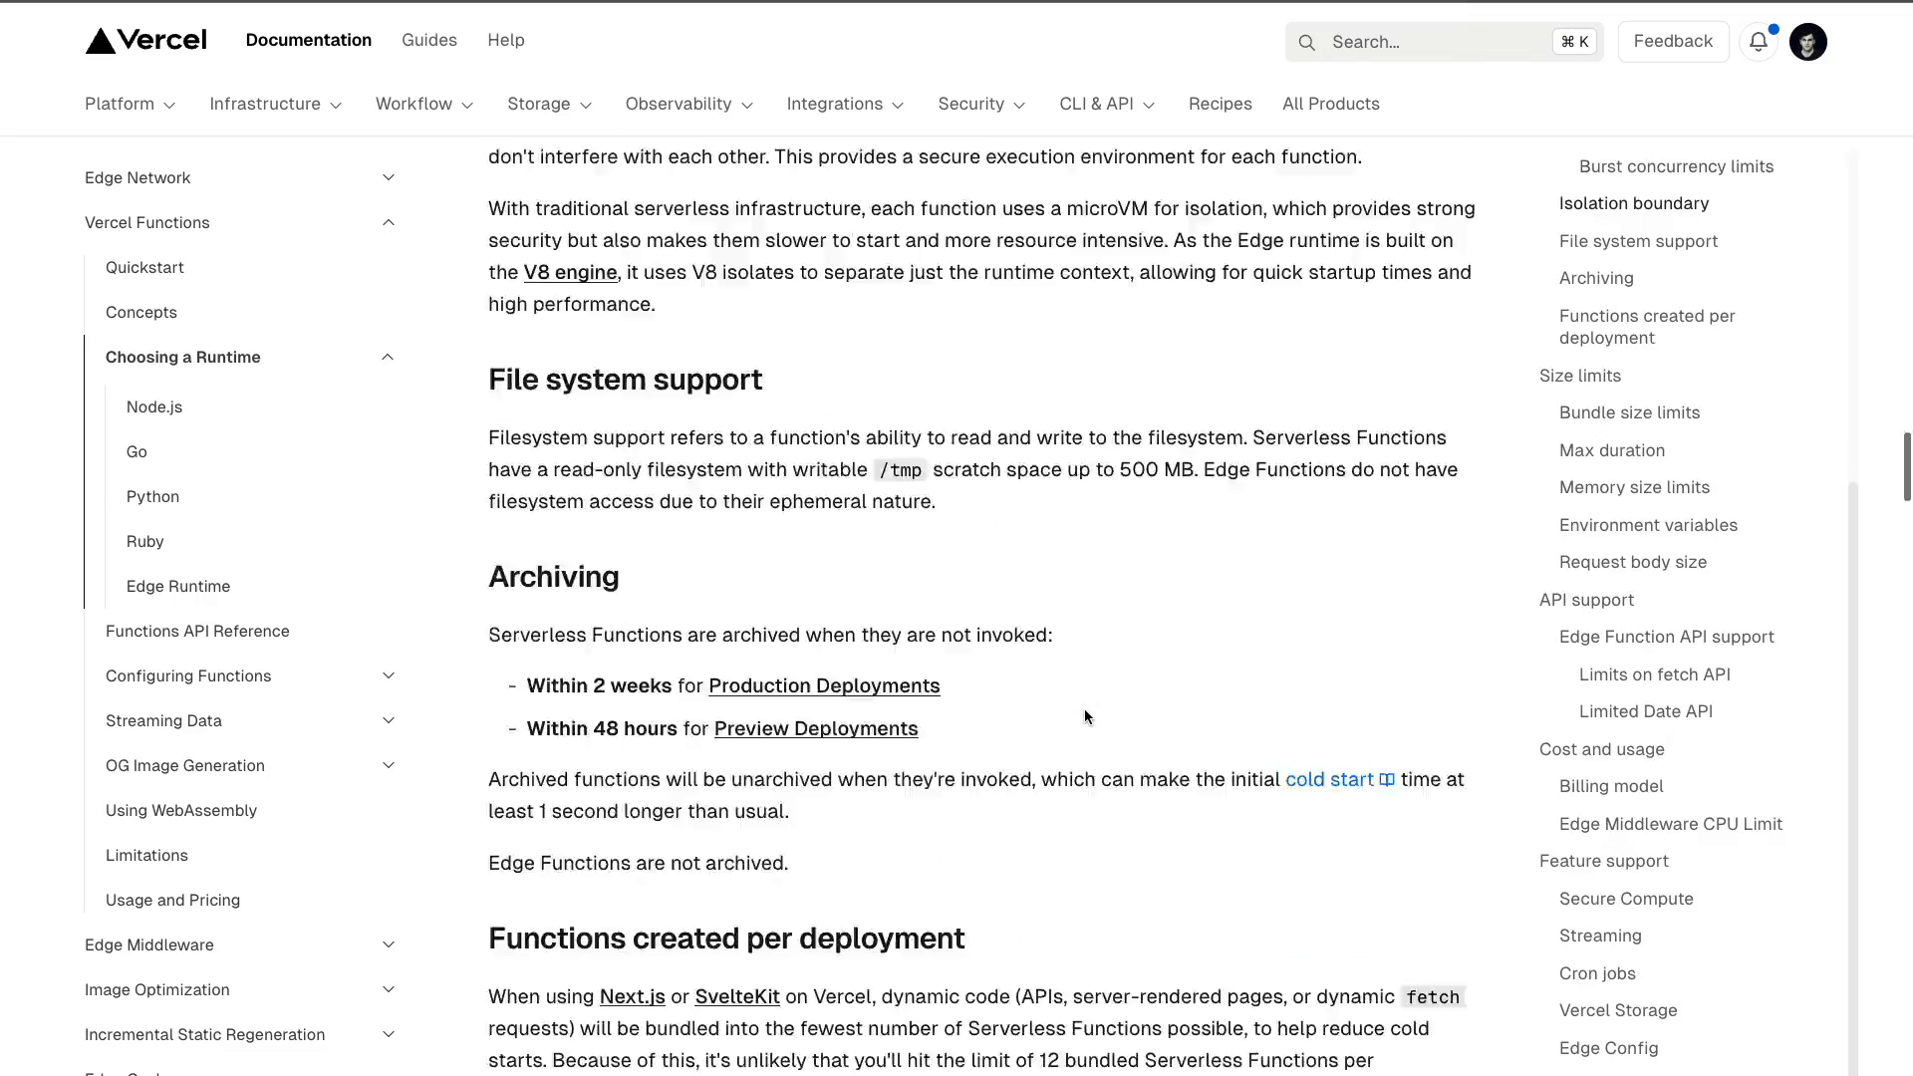
pyautogui.scroll(-3)
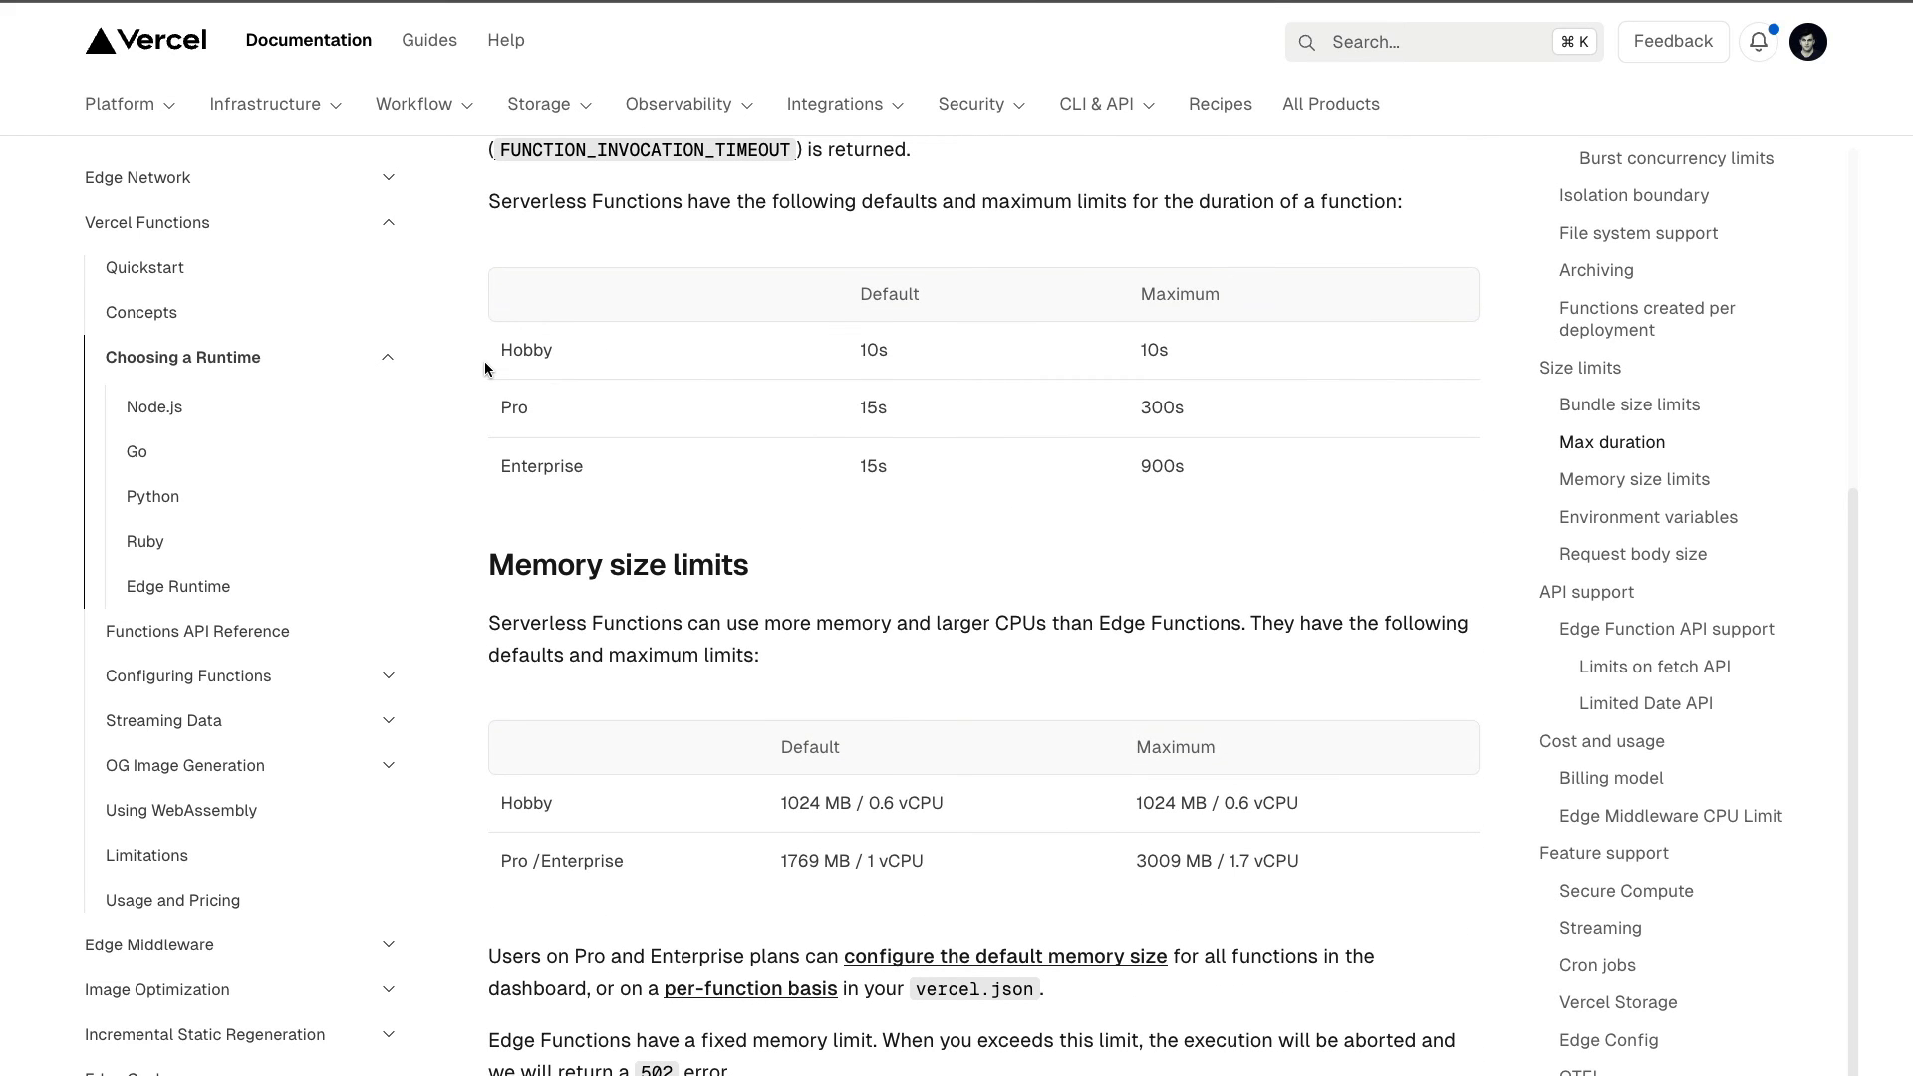
pyautogui.moveTo(568, 355)
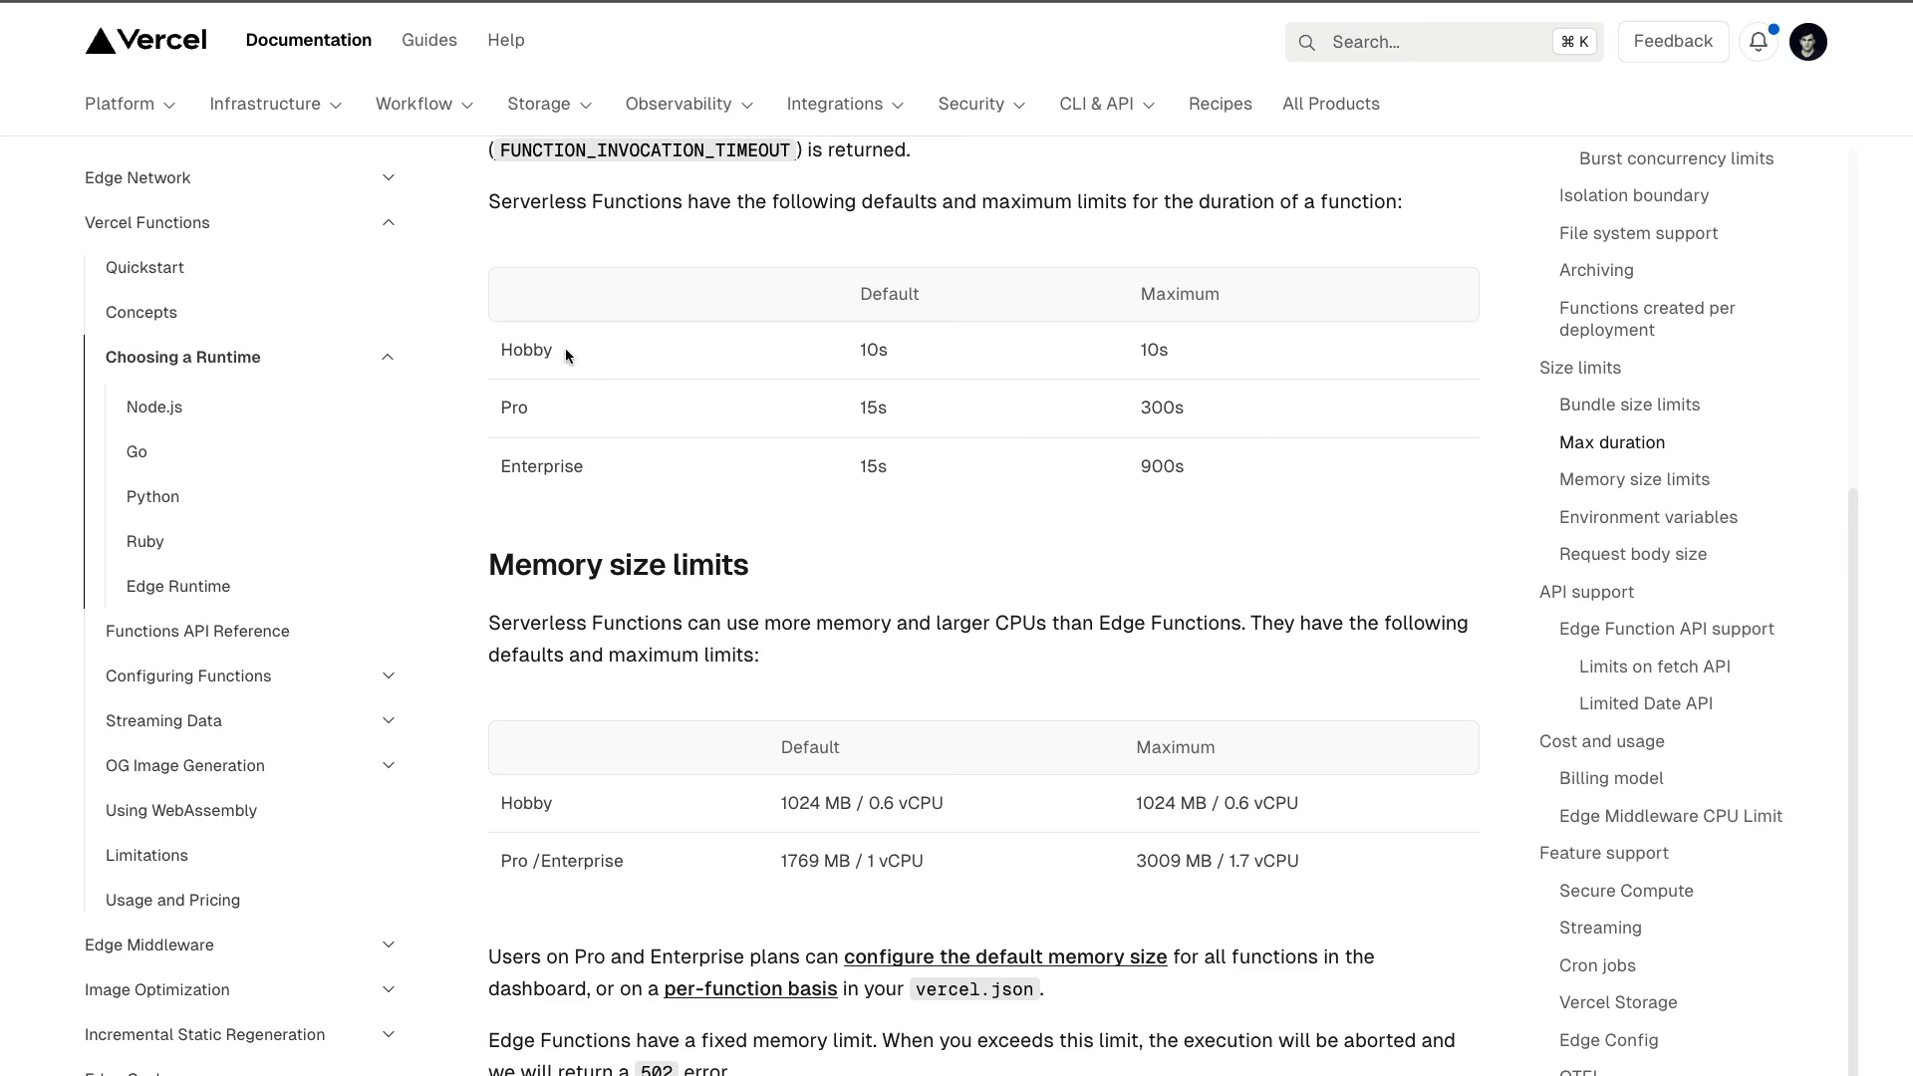
pyautogui.moveTo(731, 361)
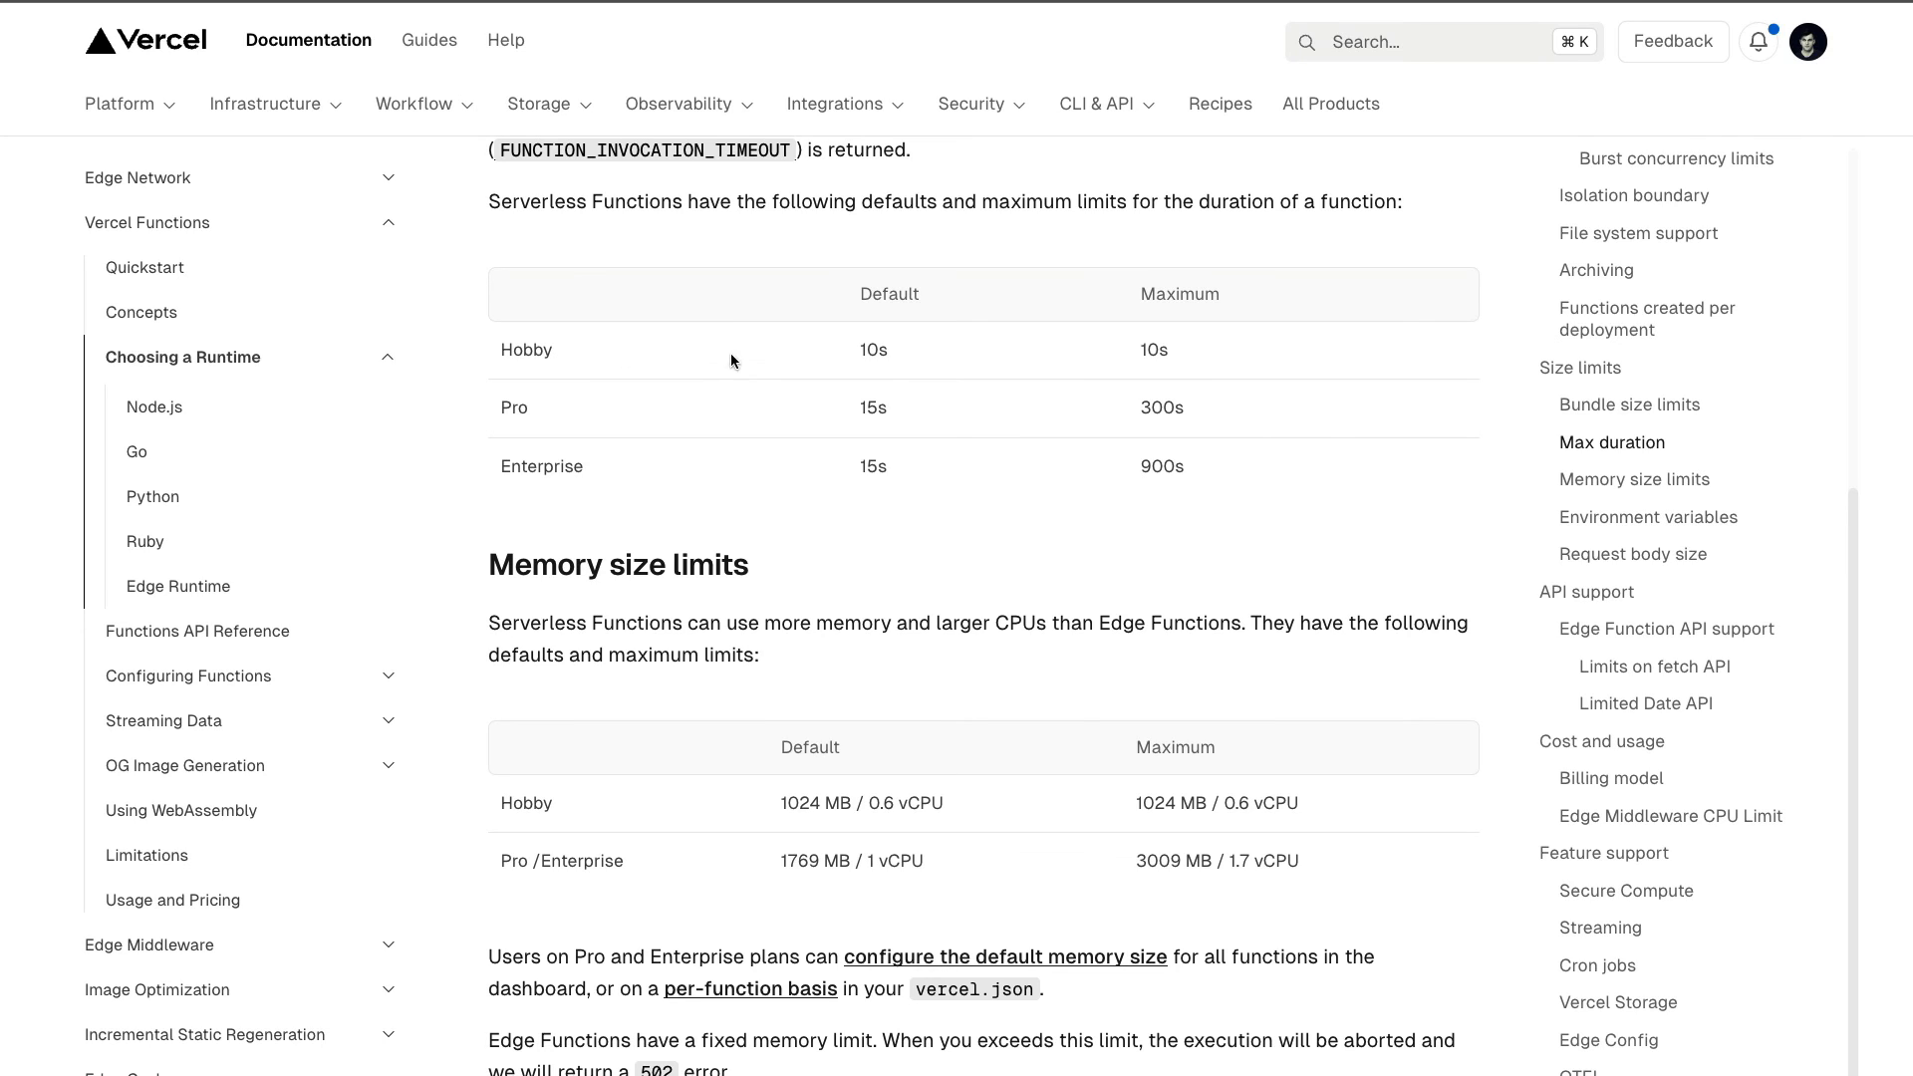
pyautogui.moveTo(833, 365)
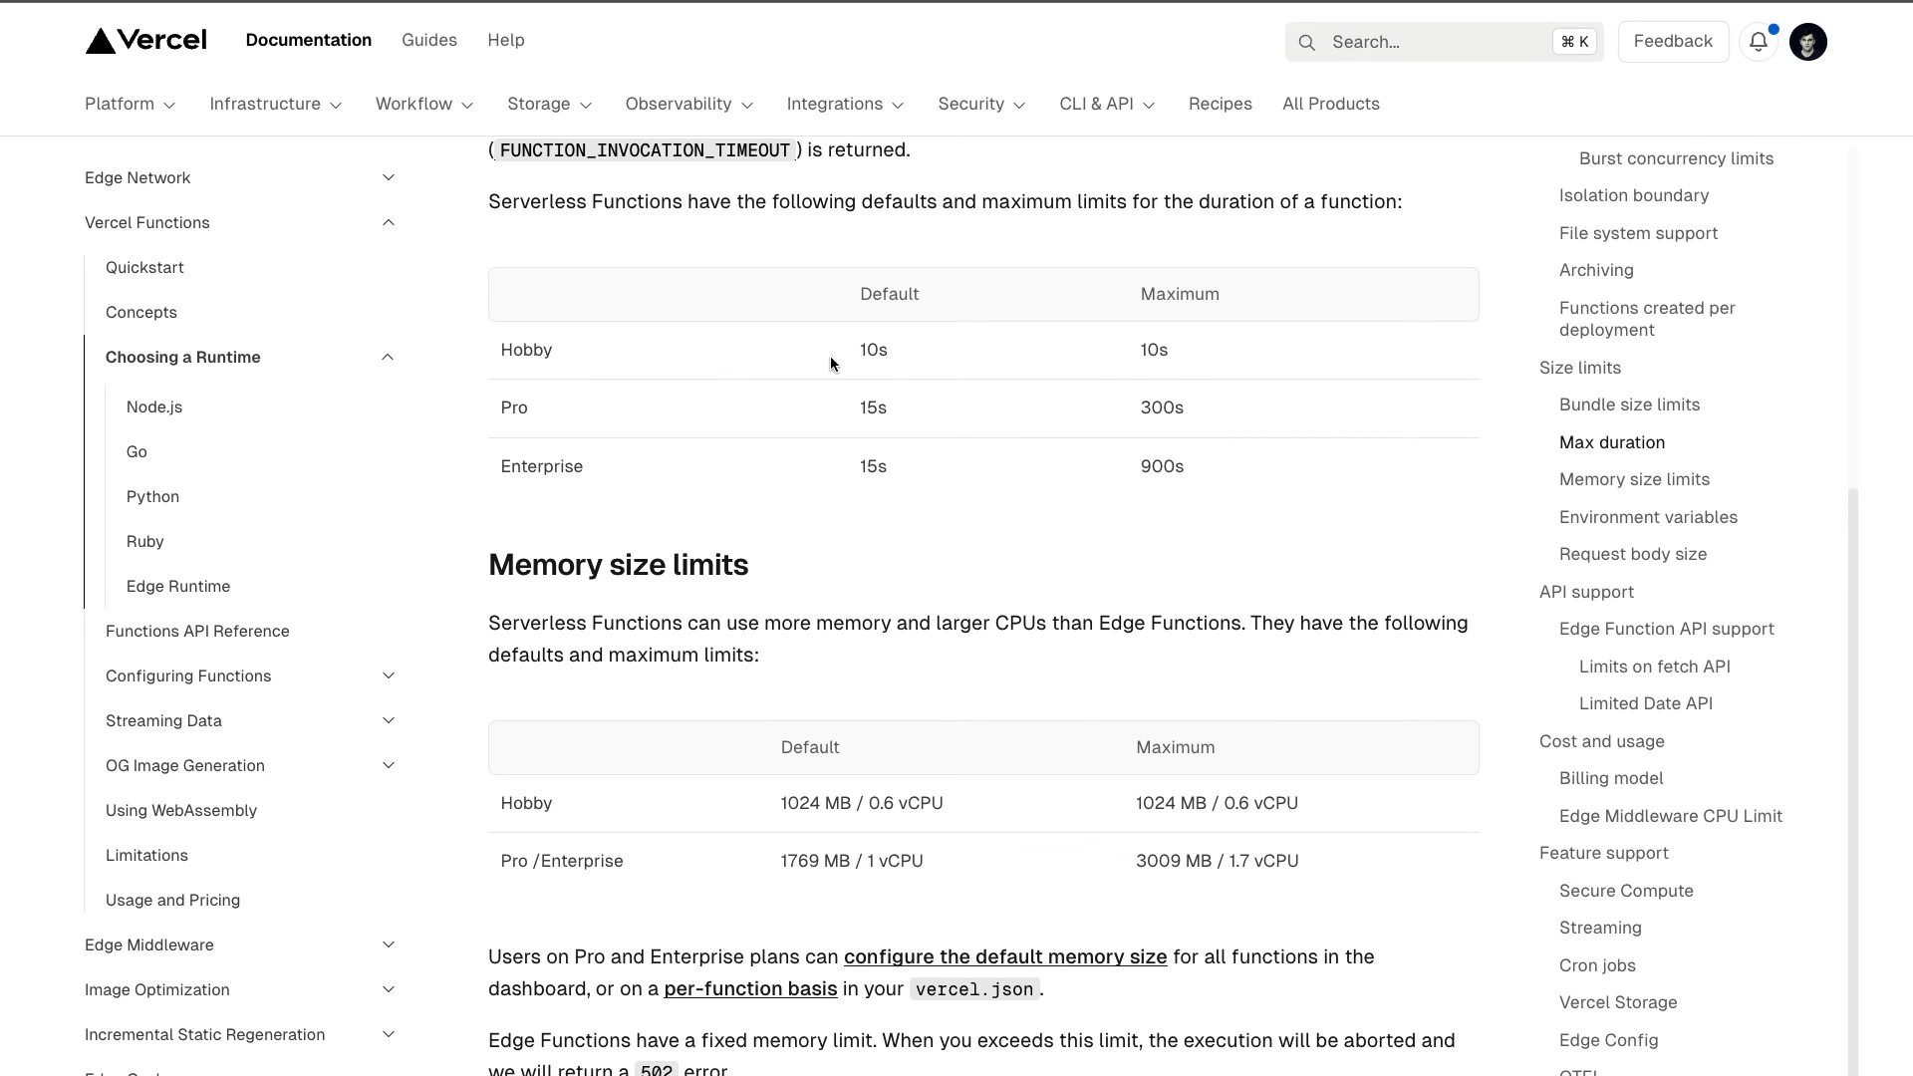
pyautogui.moveTo(1200, 353)
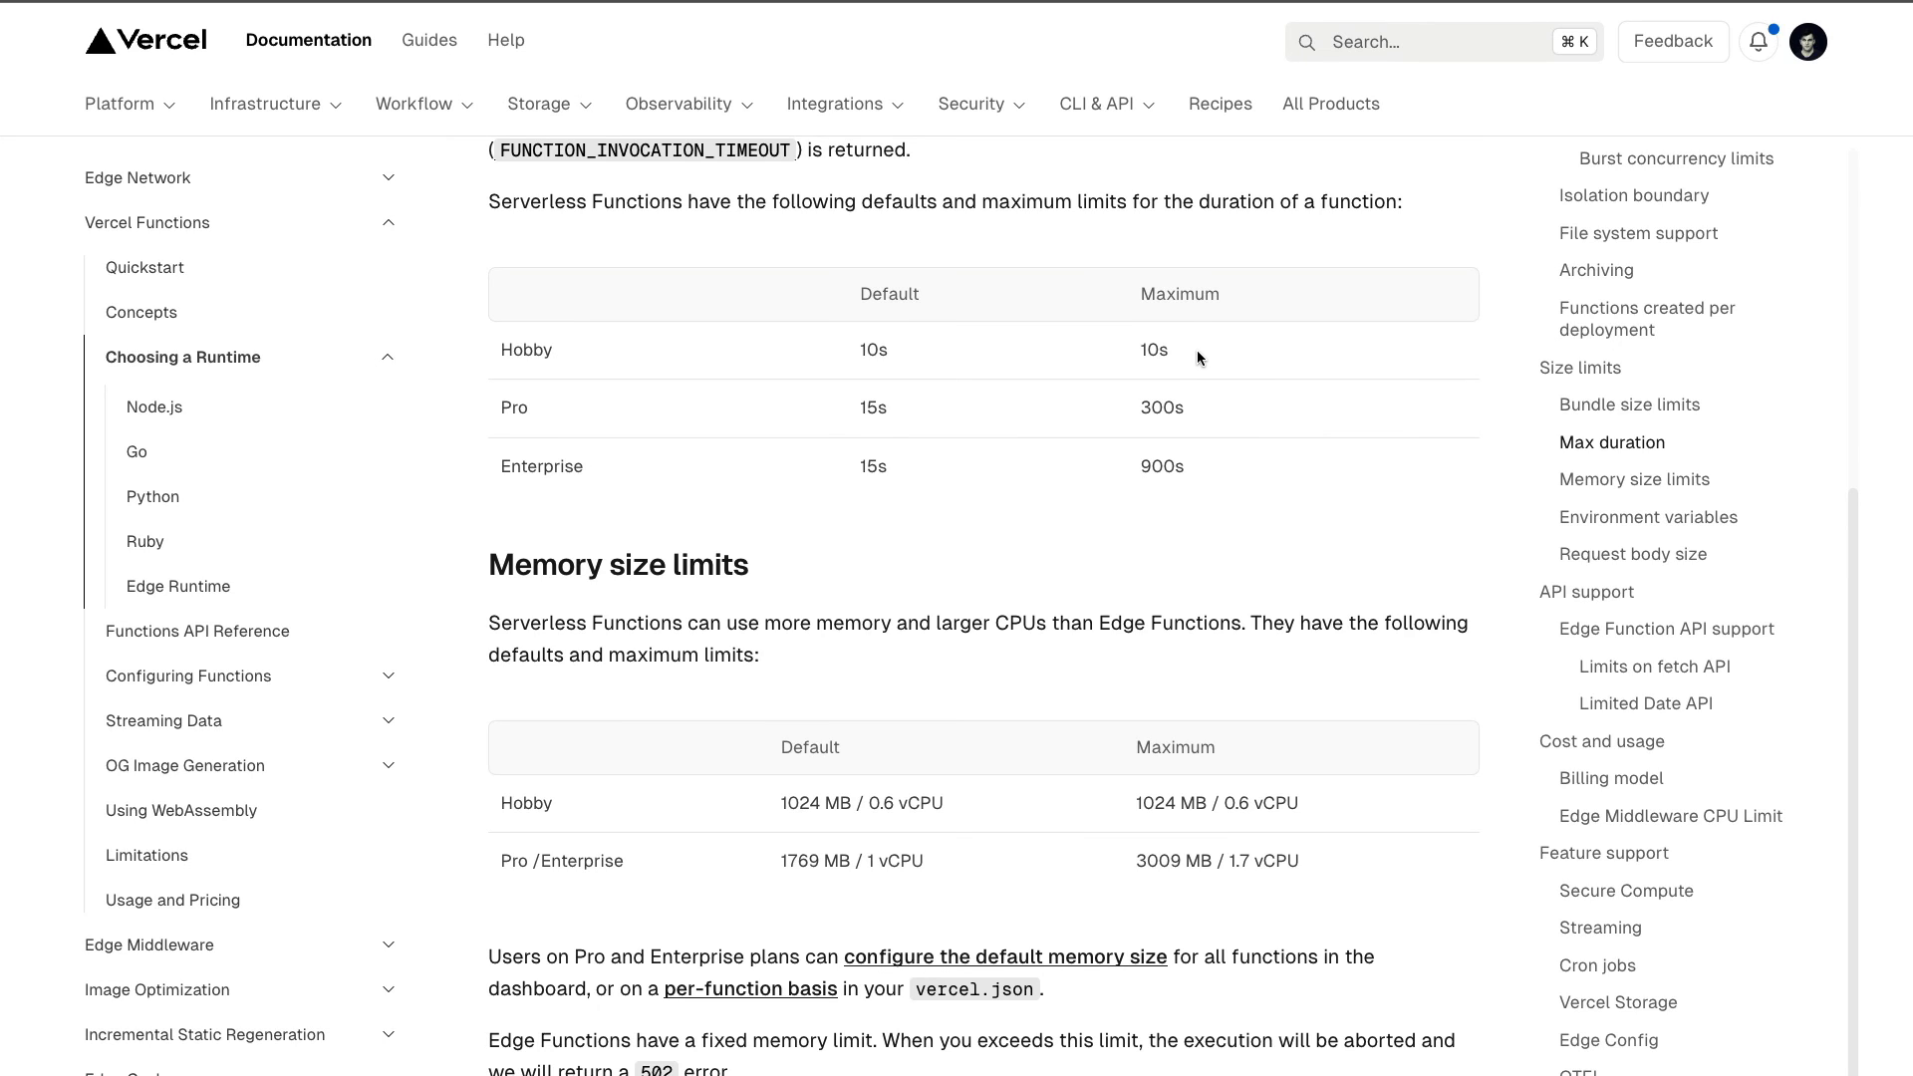
pyautogui.moveTo(1210, 351)
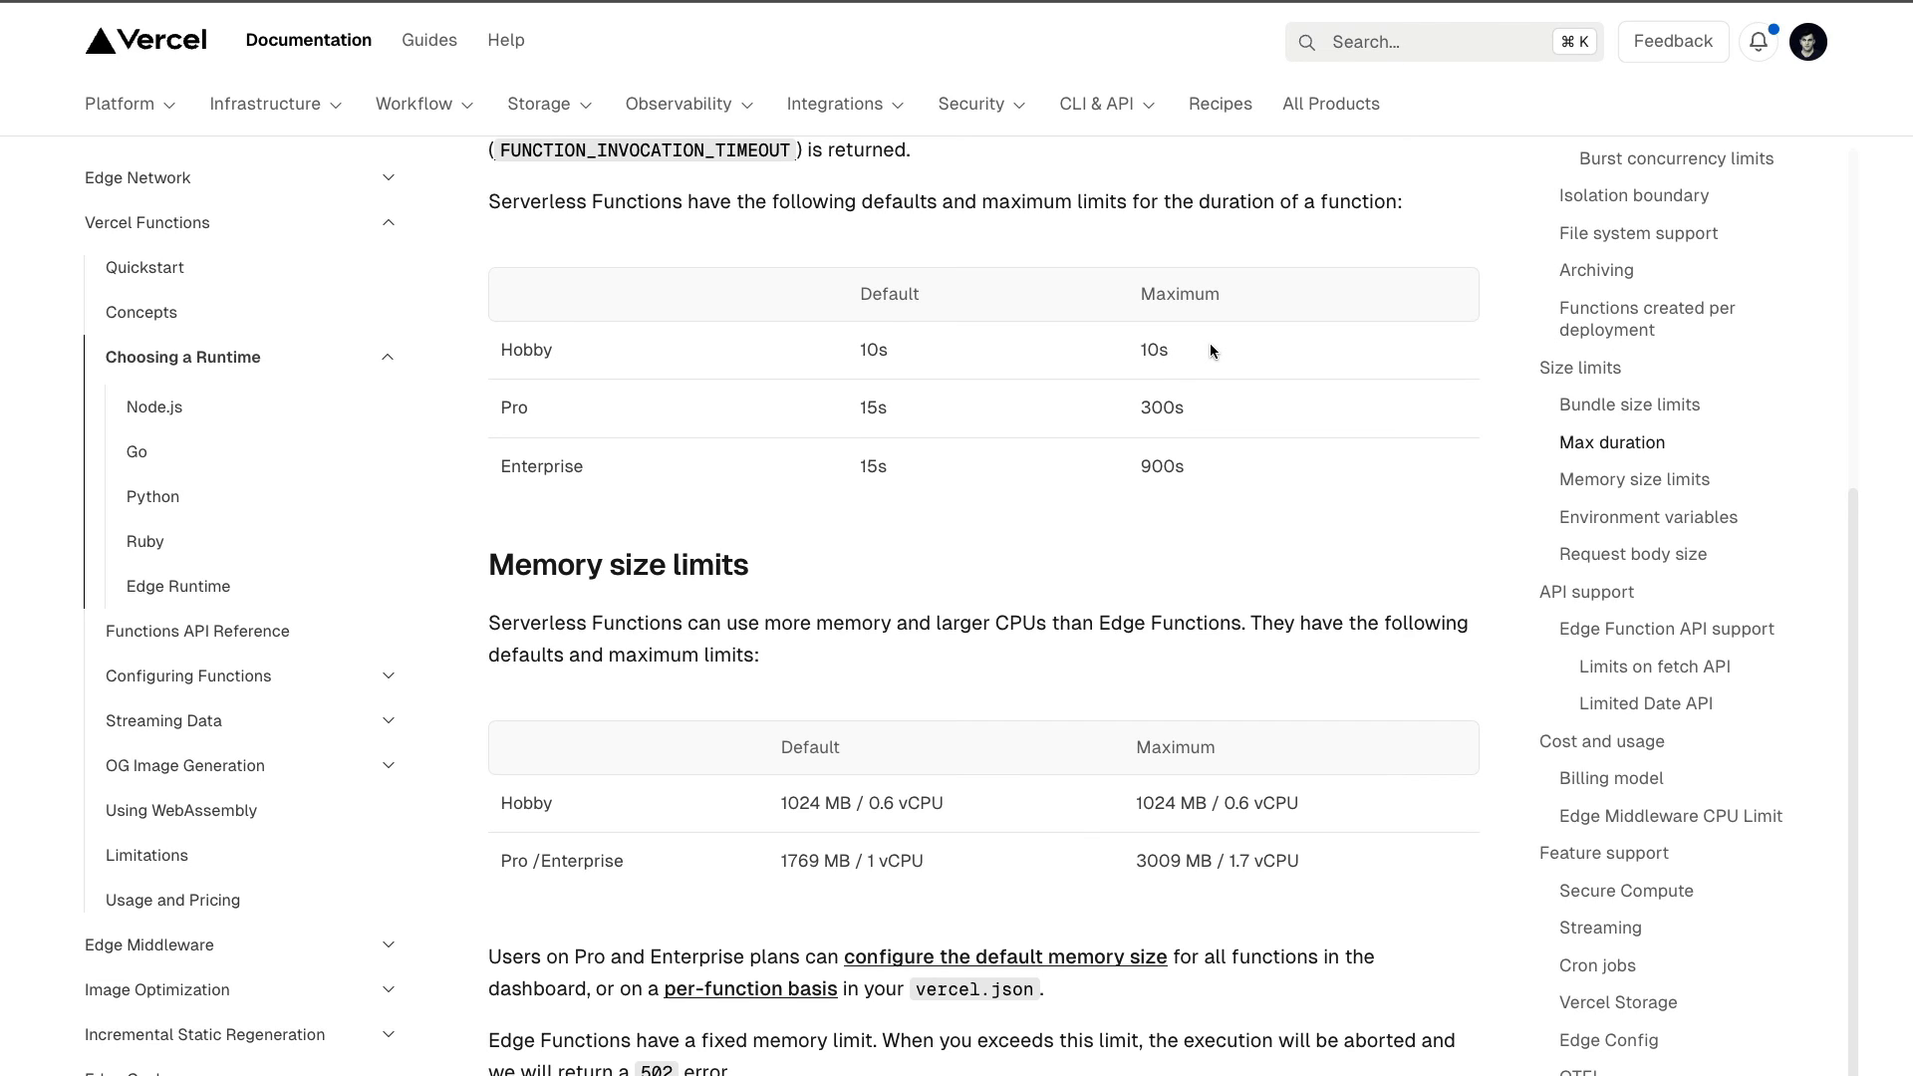
pyautogui.moveTo(432, 414)
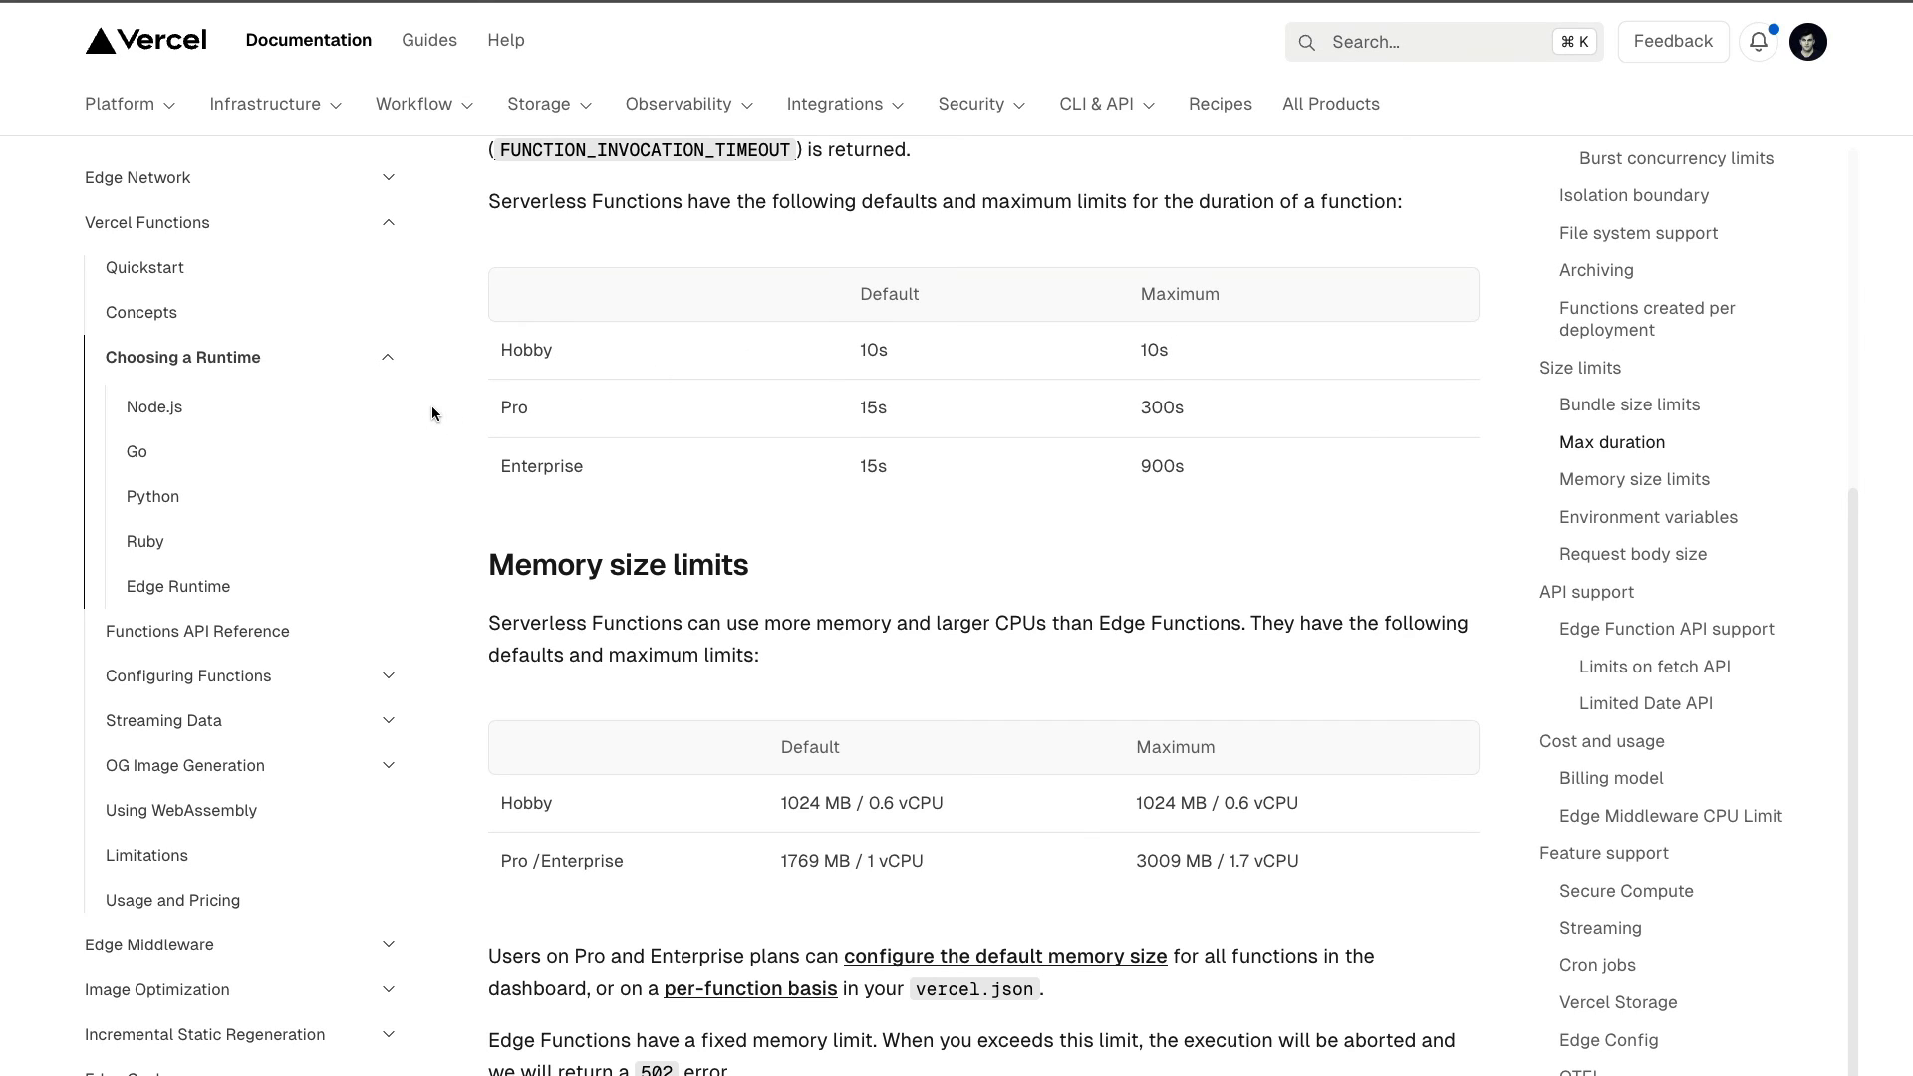
pyautogui.moveTo(1197, 420)
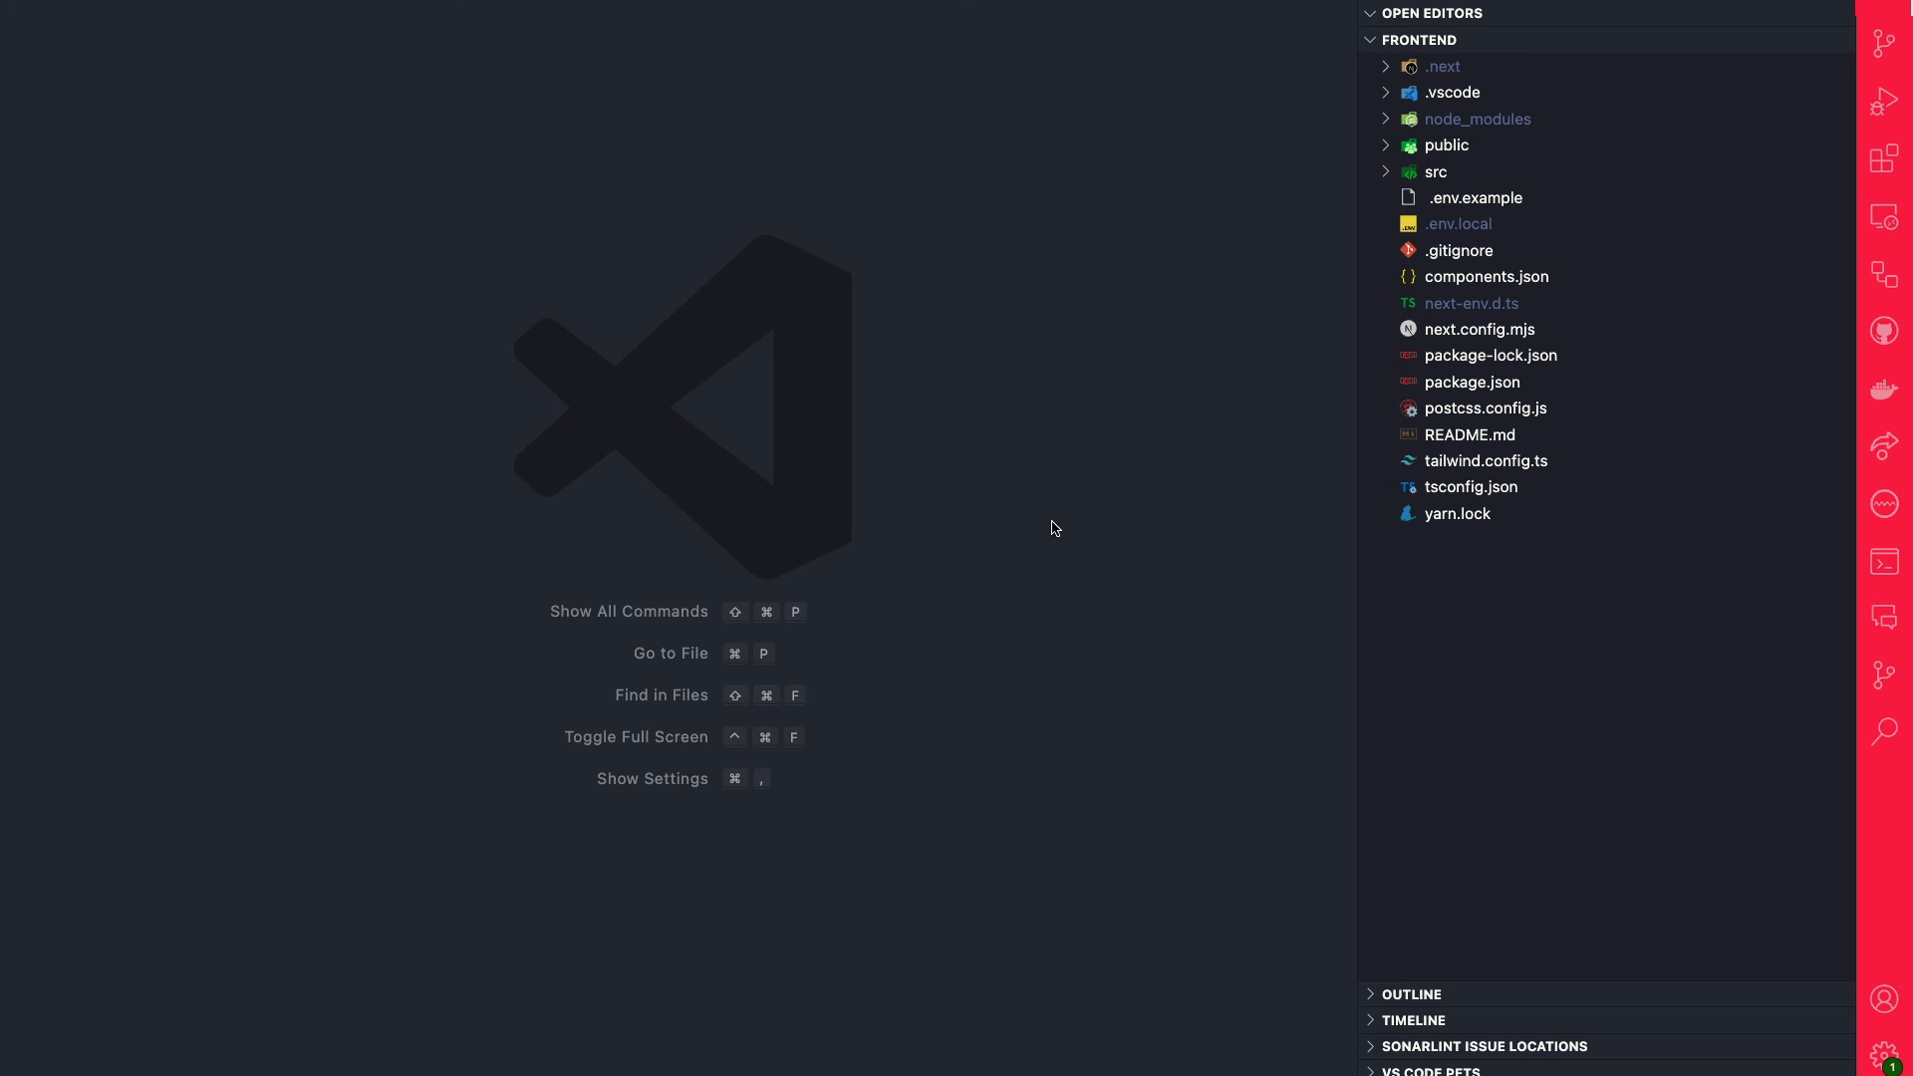
pyautogui.moveTo(1072, 428)
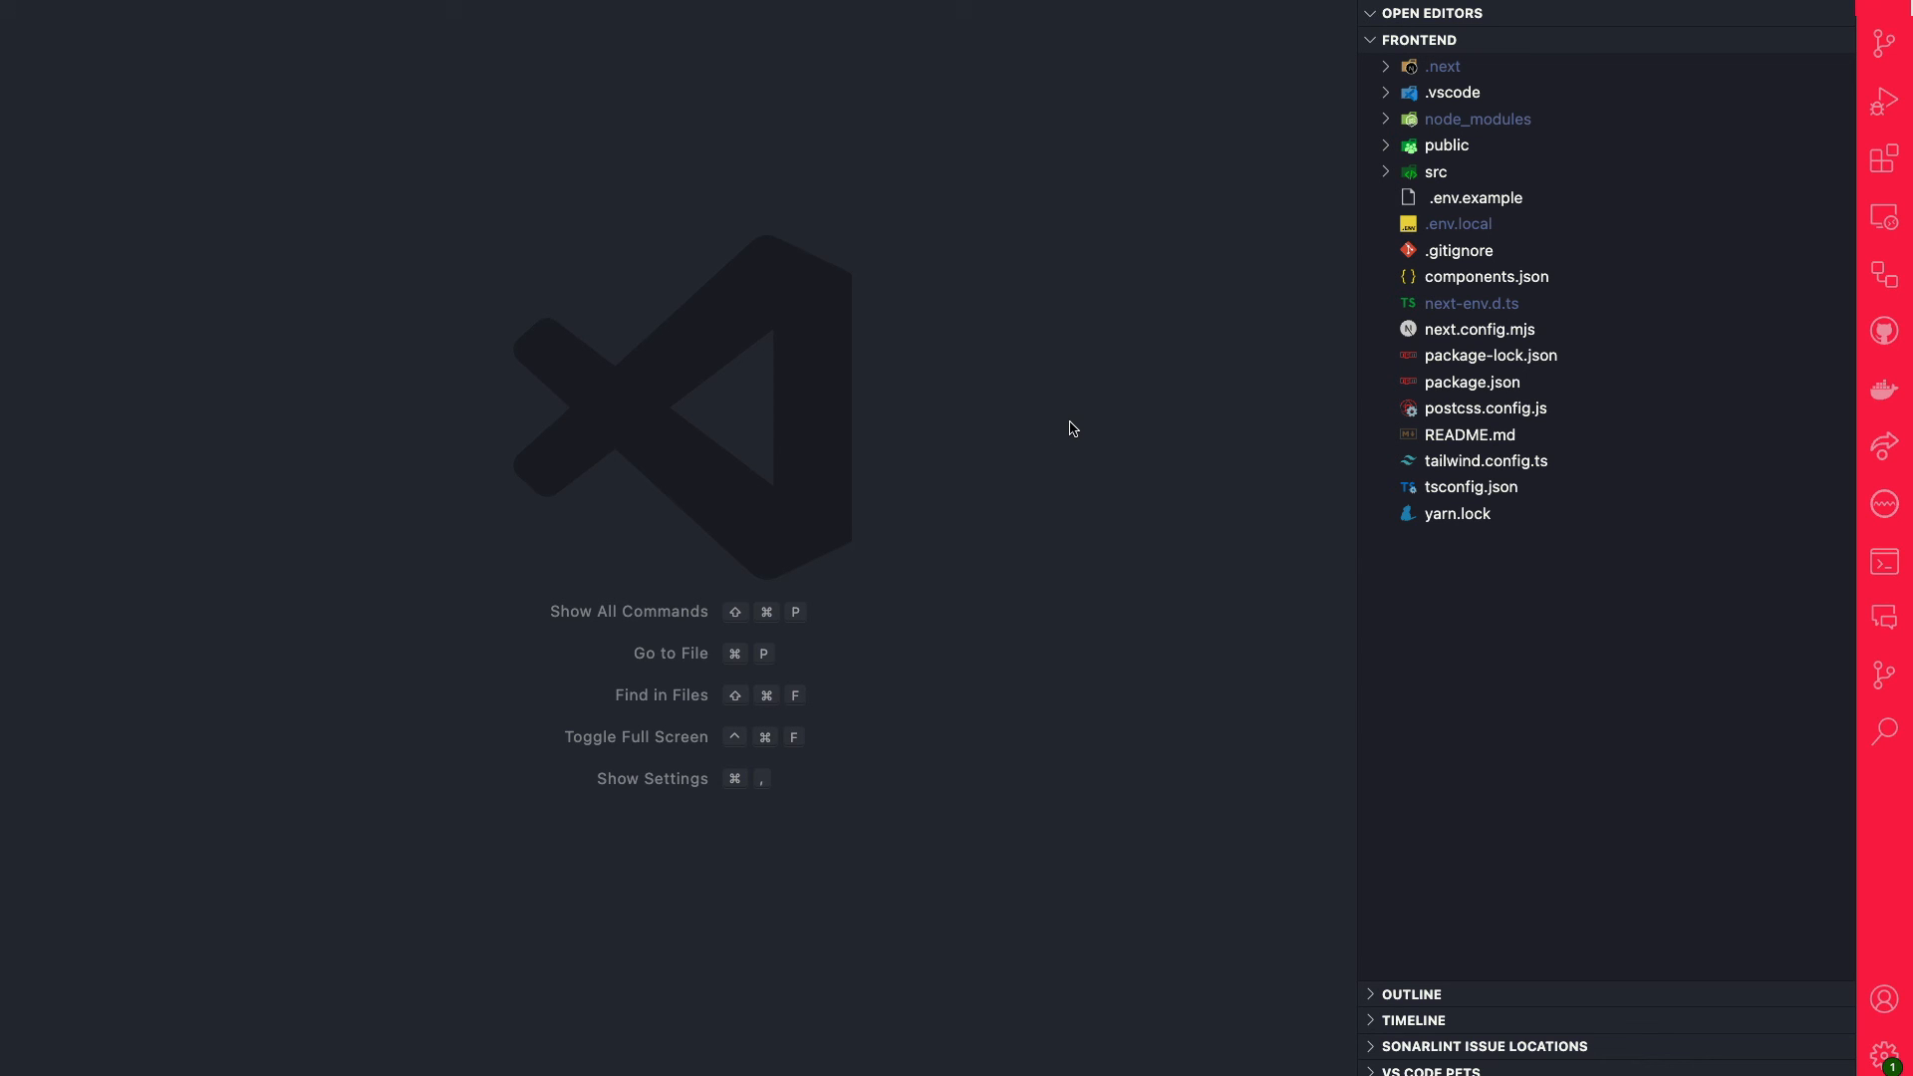
# Step: Open src/app/api/summarize/route.ts and review maxDuration = 150 and force-dynamic
pyautogui.click(1436, 171)
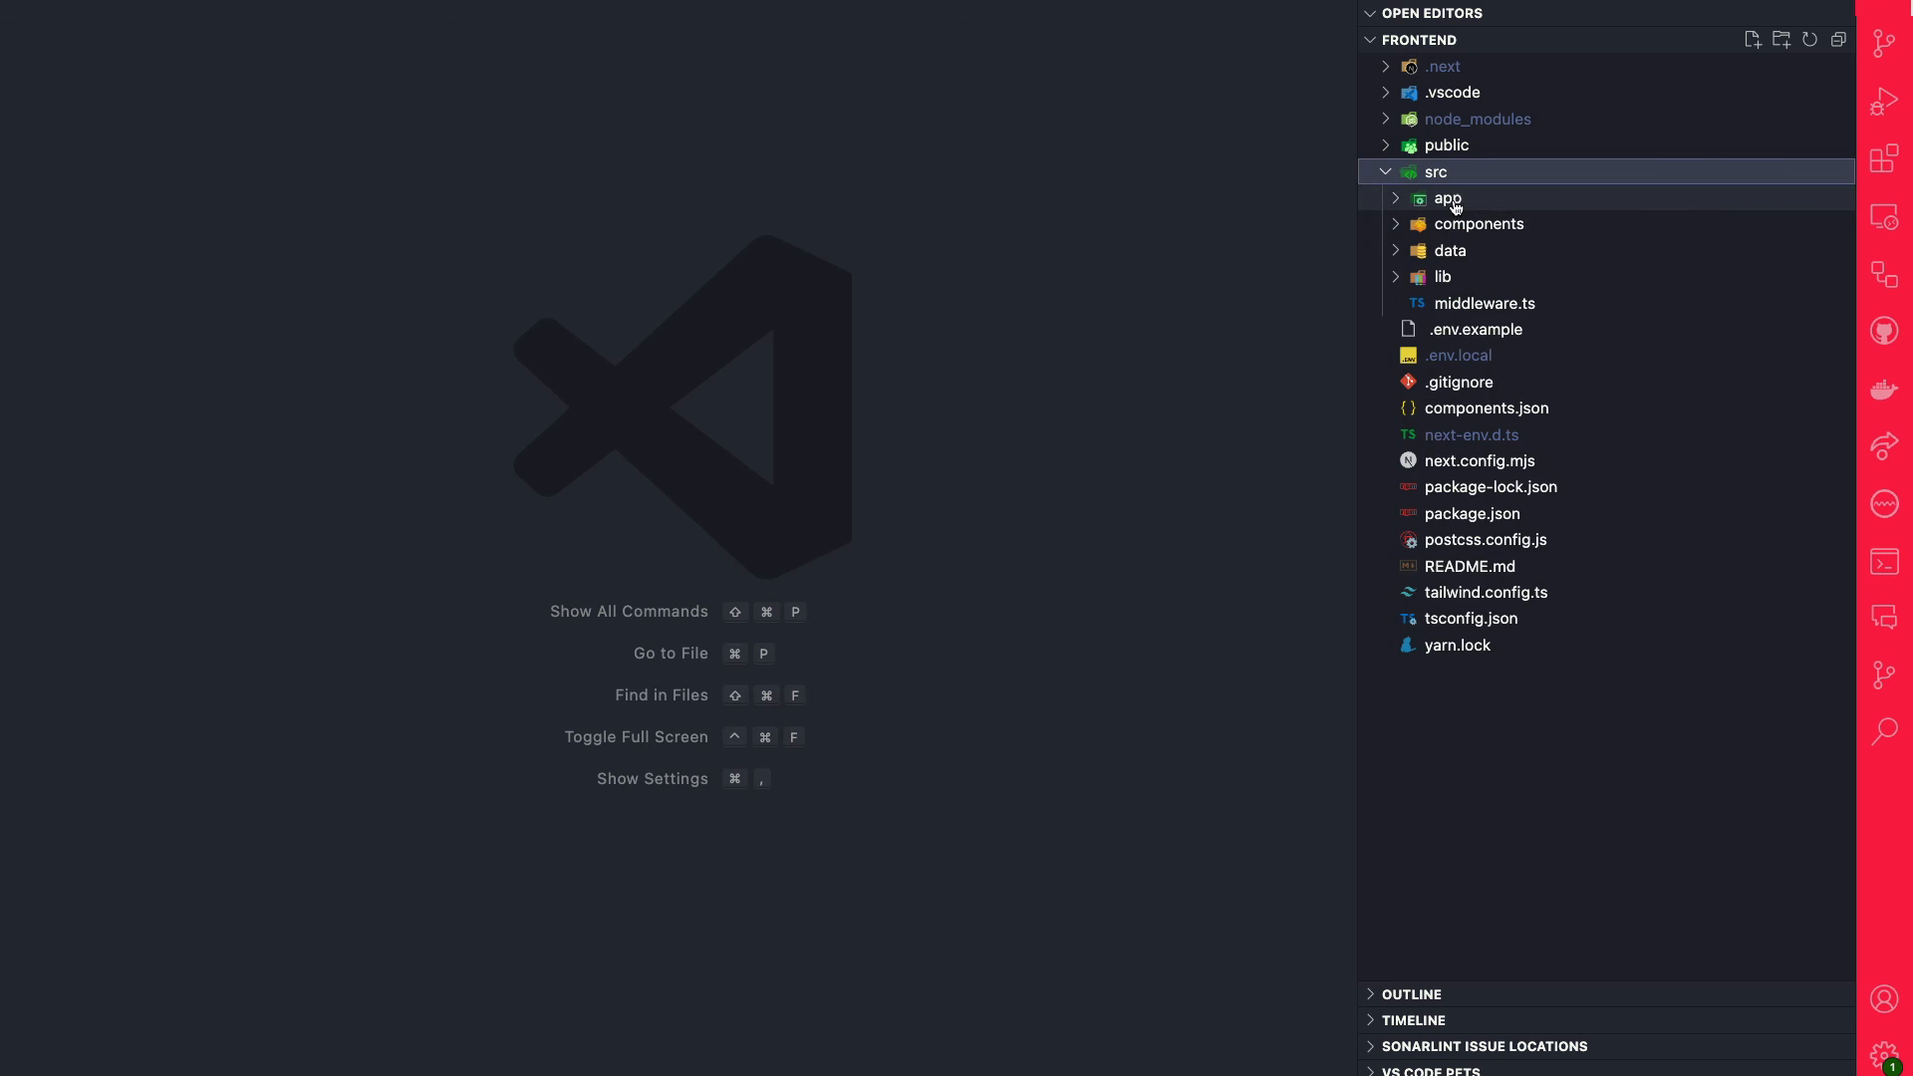
pyautogui.click(1447, 198)
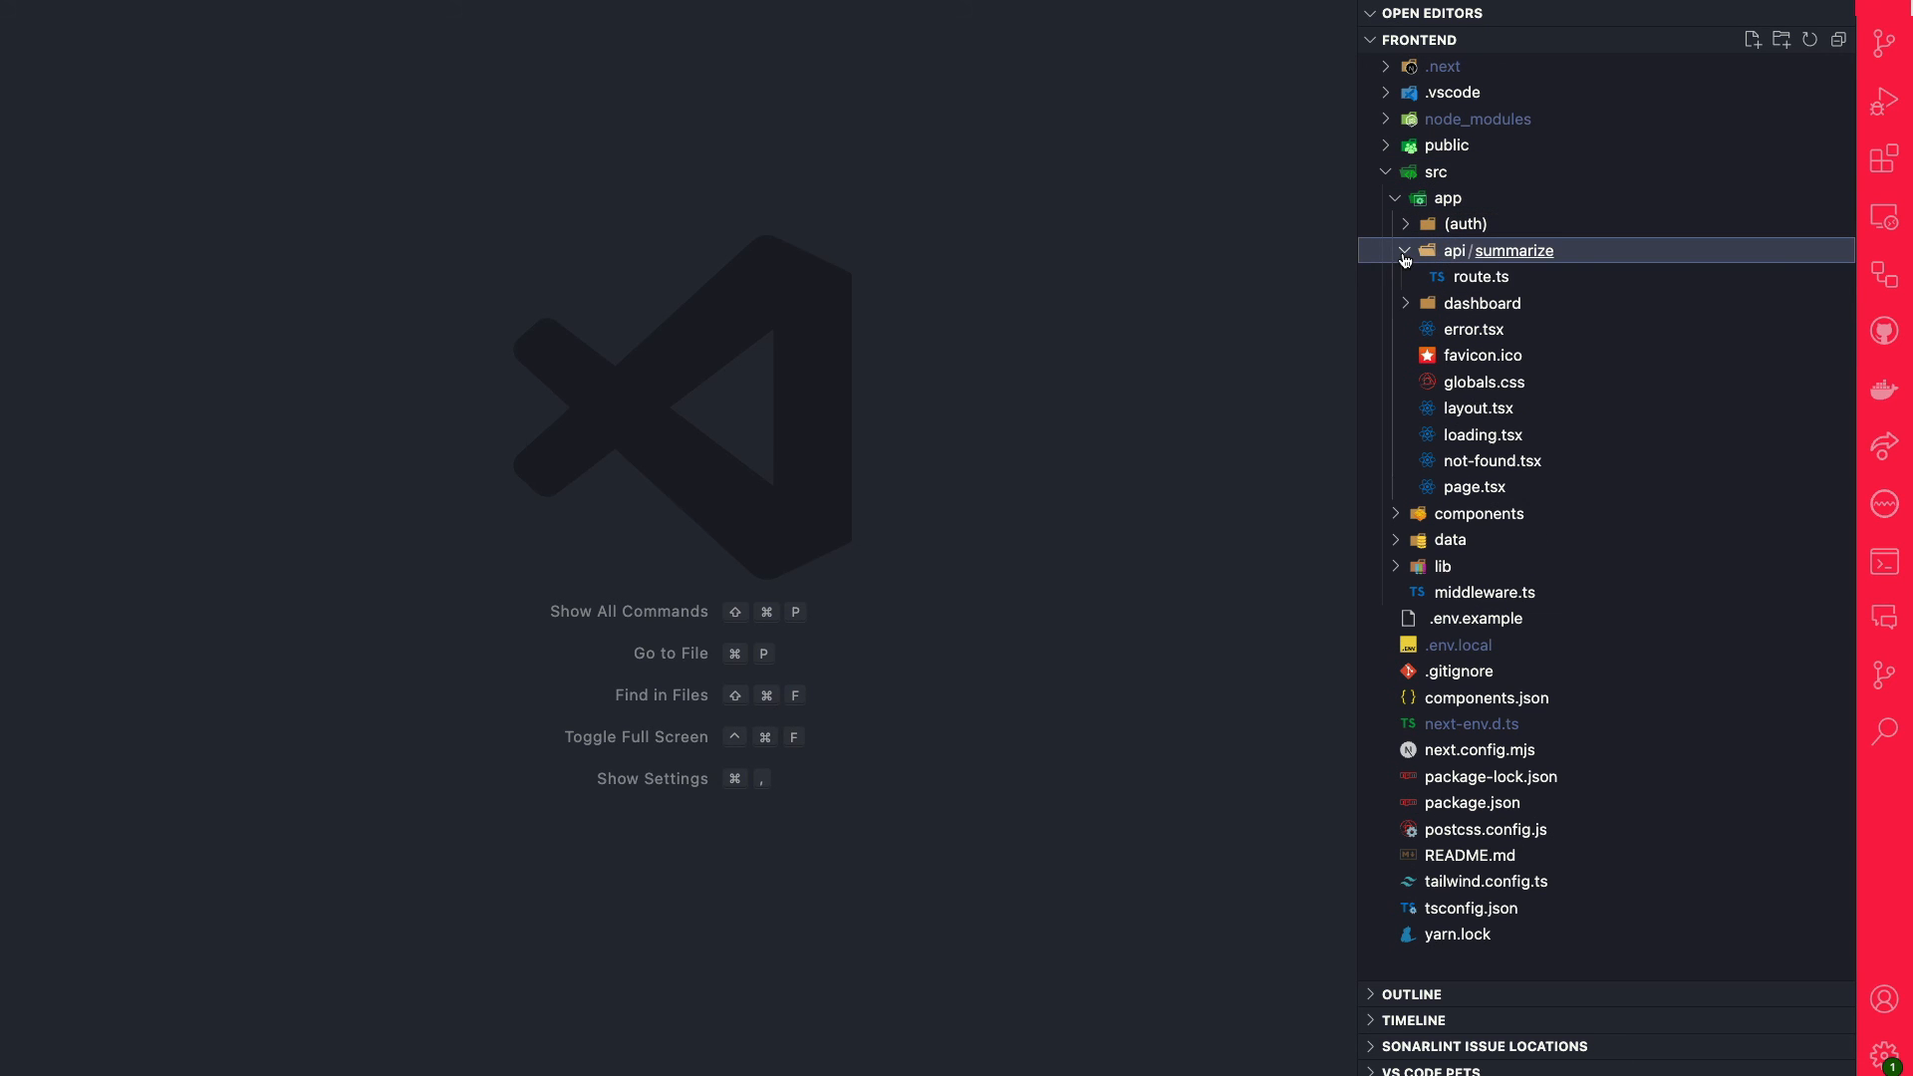
pyautogui.click(1482, 277)
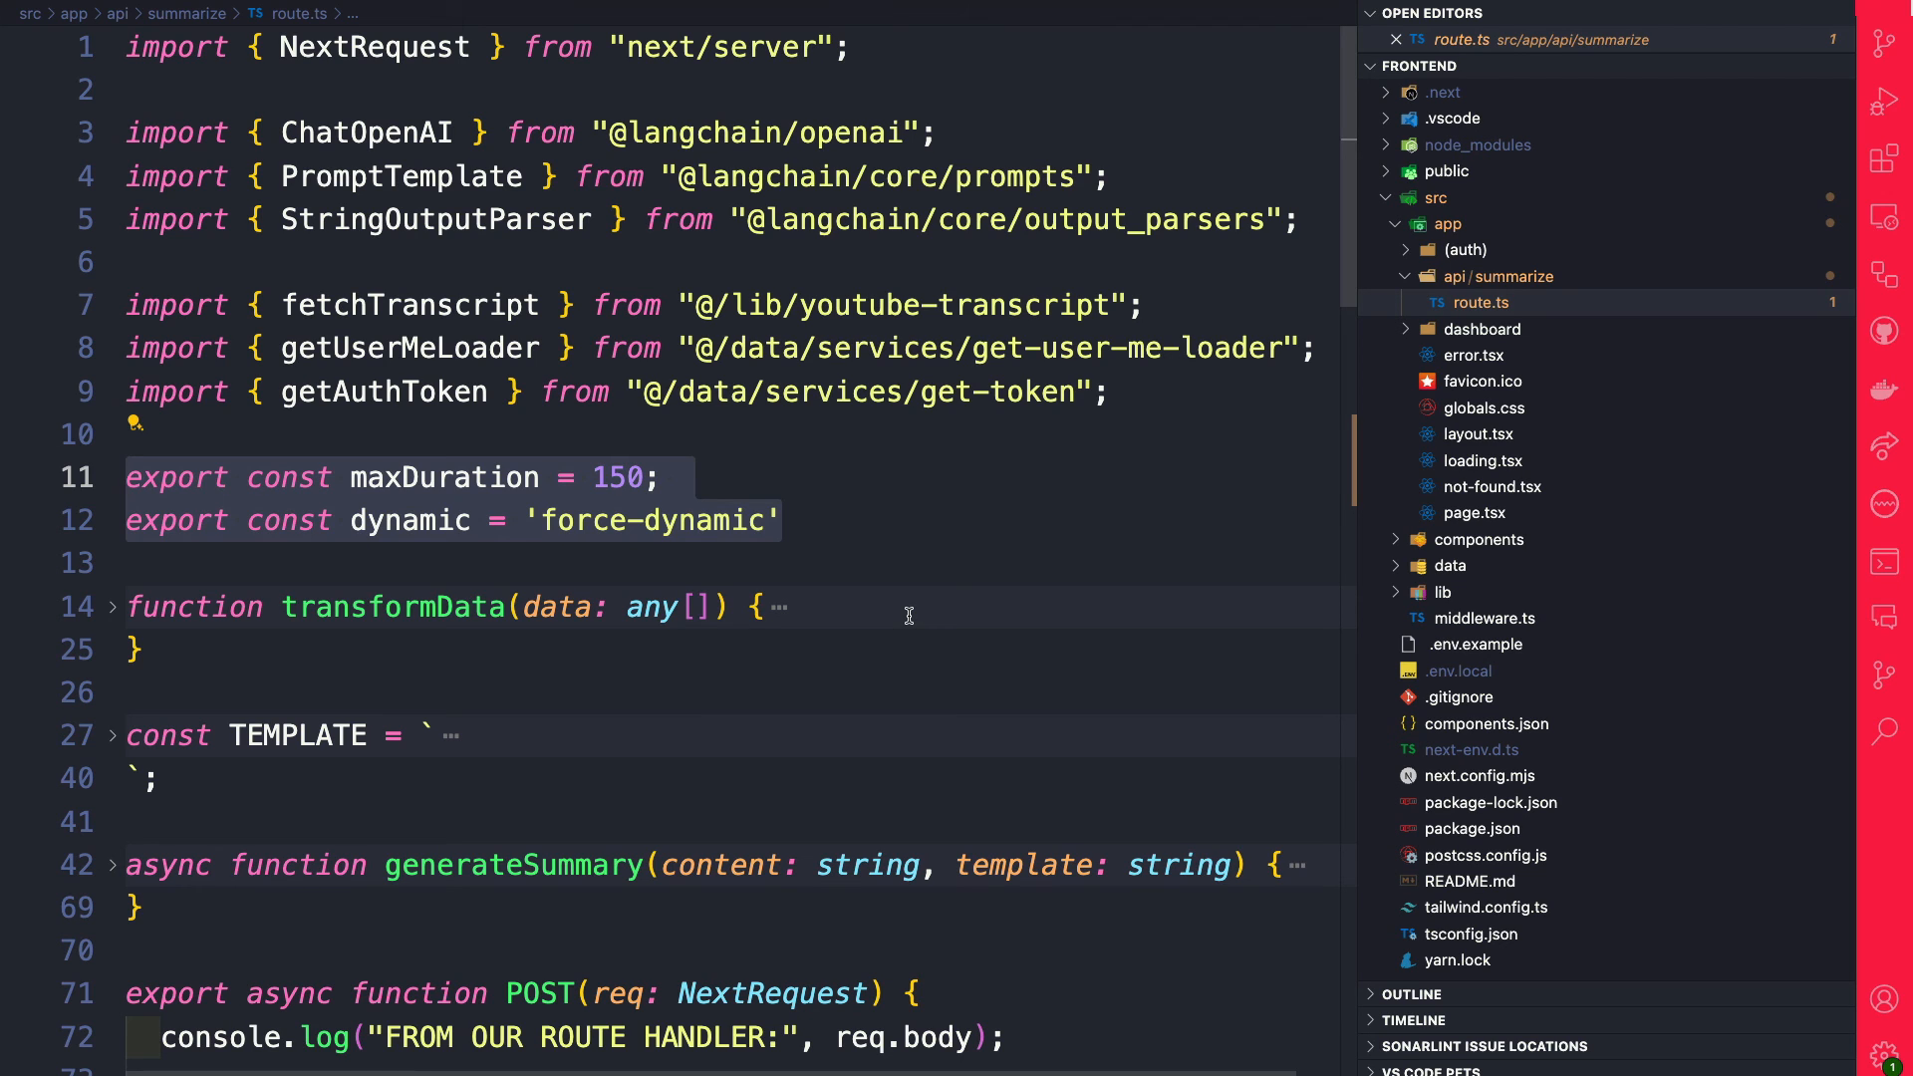
pyautogui.moveTo(432, 289)
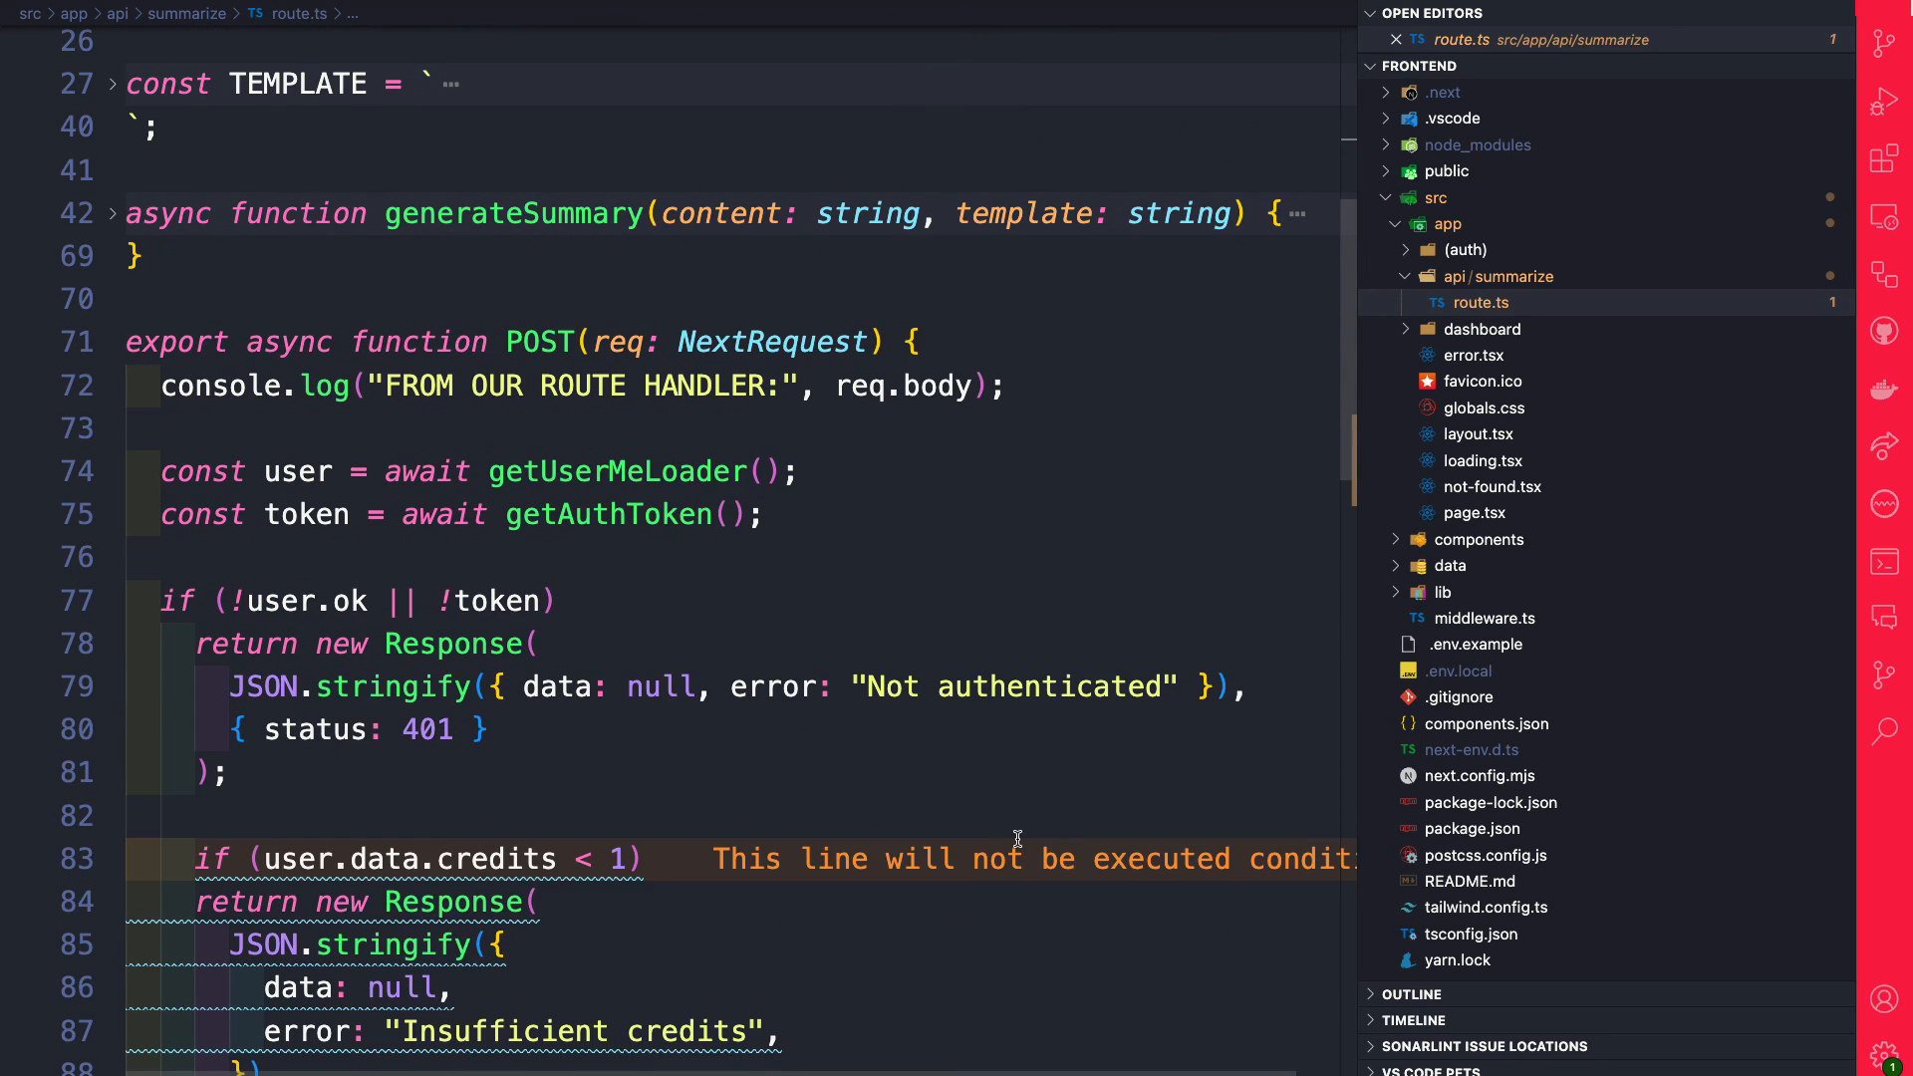
pyautogui.scroll(-3)
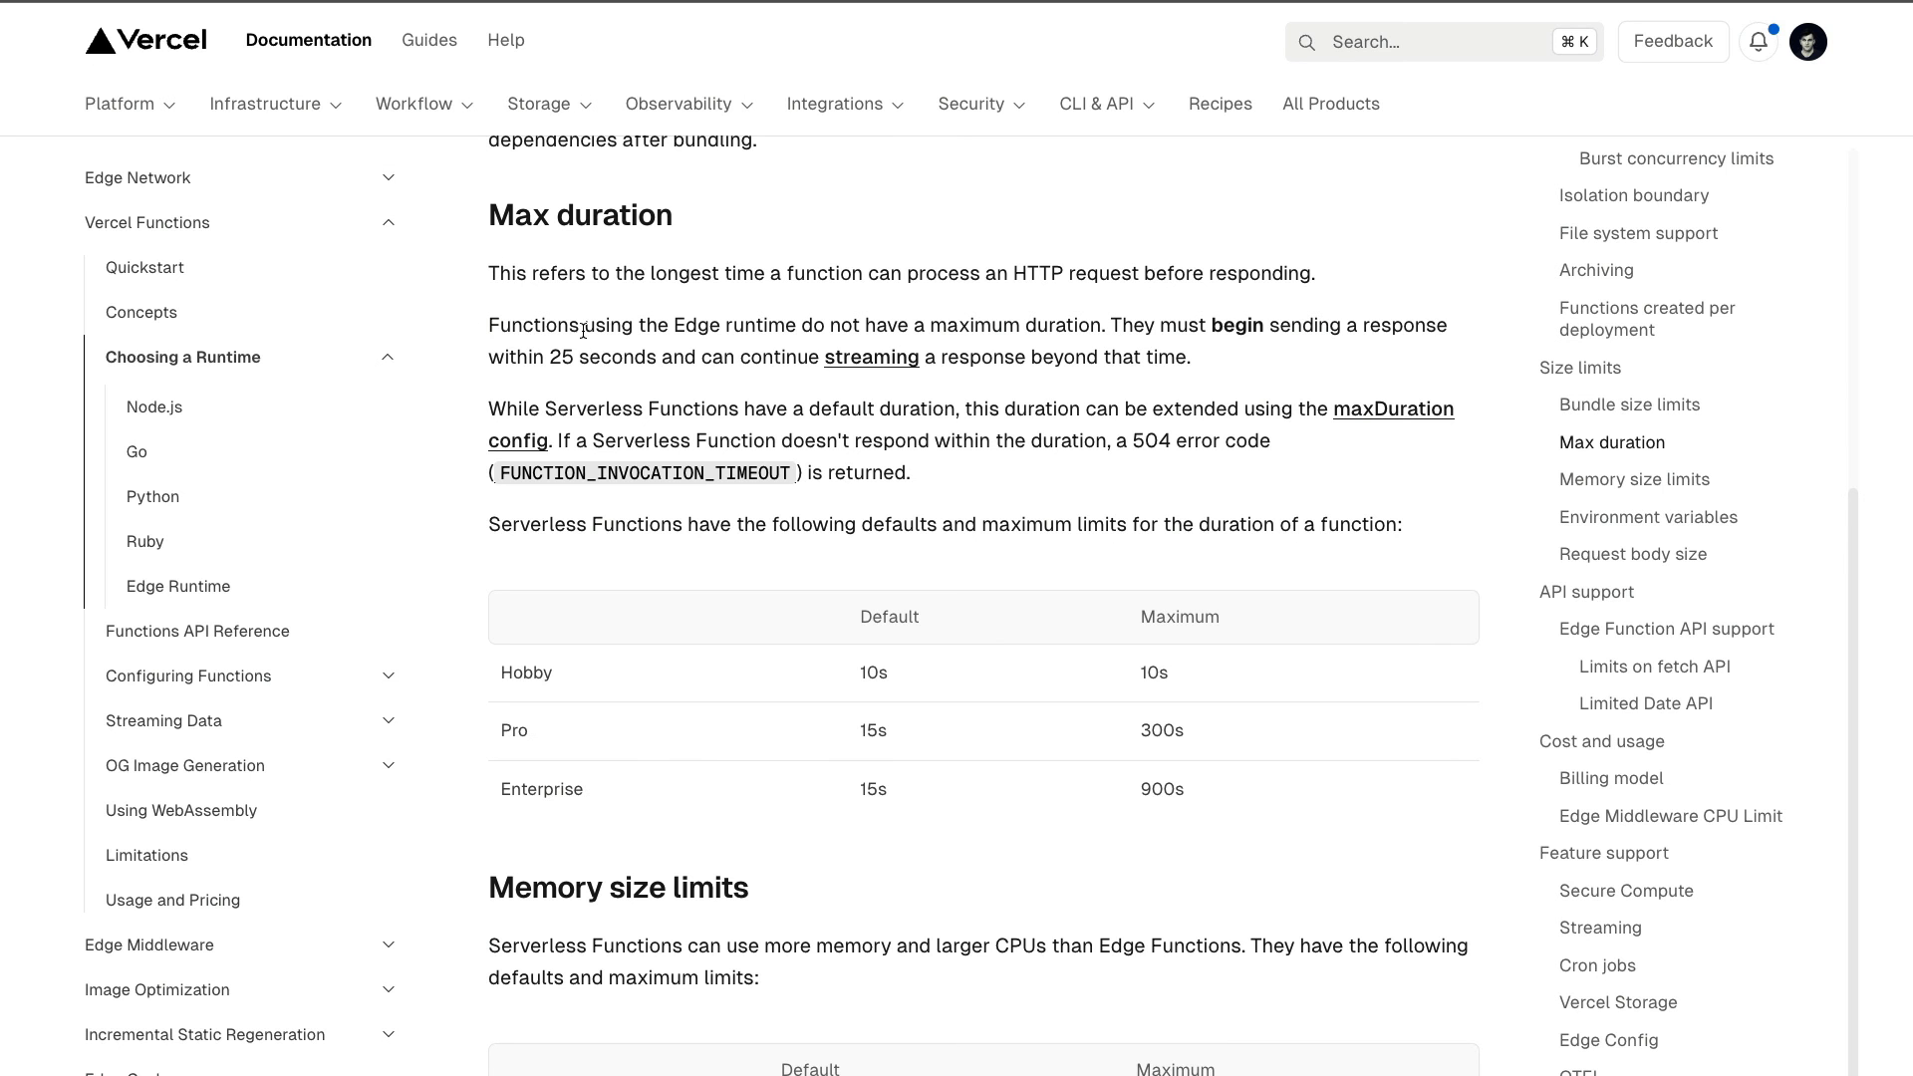
pyautogui.moveTo(823, 329)
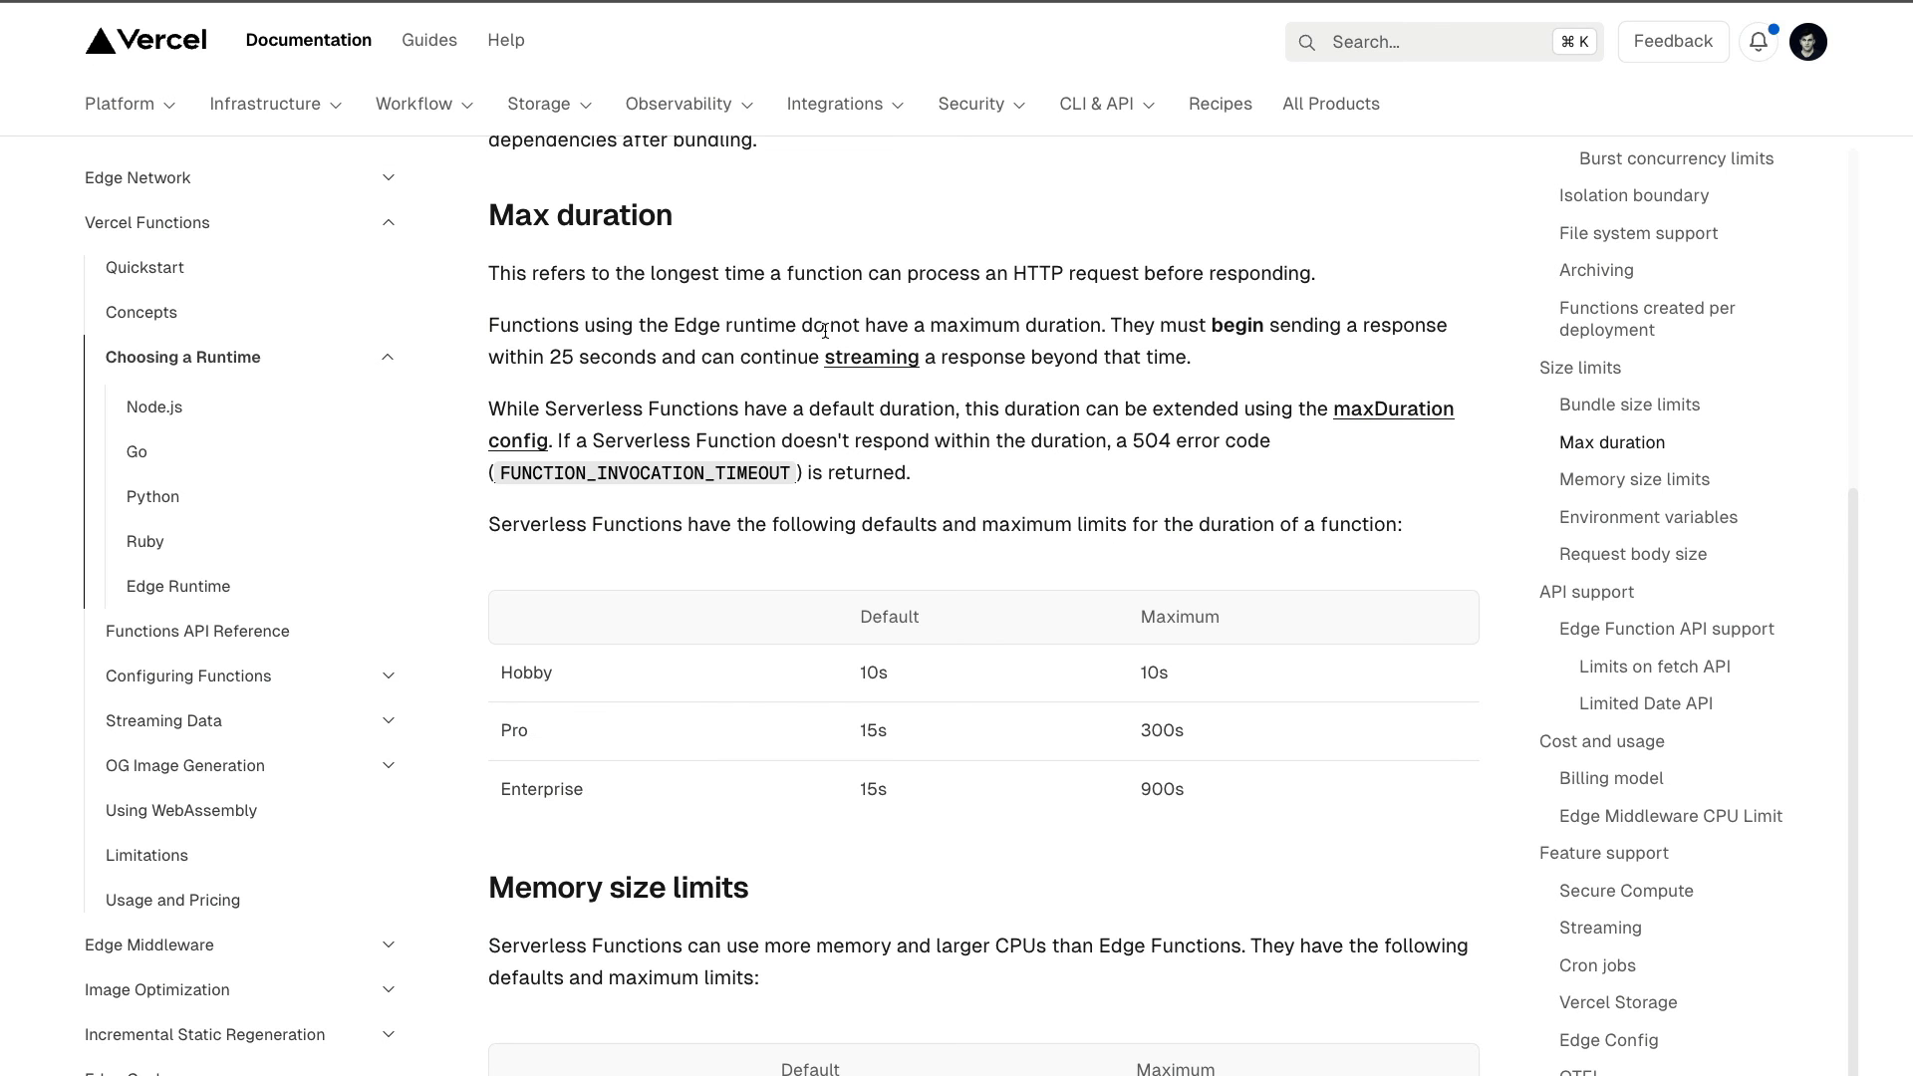
pyautogui.moveTo(1056, 329)
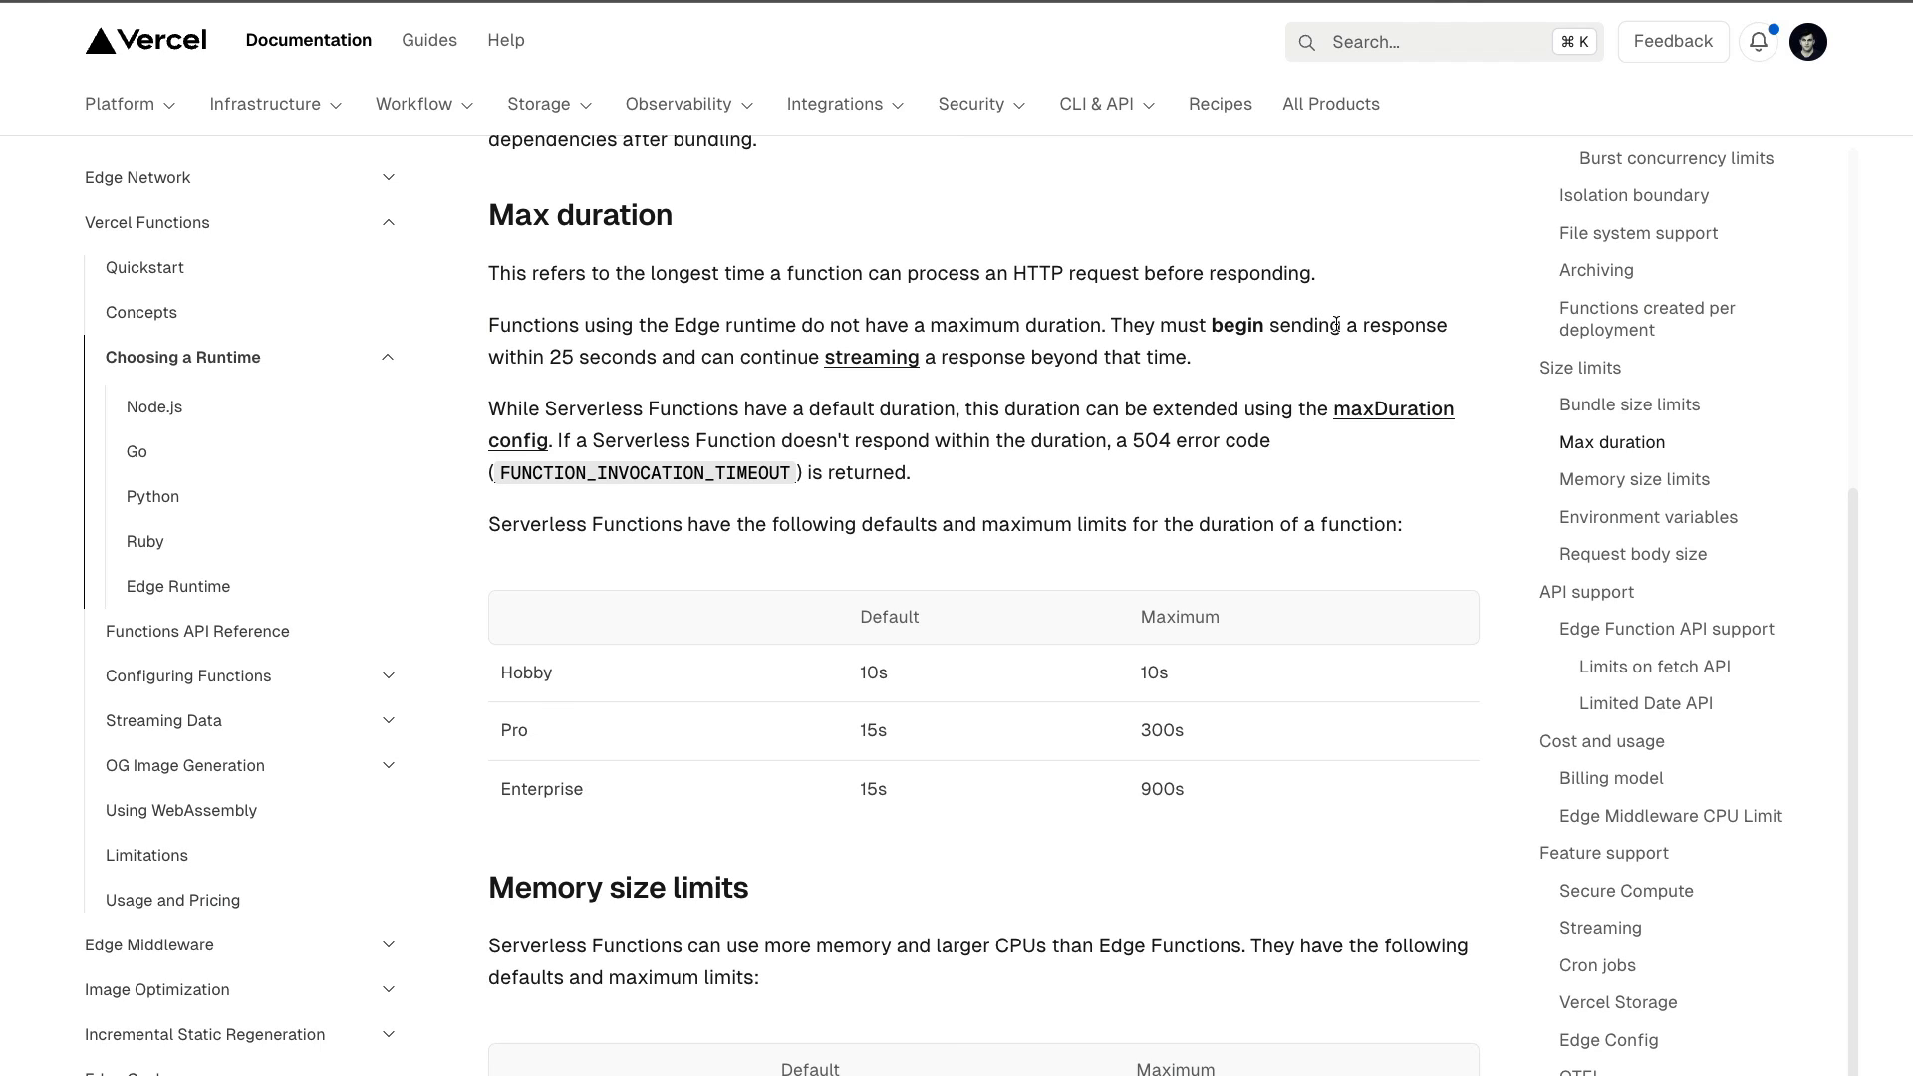
pyautogui.moveTo(667, 360)
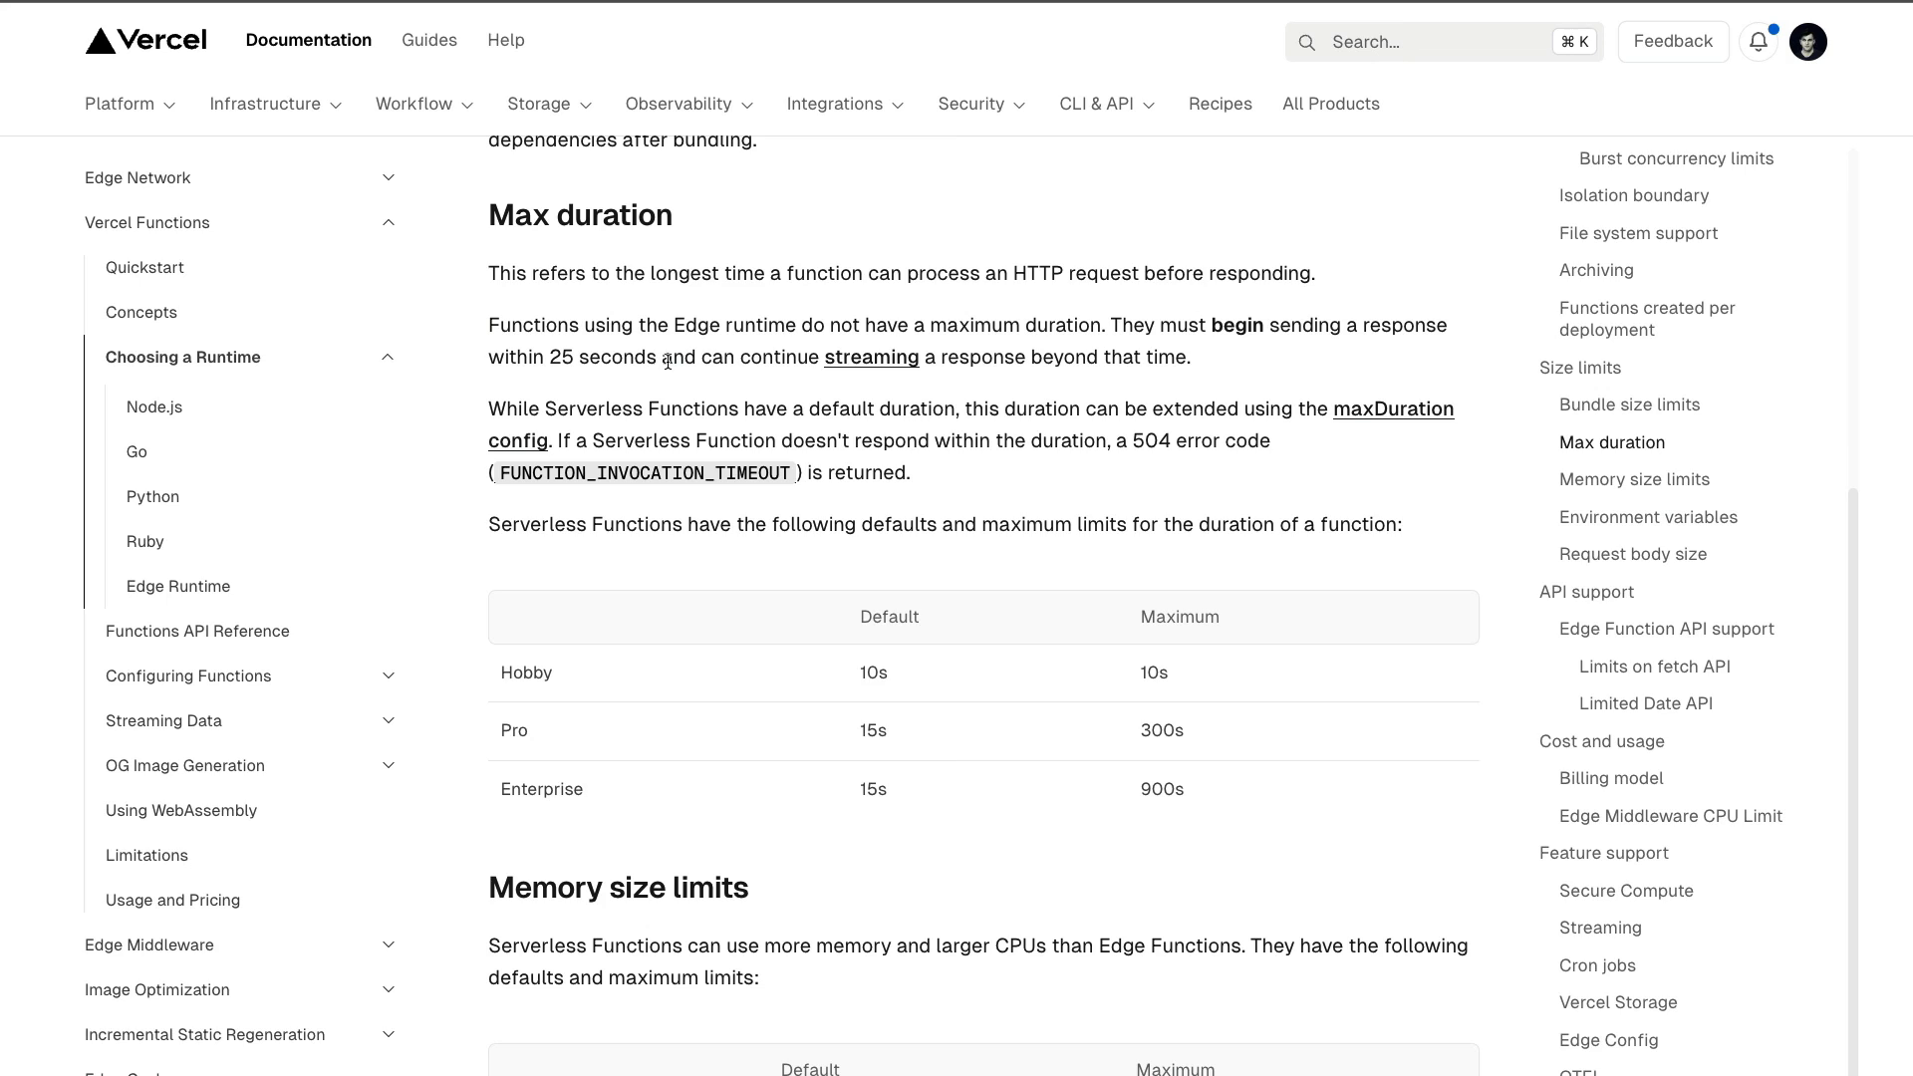
pyautogui.moveTo(1117, 376)
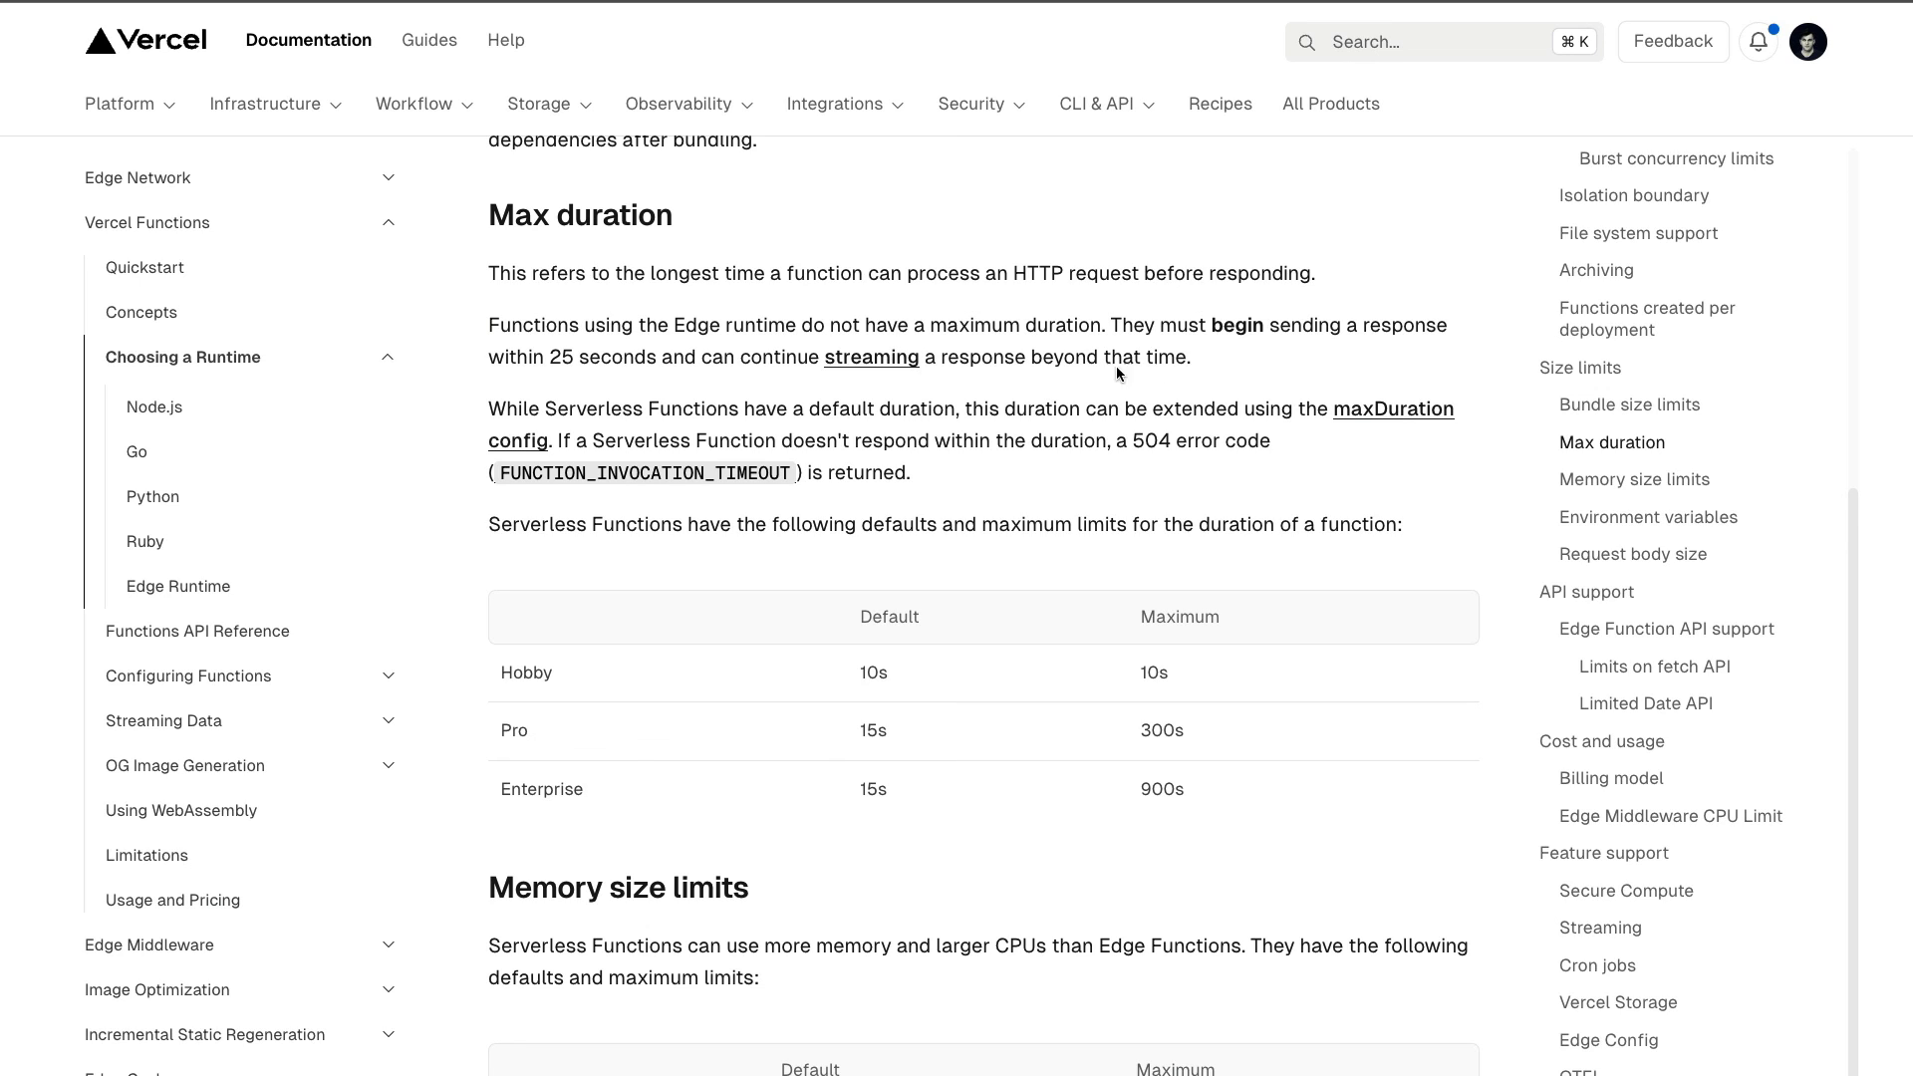
# Step: Highlight the sentence stating Edge Functions must begin responding within 25 seconds
pyautogui.moveTo(586, 325); pyautogui.dragTo(1192, 357)
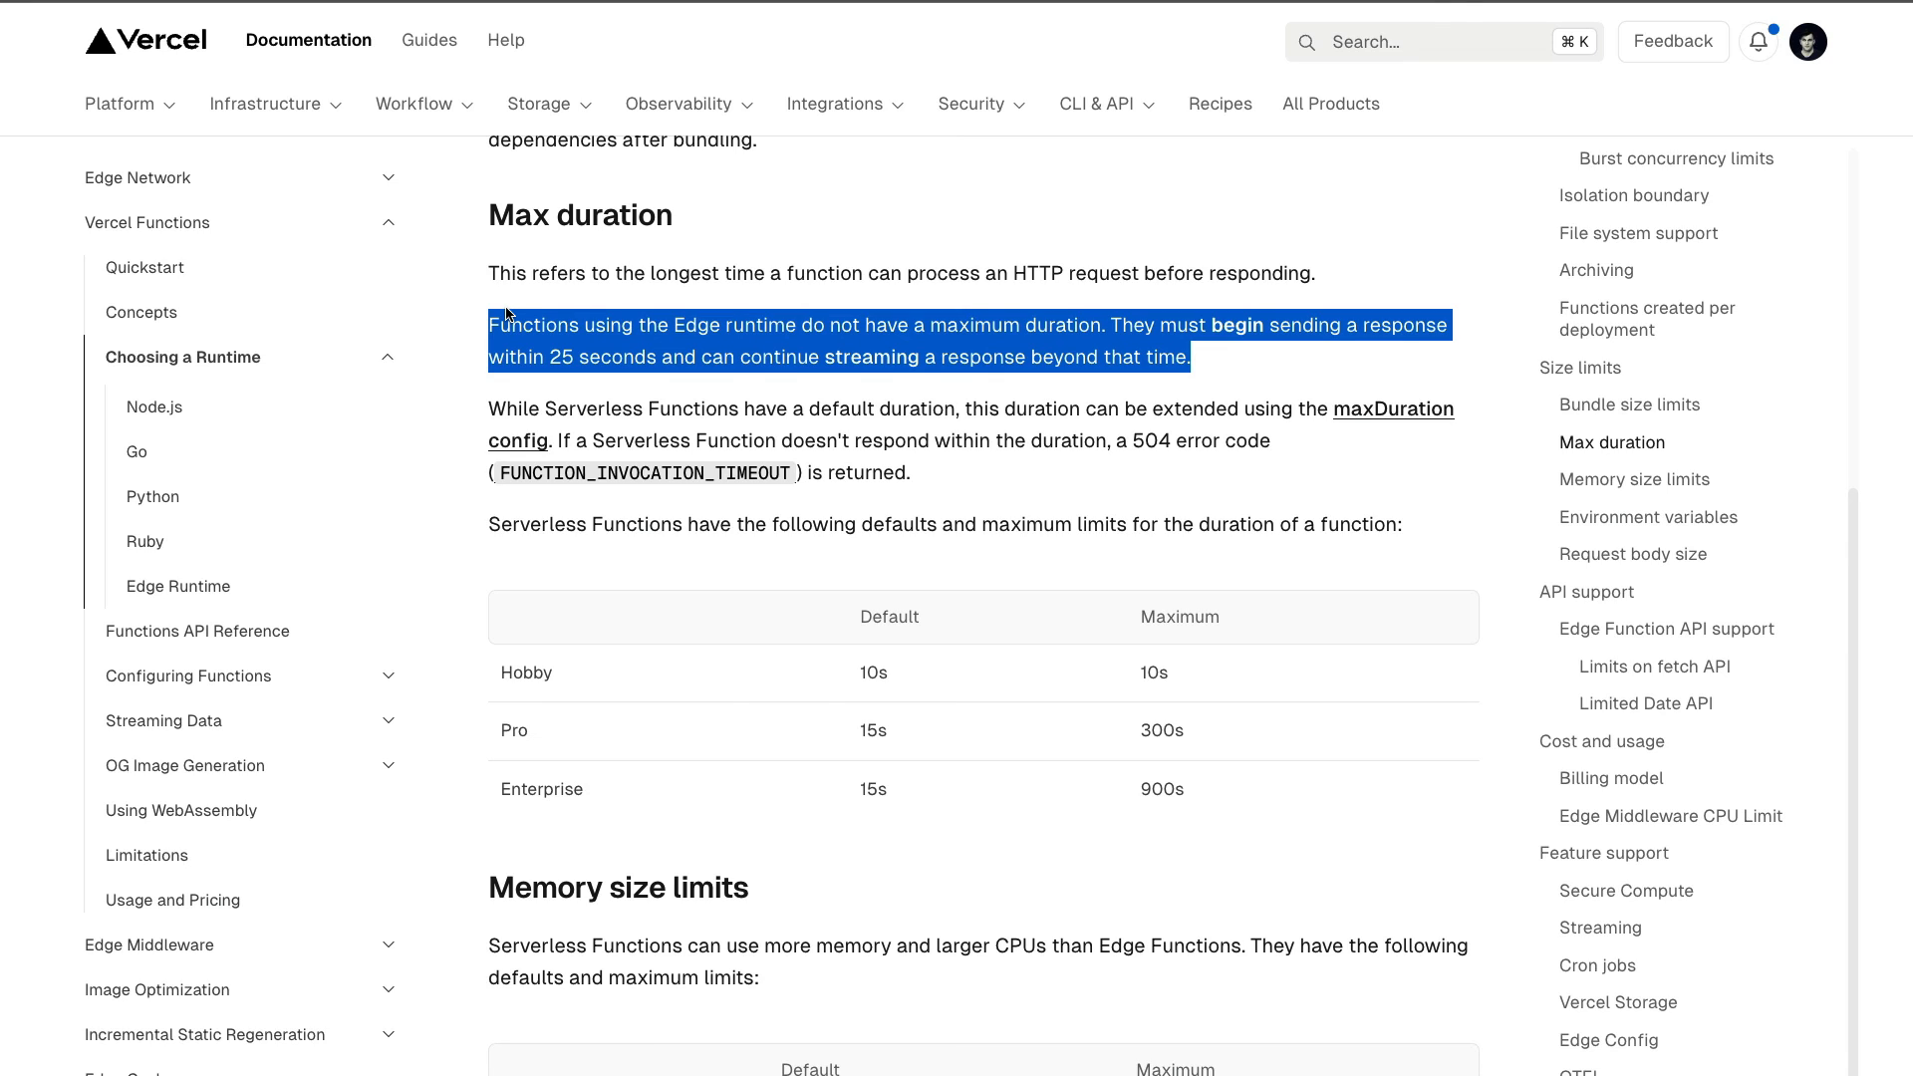
pyautogui.moveTo(492, 666)
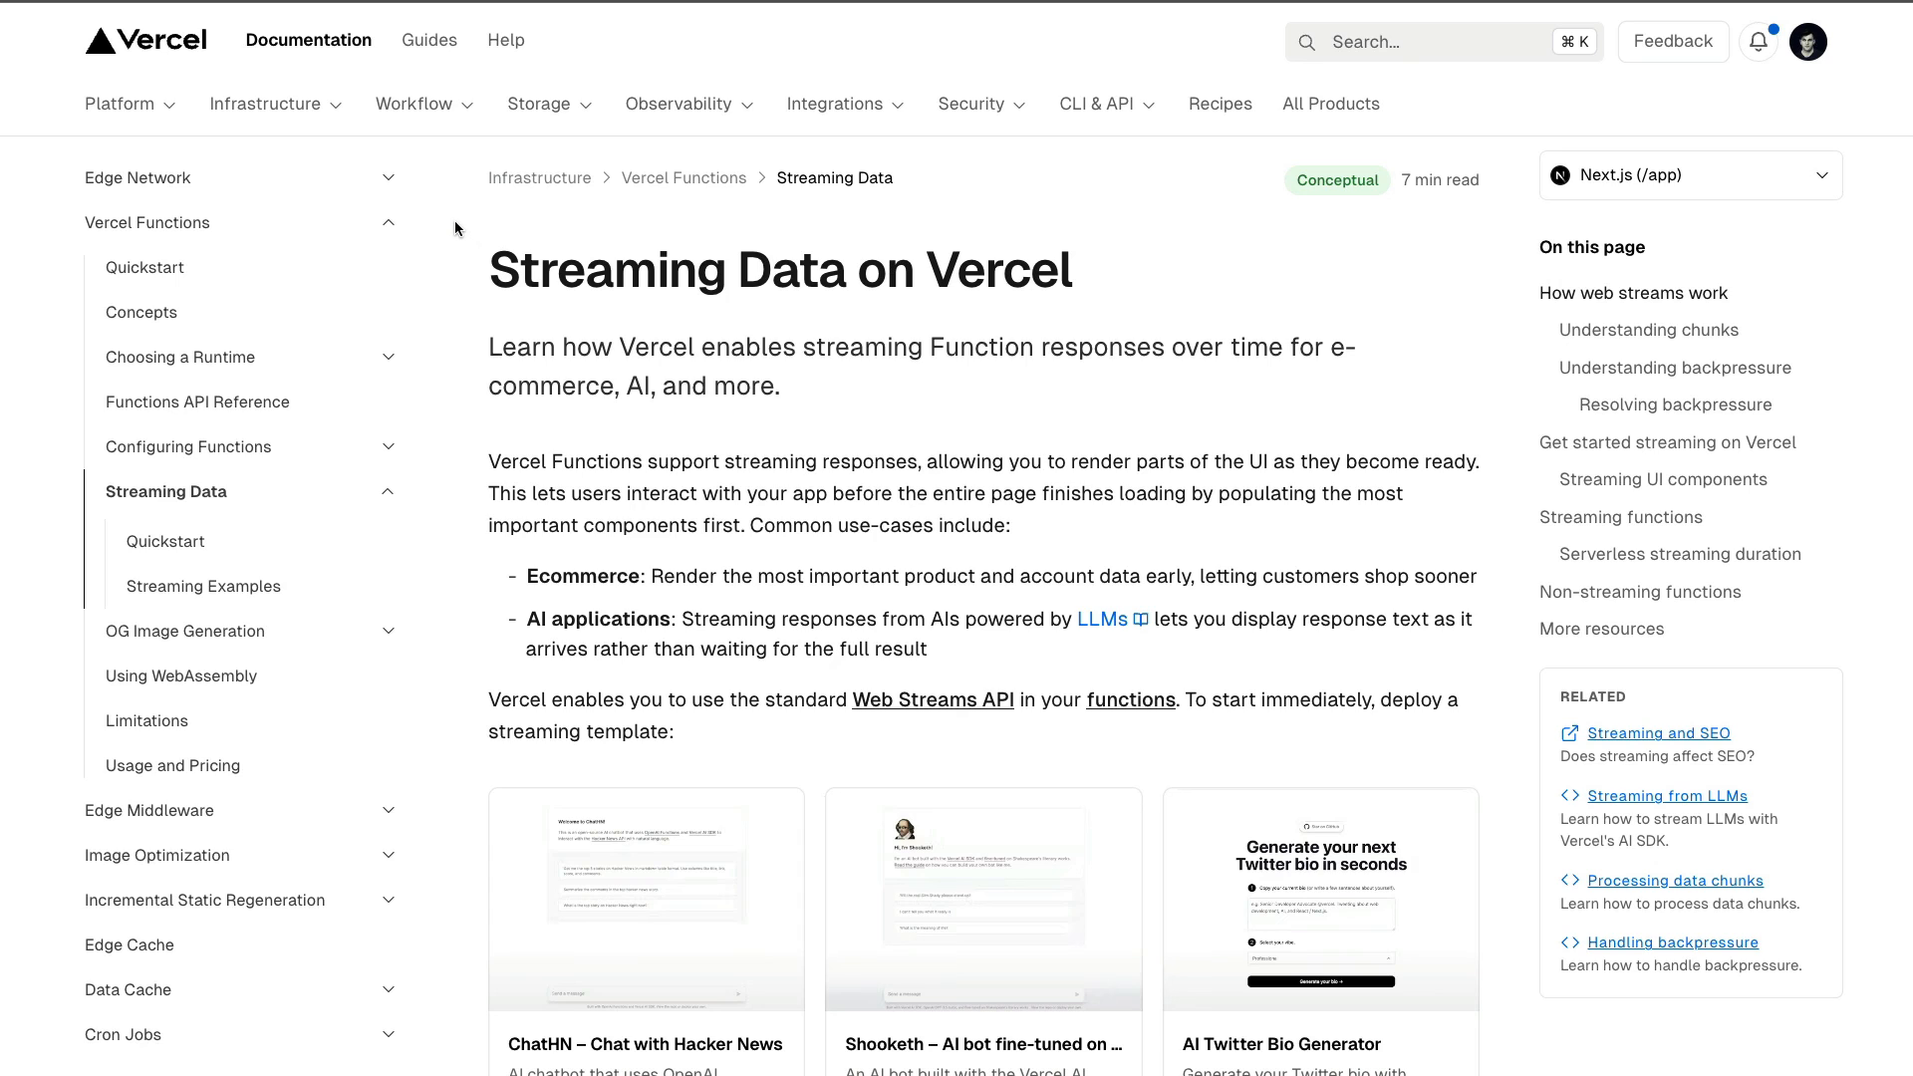
# Step: Highlight the Streaming Data page title and summary, then follow the link to the AI SDK site
pyautogui.moveTo(488, 253); pyautogui.dragTo(781, 387)
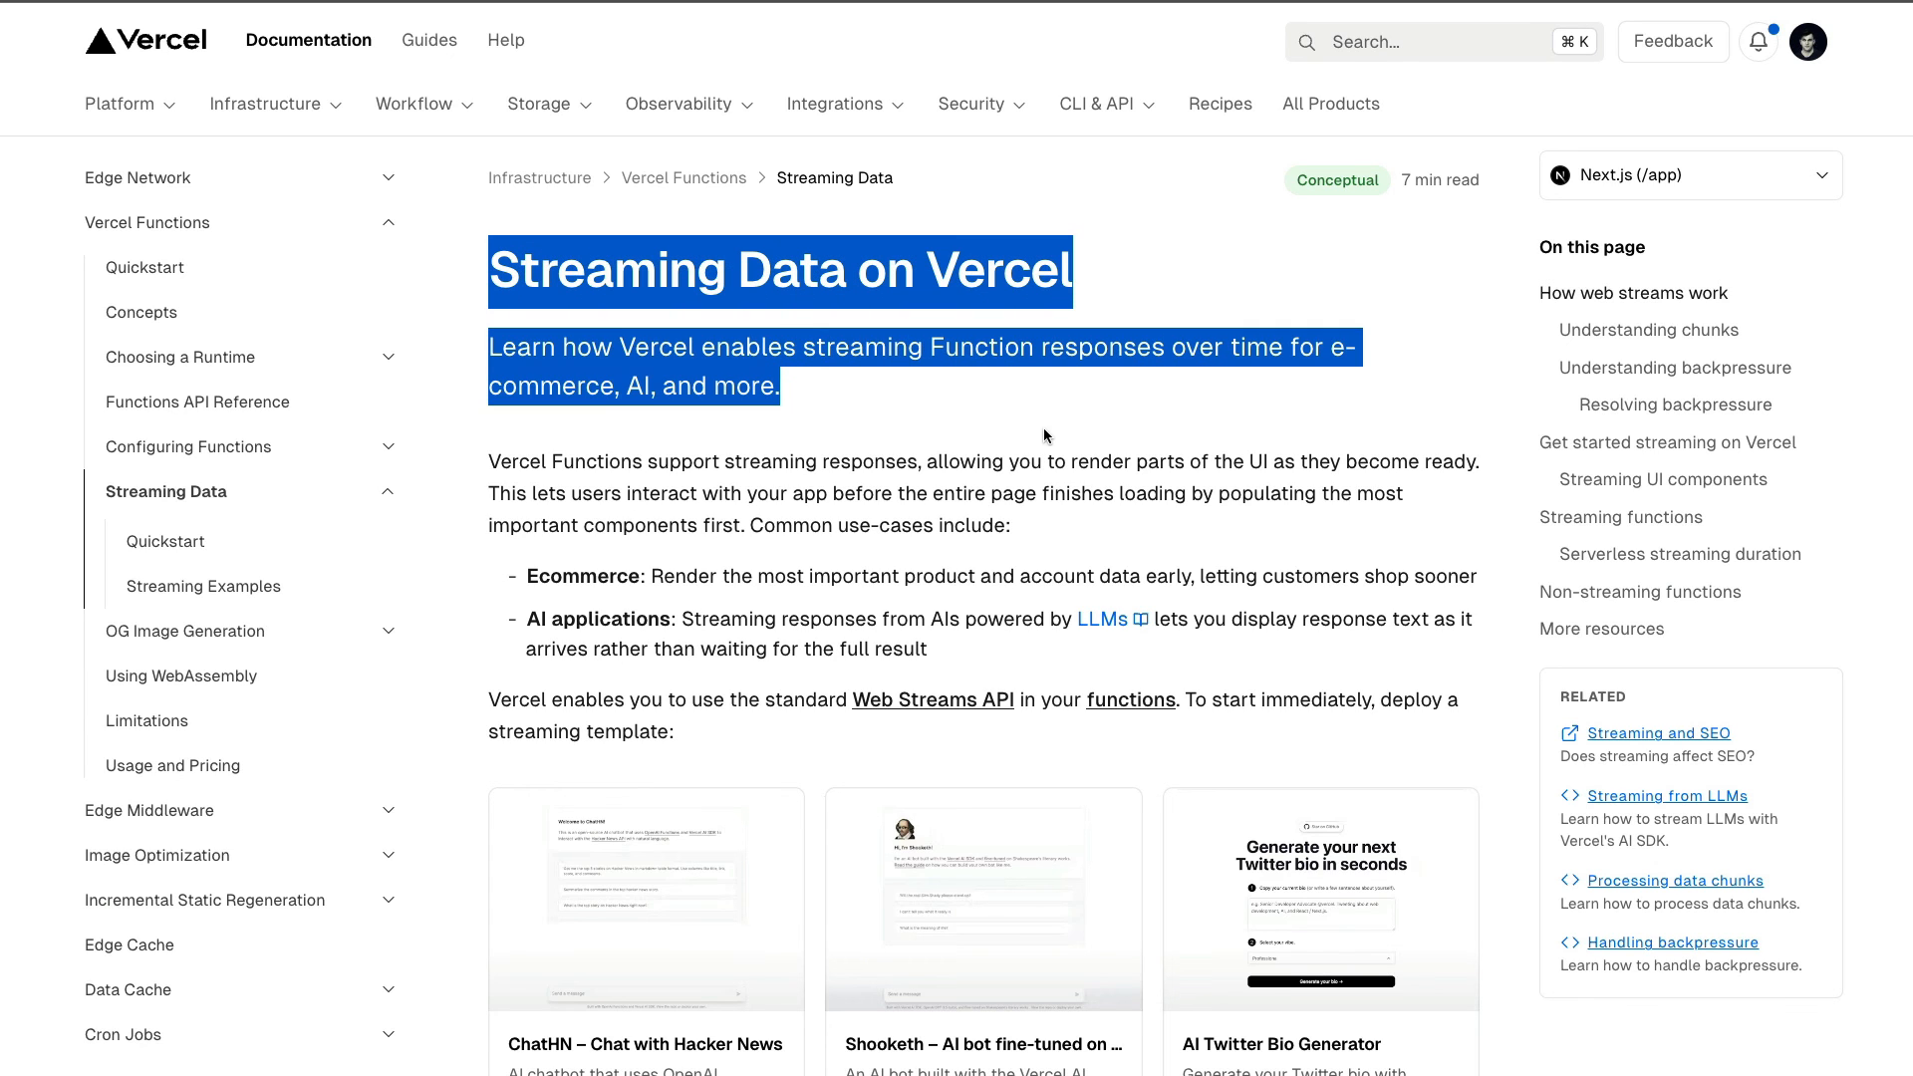
pyautogui.click(1134, 448)
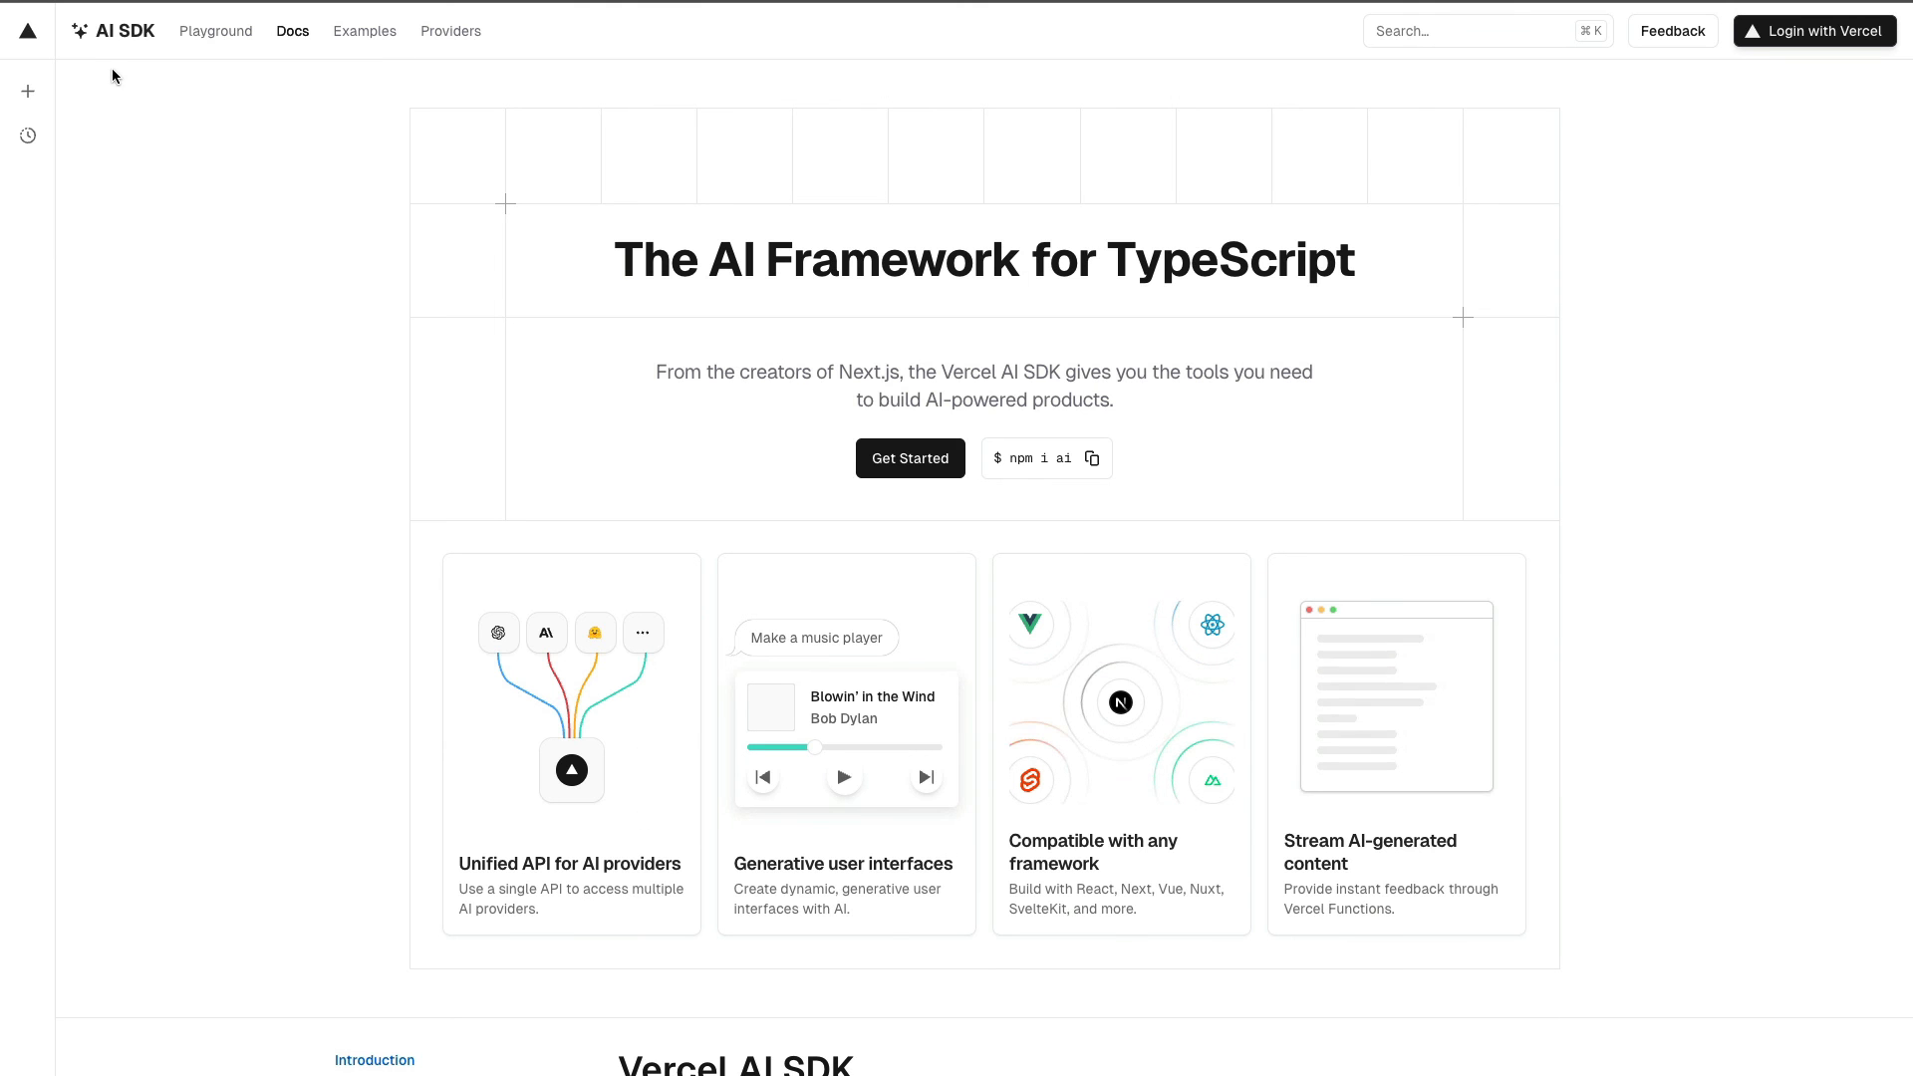
pyautogui.moveTo(1241, 765)
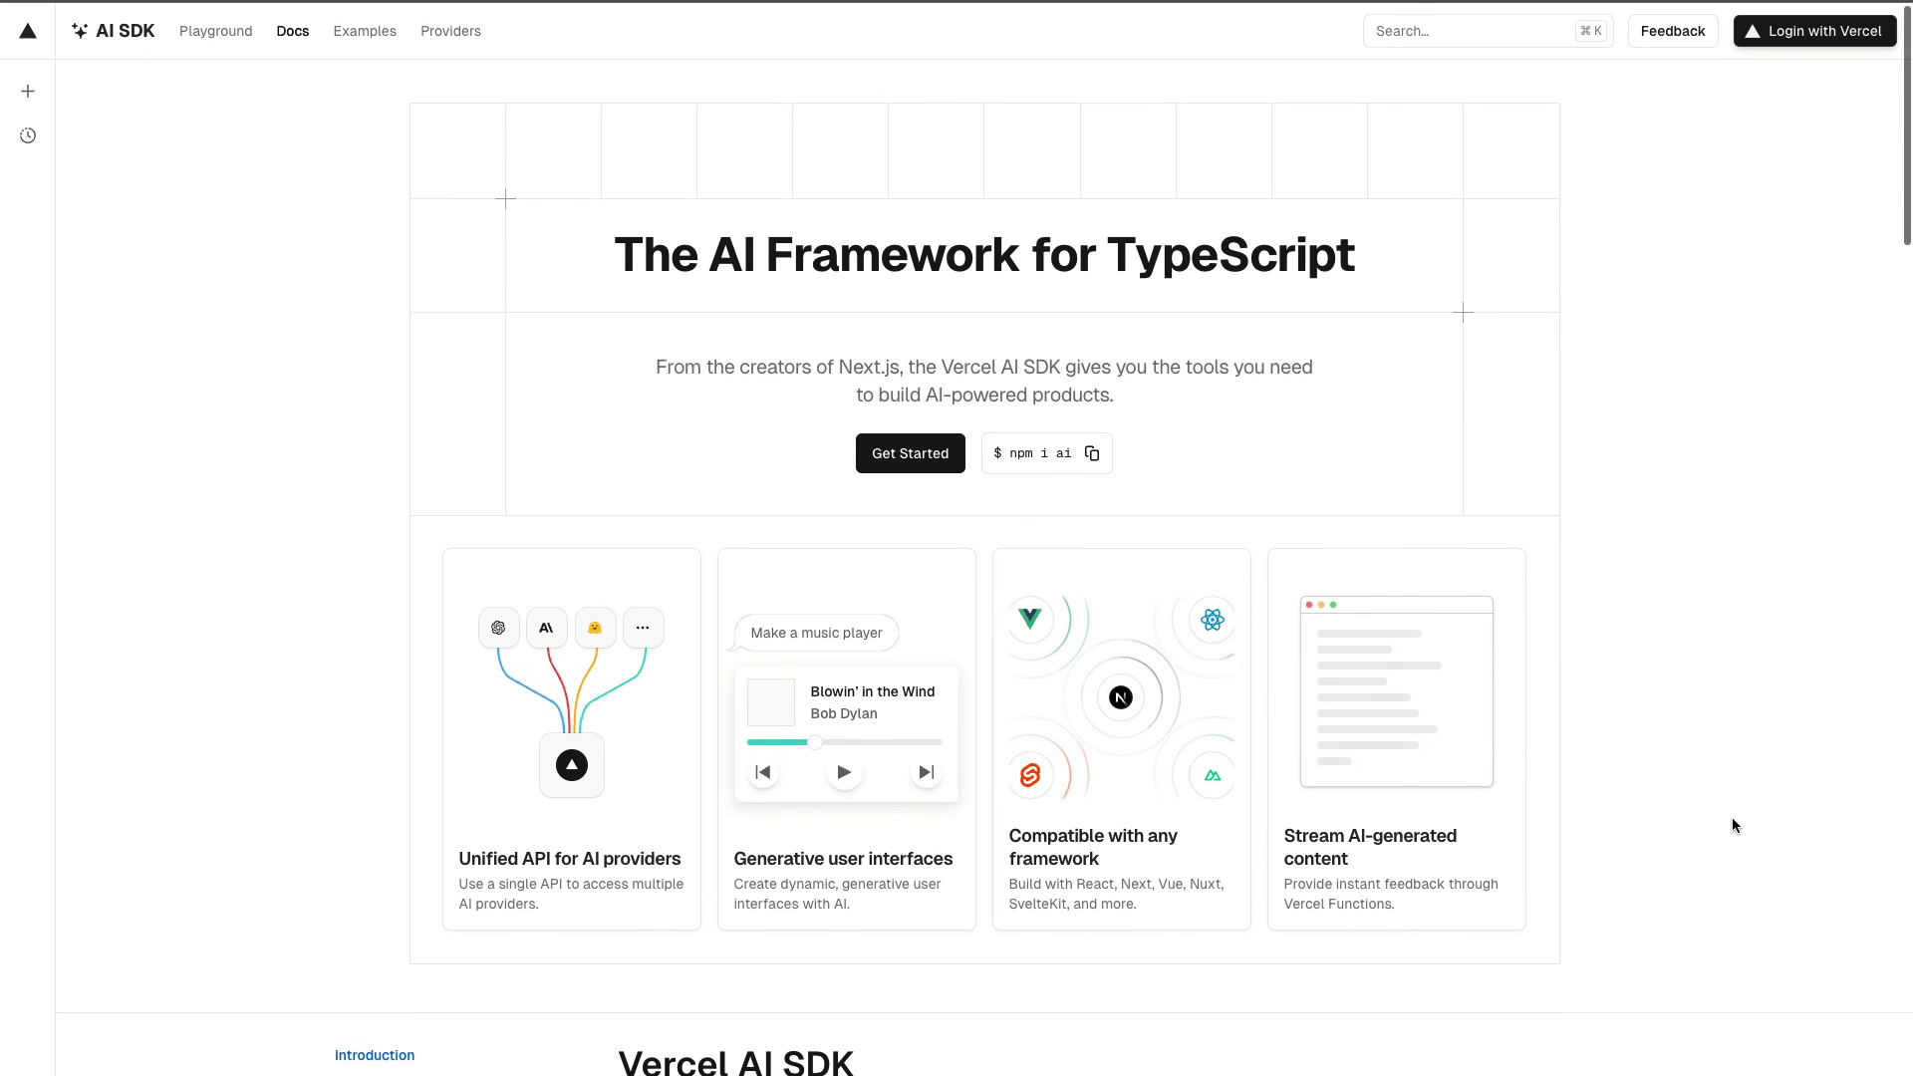
# Step: Scroll past the hero to the 'Why use the Vercel AI SDK?' section
pyautogui.scroll(-3)
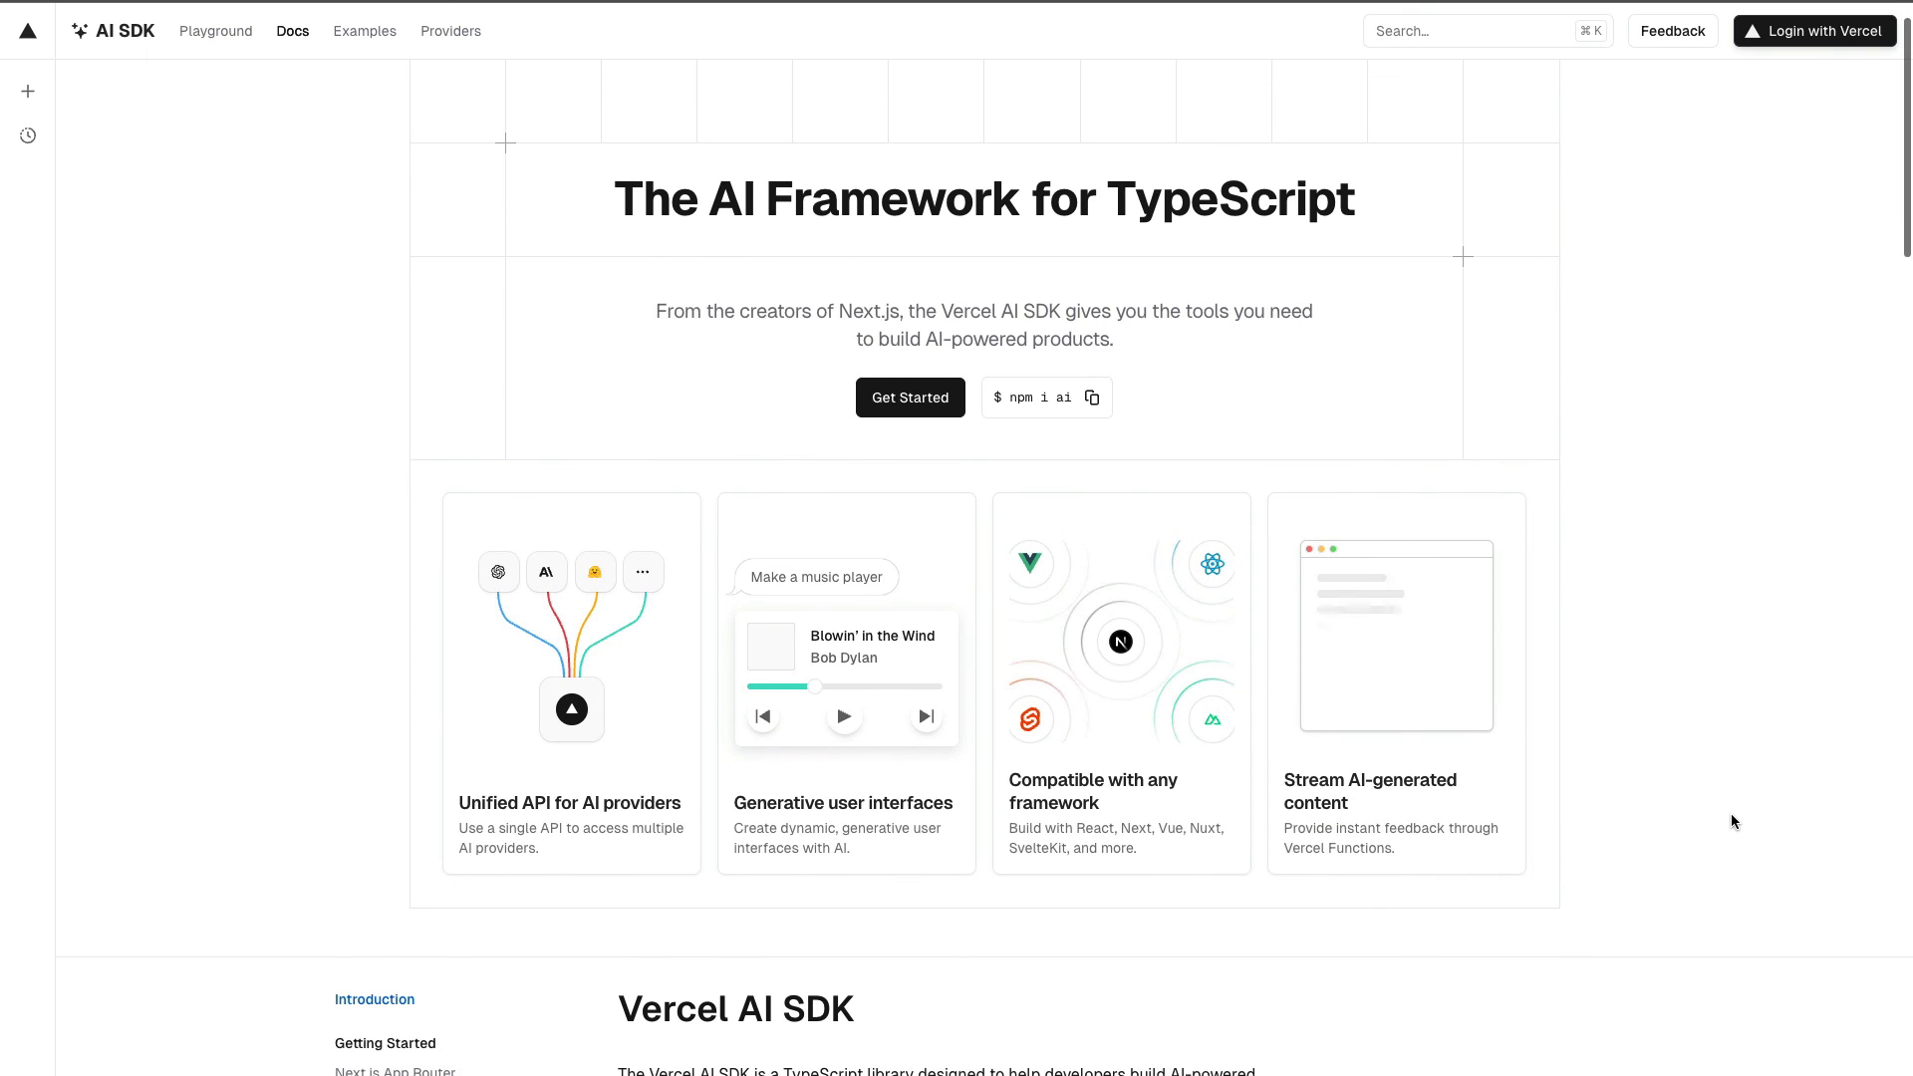
pyautogui.scroll(-3)
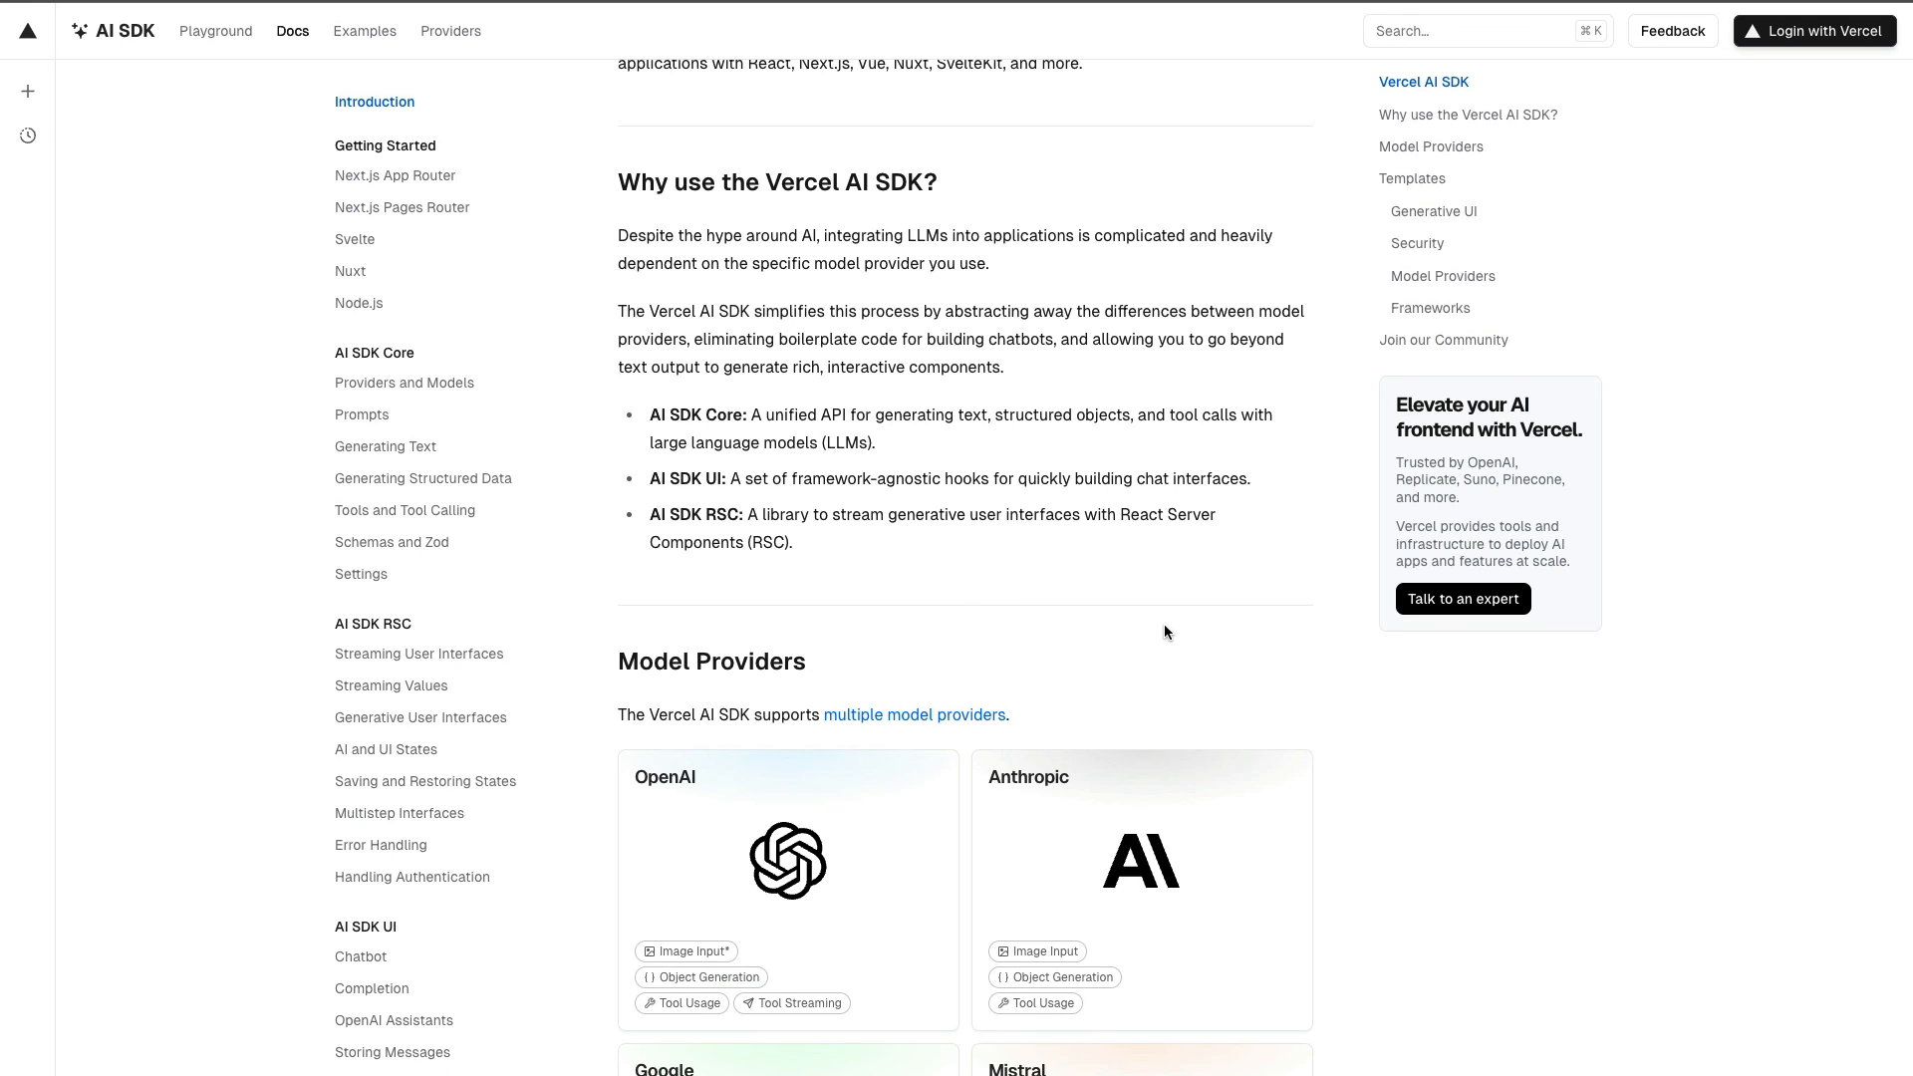
pyautogui.moveTo(1150, 634)
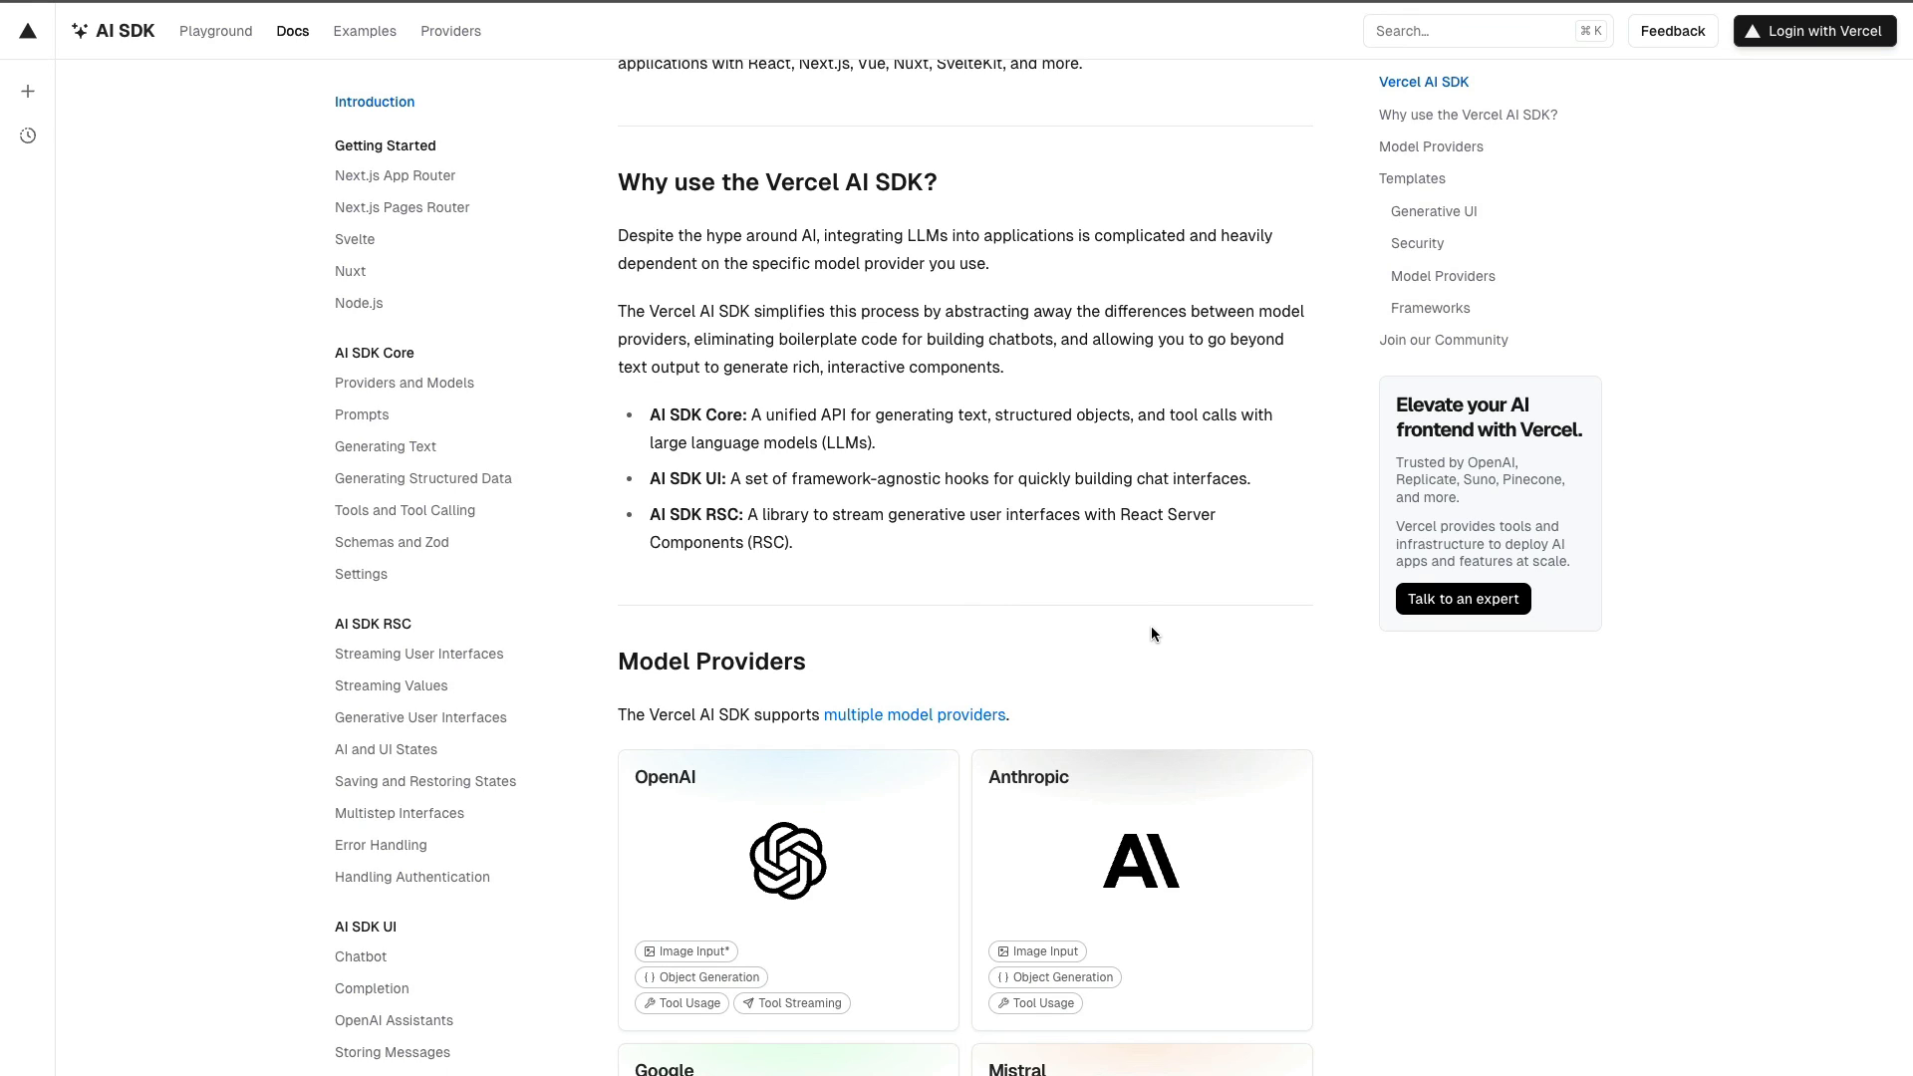
pyautogui.moveTo(1169, 669)
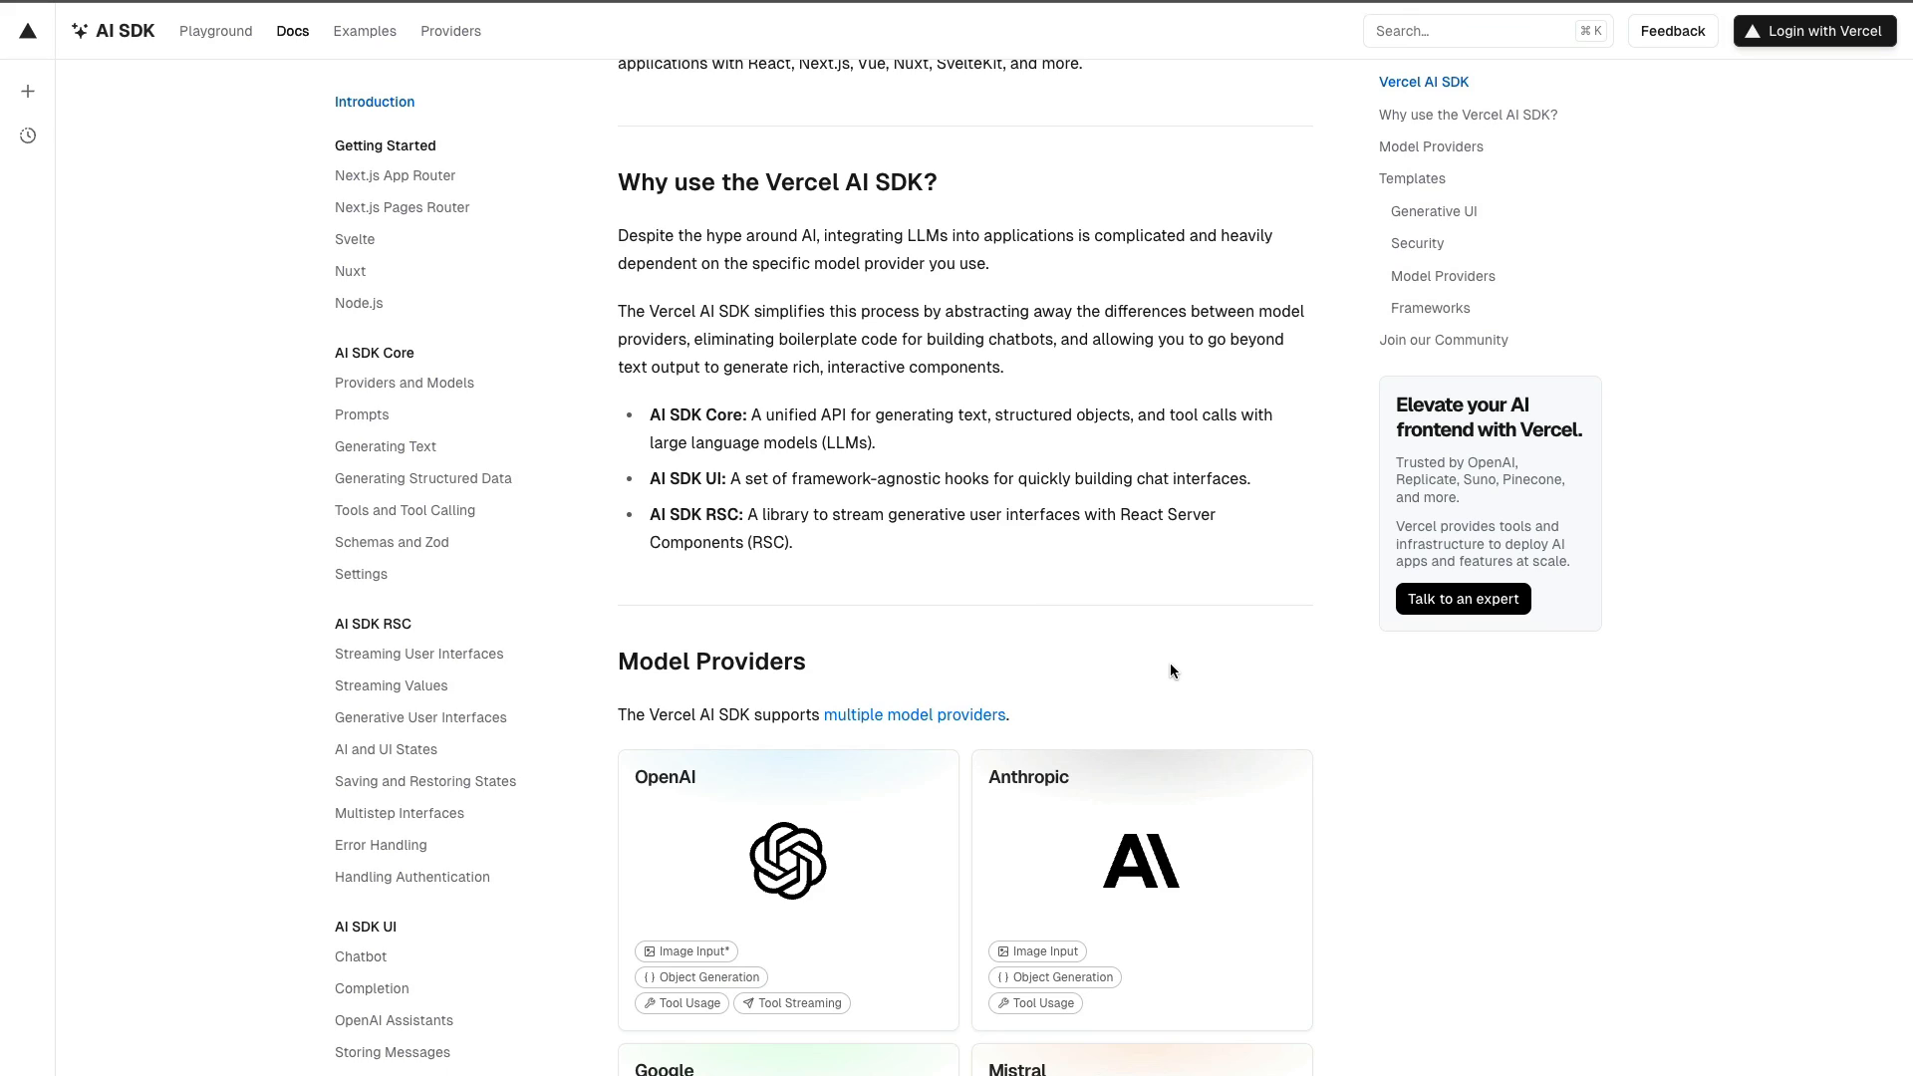